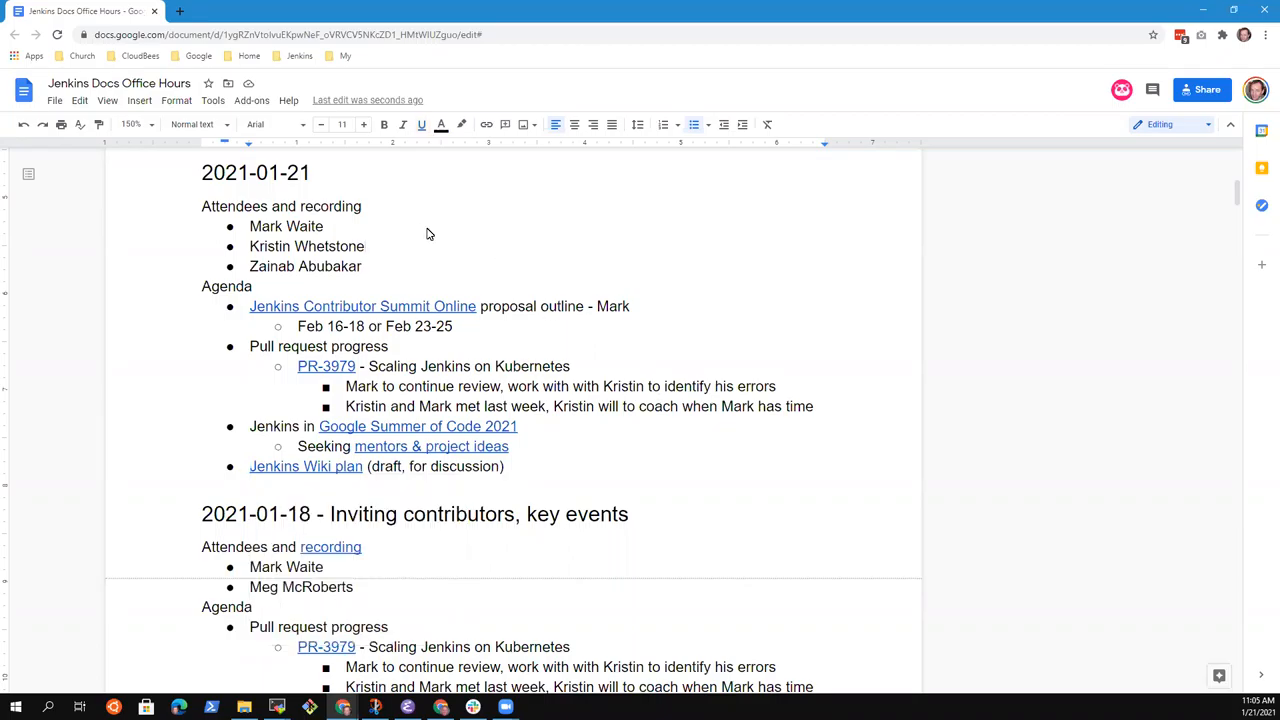
{"action": "mouse_move", "coordinate": [500, 266]}
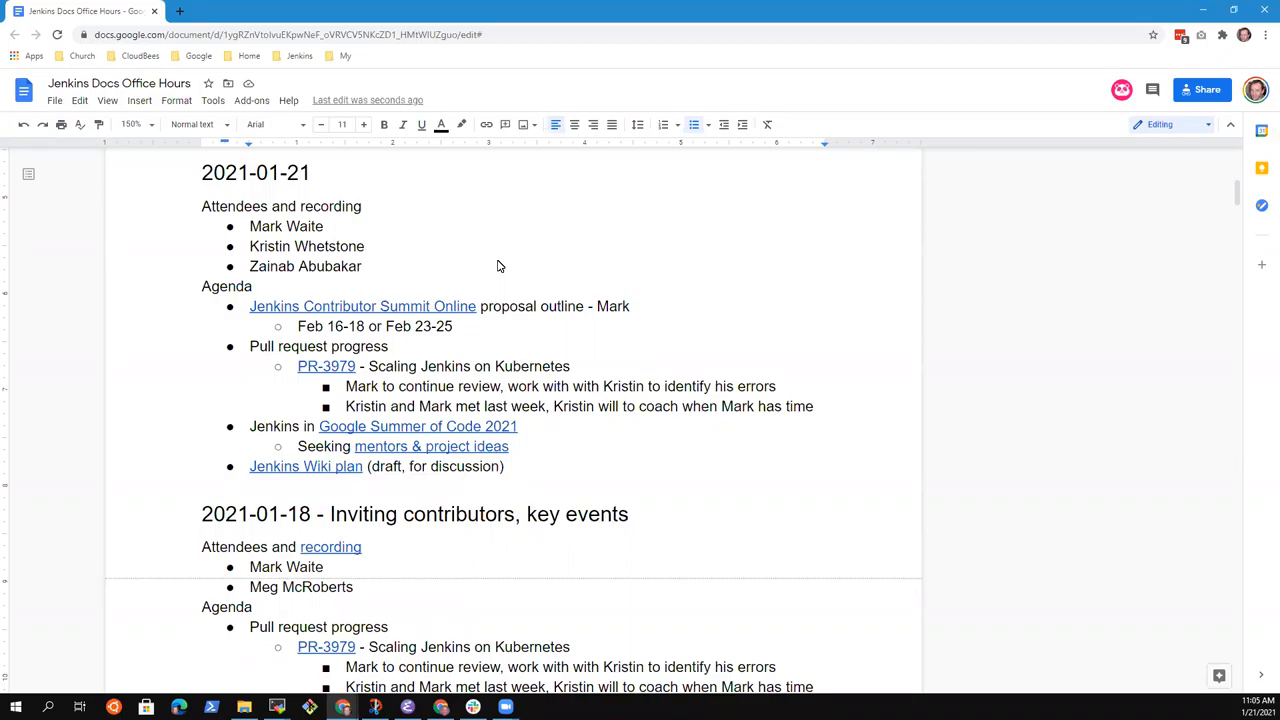
{"action": "mouse_move", "coordinate": [362, 306]}
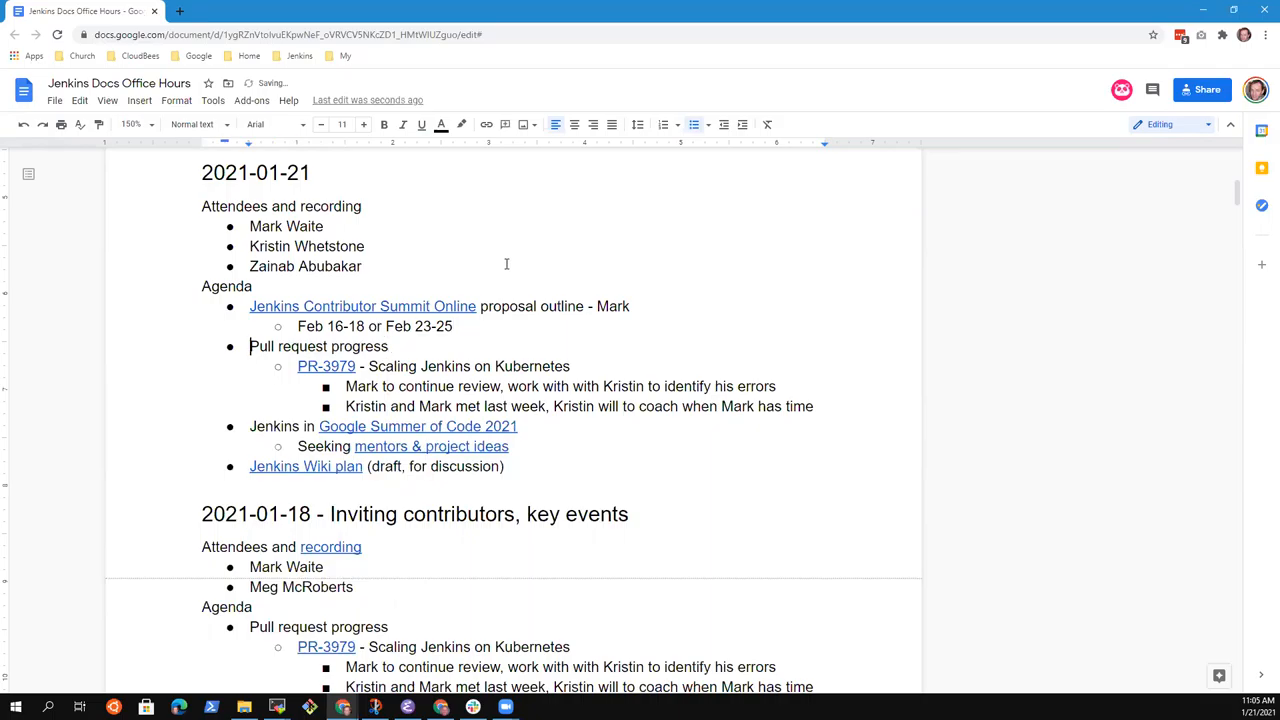
Step: Add a 'Jenkins on AWS' sub-bullet under Pull request progress
{"action": "type", "text": "Jen"}
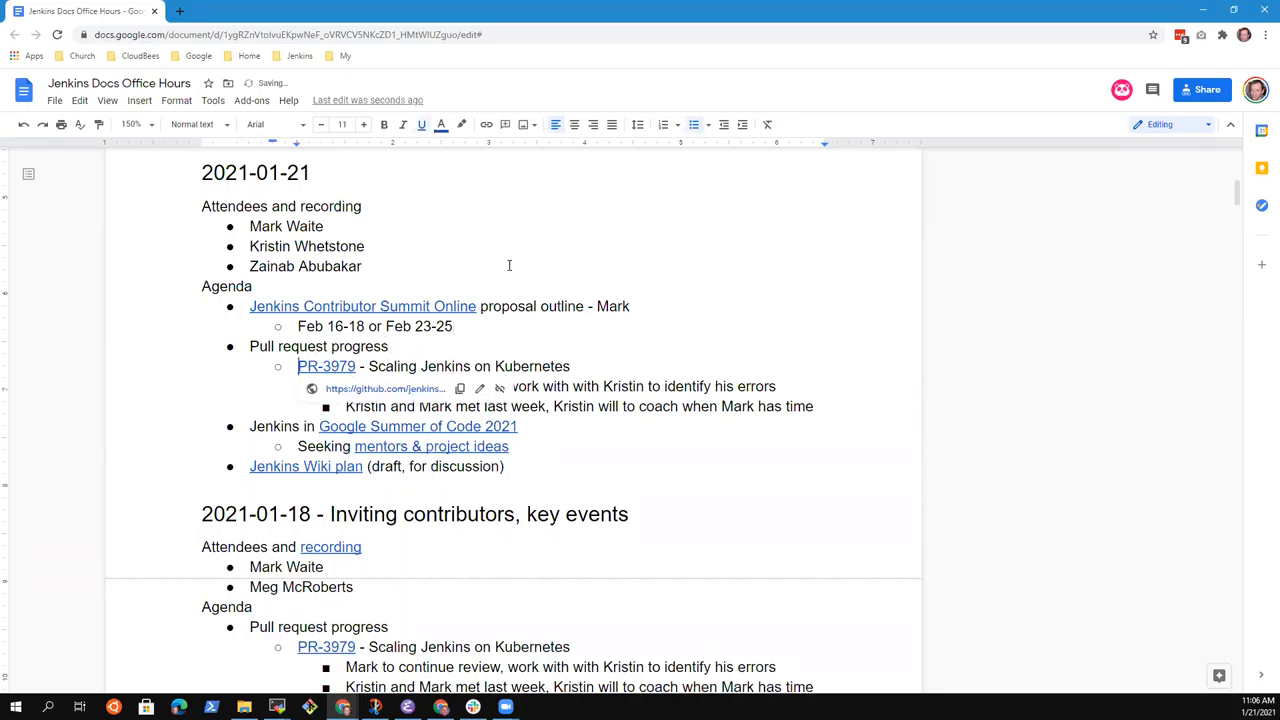
{"action": "type", "text": "Jenkins"}
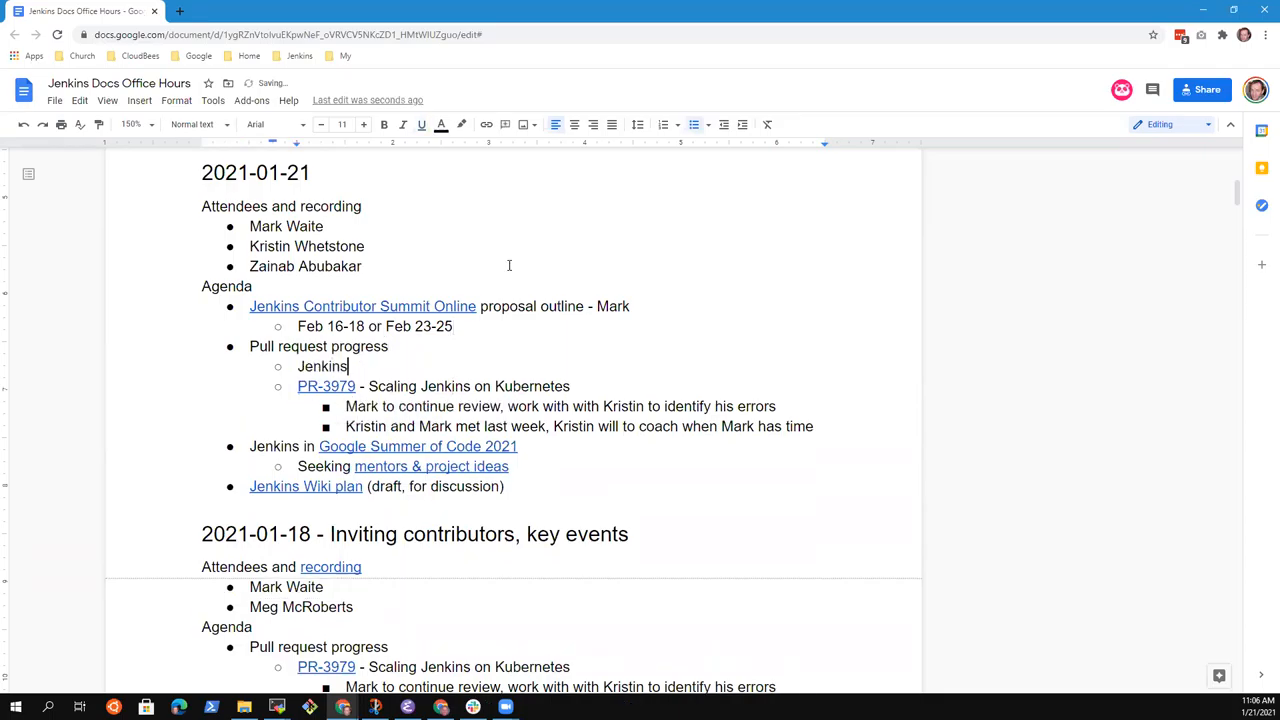
{"action": "type", "text": "on AWS"}
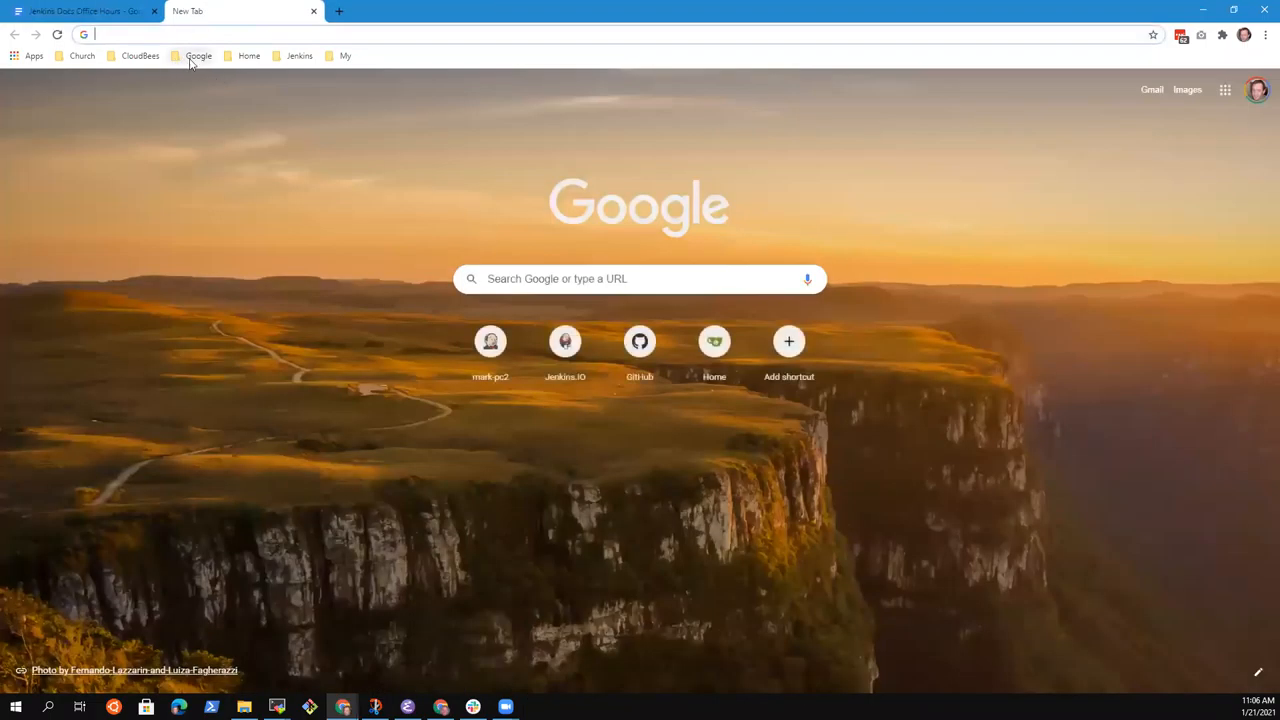
Step: From the Jenkins bookmarks, reach jenkins.io pull requests, find 'Jenkins on AWS tutorial' #4055 and select its URL
{"action": "left_click", "coordinate": [300, 56]}
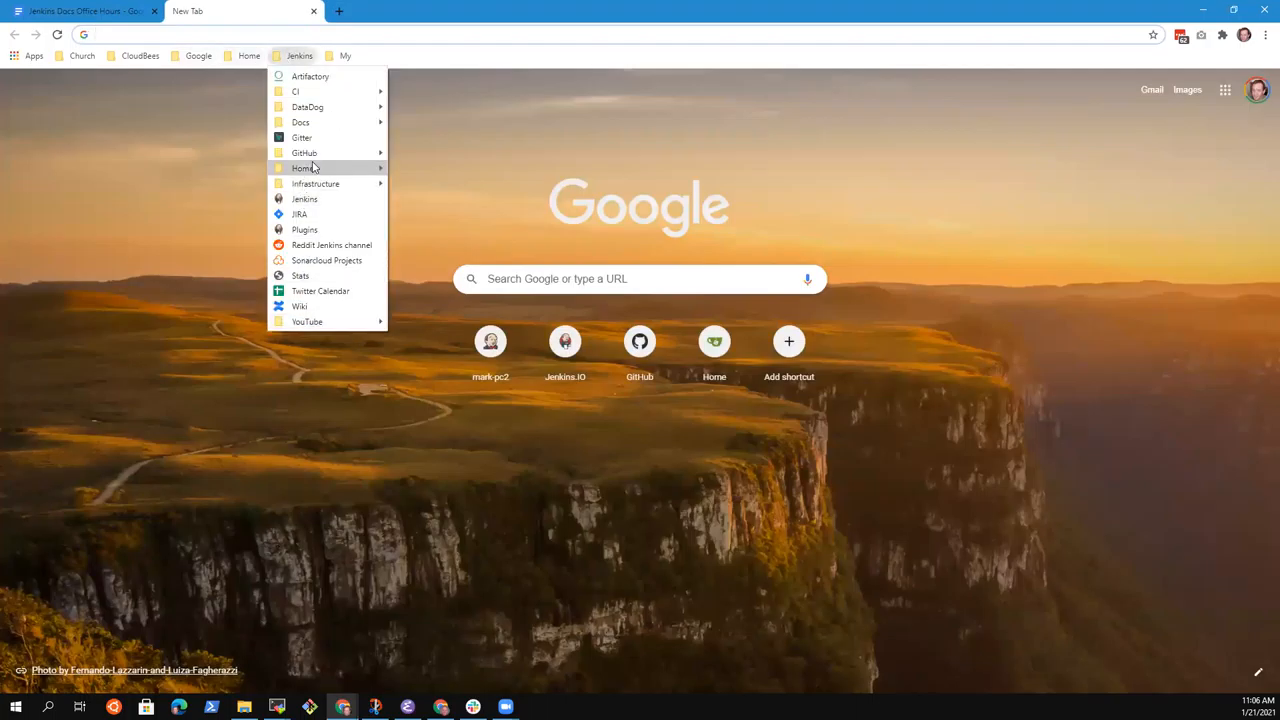
{"action": "left_click", "coordinate": [304, 168]}
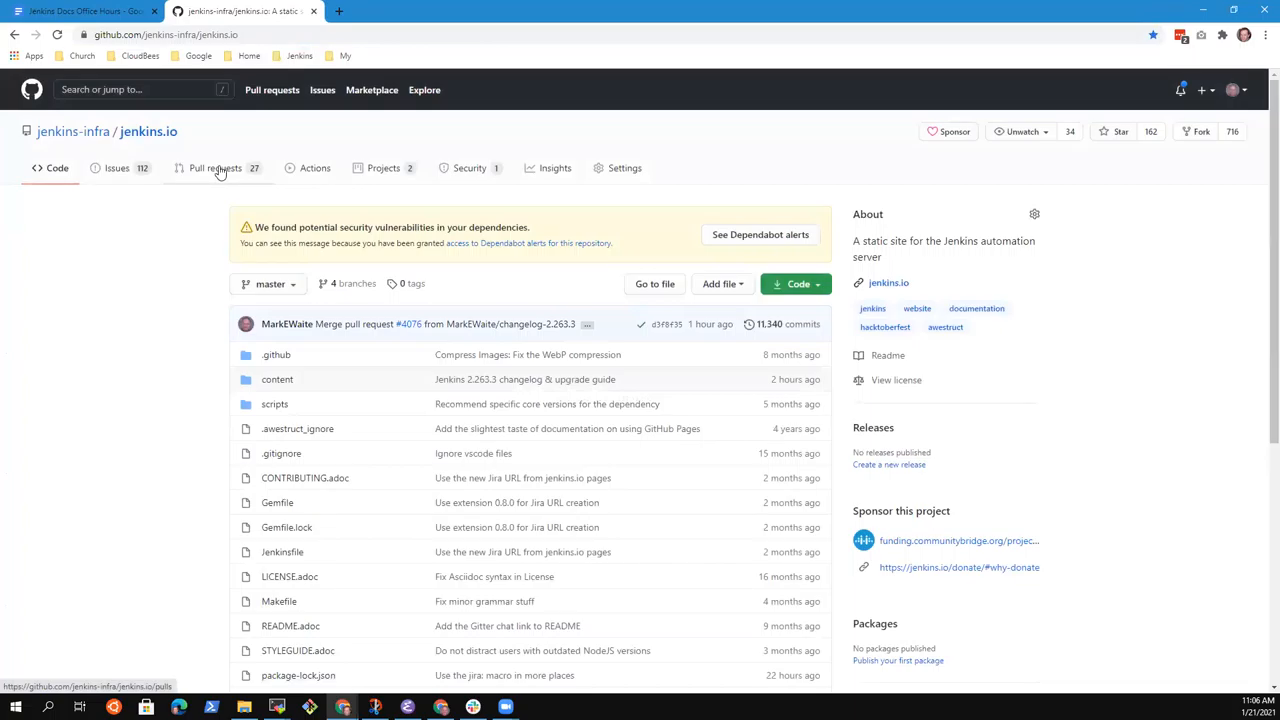
{"action": "left_click", "coordinate": [216, 168]}
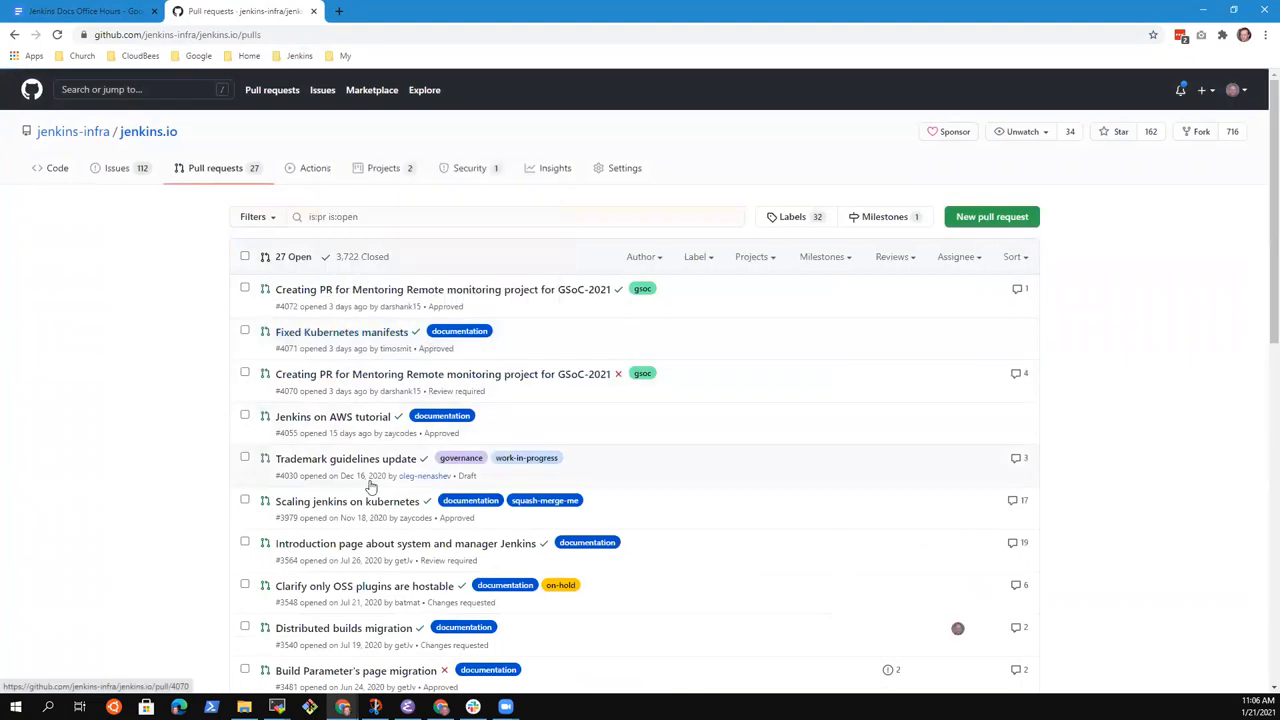
{"action": "mouse_move", "coordinate": [332, 416]}
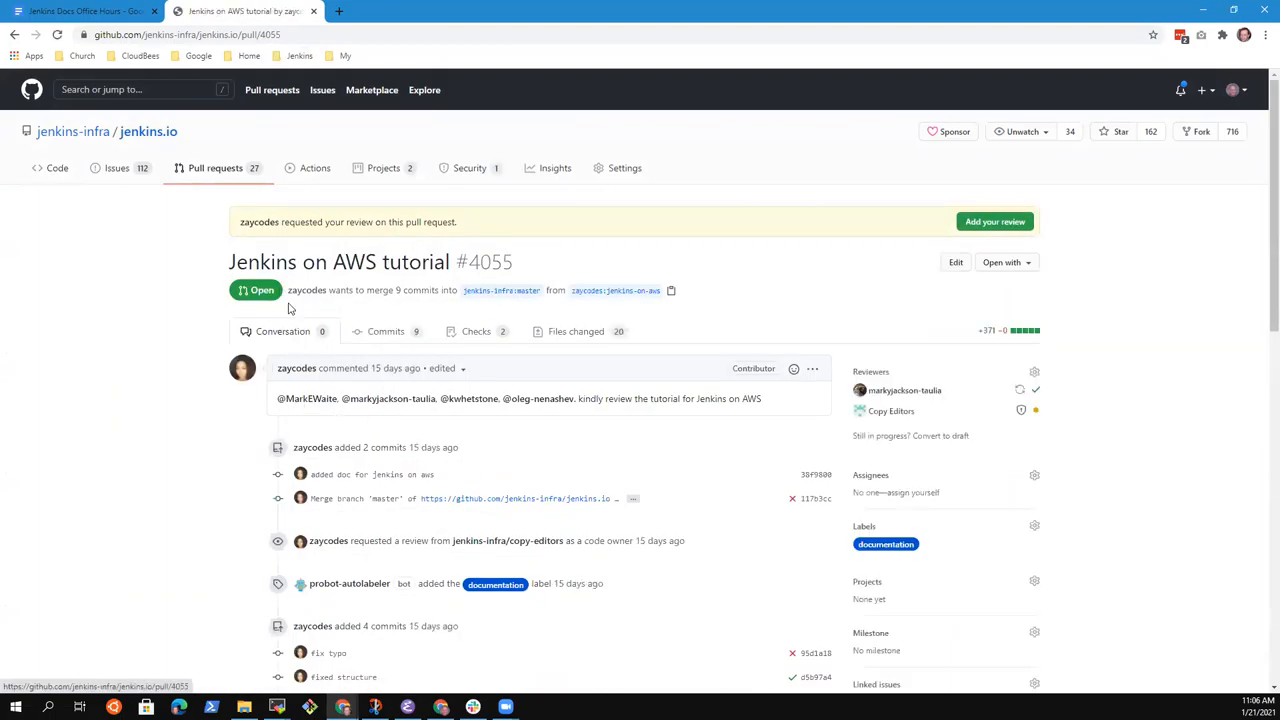
{"action": "scroll", "scroll_direction": "down", "scroll_amount": 3}
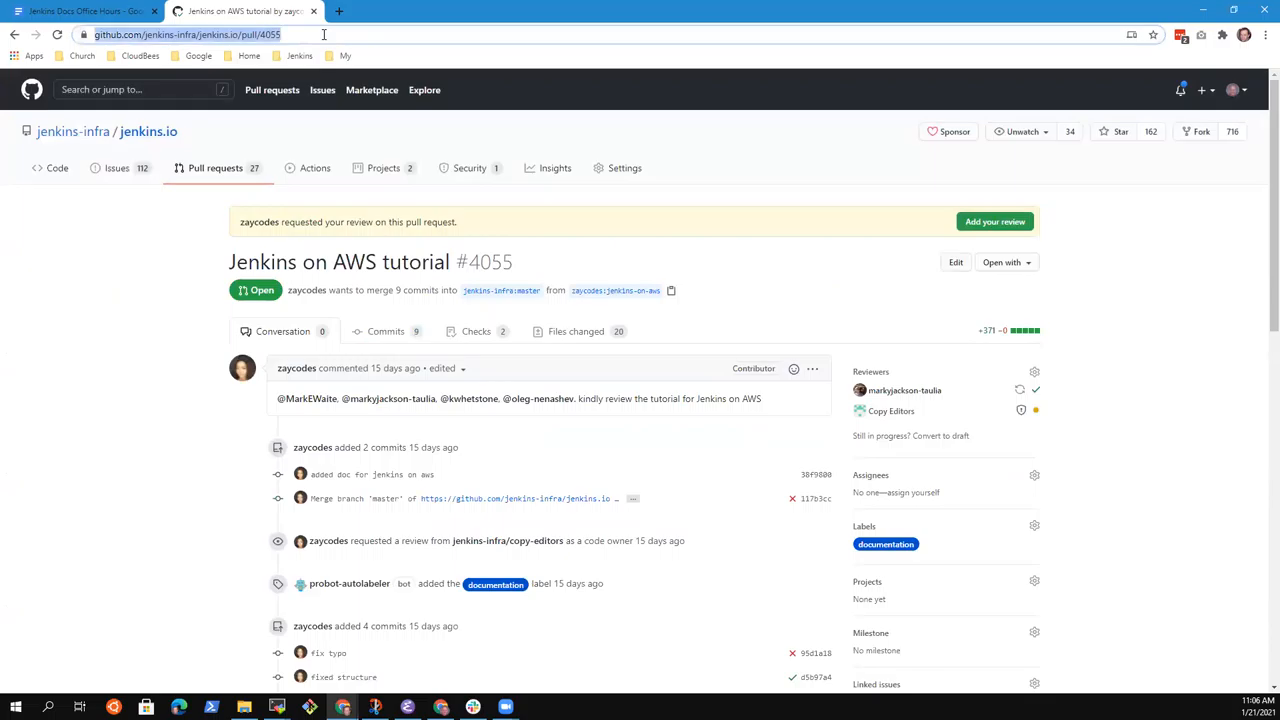
{"action": "left_click", "coordinate": [84, 12]}
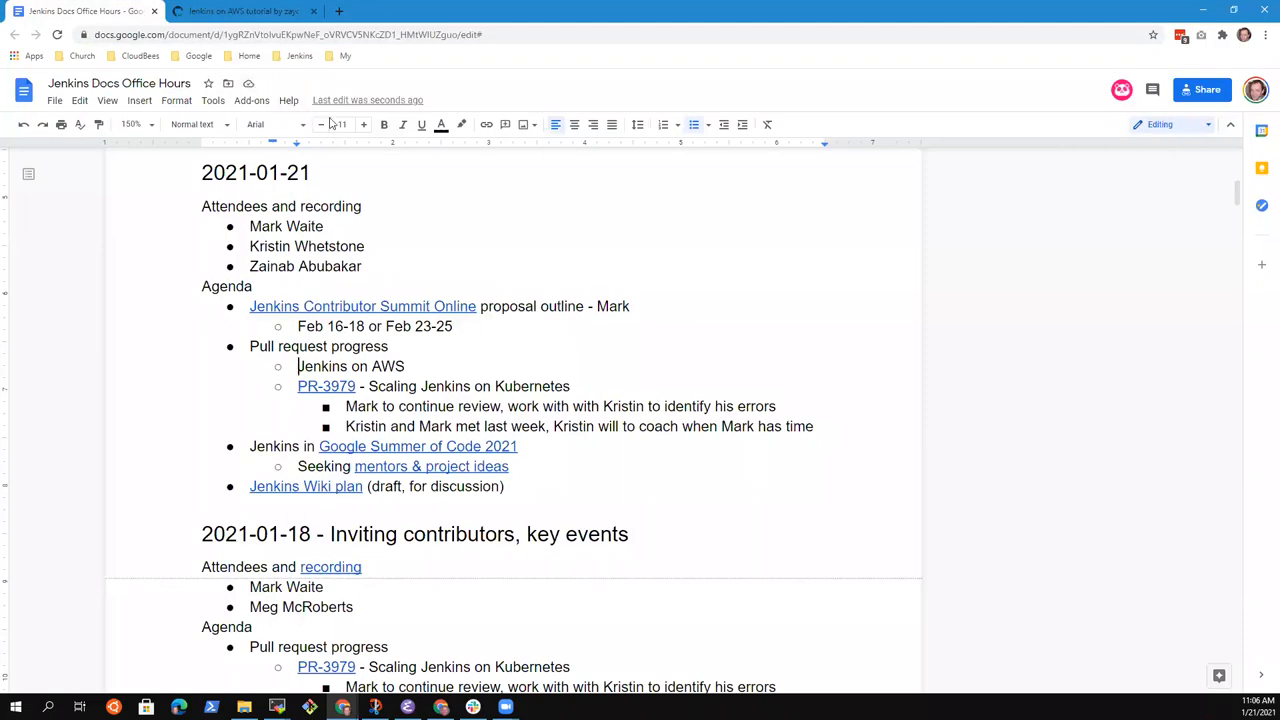
Step: Prefix the entry with linked 'PR-4055' and add sub-bullet 'Reviewed and approved by Marky'
{"action": "type", "text": "PR-4055 -"}
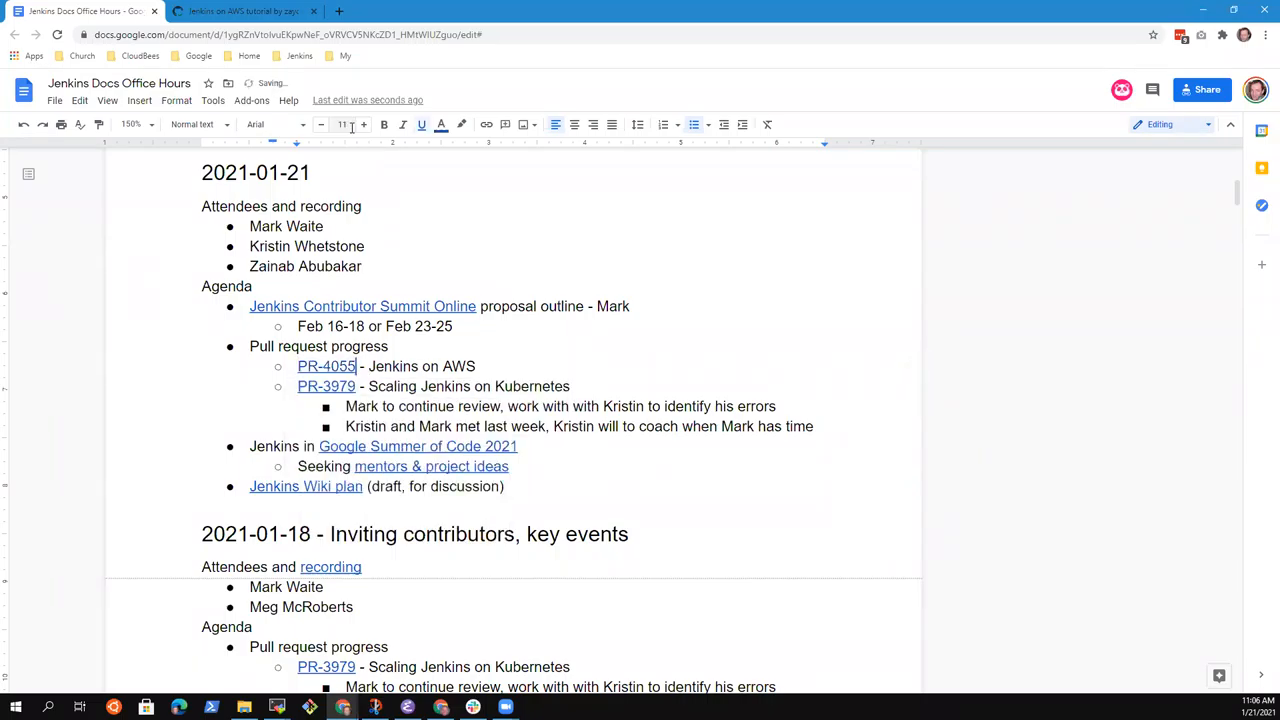
{"action": "type", "text": "Review"}
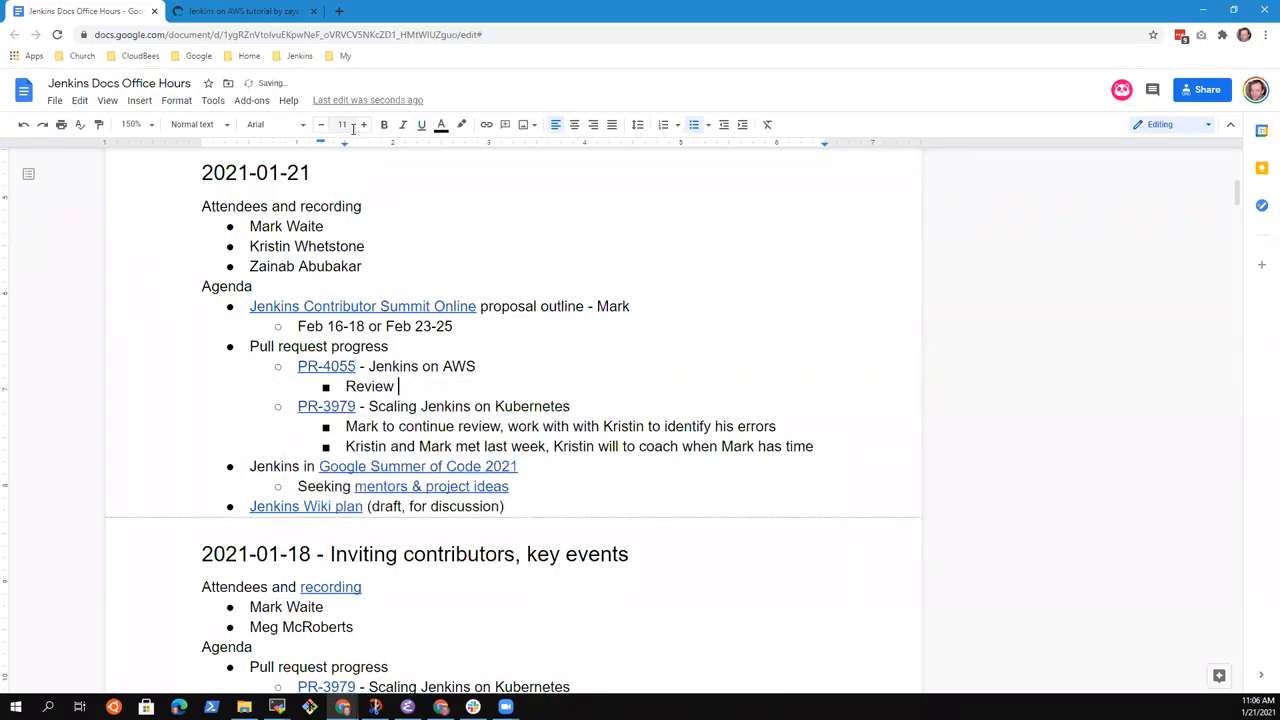
{"action": "type", "text": "ed and app"}
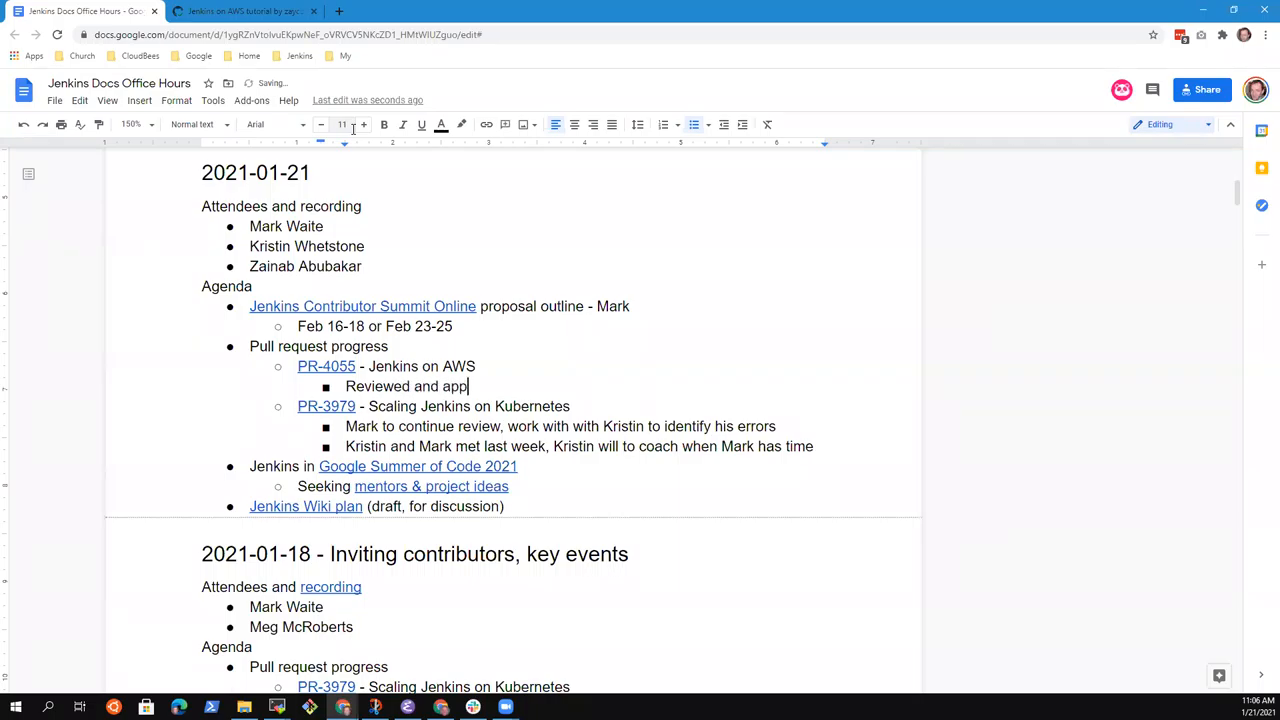
{"action": "type", "text": "roved"}
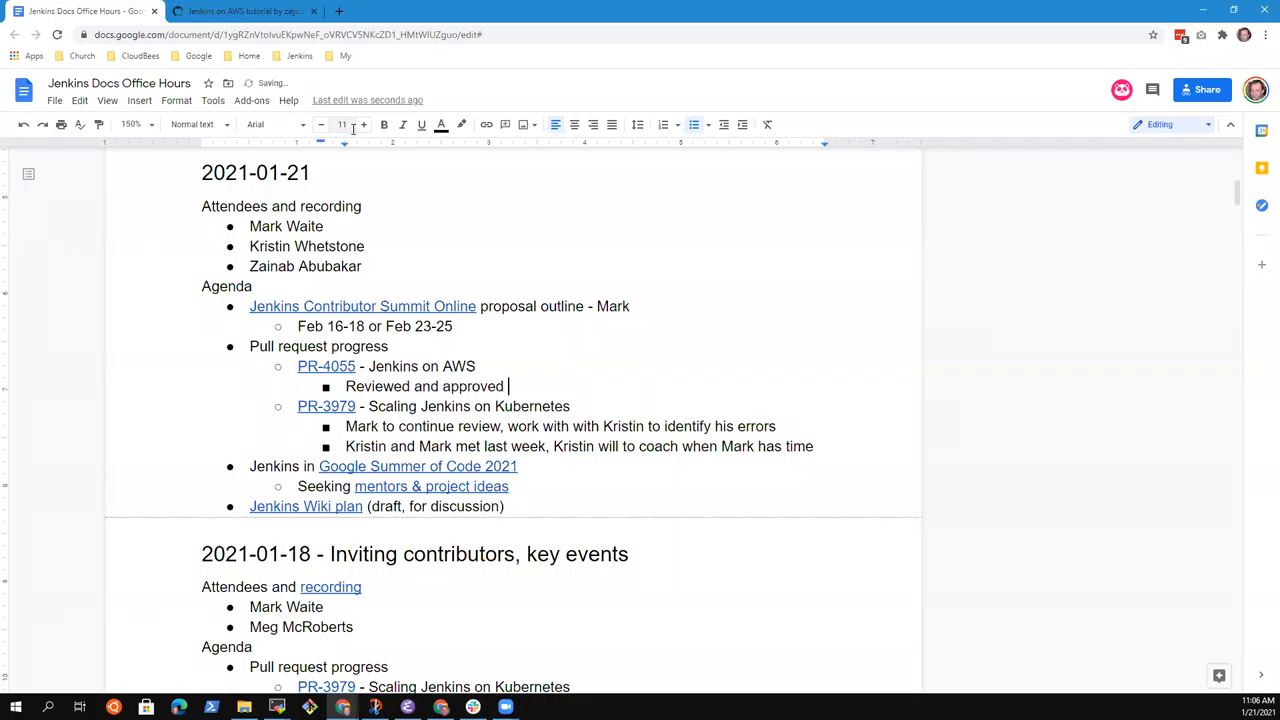
{"action": "type", "text": "by Marky"}
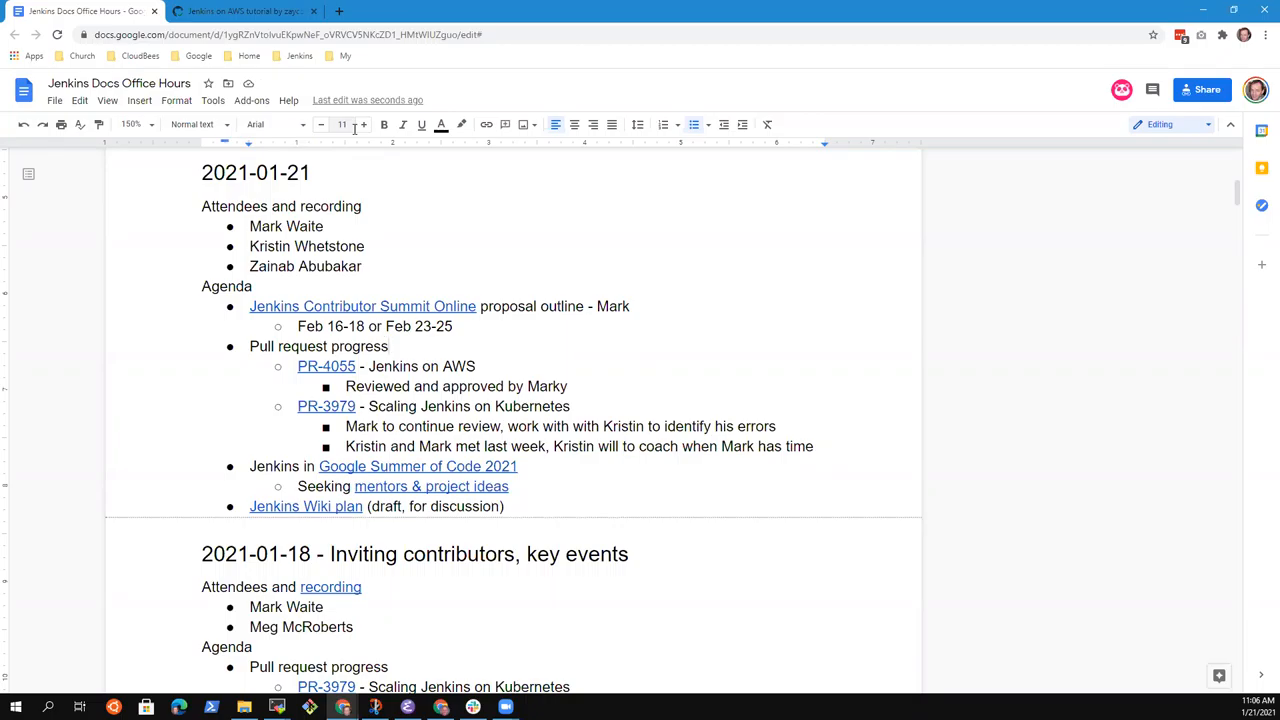
{"action": "mouse_move", "coordinate": [364, 124]}
{"action": "type", "text": "Next"}
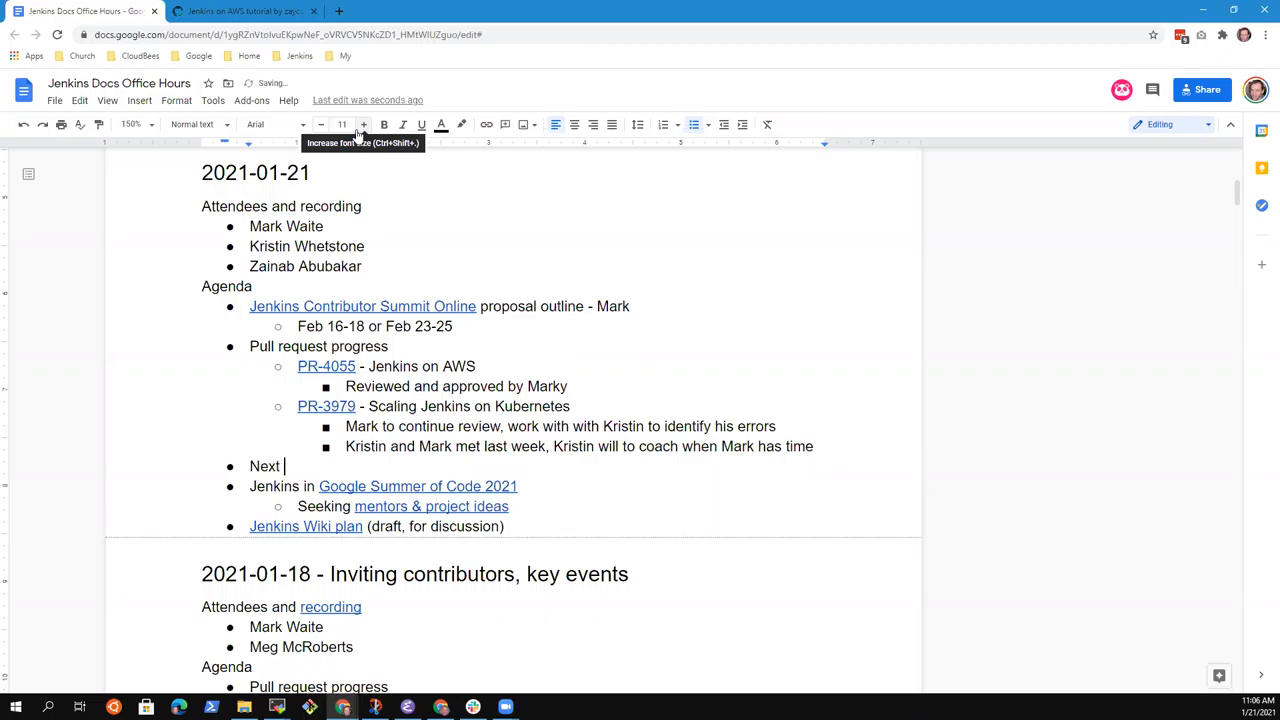
Step: Add top-level bullet 'Next steps - what's next for Jenkins documentation'
{"action": "type", "text": "steps -"}
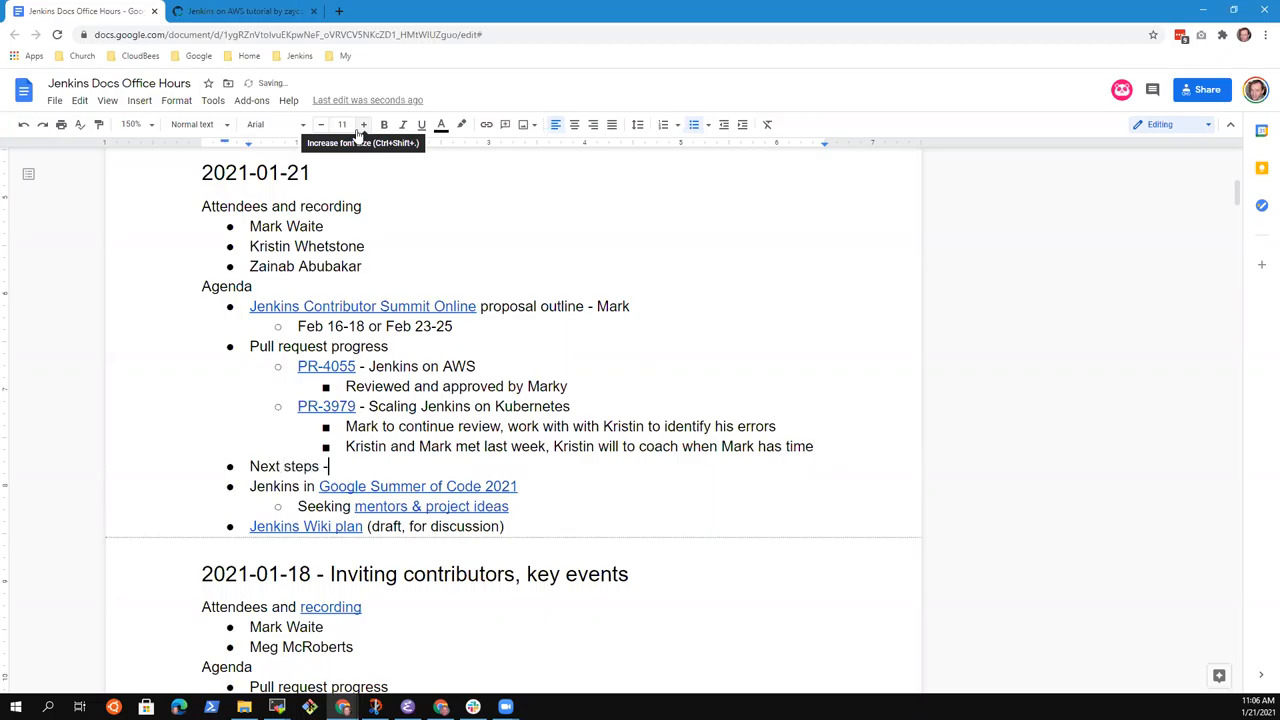
{"action": "type", "text": "what's ne"}
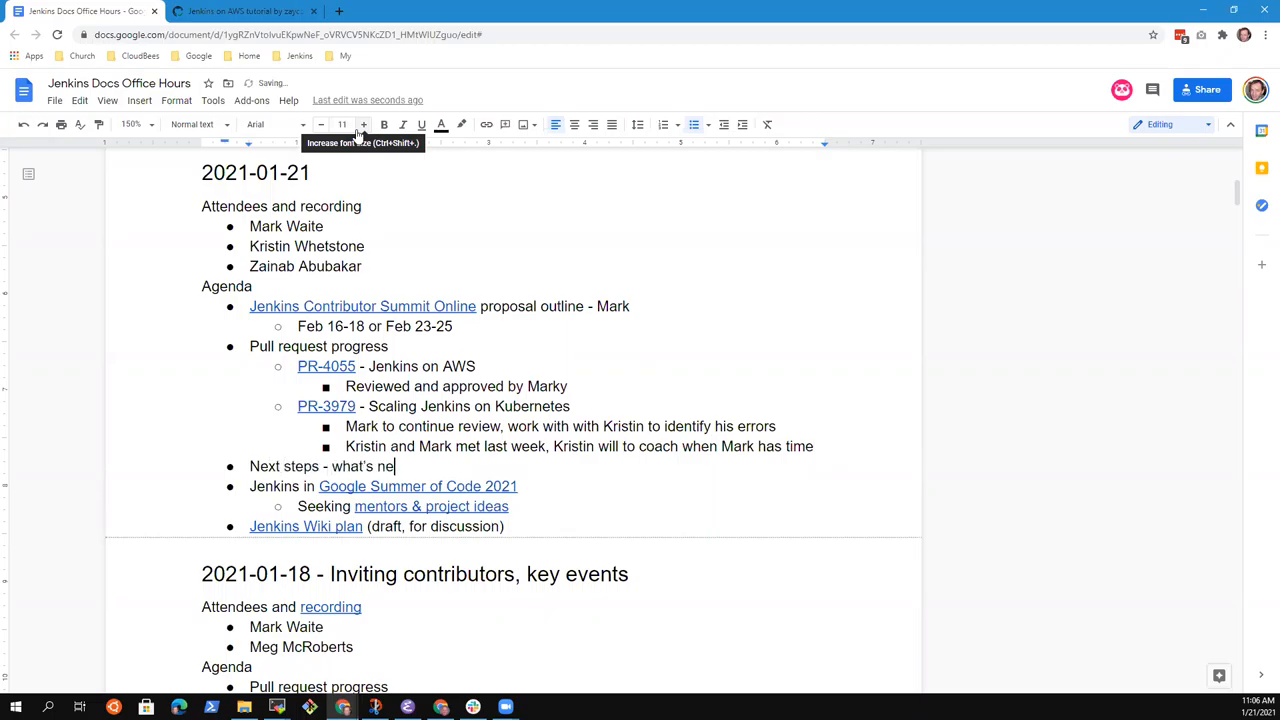
{"action": "type", "text": "xt for Jenkins"}
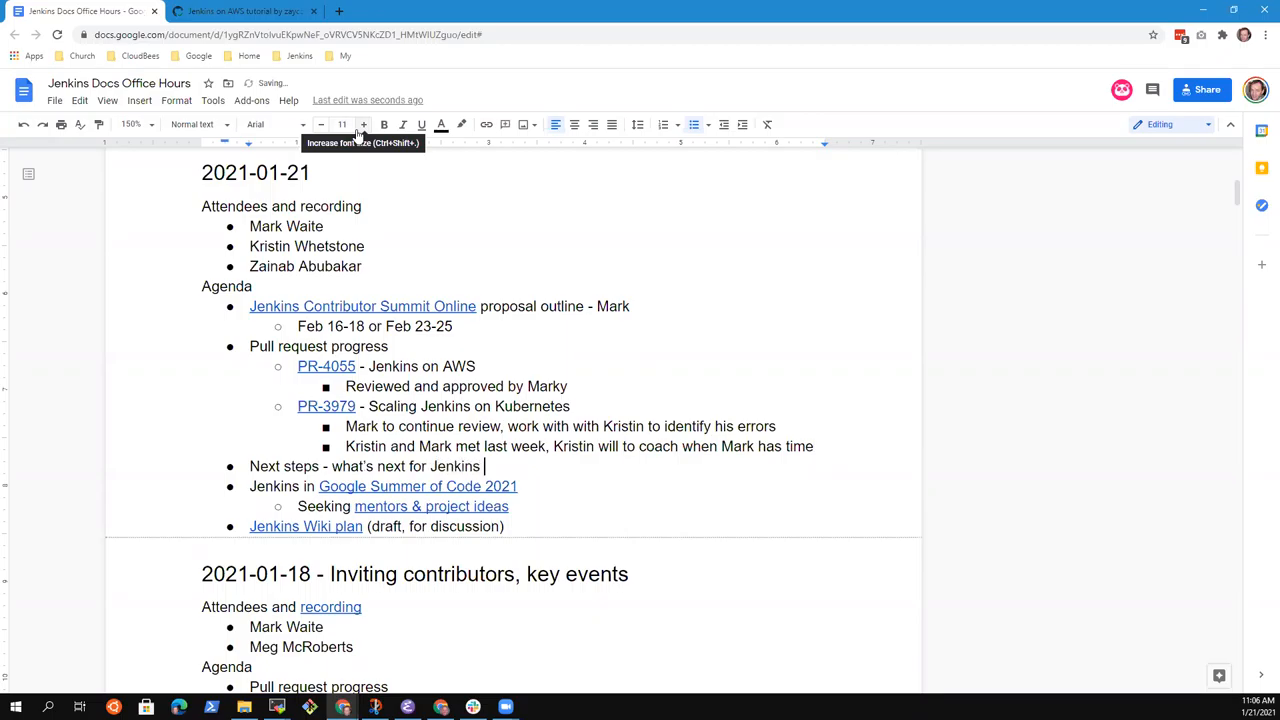
{"action": "type", "text": "documentation"}
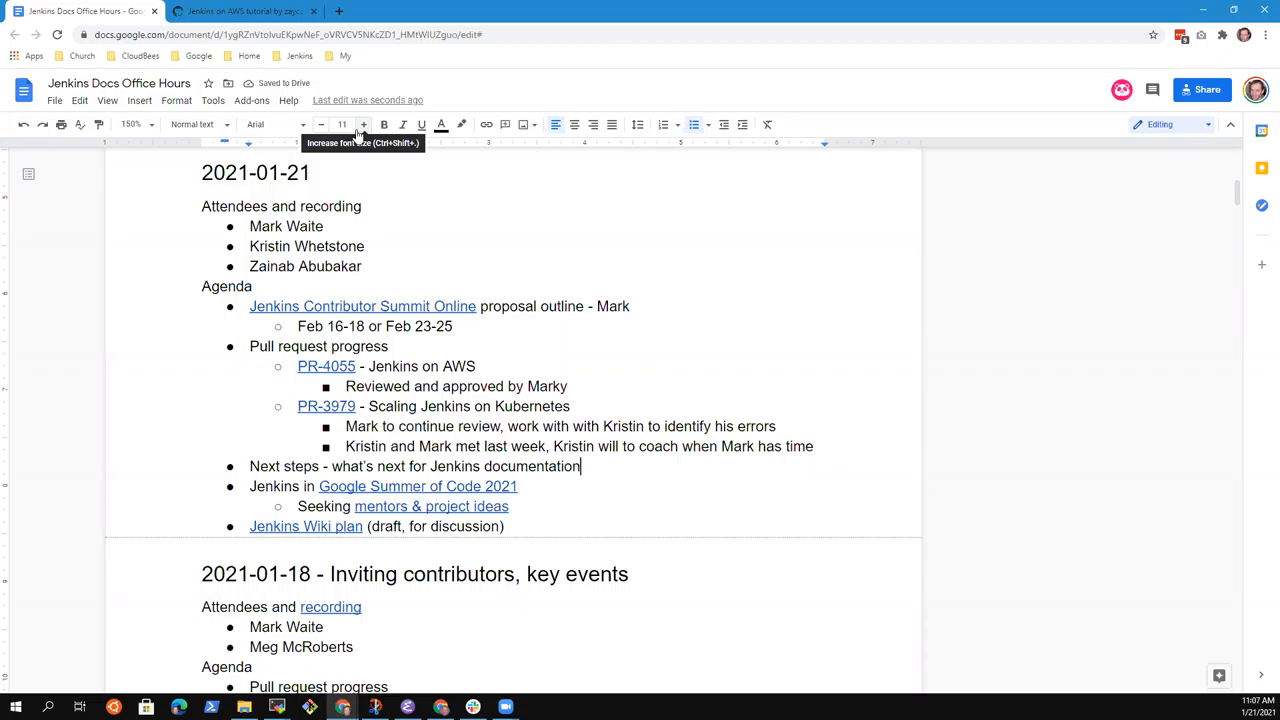
{"action": "mouse_move", "coordinate": [656, 376]}
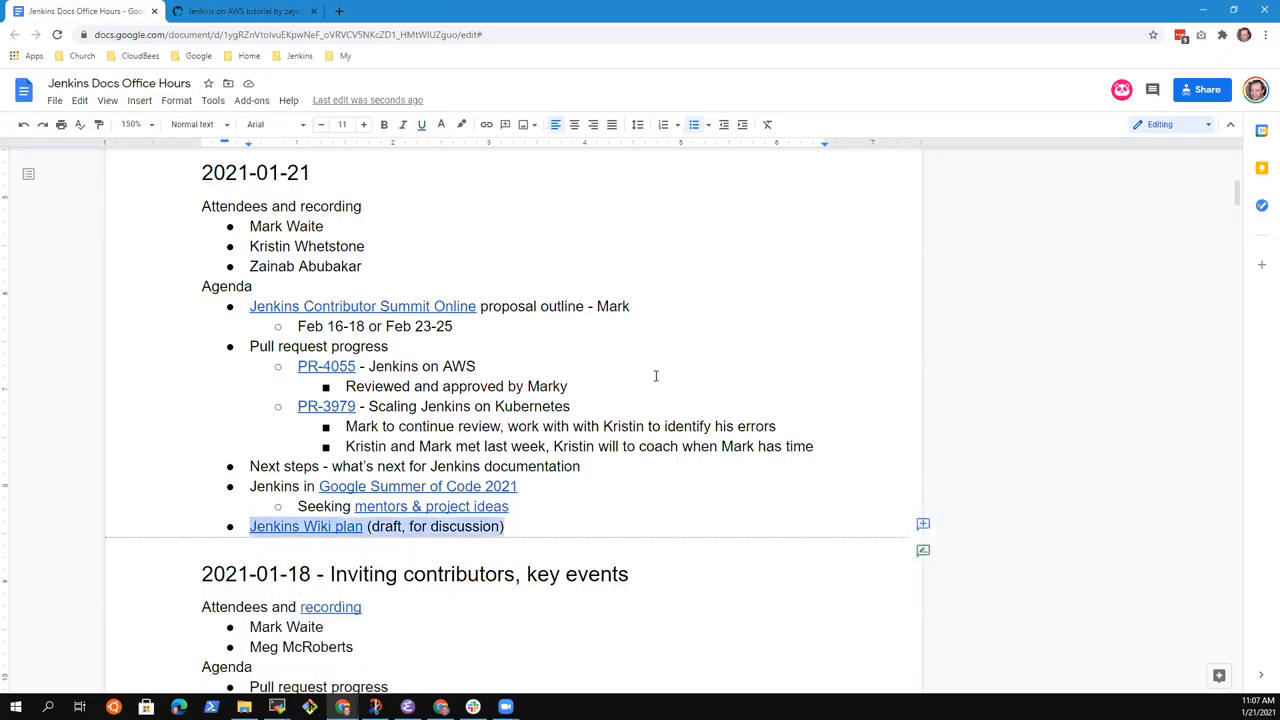
Step: Move the 'Jenkins Wiki plan (draft, for discussion)' item to its new position
{"action": "key", "text": "Delete"}
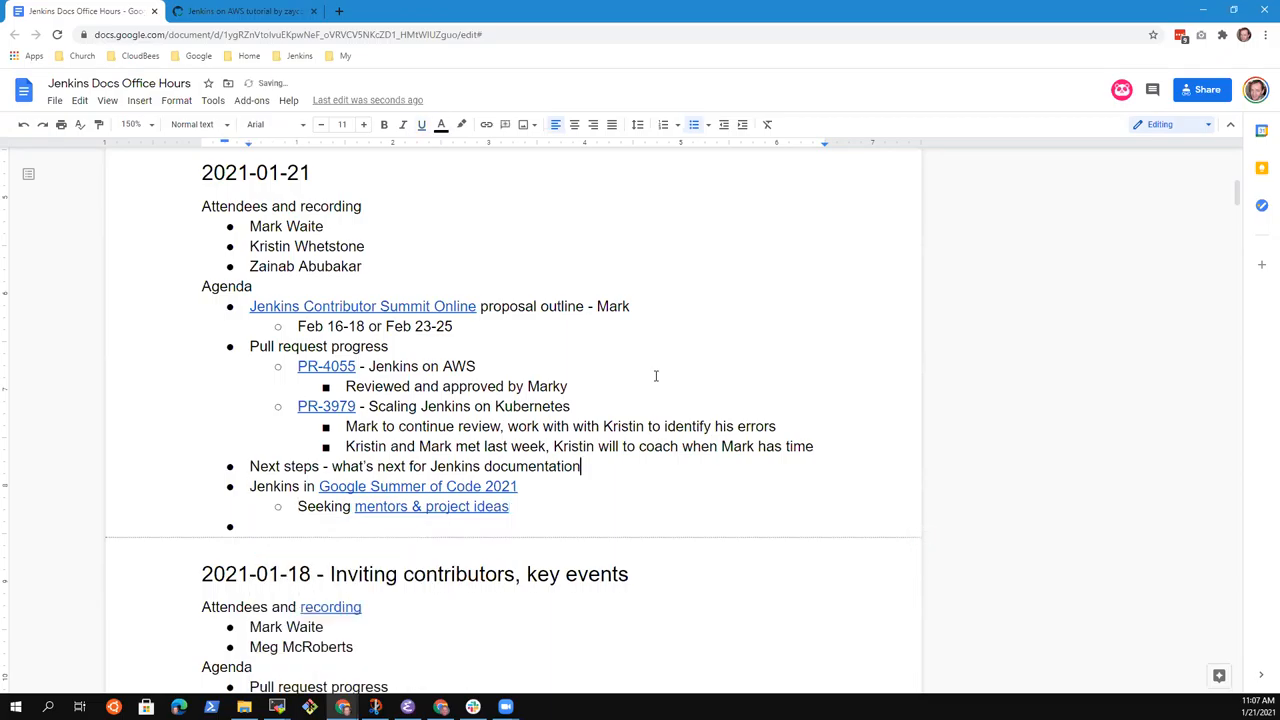
{"action": "type", "text": "Jenkins Wiki plan (draft, for discussion)"}
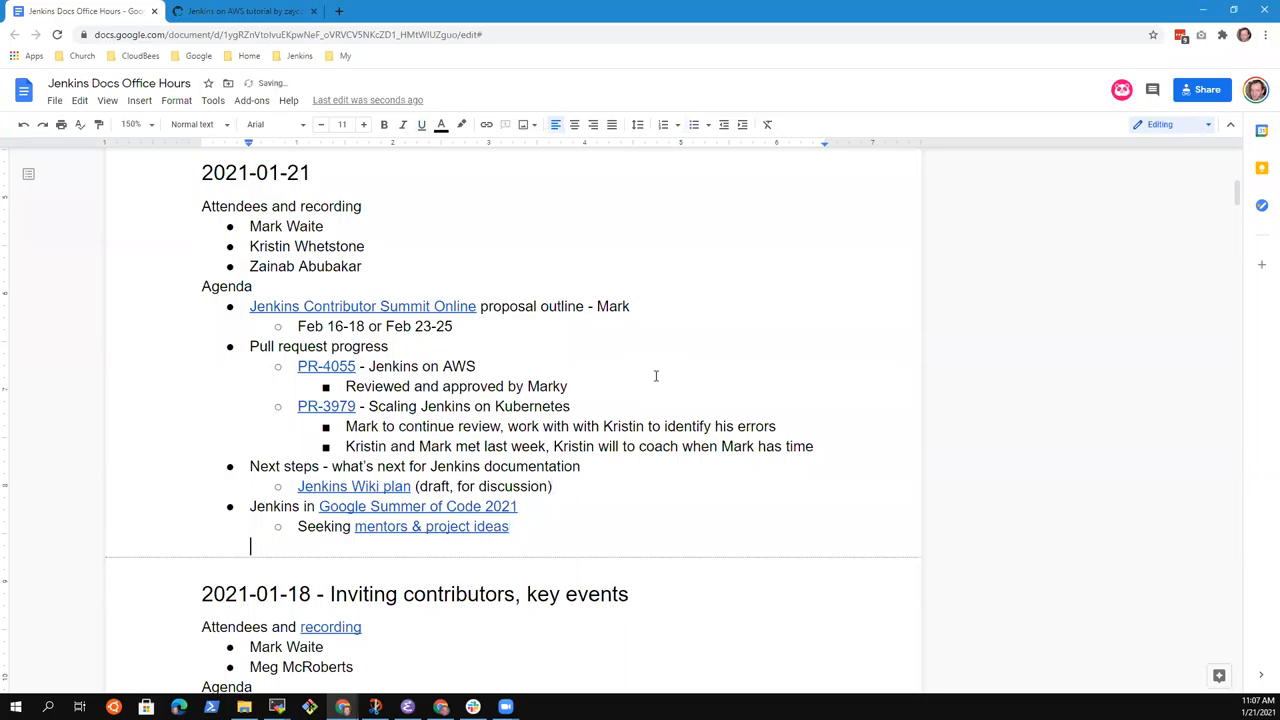
{"action": "mouse_move", "coordinate": [352, 486]}
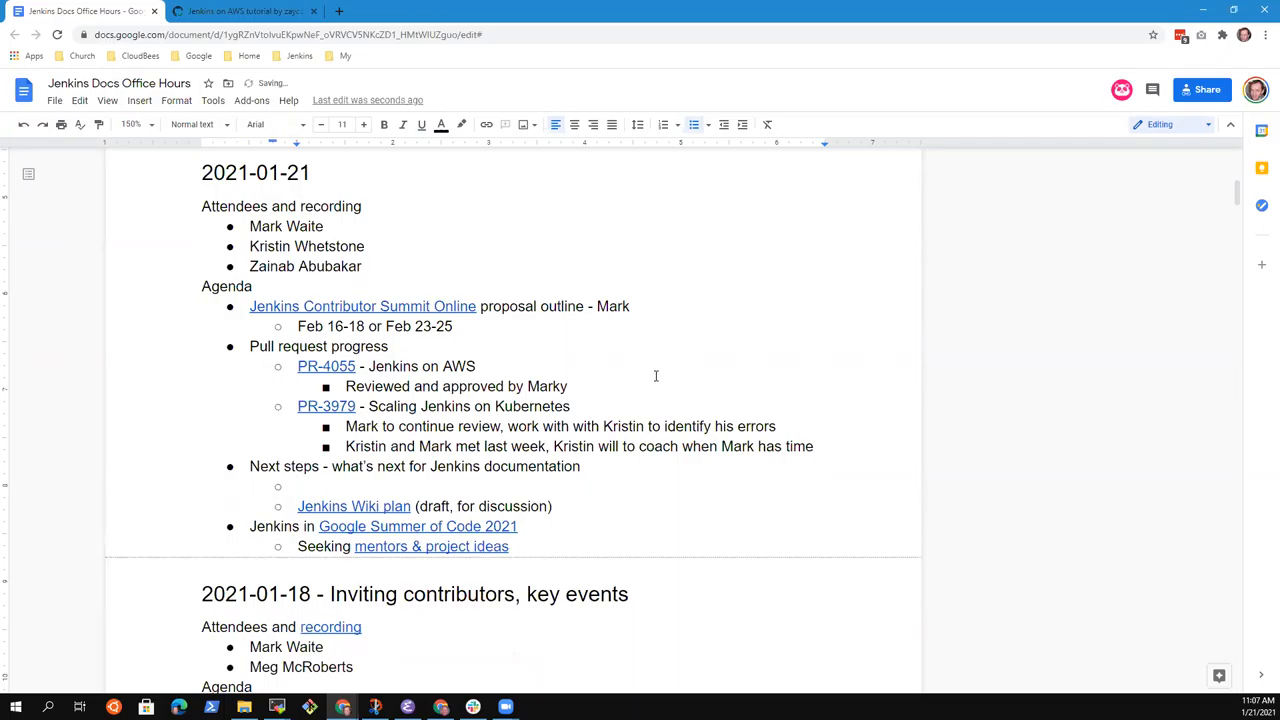
Step: Under Next steps, add sub-items 'Kubernetes documentation' and 'Kubernetes solutions page'
{"action": "type", "text": "Kuebr"}
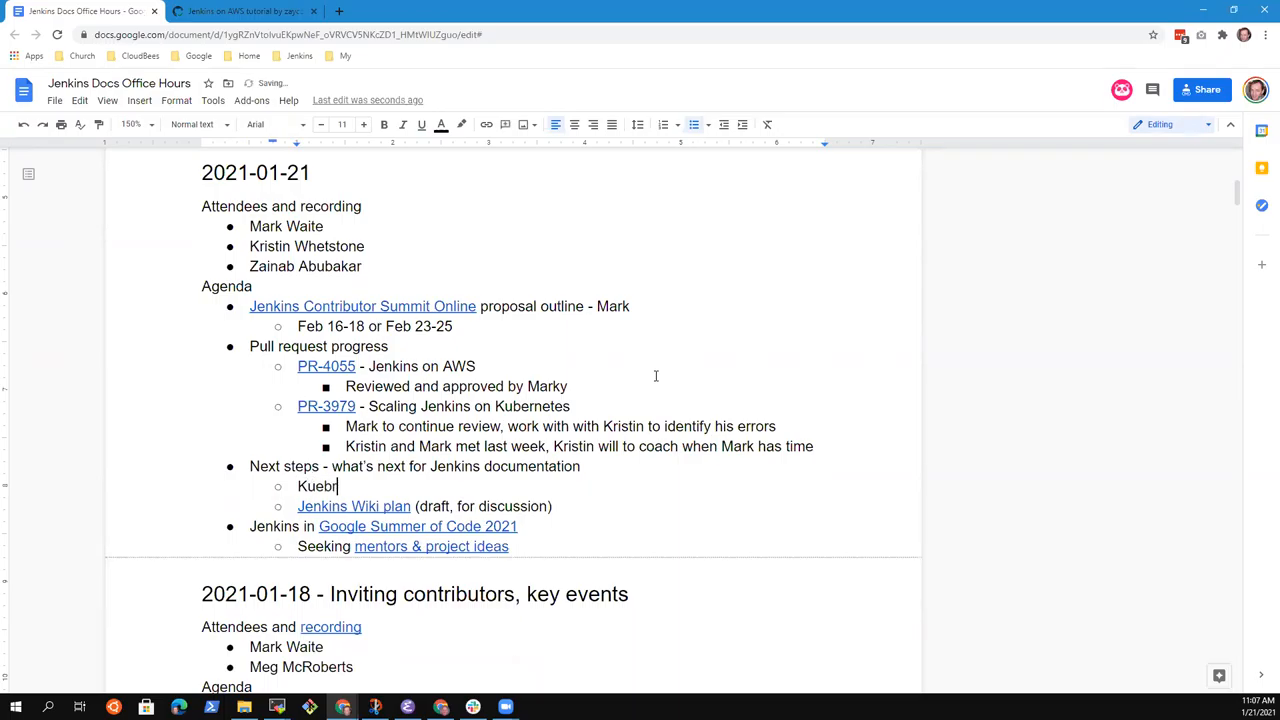
{"action": "type", "text": "Kubernetes"}
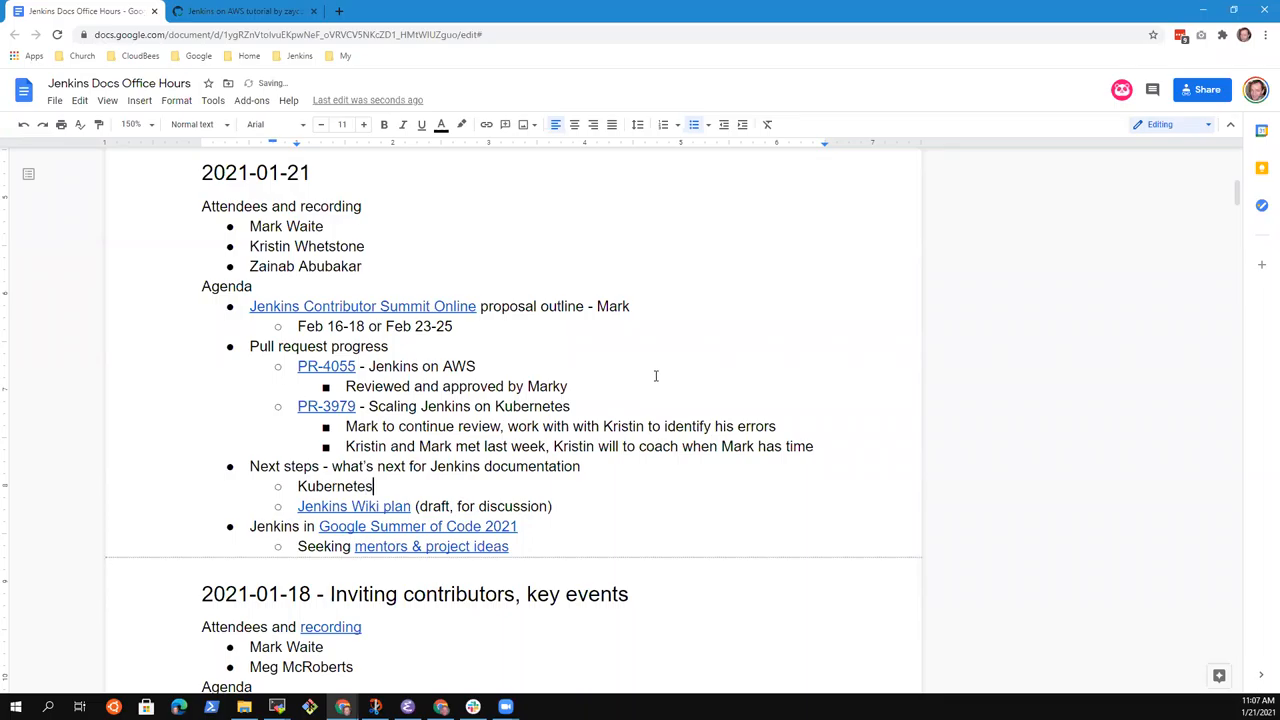
{"action": "type", "text": "improvements"}
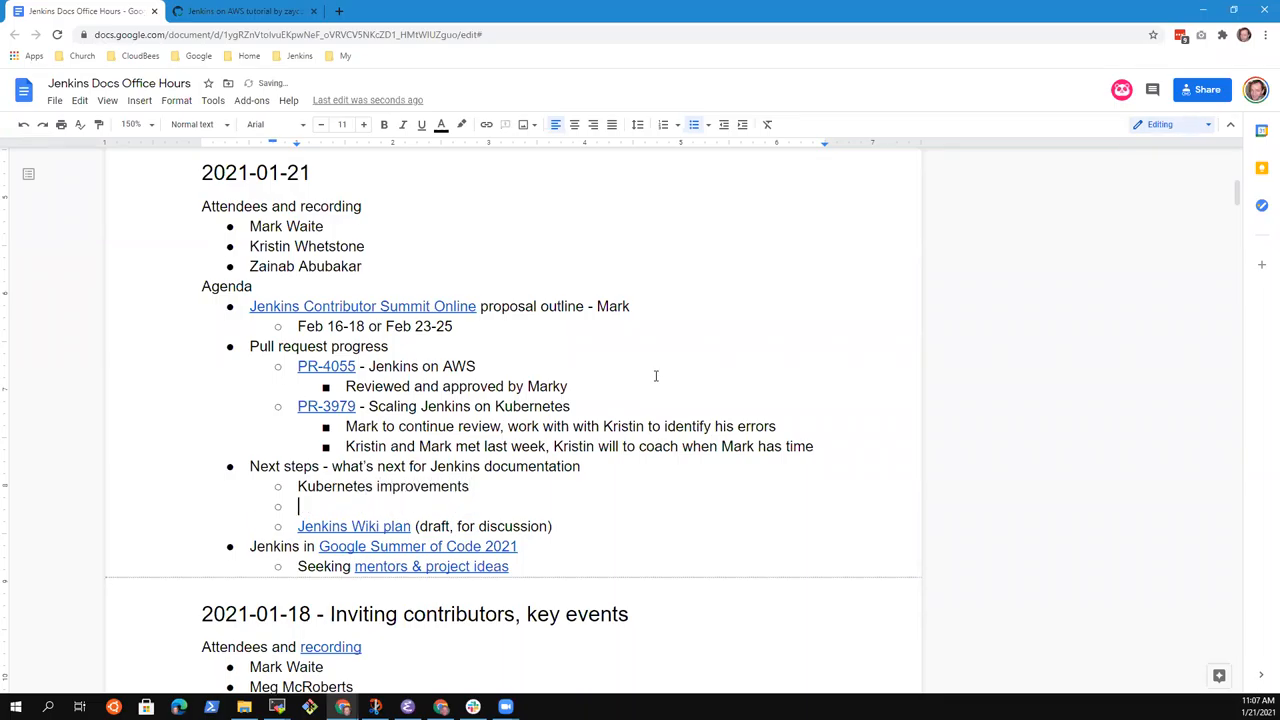
{"action": "key", "text": "backspace"}
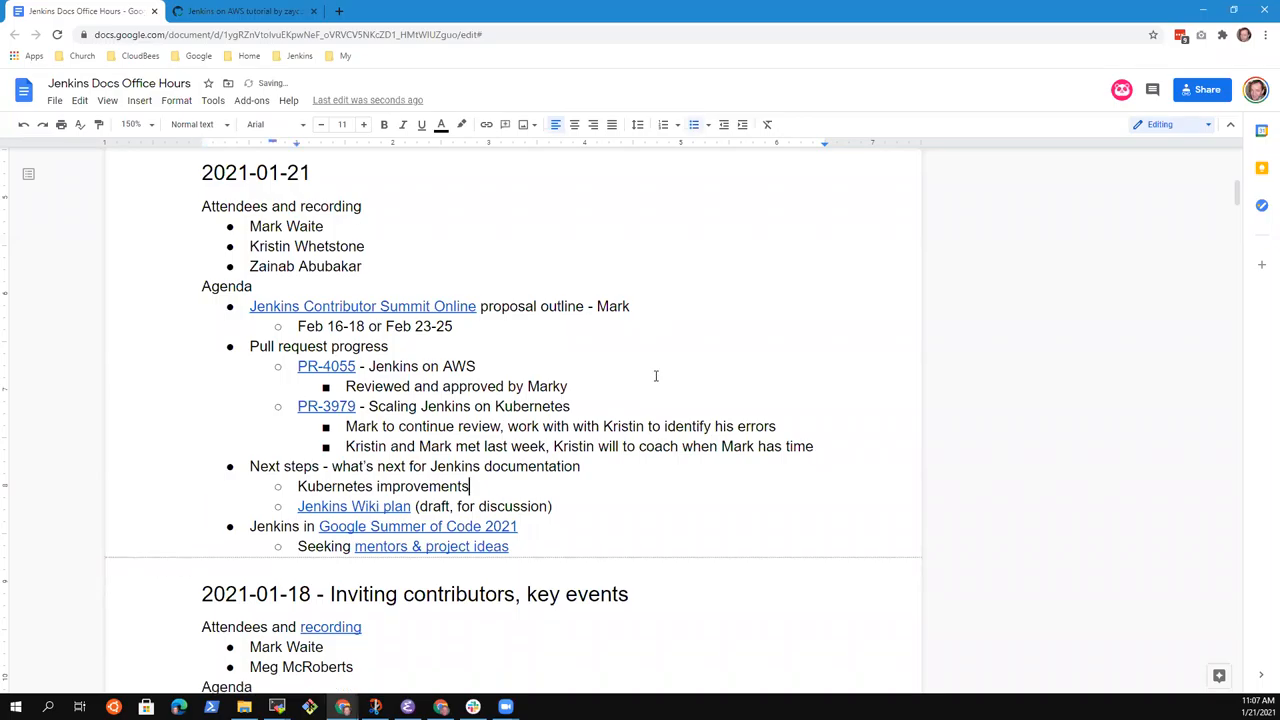
{"action": "key", "text": "BackSpace"}
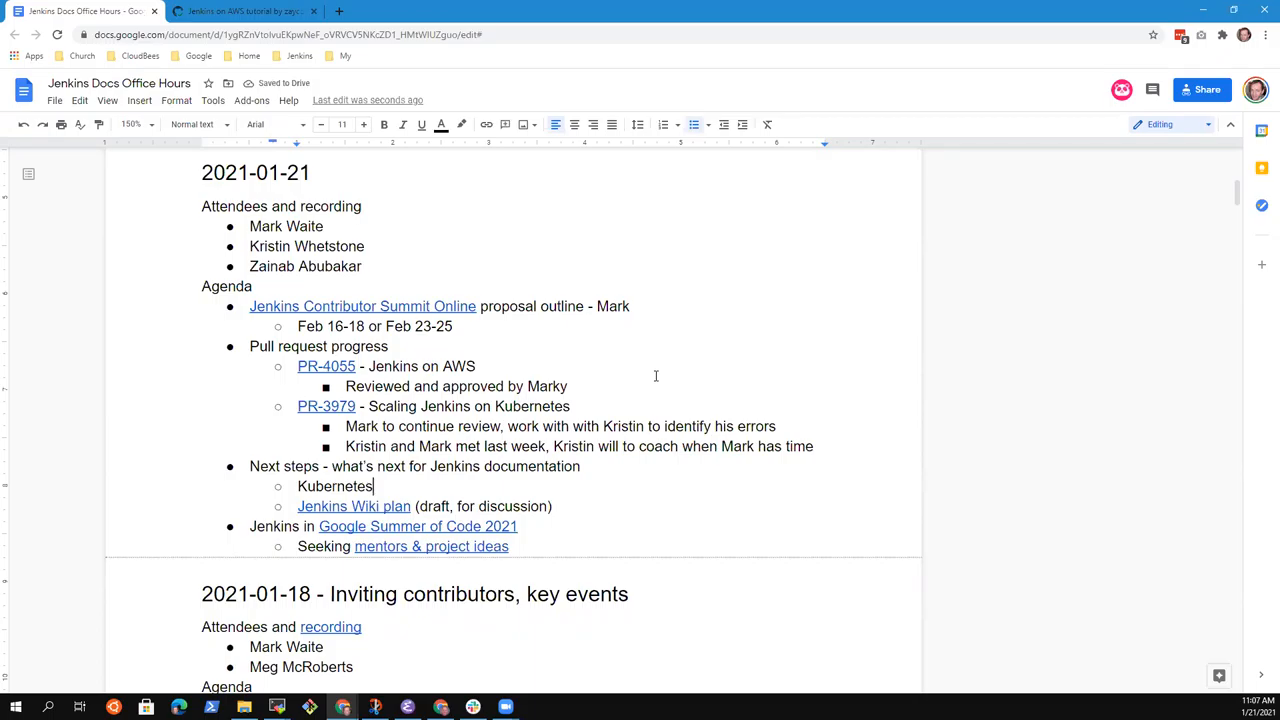
{"action": "type", "text": "solution"}
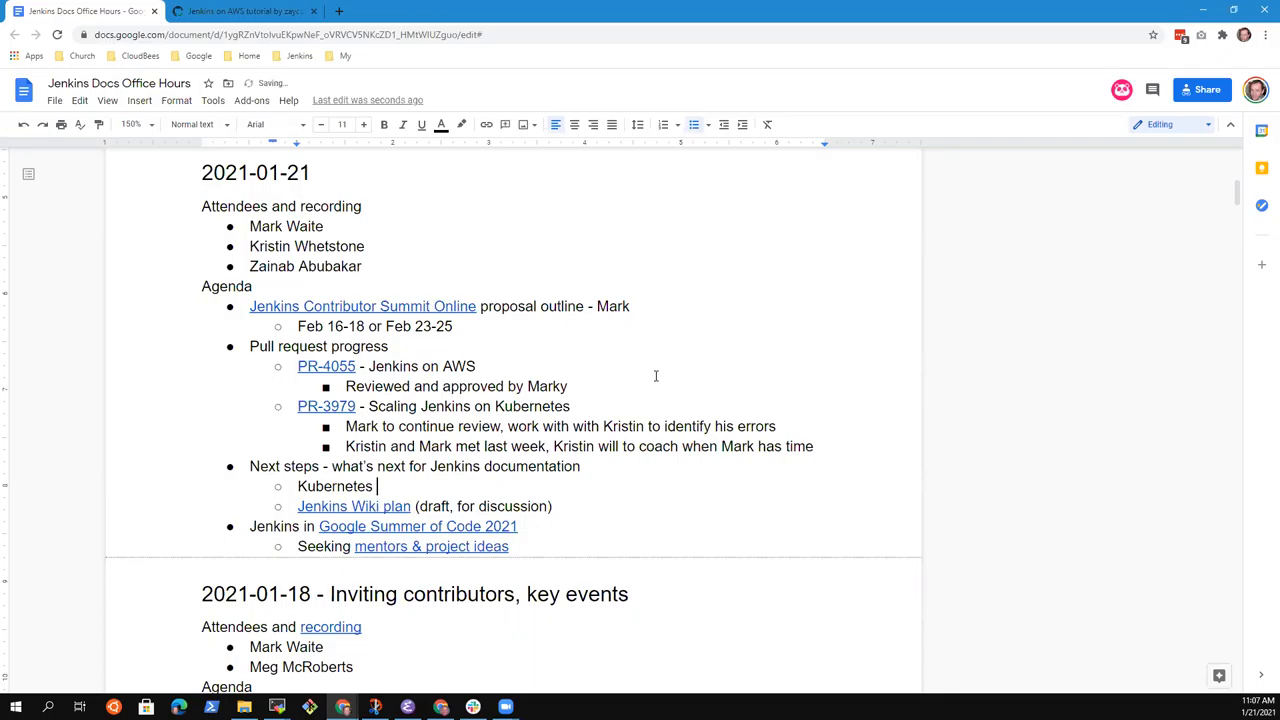
{"action": "type", "text": "docum,ent"}
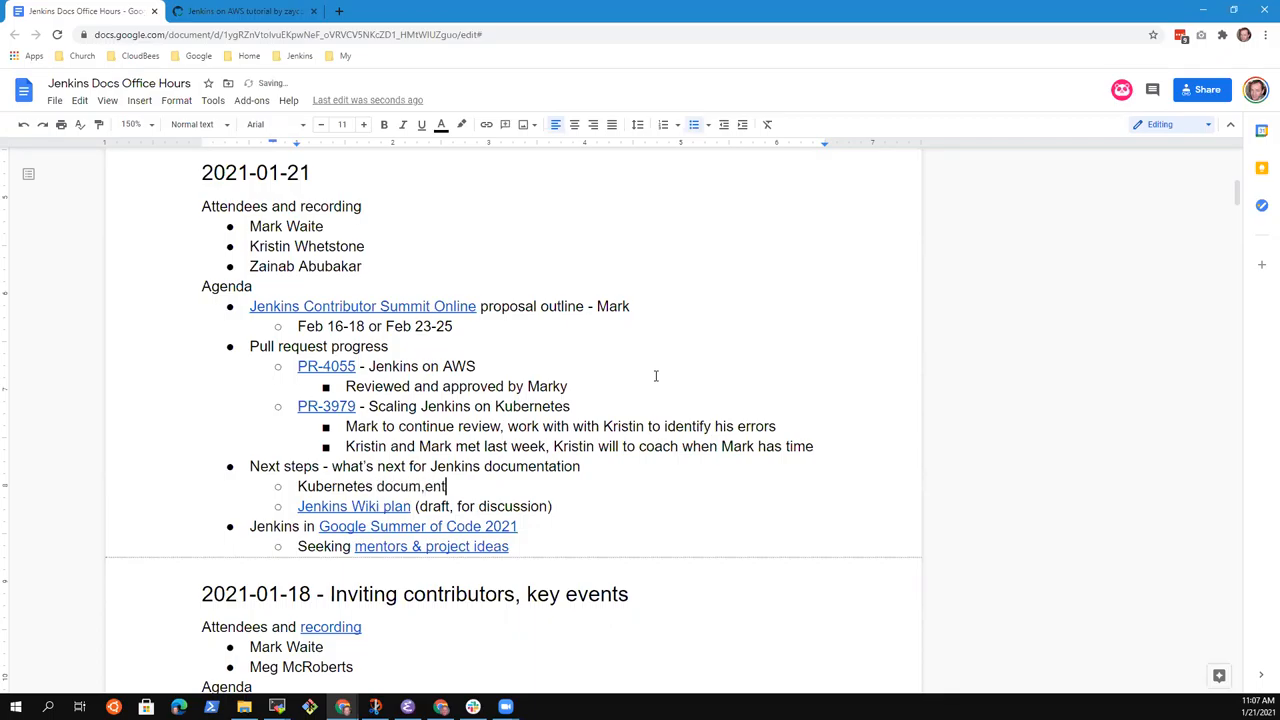
{"action": "type", "text": "ation"}
{"action": "key", "text": "enter"}
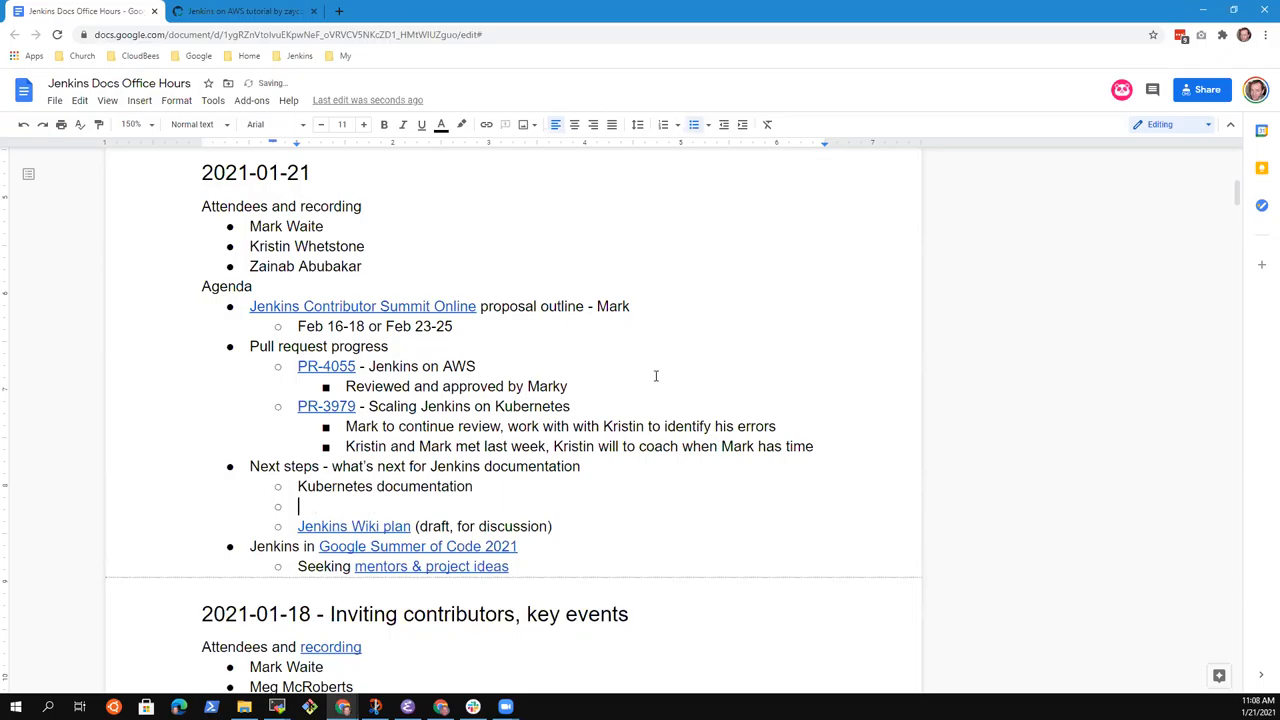
{"action": "type", "text": "Kubernetes sol"}
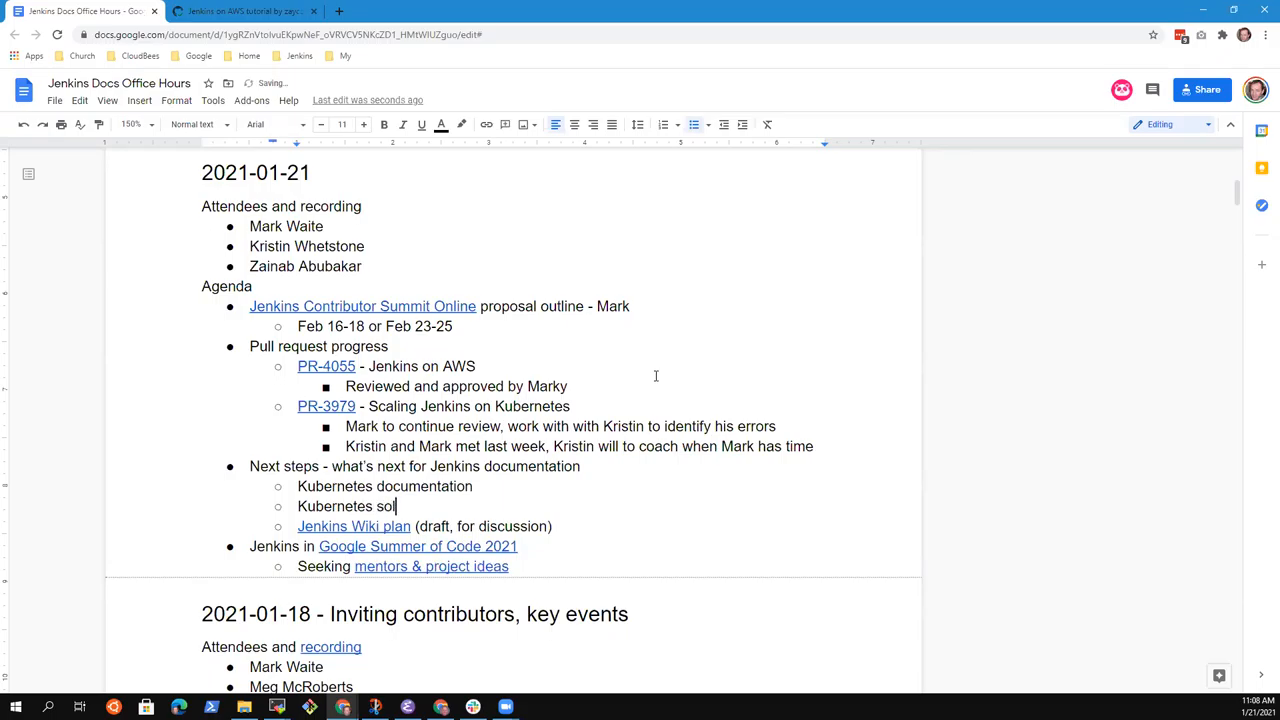
{"action": "type", "text": "utions page"}
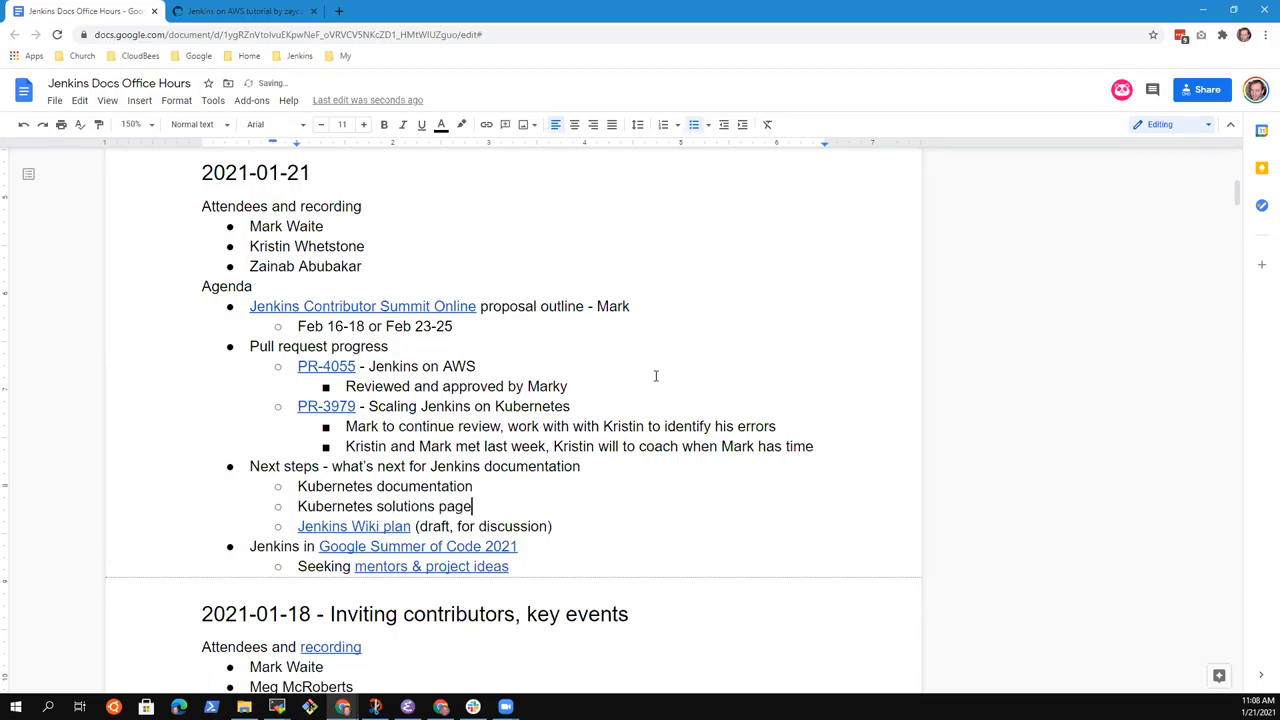
{"action": "mouse_move", "coordinate": [656, 380]}
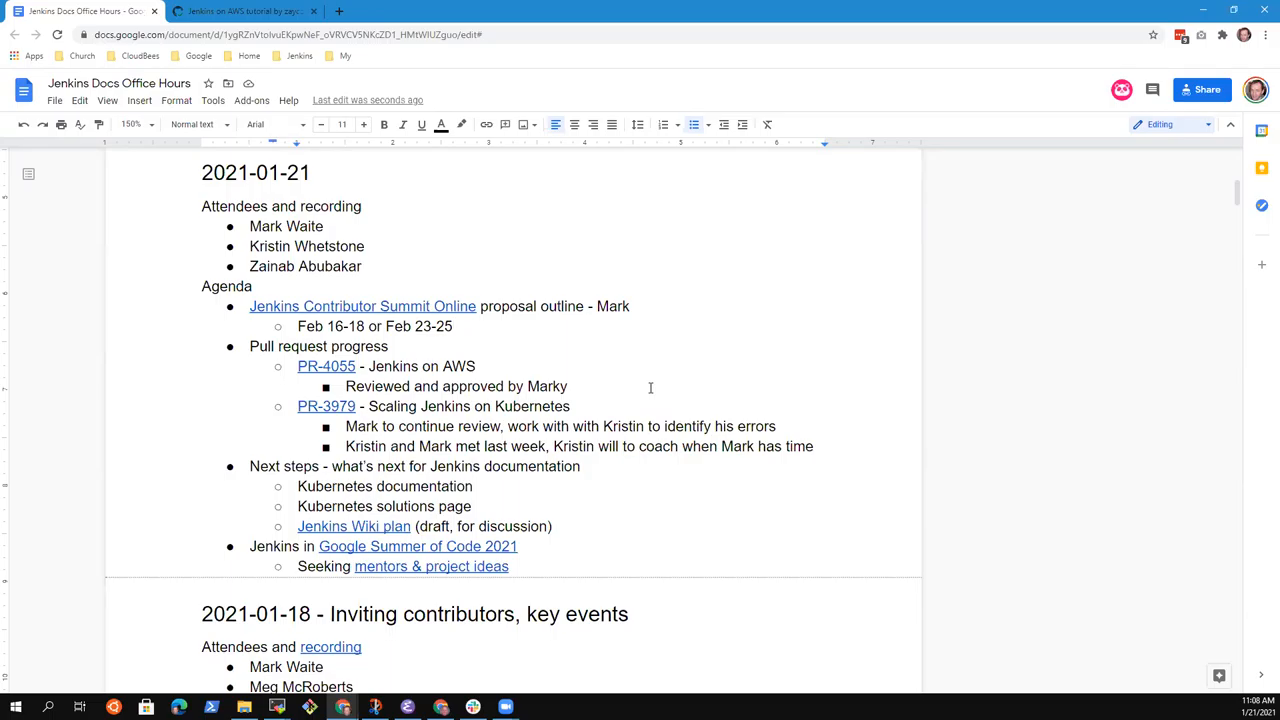
{"action": "mouse_move", "coordinate": [362, 306]}
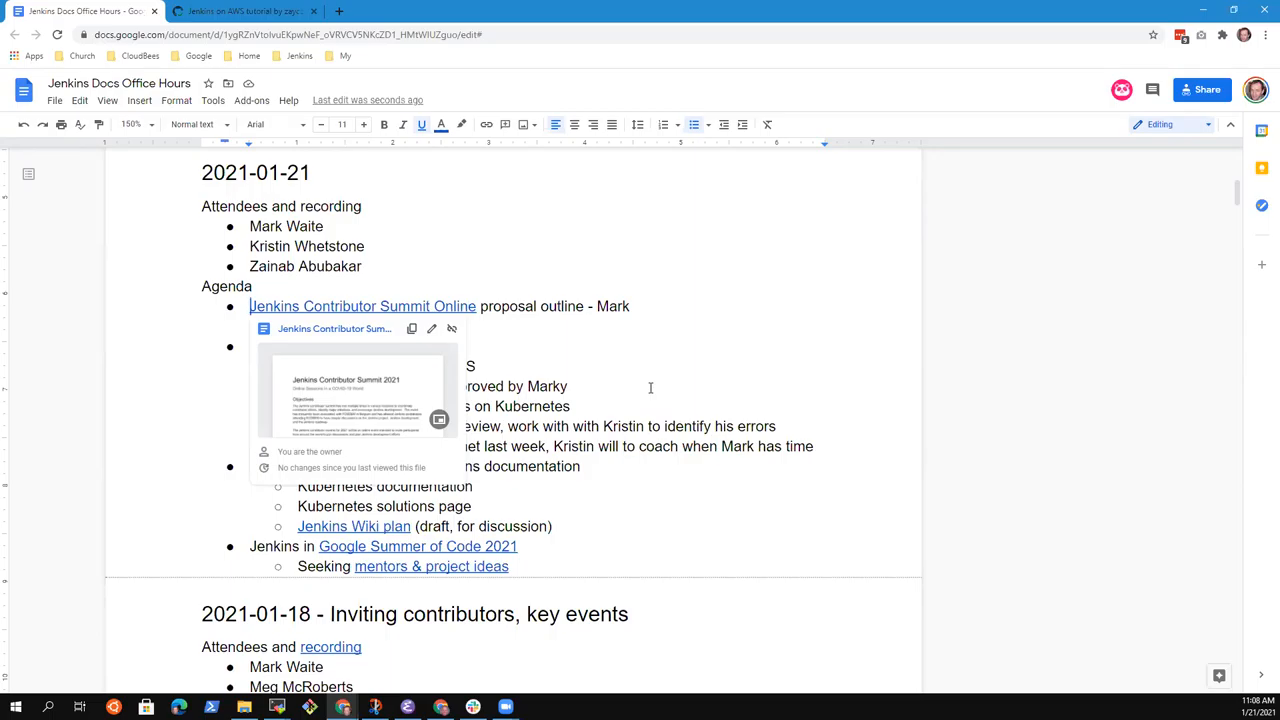
{"action": "mouse_move", "coordinate": [1166, 532]}
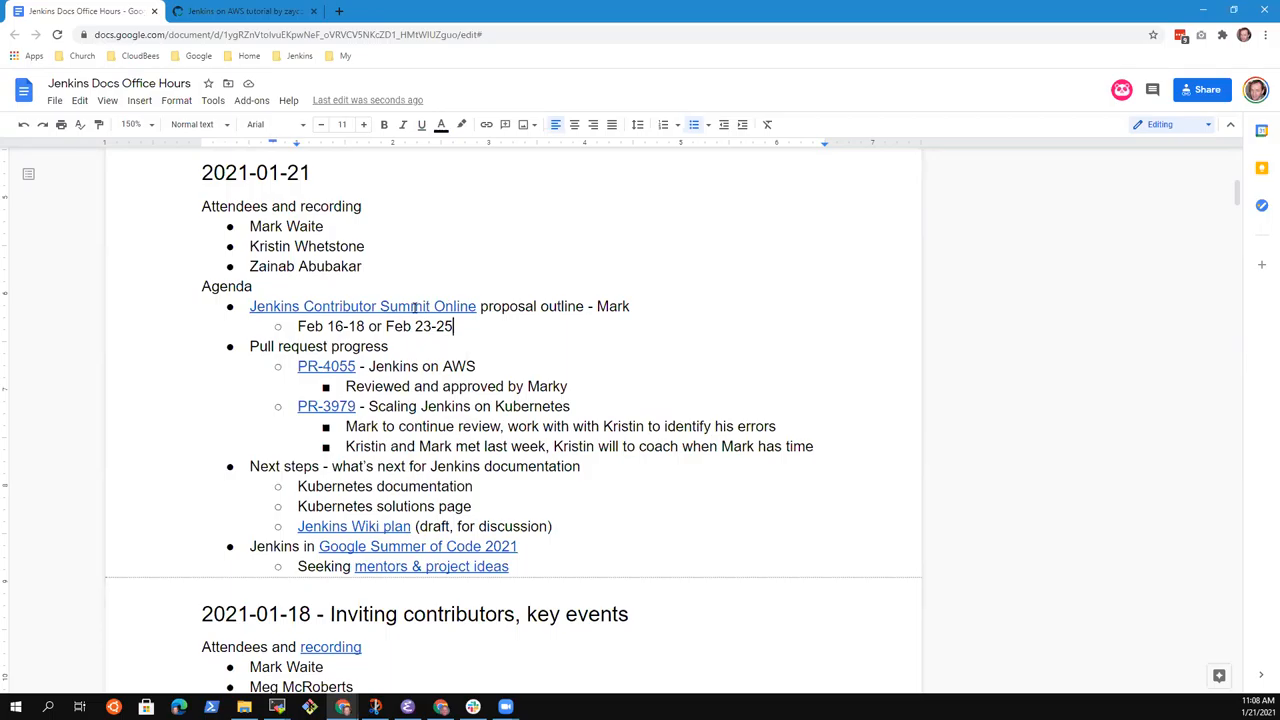
{"action": "mouse_move", "coordinate": [362, 306]}
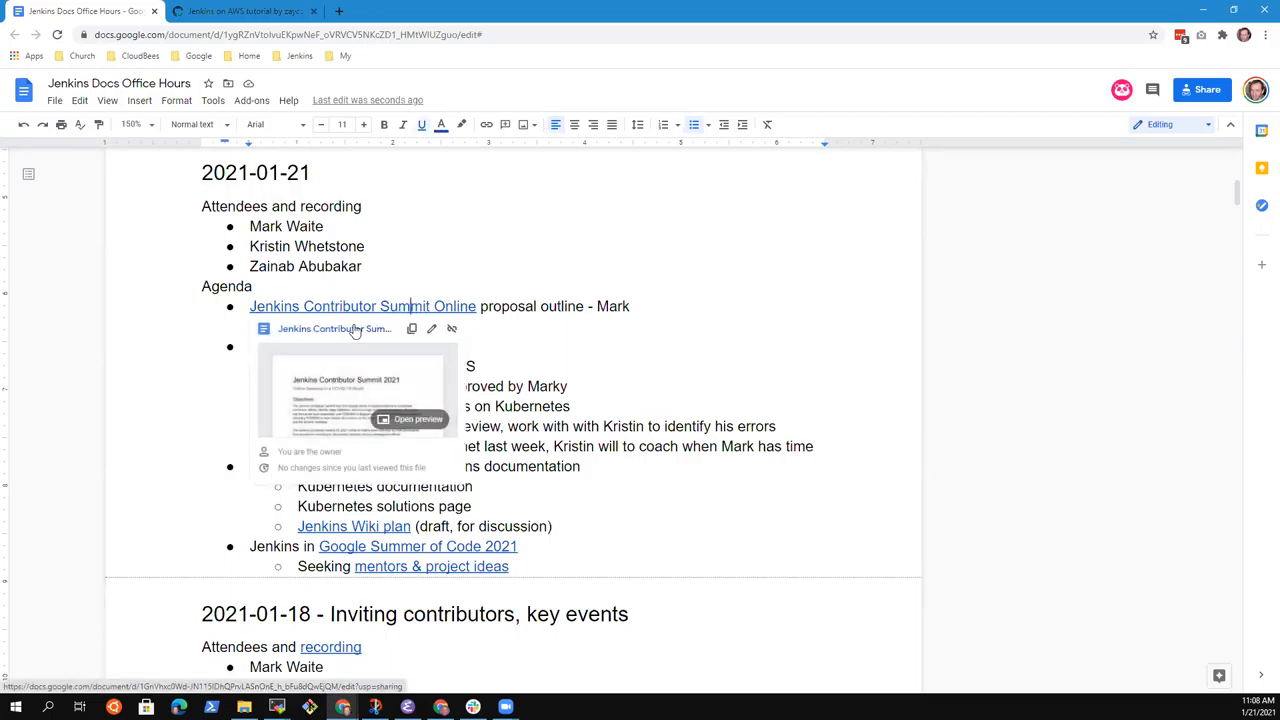
Step: Open the linked Jenkins Contributor Summit 2021 document from its link preview
{"action": "left_click", "coordinate": [416, 420]}
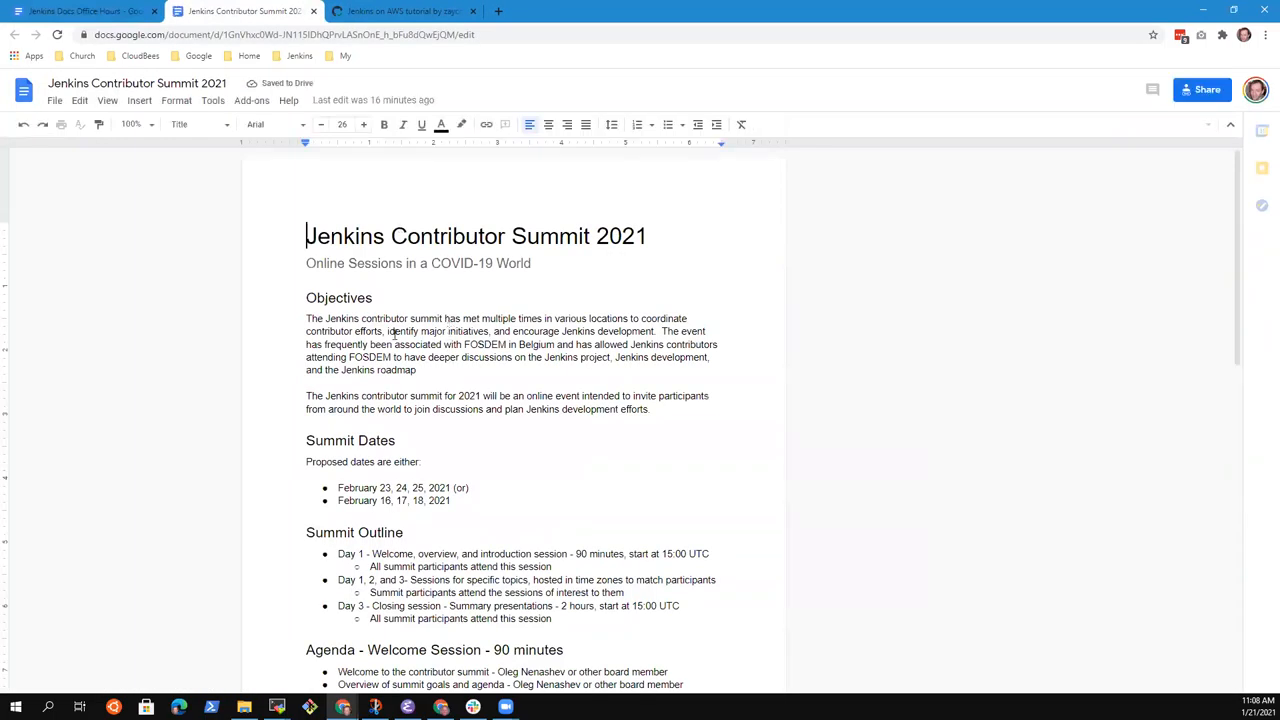
Step: Choose a larger zoom level and scroll to the summit's proposed dates and outline
{"action": "left_click", "coordinate": [132, 124]}
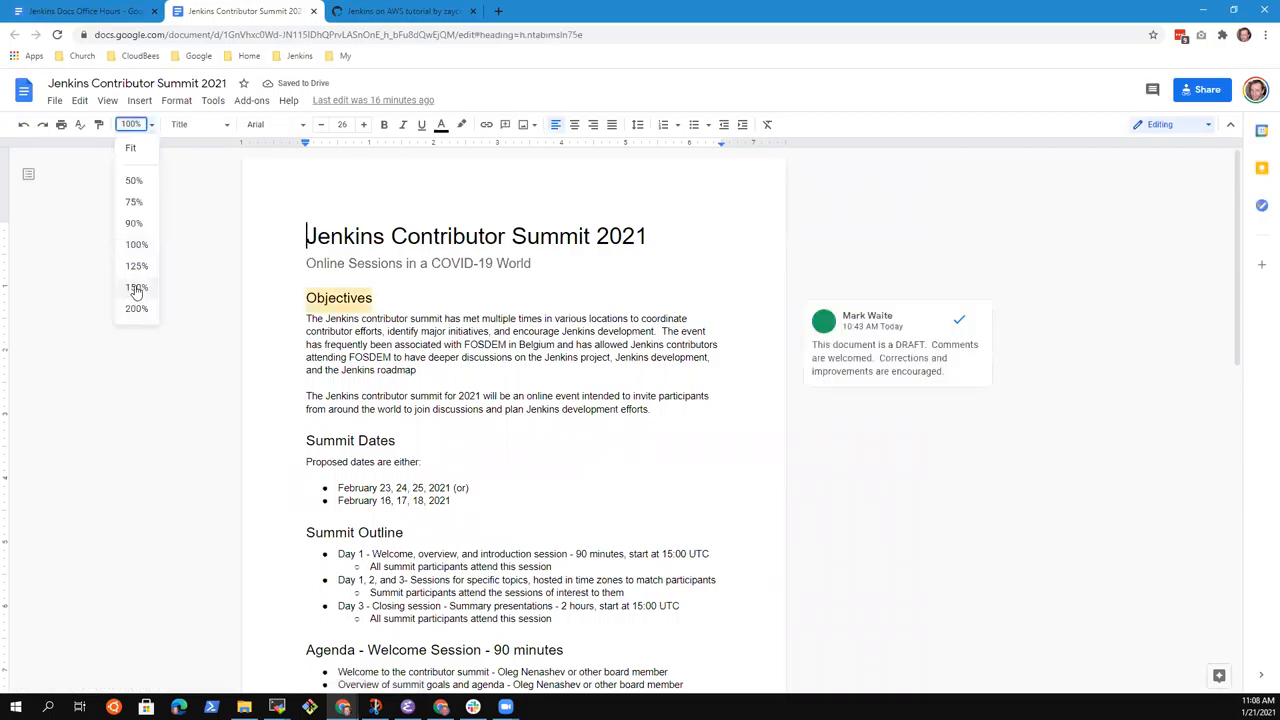
{"action": "left_click", "coordinate": [136, 288]}
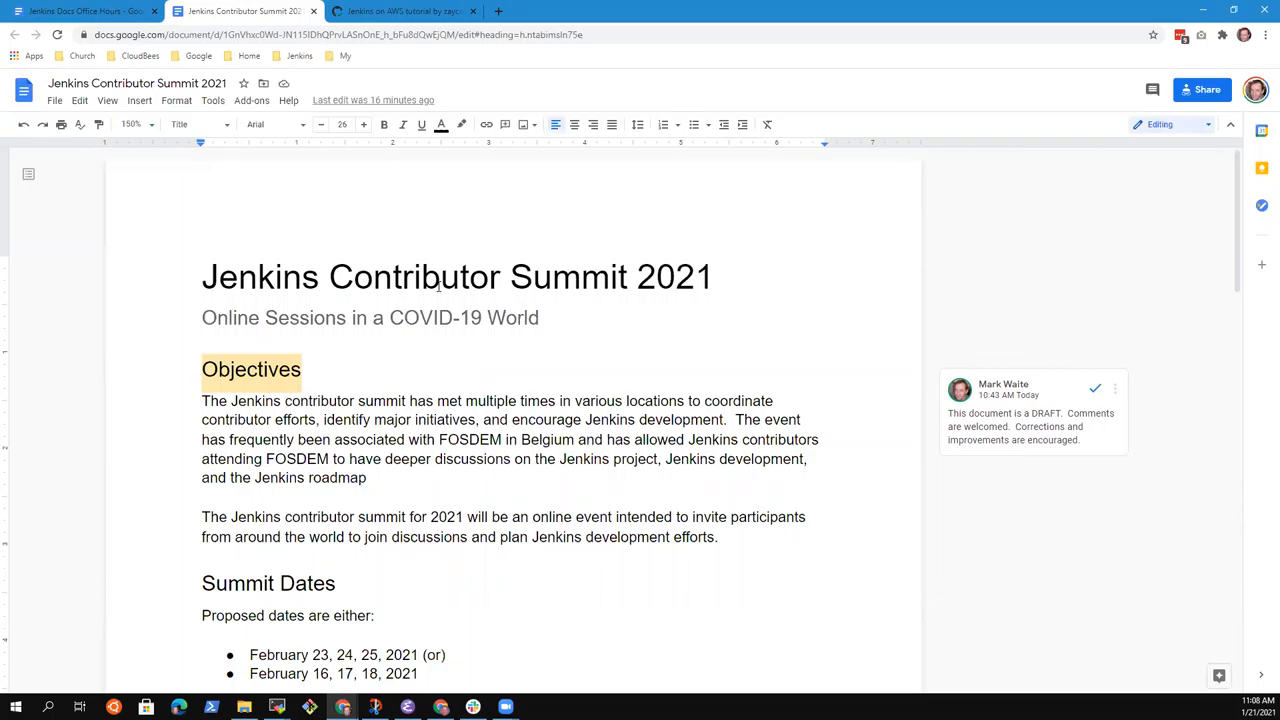
{"action": "scroll", "scroll_direction": "down", "scroll_amount": 3}
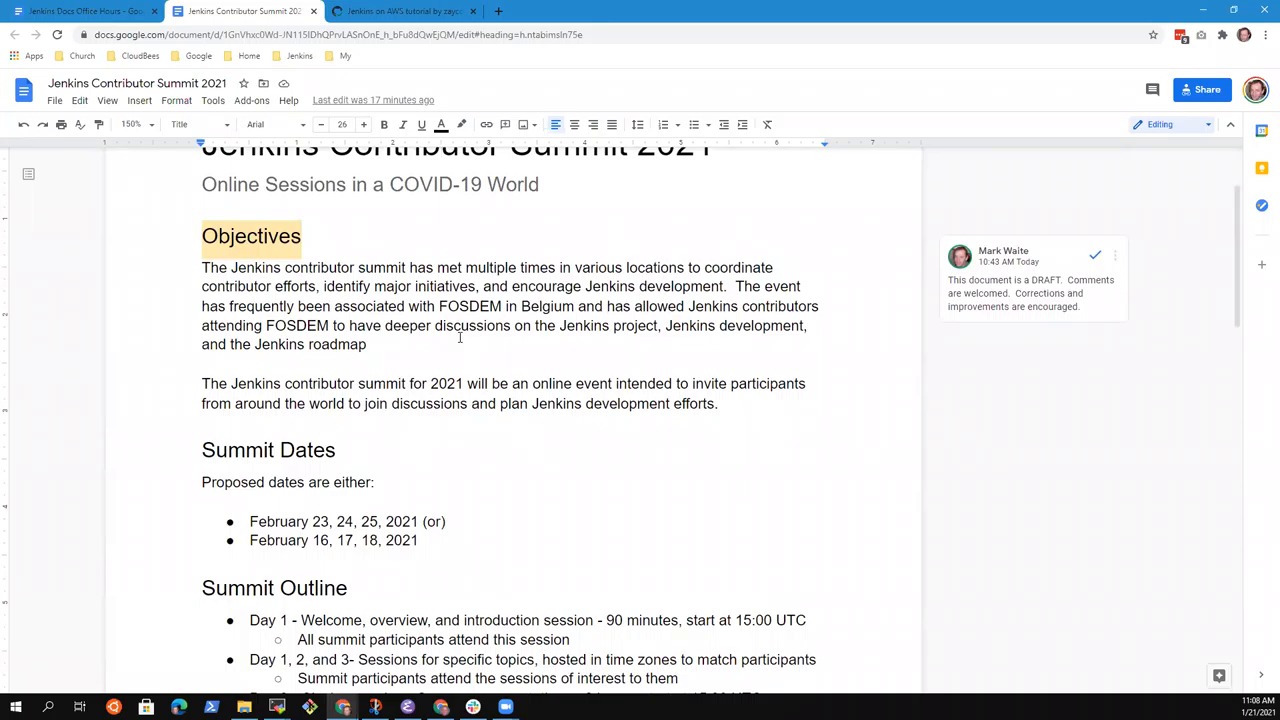
{"action": "left_click", "coordinate": [438, 288]}
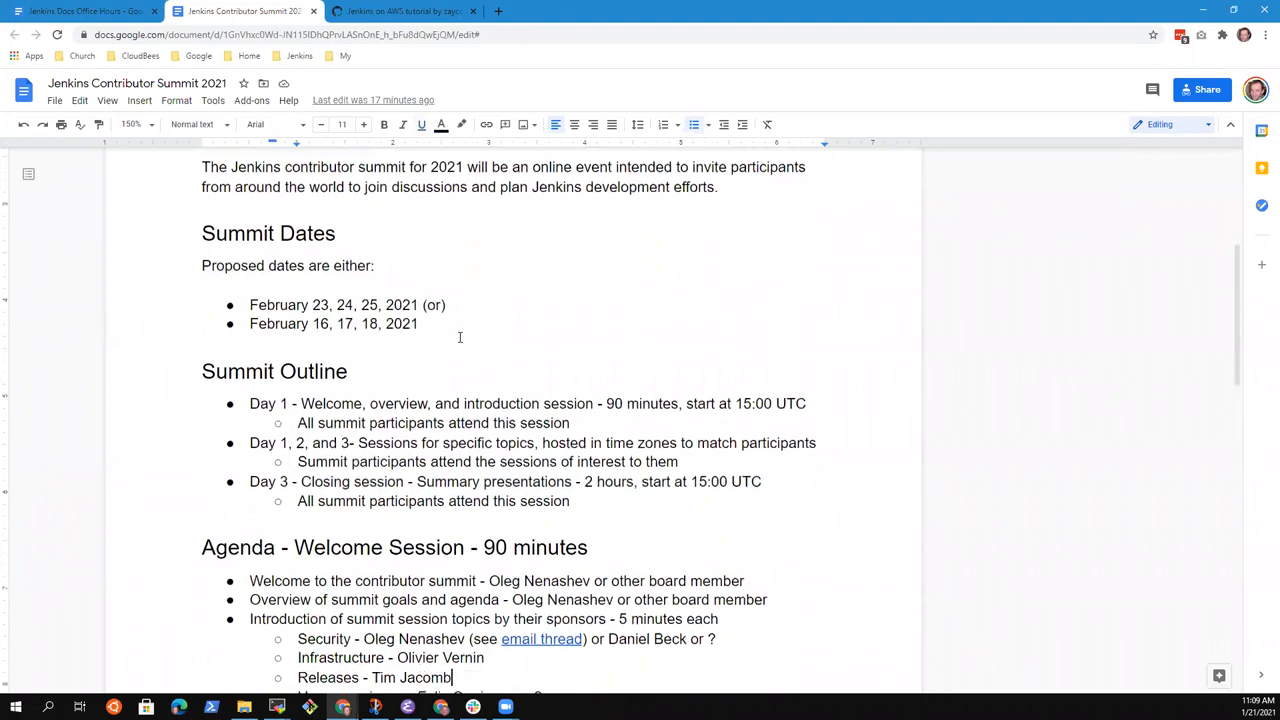
{"action": "scroll", "scroll_direction": "down", "scroll_amount": 3}
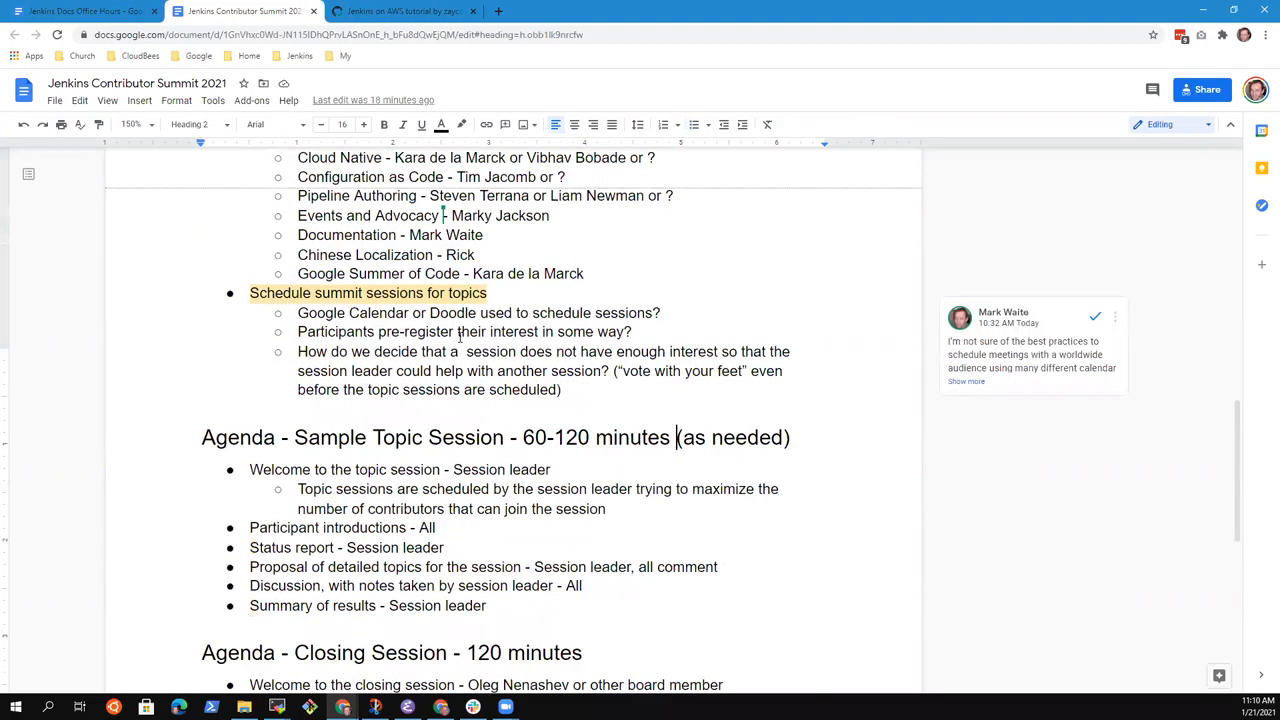
{"action": "scroll", "scroll_direction": "down", "scroll_amount": 3}
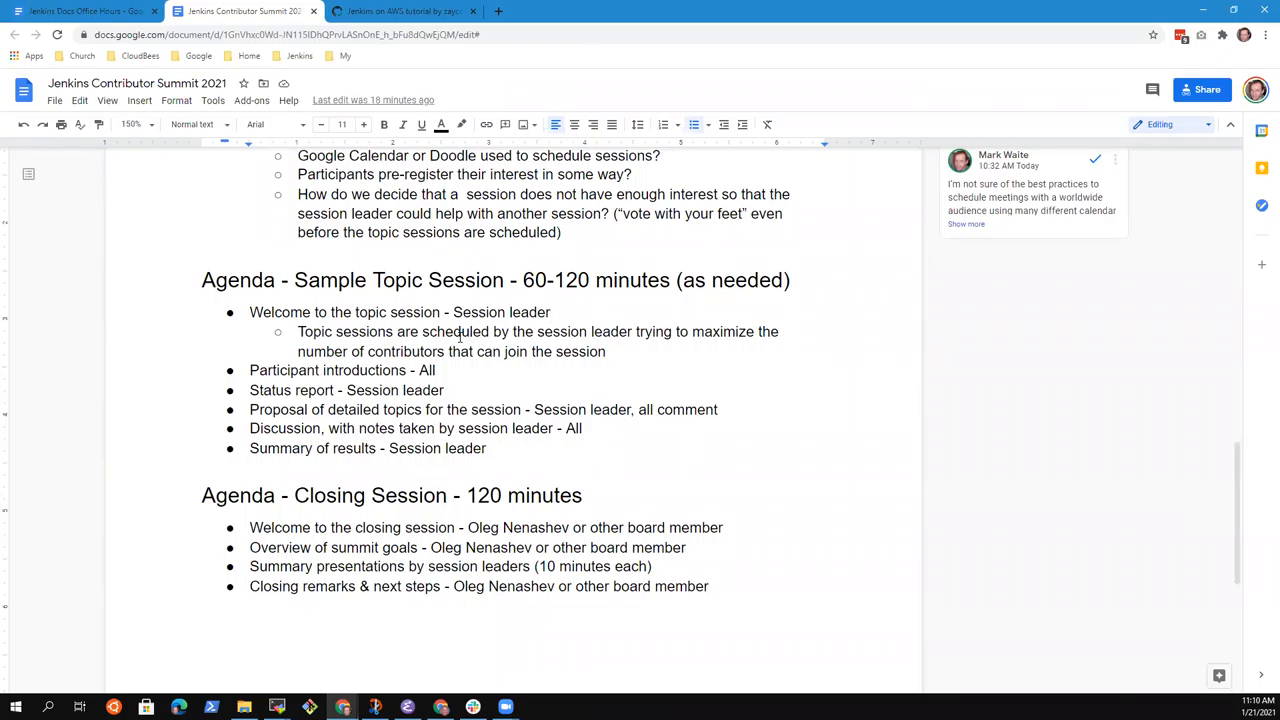
{"action": "left_click", "coordinate": [710, 586]}
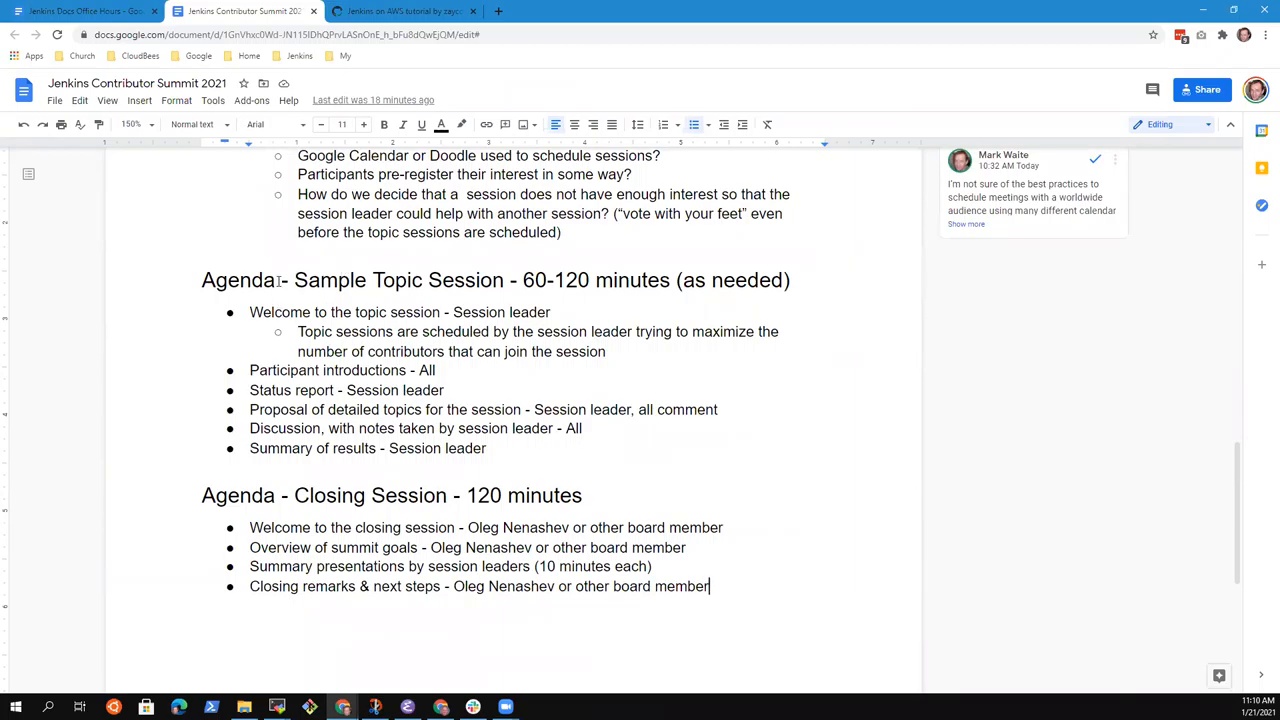
{"action": "mouse_move", "coordinate": [84, 12]}
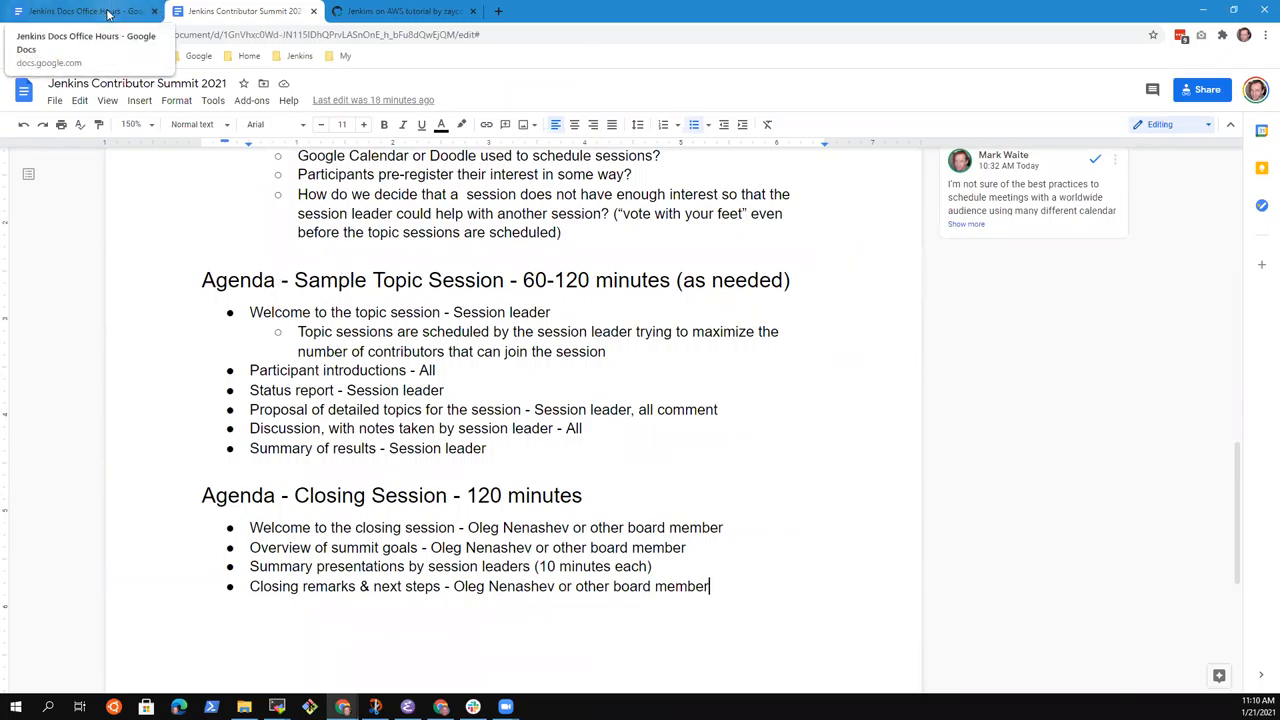
Step: Under the summit proposal, note 'Feb 16-18 or Feb 23-25' and 'Mark asking for review and comments on the idea, improvements'
{"action": "left_click", "coordinate": [84, 12]}
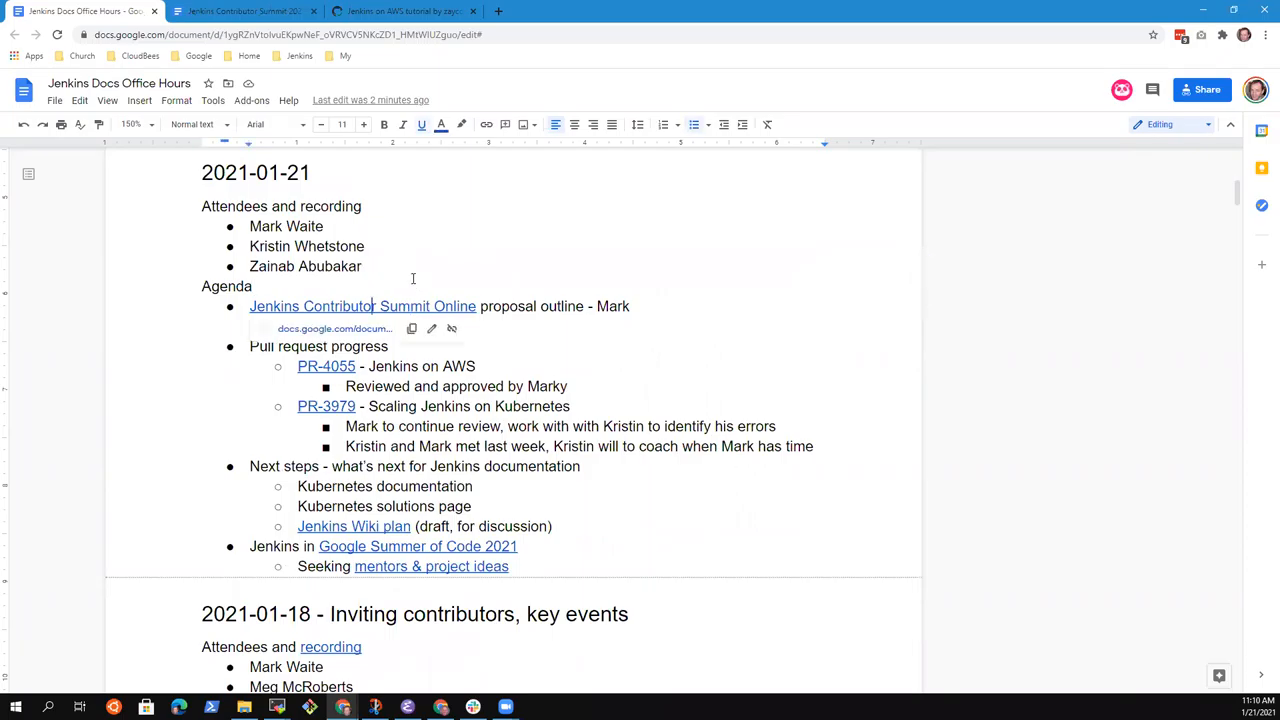
{"action": "type", "text": "Feb 16-18 or Feb 23-25"}
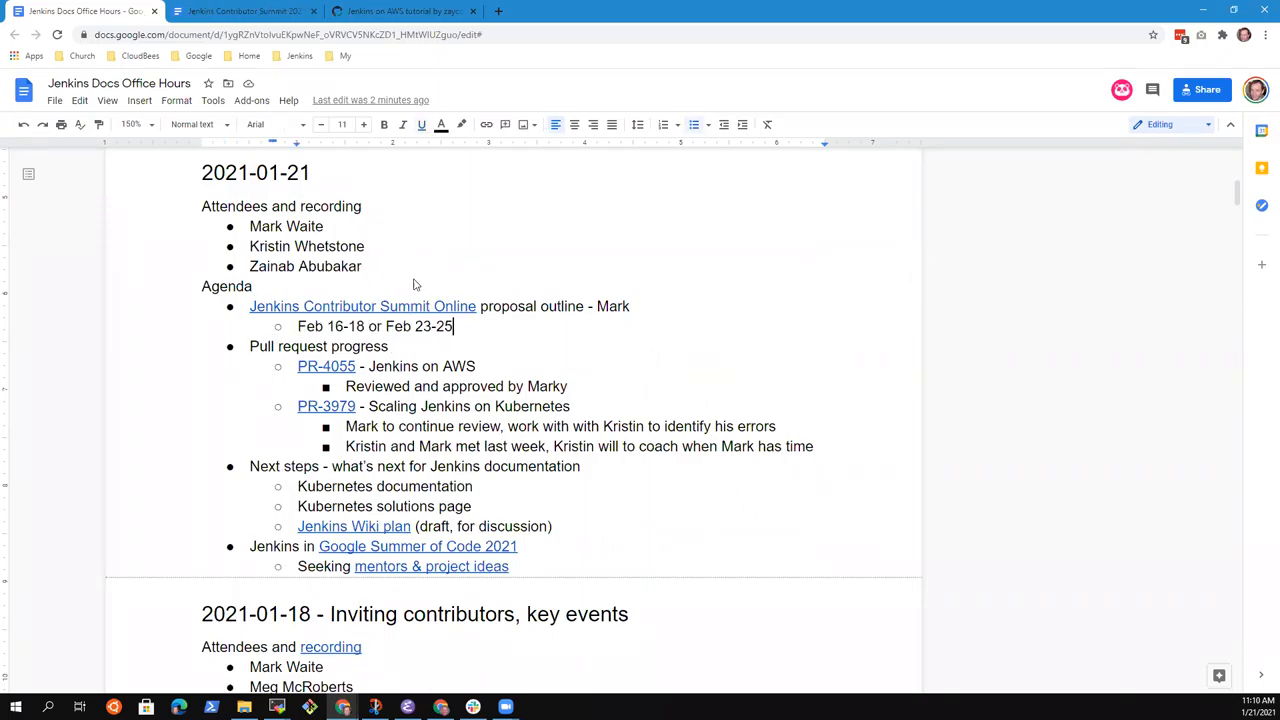
{"action": "type", "text": "Mark ask"}
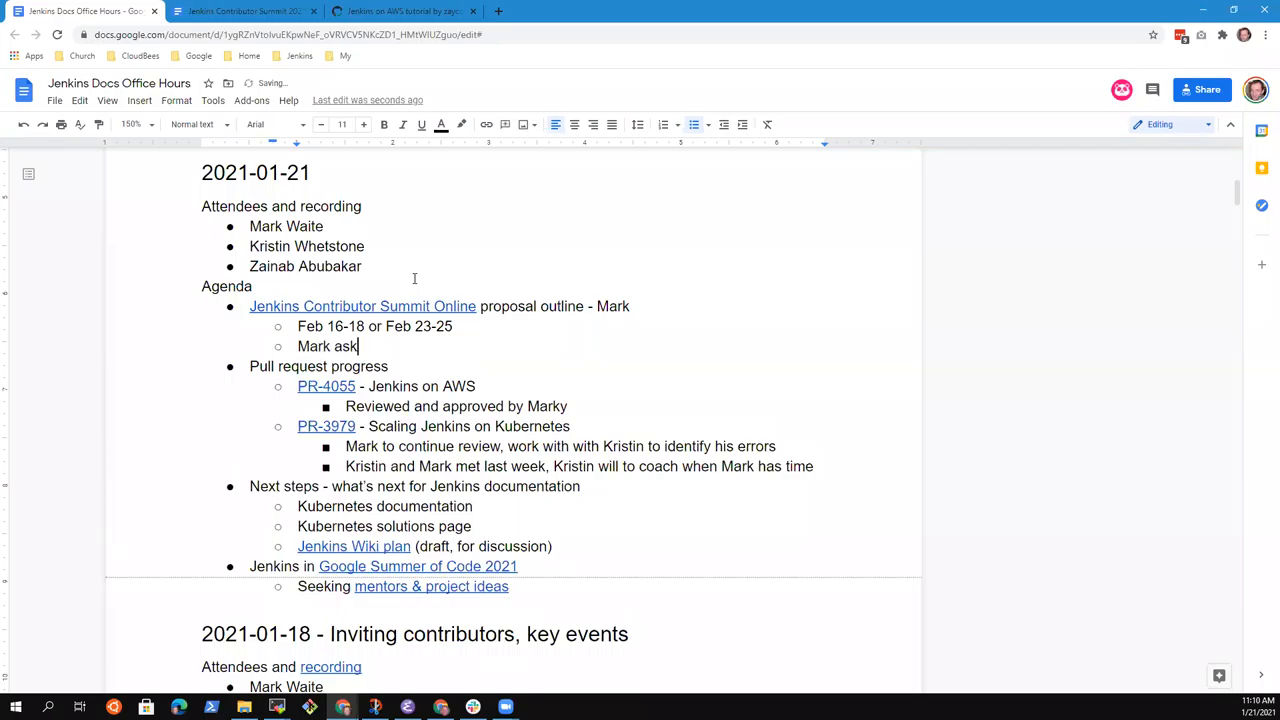
{"action": "type", "text": "ing for re"}
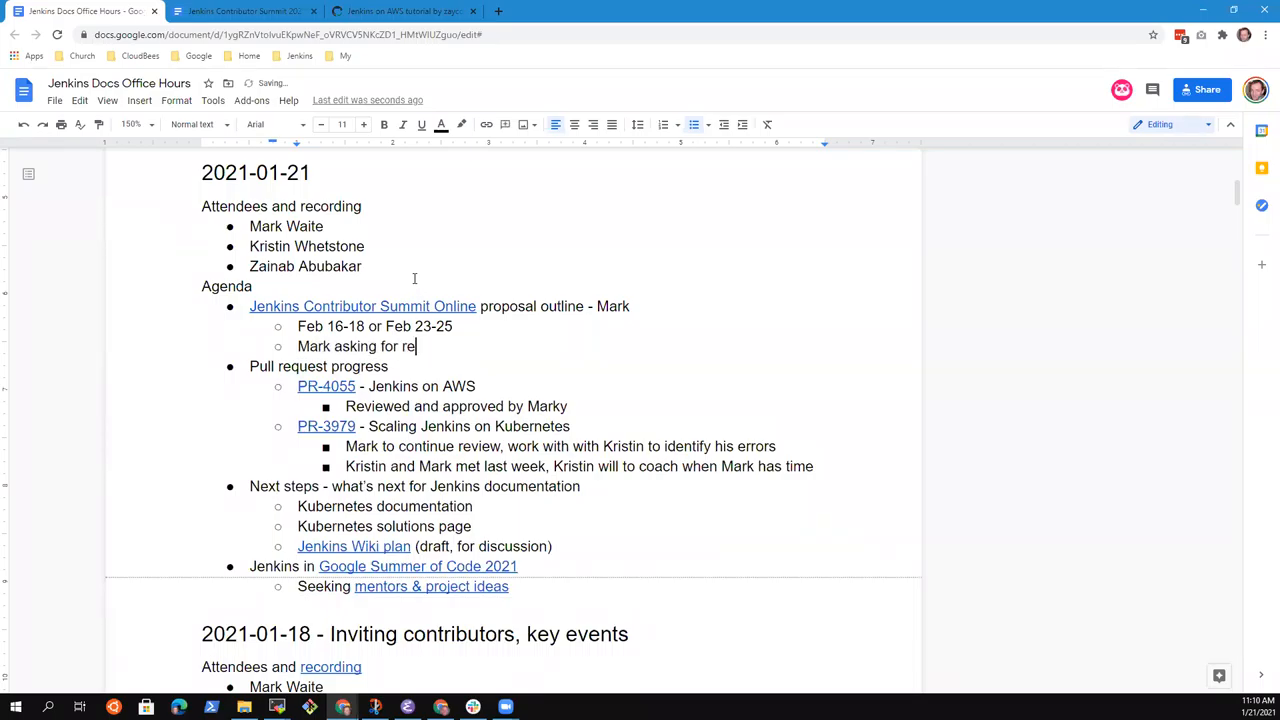
{"action": "type", "text": "view and comments on the idea, i"}
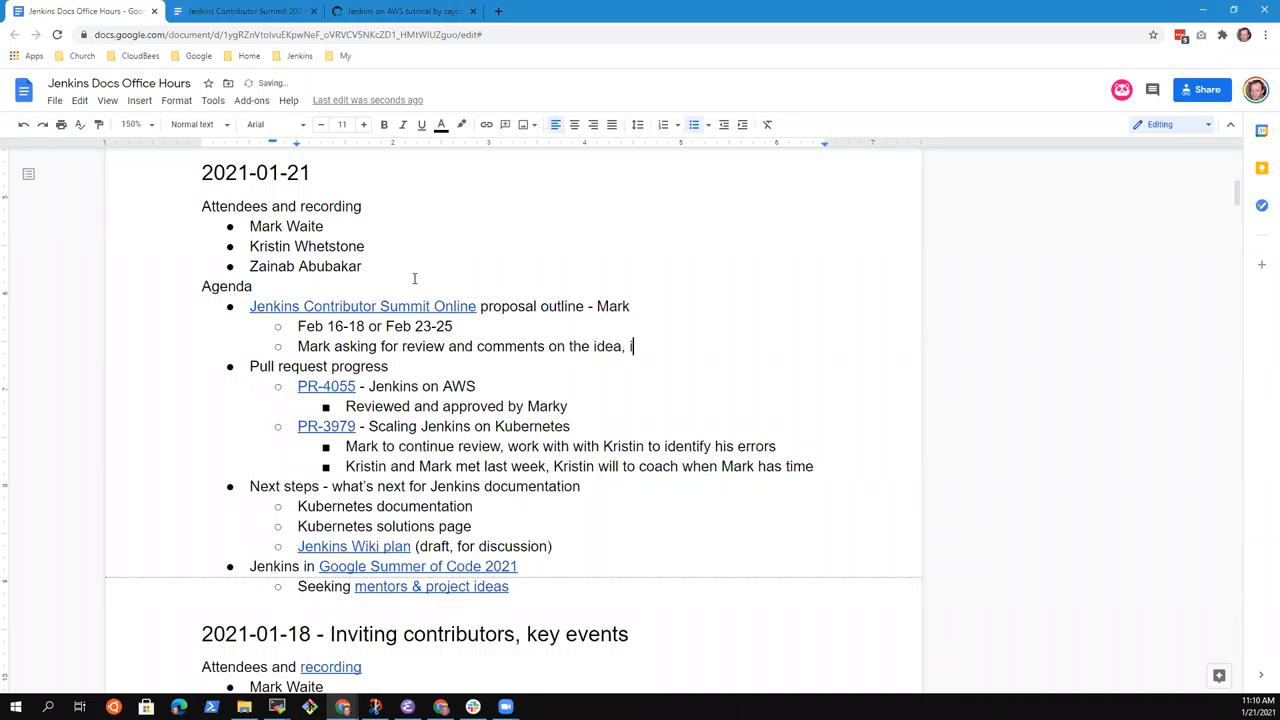
{"action": "type", "text": "mprovements"}
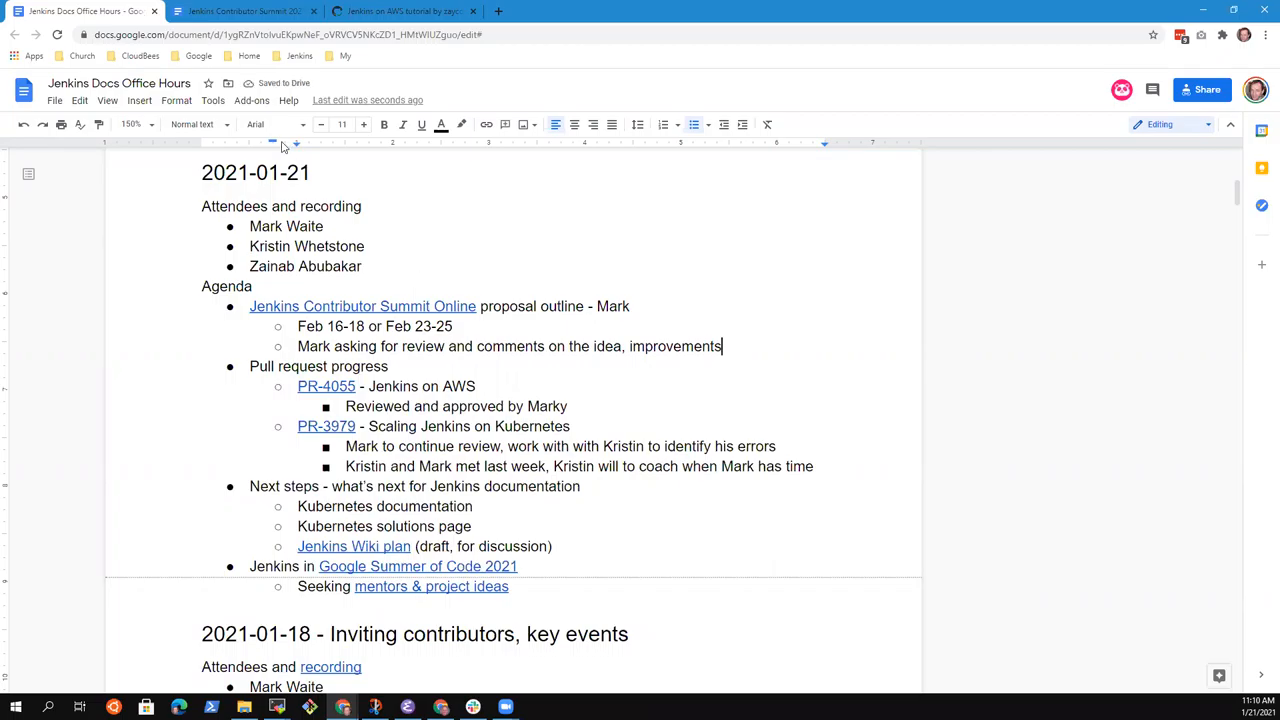
{"action": "mouse_move", "coordinate": [244, 12]}
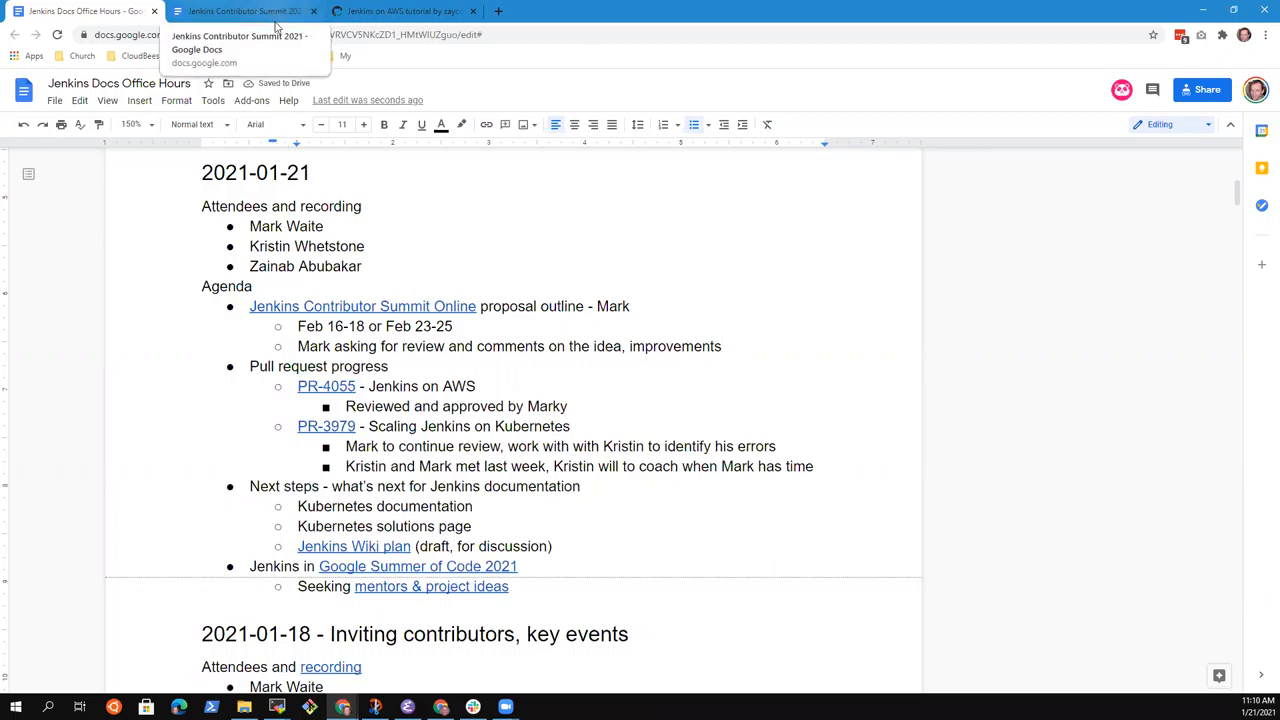
{"action": "left_click", "coordinate": [244, 12]}
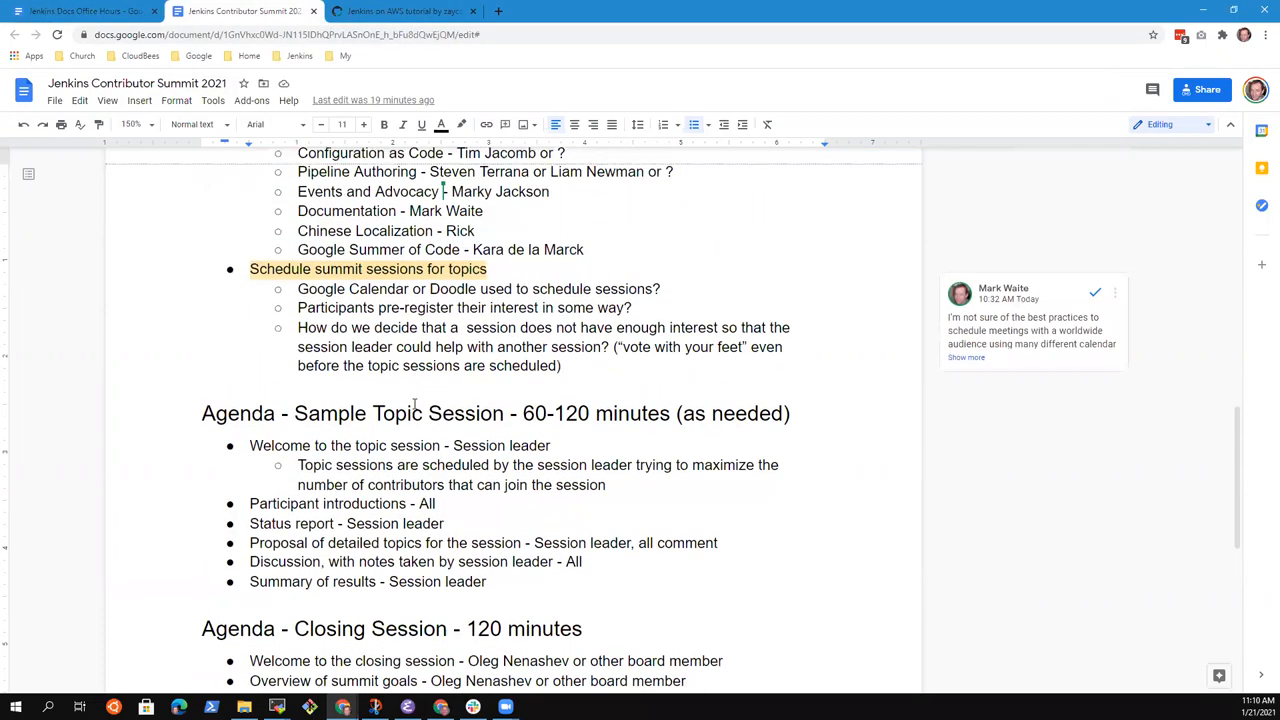
{"action": "scroll", "scroll_direction": "up", "scroll_amount": 3}
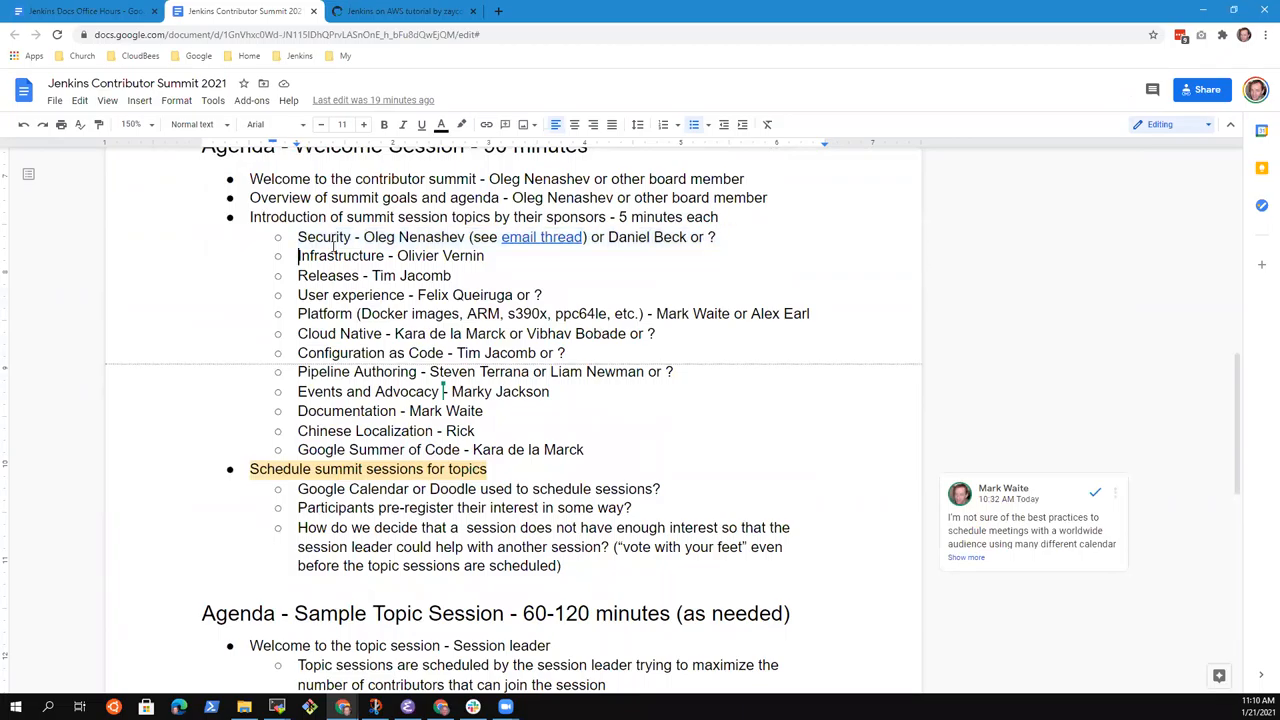
{"action": "left_click_drag", "start_coordinate": [296, 236], "coordinate": [448, 276]}
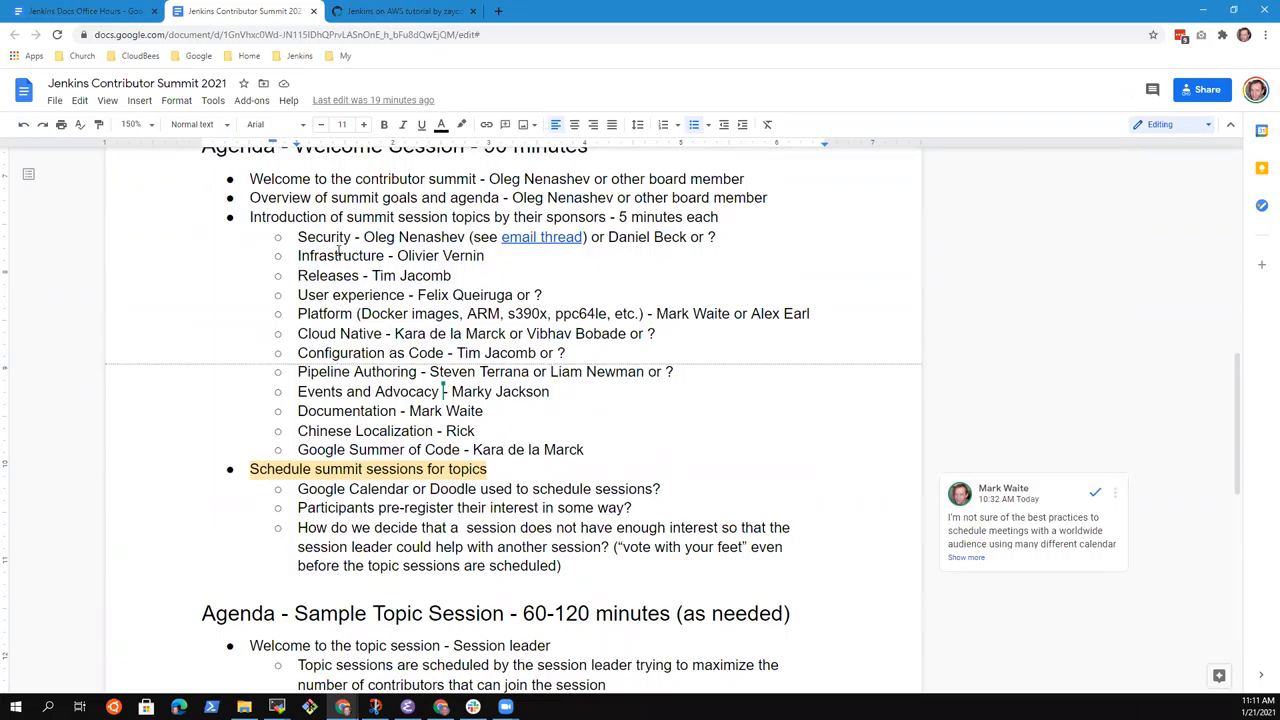
{"action": "left_click_drag", "start_coordinate": [296, 294], "coordinate": [674, 370]}
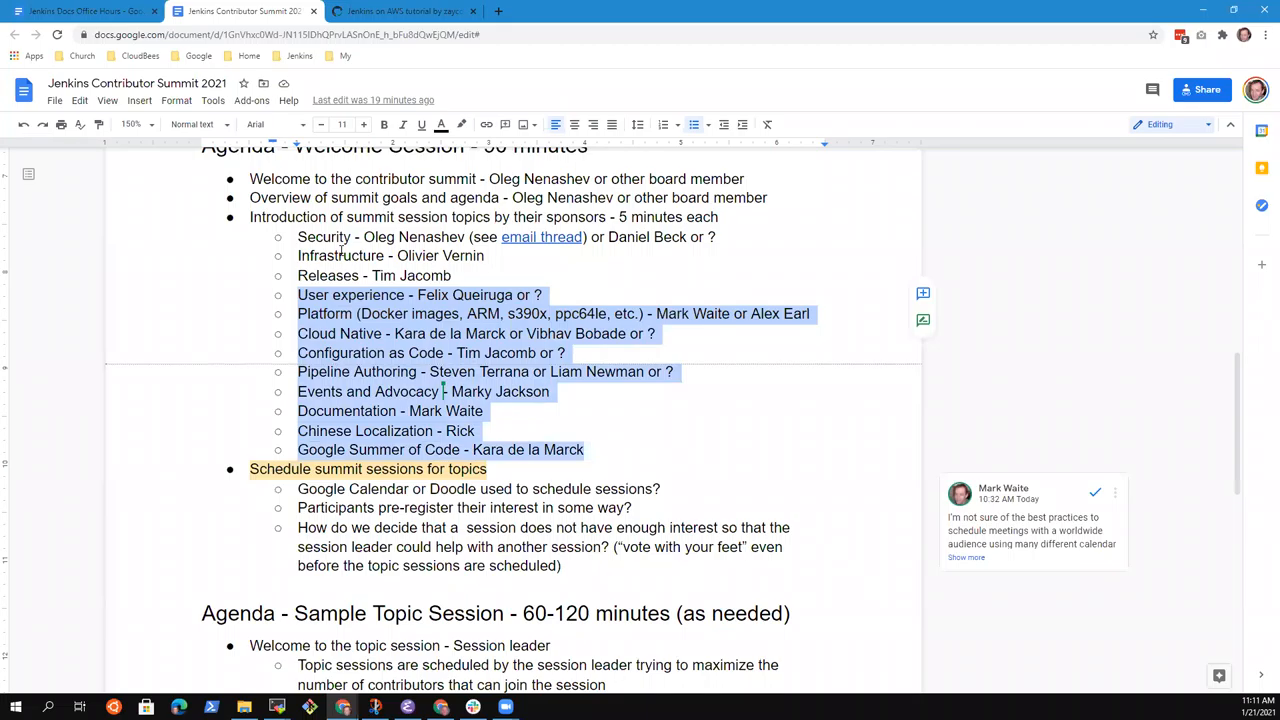
{"action": "left_click", "coordinate": [298, 294]}
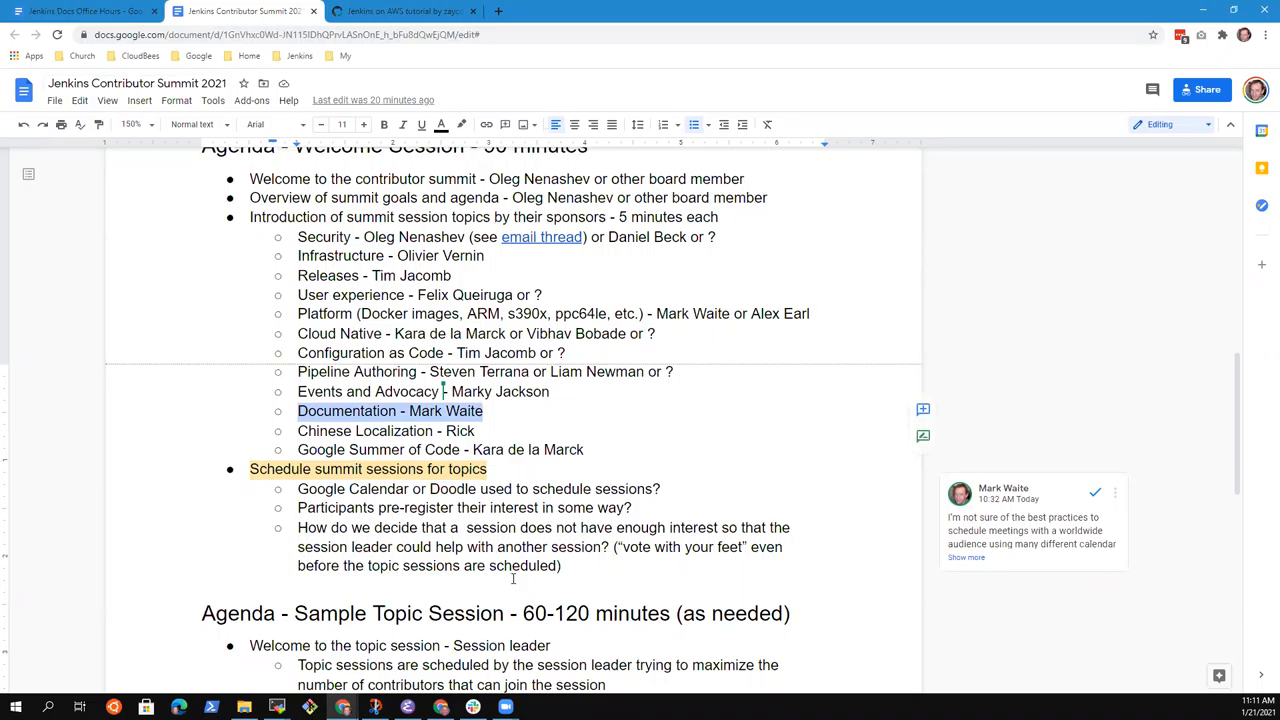
{"action": "left_click", "coordinate": [80, 12]}
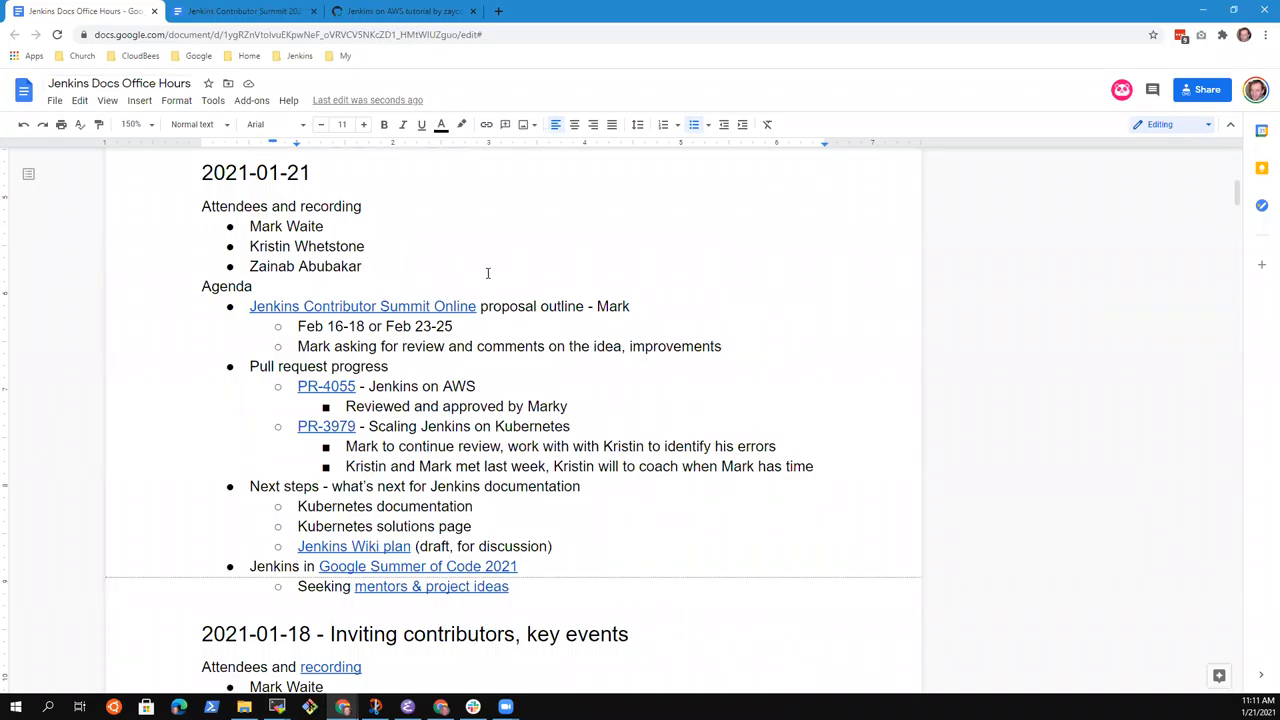
Step: Add sub-note 'Specifically concerned with how to schedule the sessions and participants' under the review request
{"action": "left_click", "coordinate": [722, 346]}
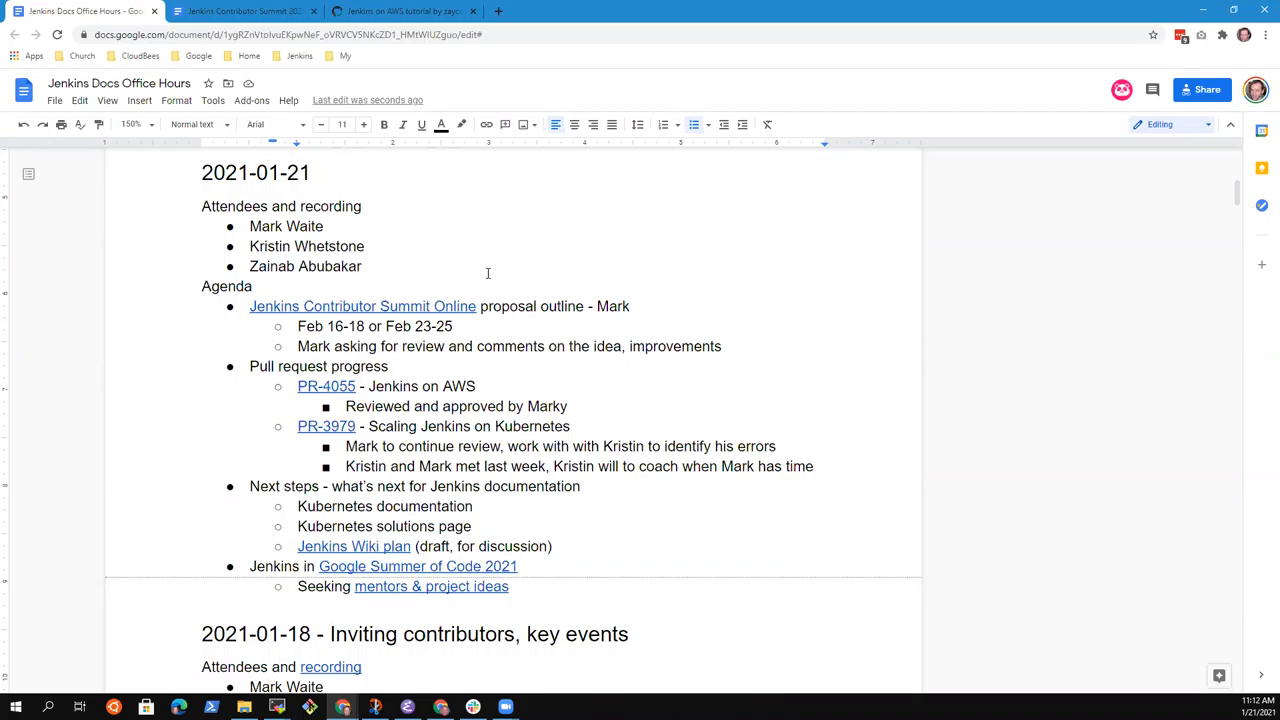
{"action": "left_click", "coordinate": [722, 346]}
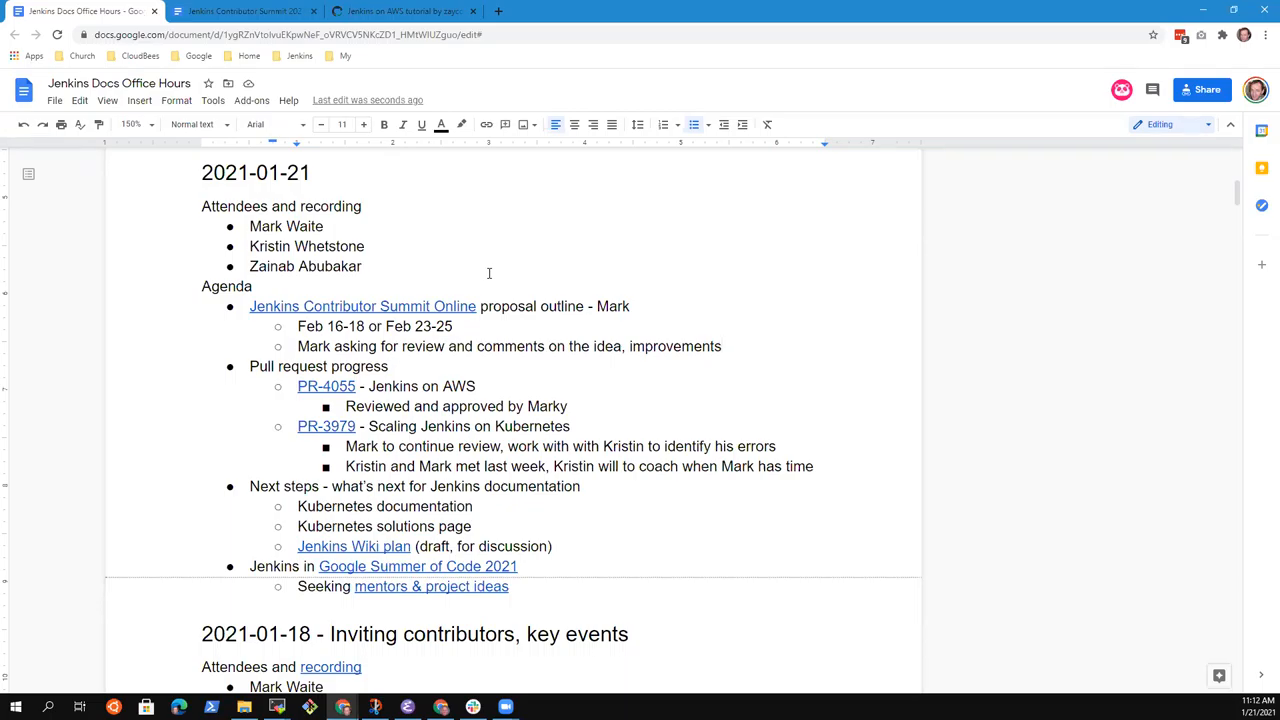
{"action": "mouse_move", "coordinate": [496, 270]}
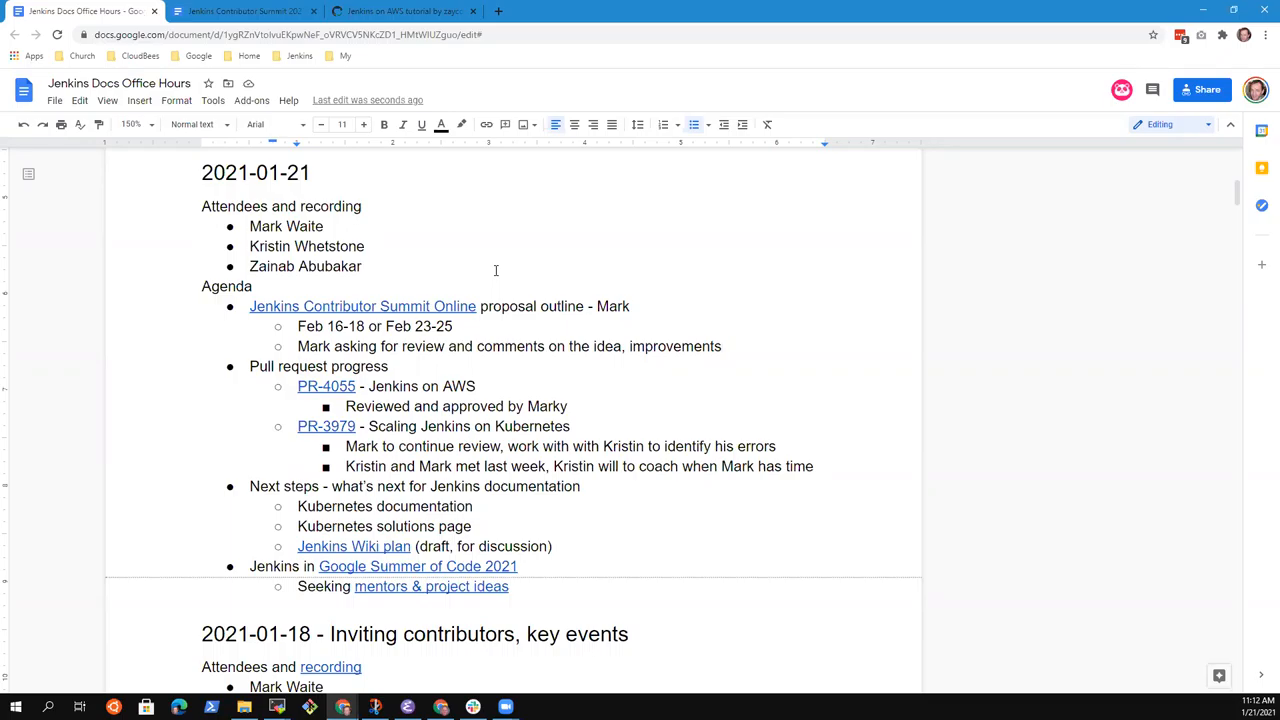
{"action": "type", "text": "S"}
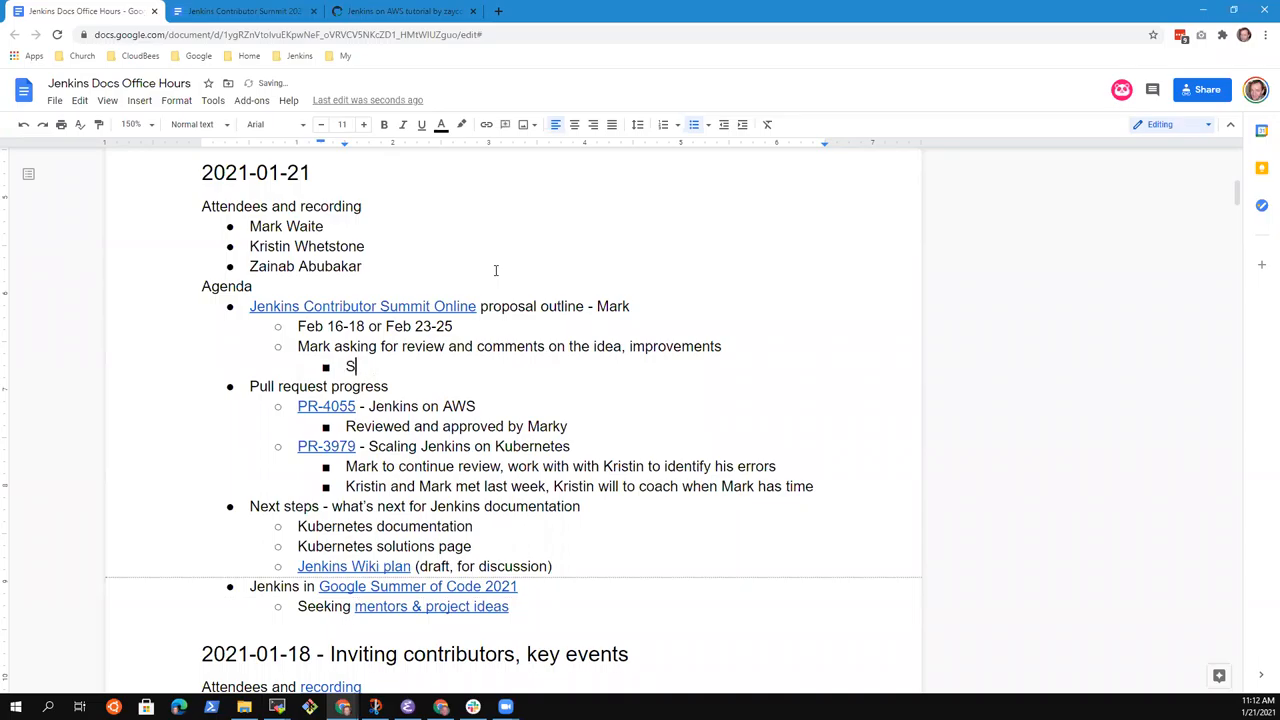
{"action": "type", "text": "pecifically"}
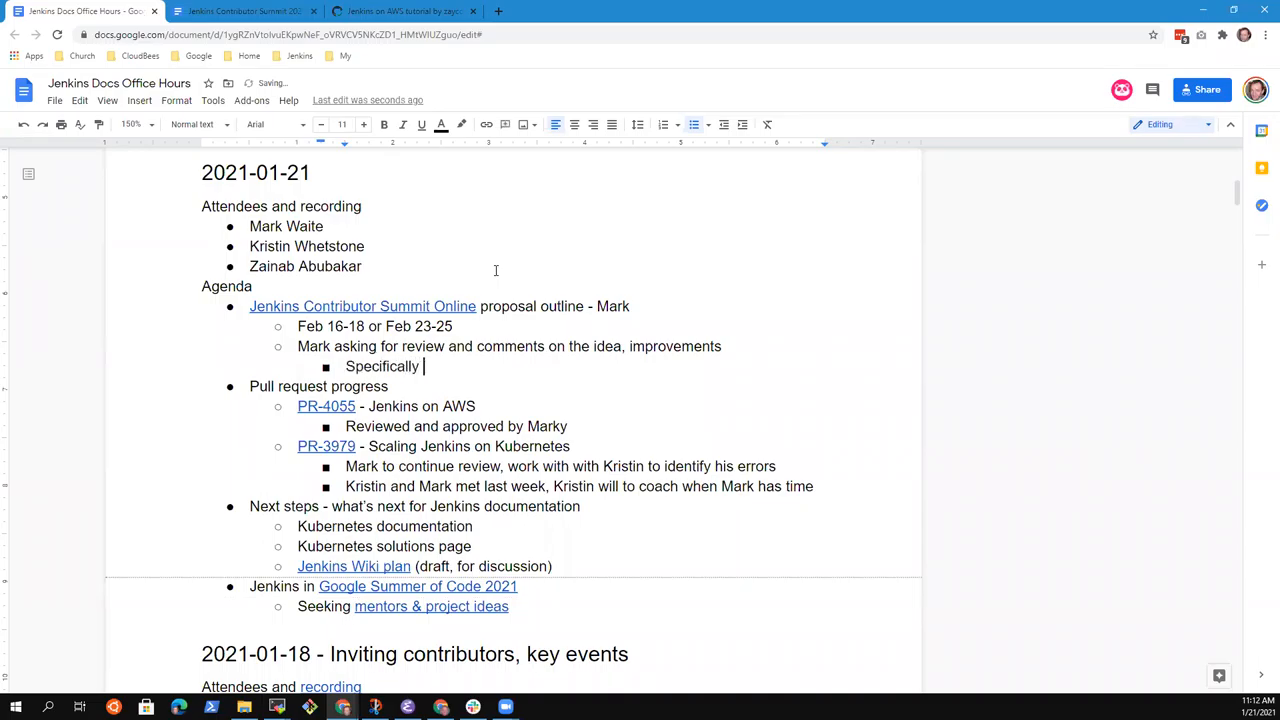
{"action": "type", "text": "concerned"}
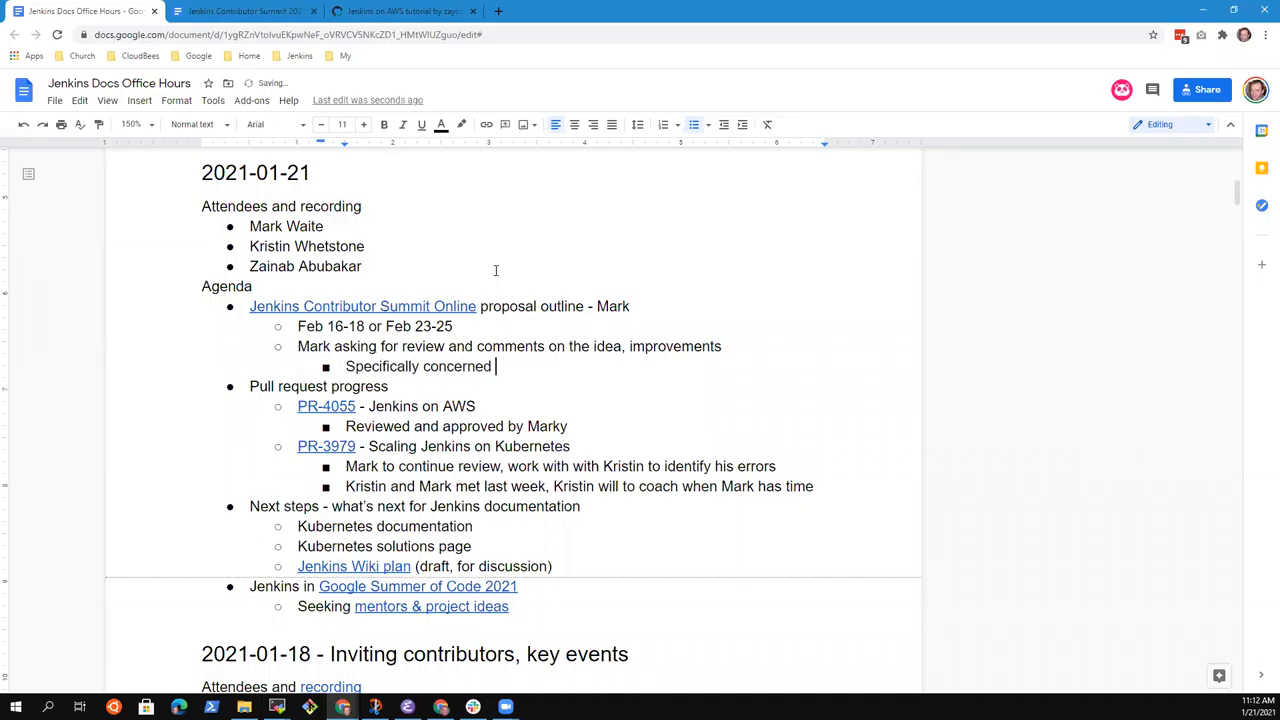
{"action": "type", "text": "with how to"}
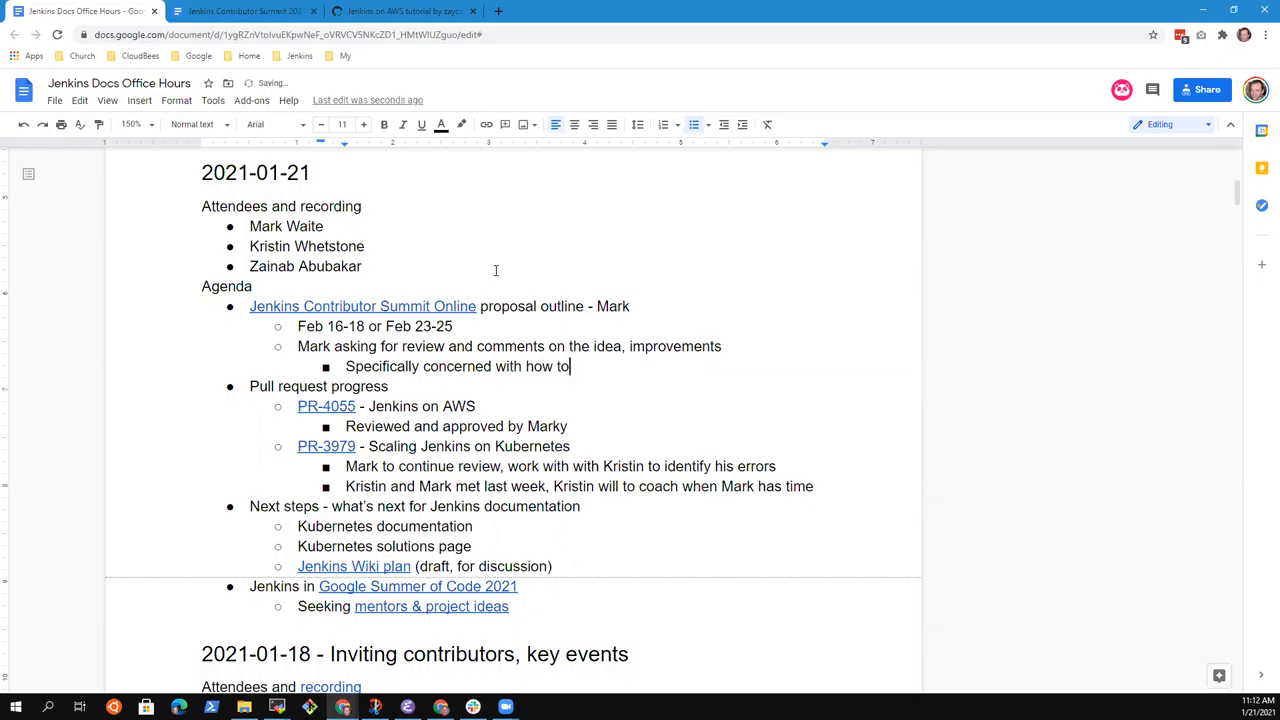
{"action": "type", "text": "schedule the"}
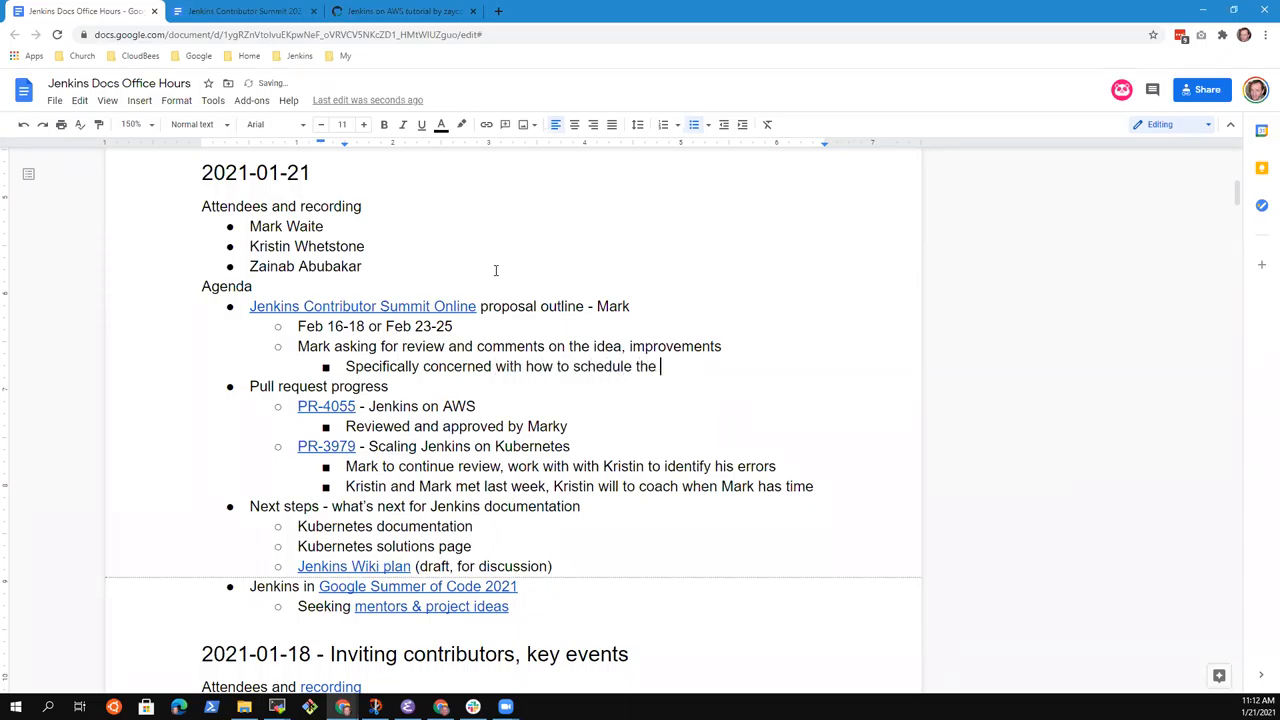
{"action": "type", "text": "sessions and"}
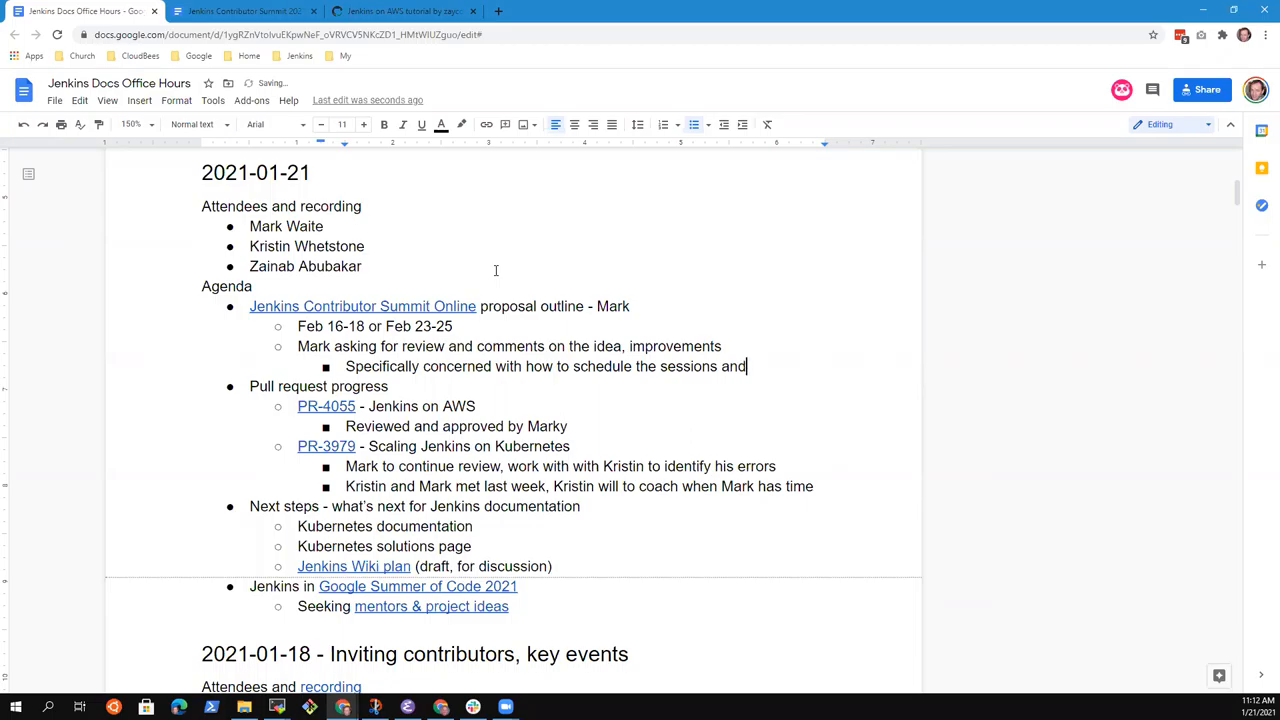
{"action": "type", "text": "particiap"}
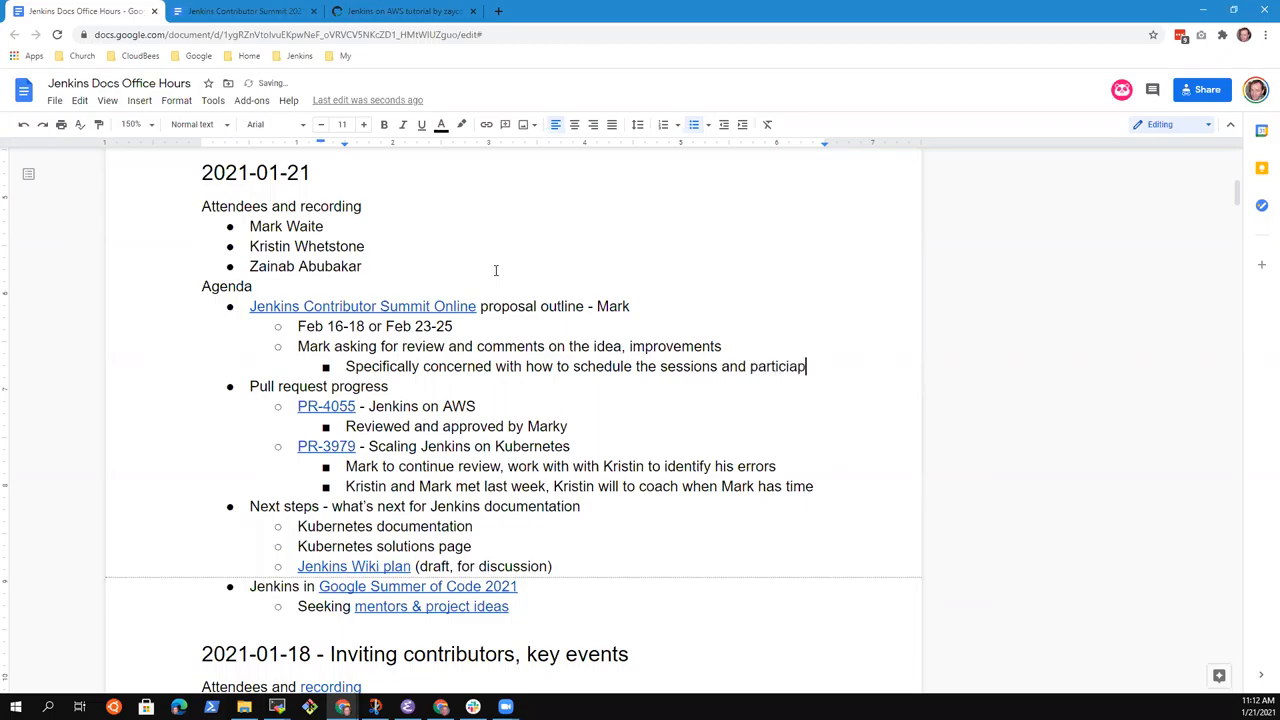
{"action": "type", "text": "ants"}
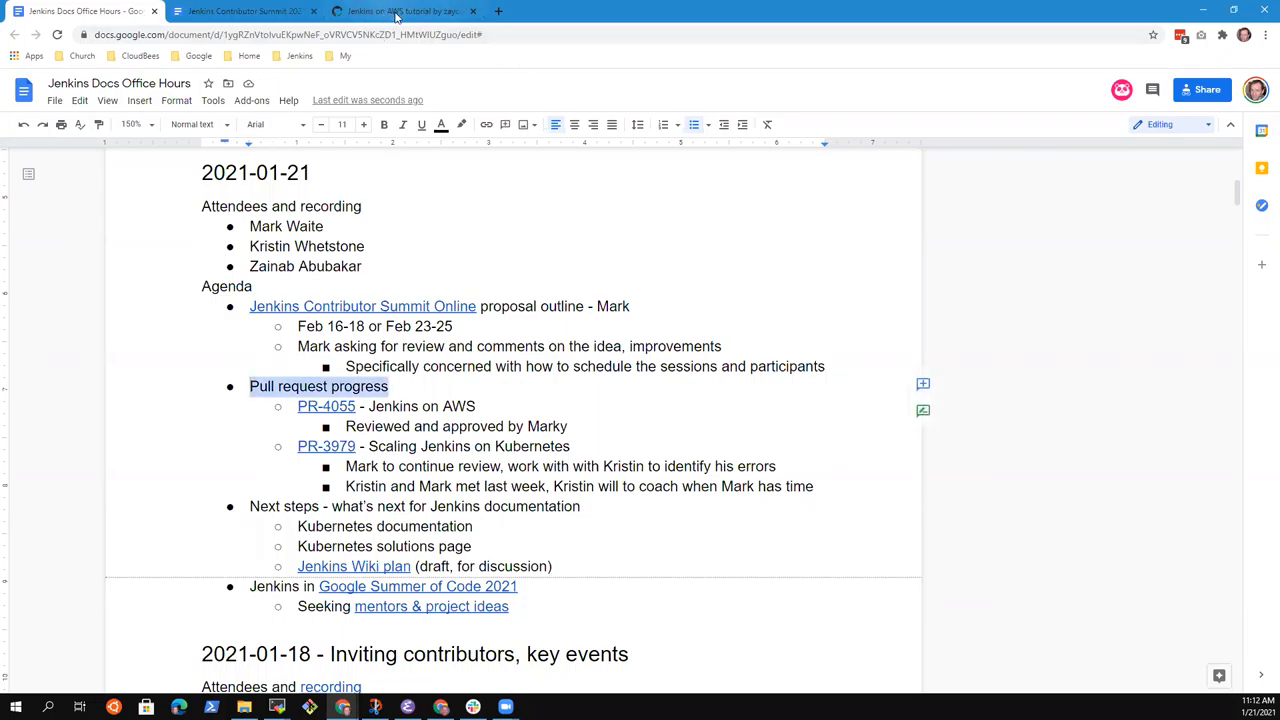
Step: In PR #4055's Files changed view, scroll the tutorial diff down to the Jenkins installation commands
{"action": "left_click", "coordinate": [404, 12]}
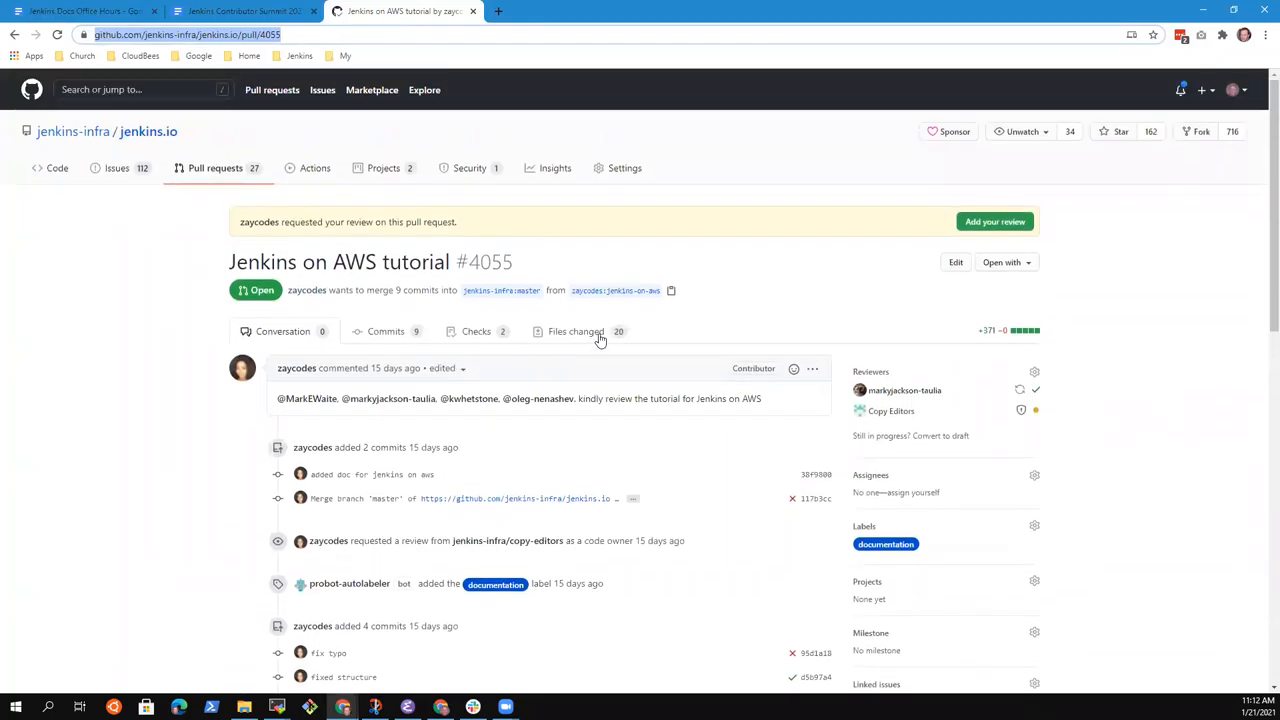
{"action": "mouse_move", "coordinate": [576, 332]}
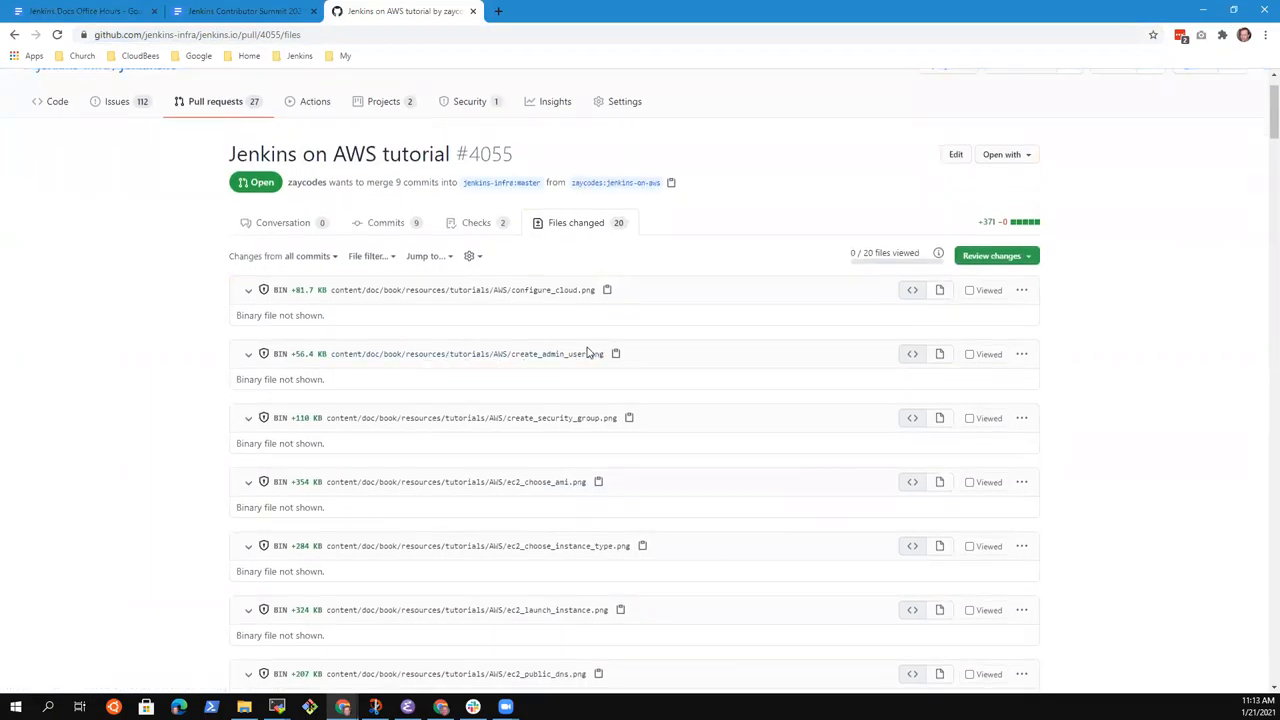
{"action": "scroll", "scroll_direction": "down", "scroll_amount": 3}
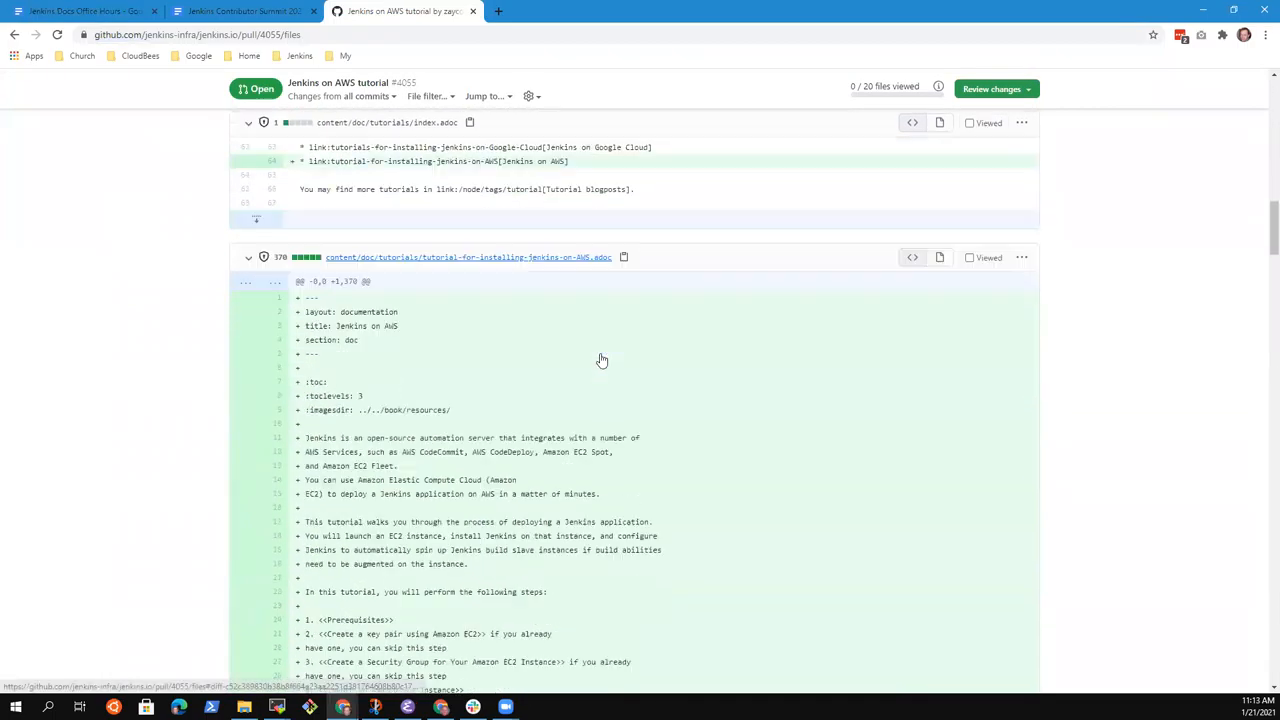
{"action": "scroll", "scroll_direction": "down", "scroll_amount": 3}
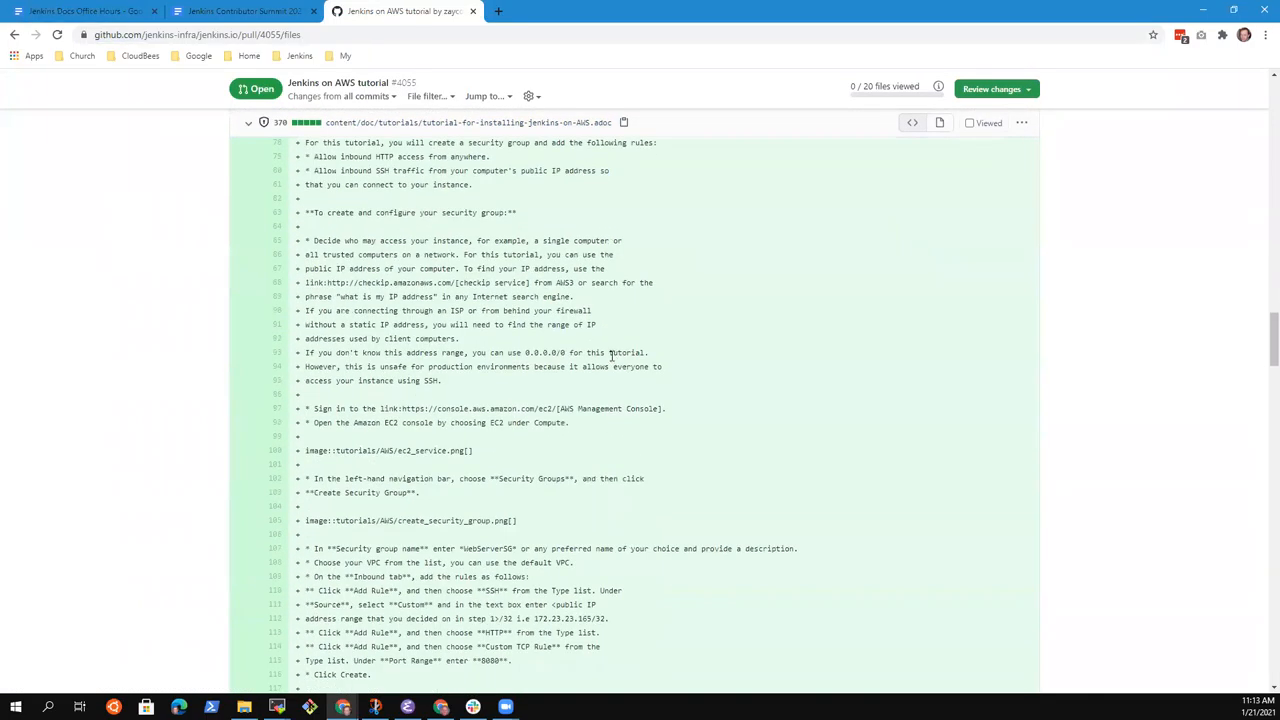
{"action": "scroll", "scroll_direction": "down", "scroll_amount": 3}
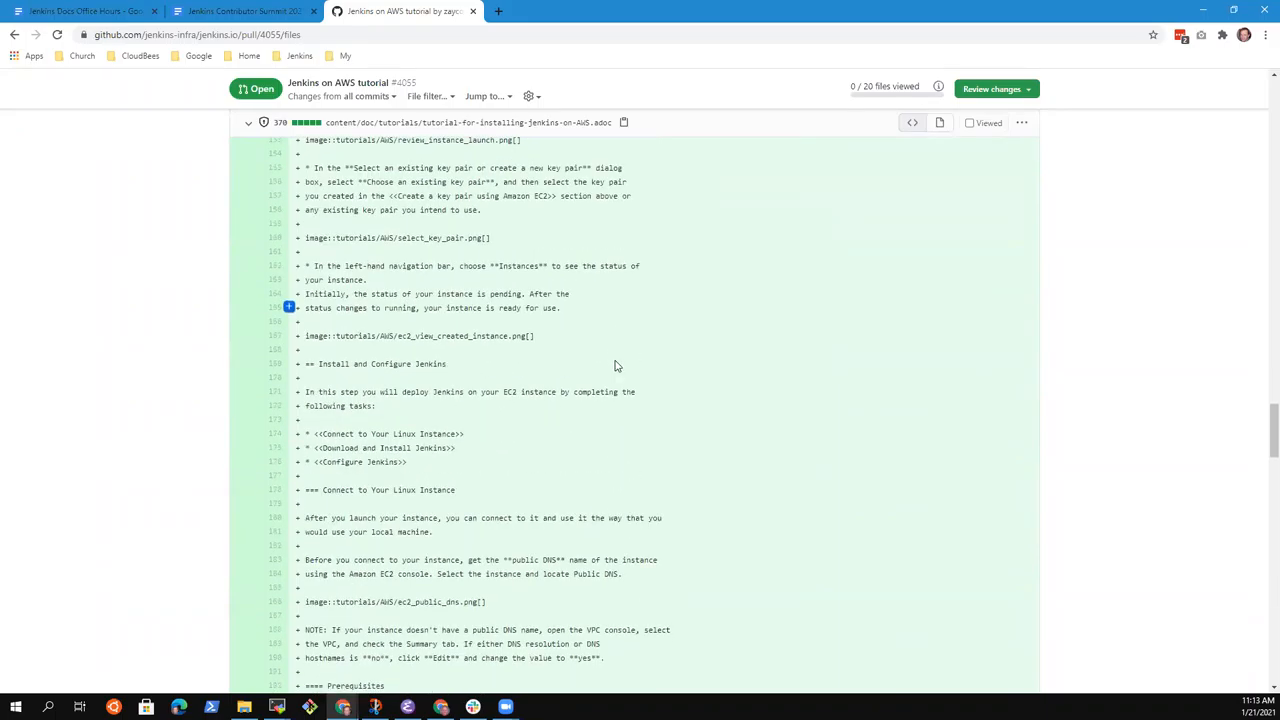
{"action": "scroll", "scroll_direction": "down", "scroll_amount": 3}
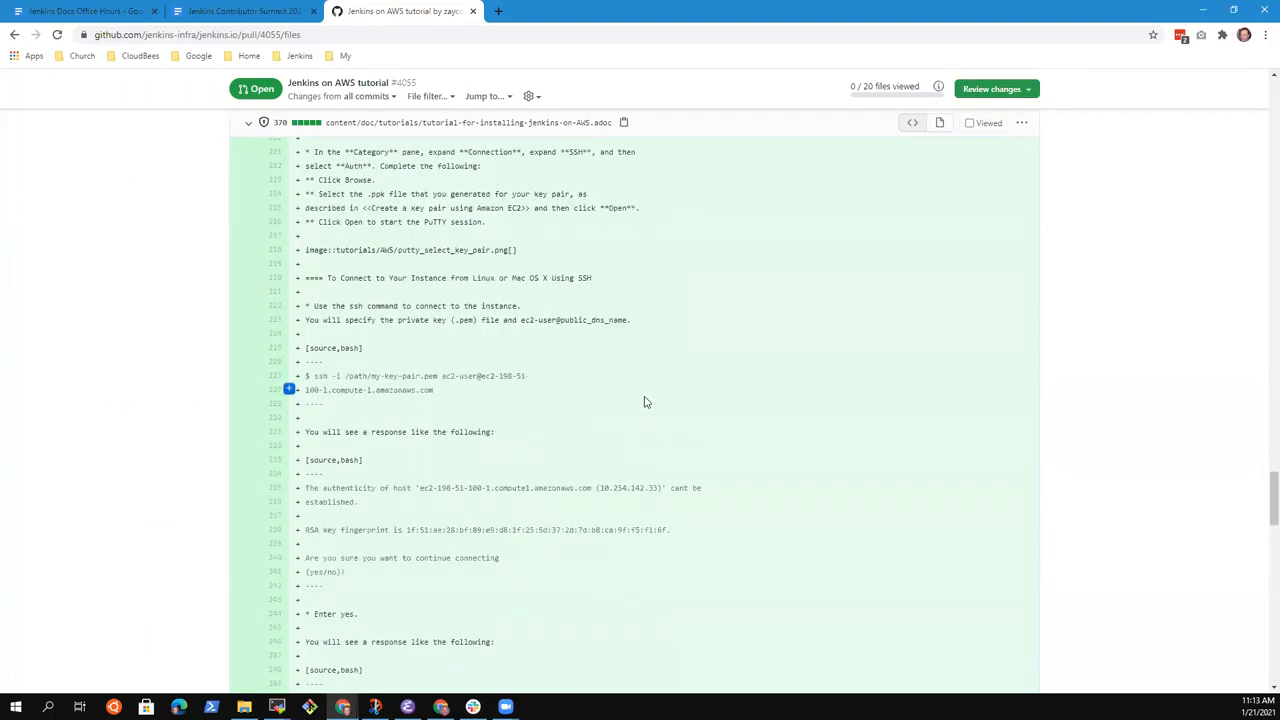
{"action": "scroll", "scroll_direction": "down", "scroll_amount": 3}
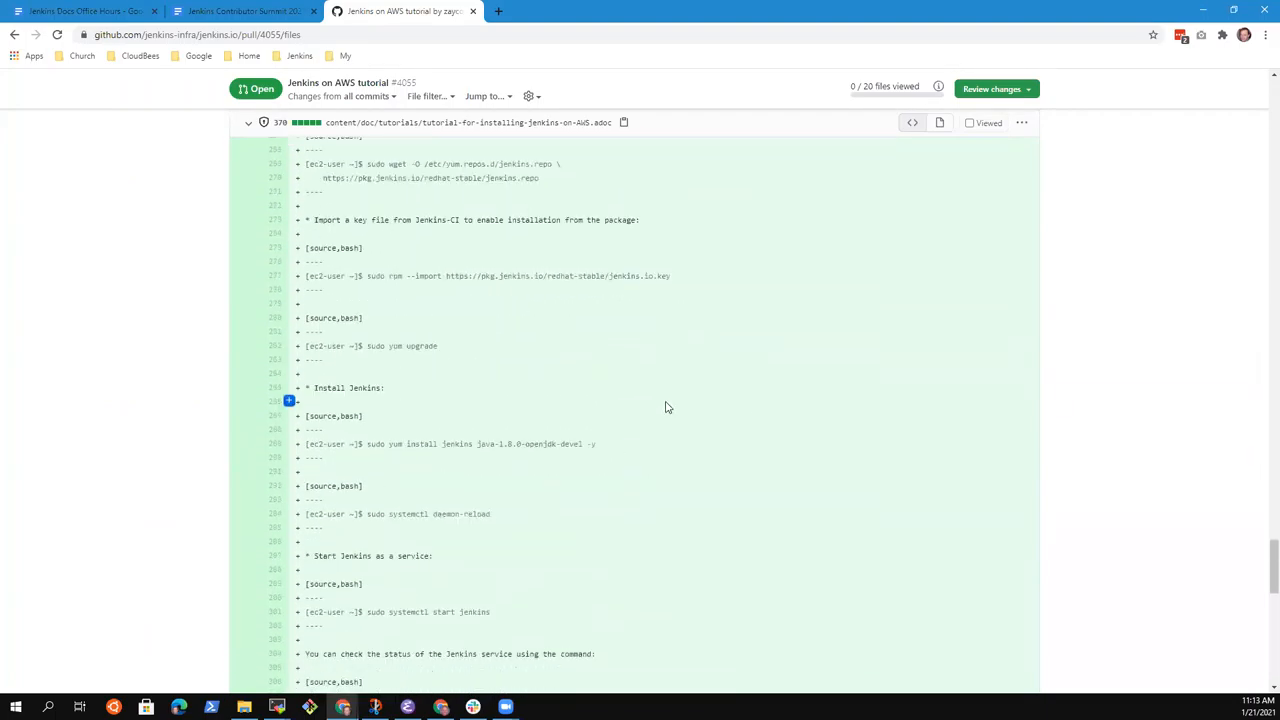
Step: Note under PR-4055 that Mark or Kristin will review and merge it
{"action": "left_click", "coordinate": [84, 12]}
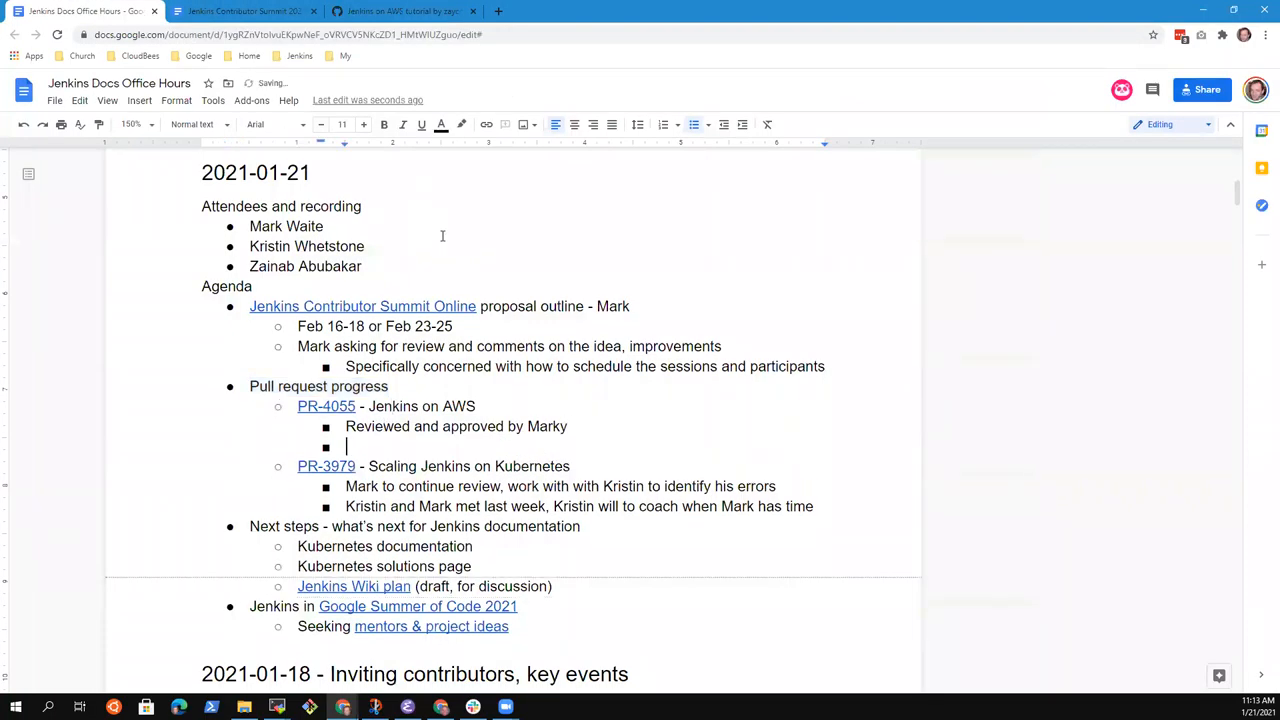
{"action": "type", "text": "Mark or K"}
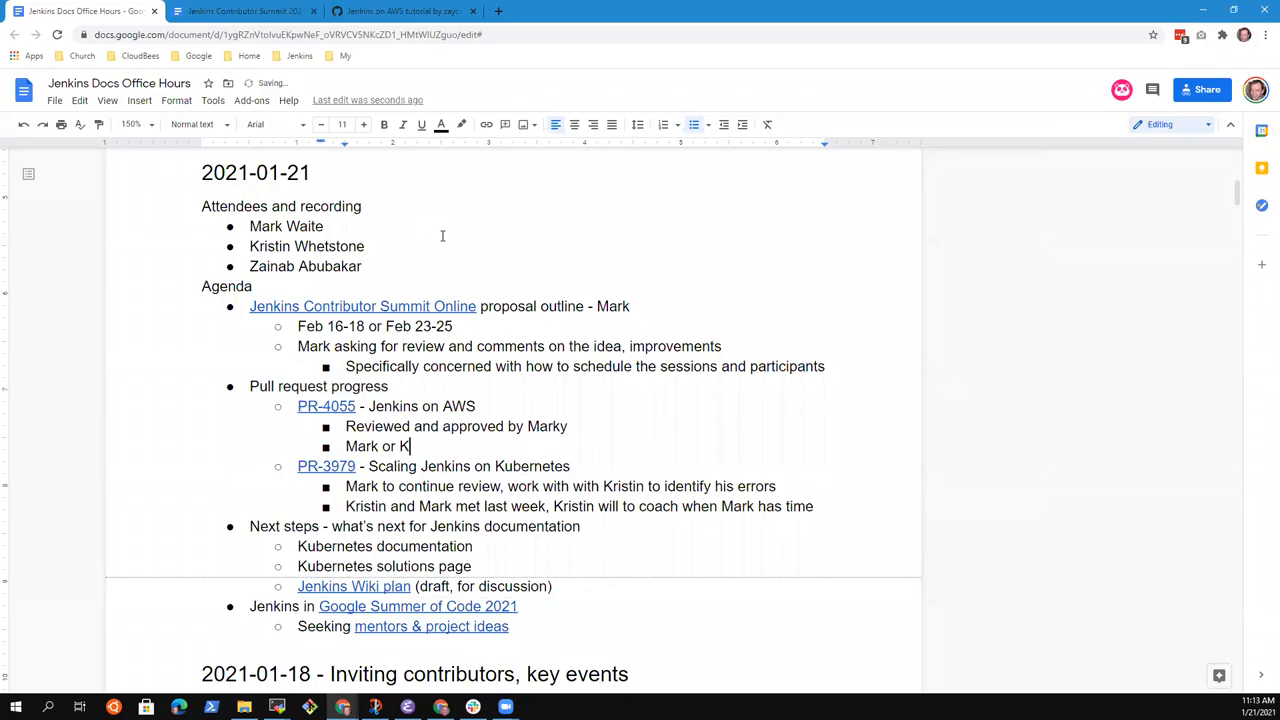
{"action": "type", "text": "ristin to revi"}
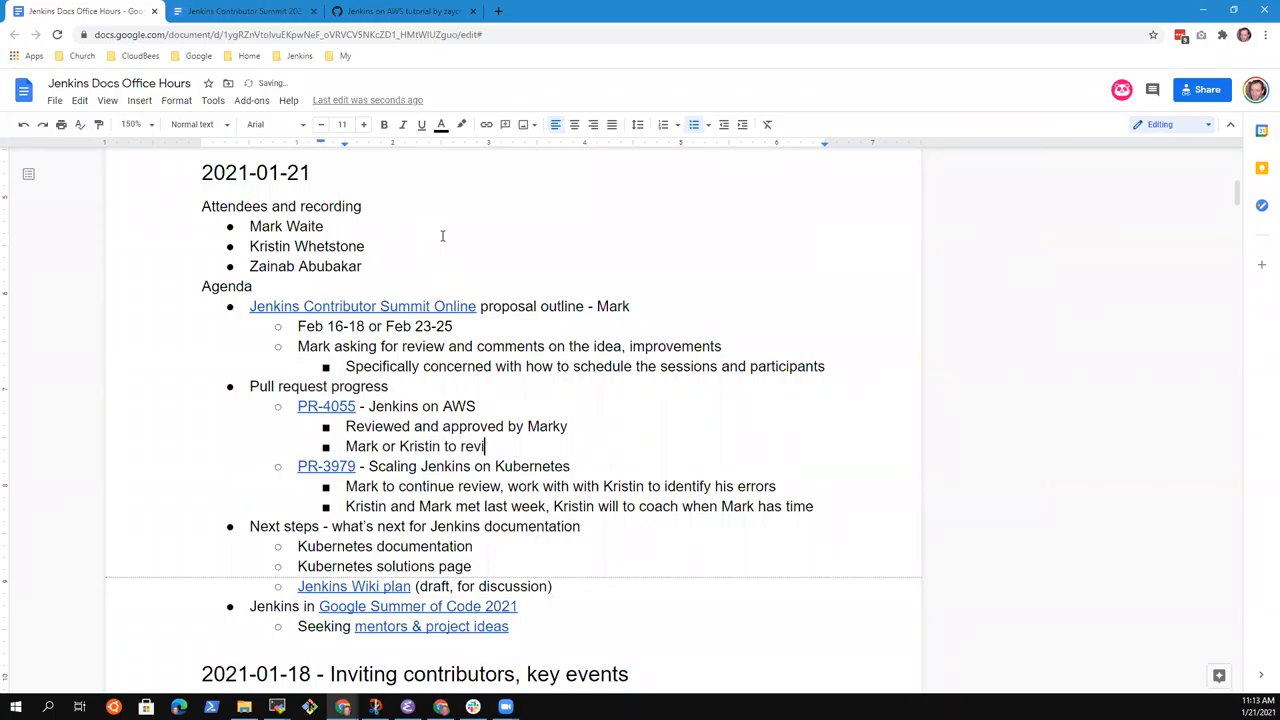
{"action": "type", "text": "ew and merge"}
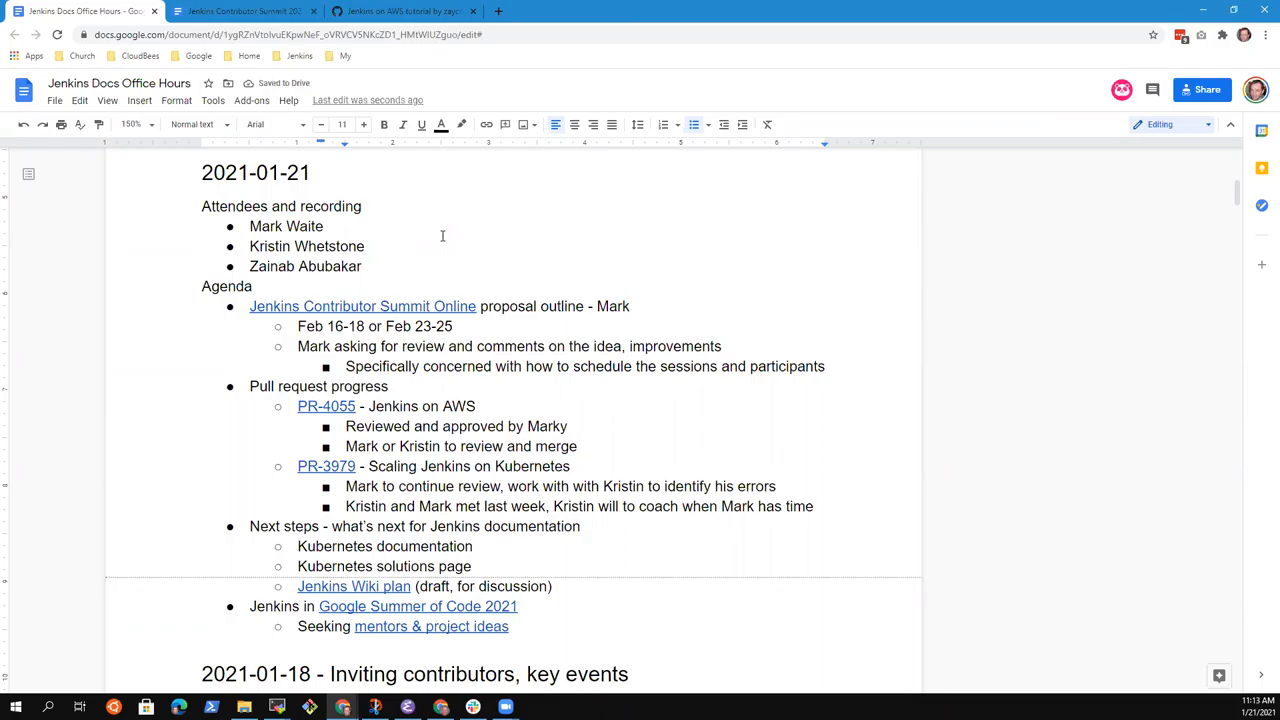
Step: Append the deadline '(by next meeting)' to the review-and-merge note
{"action": "left_click", "coordinate": [576, 446]}
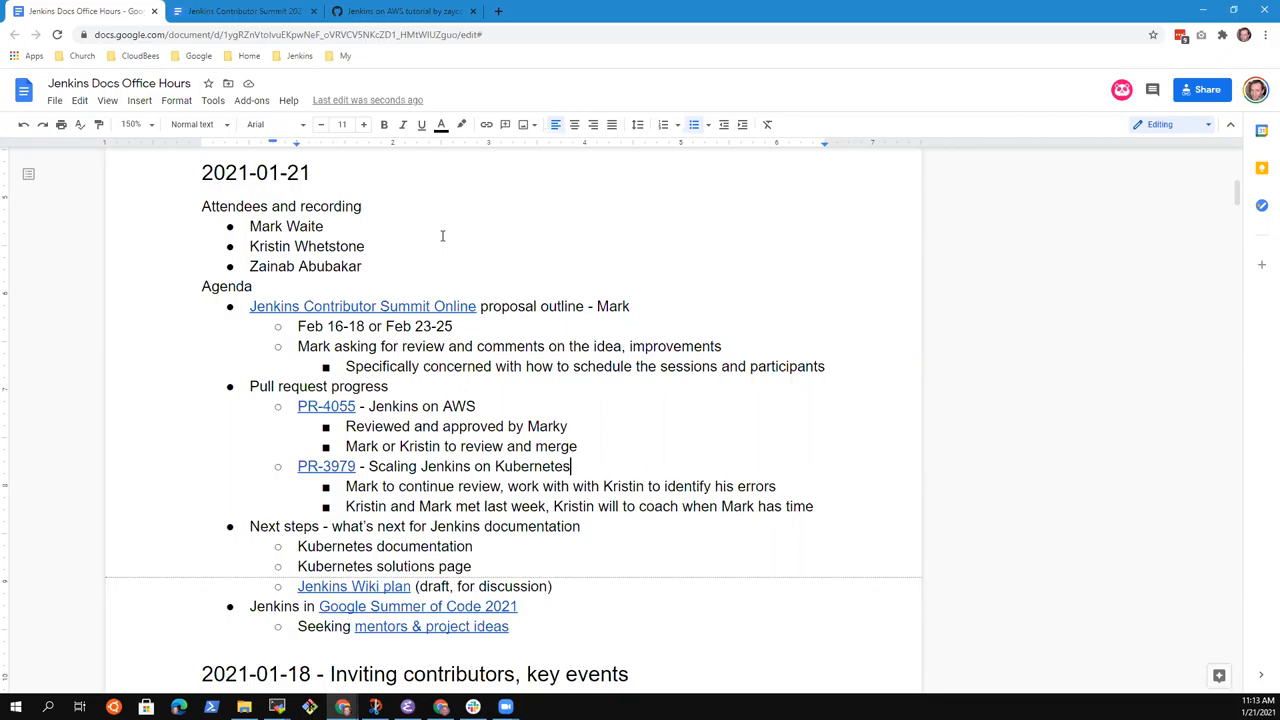
{"action": "type", "text": "("}
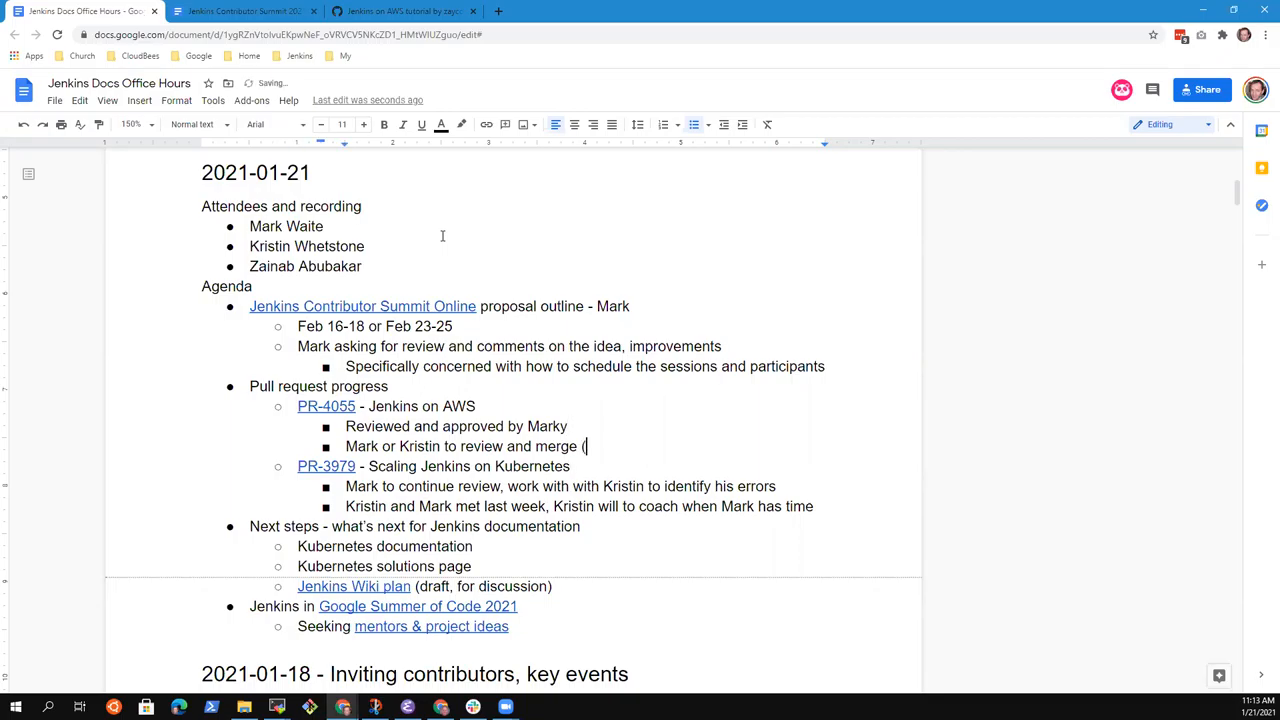
{"action": "type", "text": "by nex"}
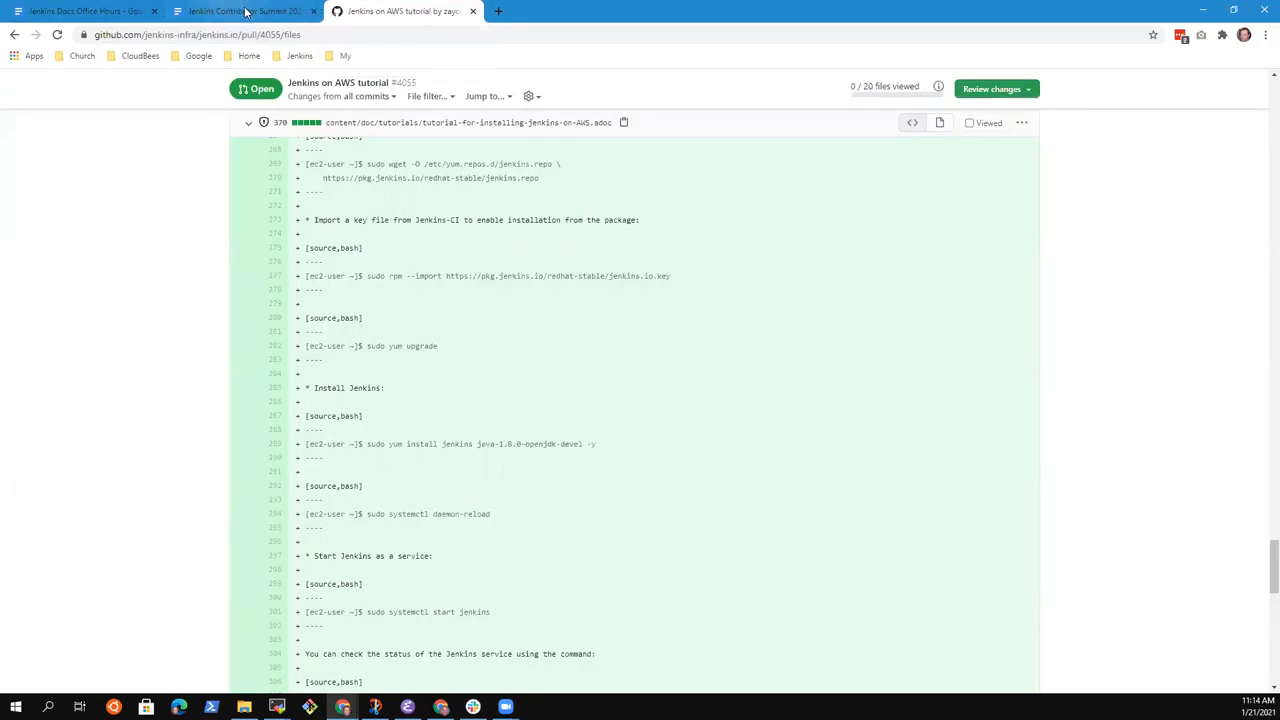
{"action": "mouse_move", "coordinate": [244, 12]}
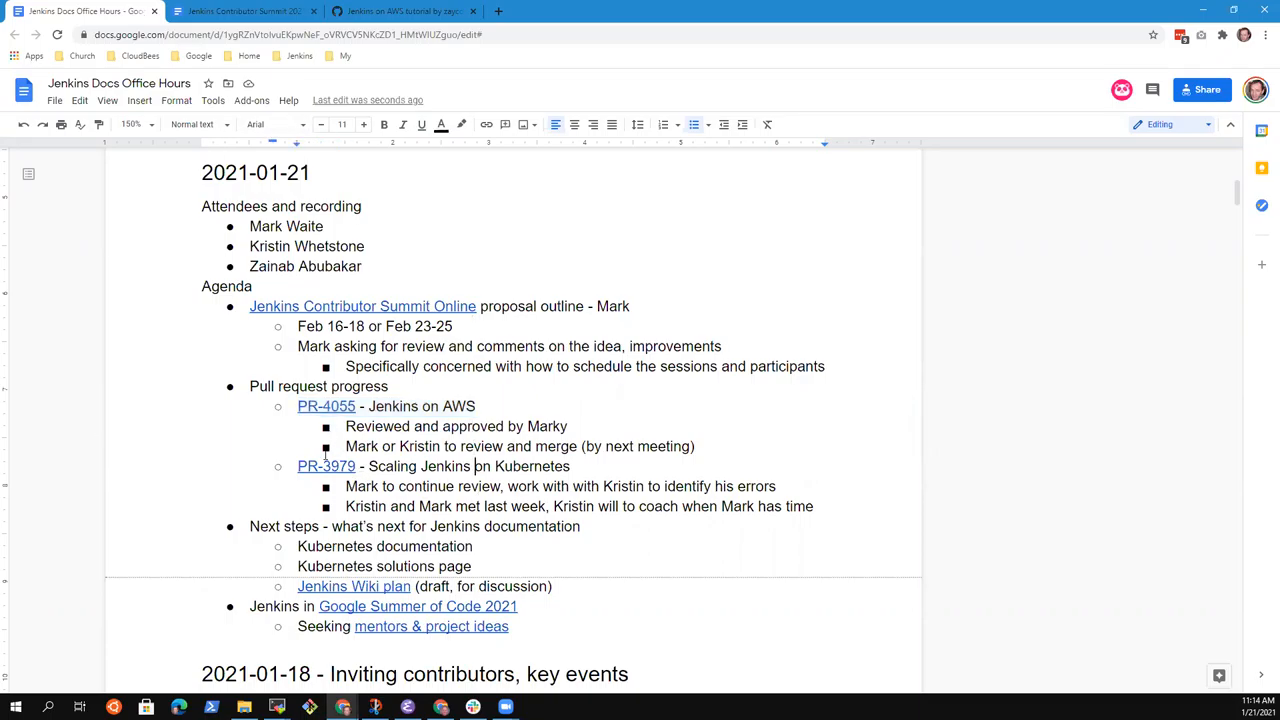
Step: Link the PR-3979 Scaling Jenkins on Kubernetes entry and start a nested bullet under the review item
{"action": "left_click", "coordinate": [326, 466]}
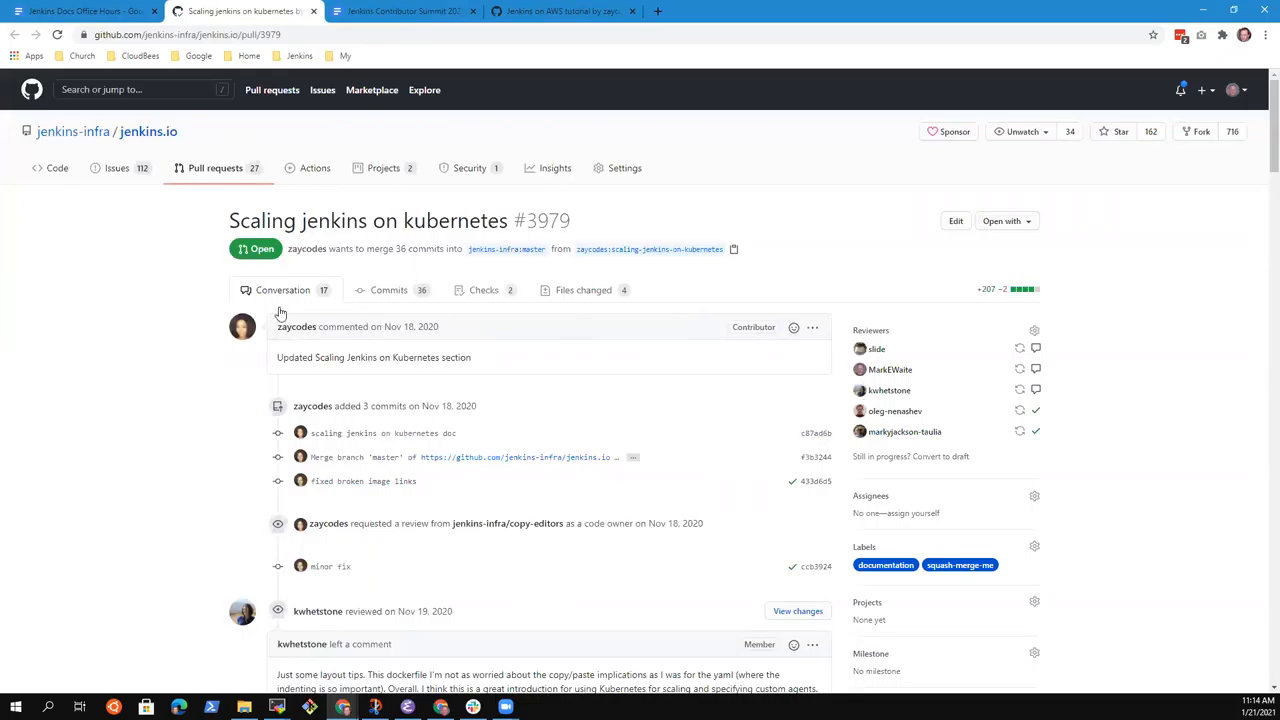
{"action": "mouse_move", "coordinate": [580, 300]}
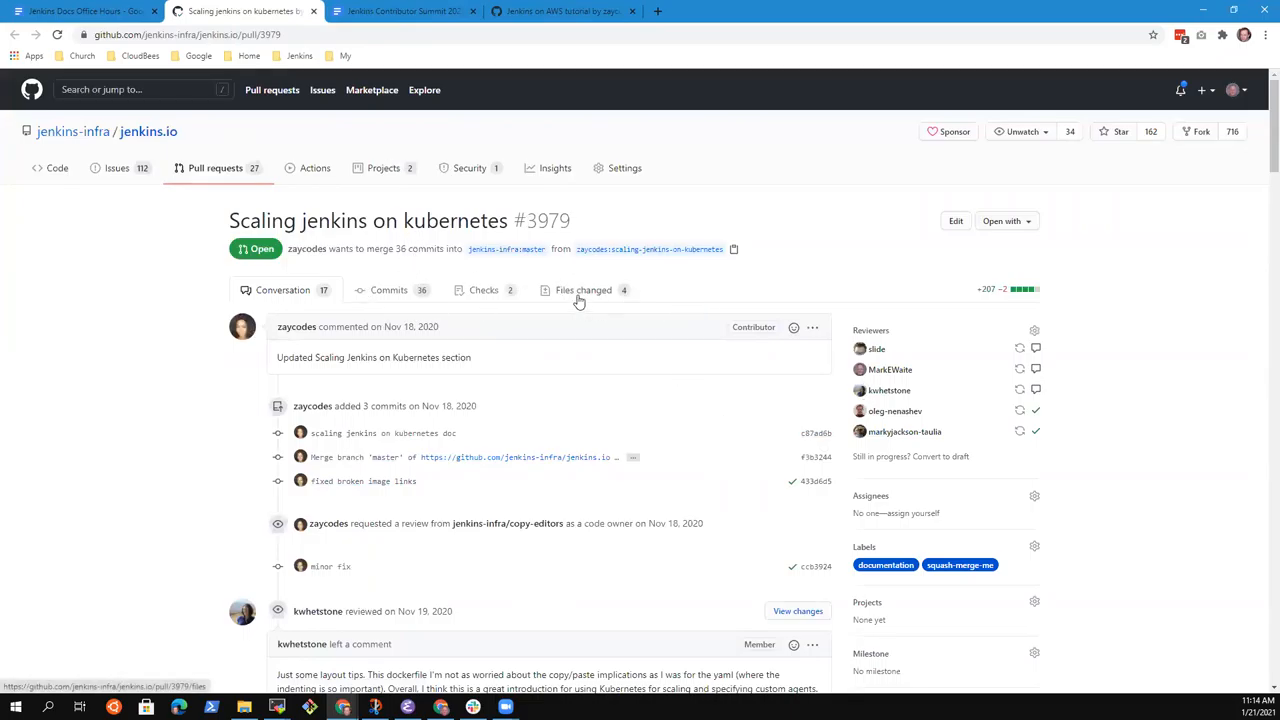
{"action": "mouse_move", "coordinate": [84, 12]}
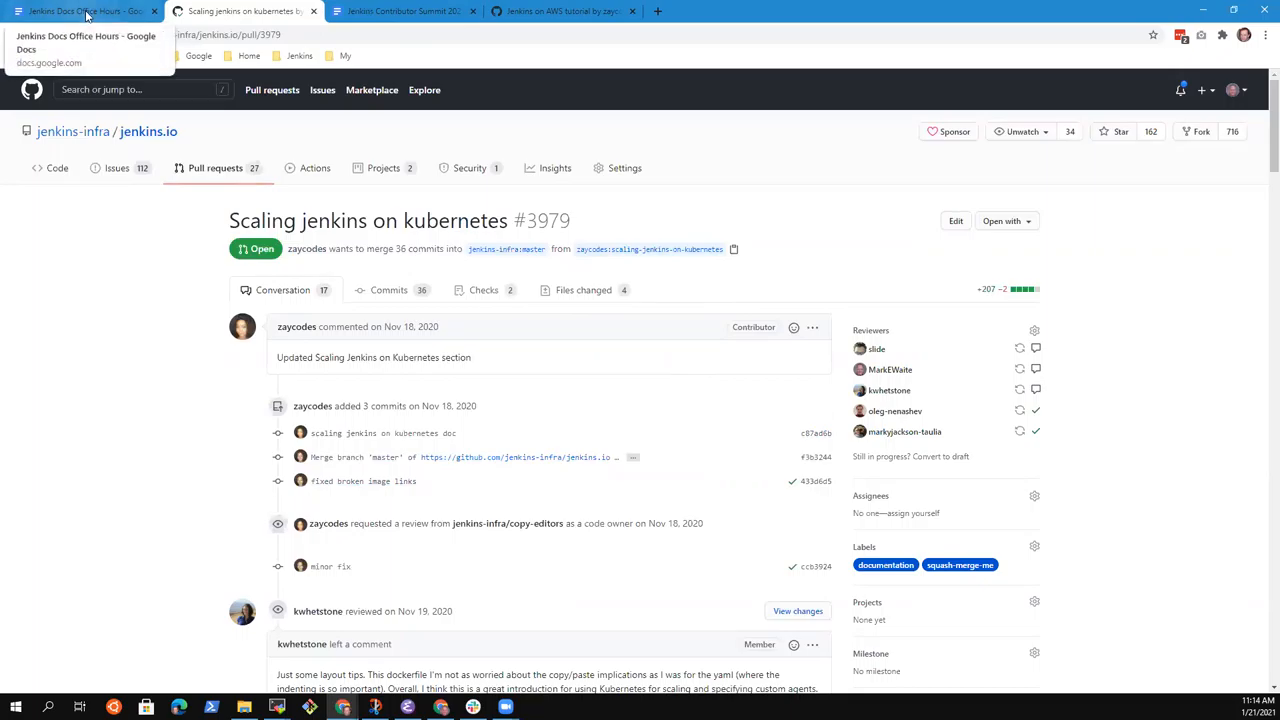
{"action": "left_click", "coordinate": [84, 12]}
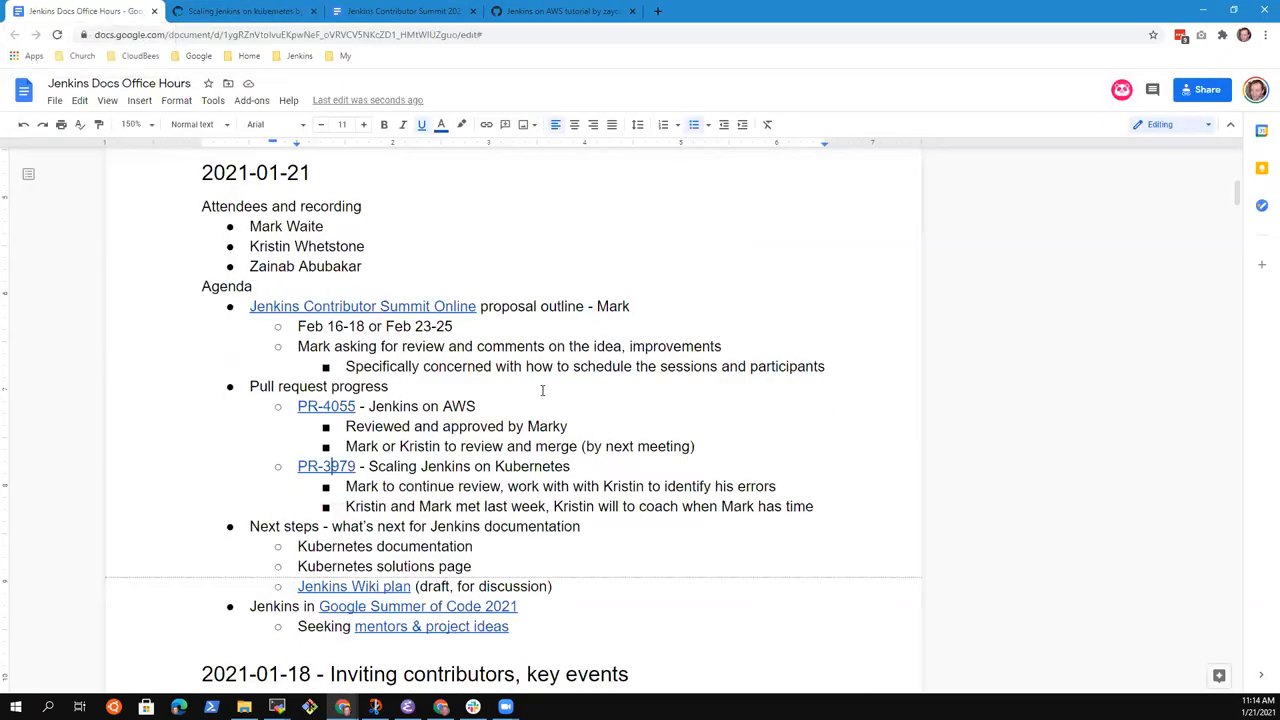
{"action": "left_click", "coordinate": [778, 486]}
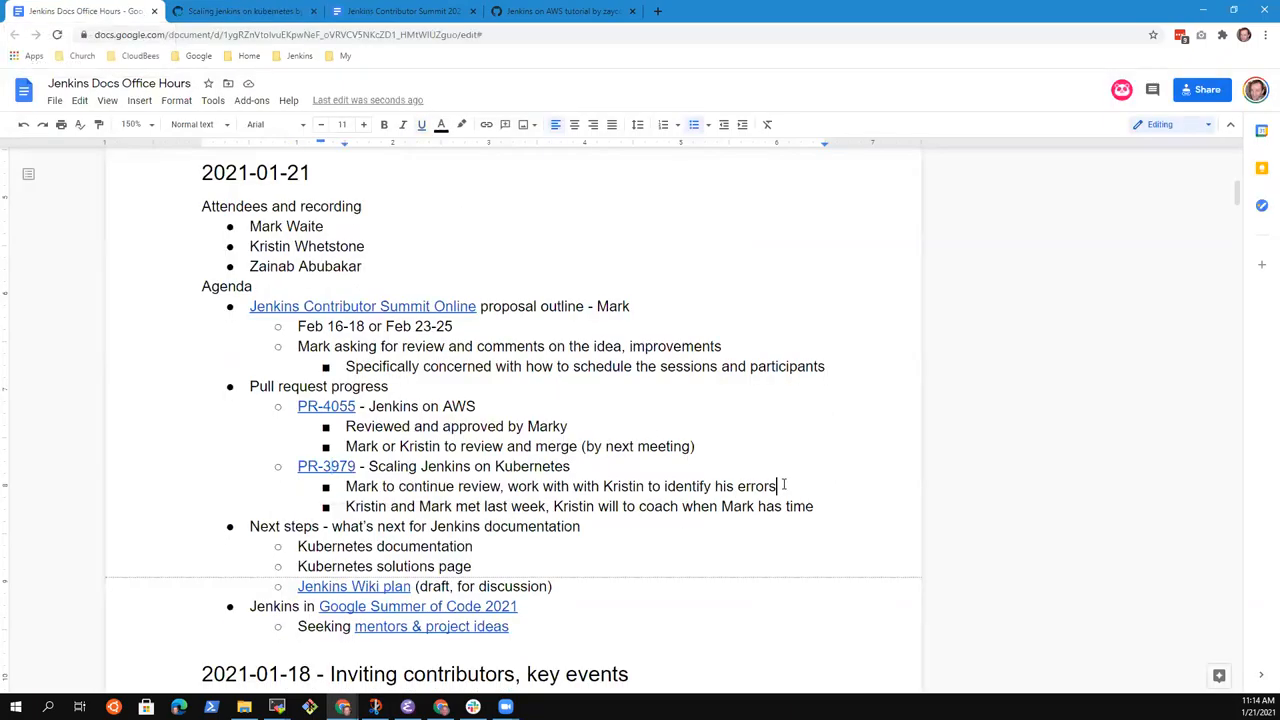
{"action": "key", "text": "enter"}
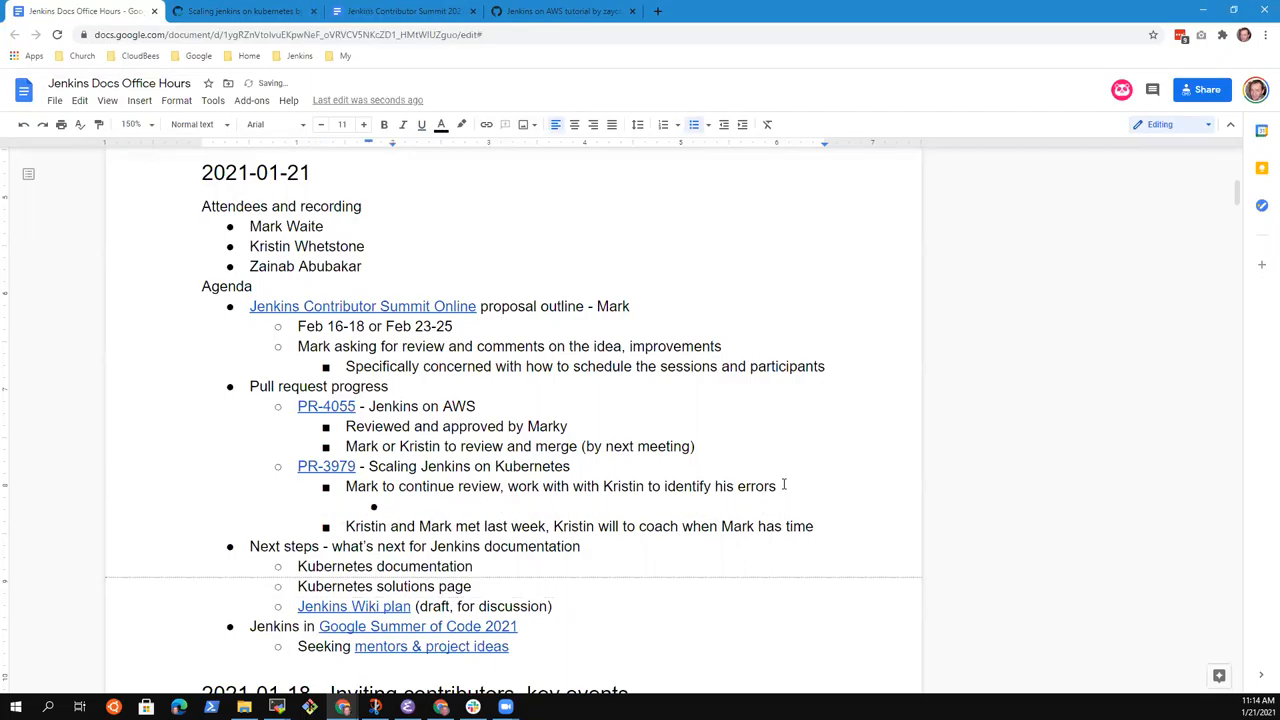
Step: Write the nested goal 'Goal: by meeting two weeks from today'
{"action": "type", "text": "By meeting two weeks from"}
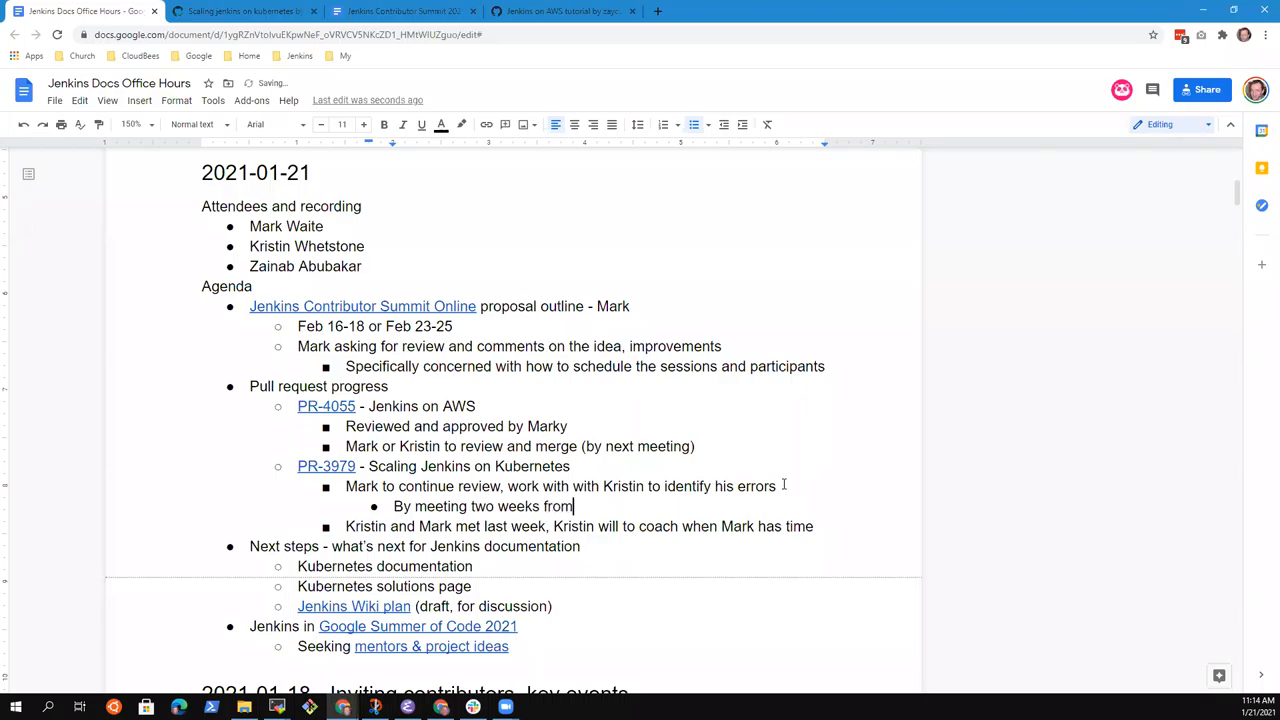
{"action": "type", "text": "today"}
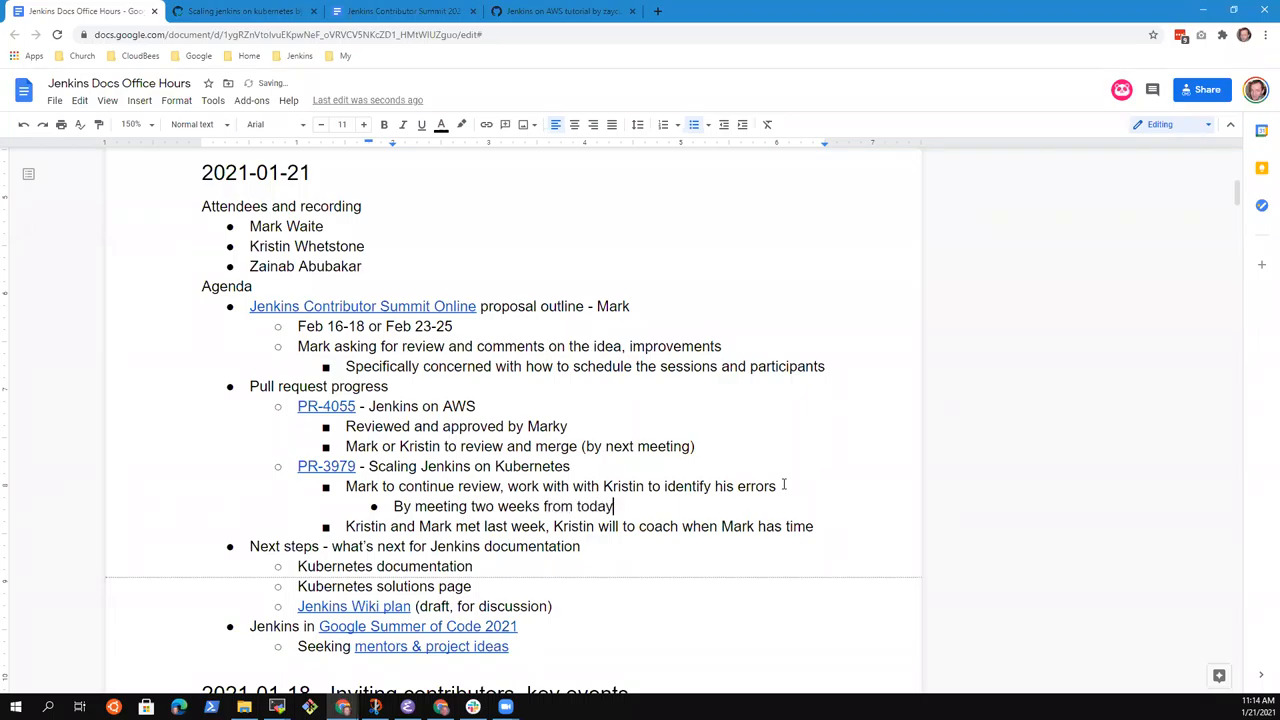
{"action": "type", "text": "Com"}
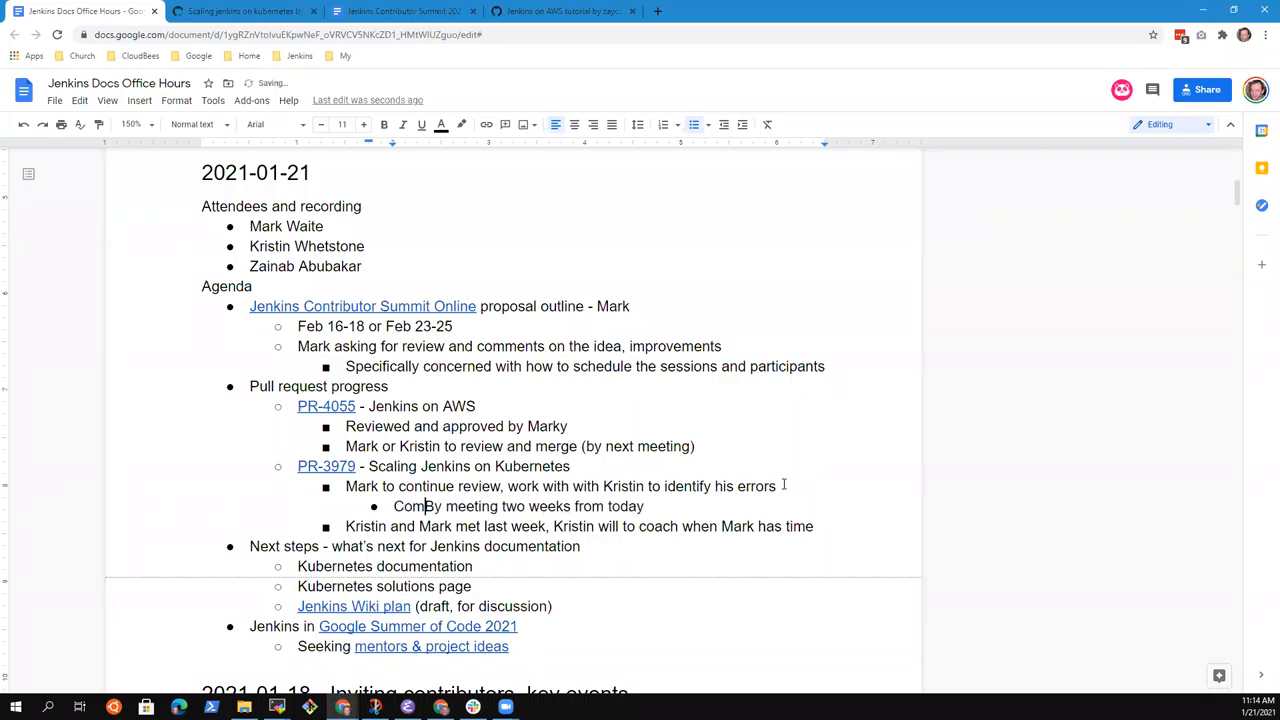
{"action": "type", "text": "Goal: b"}
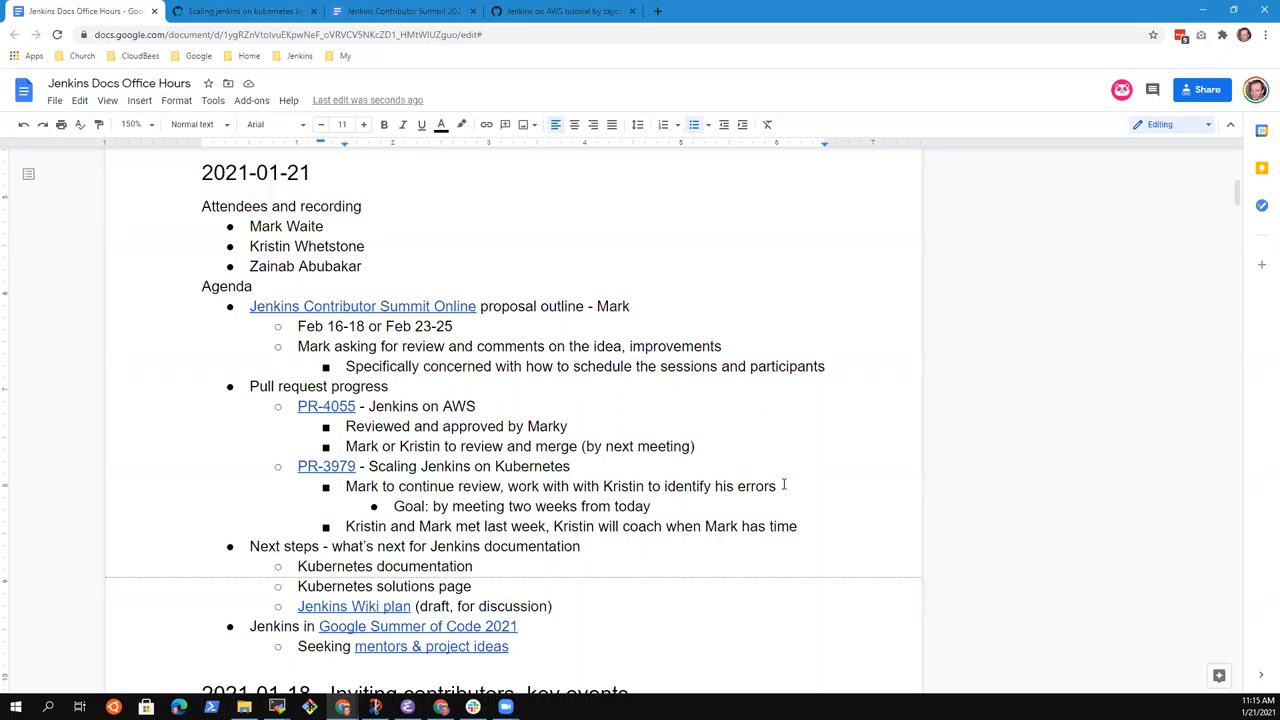
{"action": "left_click", "coordinate": [388, 386]}
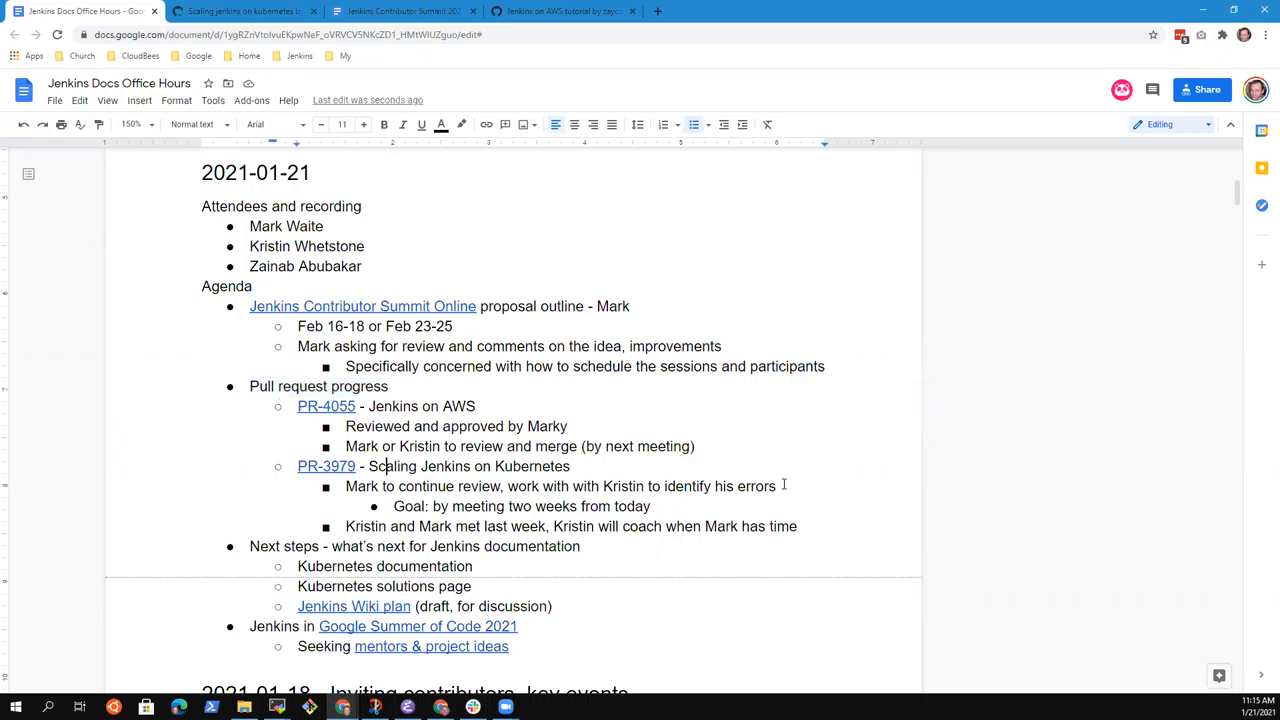
{"action": "scroll", "scroll_direction": "down", "scroll_amount": 3}
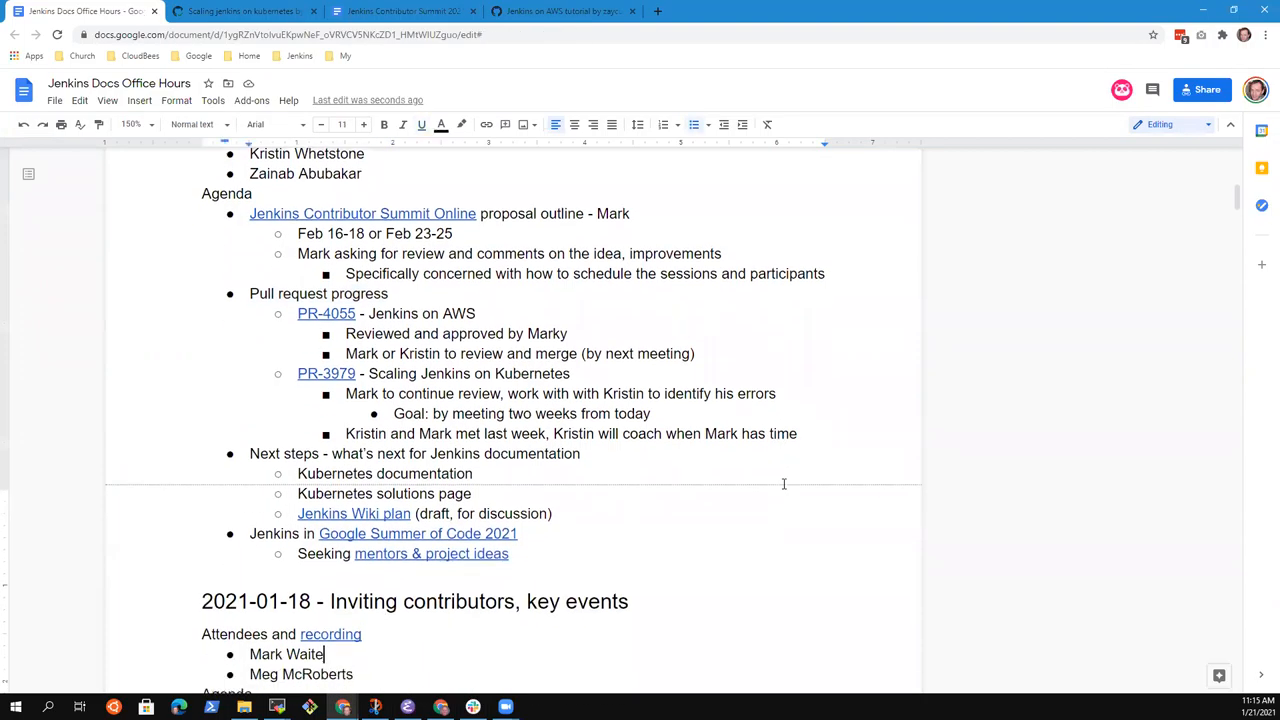
{"action": "scroll", "scroll_direction": "down", "scroll_amount": 3}
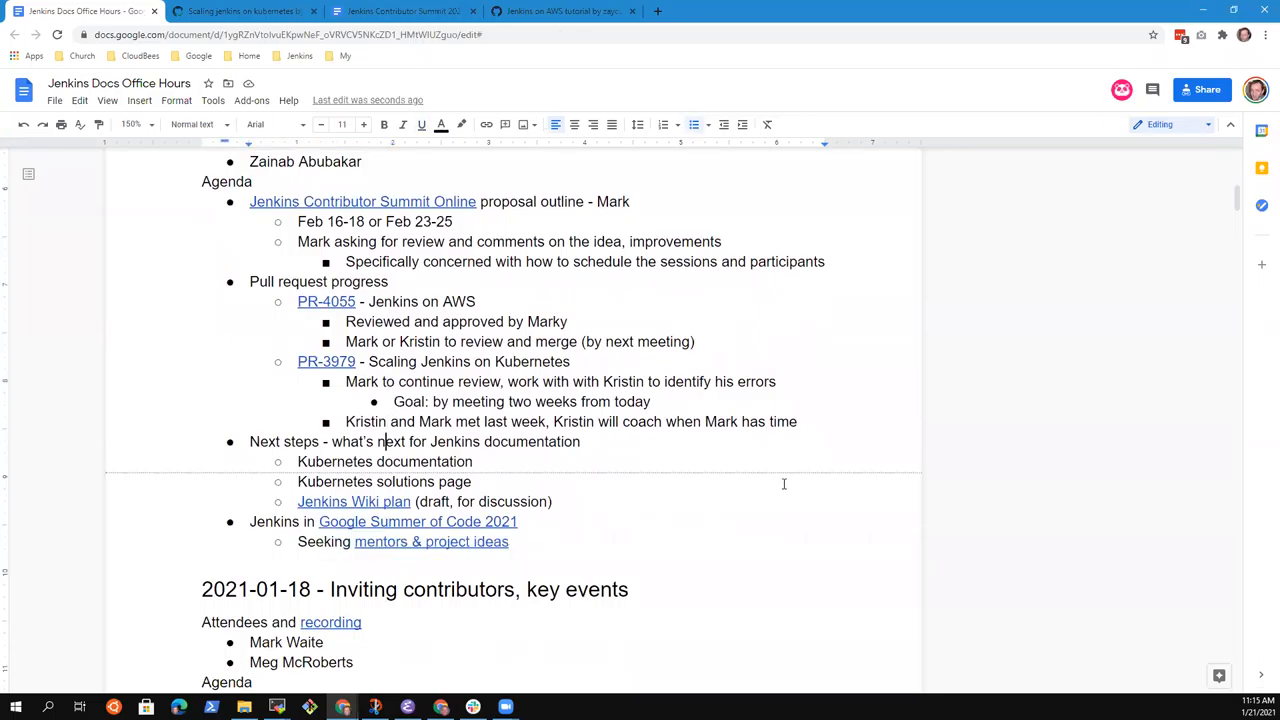
{"action": "triple_click", "coordinate": [414, 442]}
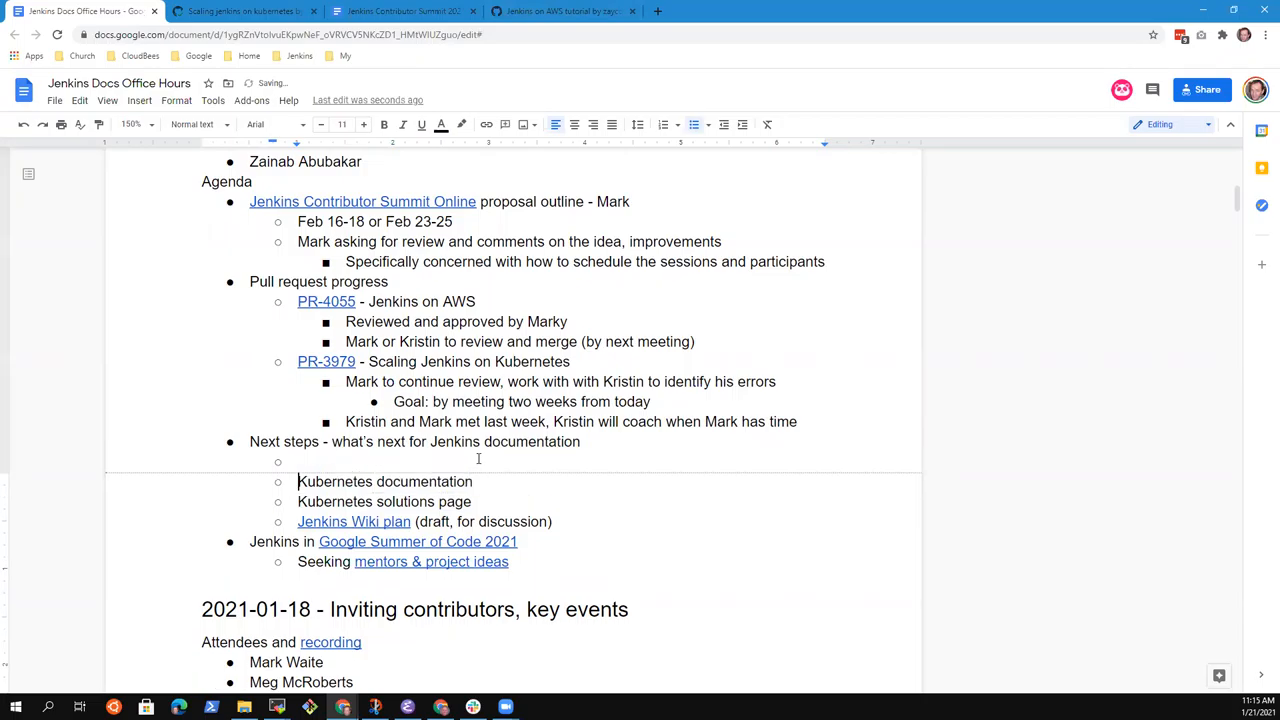
{"action": "type", "text": "Da"}
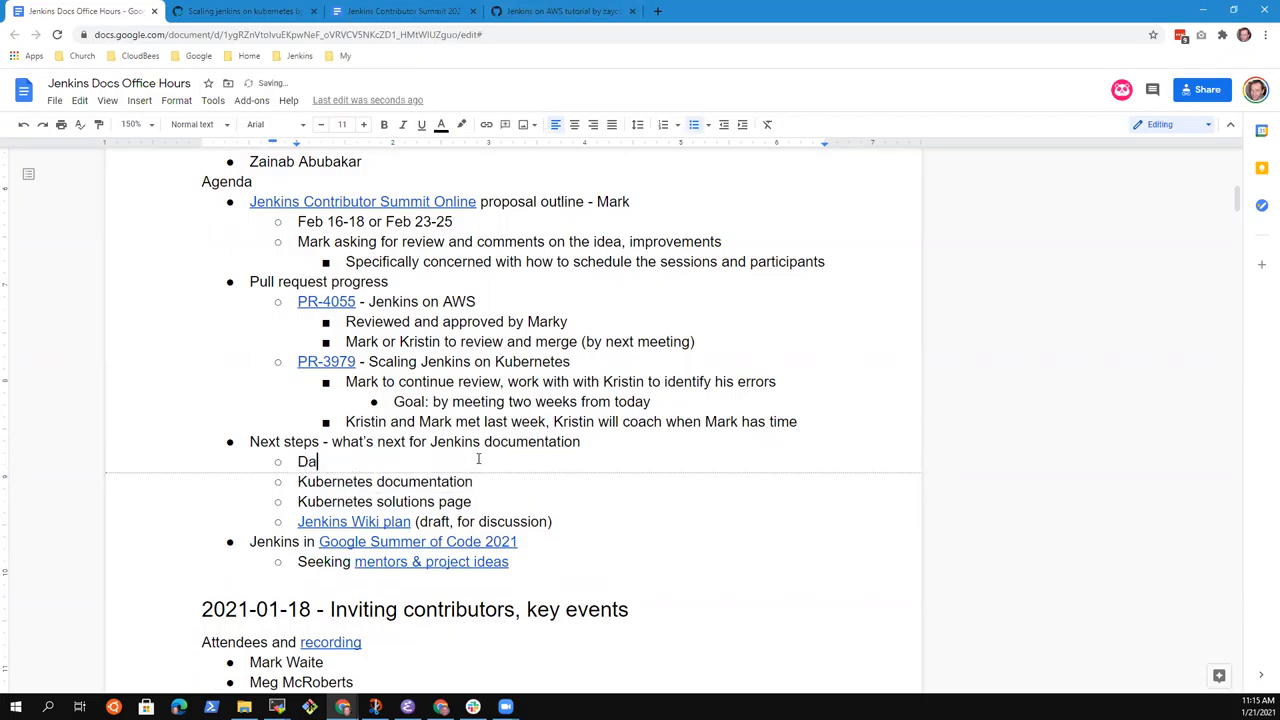
{"action": "type", "text": "niel Beck as"}
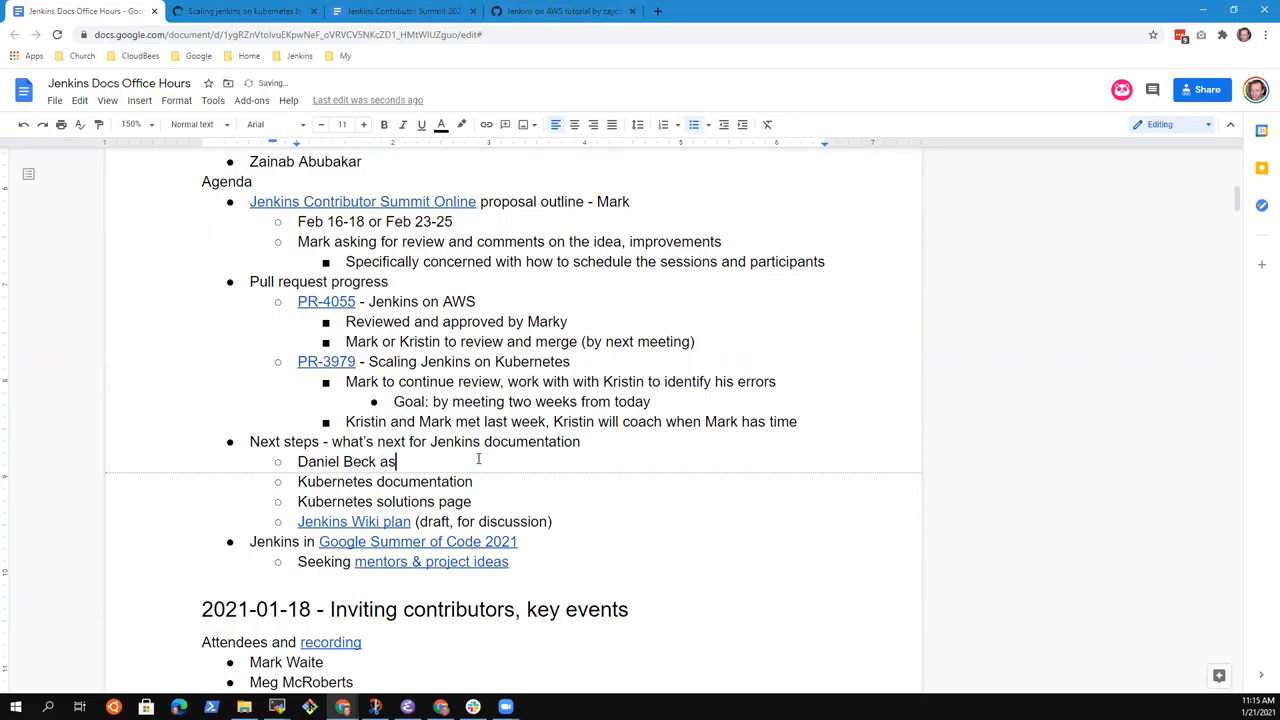
{"action": "type", "text": "ked a very good que"}
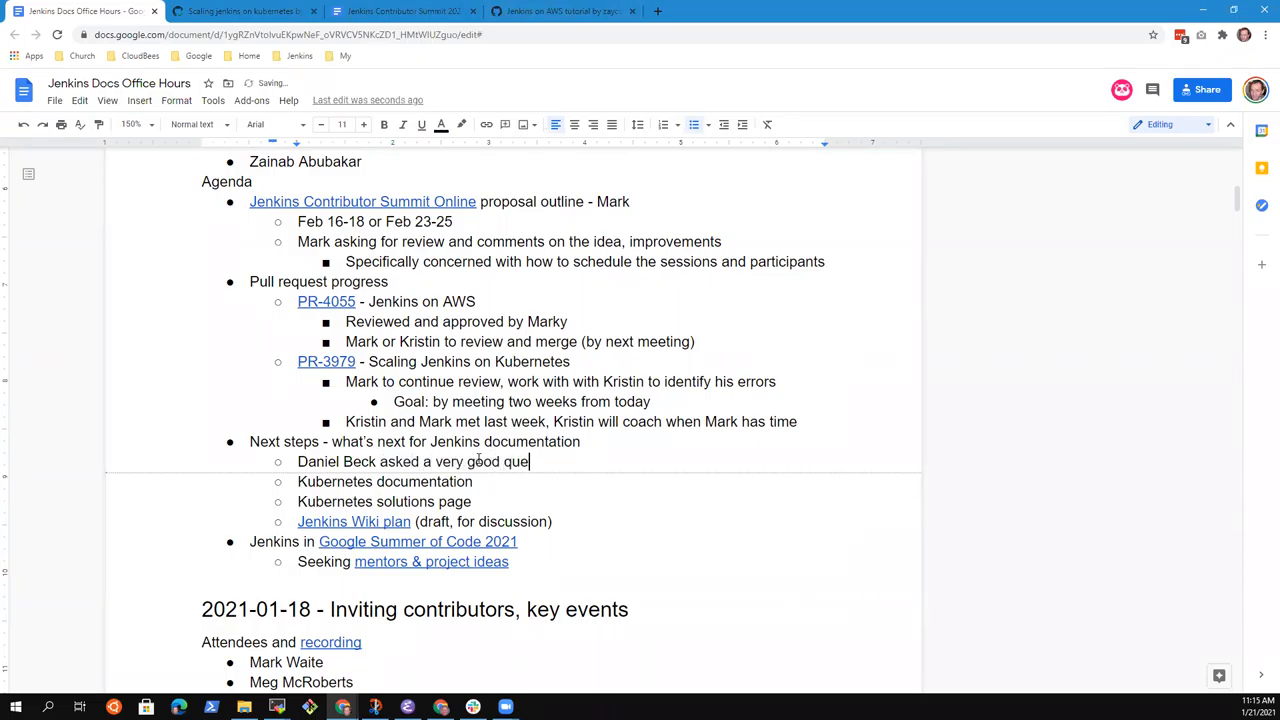
{"action": "type", "text": "stion"}
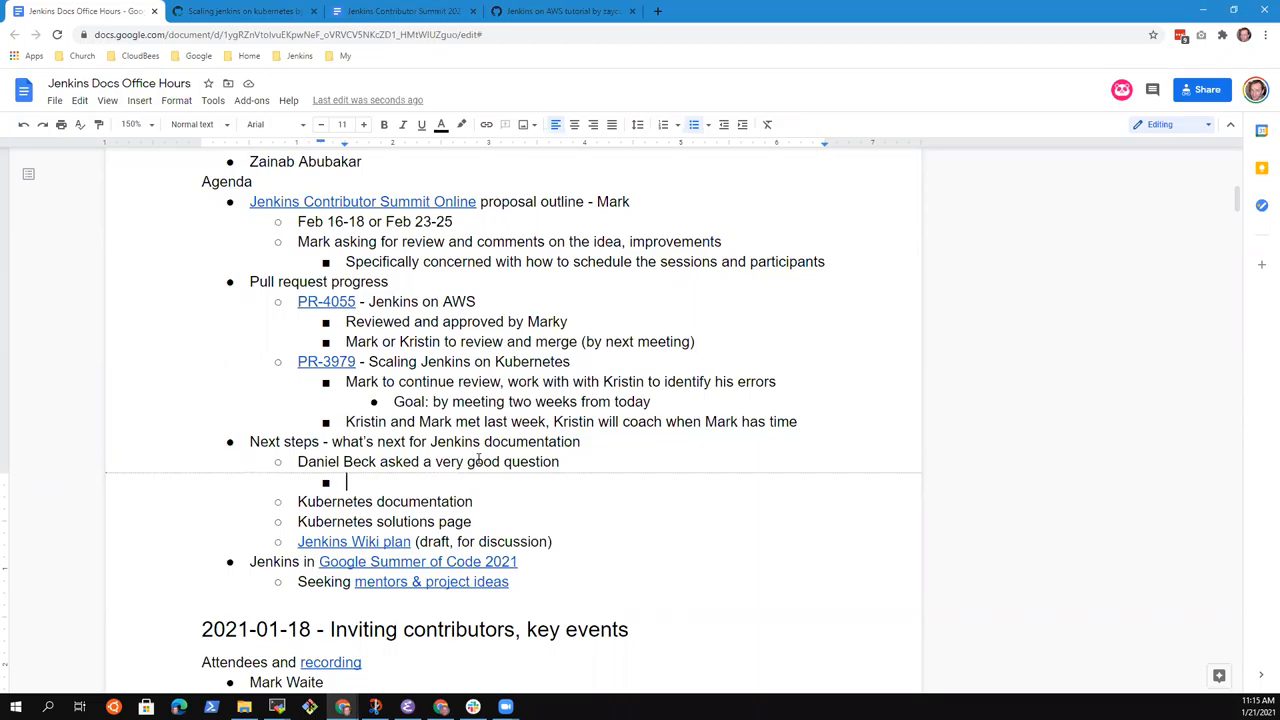
Step: Add a nested note that new content is arriving at uneven pace and with uneven quality
{"action": "type", "text": "New"}
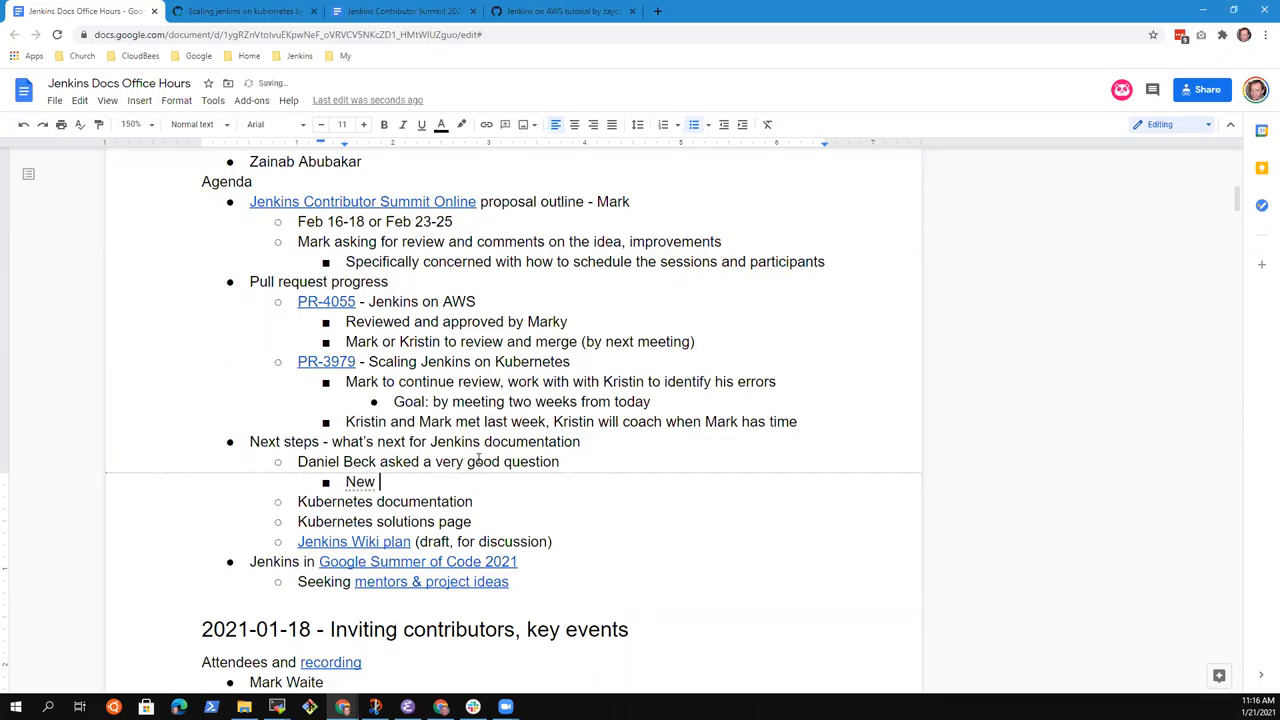
{"action": "type", "text": "content"}
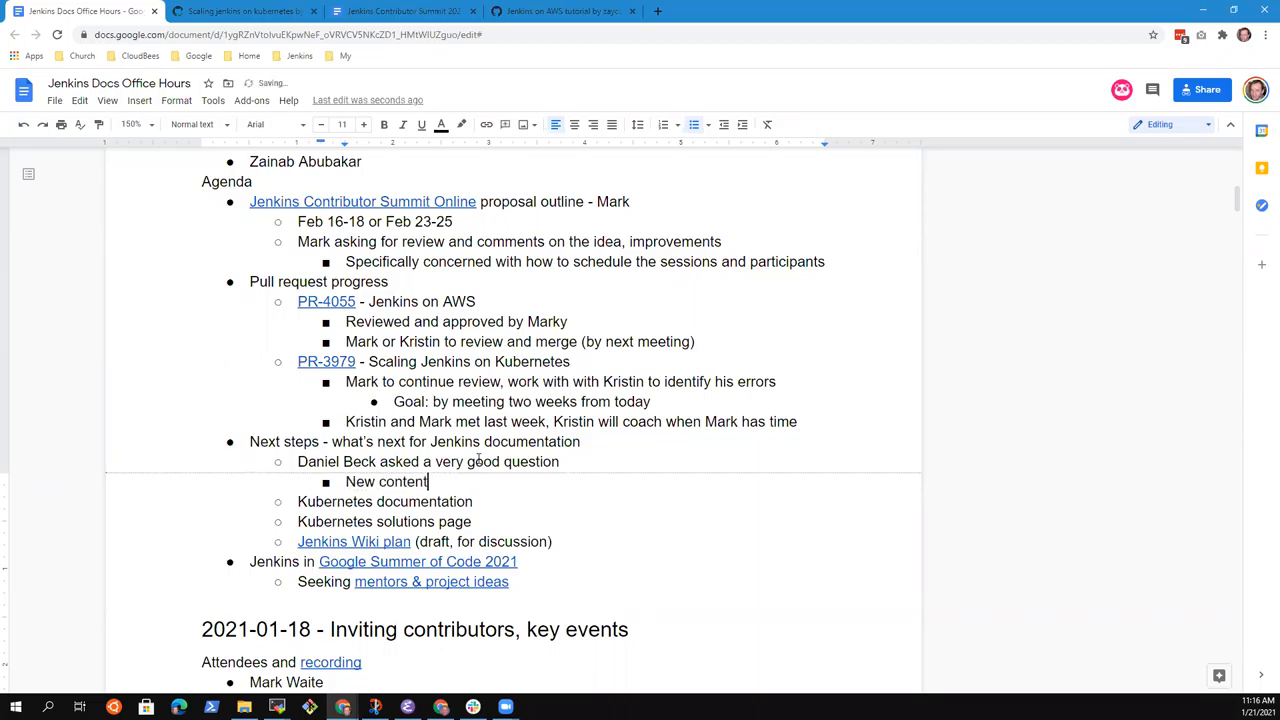
{"action": "type", "text": "is arriving, but at an"}
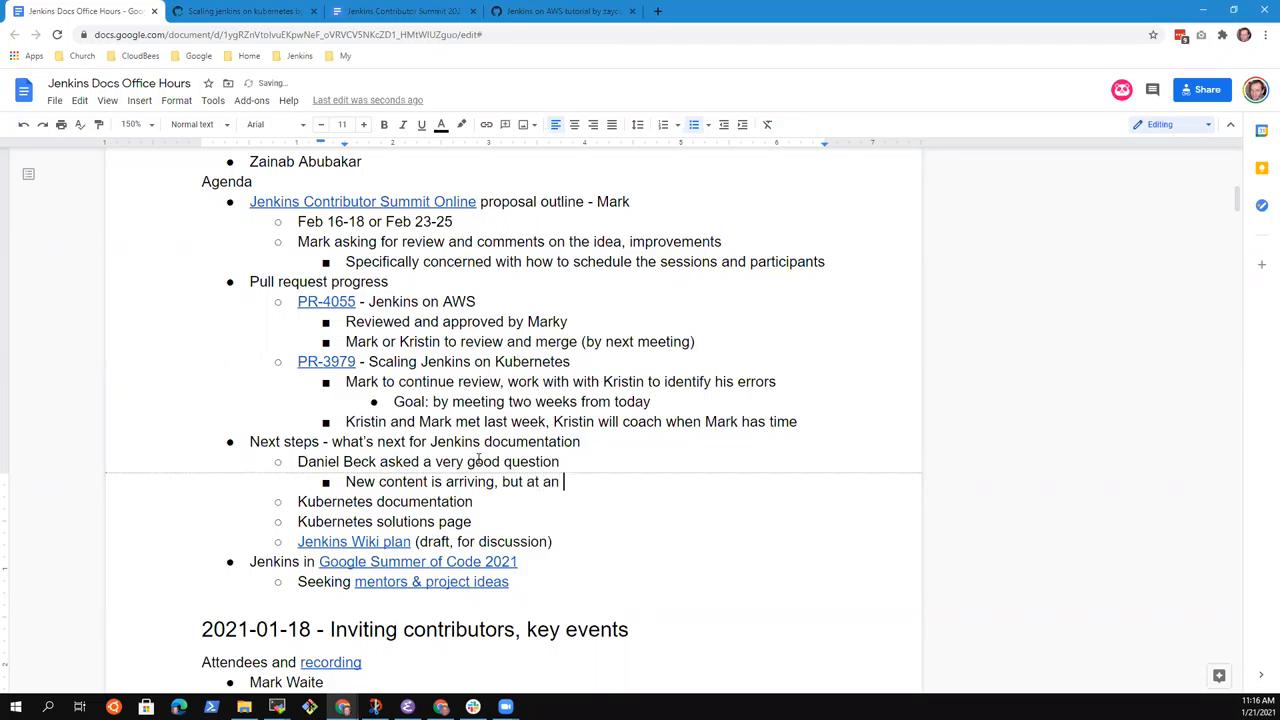
{"action": "type", "text": "uneve"}
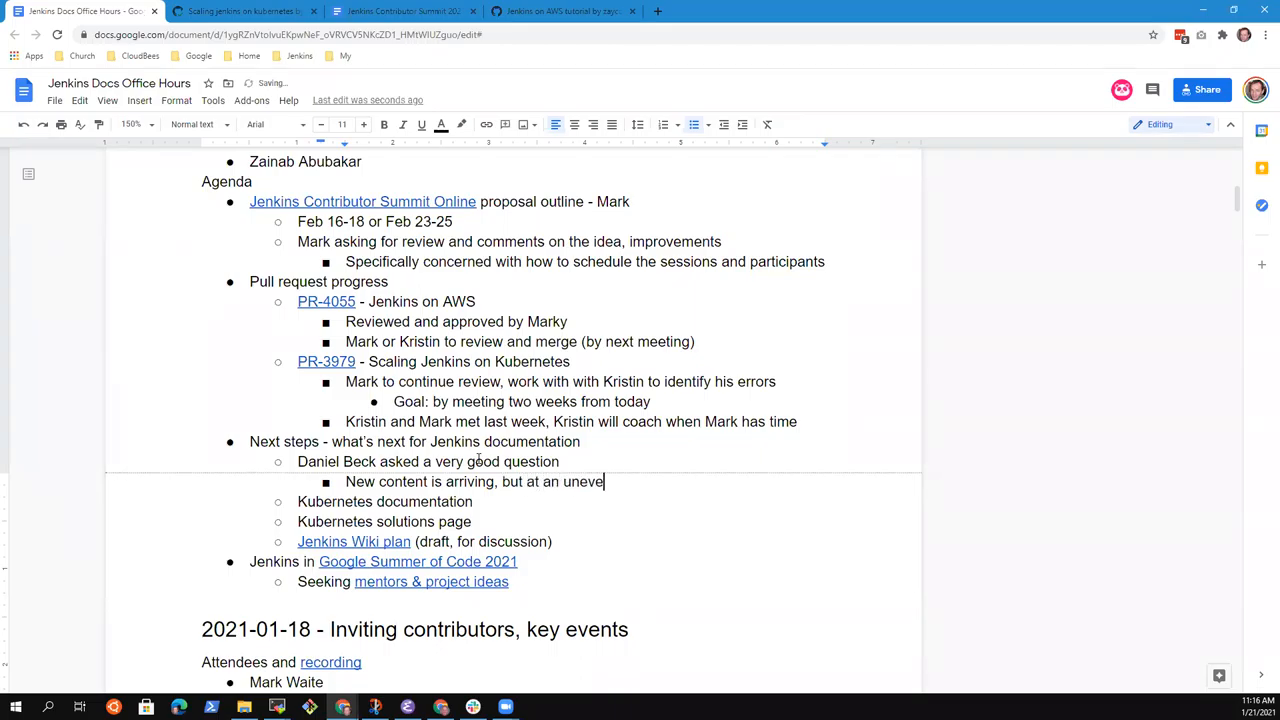
{"action": "type", "text": "pce"}
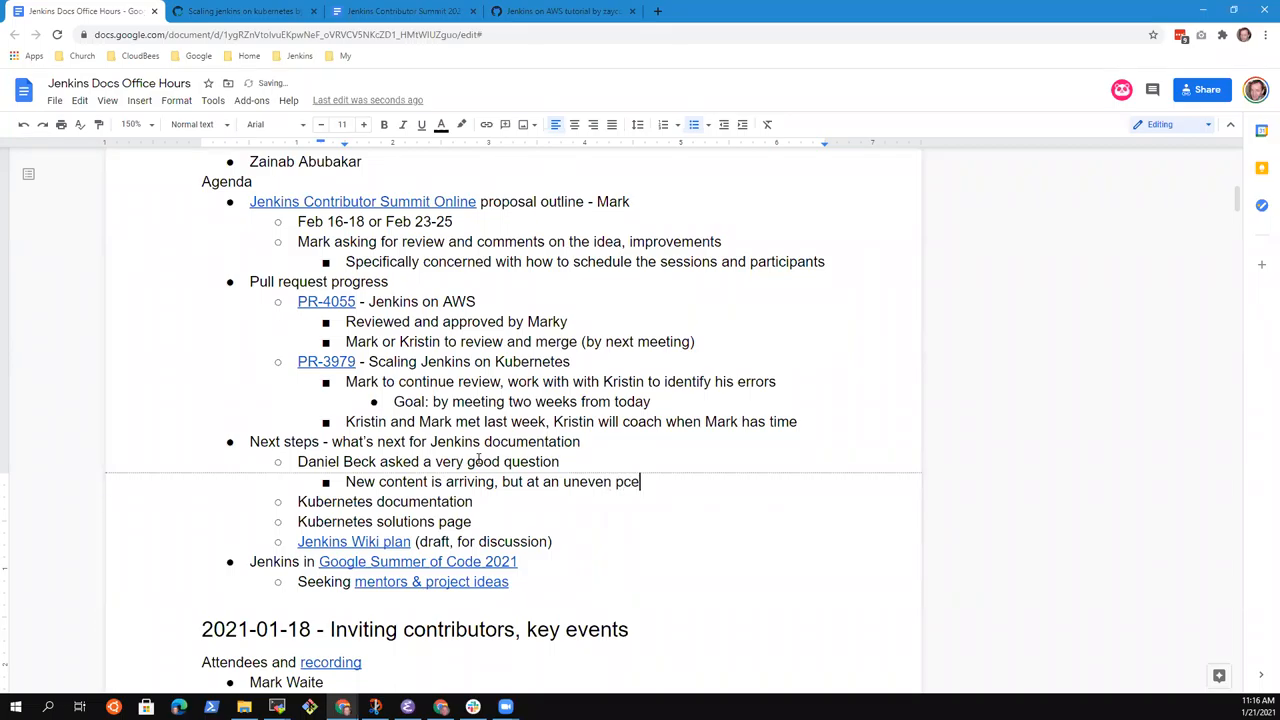
{"action": "type", "text": "ace and"}
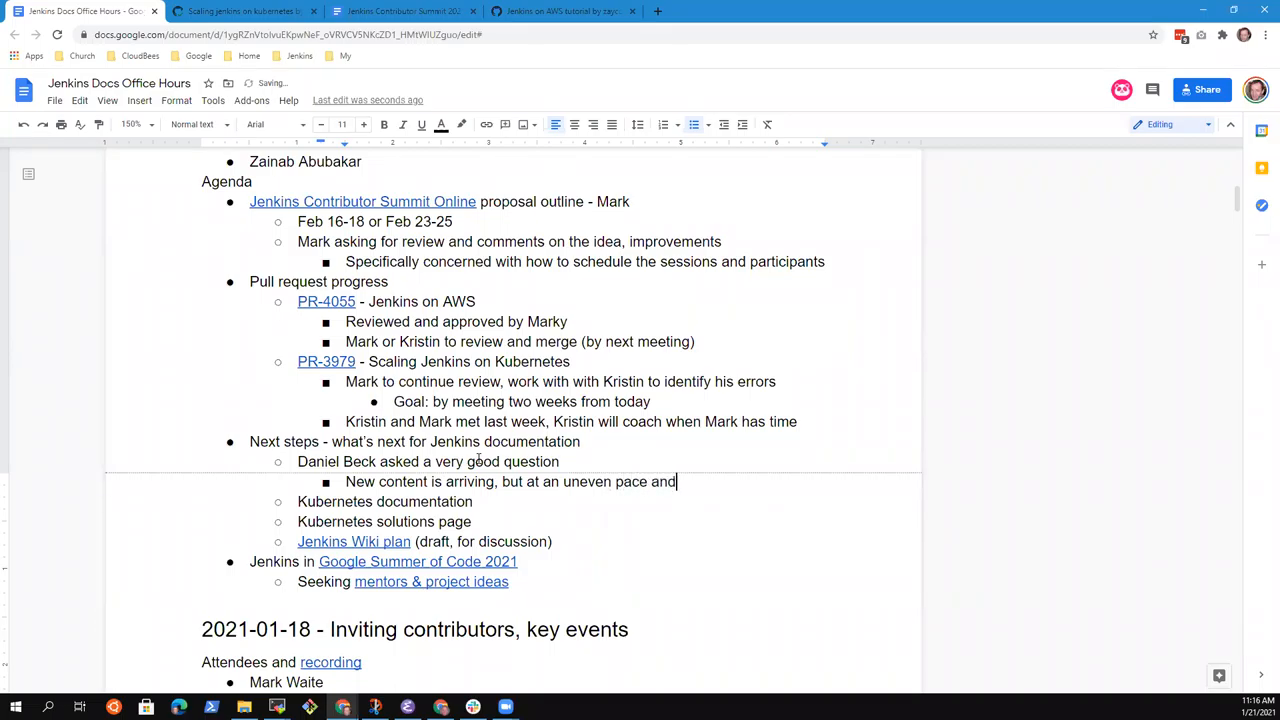
{"action": "type", "text": "with une"}
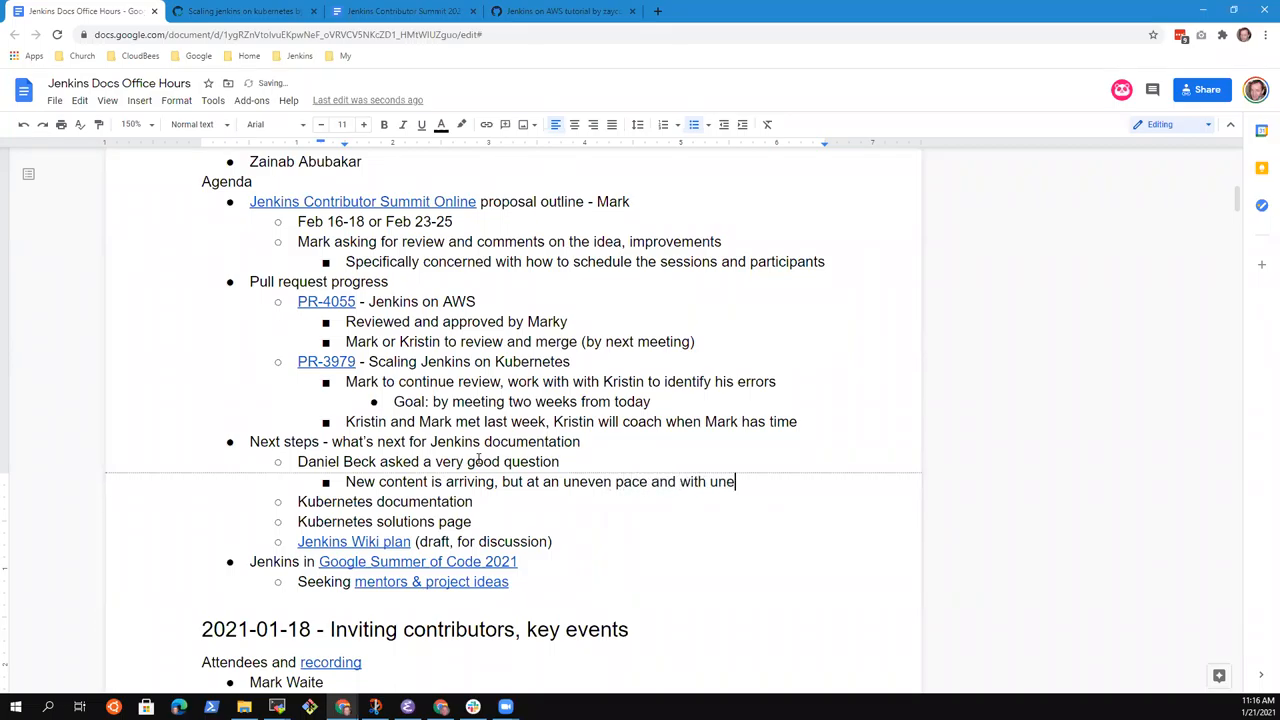
{"action": "type", "text": "ven quality"}
{"action": "type", "text": "Many things are copied"}
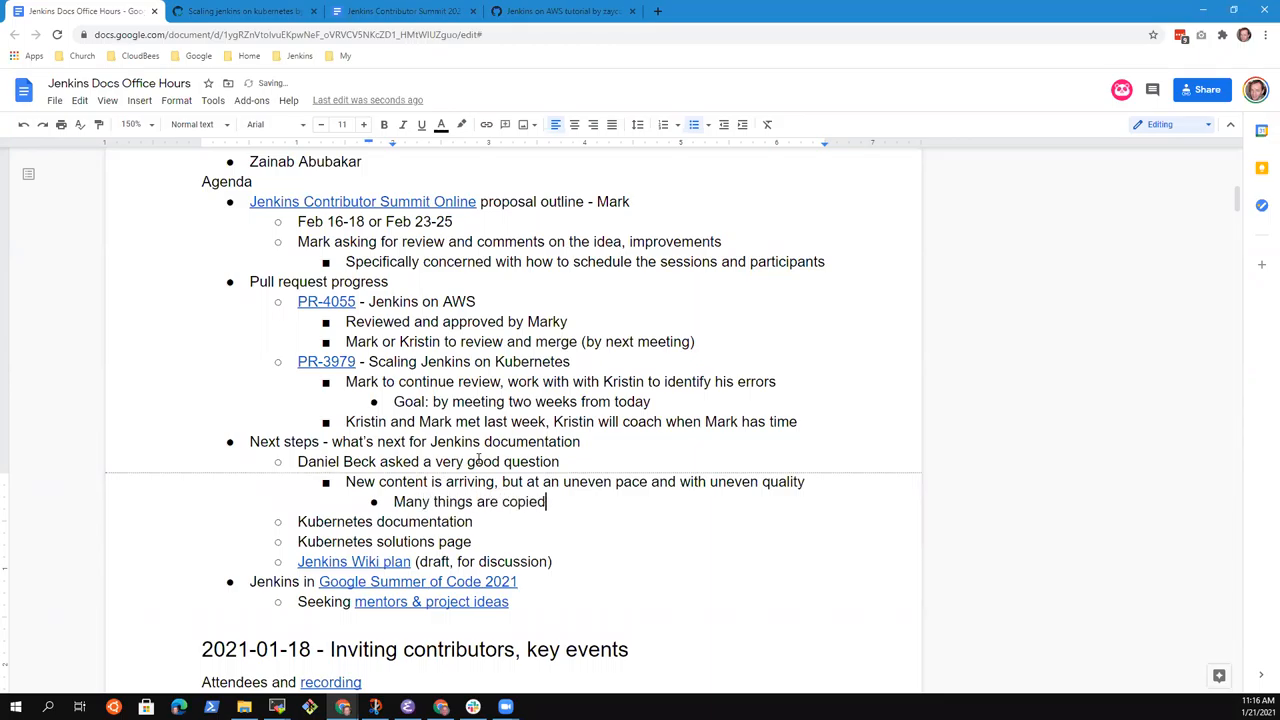
Step: Add a nested note that pages are often copied from the Wiki without major edits
{"action": "type", "text": "from the Wiki"}
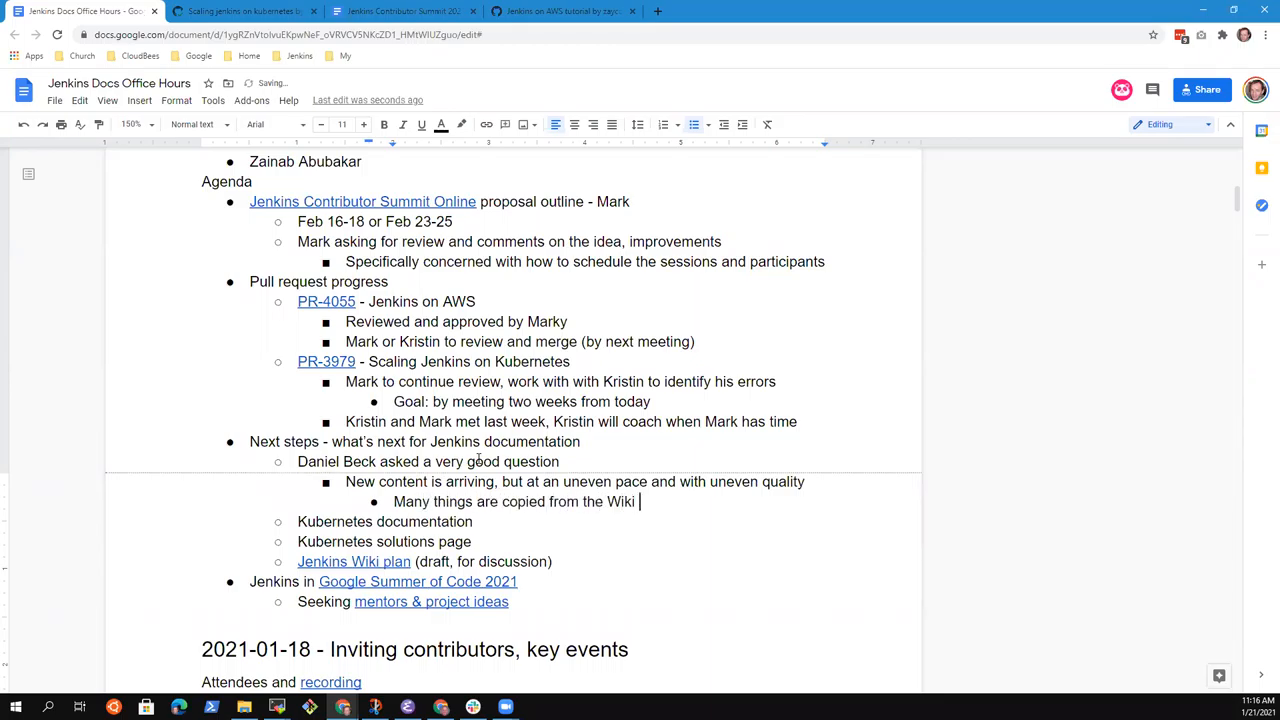
{"action": "type", "text": ", without major edit"}
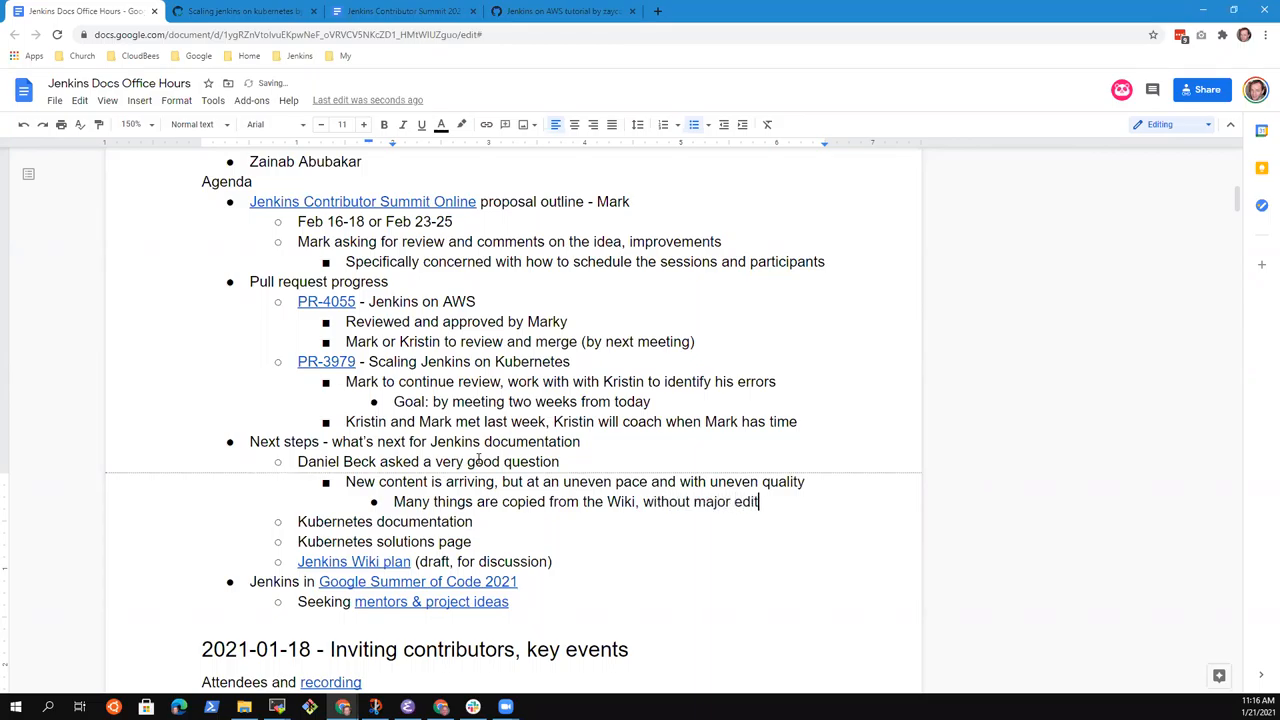
Step: Add the item 'Should we review the docs outline in office hours' with a 'Structure discussion' sub-bullet
{"action": "type", "text": "s"}
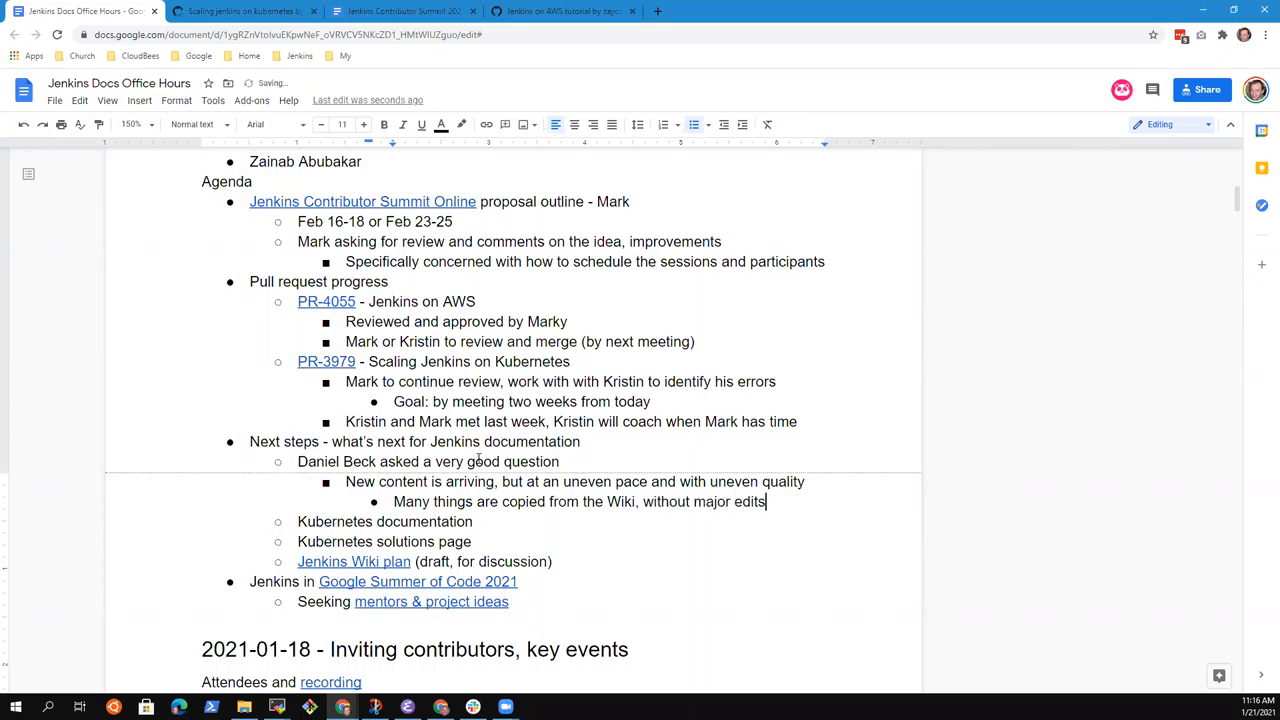
{"action": "type", "text": "S"}
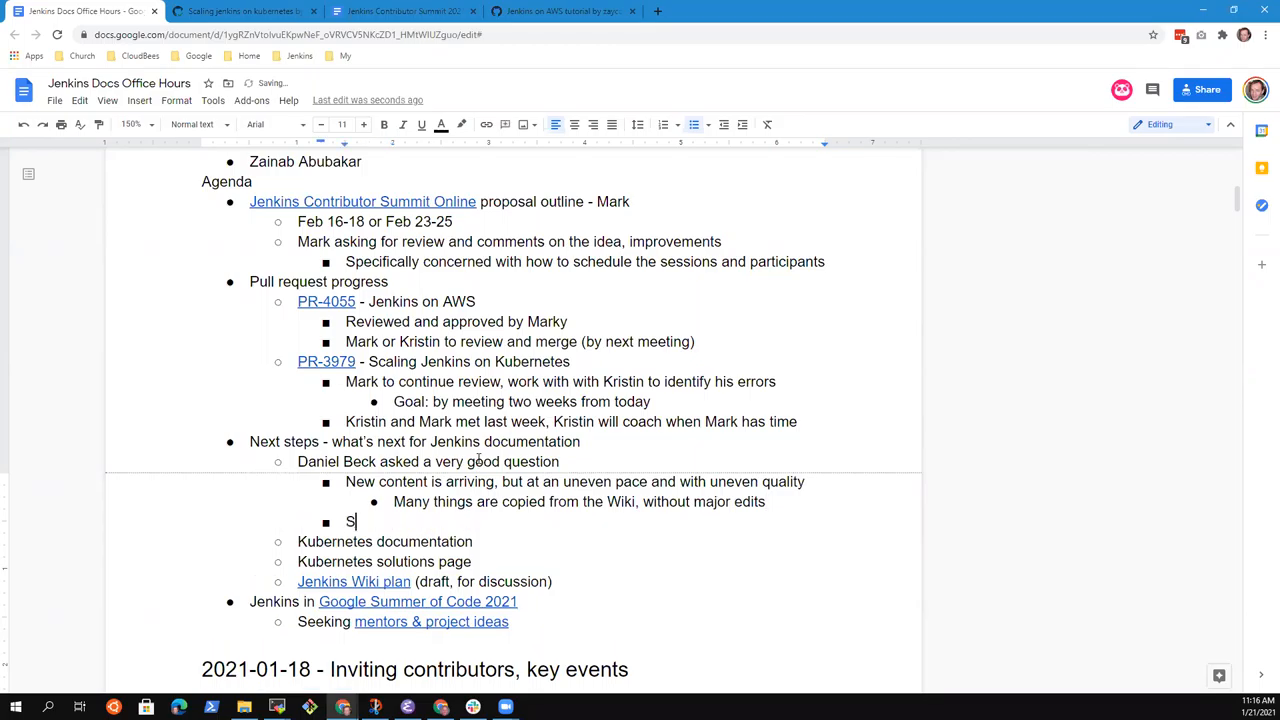
{"action": "type", "text": "hould we rev"}
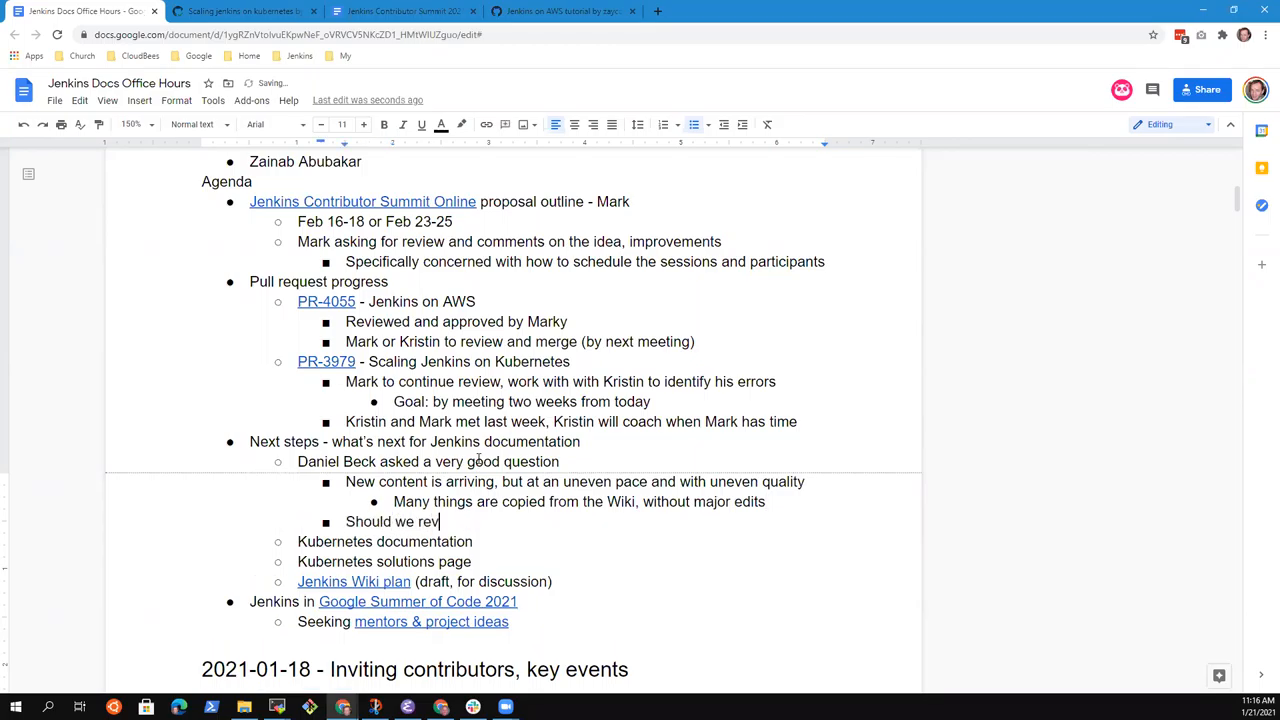
{"action": "type", "text": "iew the docs"}
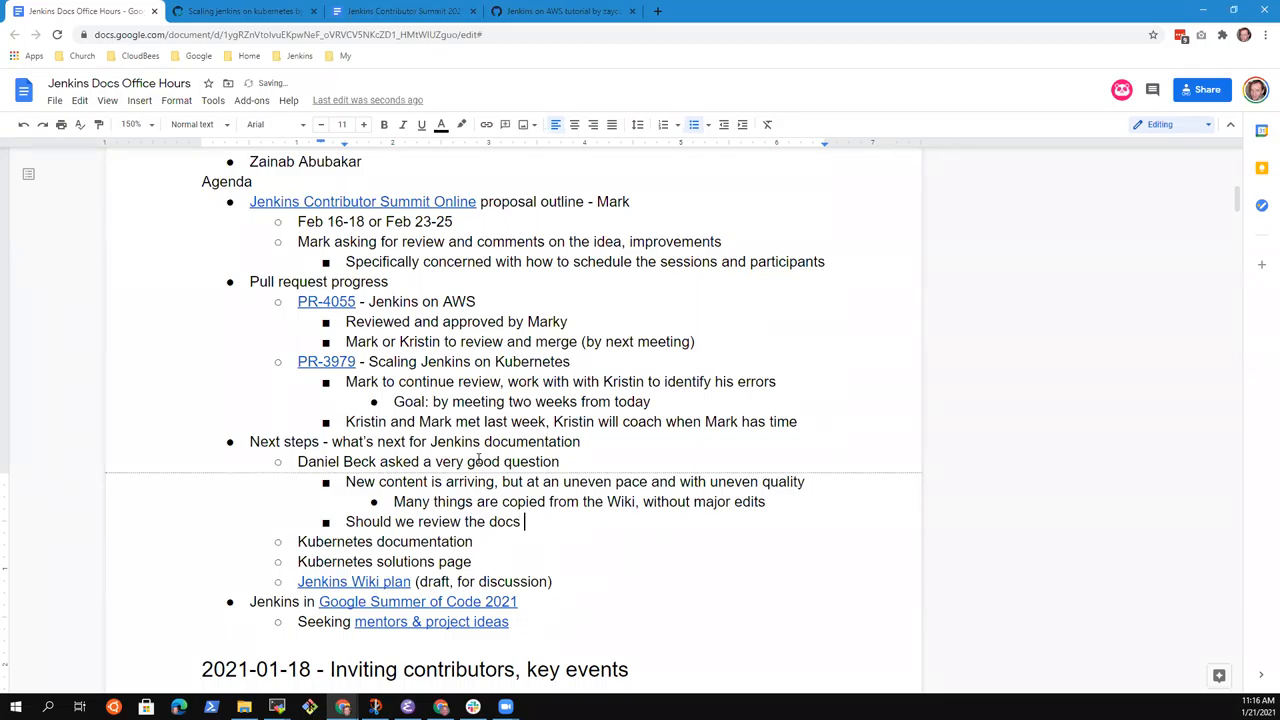
{"action": "type", "text": "outline in offi"}
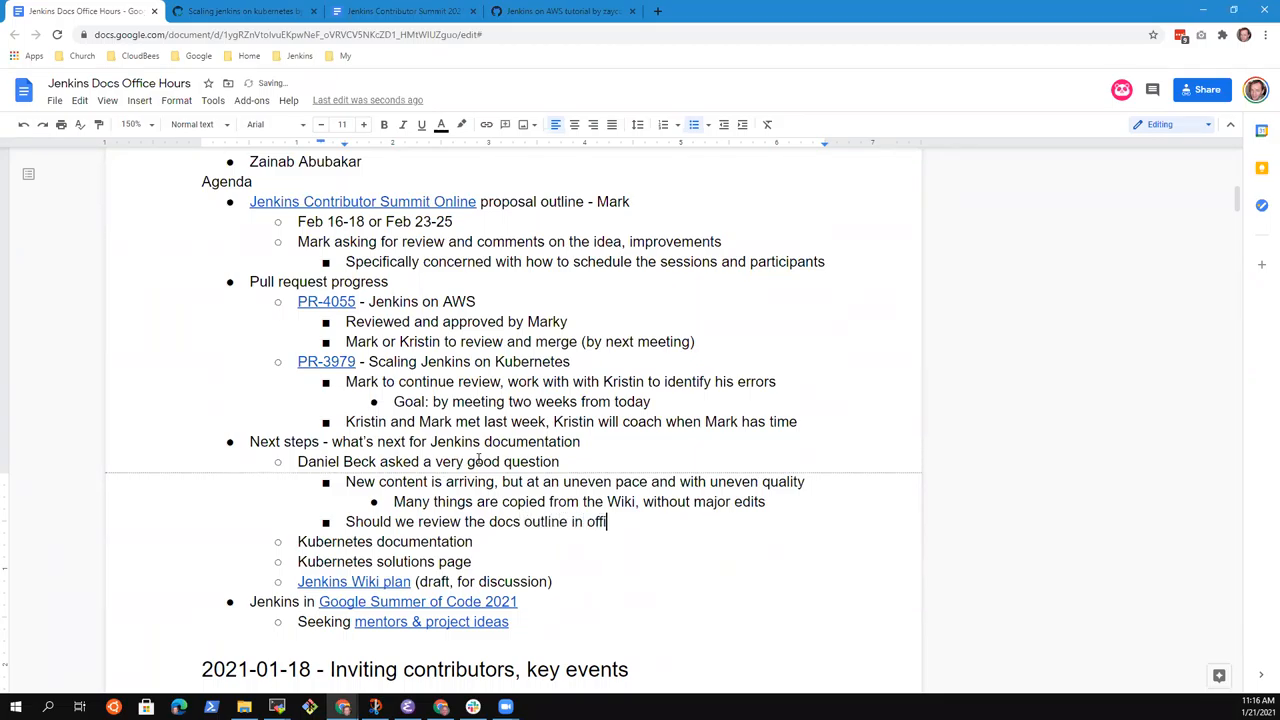
{"action": "type", "text": "ce"}
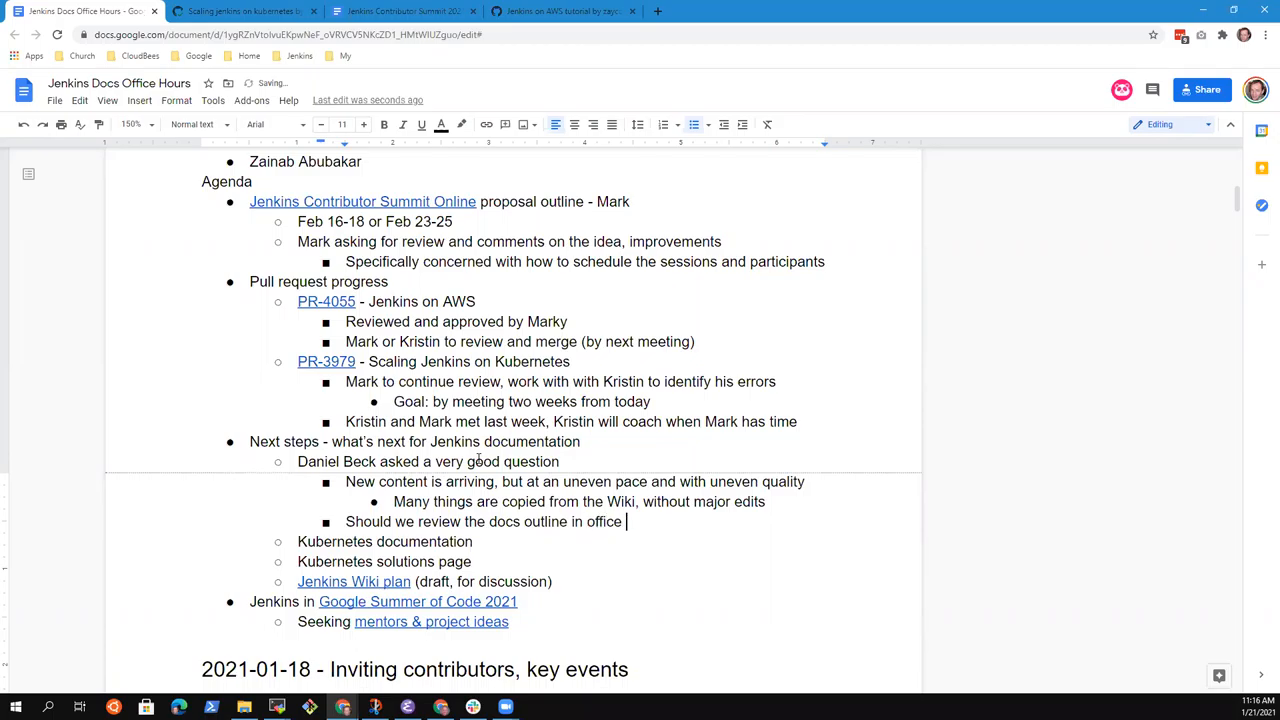
{"action": "type", "text": "hours"}
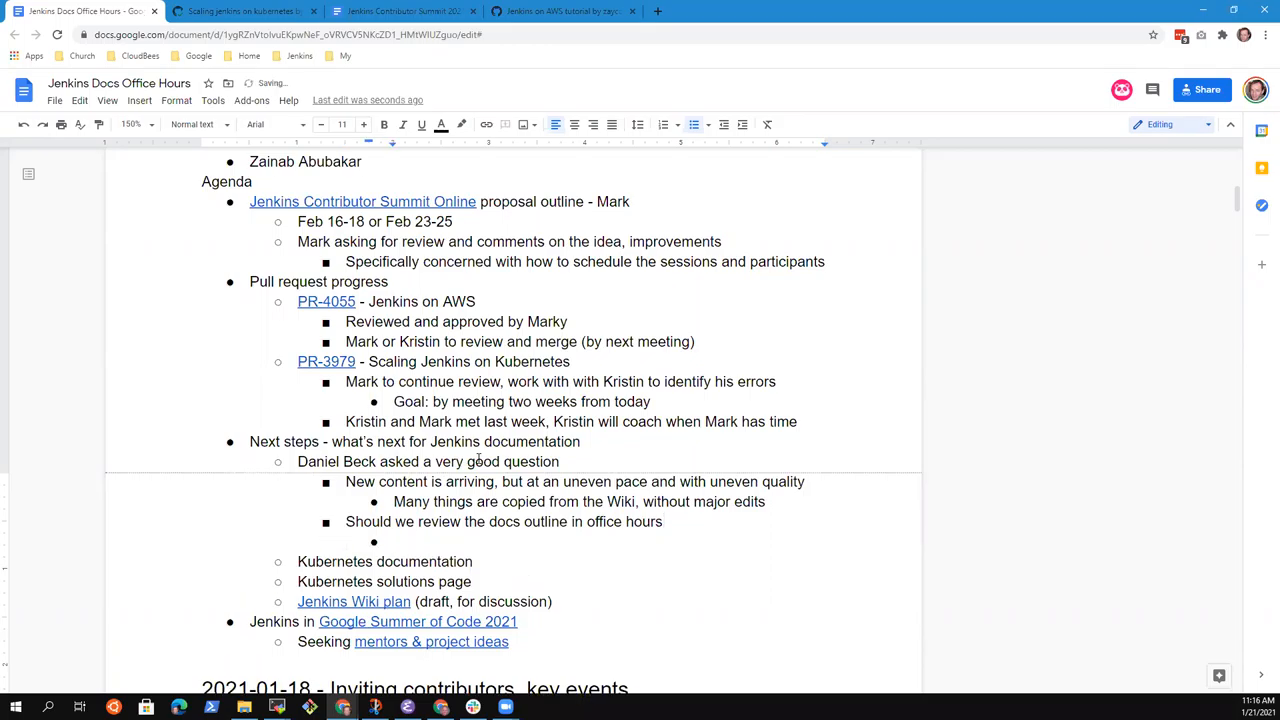
{"action": "type", "text": "Structure discu"}
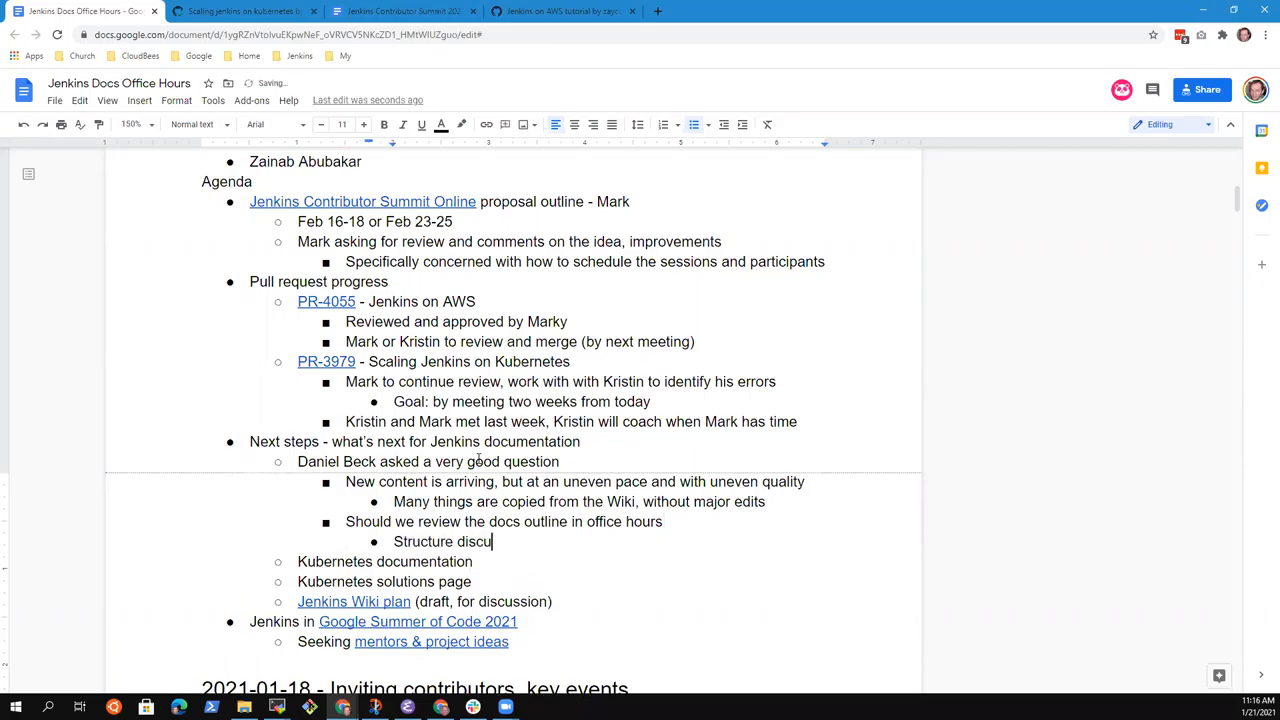
{"action": "key", "text": "enter"}
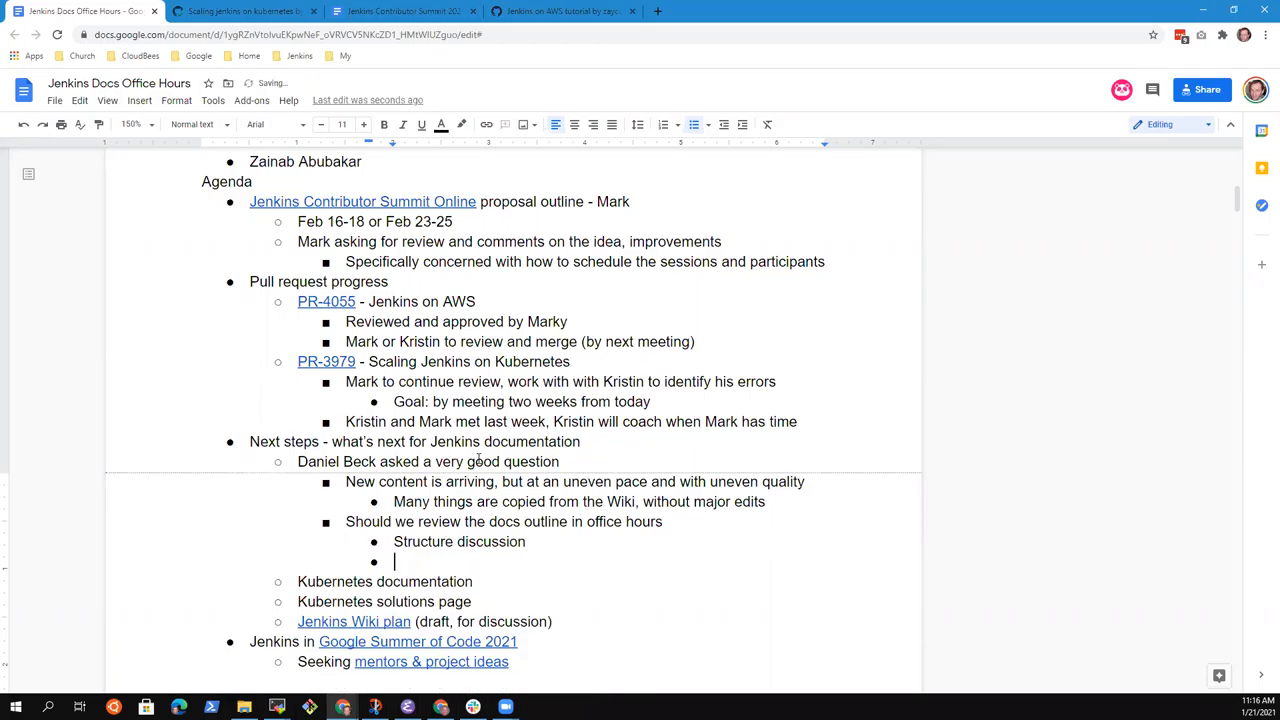
Step: Add sub-bullets 'Propose revisions' and 'Propose additional content topics that are currently missing or weak'
{"action": "type", "text": "Propose revi"}
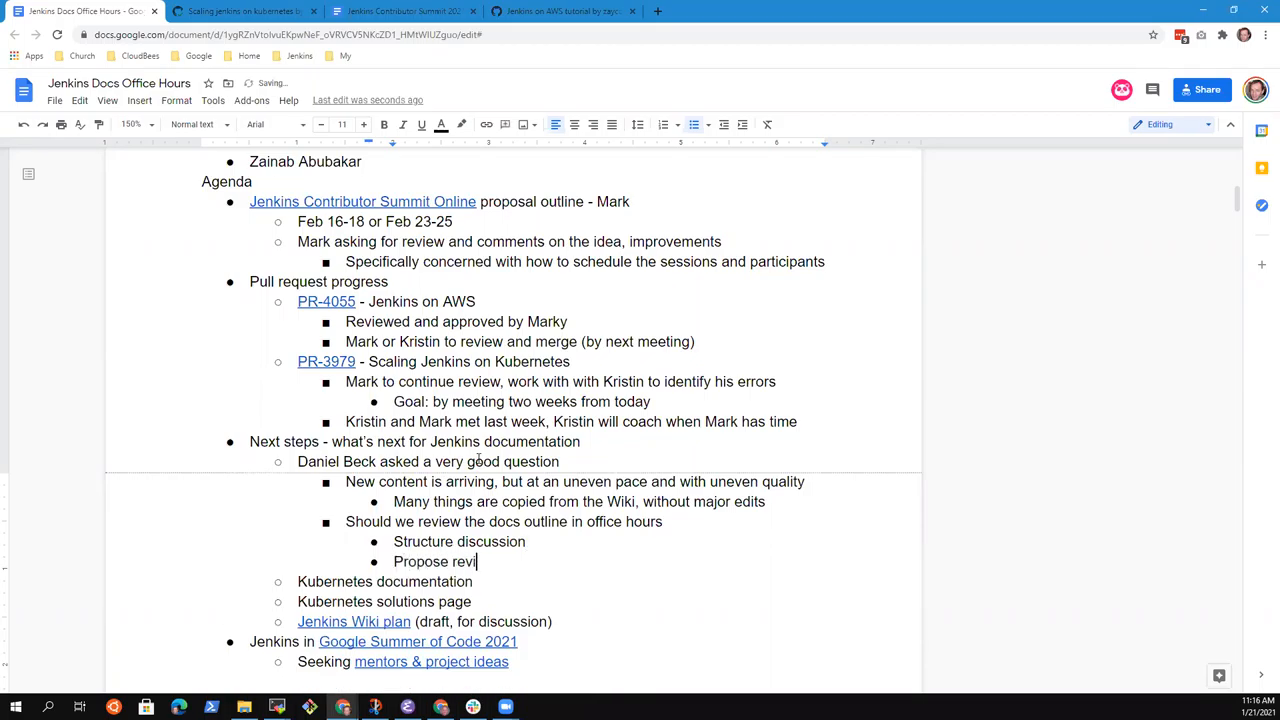
{"action": "type", "text": "sions"}
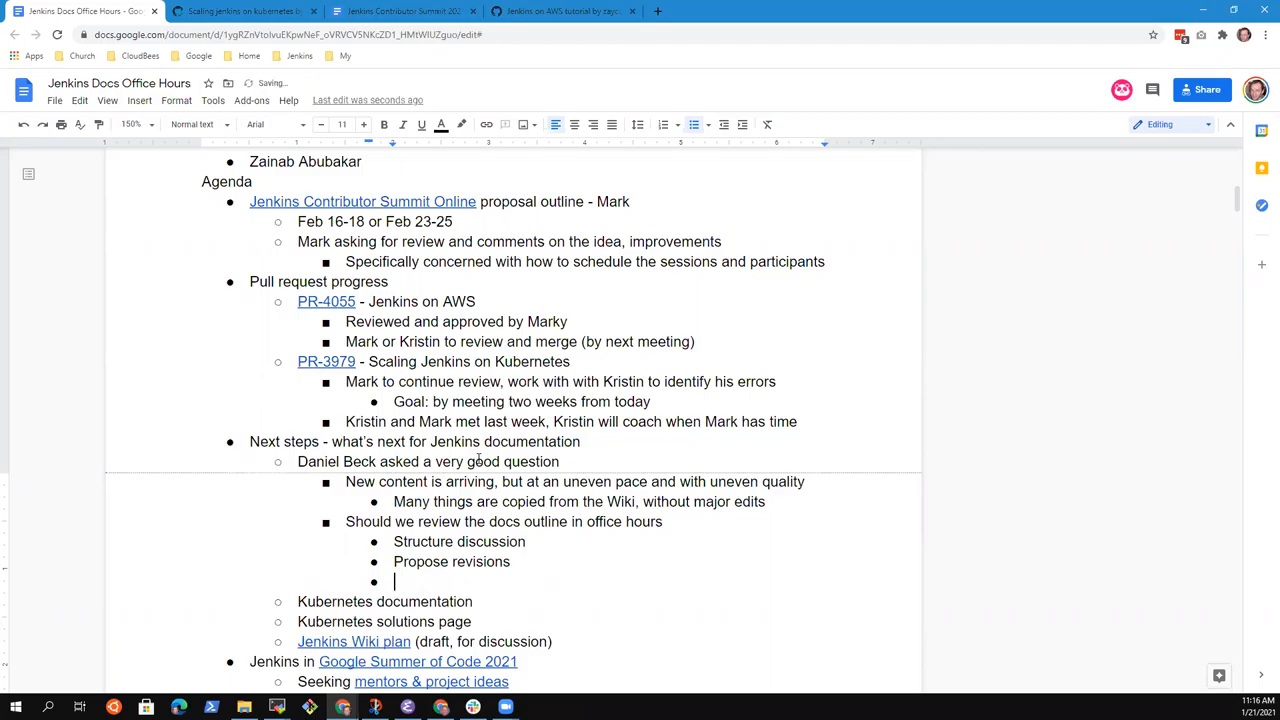
{"action": "type", "text": "Propose"}
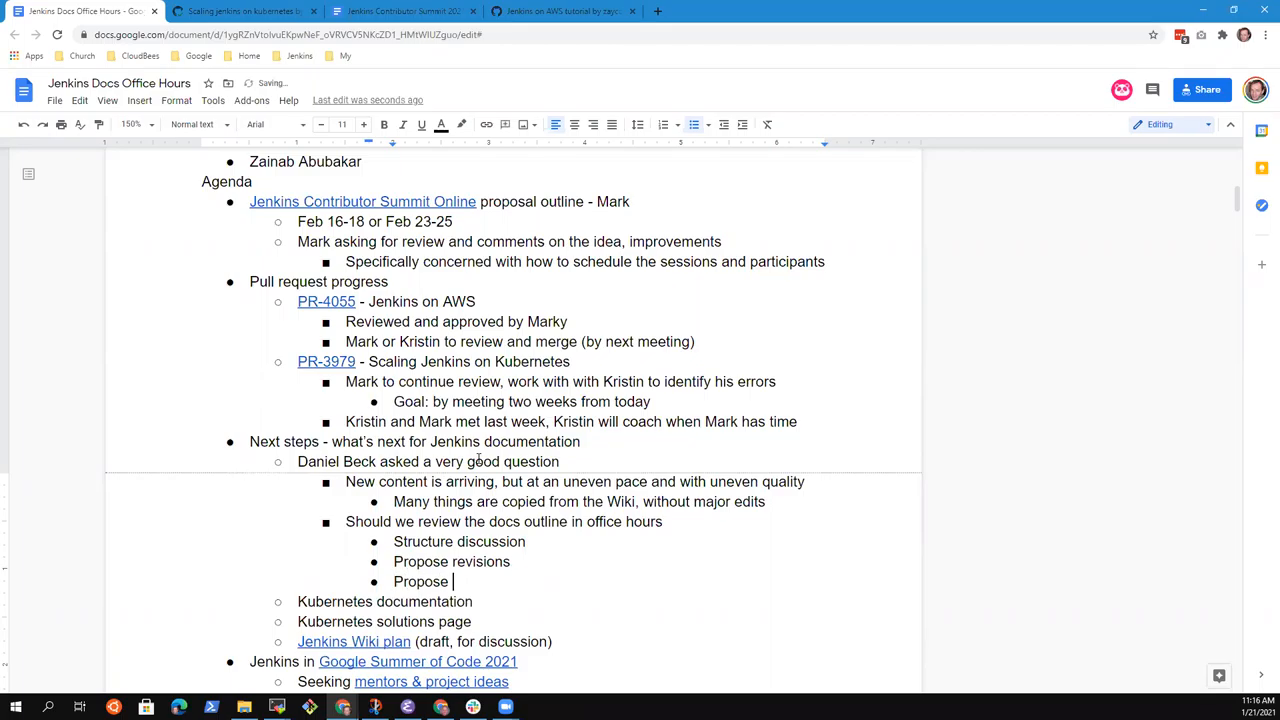
{"action": "type", "text": "additional content"}
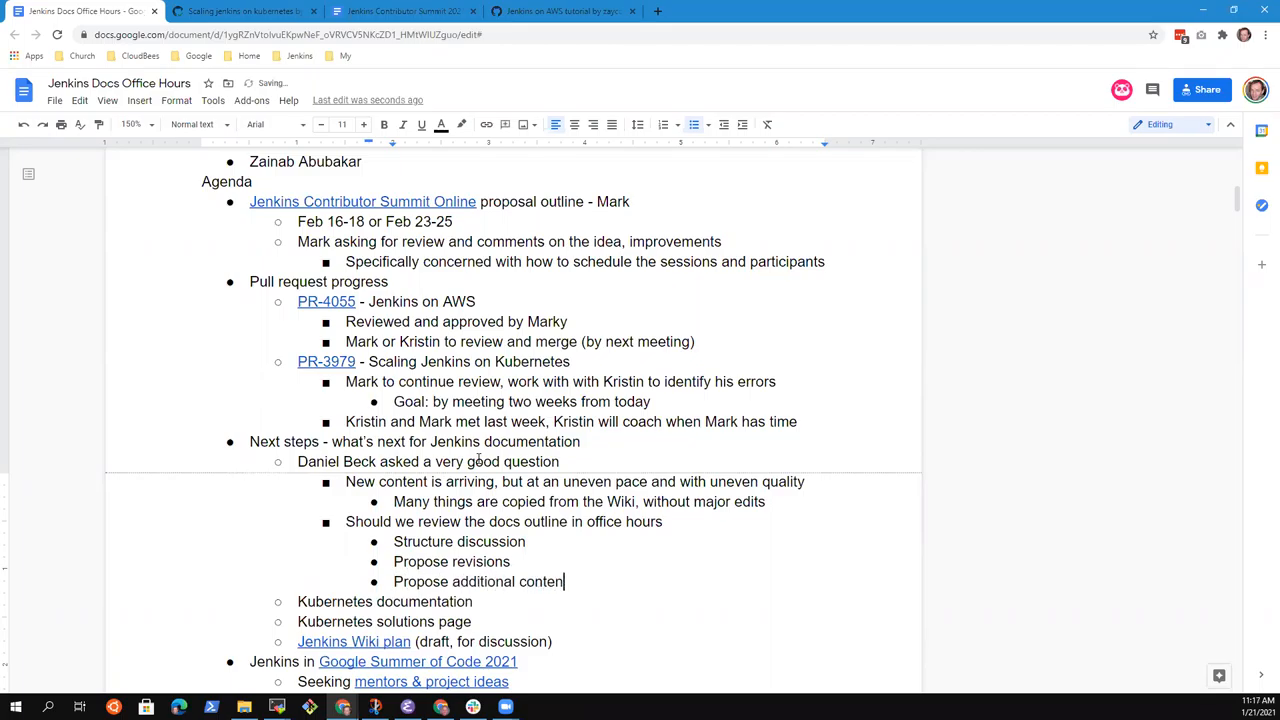
{"action": "type", "text": "topics for"}
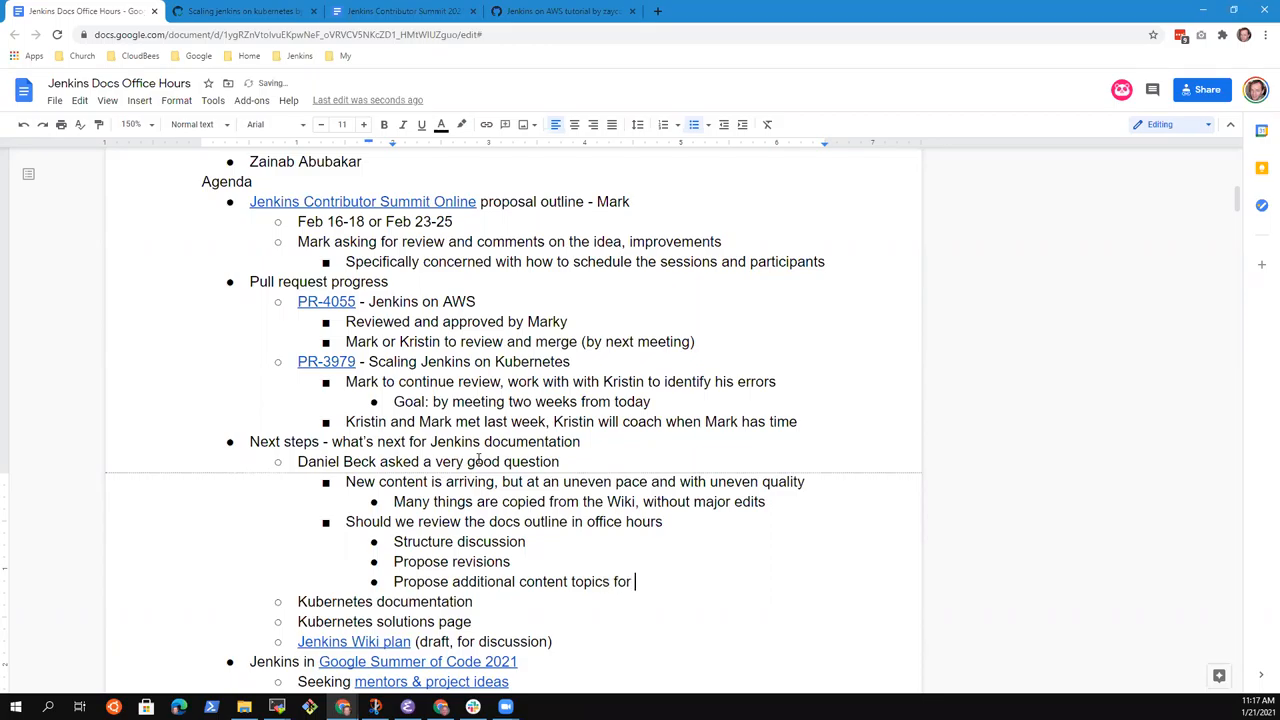
{"action": "type", "text": "that"}
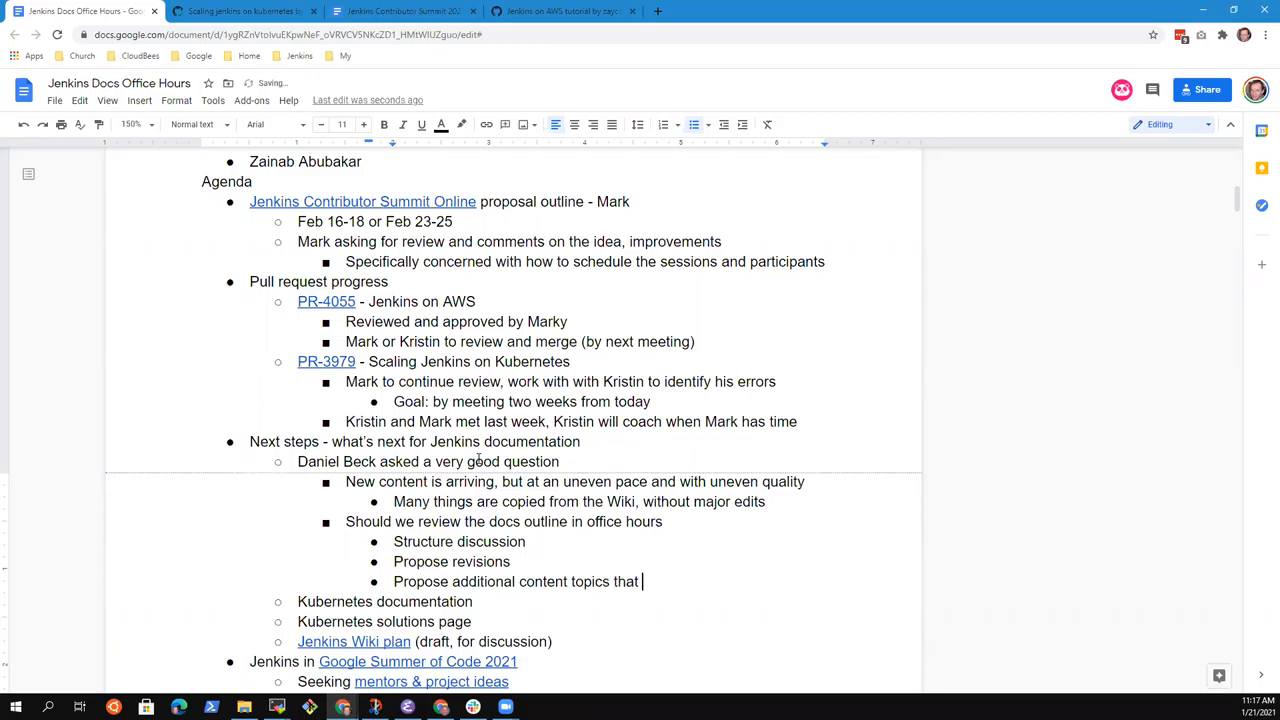
{"action": "type", "text": "are currently"}
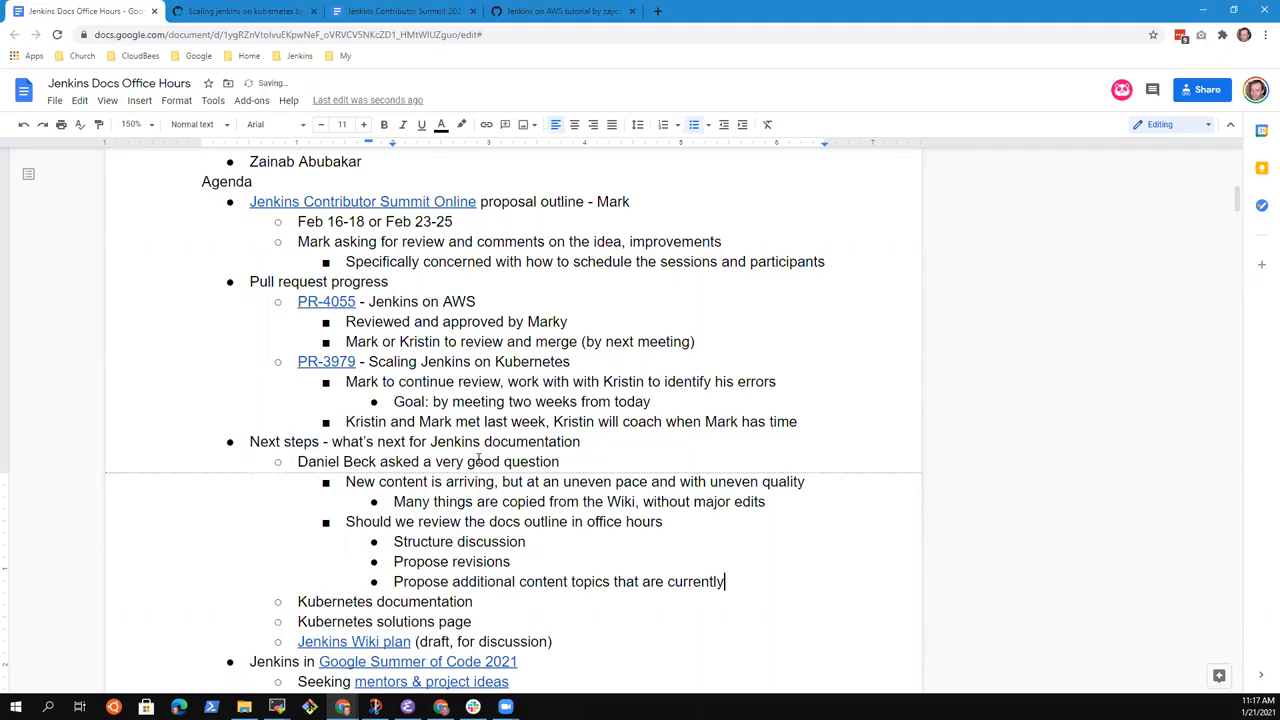
{"action": "type", "text": "missing"}
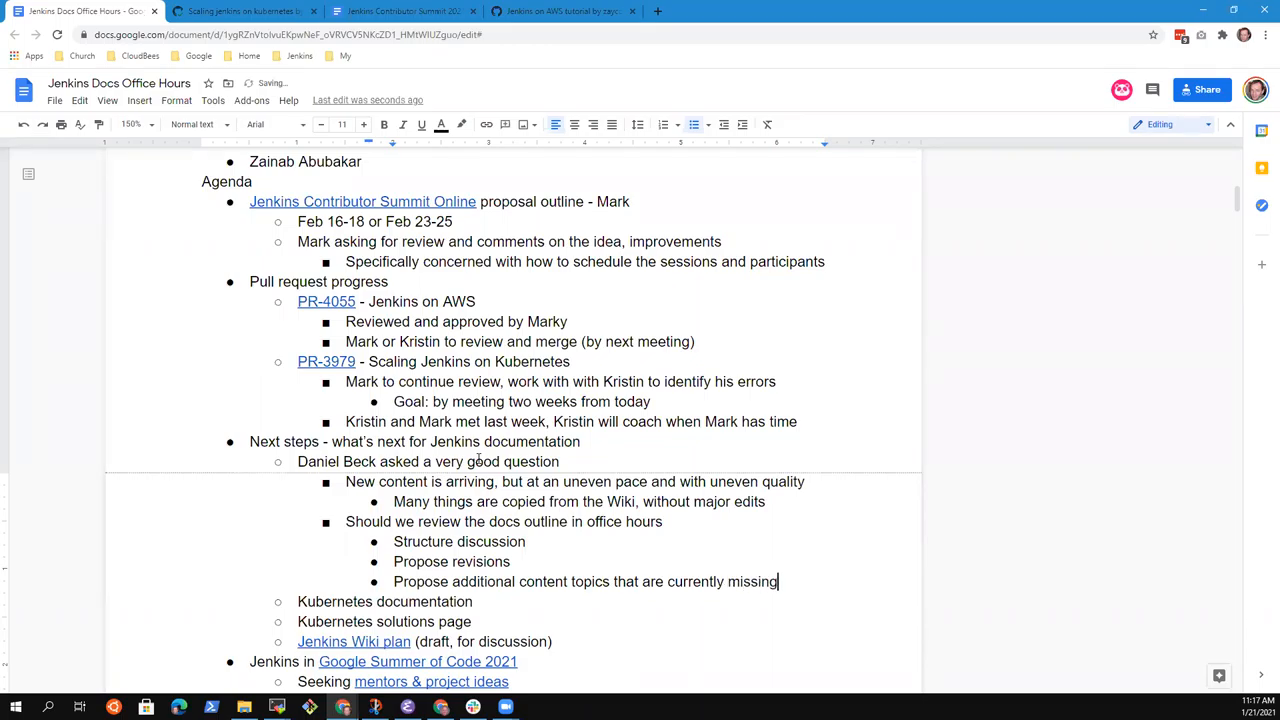
{"action": "type", "text": "or wa"}
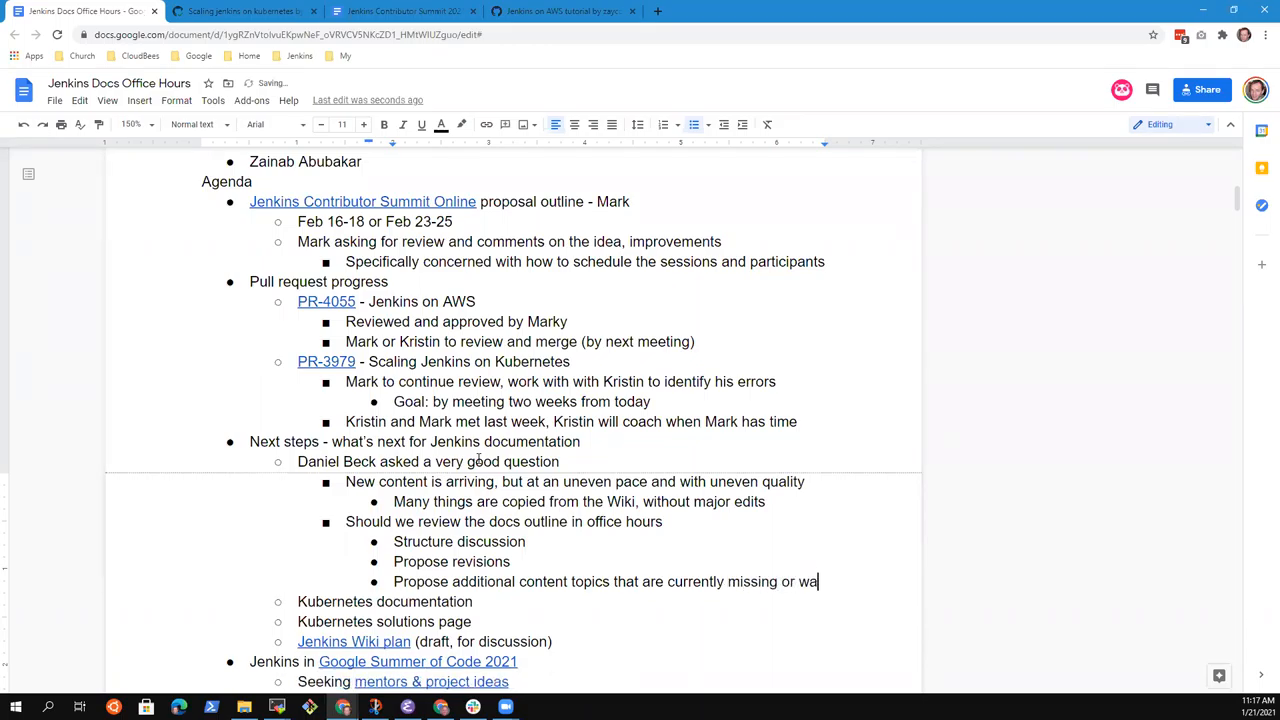
{"action": "type", "text": "weak"}
{"action": "type", "text": "“Docum"}
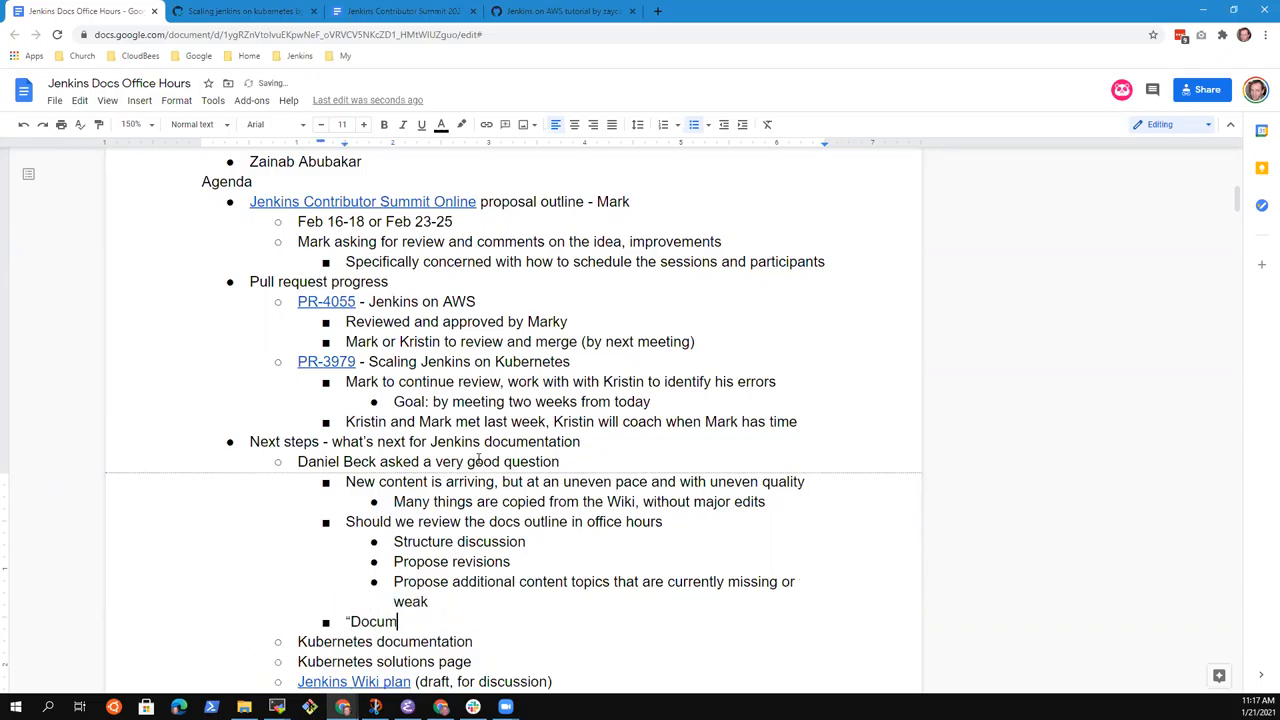
Step: Add the 'Documentation inventory review exercise' item
{"action": "type", "text": "entation inventory revi"}
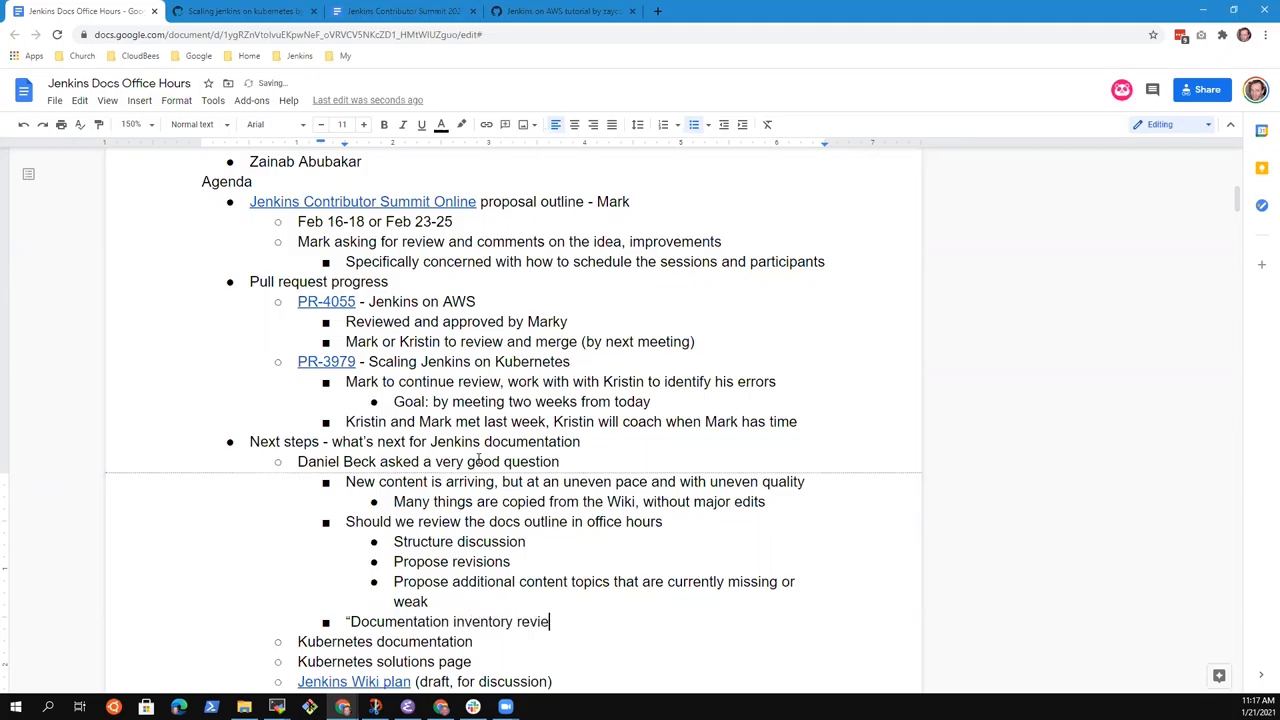
{"action": "type", "text": "execru"}
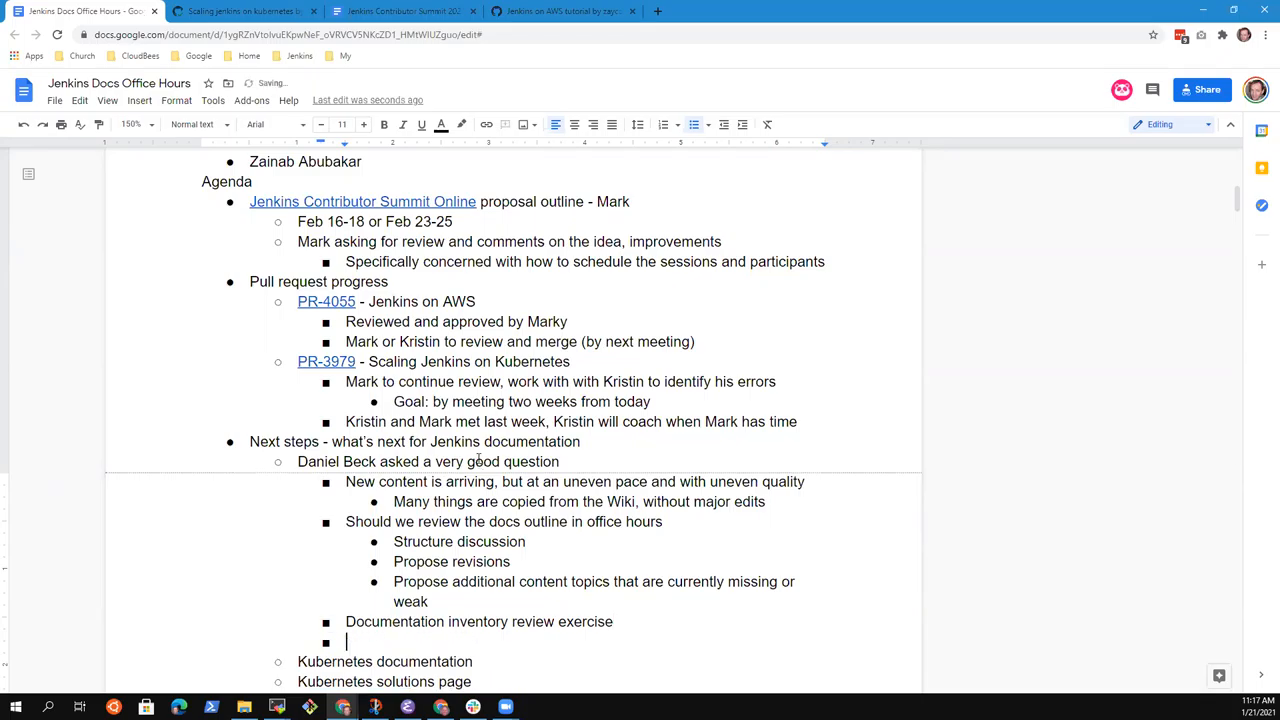
Step: Note 'Willing to do it' under the documentation inventory review exercise
{"action": "type", "text": "Willing to"}
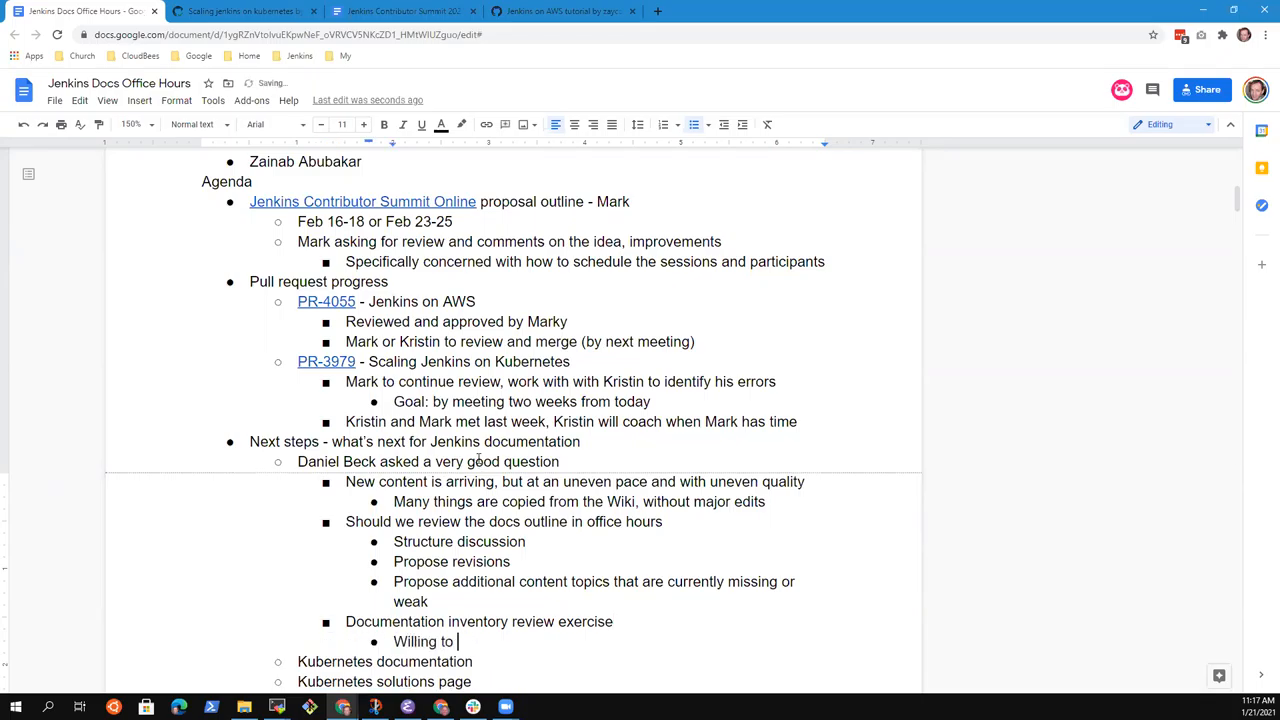
{"action": "type", "text": "do it"}
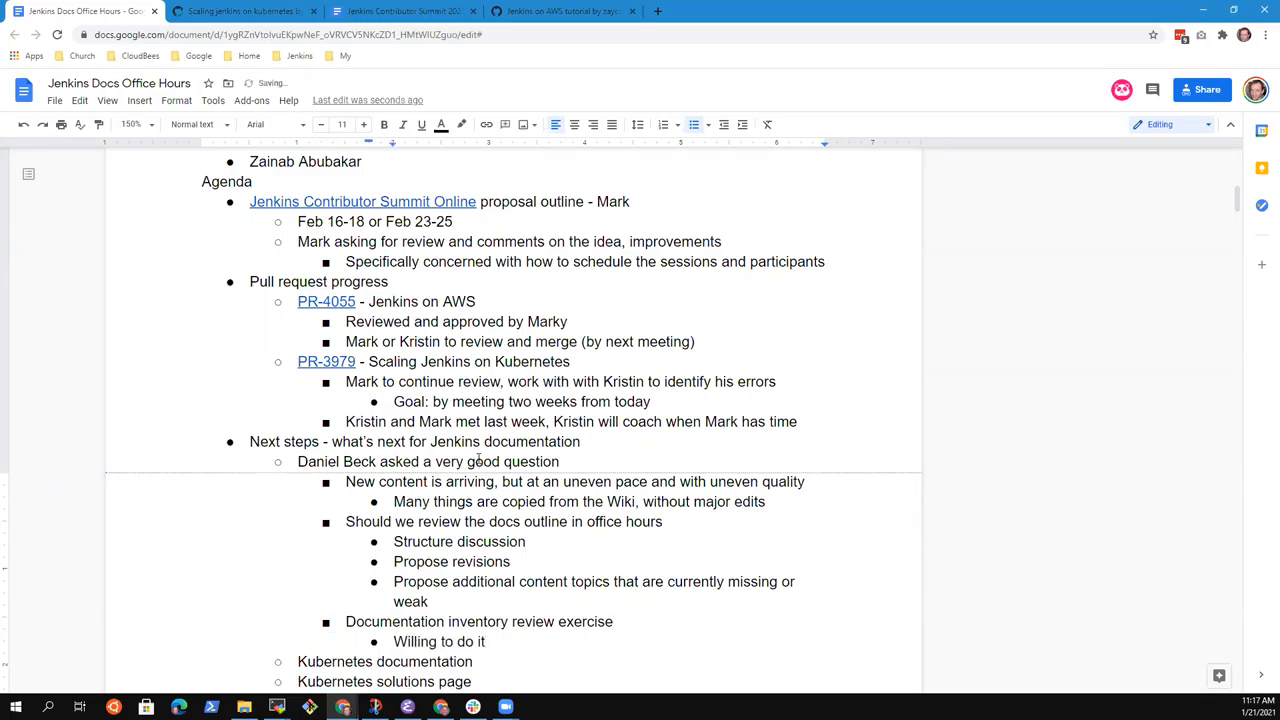
{"action": "type", "text": ","}
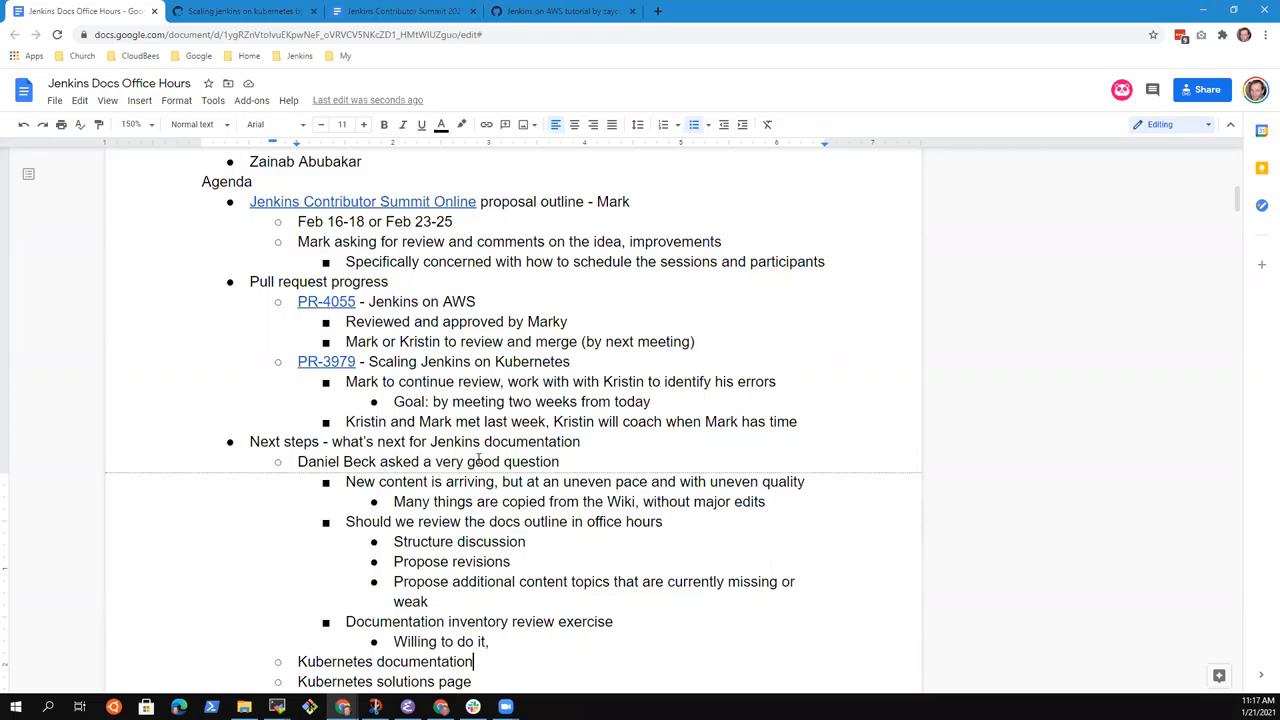
{"action": "scroll", "scroll_direction": "down", "scroll_amount": 3}
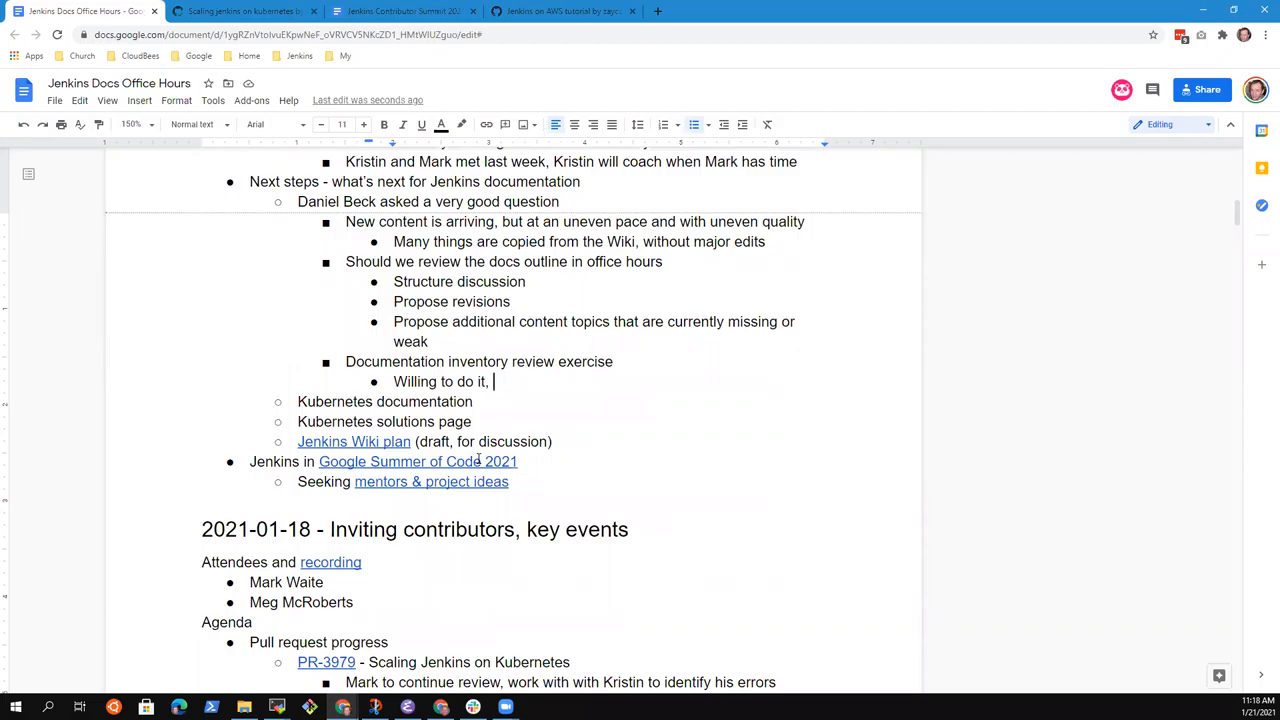
{"action": "key", "text": "Backspace"}
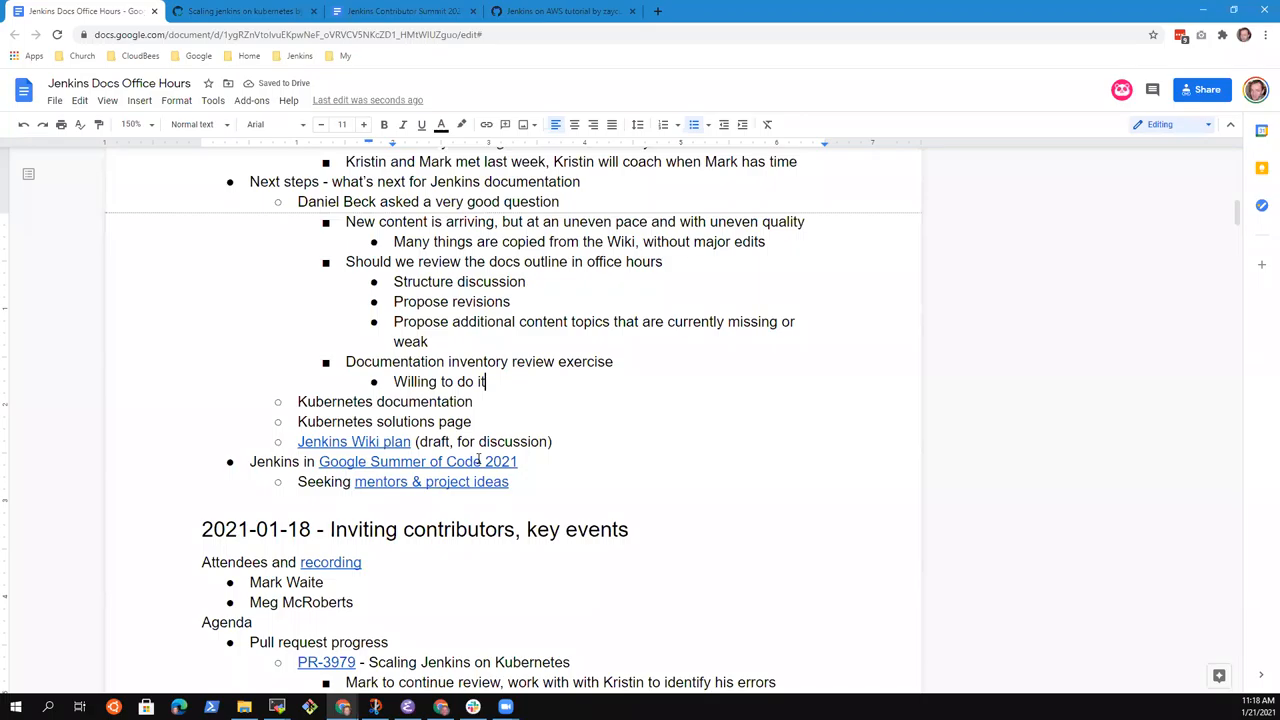
Step: Add 'Mark to start doc, share with others for more feedback', replacing 'something' with 'doc'
{"action": "type", "text": "Mark"}
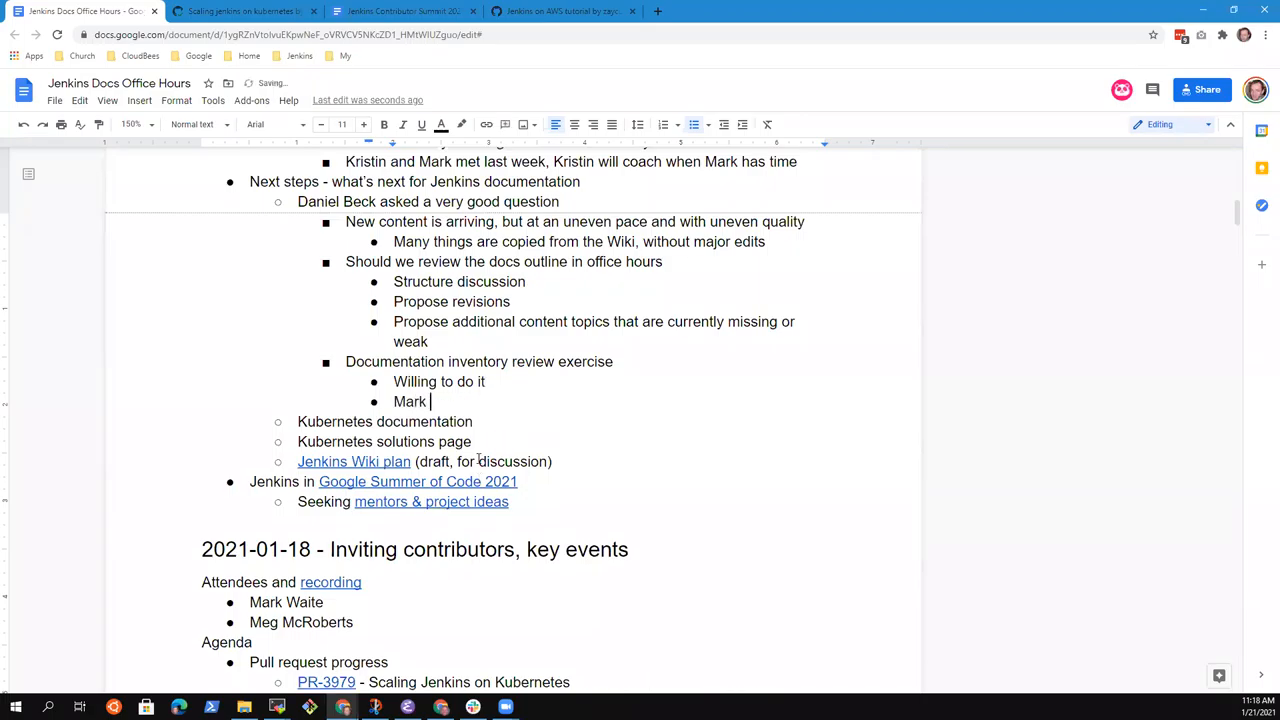
{"action": "type", "text": "to"}
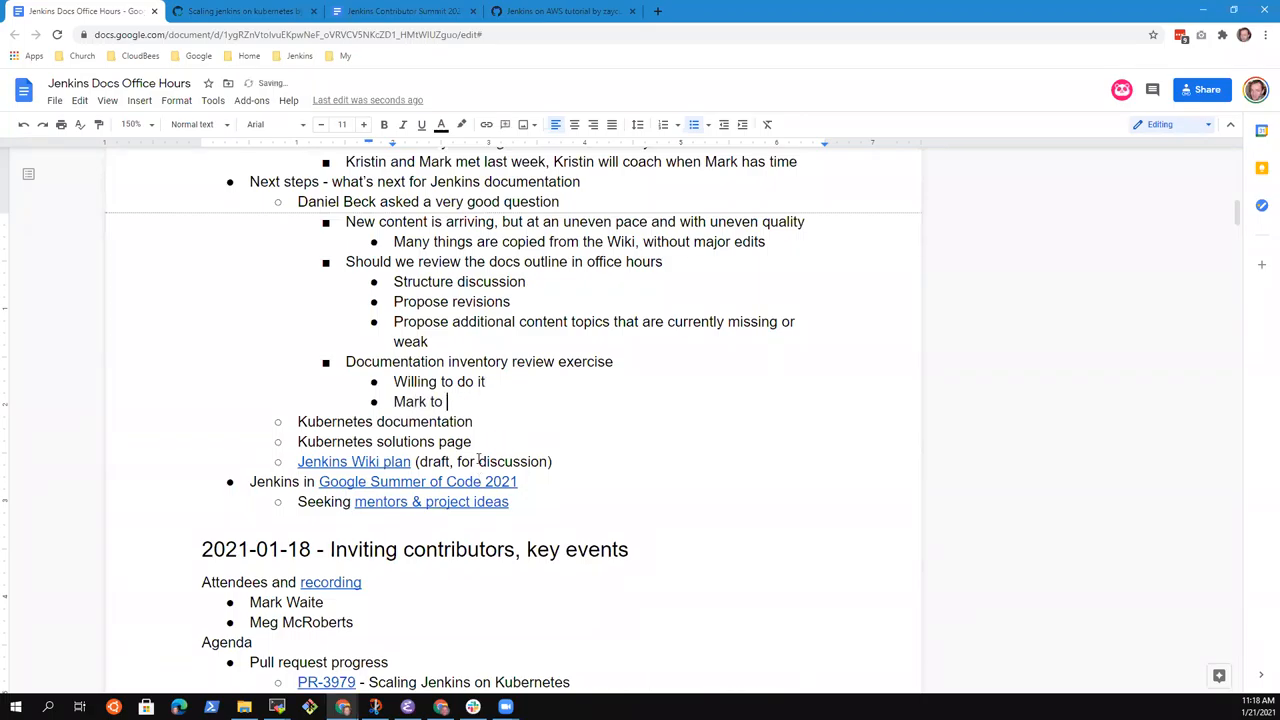
{"action": "type", "text": "start so"}
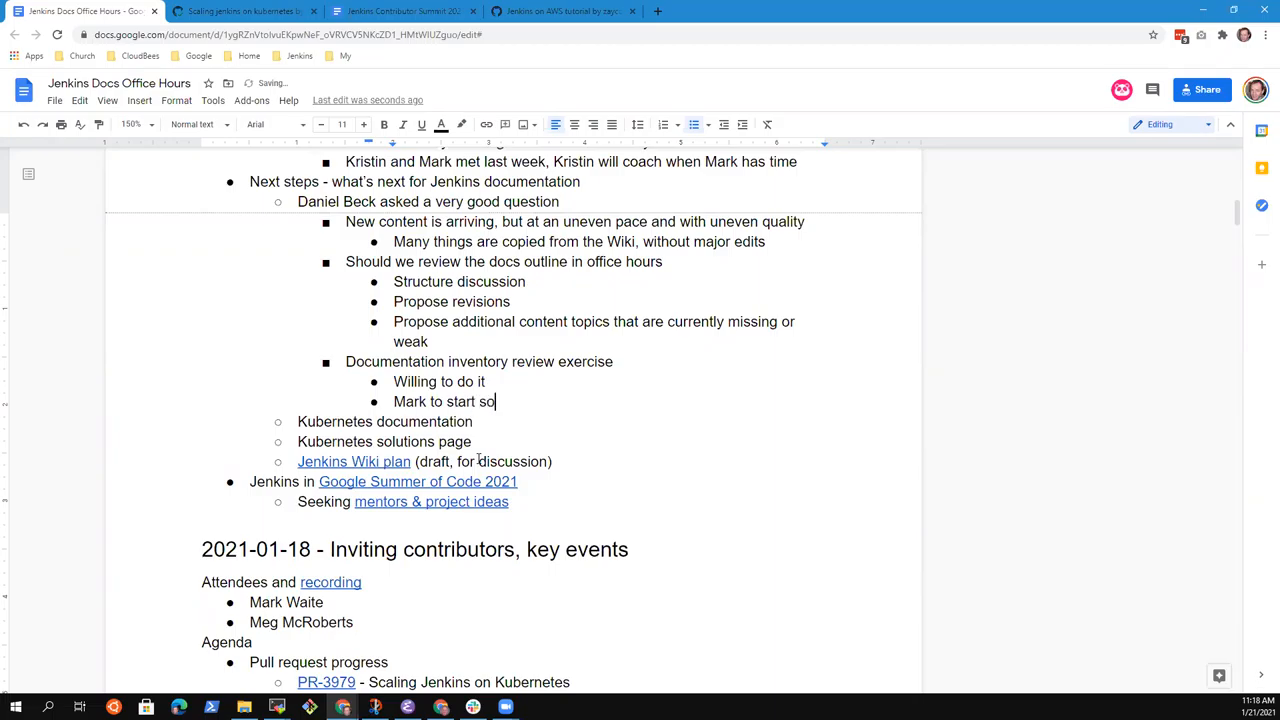
{"action": "type", "text": "mething, shar"}
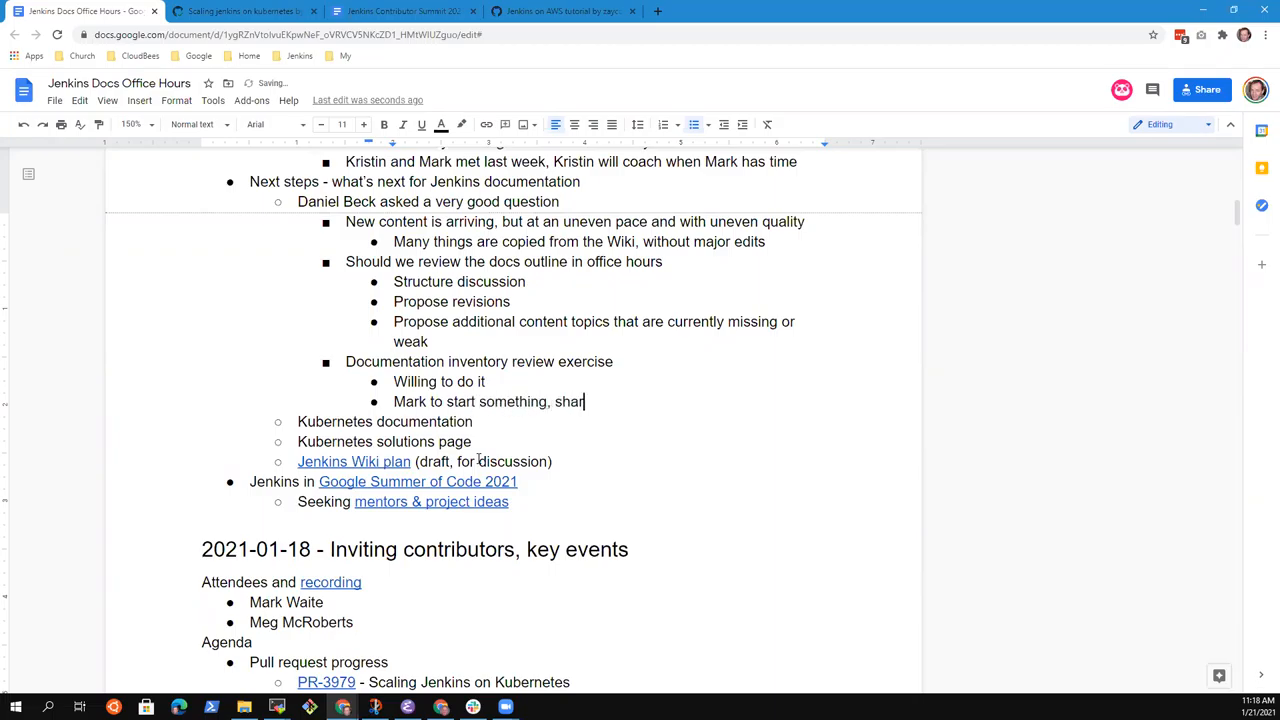
{"action": "type", "text": "e with others"}
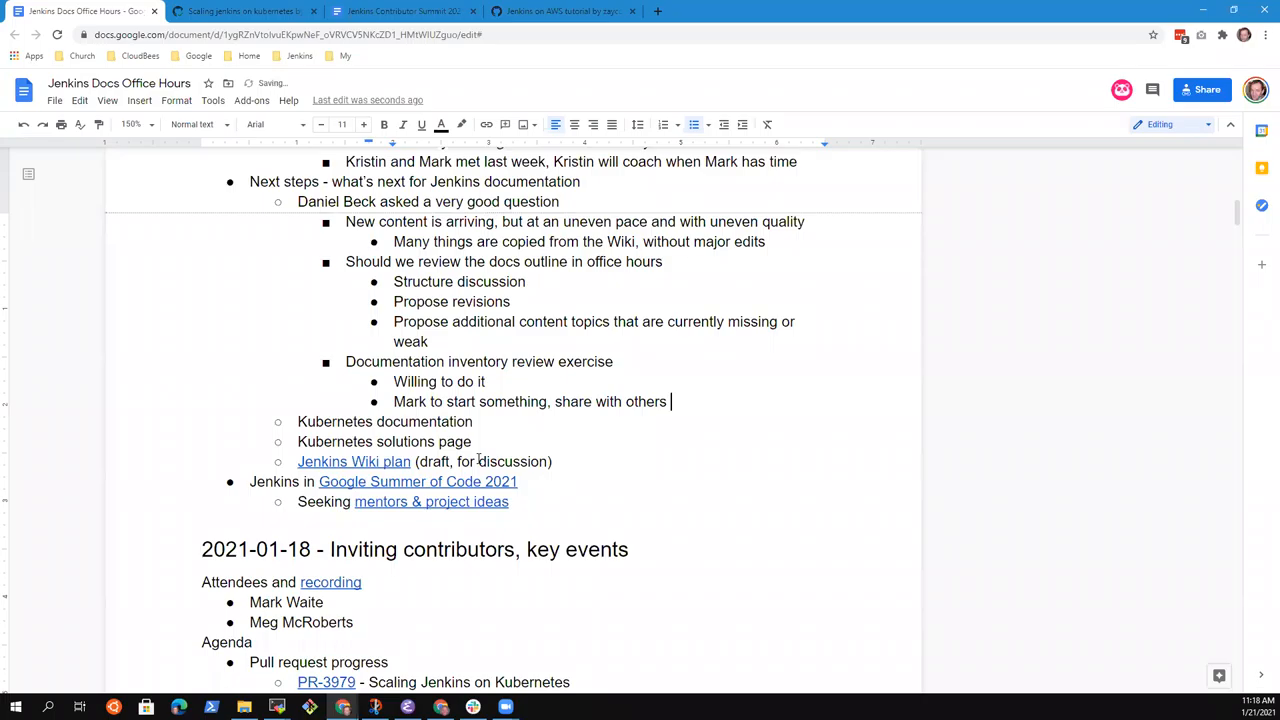
{"action": "type", "text": "for more"}
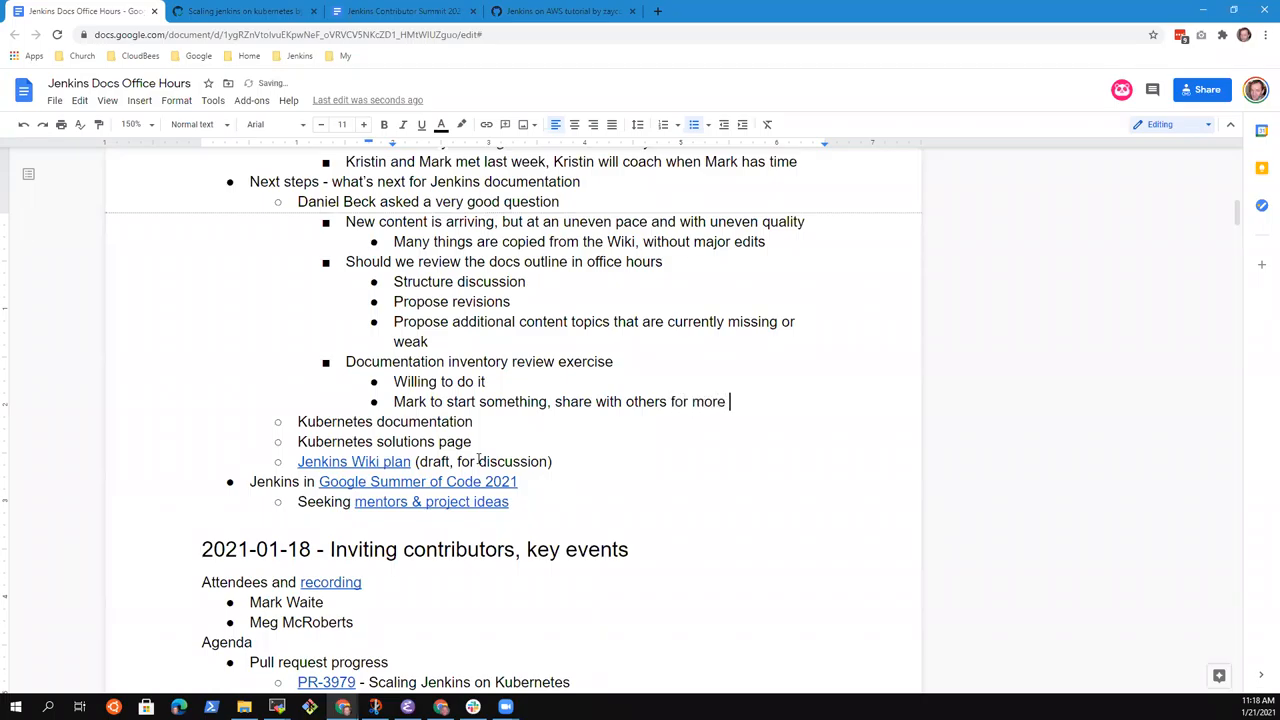
{"action": "type", "text": "feedback"}
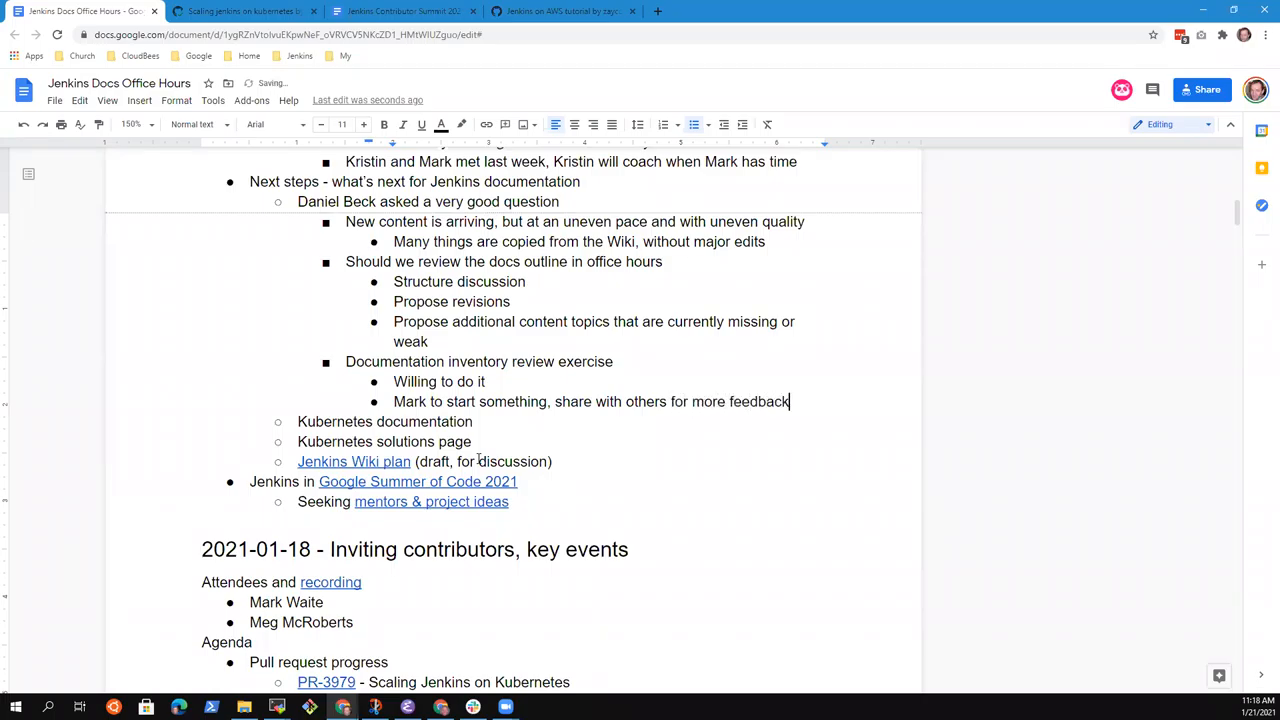
{"action": "double_click", "coordinate": [512, 400]}
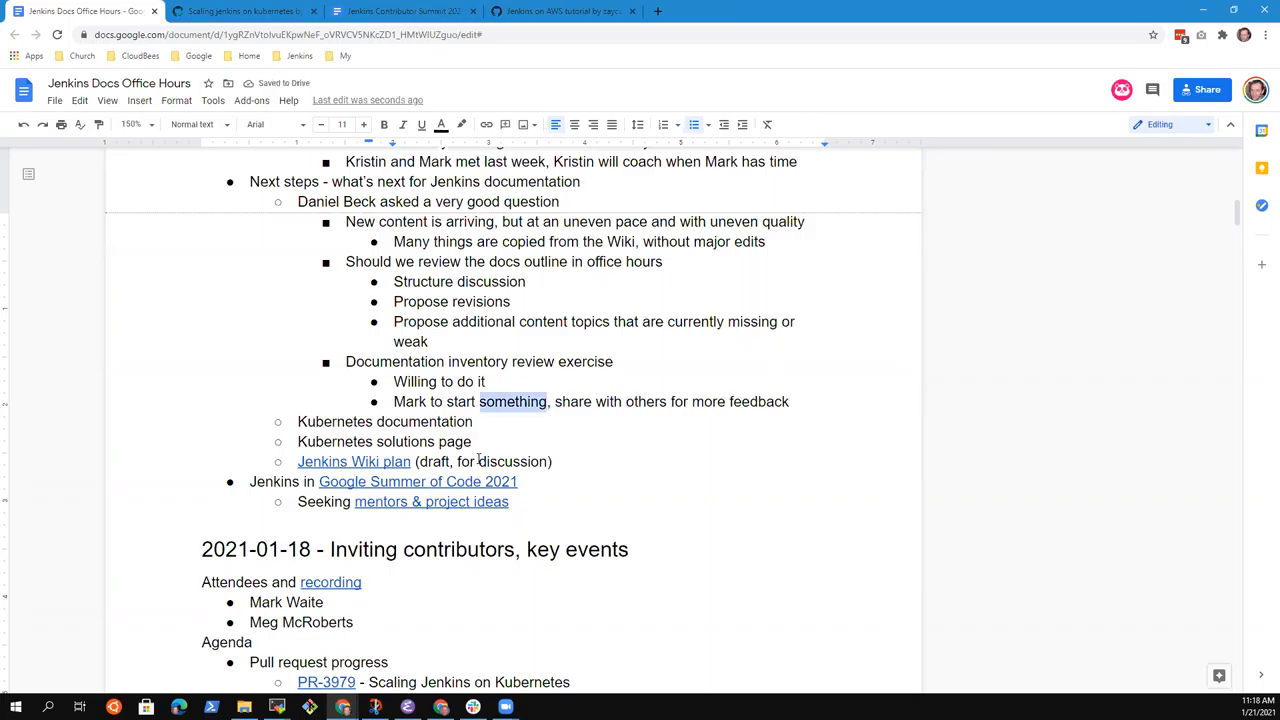
{"action": "type", "text": "doc"}
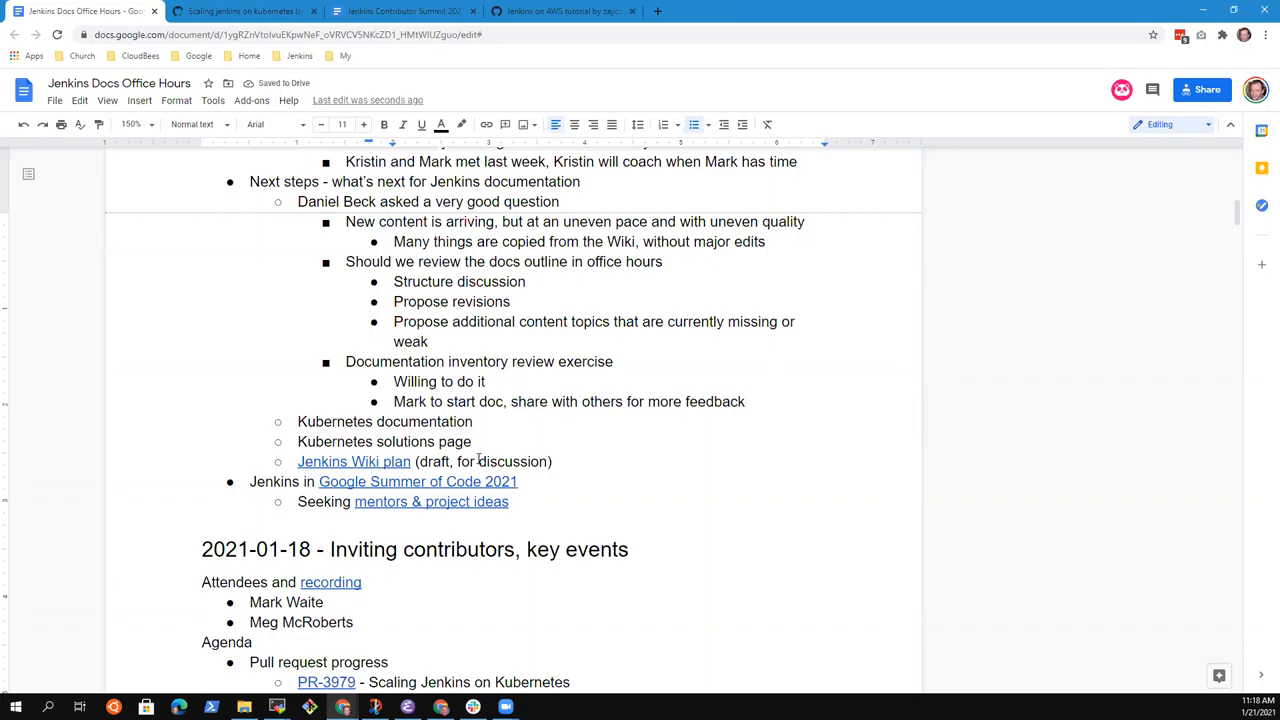
{"action": "left_click", "coordinate": [348, 360]}
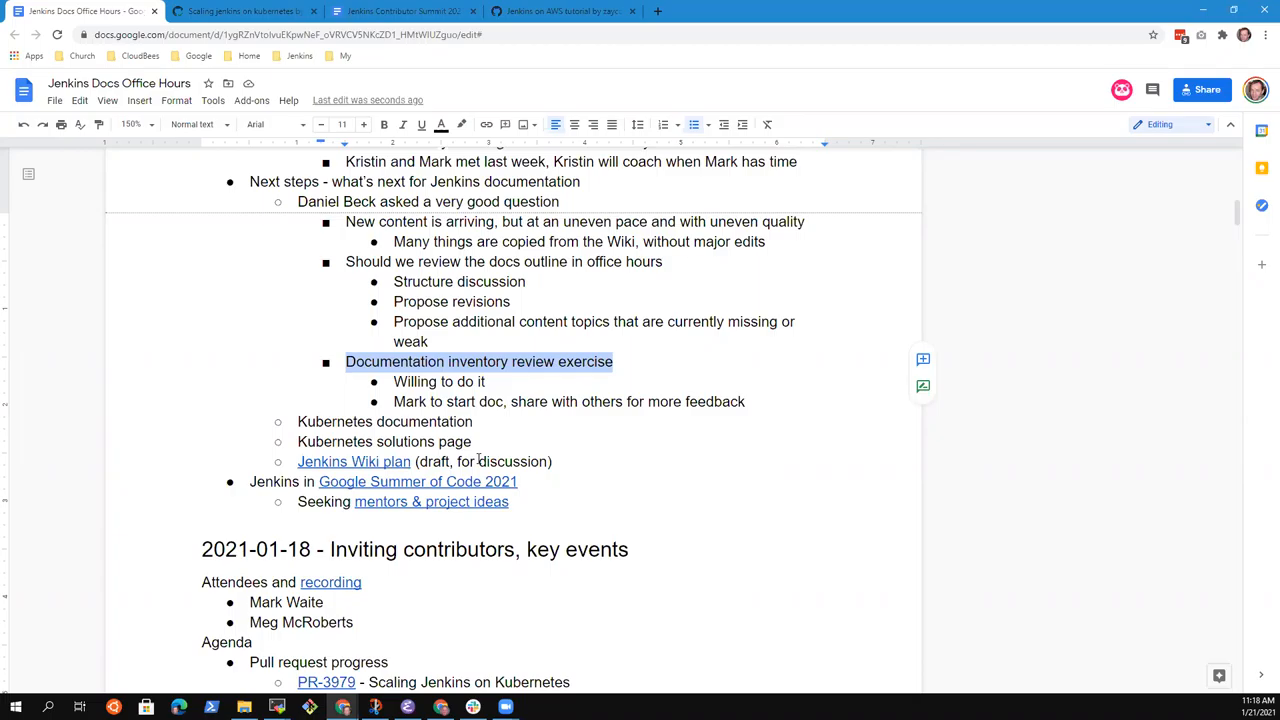
Step: Add the note 'Kristin willing to assist with the review and discussions'
{"action": "left_click", "coordinate": [744, 400]}
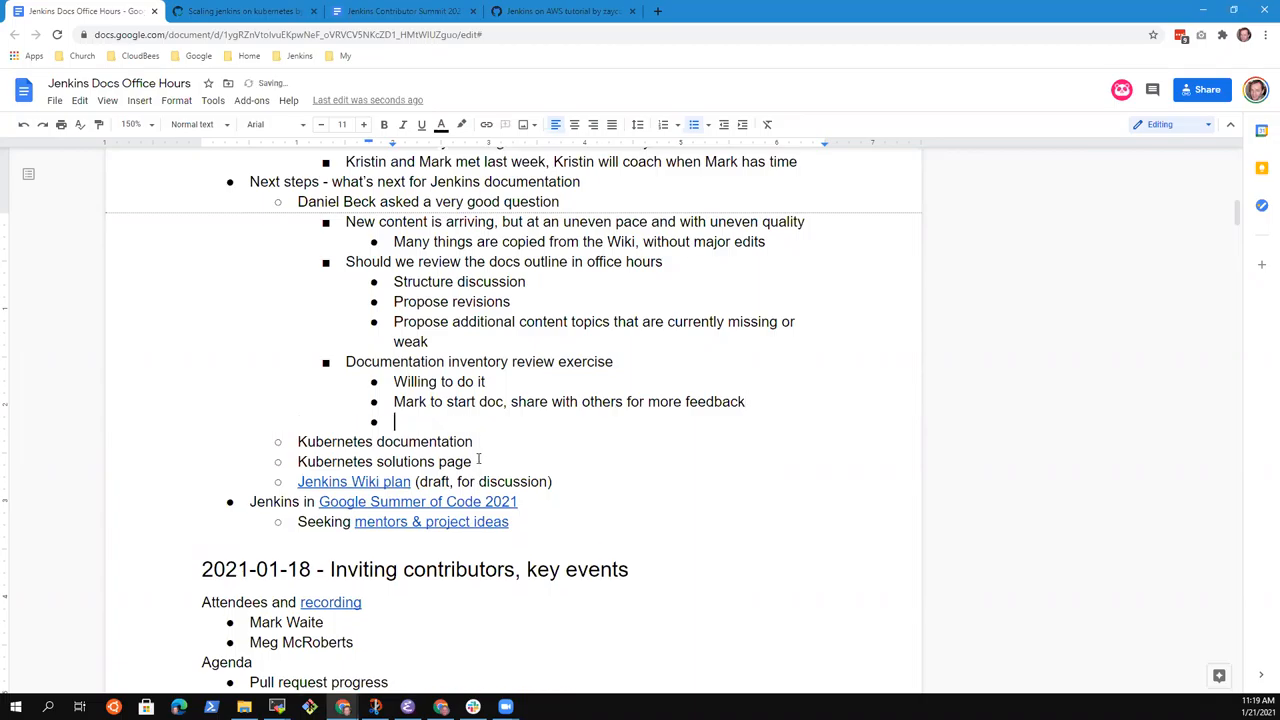
{"action": "type", "text": "Kristin willing to assist wi"}
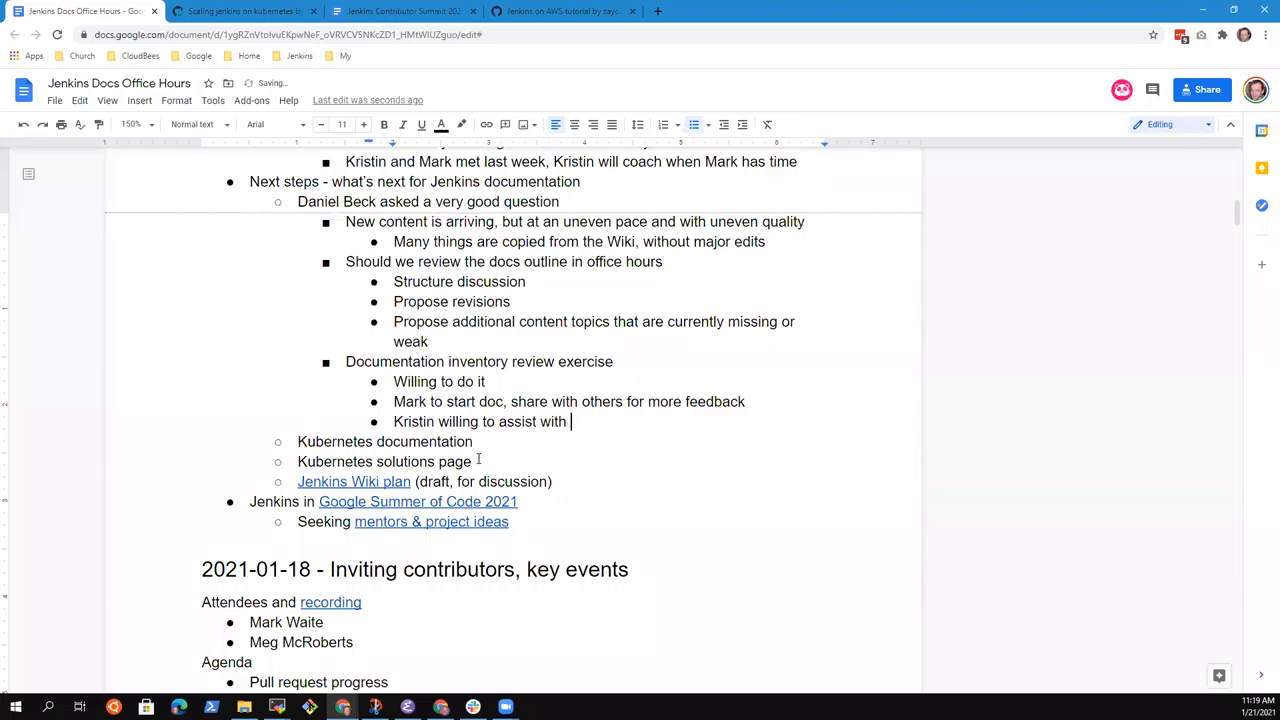
{"action": "type", "text": "the"}
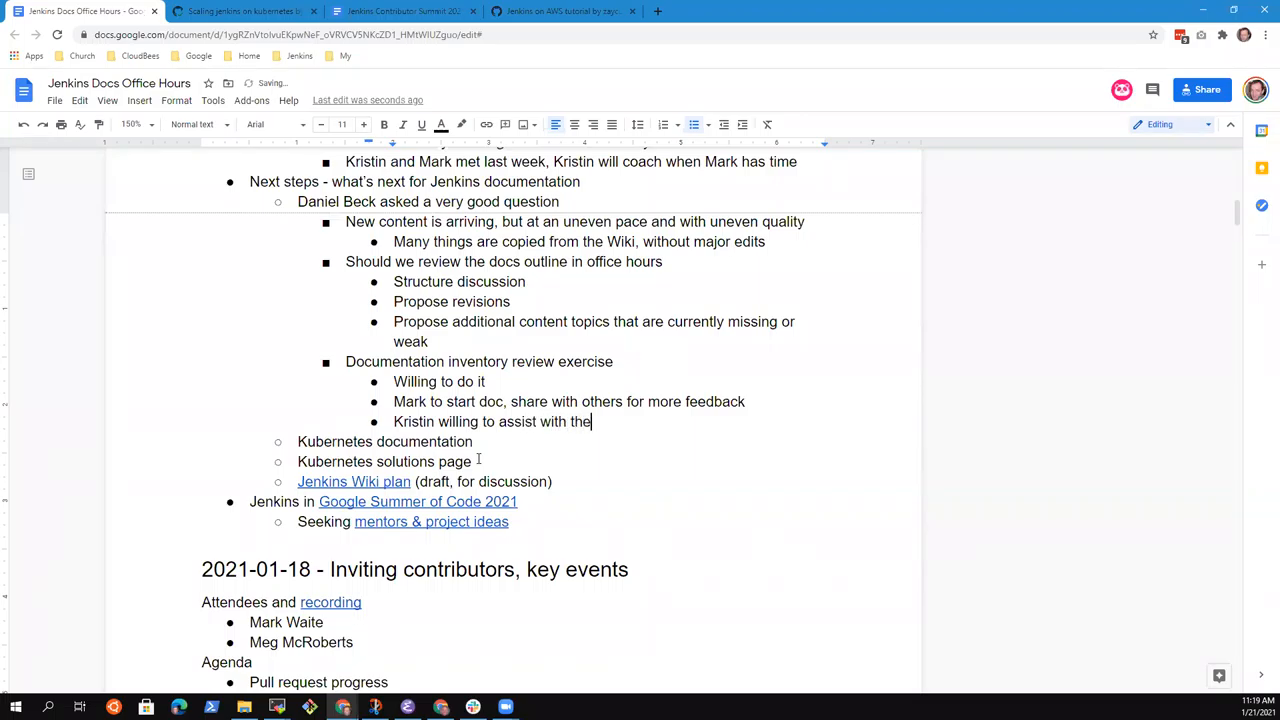
{"action": "type", "text": "review and"}
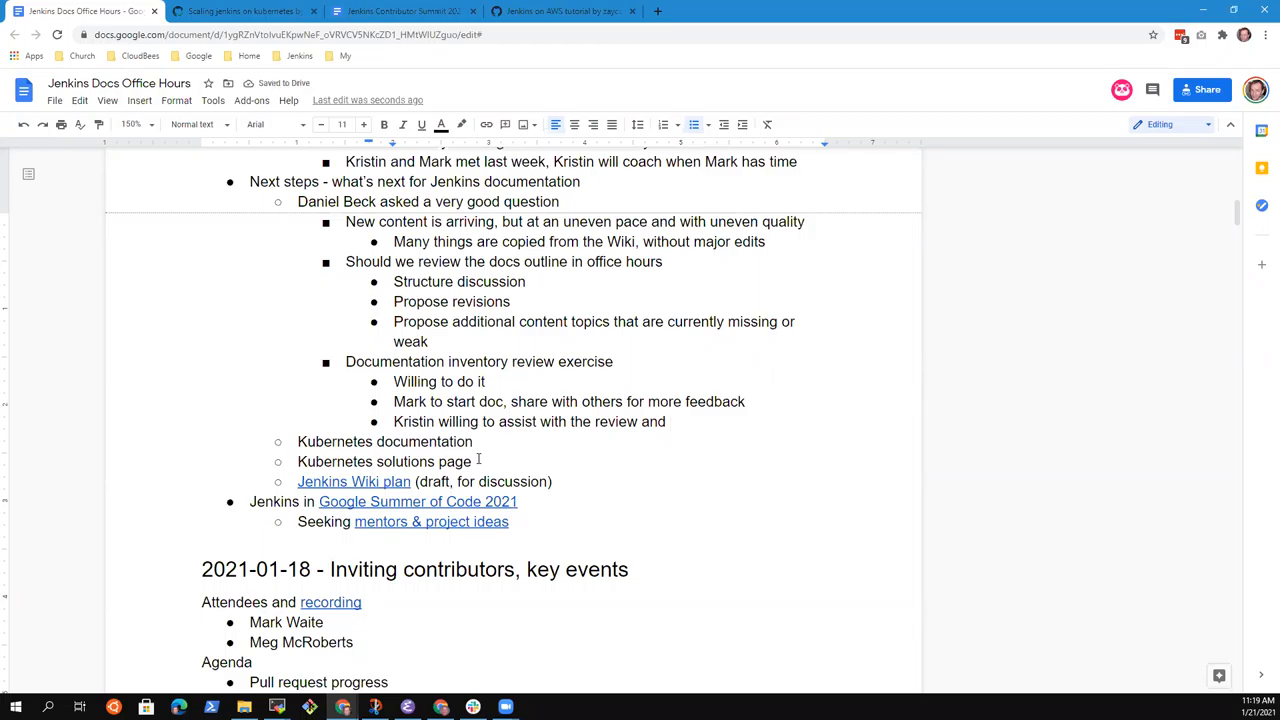
{"action": "type", "text": "insig"}
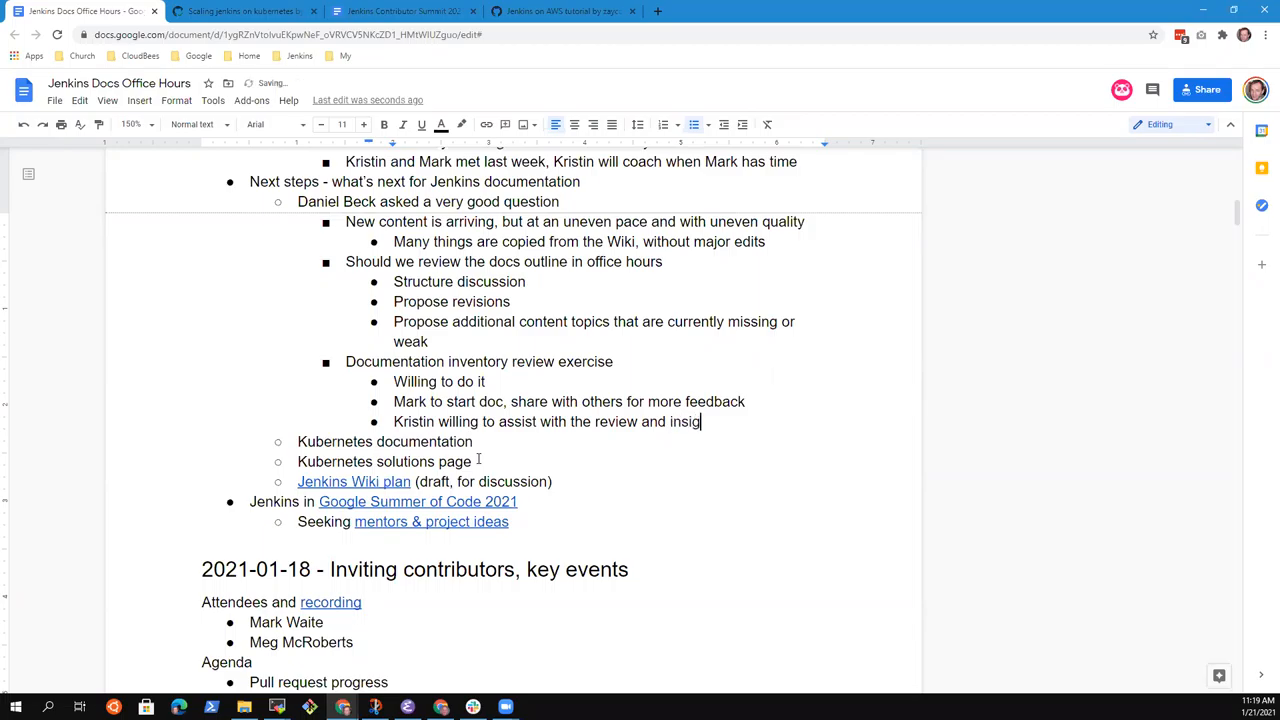
{"action": "key", "text": "Backspace"}
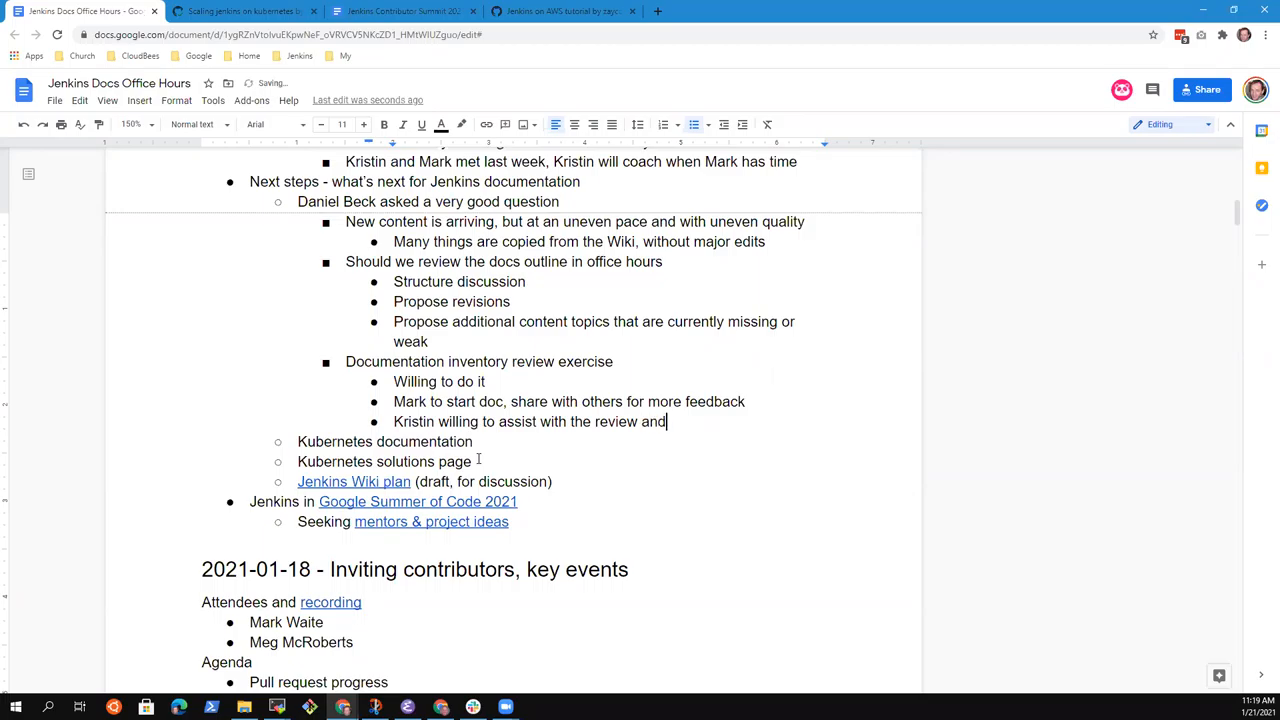
{"action": "type", "text": "discussions"}
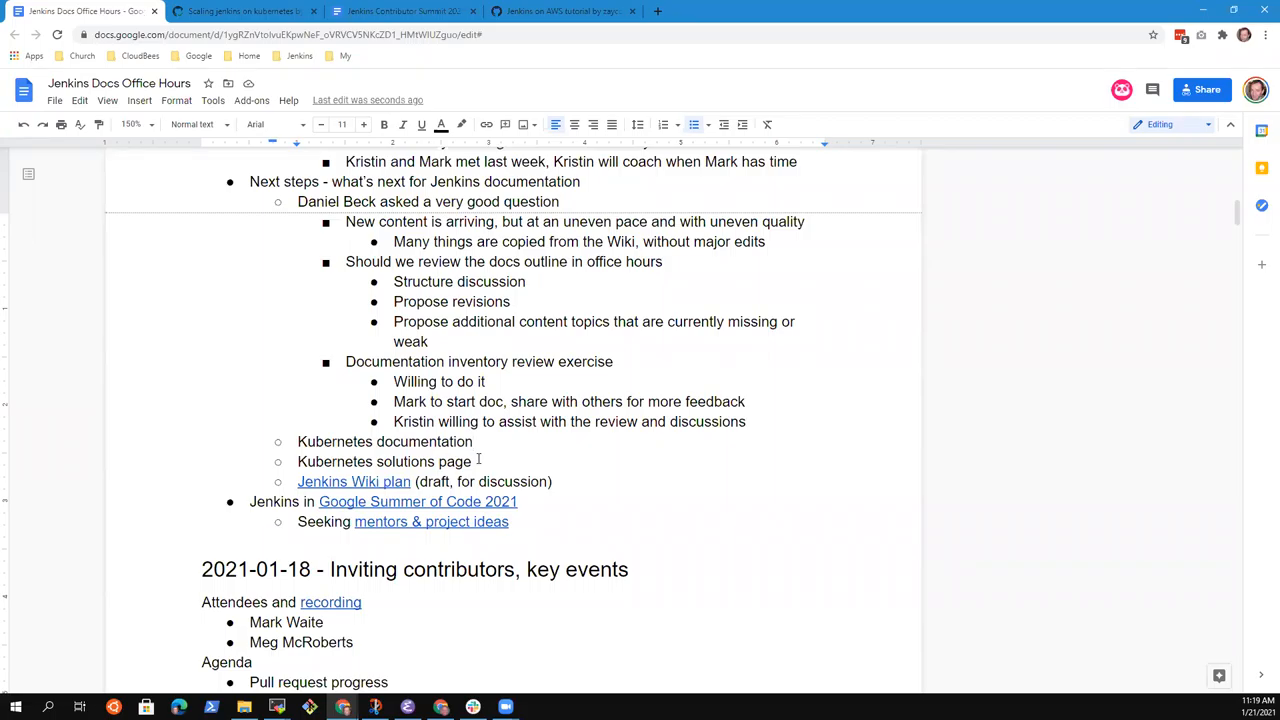
Step: Extend the good-question item to say it was about docs organization
{"action": "left_click", "coordinate": [582, 180]}
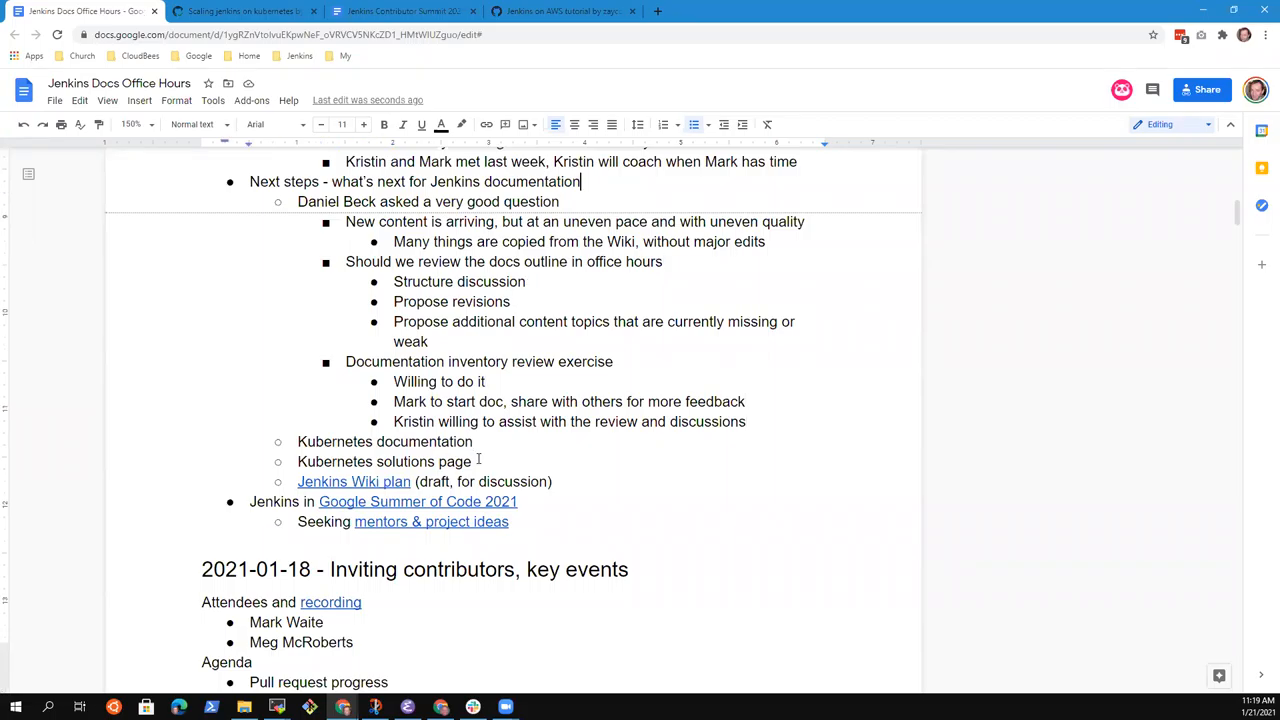
{"action": "type", "text": "about docs"}
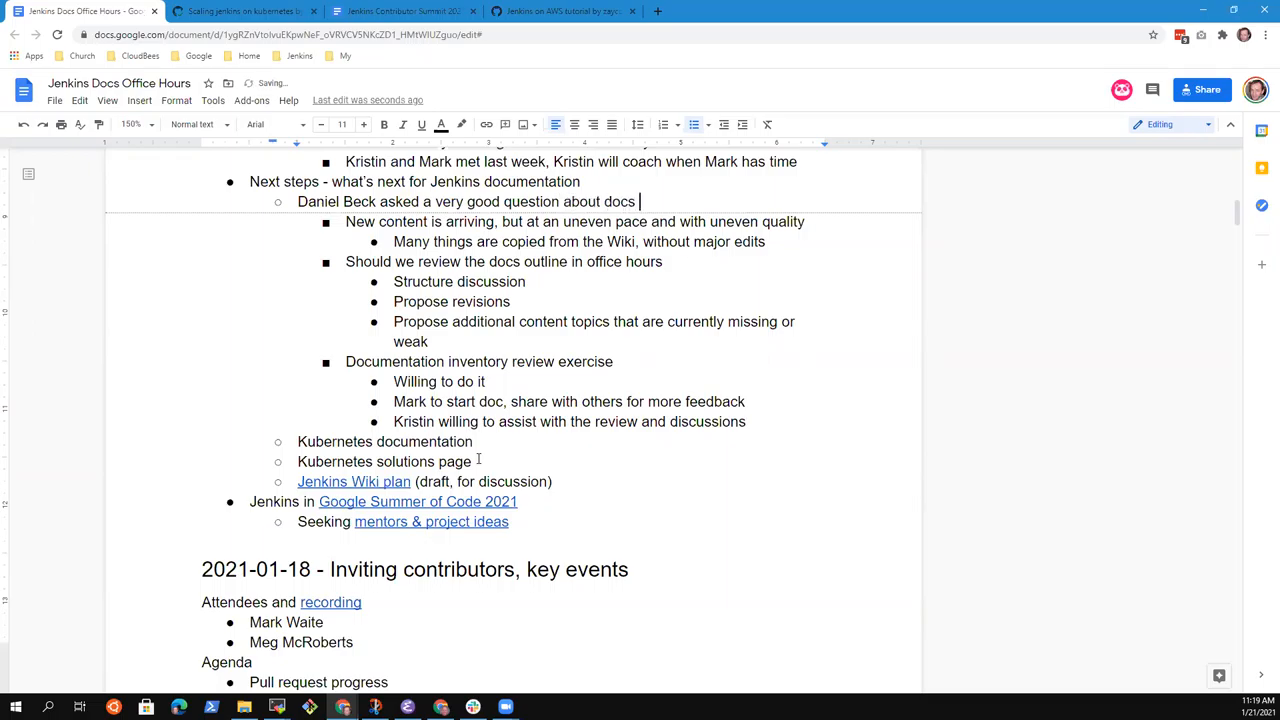
{"action": "type", "text": "organization"}
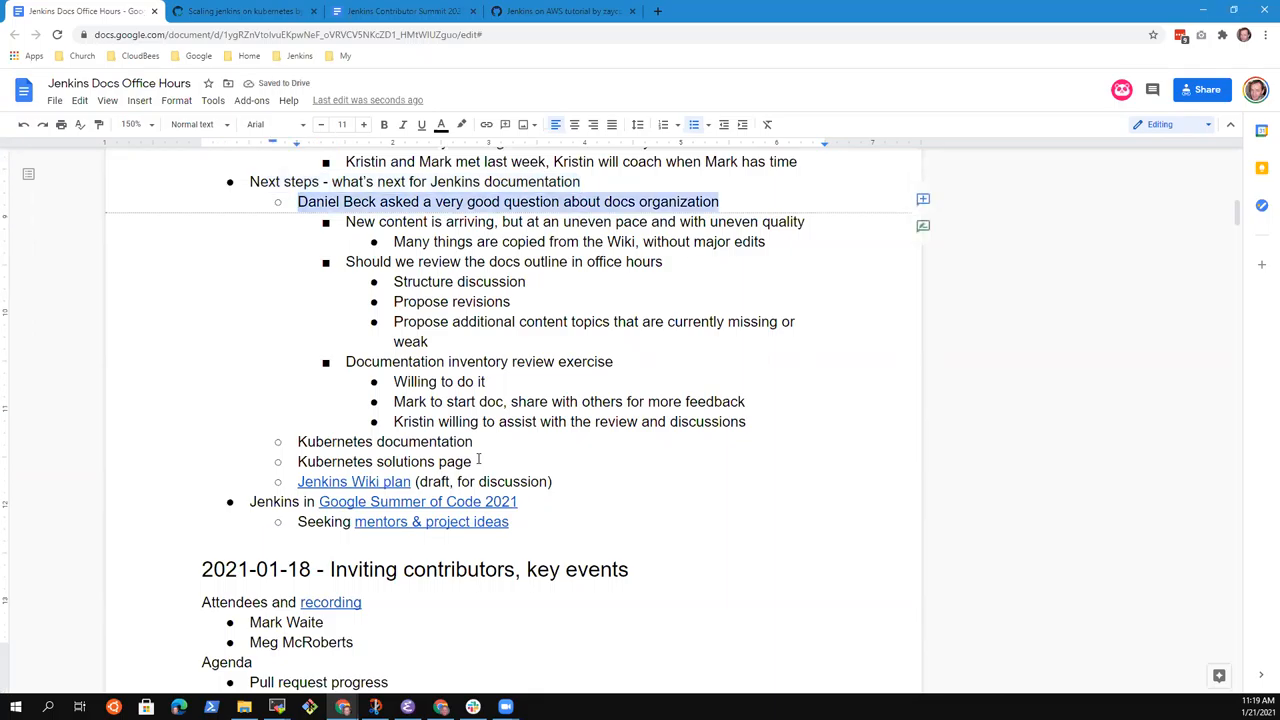
Step: Reword the inventory volunteer bullet to 'willing to start it, others willing to assist'
{"action": "left_click", "coordinate": [614, 360]}
{"action": "type", "text": "Mark w"}
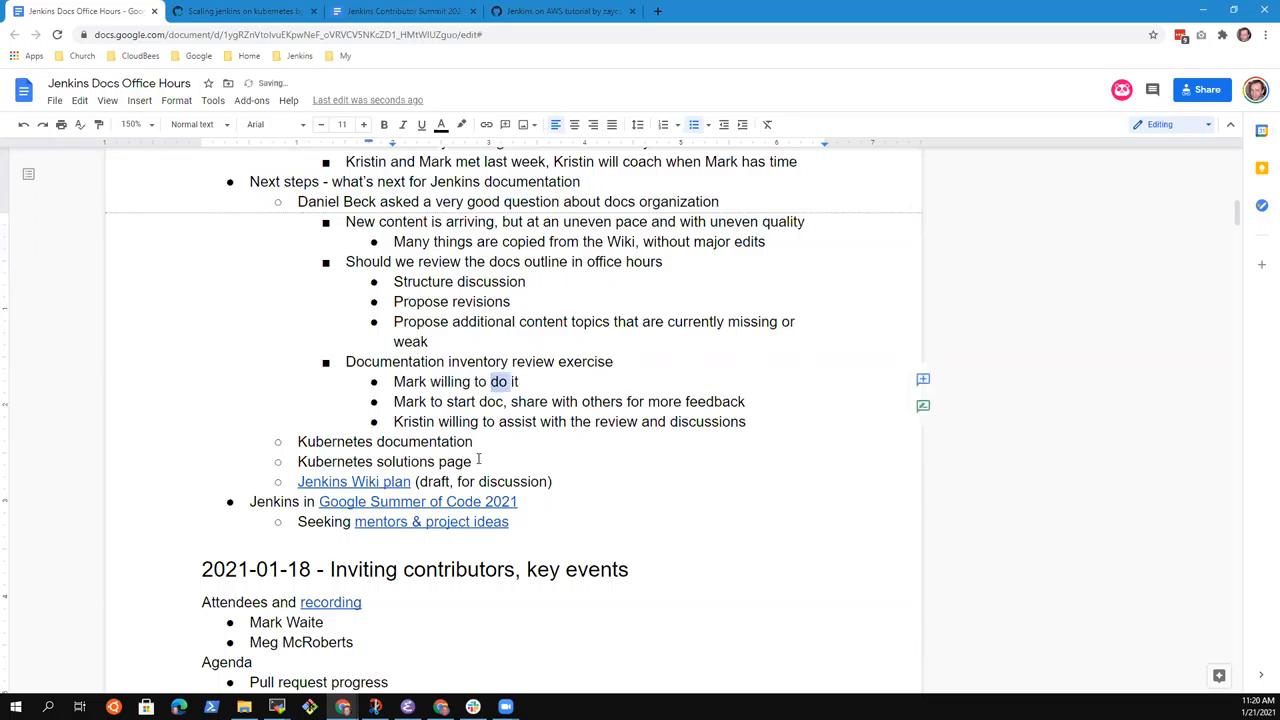
{"action": "scroll", "scroll_direction": "up", "scroll_amount": 3}
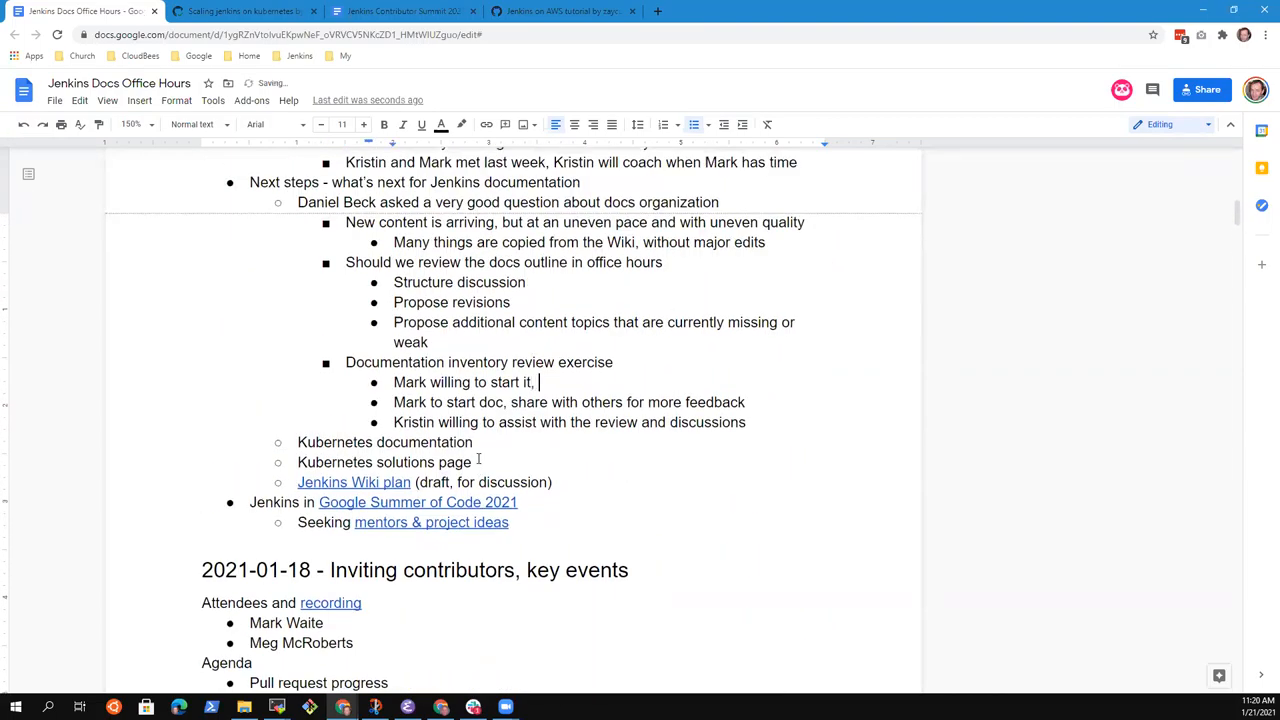
{"action": "type", "text": "others"}
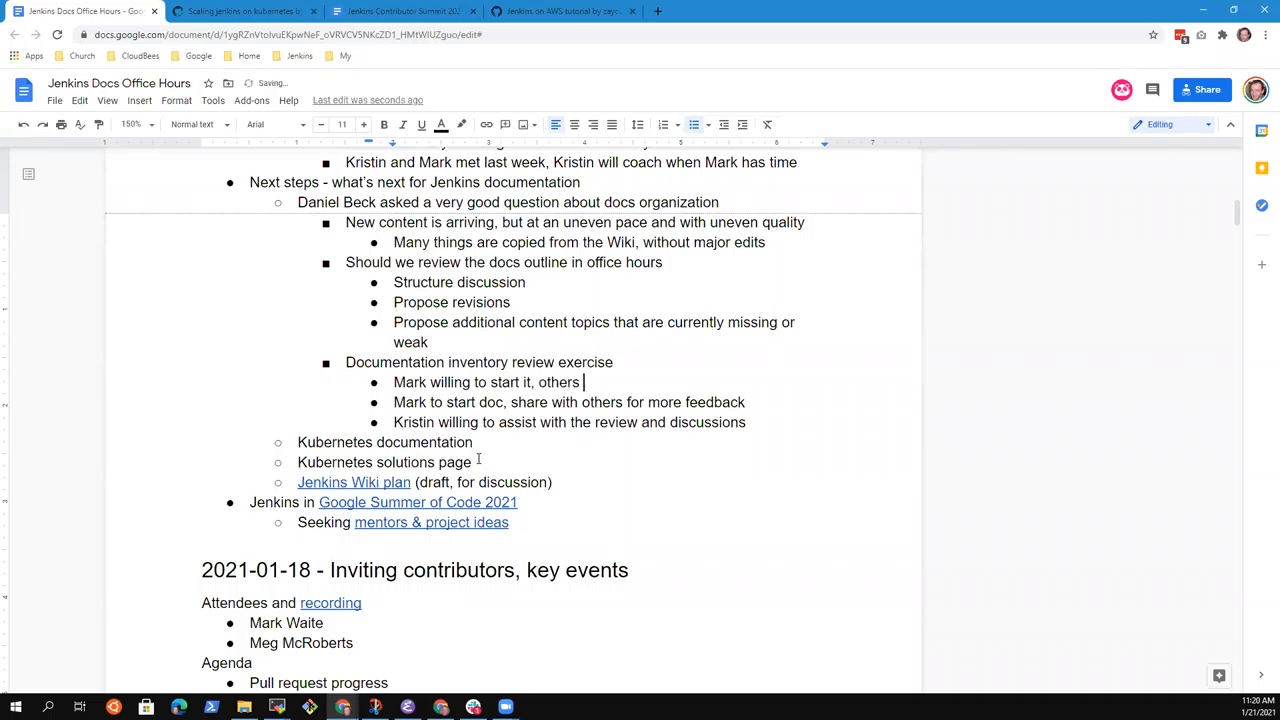
{"action": "type", "text": "willing to assist"}
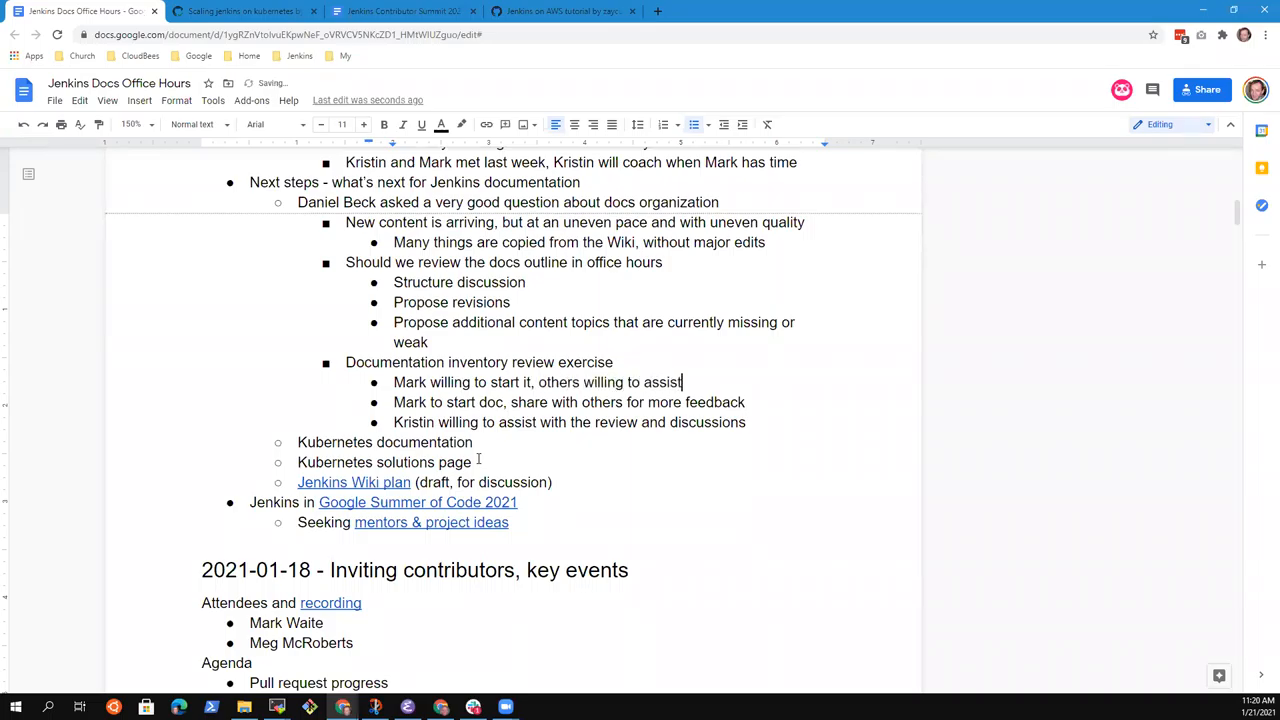
{"action": "double_click", "coordinate": [384, 442]}
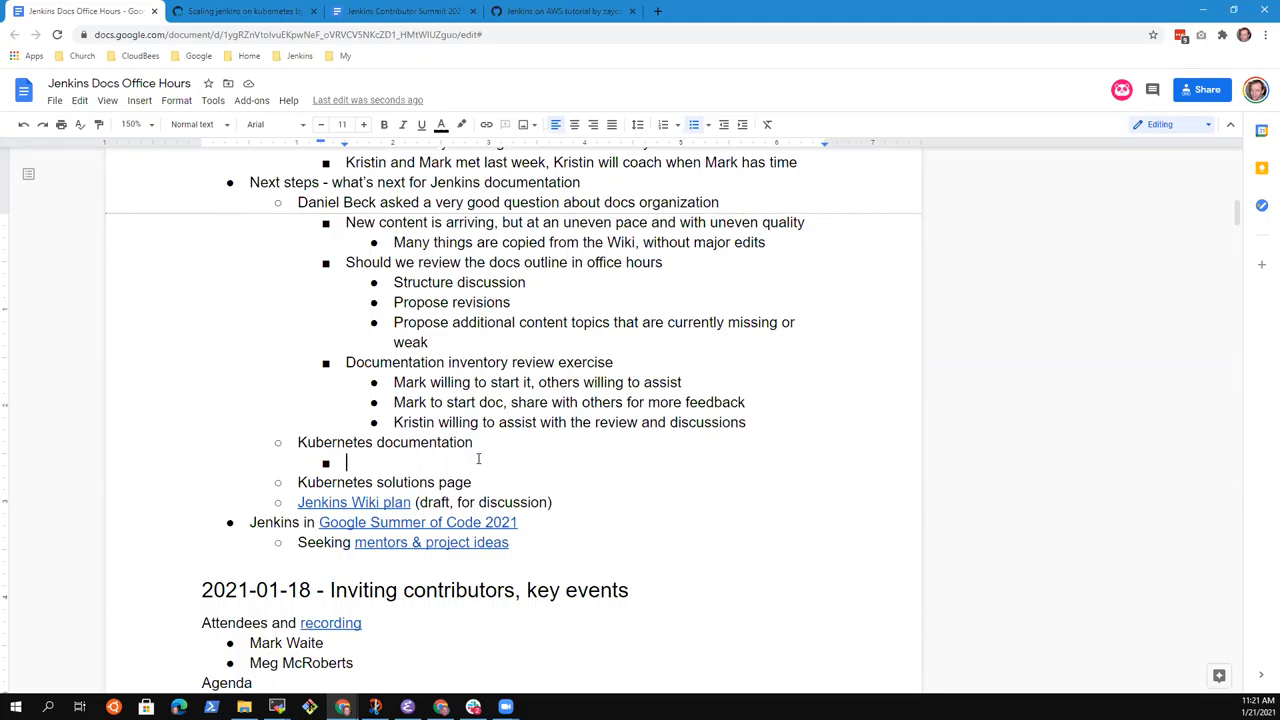
Step: Note that GSoD work covered installation and first user experience, highly focused on minikube rather than cloud
{"action": "type", "text": "G"}
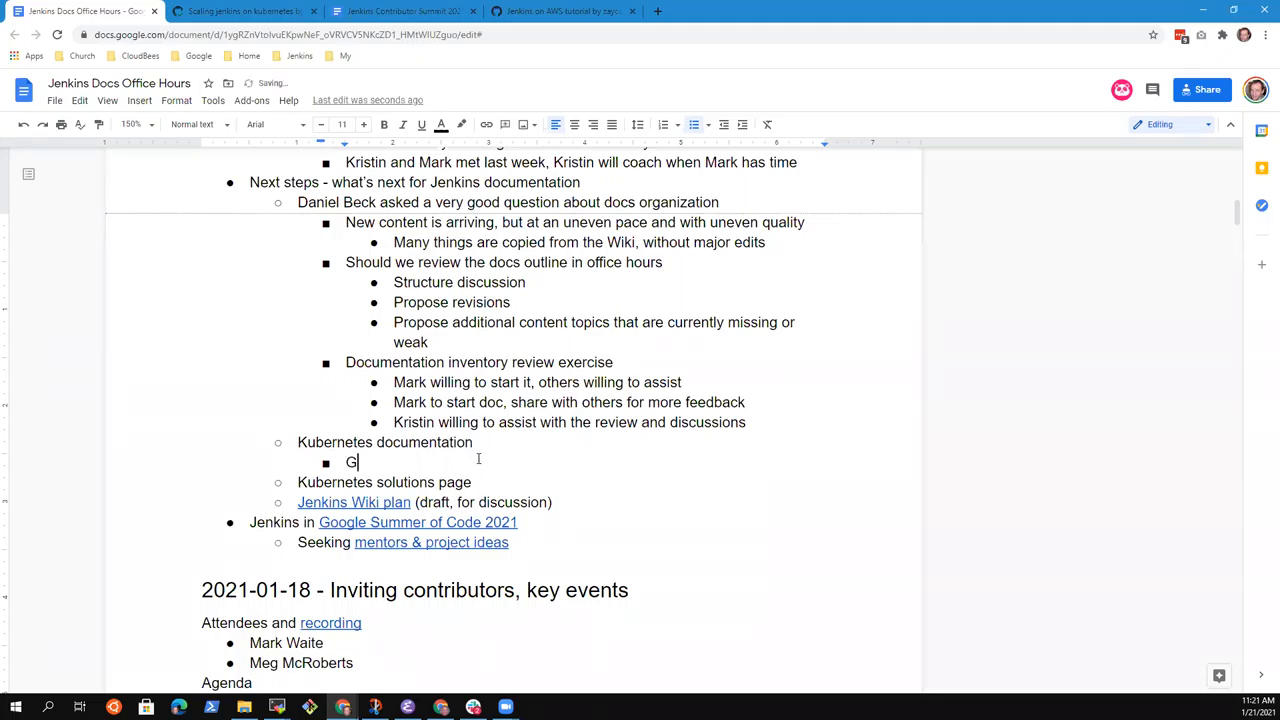
{"action": "type", "text": "SoD work"}
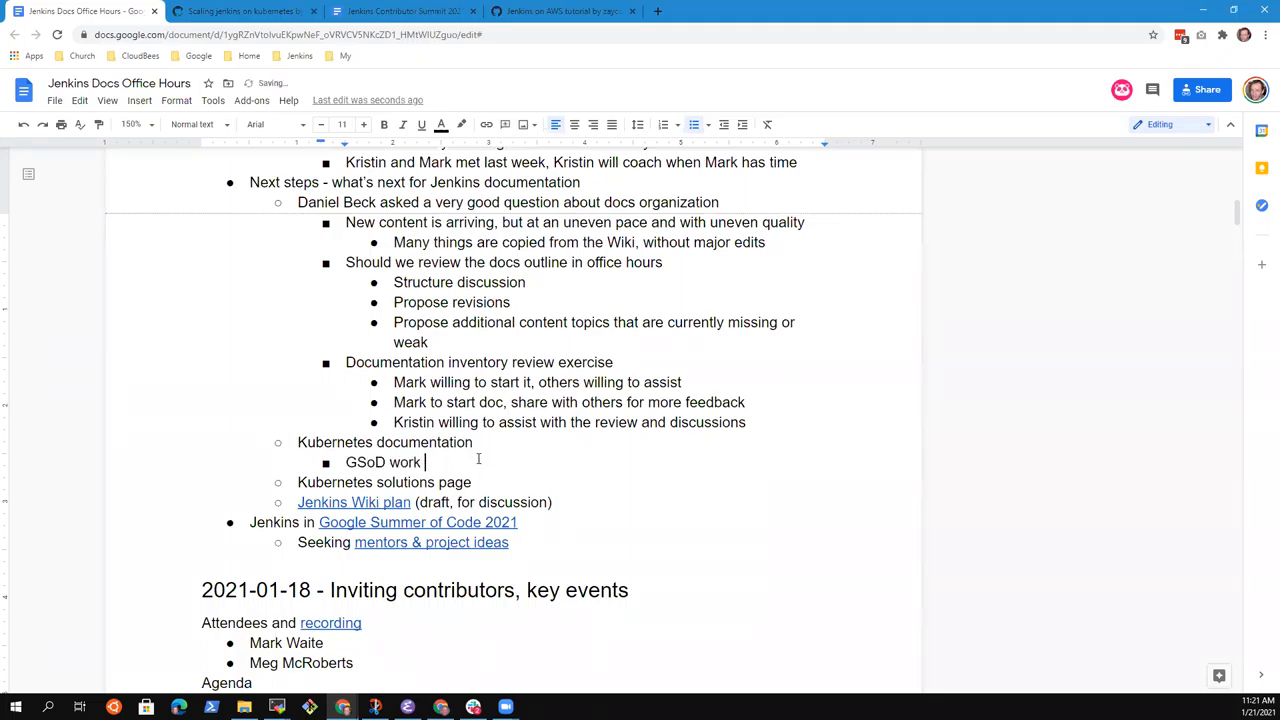
{"action": "type", "text": "was"}
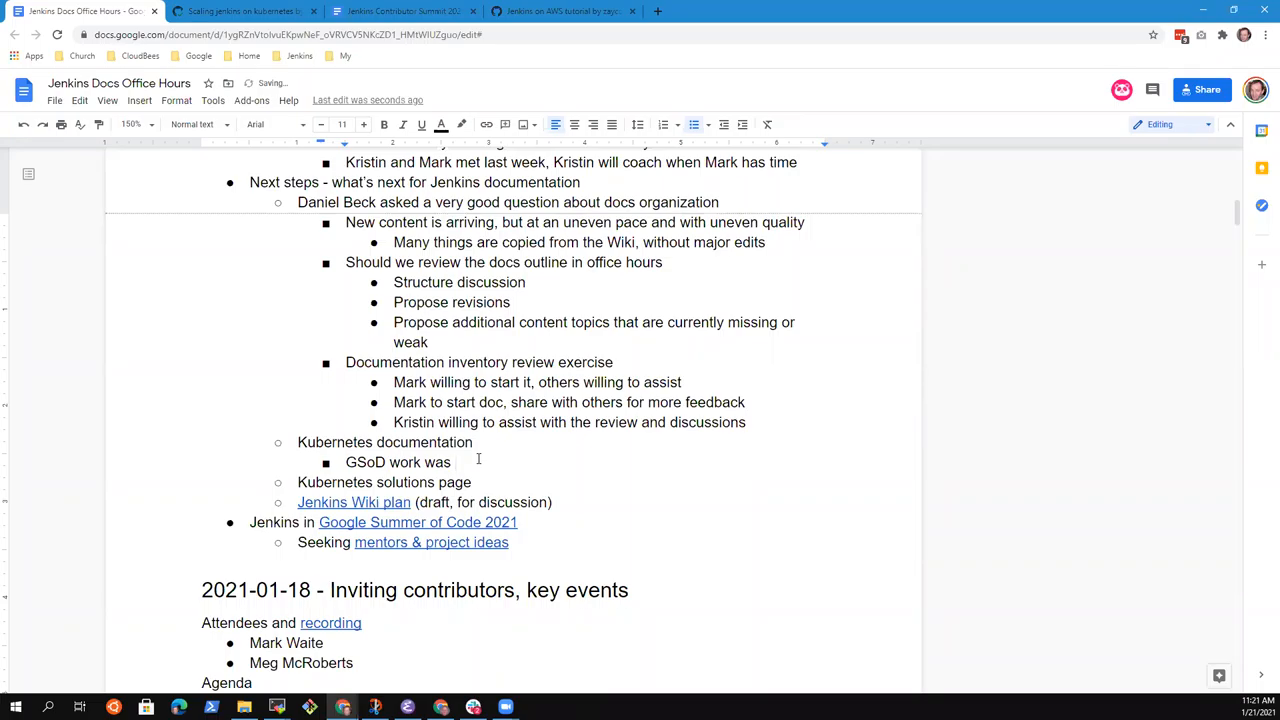
{"action": "type", "text": "installation"}
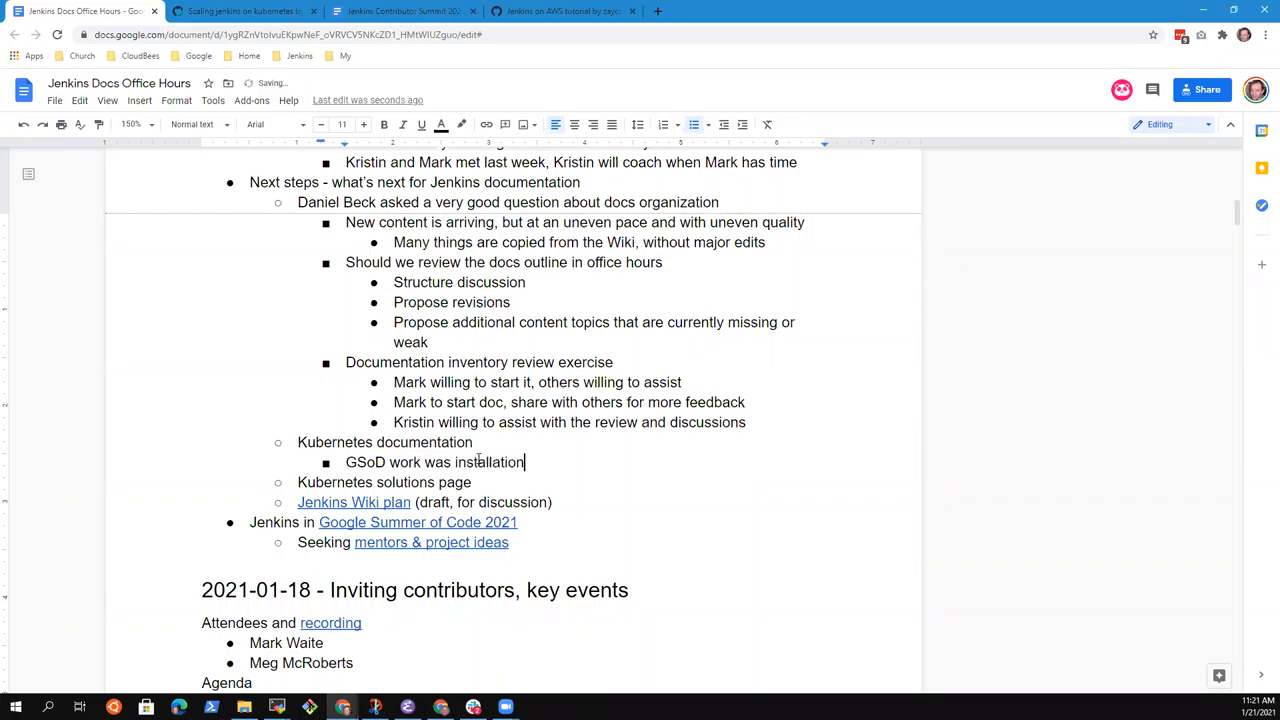
{"action": "type", "text": "and non"}
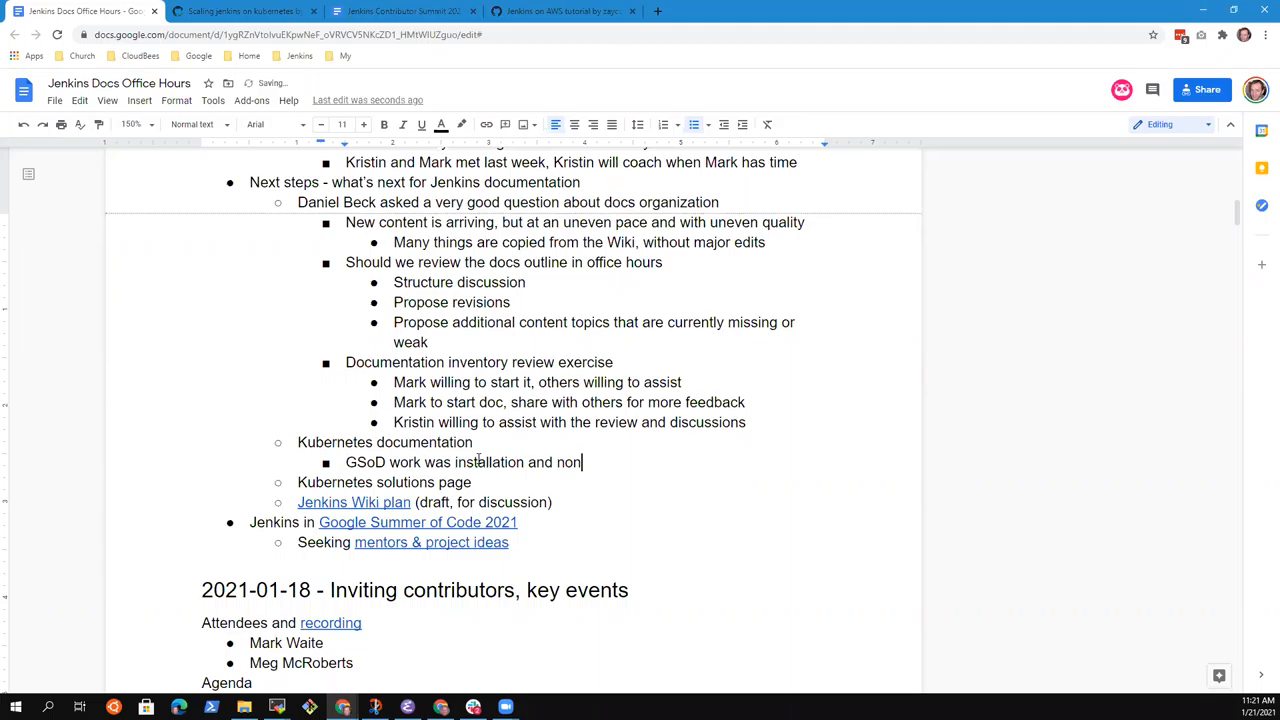
{"action": "type", "text": "firs tt"}
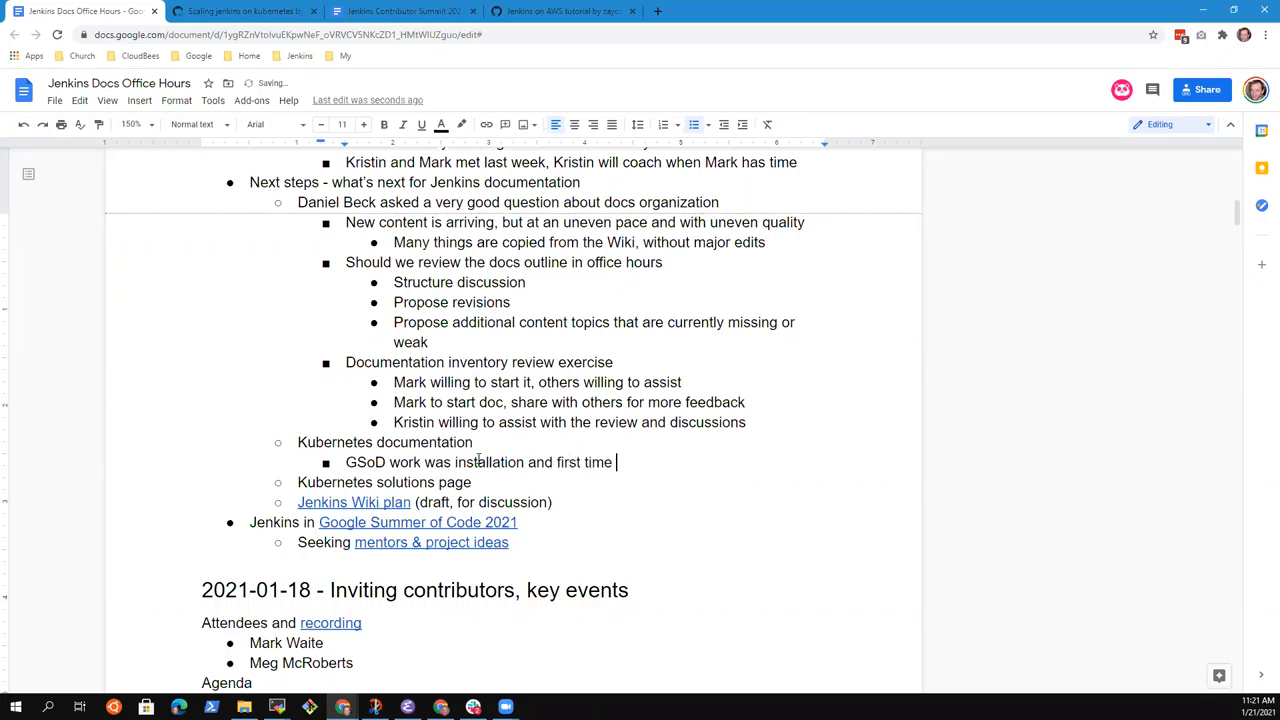
{"action": "type", "text": "user"}
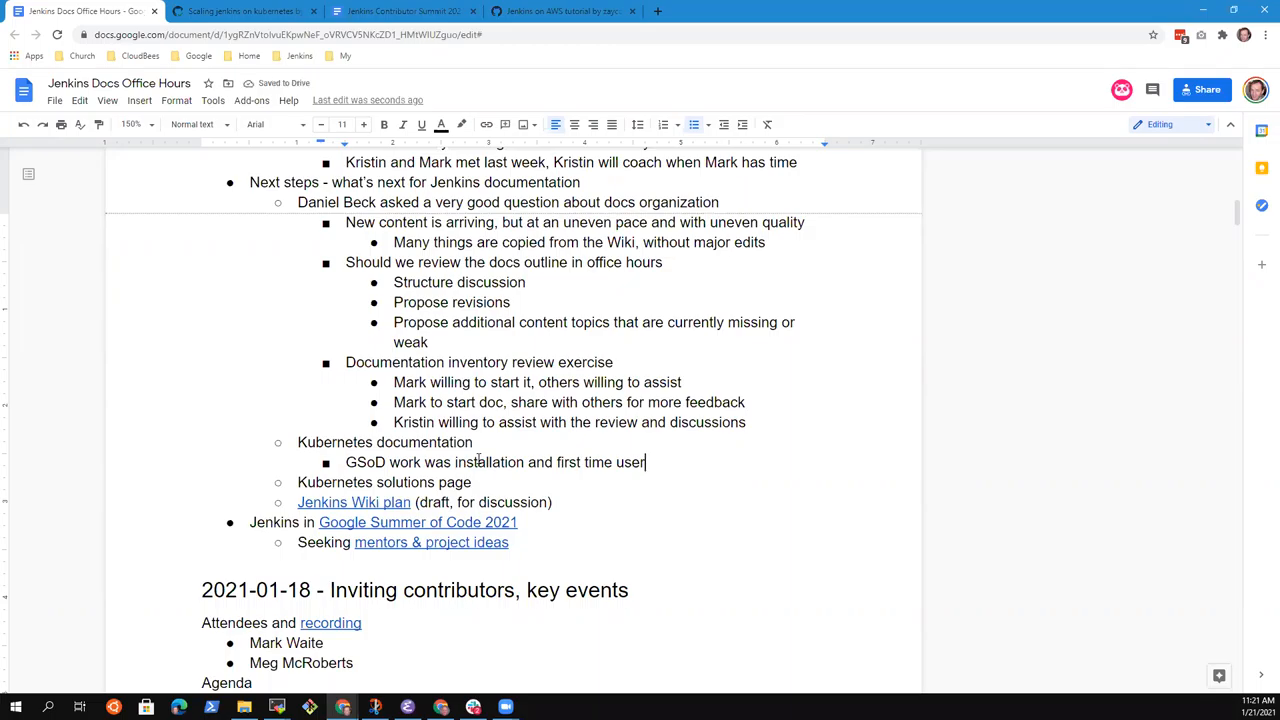
{"action": "type", "text": "experience"}
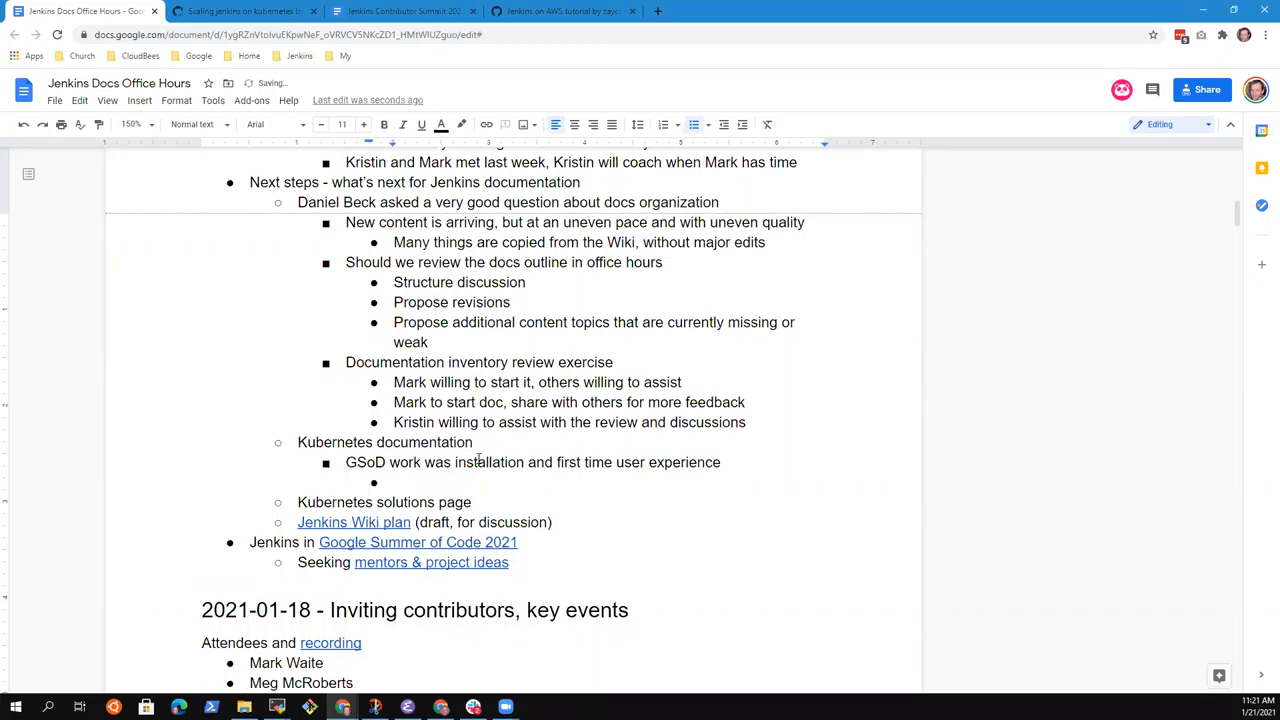
{"action": "type", "text": "H"}
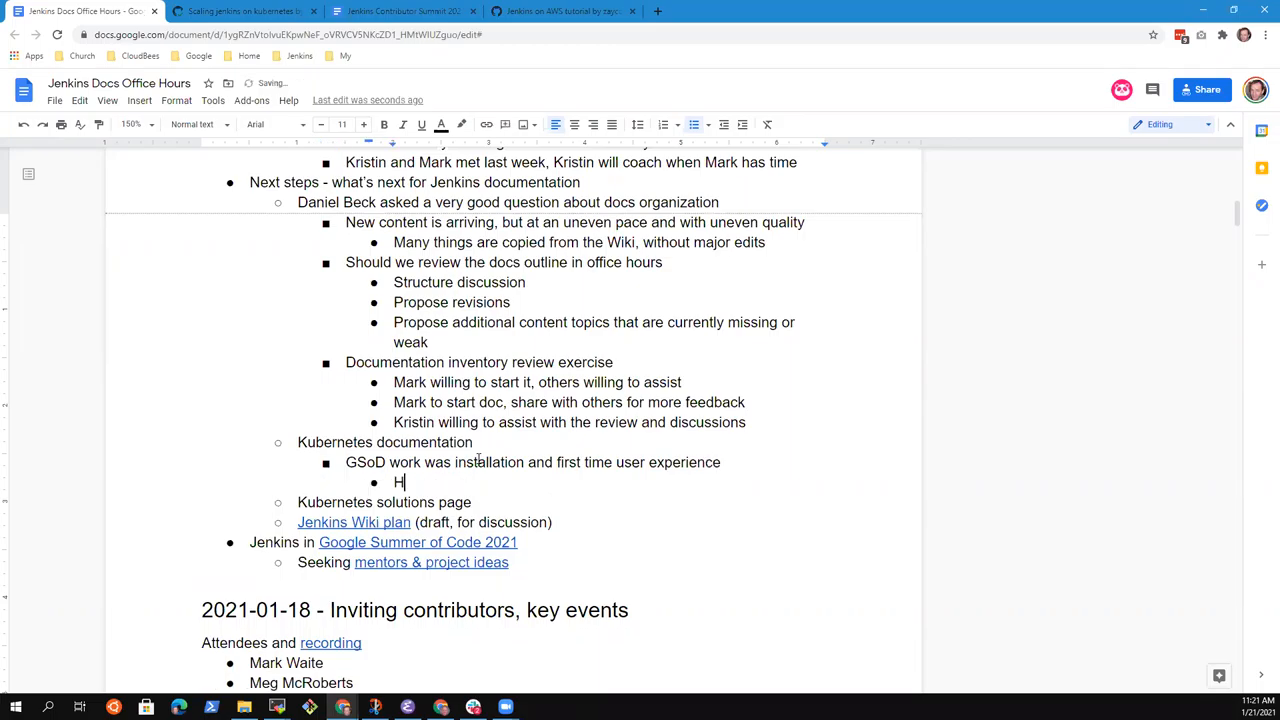
{"action": "type", "text": "ighly focused on minikui"}
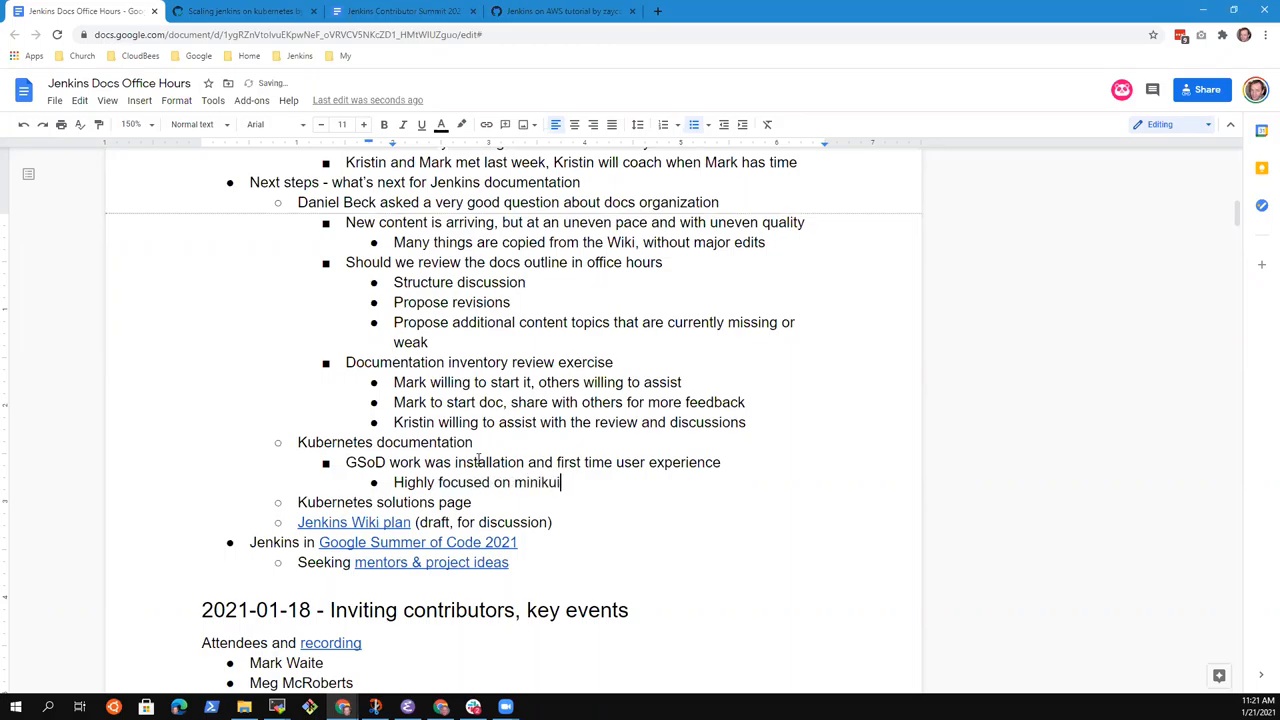
{"action": "type", "text": "be rather t"}
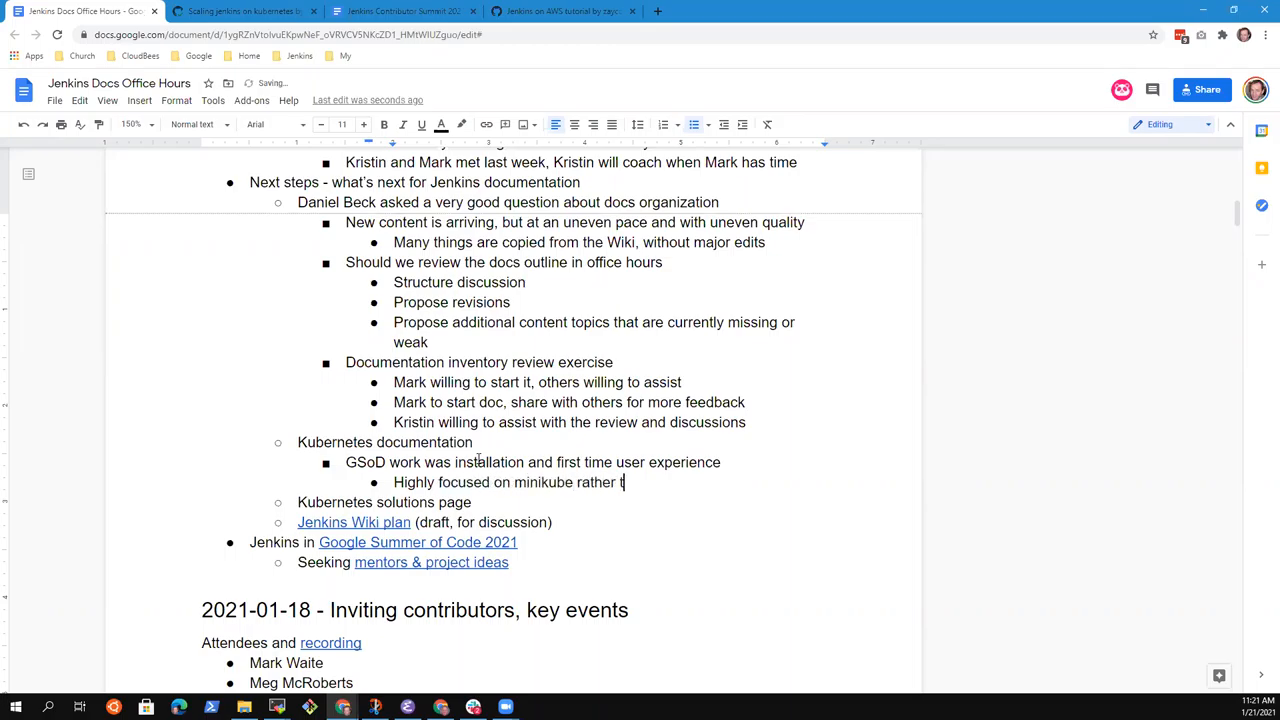
{"action": "type", "text": "han clo"}
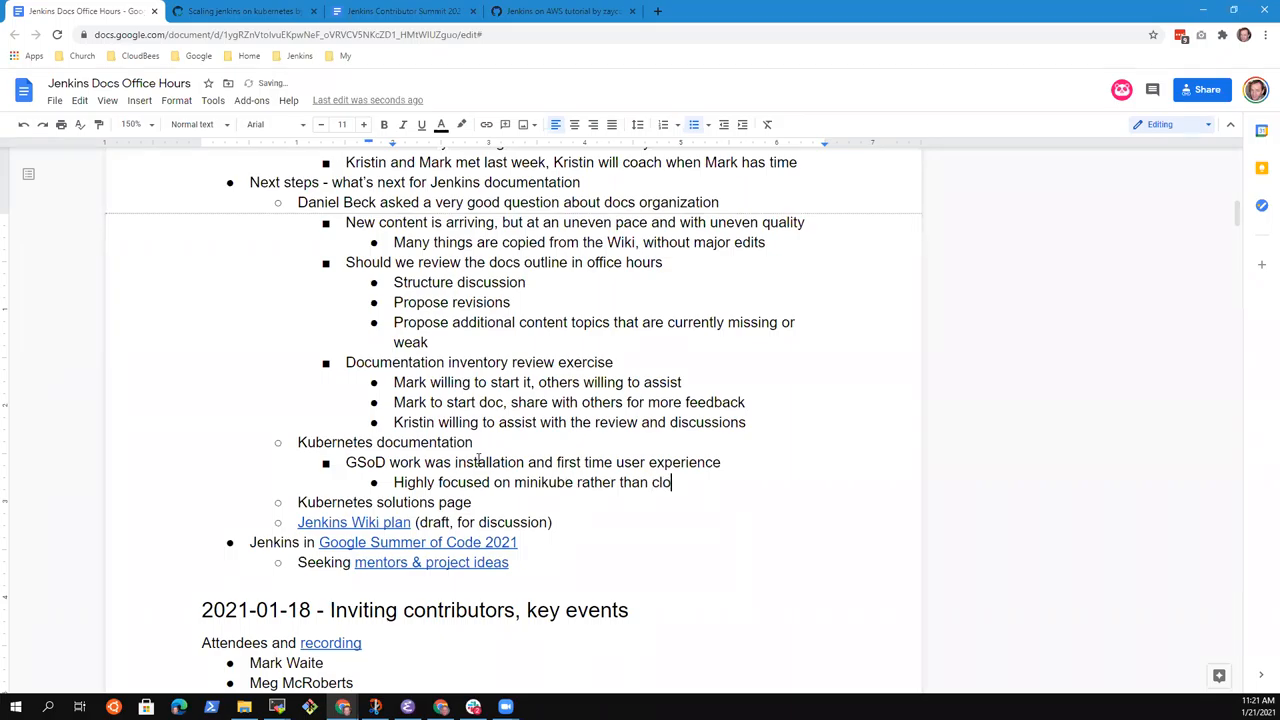
{"action": "type", "text": "ud and more advanced"}
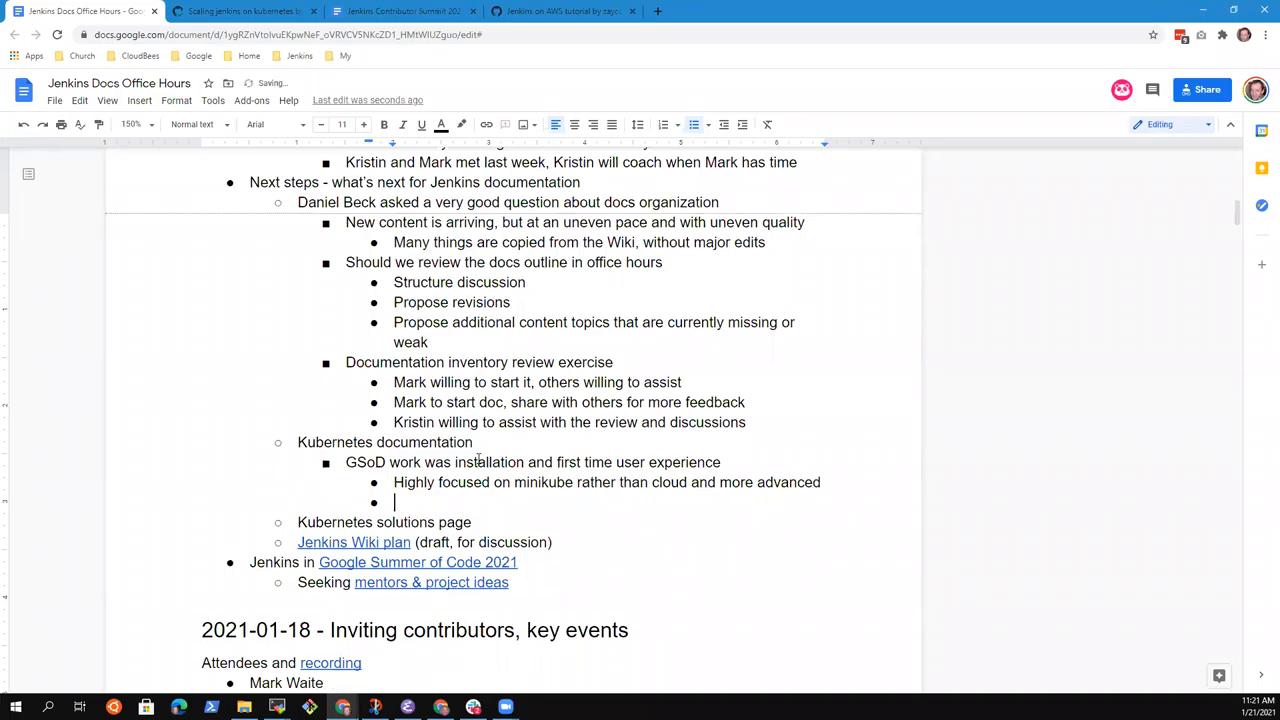
Step: Note it would be good to work on more advanced use cases, needing research on what content would be most useful
{"action": "type", "text": "Good to"}
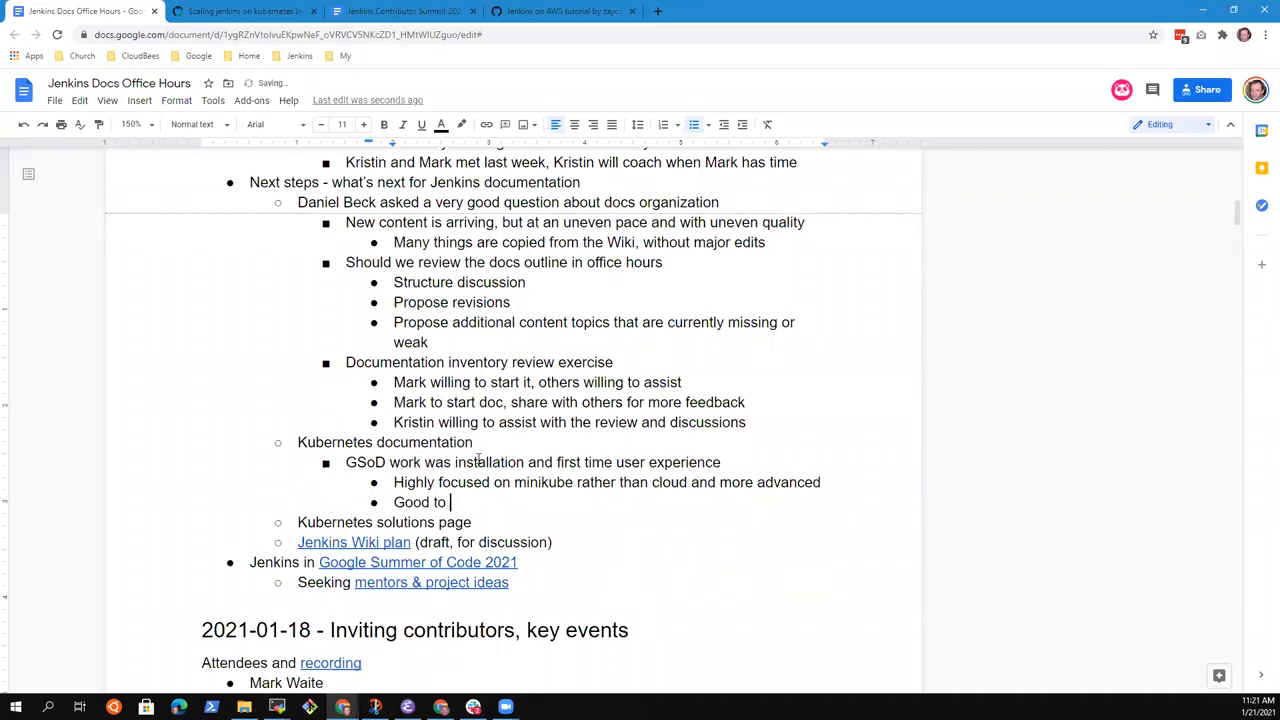
{"action": "type", "text": "work on a more"}
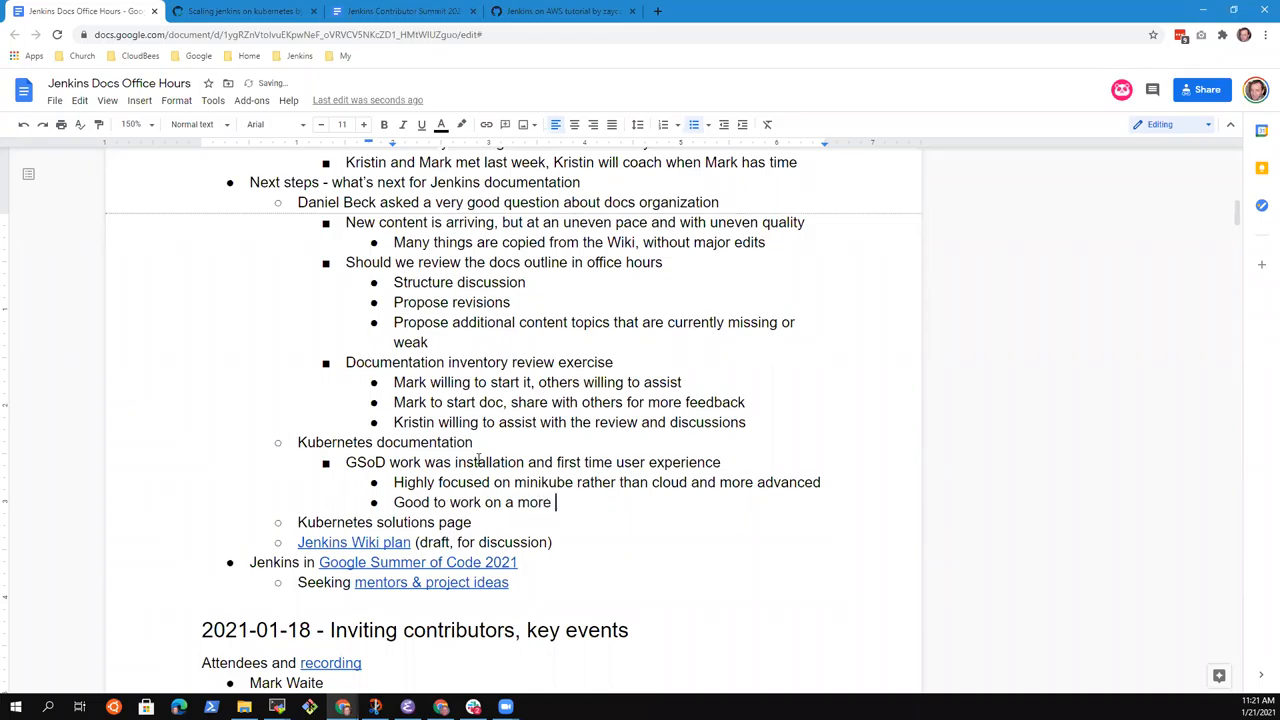
{"action": "type", "text": "advanced use"}
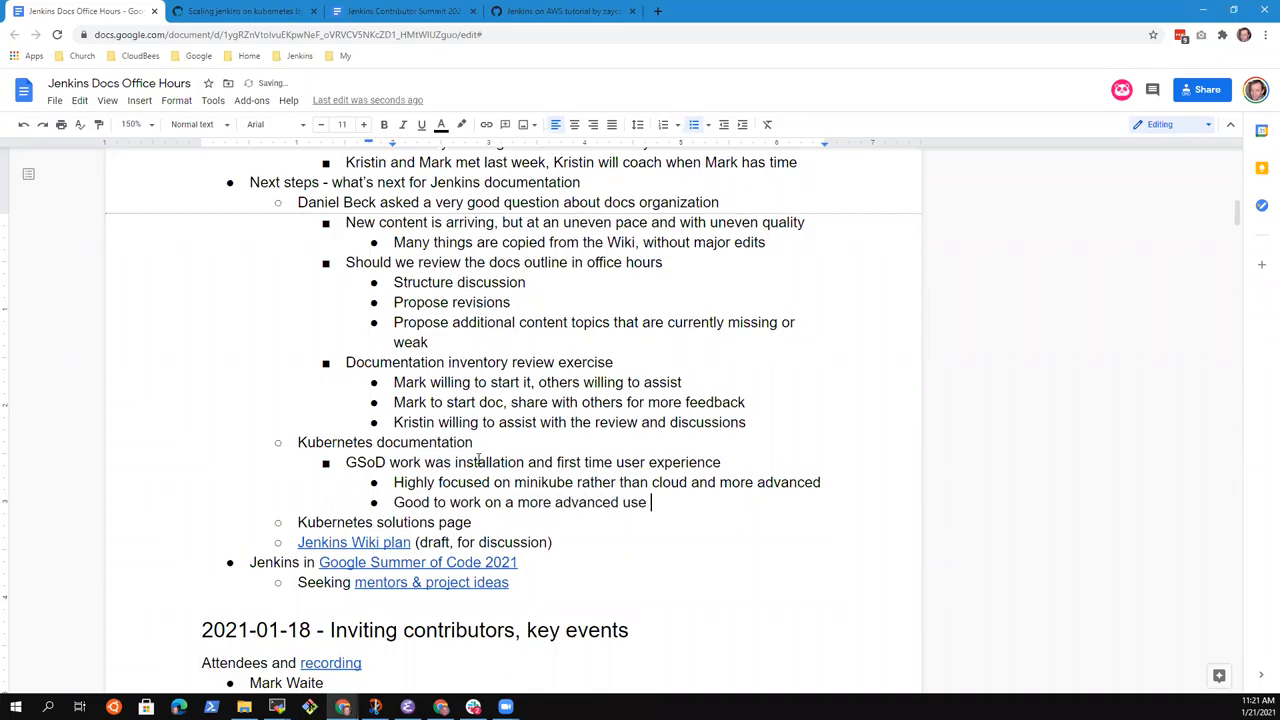
{"action": "type", "text": "cases"}
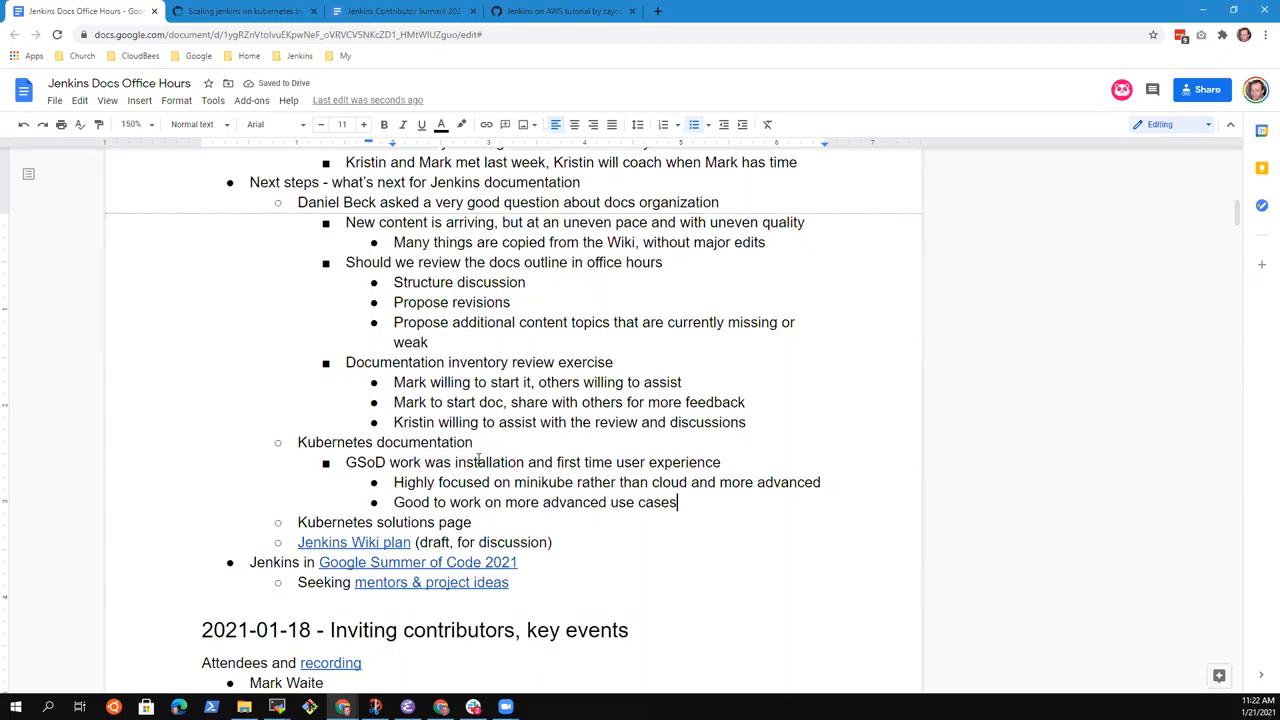
{"action": "type", "text": "Needs research to see"}
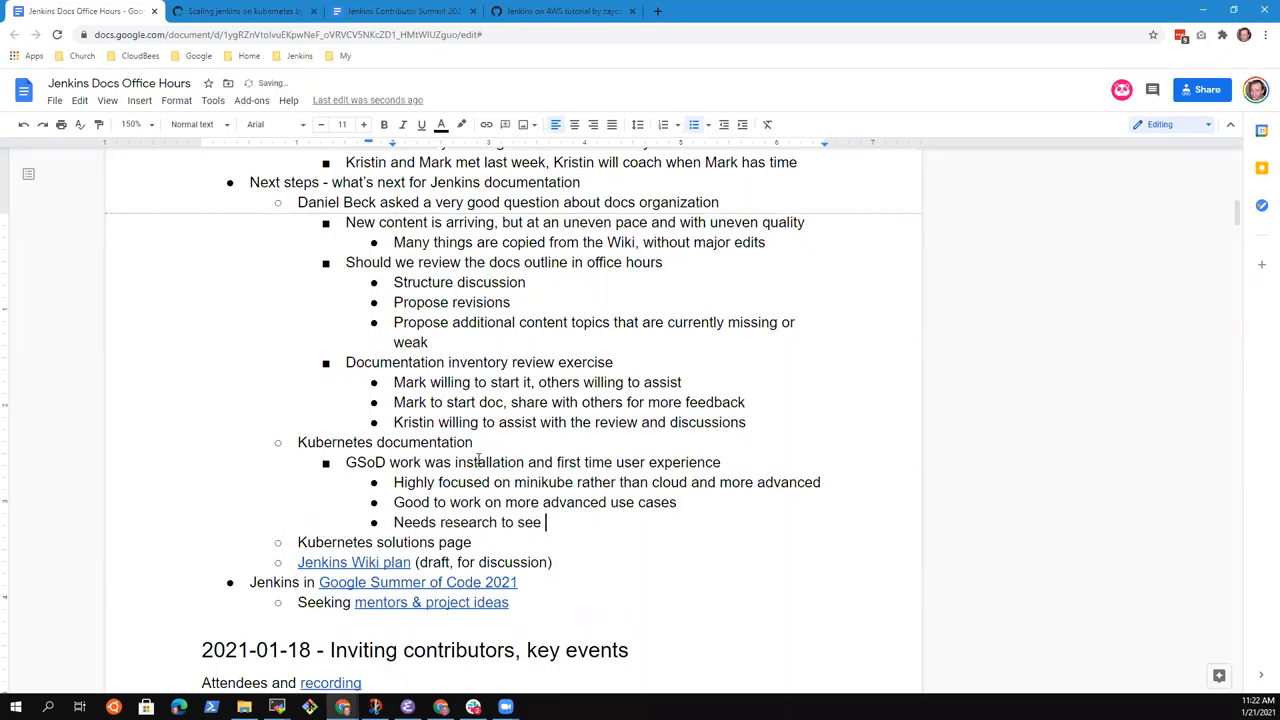
{"action": "type", "text": "what content"}
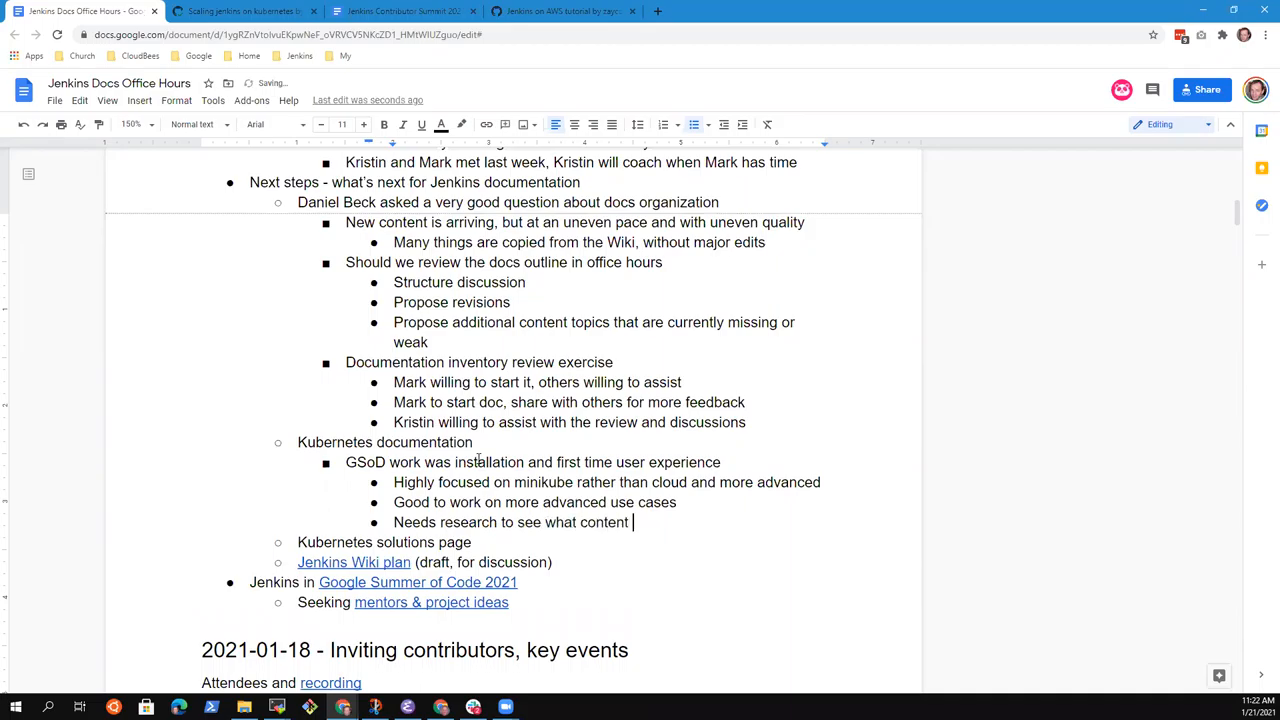
{"action": "type", "text": "would be most"}
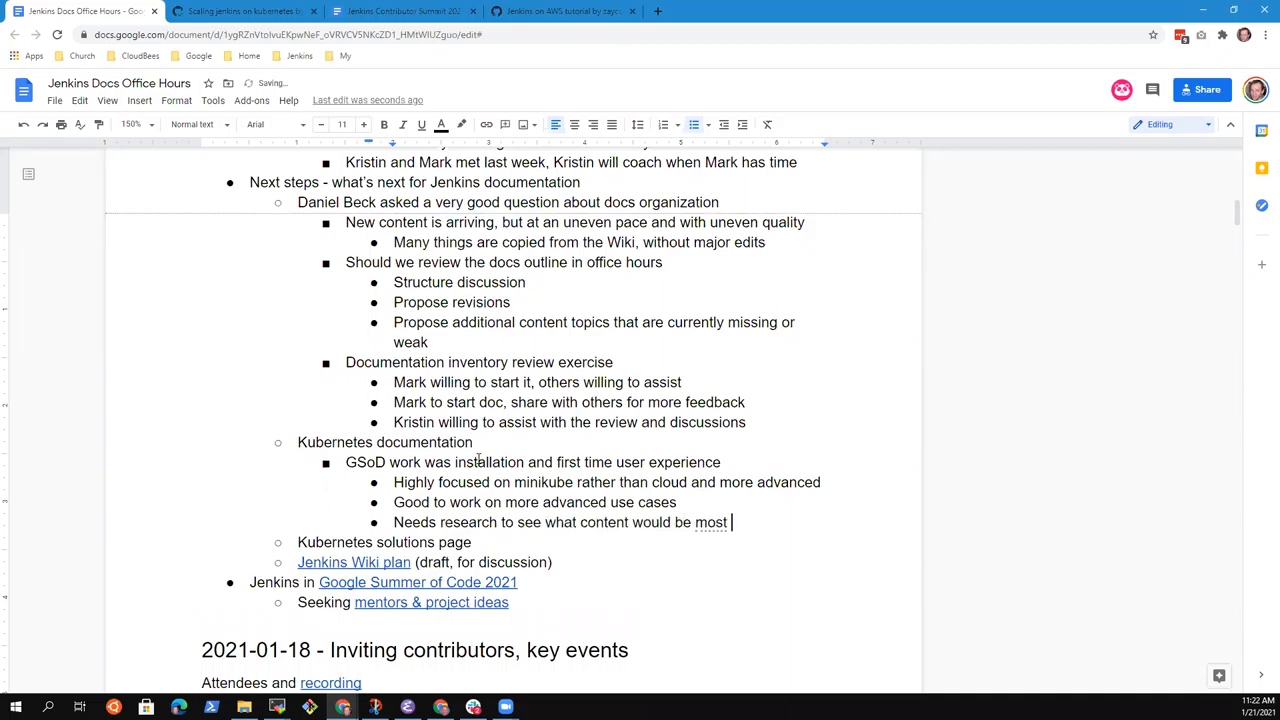
{"action": "type", "text": "useful"}
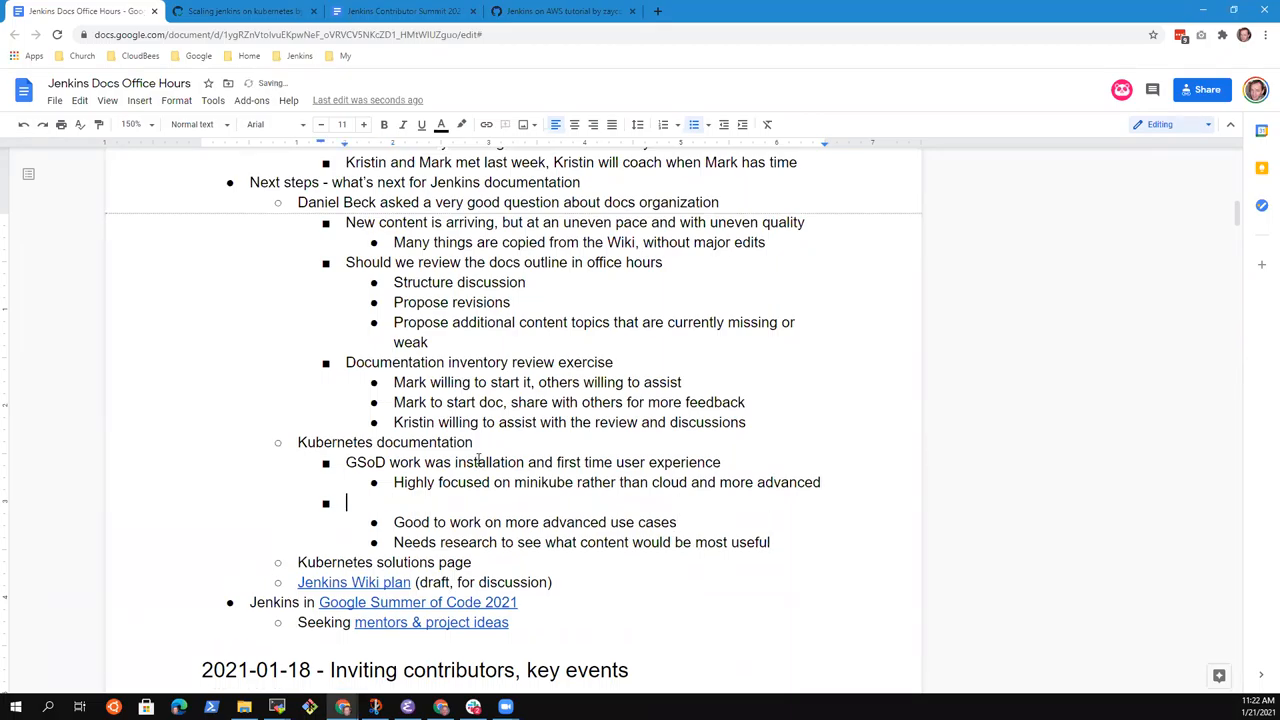
Step: Group these under 'More advanced use cases are very interesting' and remove the duplicate advanced-use-cases line
{"action": "type", "text": "More"}
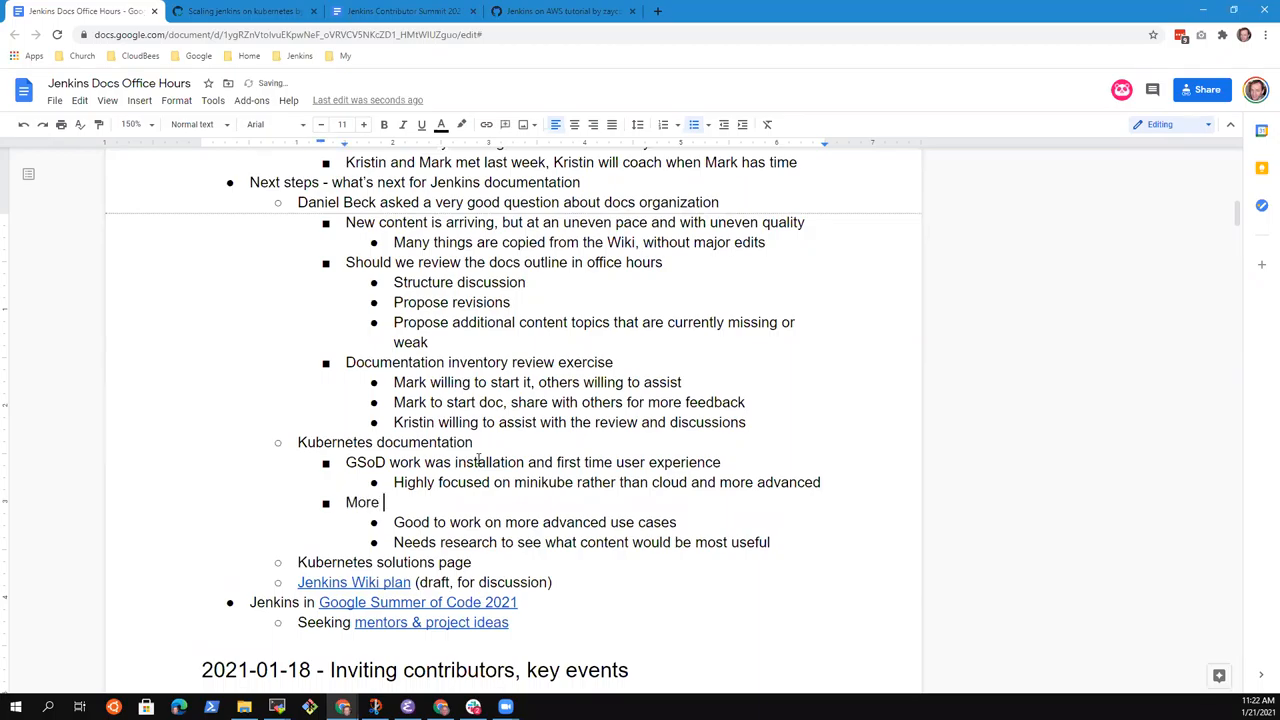
{"action": "type", "text": "advanced"}
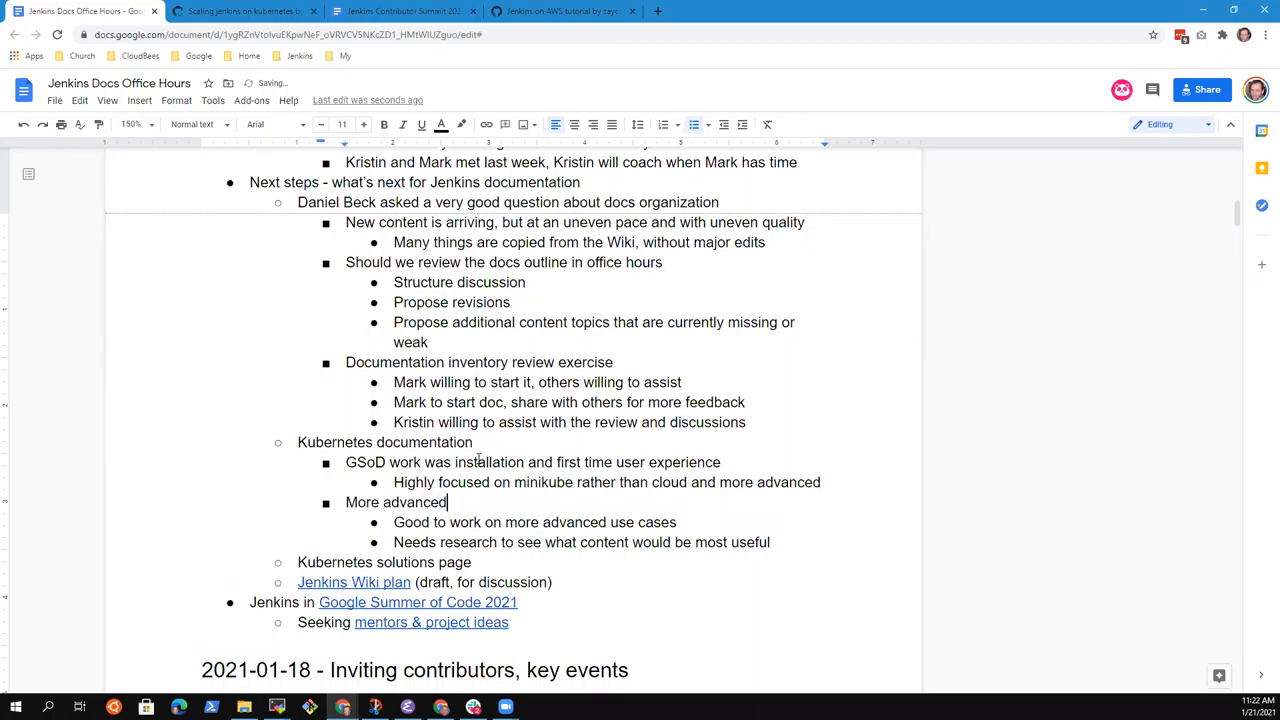
{"action": "type", "text": "use cases are"}
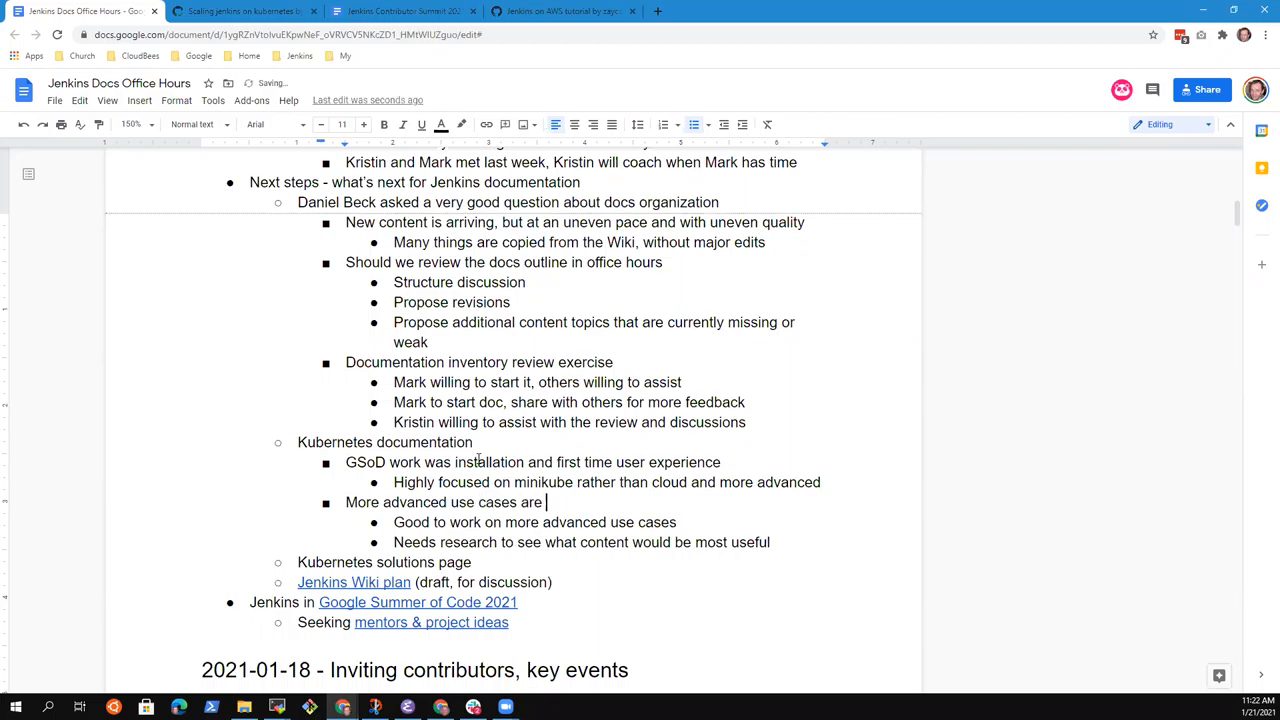
{"action": "type", "text": "very inter"}
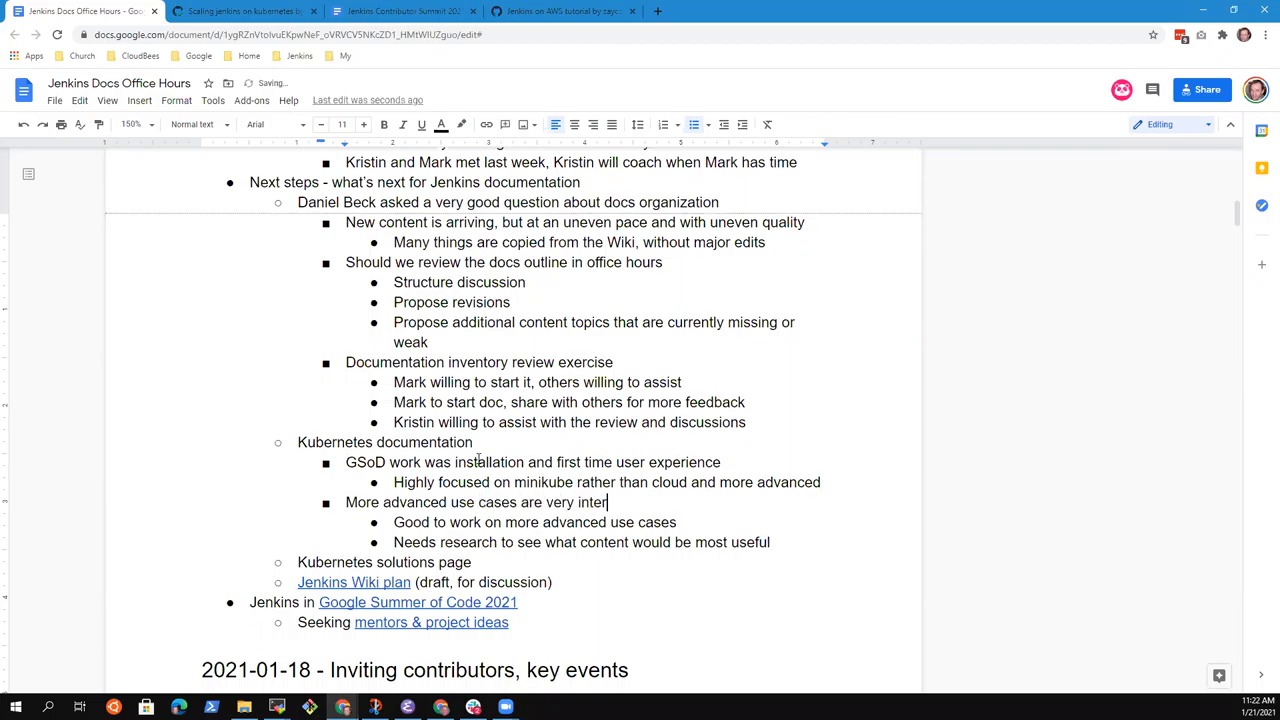
{"action": "type", "text": "esting"}
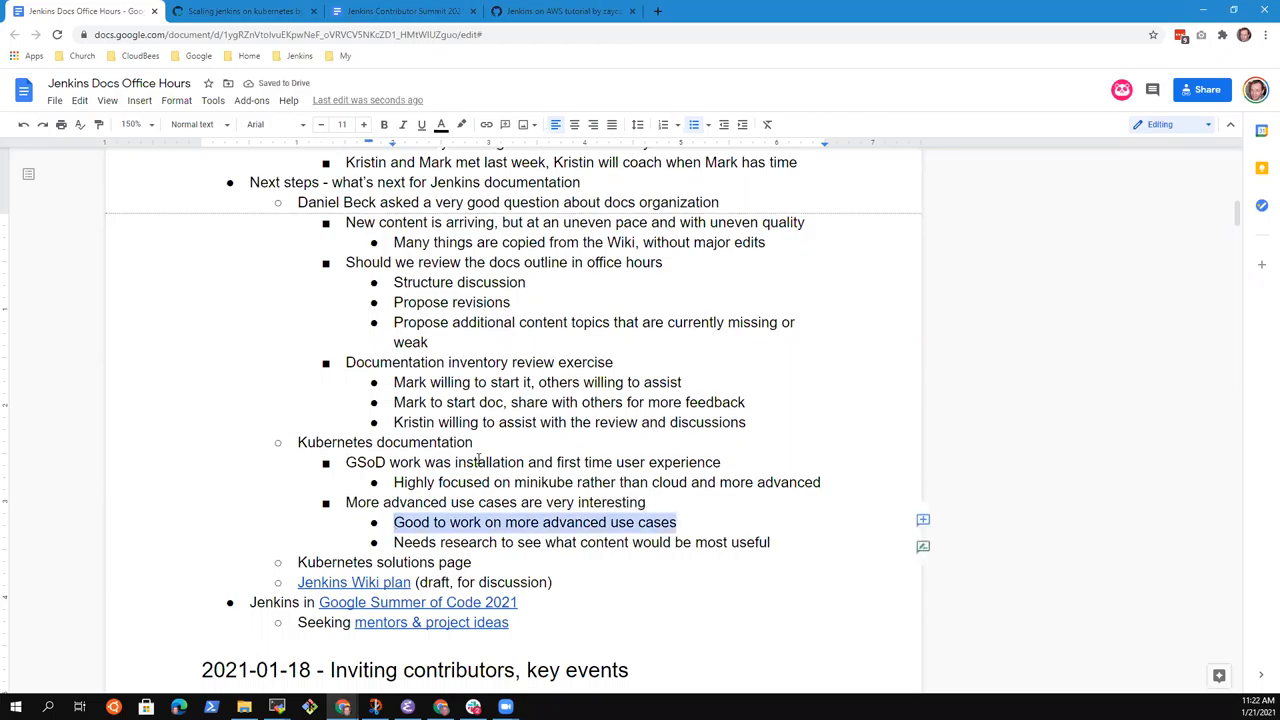
{"action": "key", "text": "Delete"}
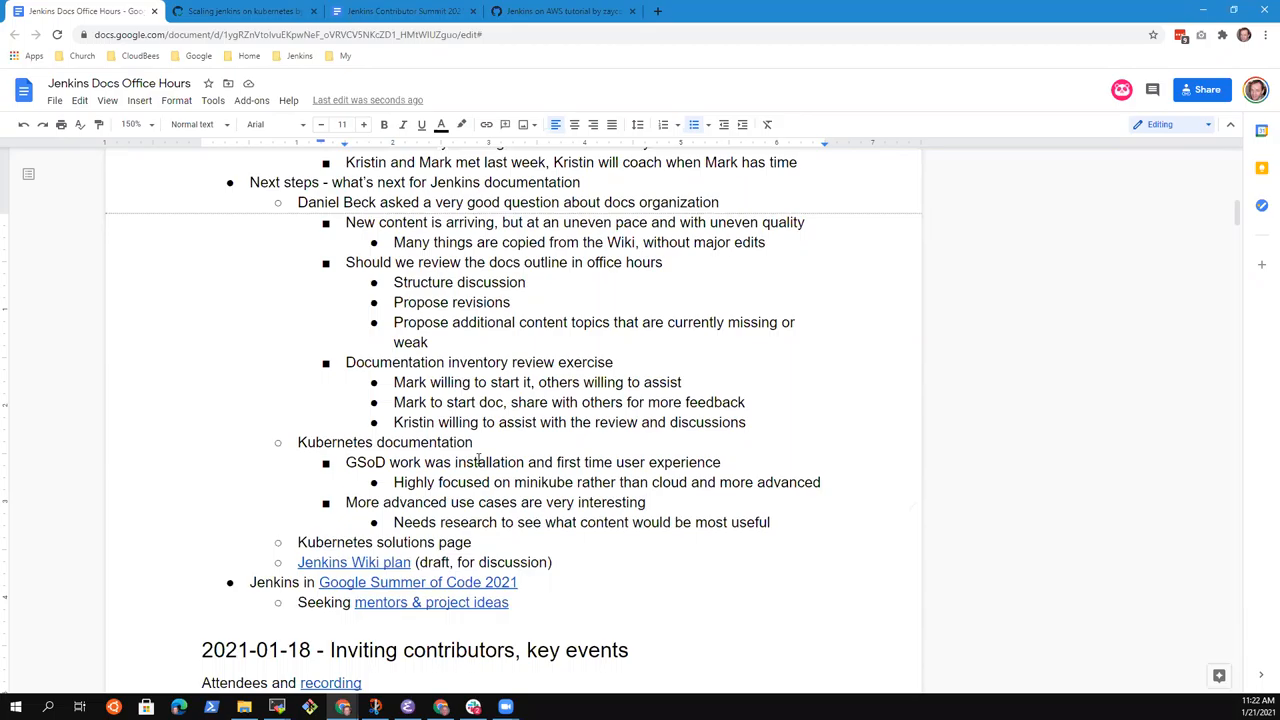
{"action": "left_click", "coordinate": [646, 502]}
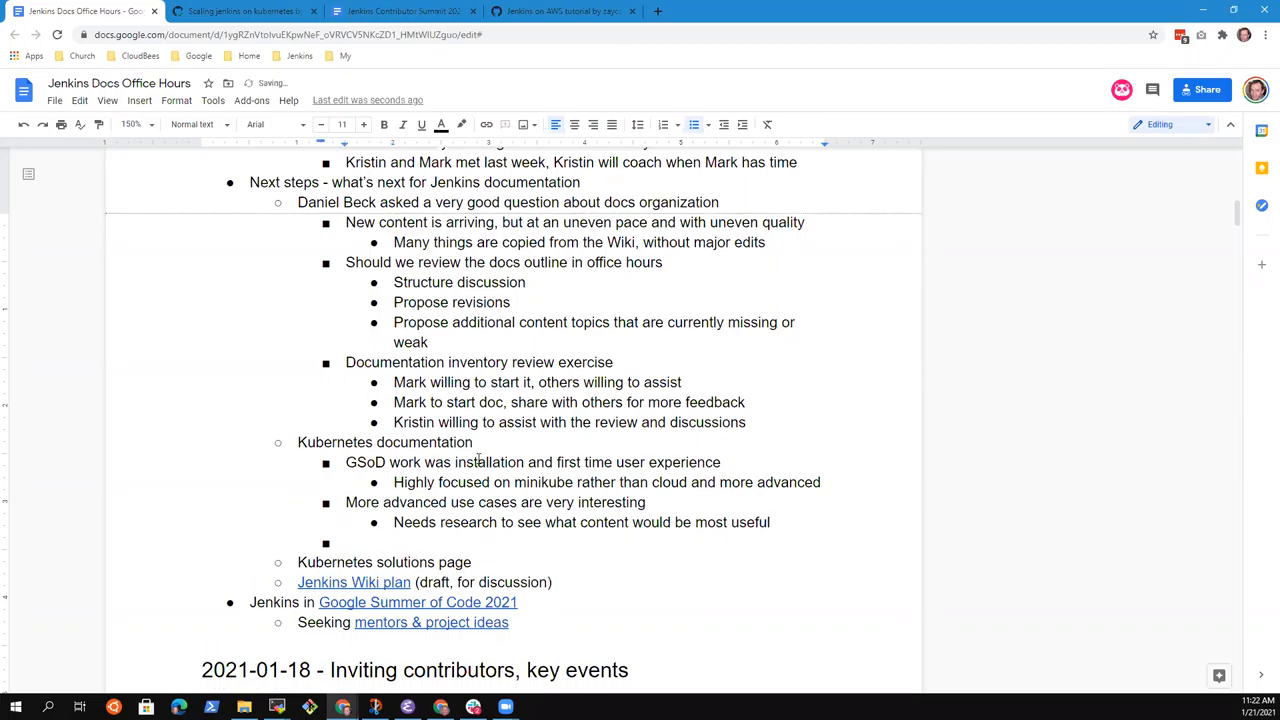
Step: Add the Kubernetes note 'Important to have the starter documentation, good that we invested there'
{"action": "type", "text": "Important to"}
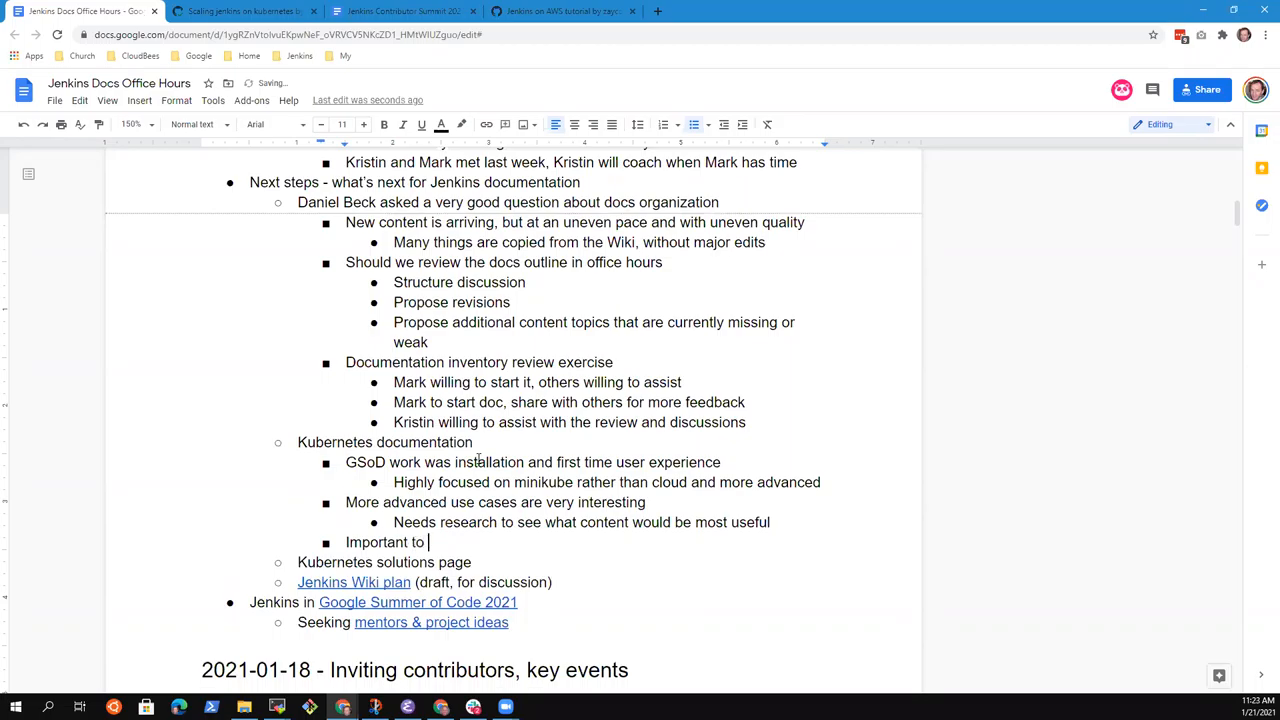
{"action": "type", "text": "have the start"}
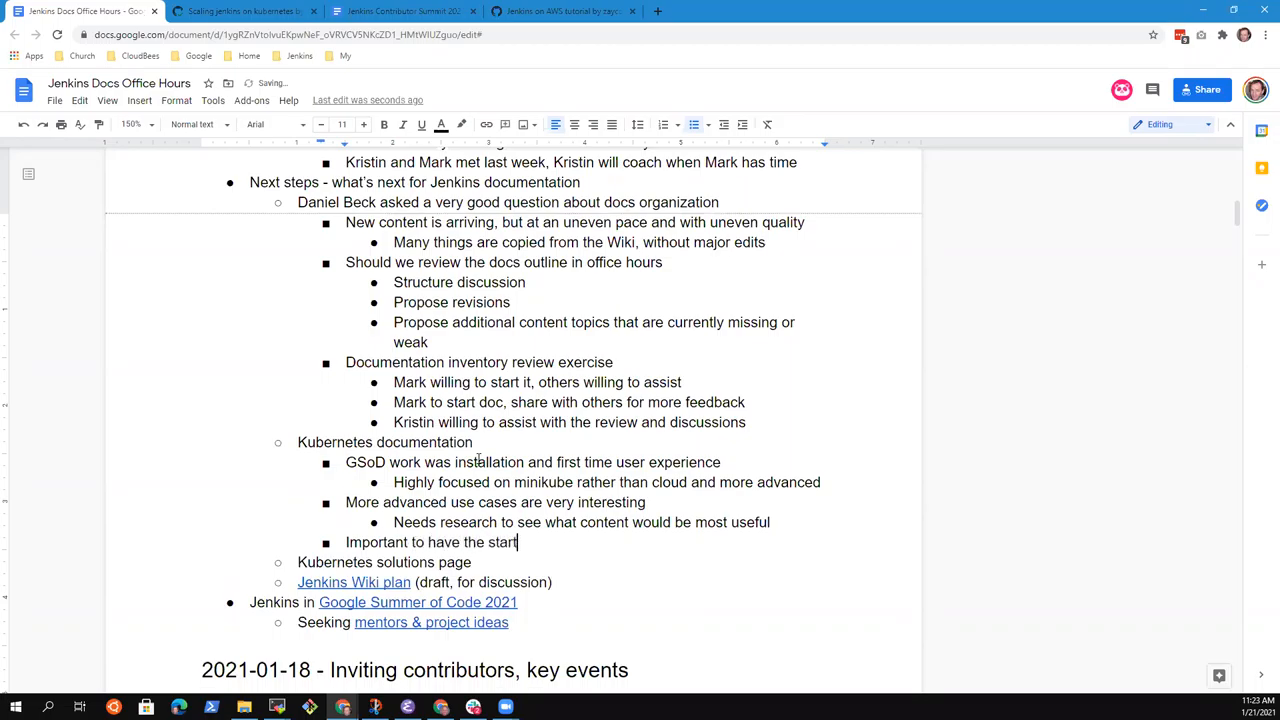
{"action": "type", "text": "er documentation"}
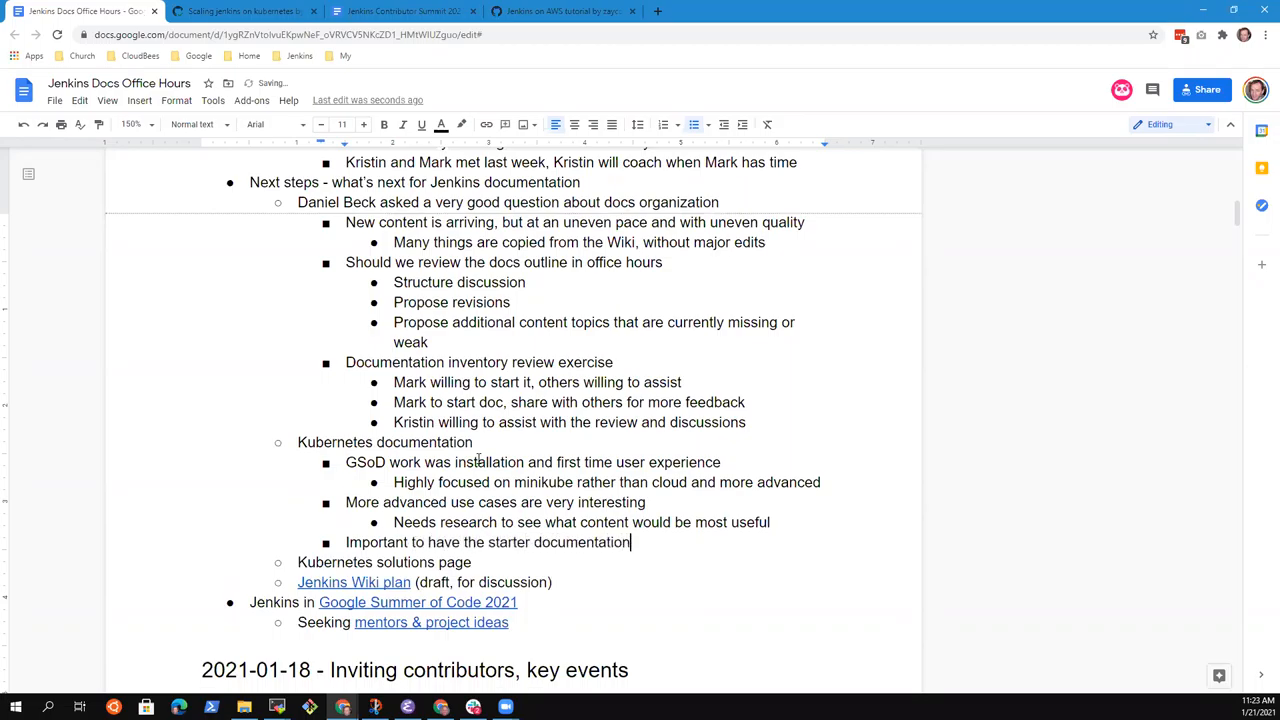
{"action": "type", "text": ", good that we"}
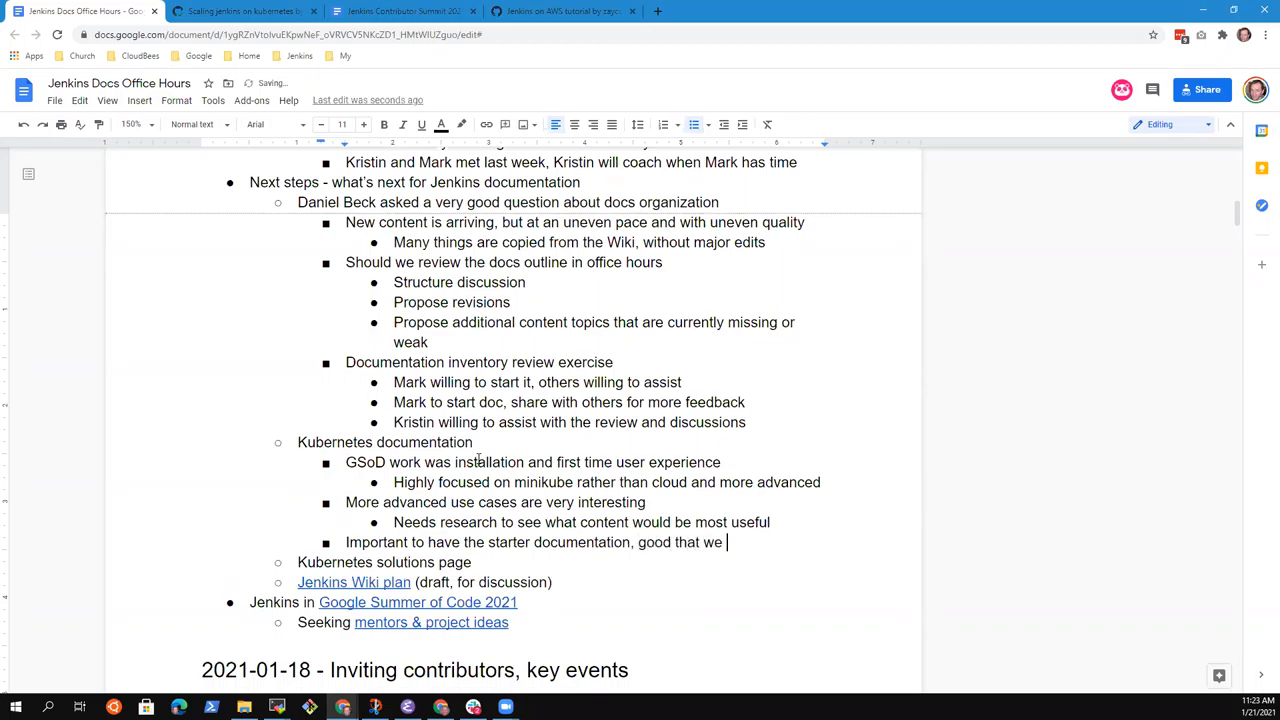
{"action": "type", "text": "investe"}
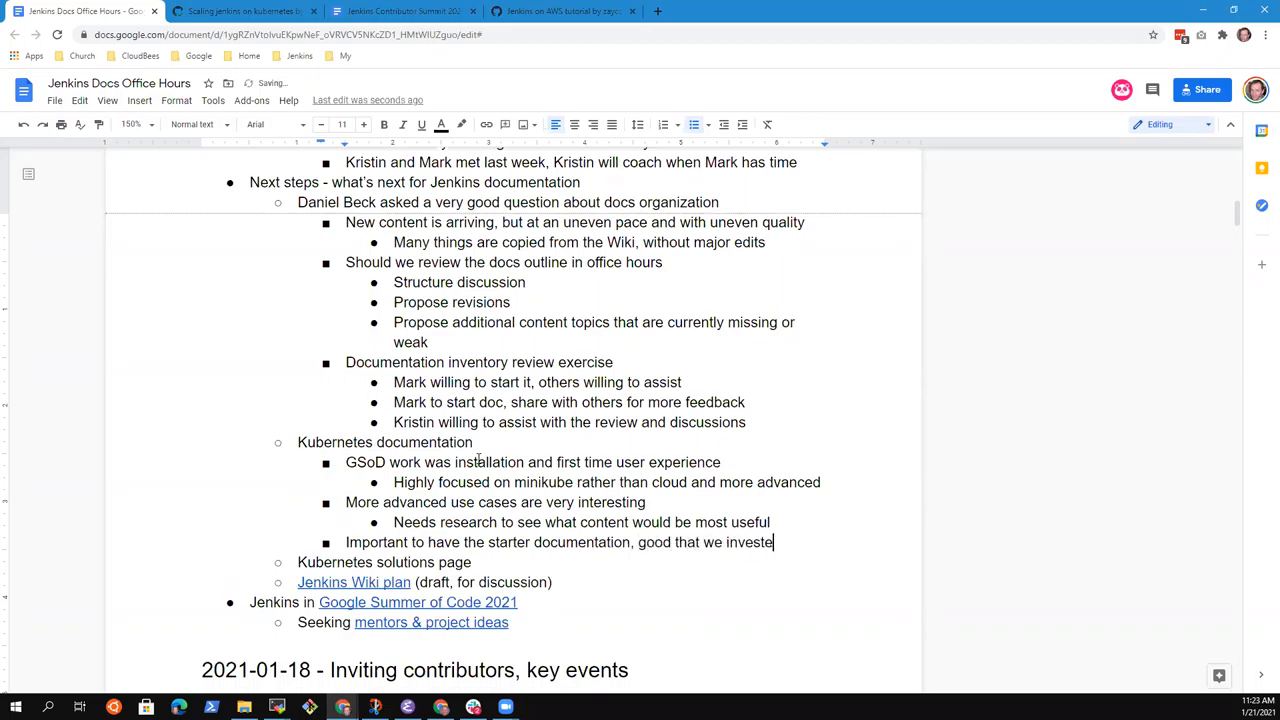
{"action": "type", "text": "d there"}
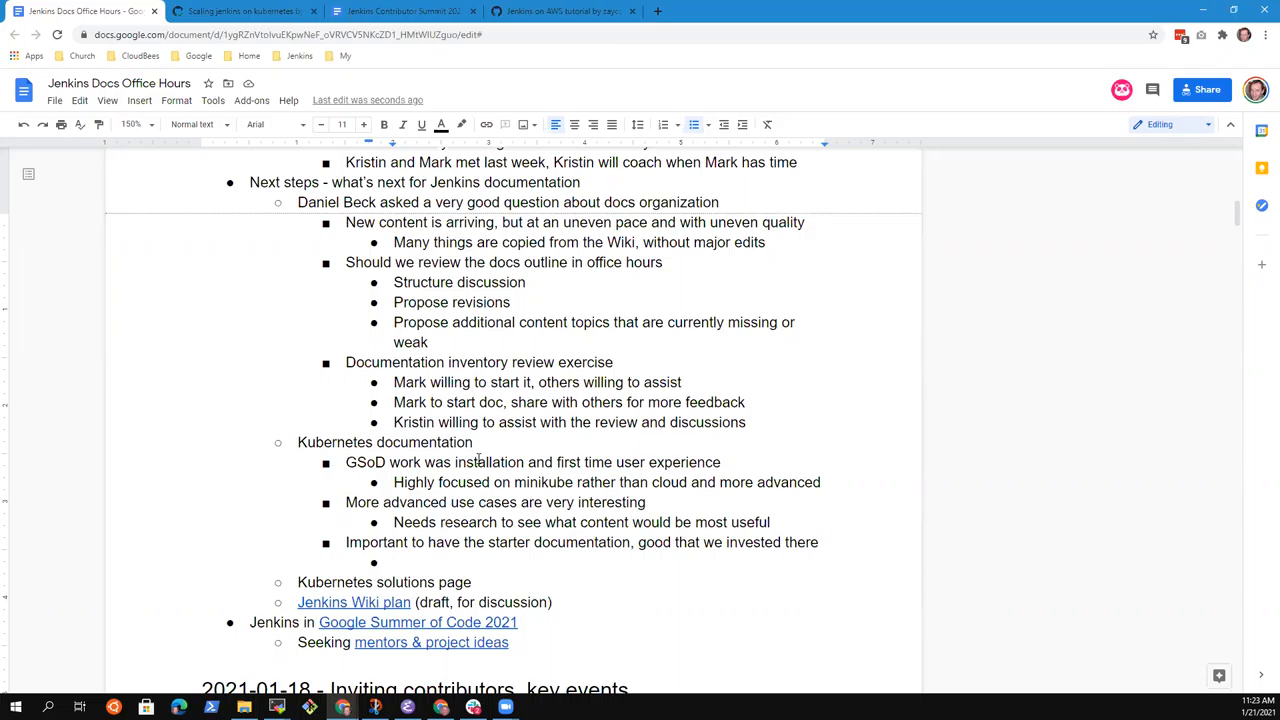
Step: Insert a 'Jenkins roadmap' item between the Kubernetes solutions page and the Jenkins Wiki plan
{"action": "type", "text": "Je"}
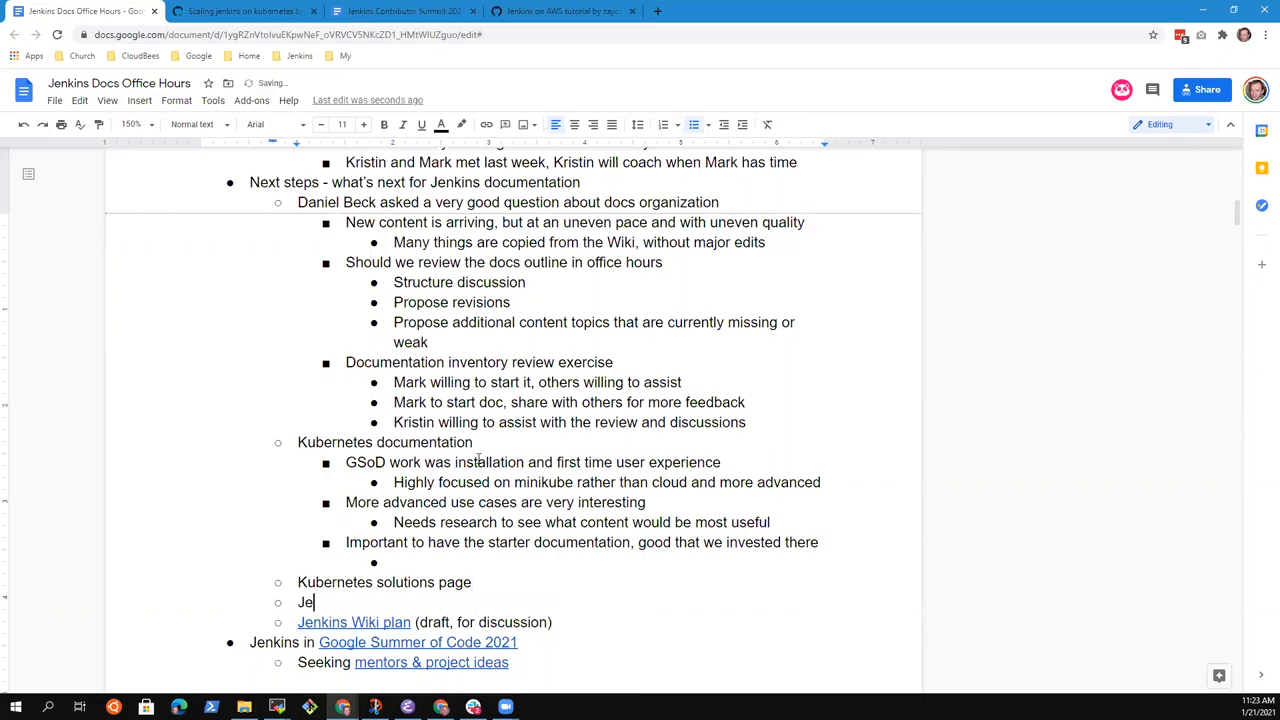
{"action": "type", "text": "nkins roada"}
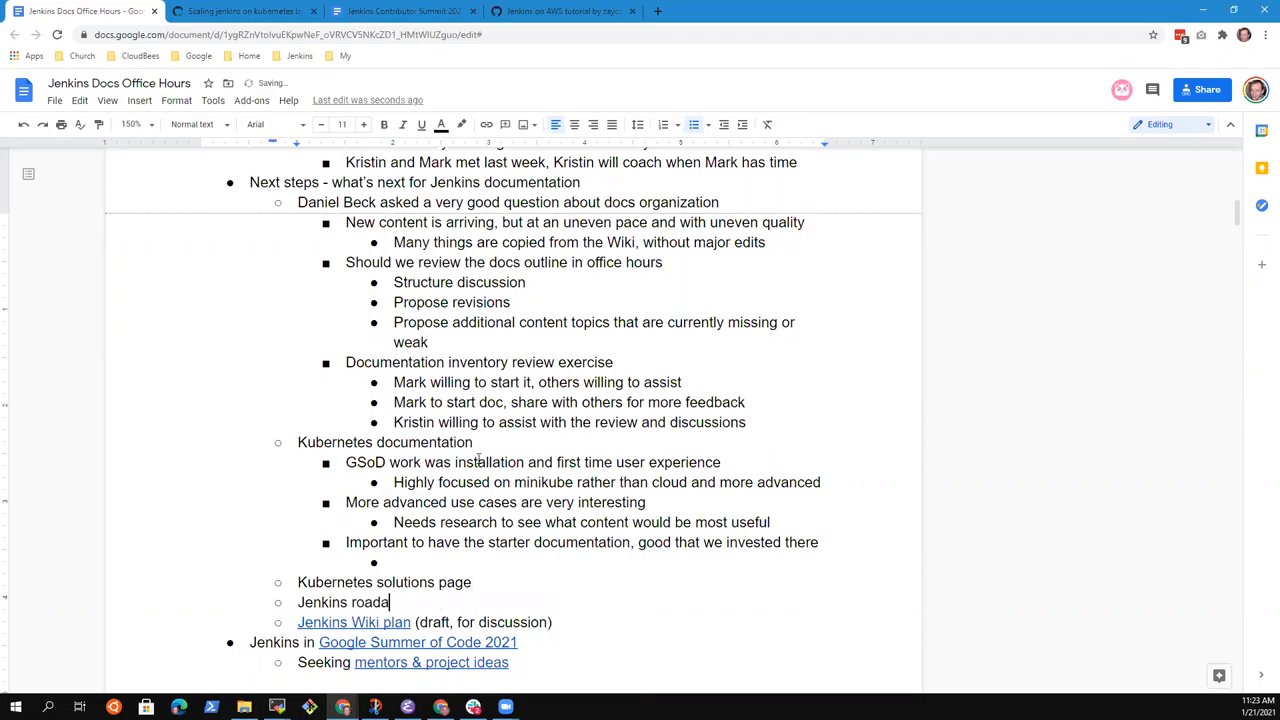
{"action": "key", "text": "Backspace"}
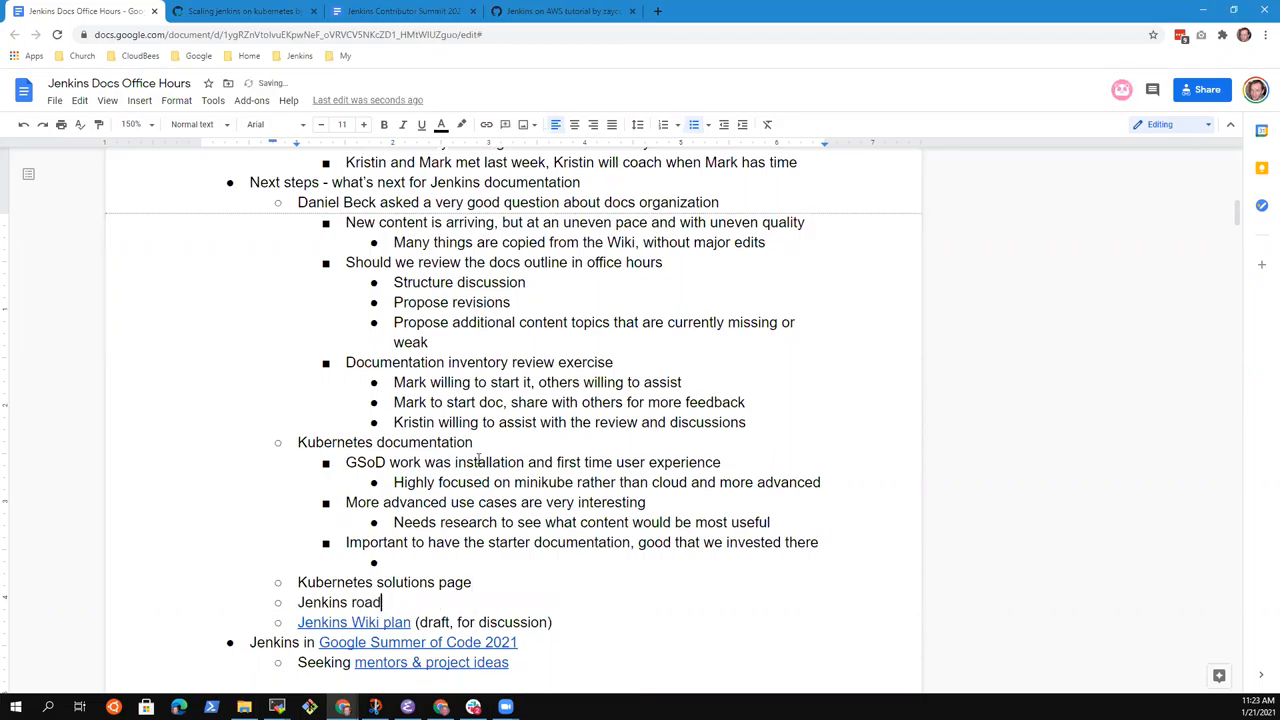
{"action": "type", "text": "map"}
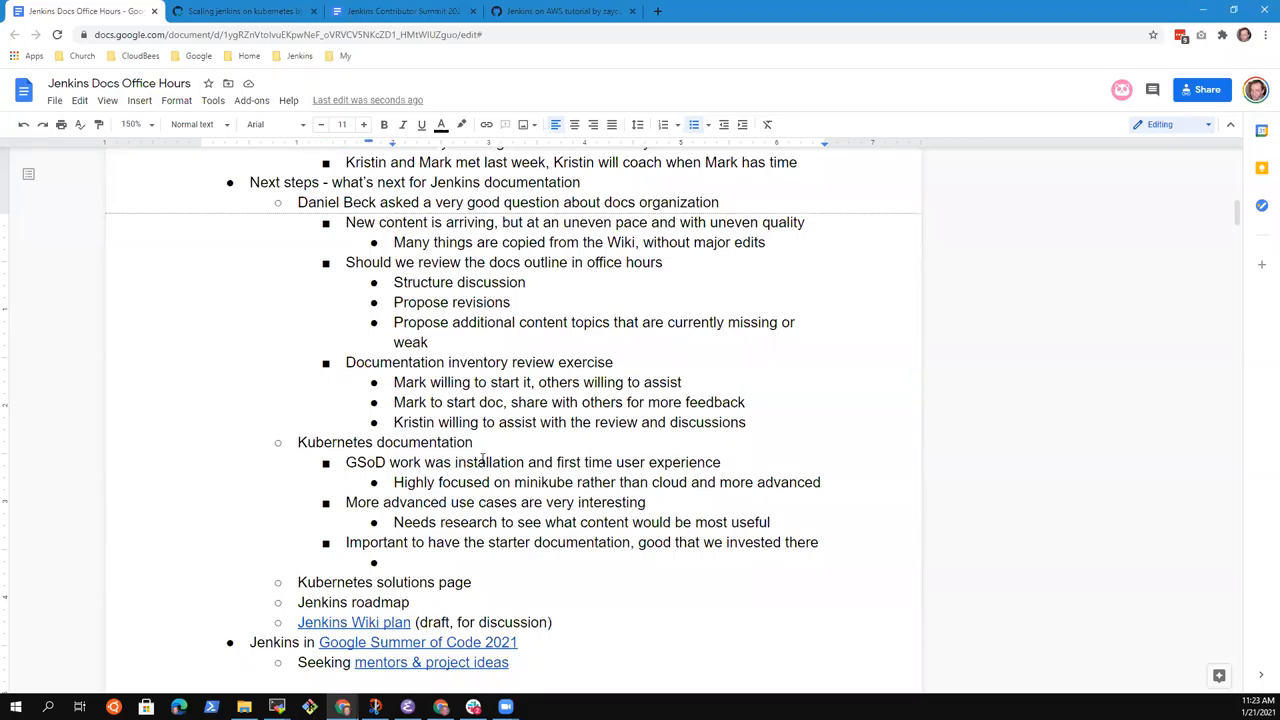
{"action": "left_click", "coordinate": [396, 562]}
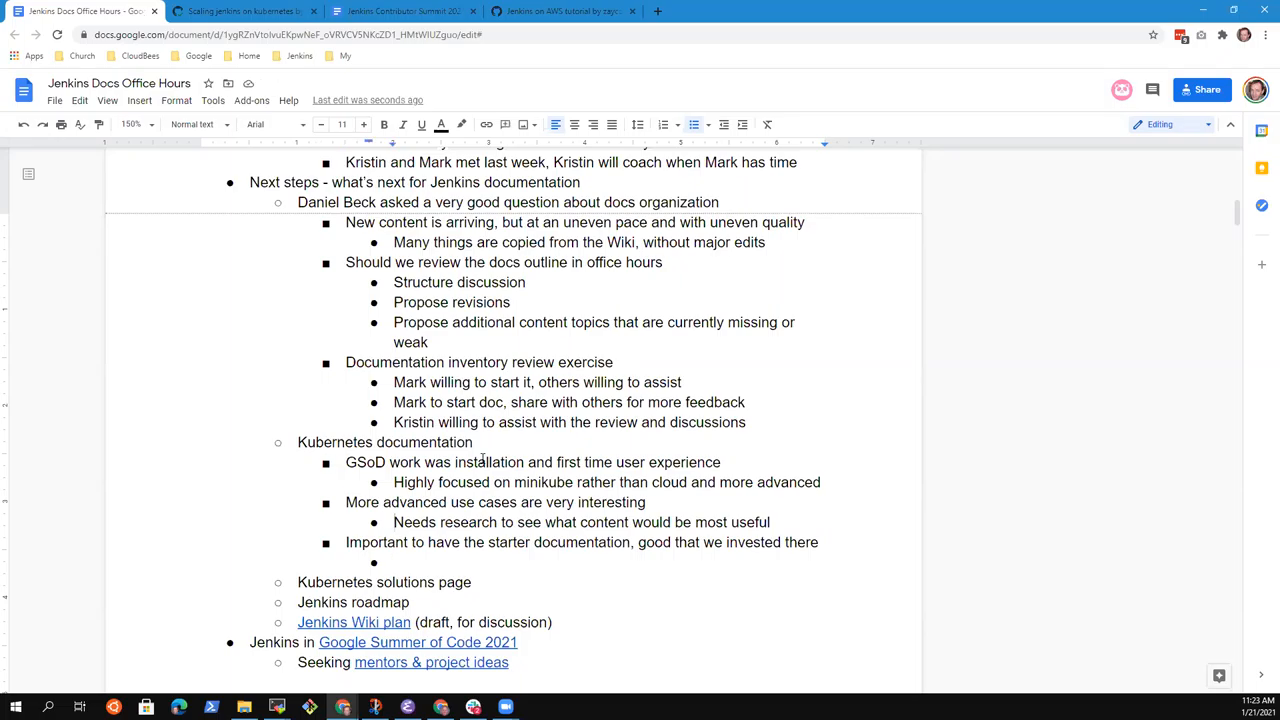
Step: Append 'Ingress alternatives' to the end of the research note line
{"action": "triple_click", "coordinate": [580, 522]}
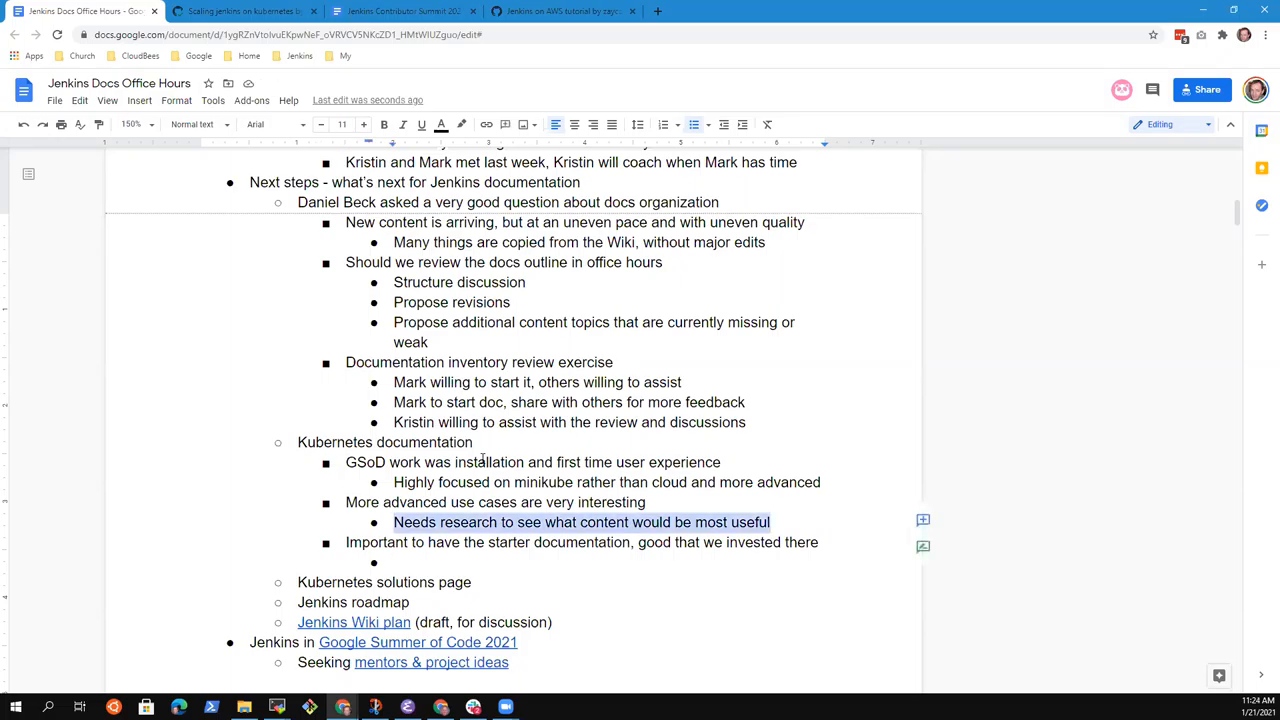
{"action": "left_click", "coordinate": [770, 522]}
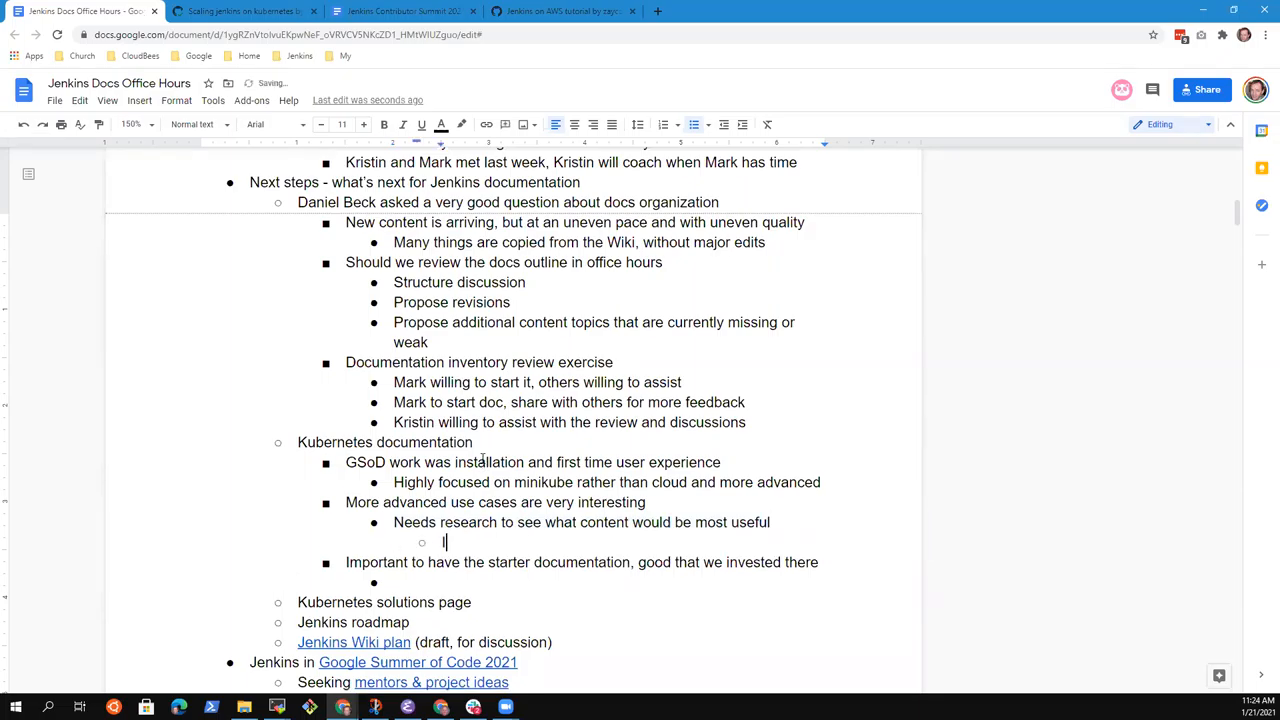
{"action": "type", "text": "Ingress"}
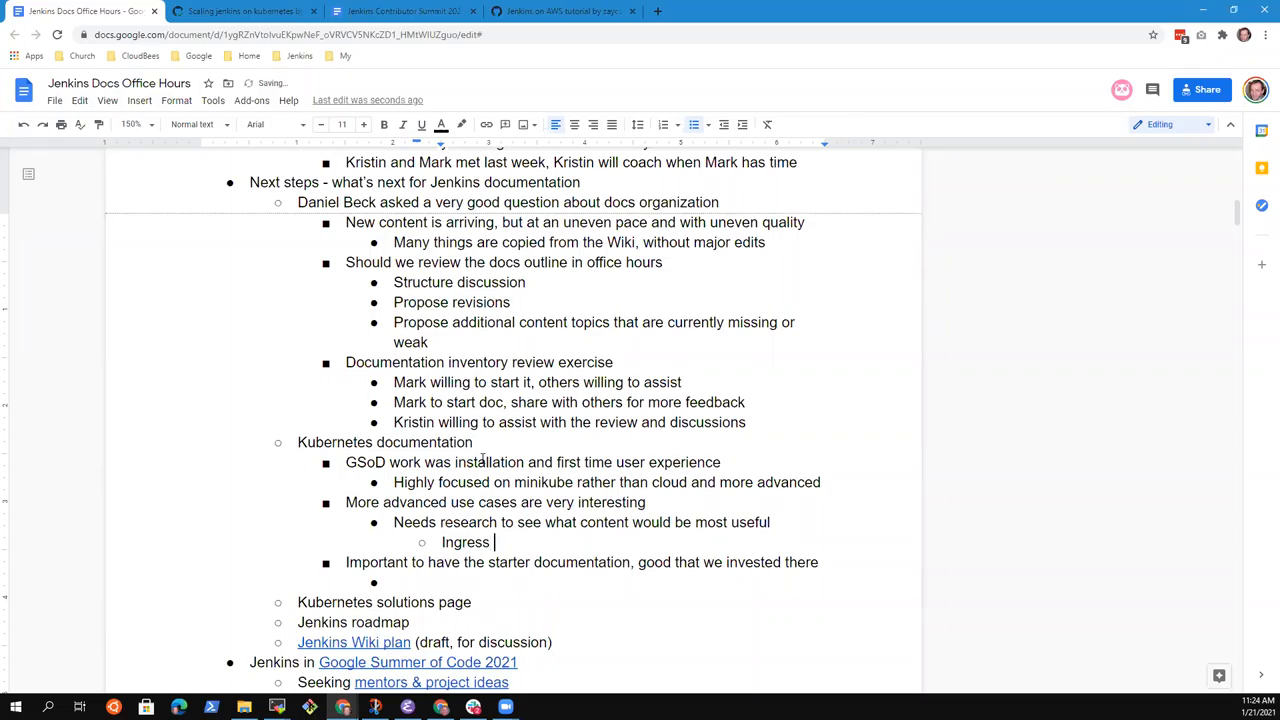
{"action": "type", "text": "alternative"}
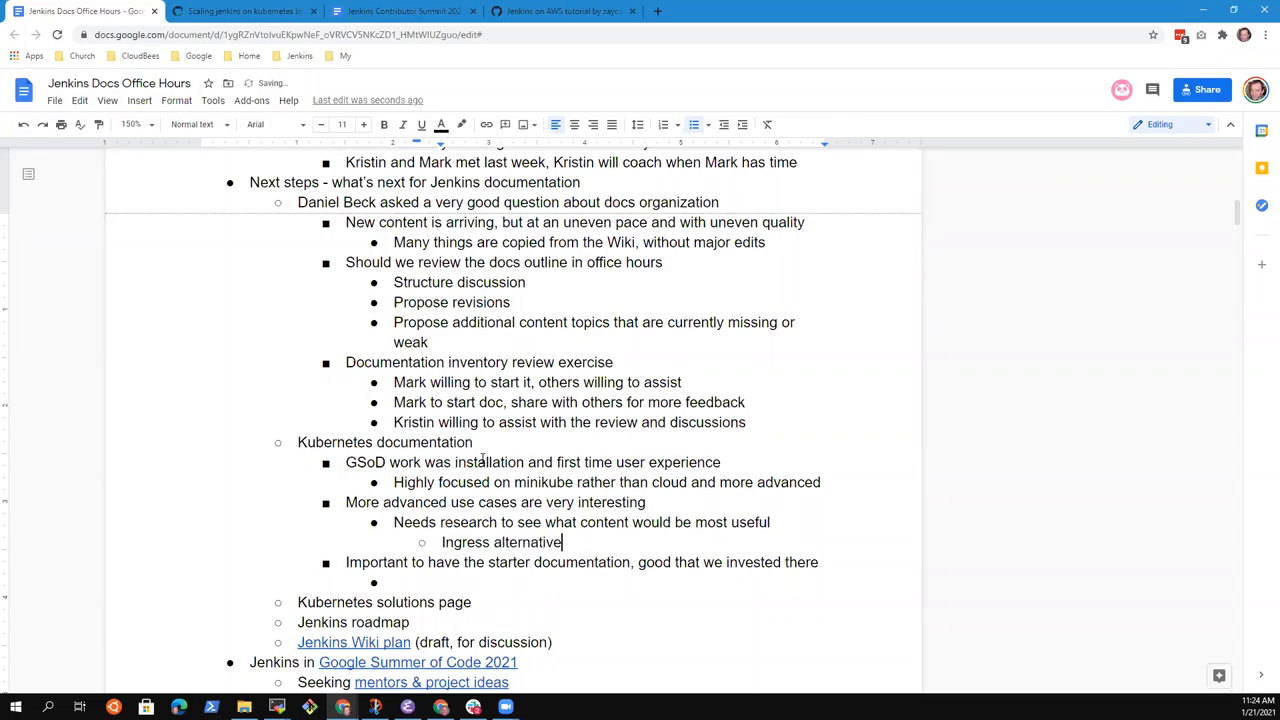
{"action": "type", "text": "s"}
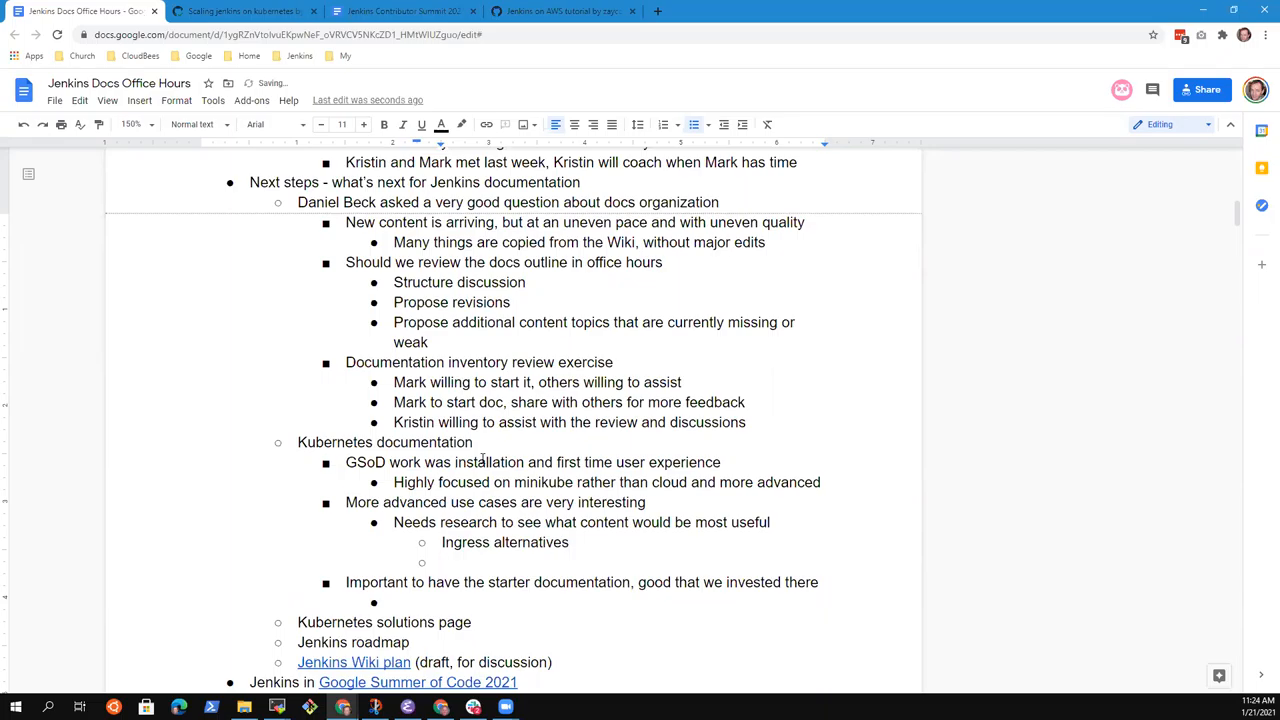
Step: Add the sub-item 'Scaling decisions, when to split and when to combine a Jenkins controller'
{"action": "left_click", "coordinate": [442, 562]}
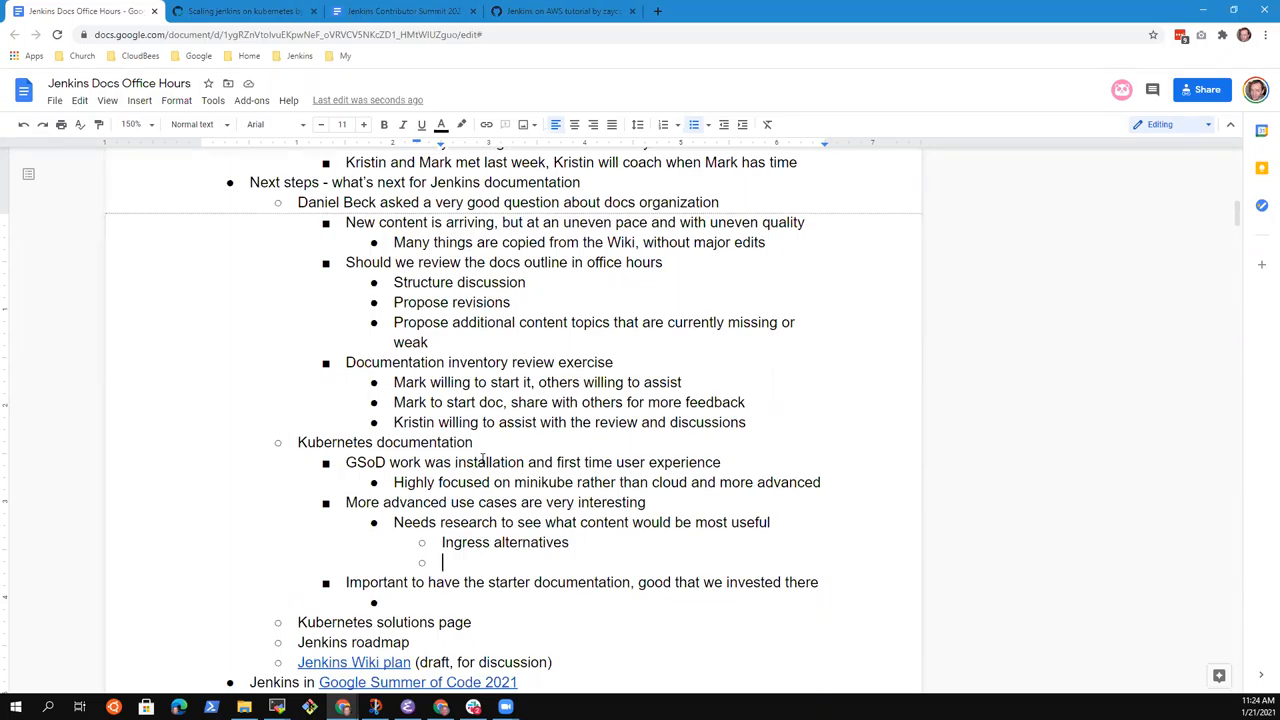
{"action": "type", "text": "Sca"}
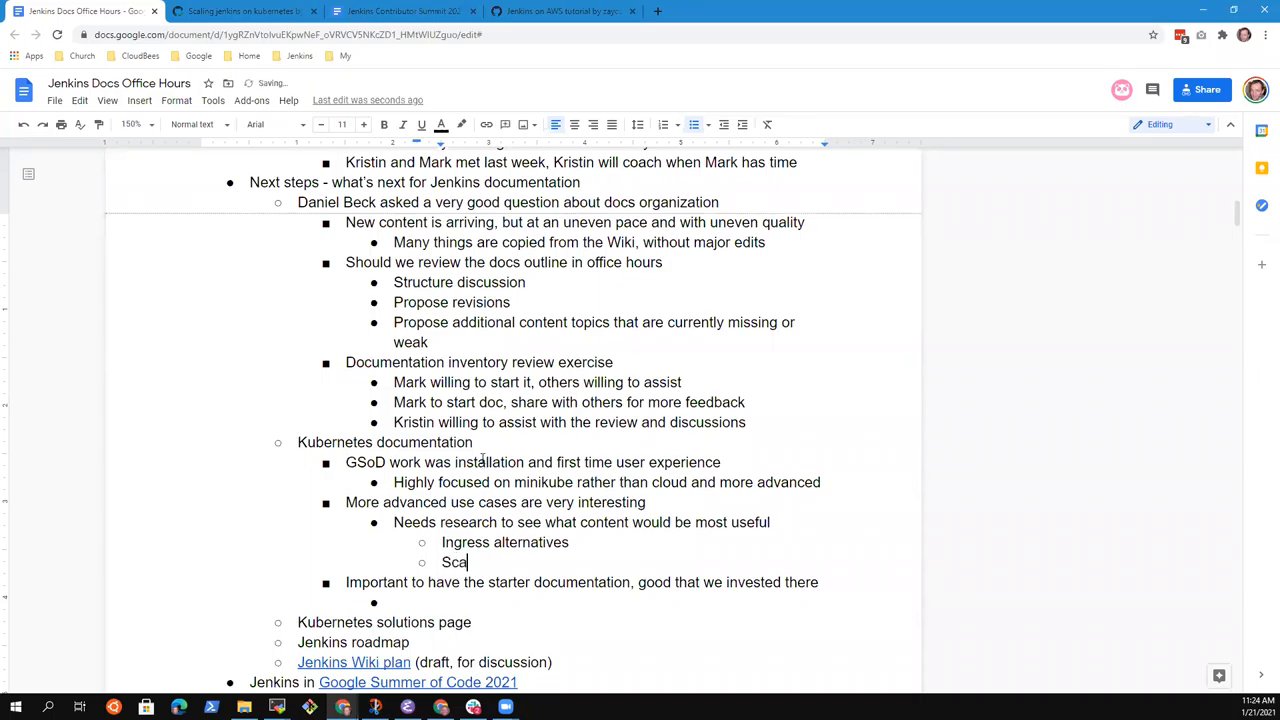
{"action": "type", "text": "ling decisions"}
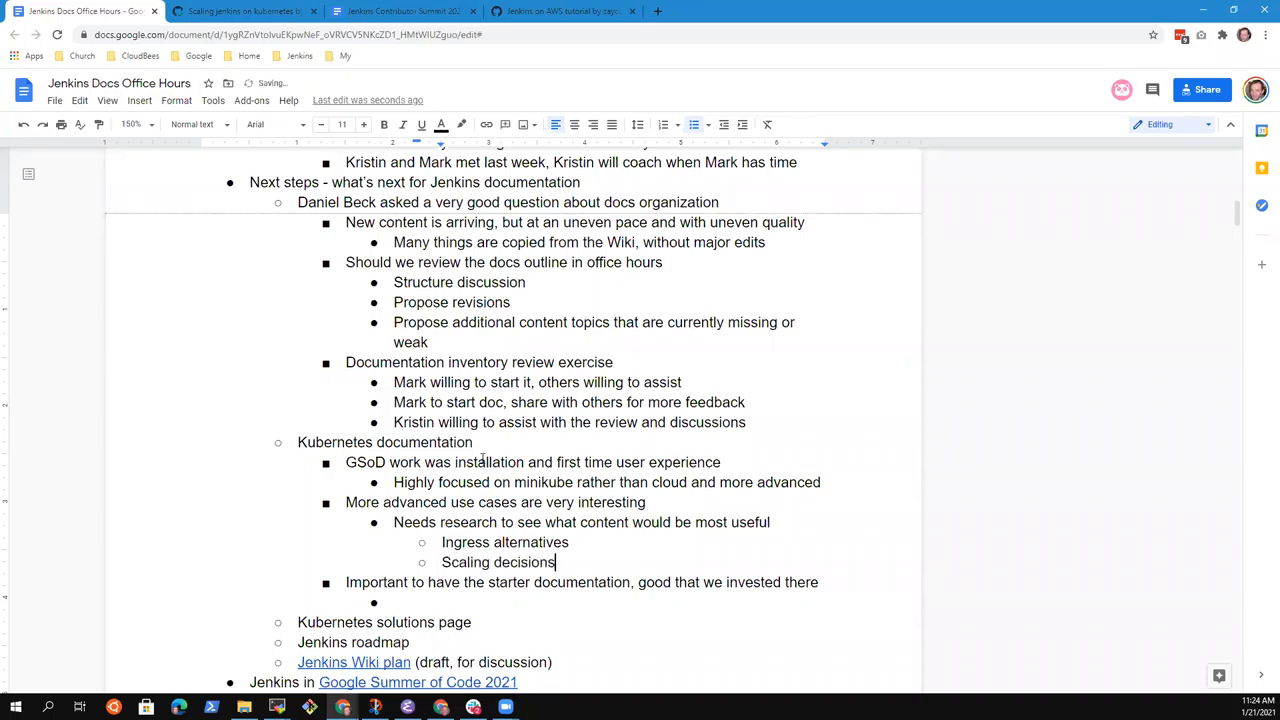
{"action": "type", "text": ", when to spl"}
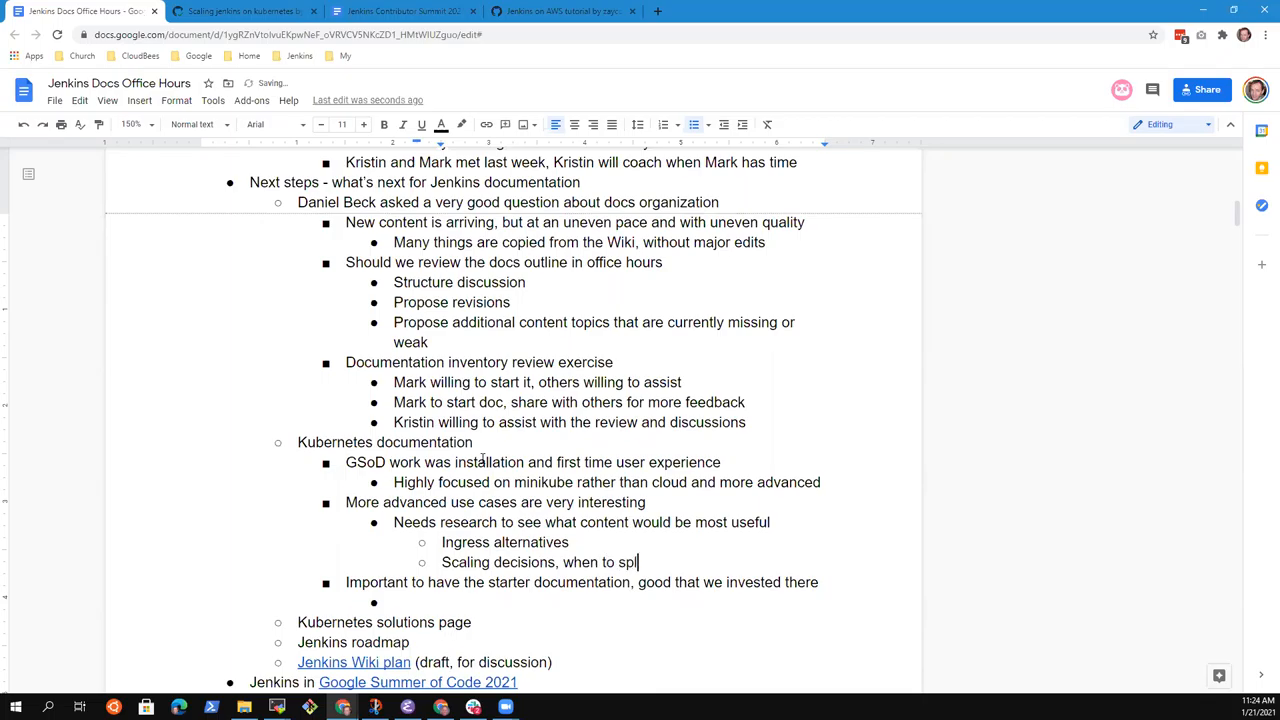
{"action": "type", "text": "it and"}
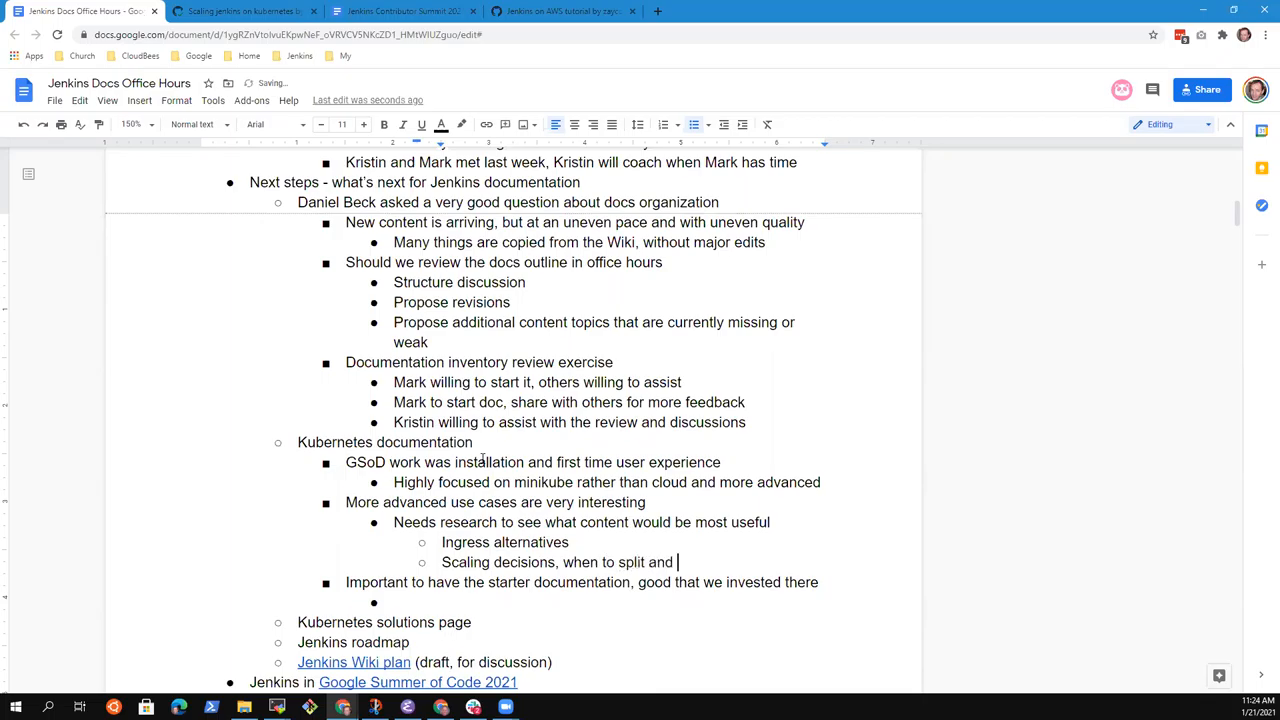
{"action": "type", "text": "when to"}
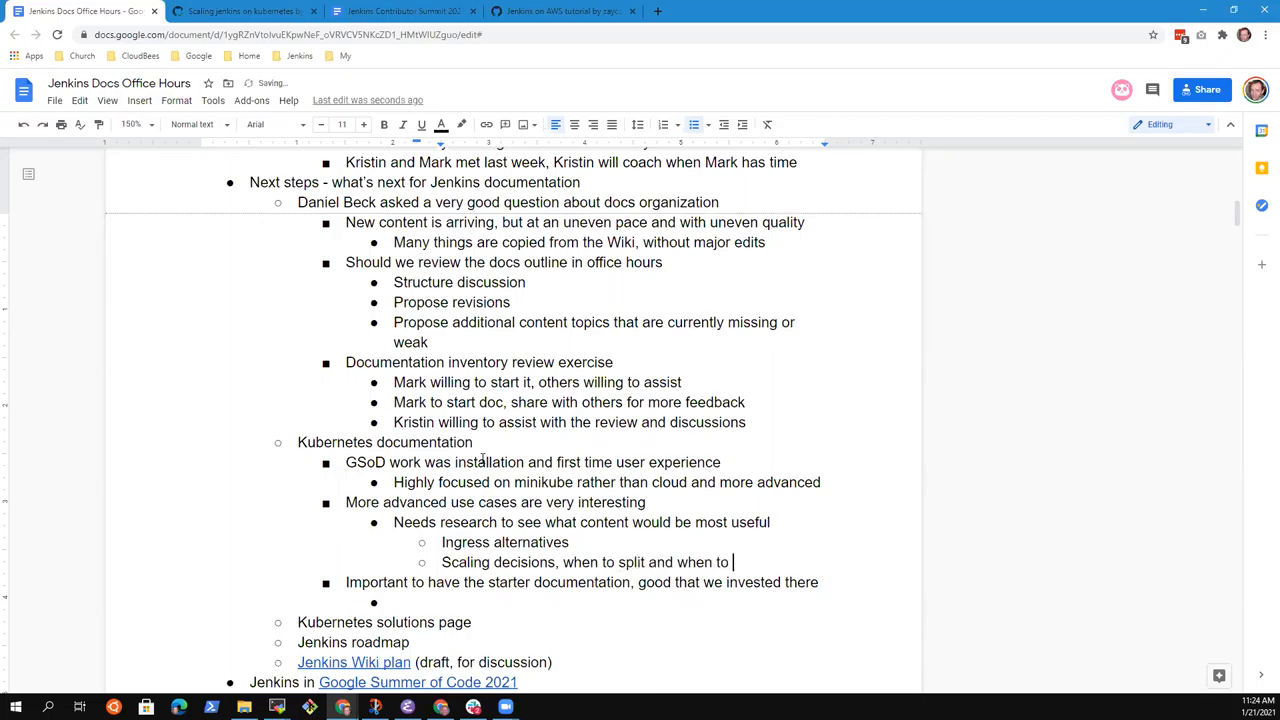
{"action": "type", "text": "combine a"}
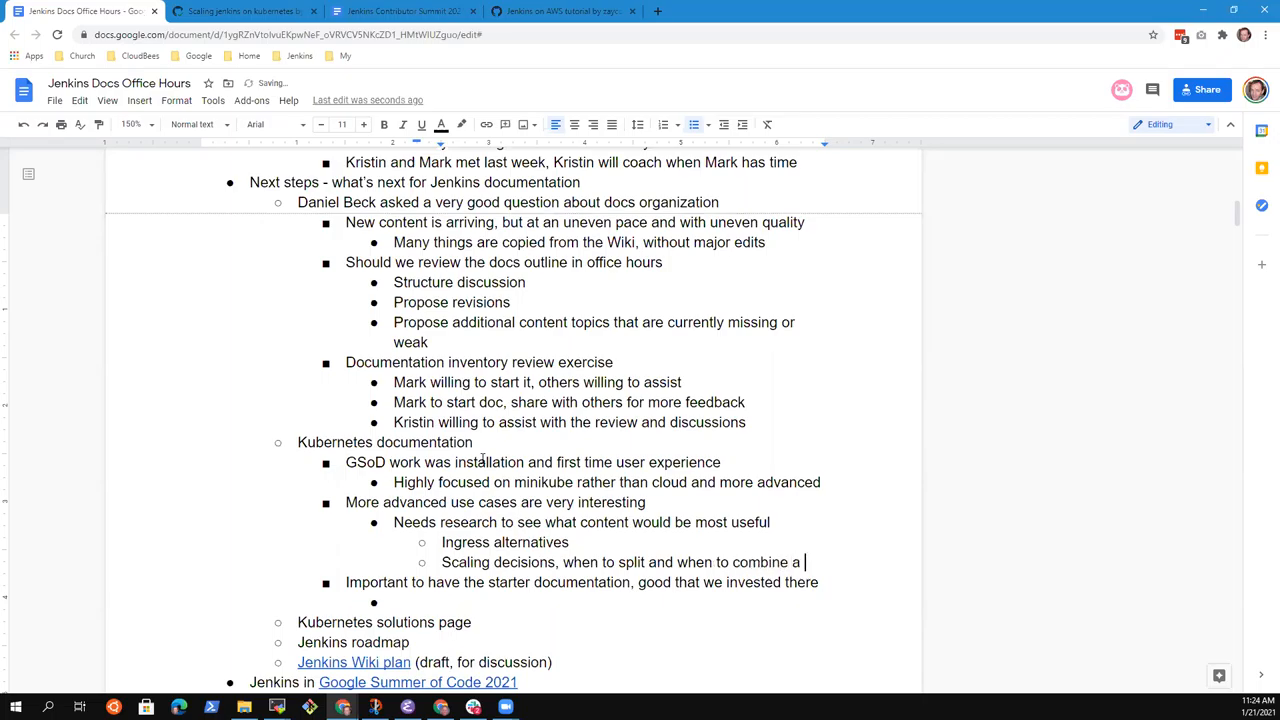
{"action": "type", "text": "Jenkins contr"}
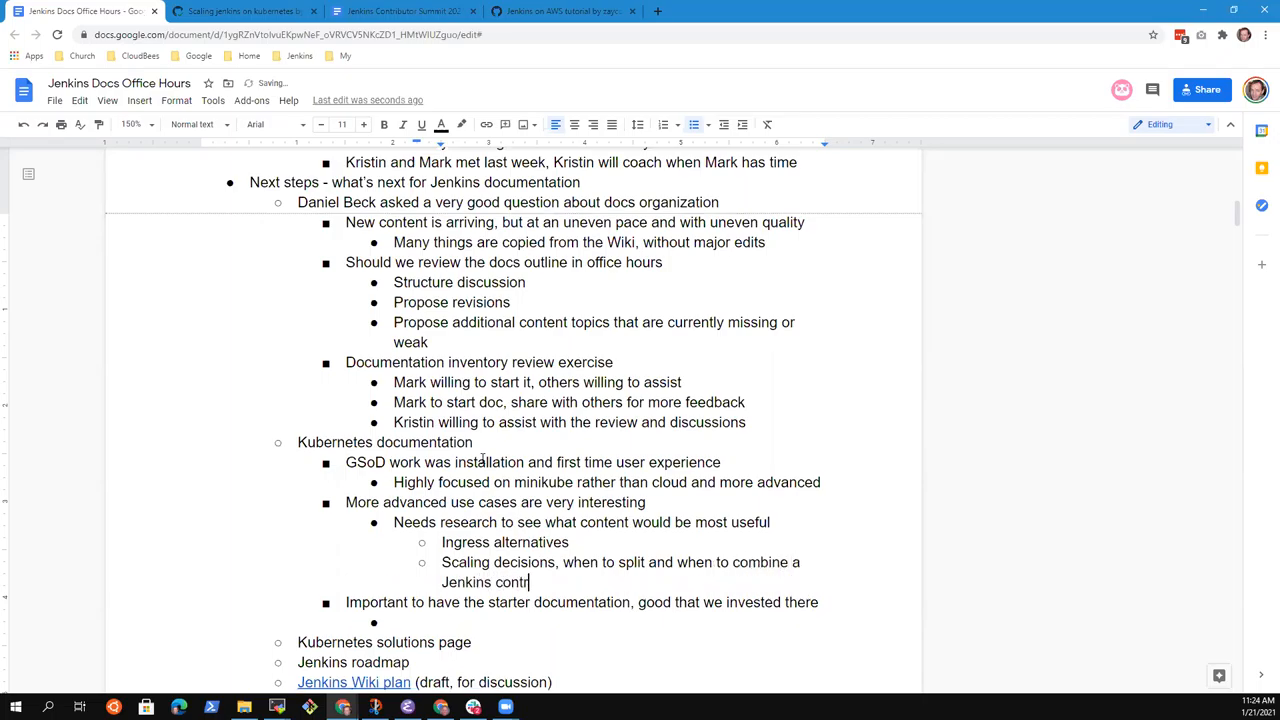
{"action": "type", "text": "oller"}
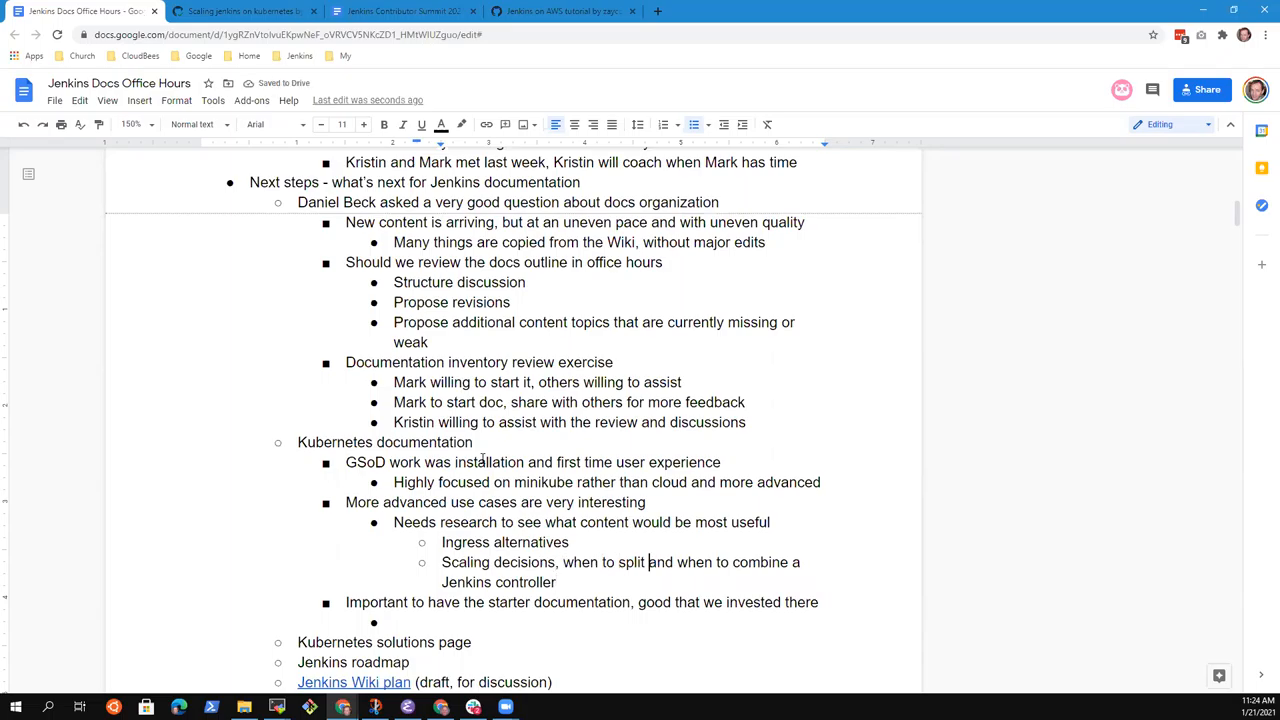
{"action": "type", "text": "Jenkins controller"}
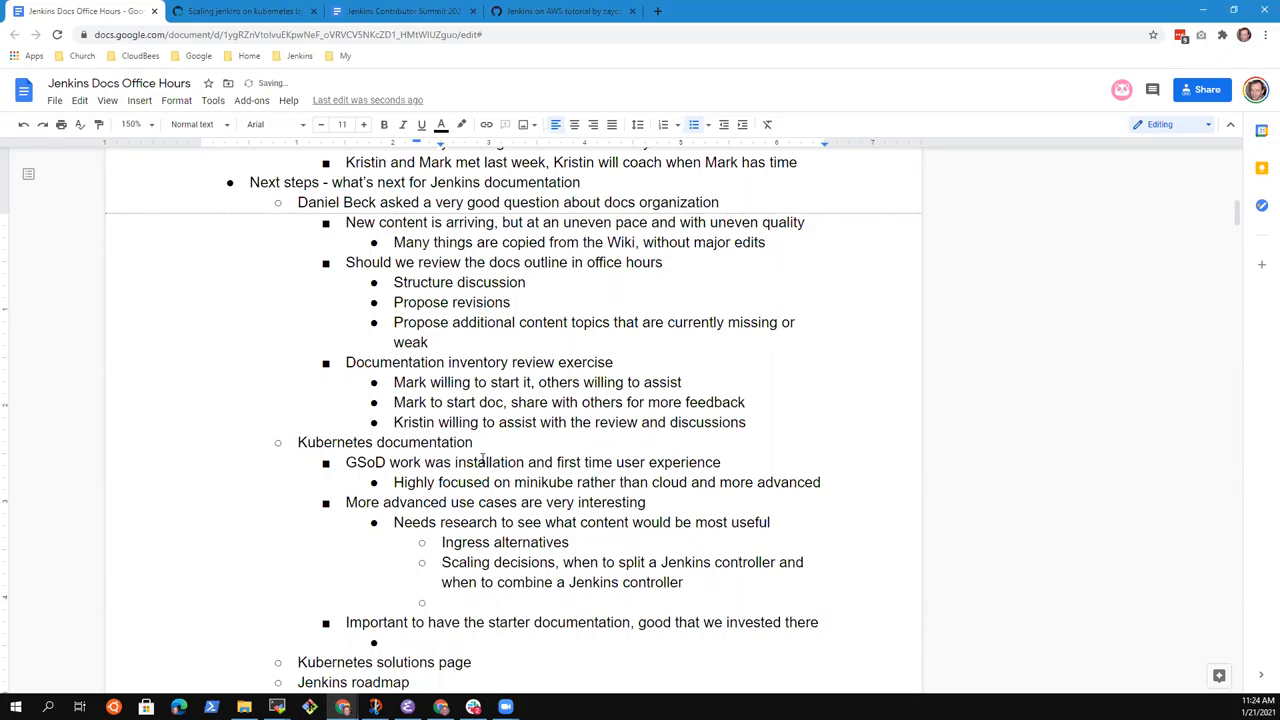
Step: Fill the empty research bullet with 'OpenShift vs. EKS vs. AKS vs. IBM vs Oracle, etc.', dropping the mistyped Kubernetes entry
{"action": "left_click", "coordinate": [442, 602]}
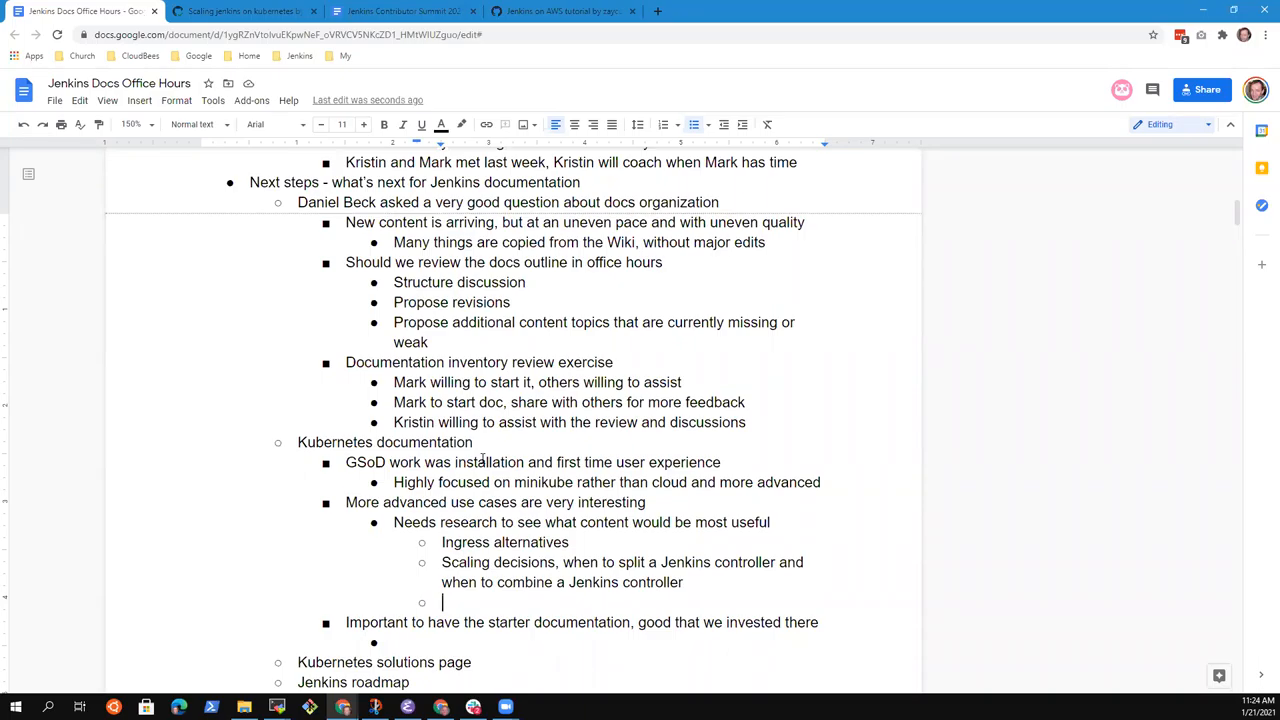
{"action": "type", "text": "OpenShift"}
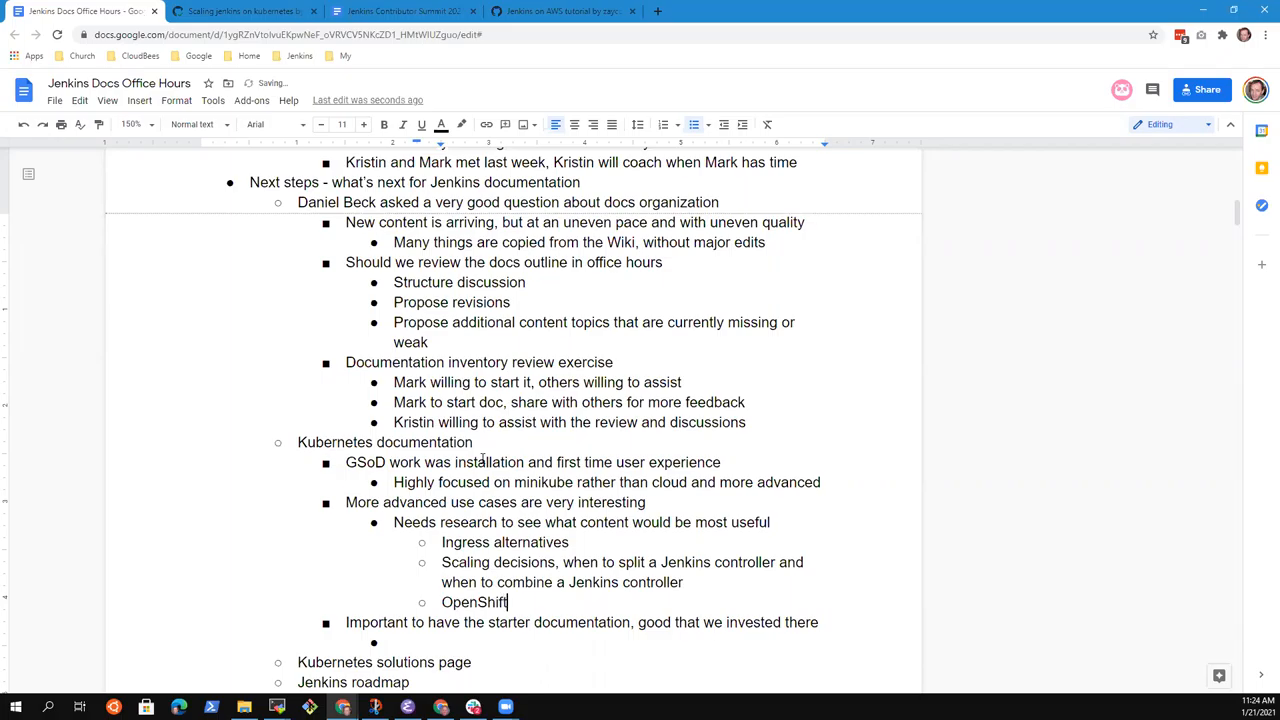
{"action": "type", "text": "vs. Kubernetes"}
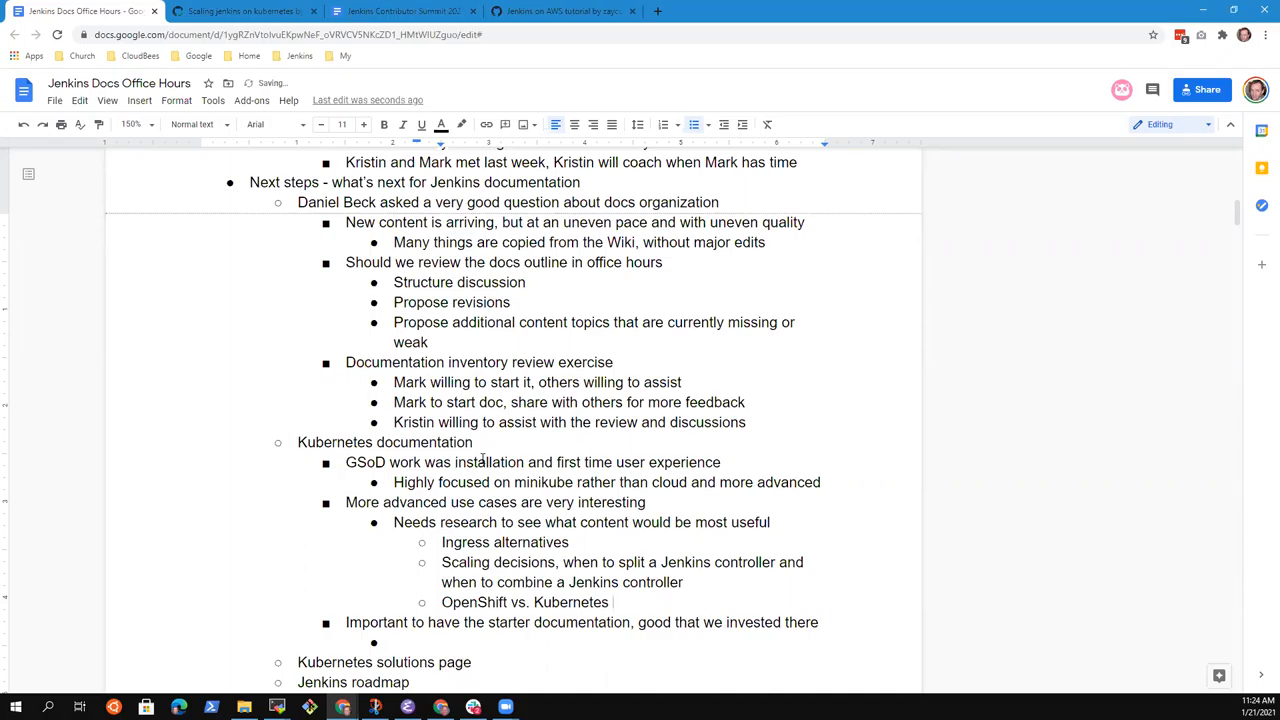
{"action": "key", "text": "backspace"}
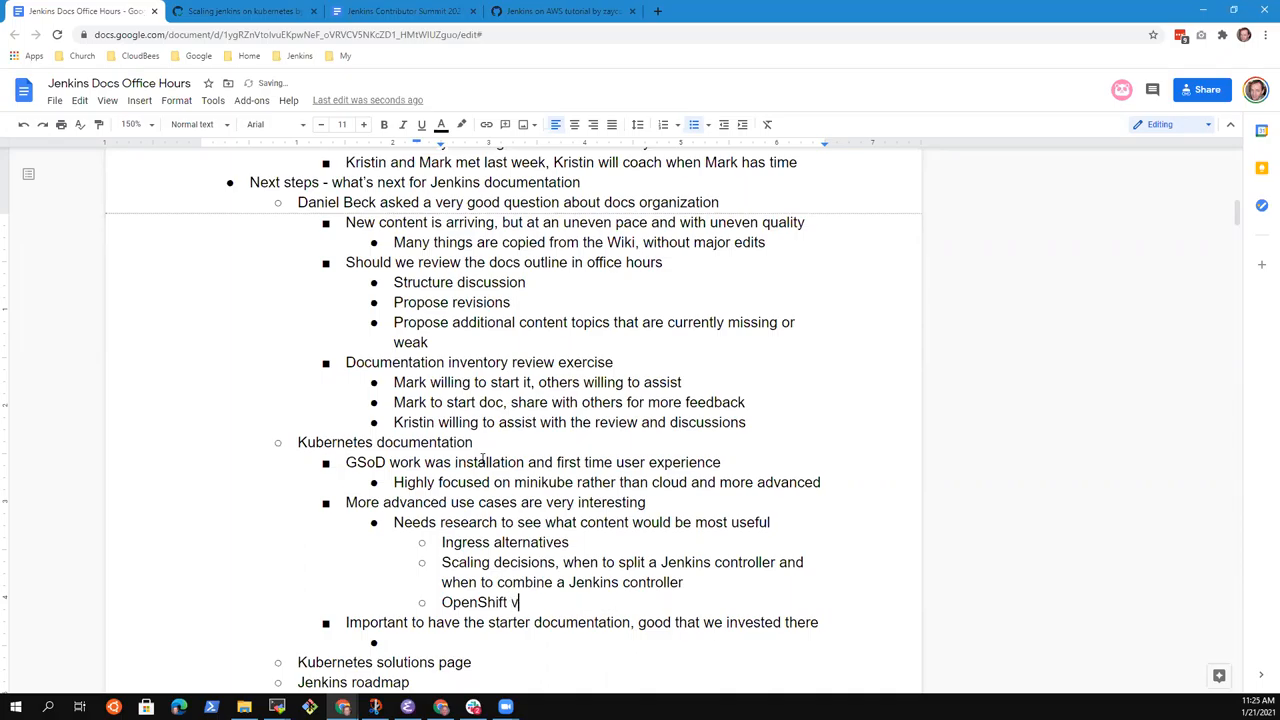
{"action": "type", "text": "s. Kuberen"}
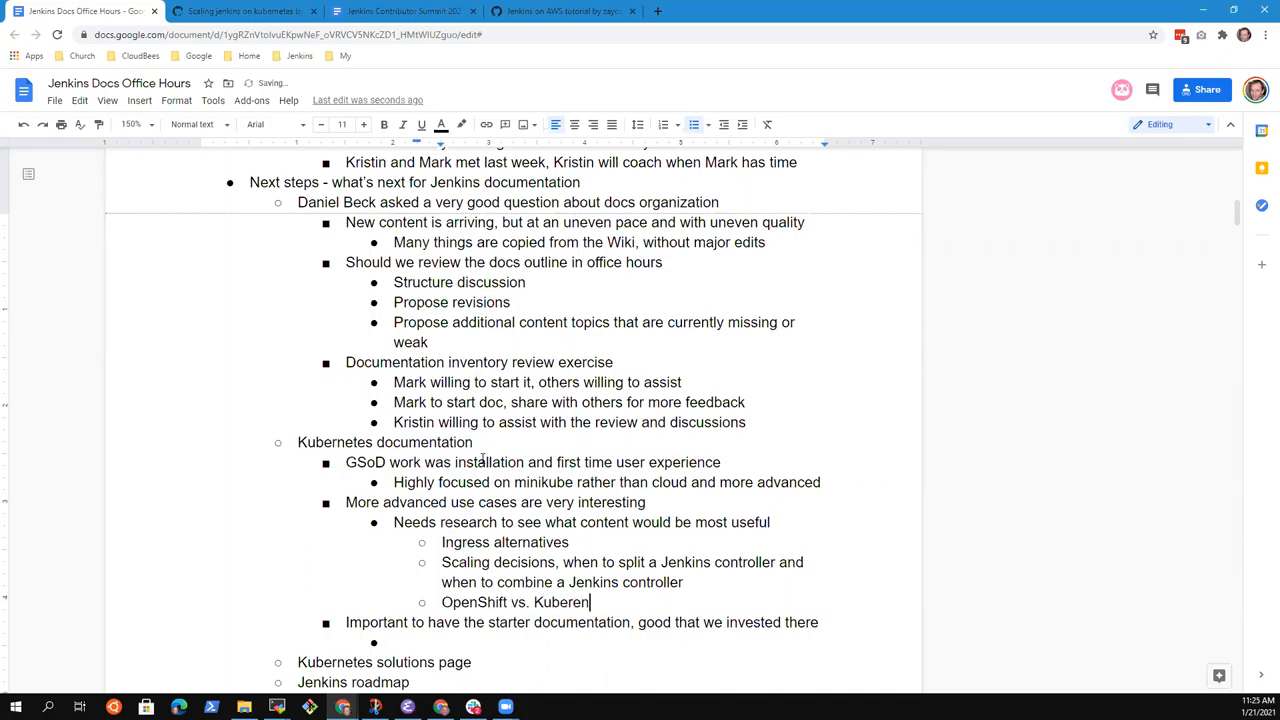
{"action": "key", "text": "backspace"}
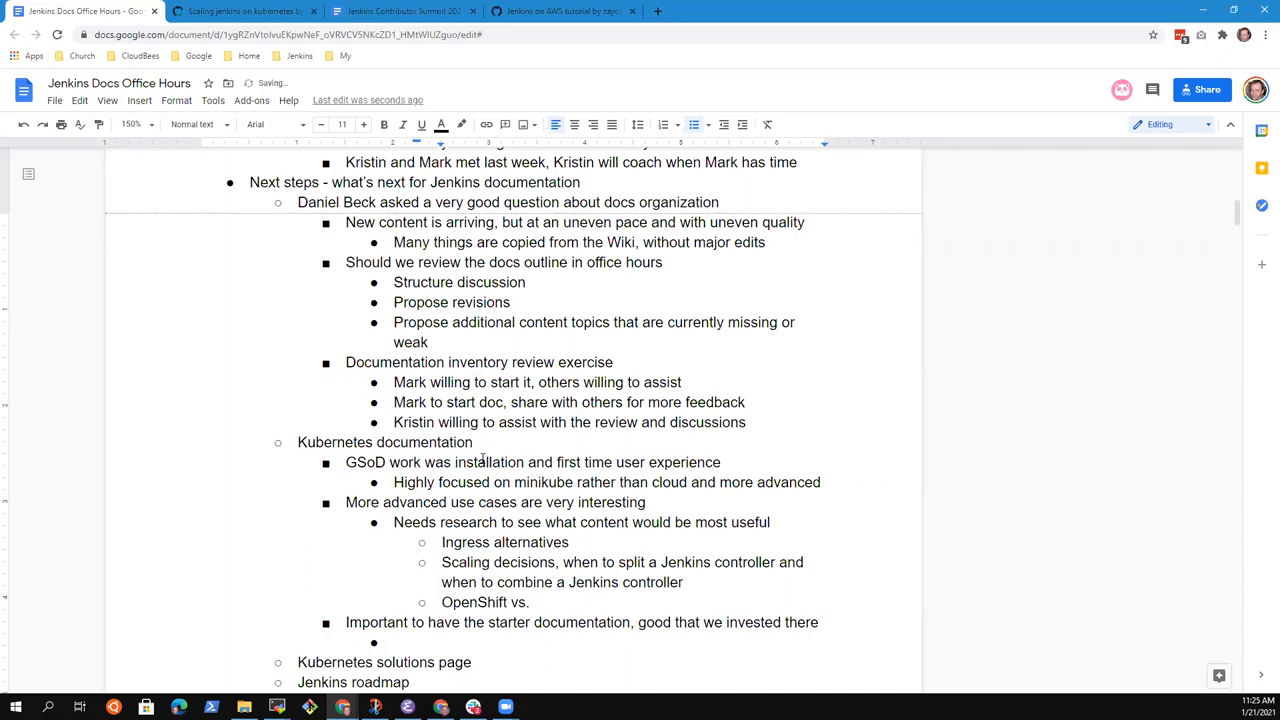
{"action": "type", "text": "EK"}
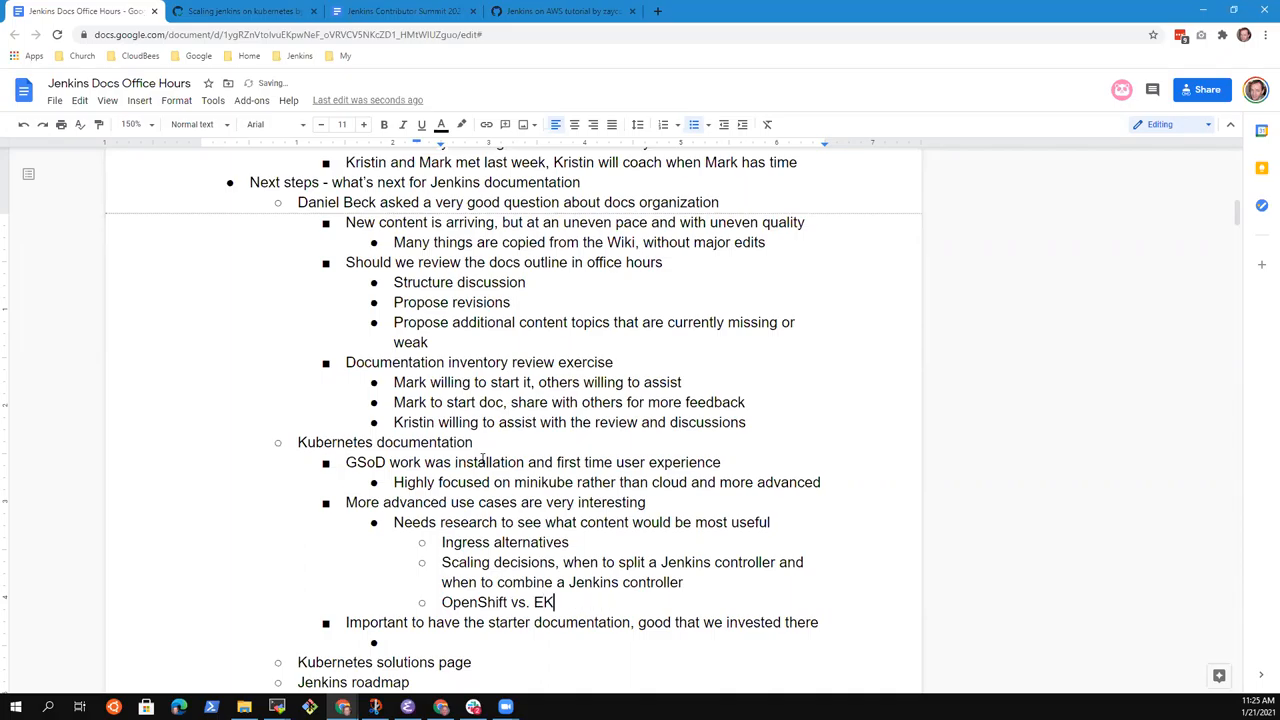
{"action": "type", "text": "S vs."}
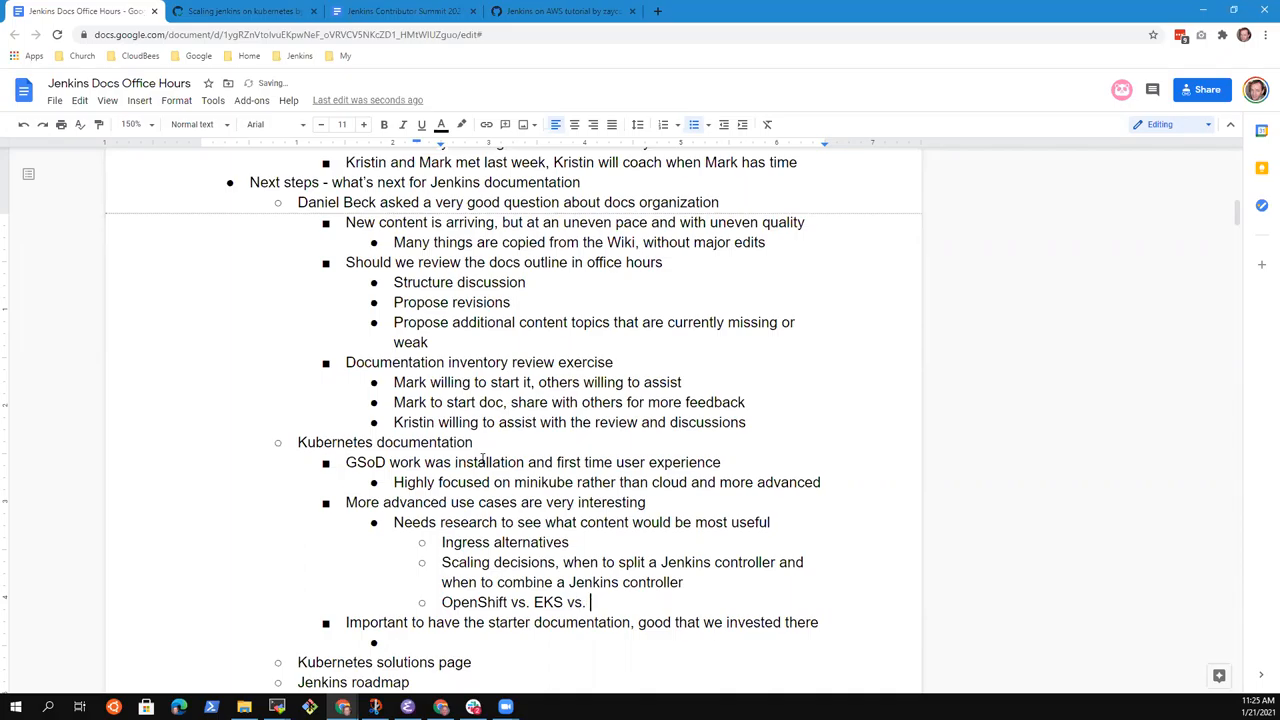
{"action": "type", "text": "AKS vs."}
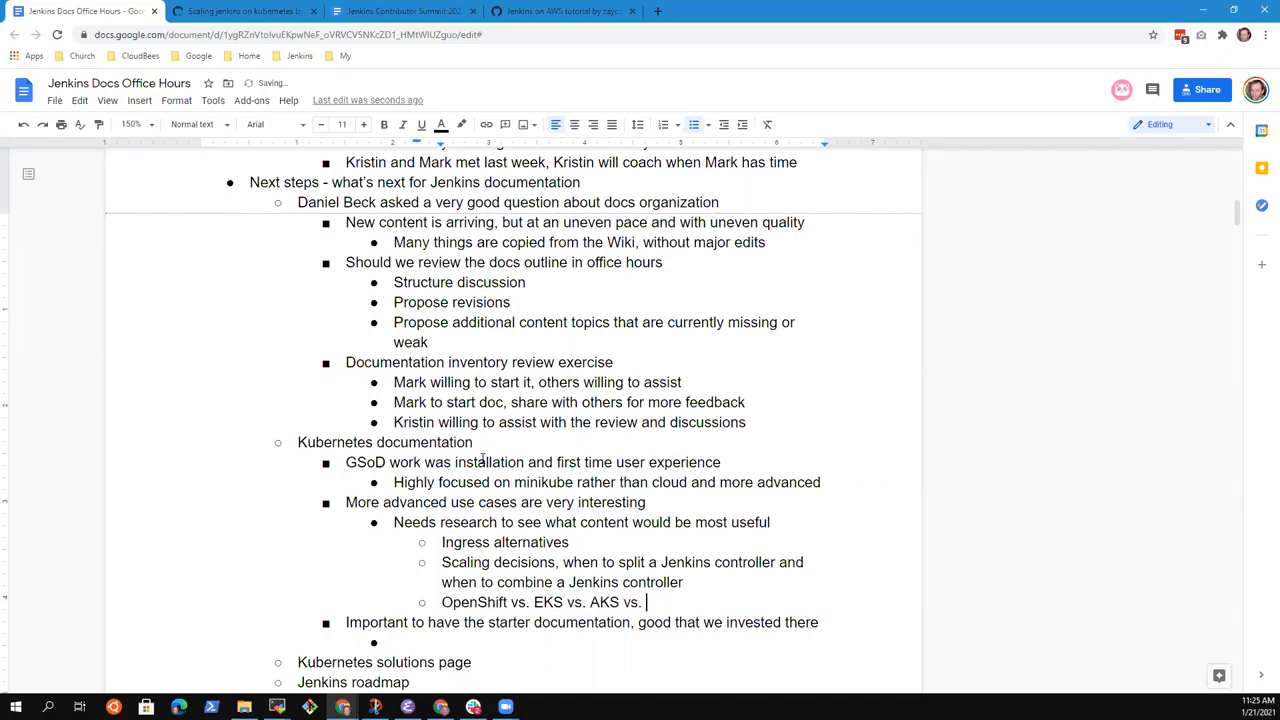
{"action": "type", "text": "IBM's,"}
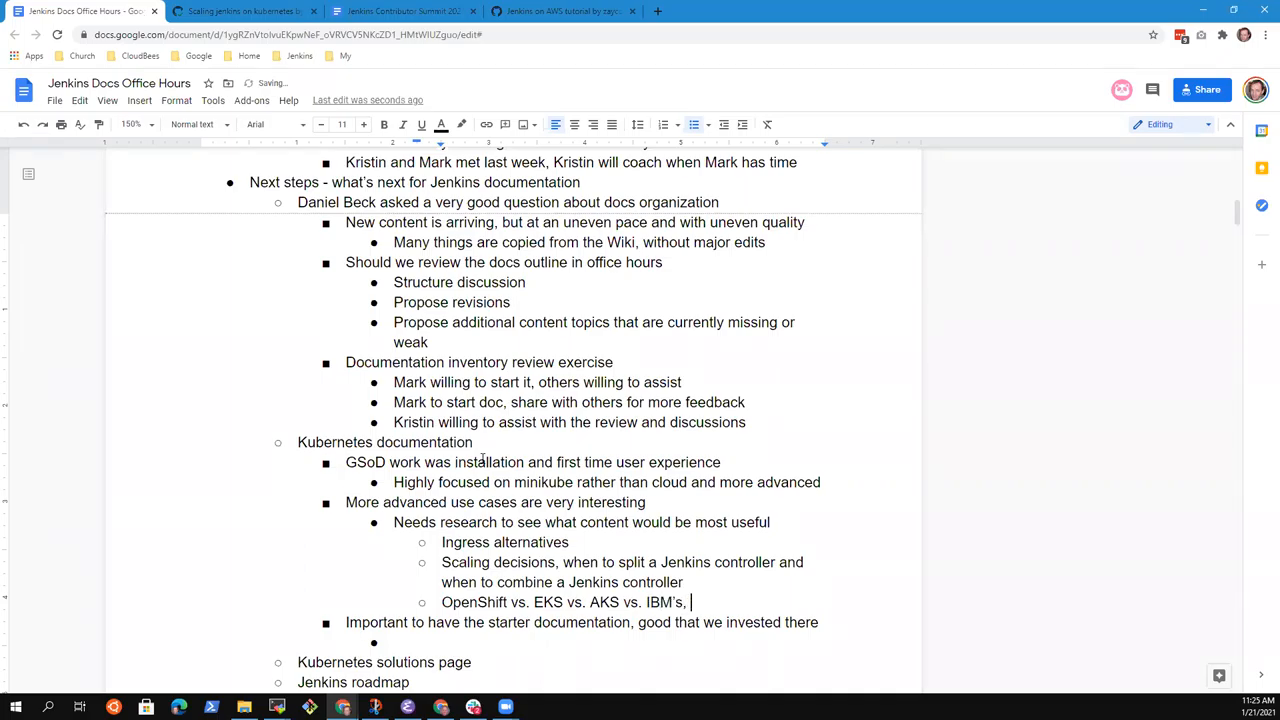
{"action": "type", "text": "Oracle's,"}
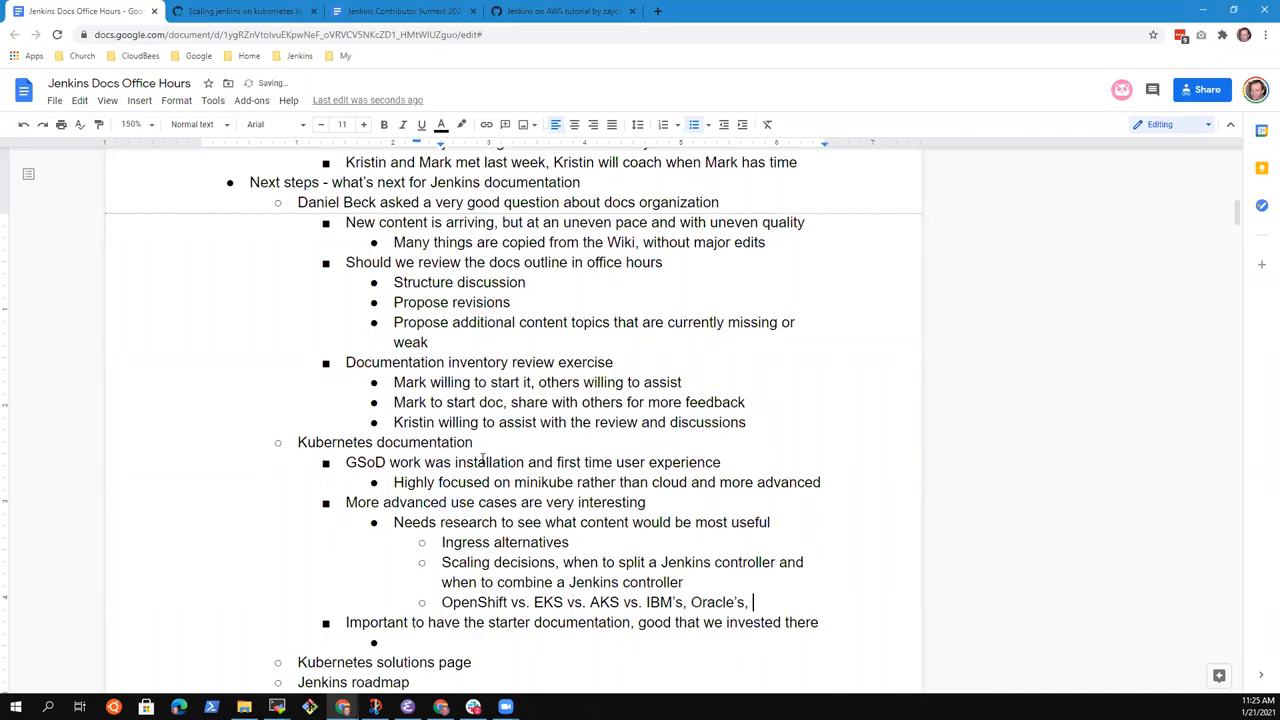
{"action": "type", "text": "etc."}
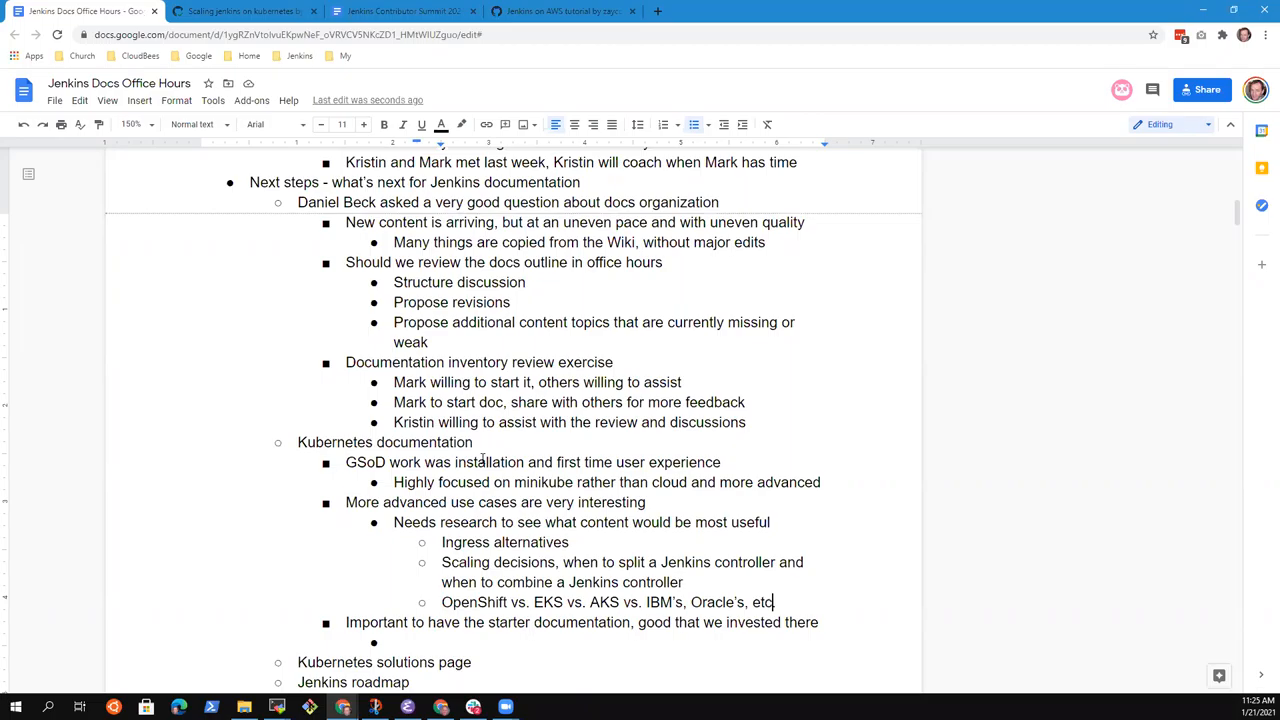
{"action": "type", "text": "."}
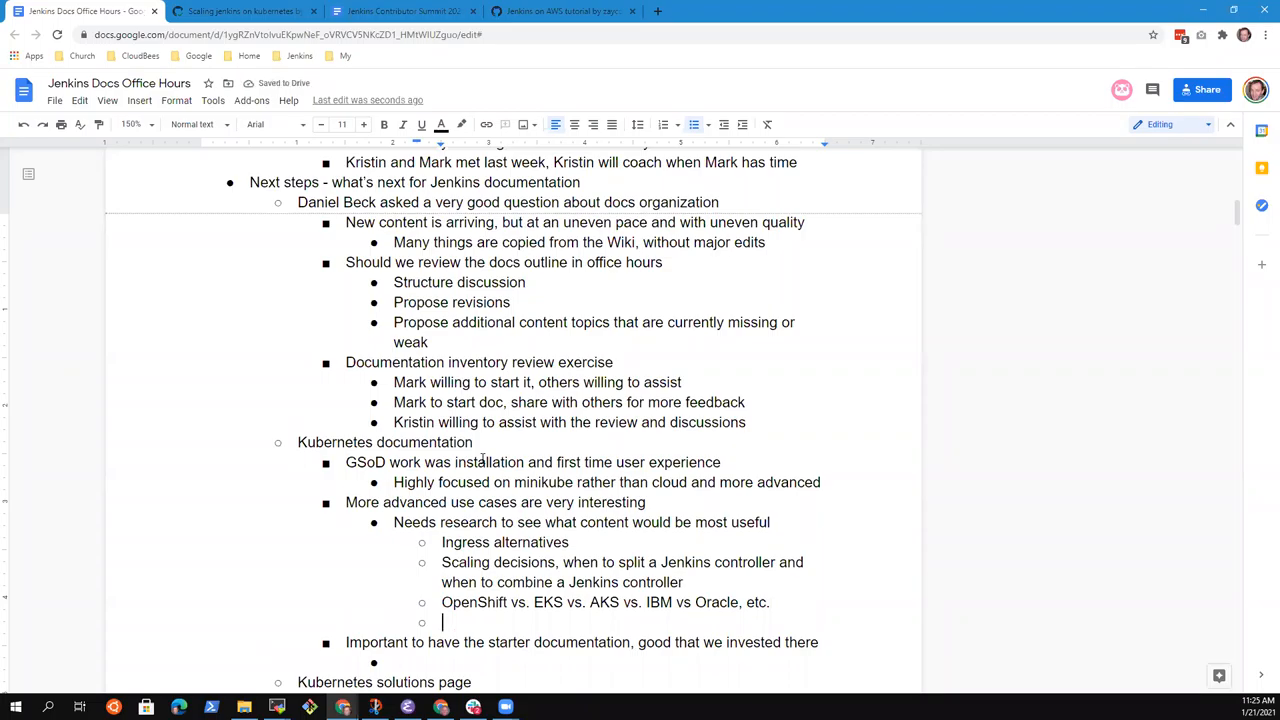
{"action": "scroll", "scroll_direction": "down", "scroll_amount": 3}
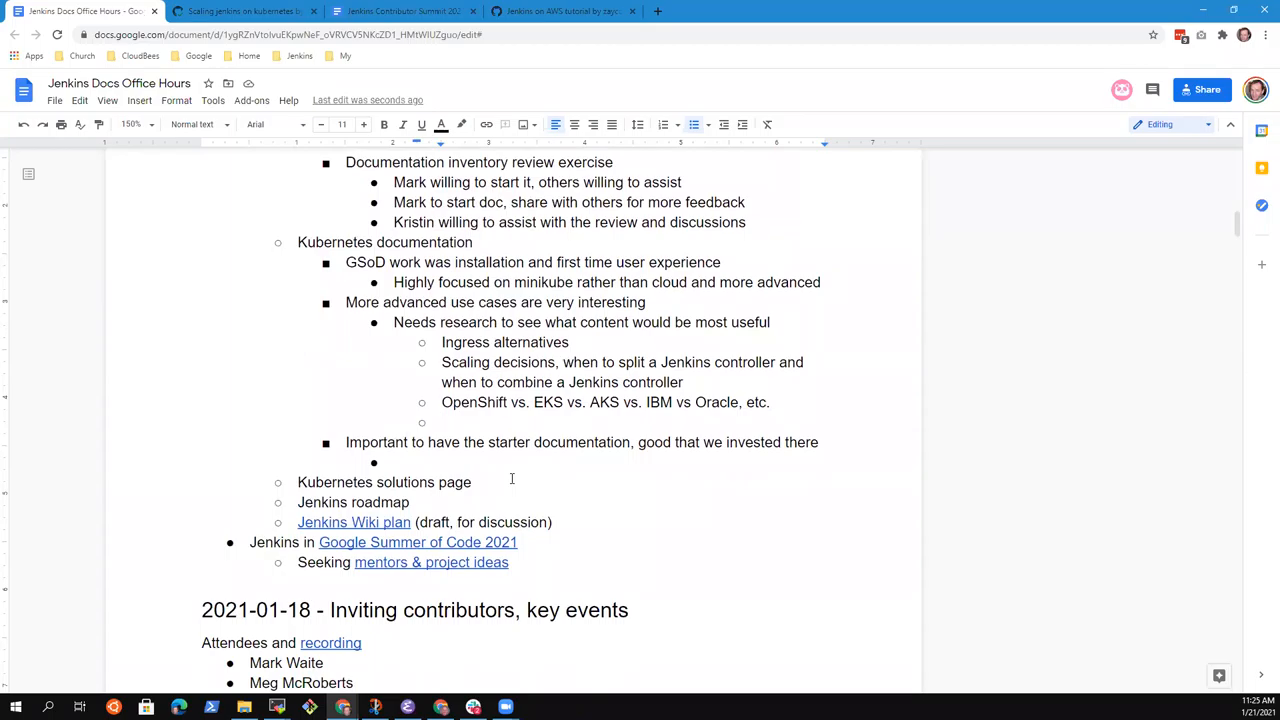
{"action": "left_click", "coordinate": [440, 422]}
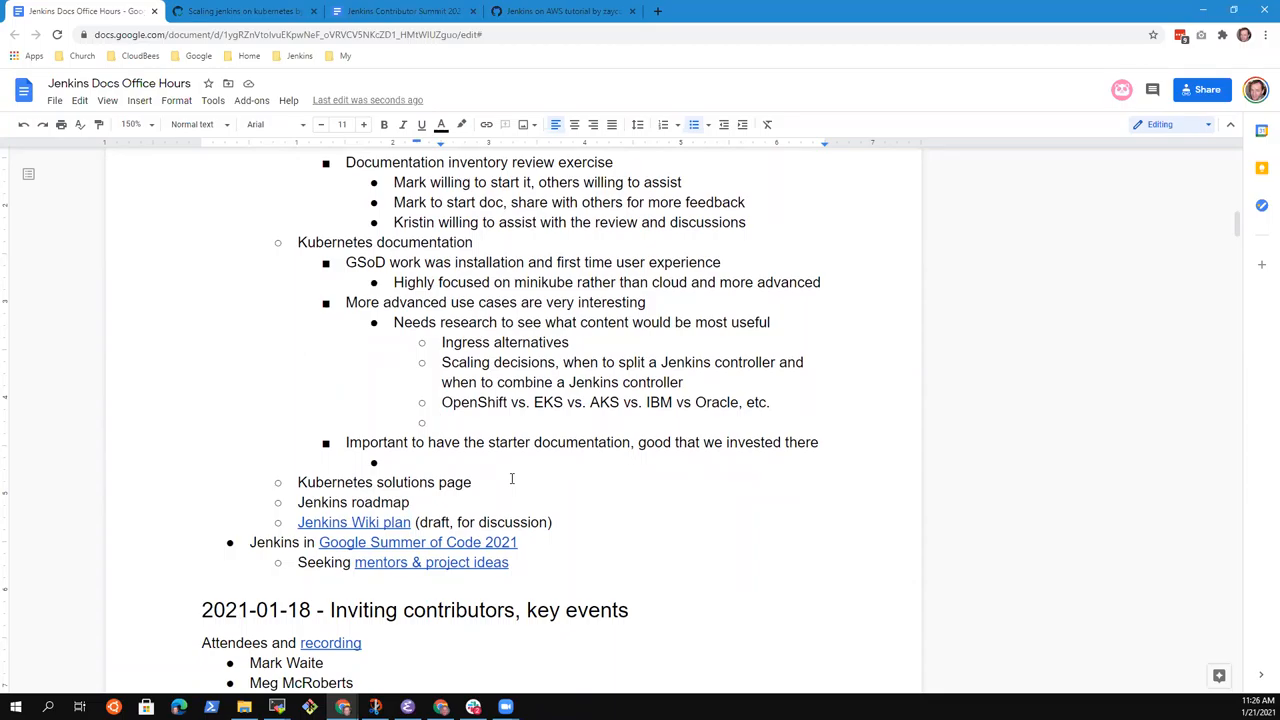
{"action": "left_click", "coordinate": [442, 420]}
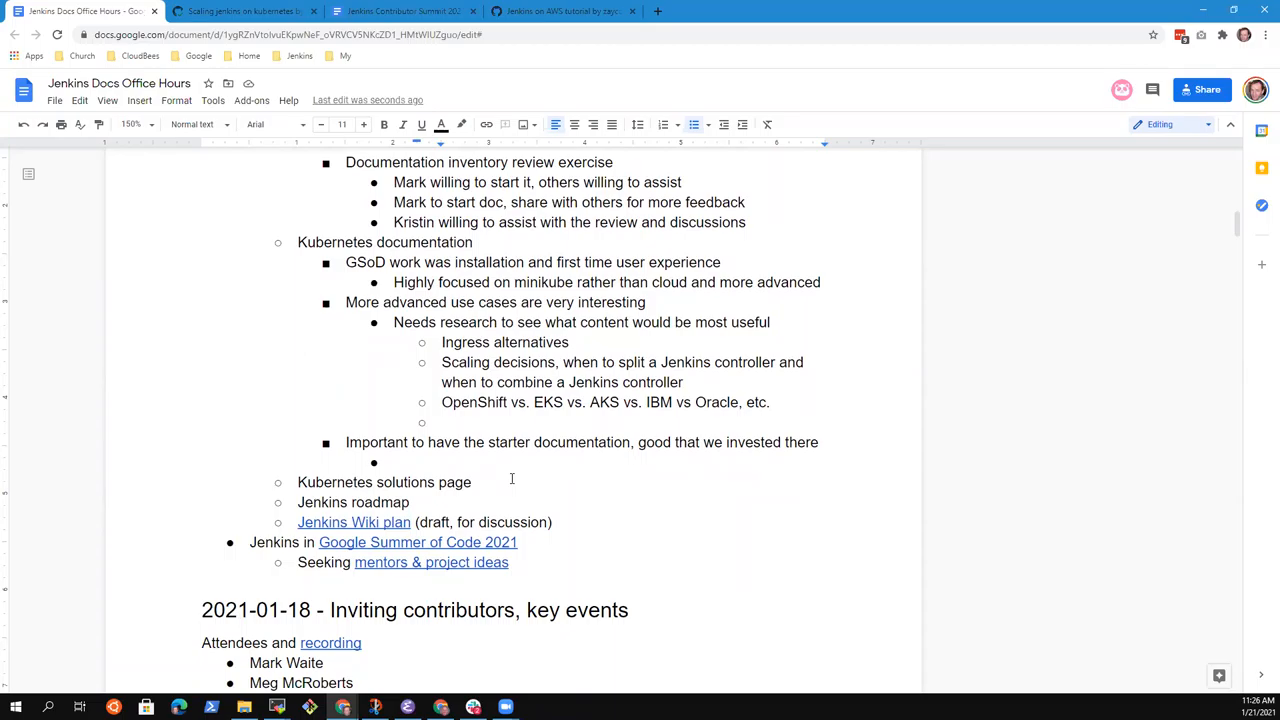
{"action": "left_click", "coordinate": [442, 422]}
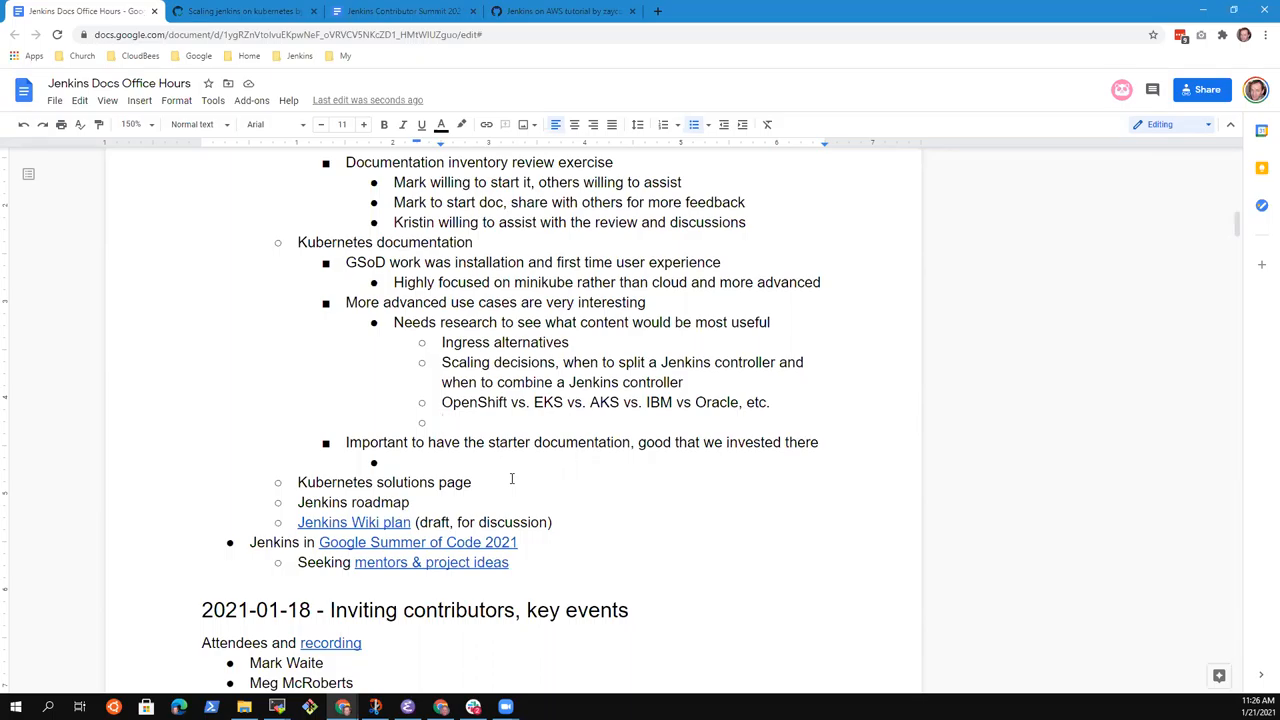
Step: Add the research bullet 'Docker image generation techniques'
{"action": "type", "text": "Docker image"}
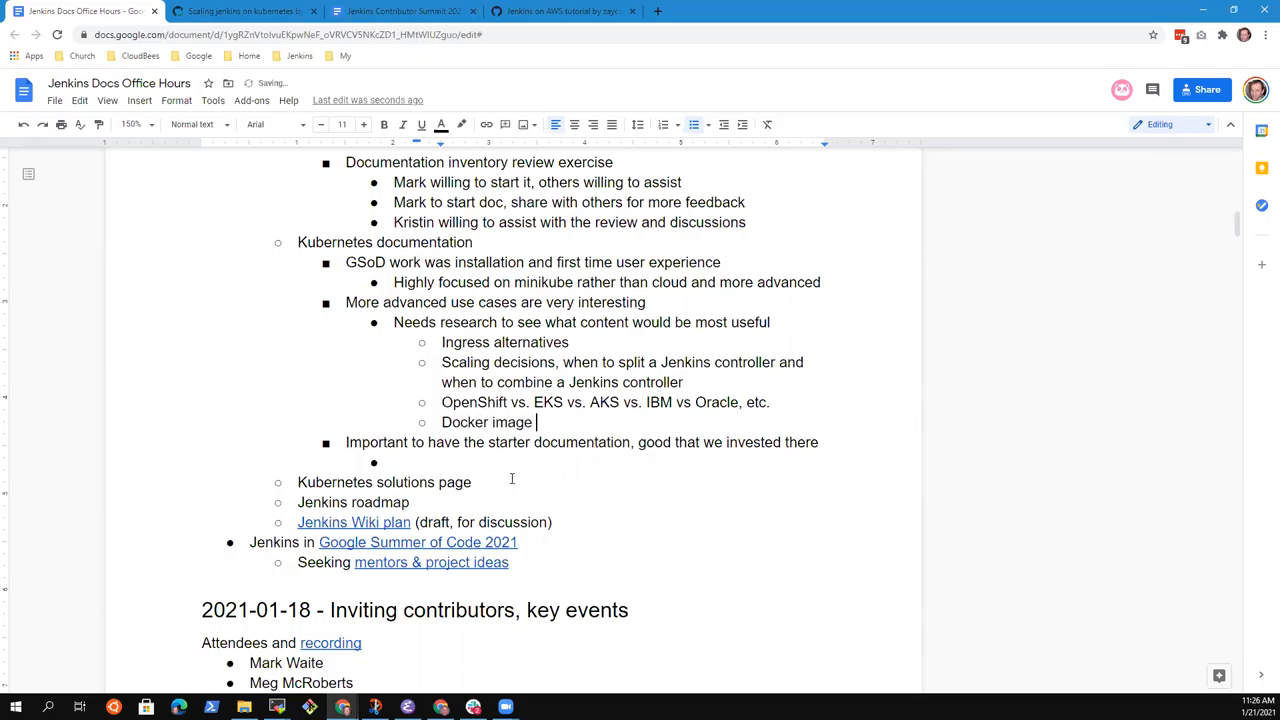
{"action": "type", "text": "generation tech"}
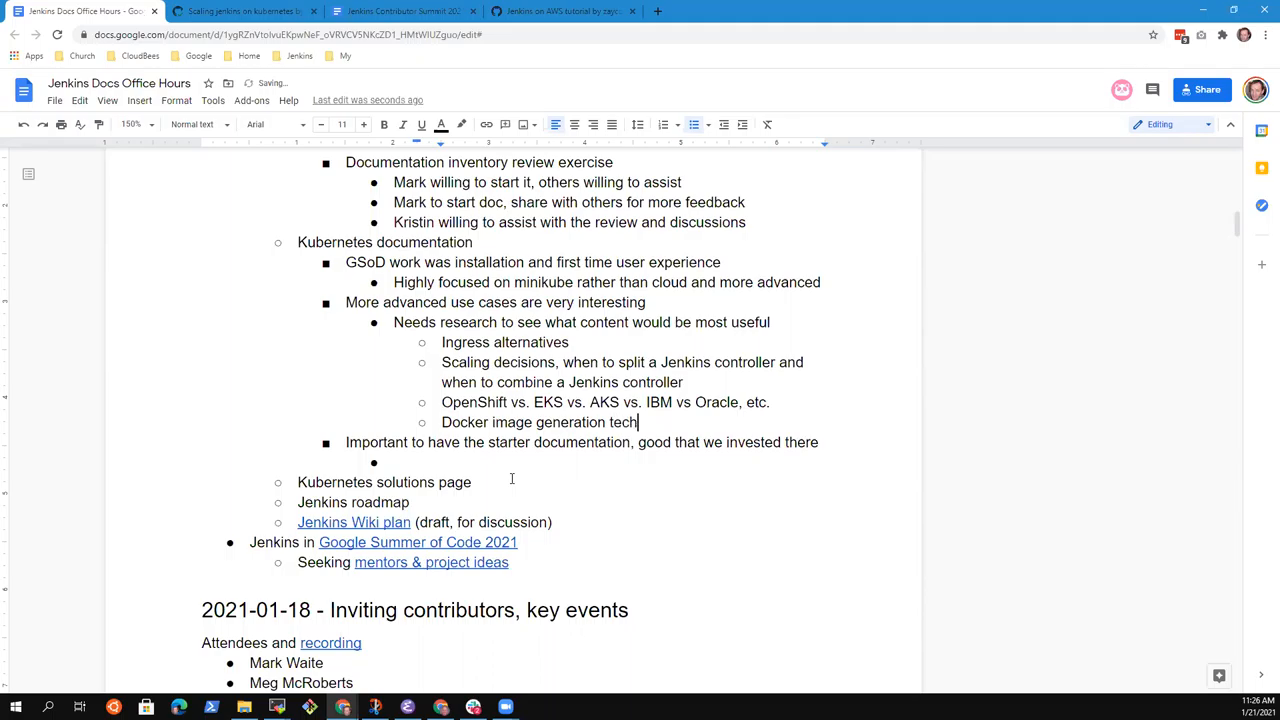
{"action": "key", "text": "enter"}
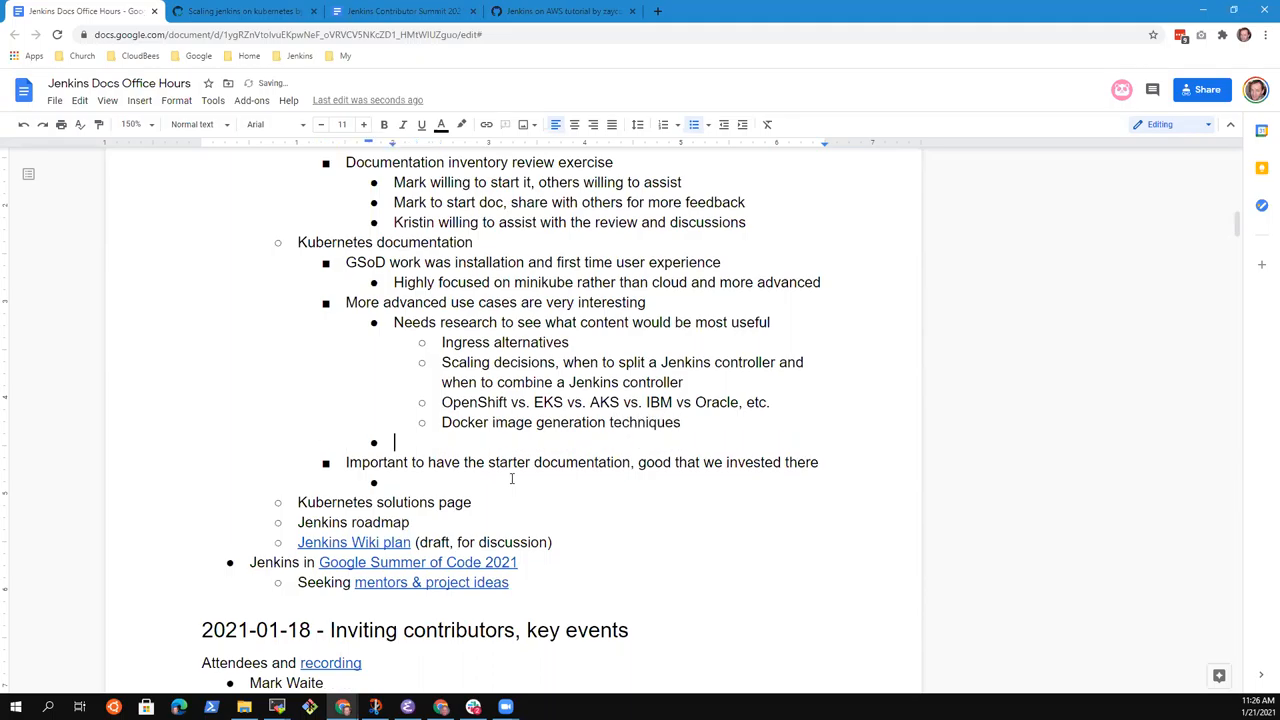
Step: Add a less-indented bullet 'Solution page for each cloud provider?'
{"action": "type", "text": "Solution pa"}
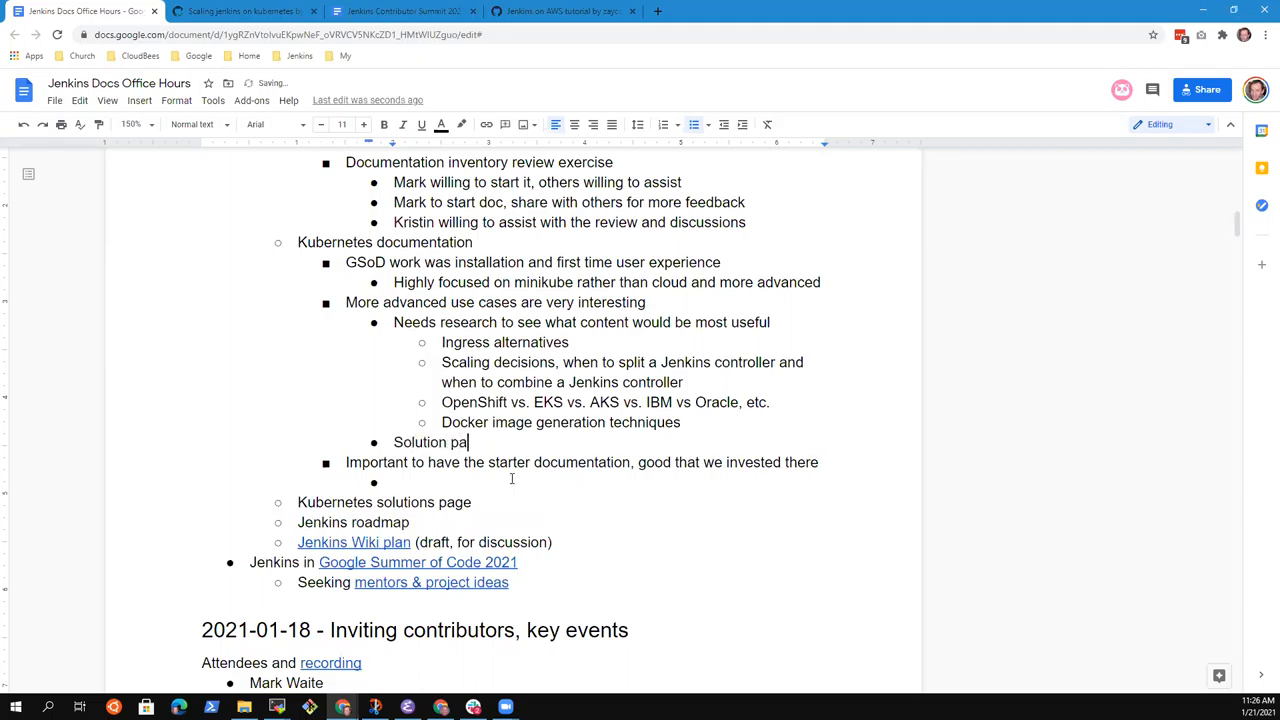
{"action": "type", "text": "ge for each"}
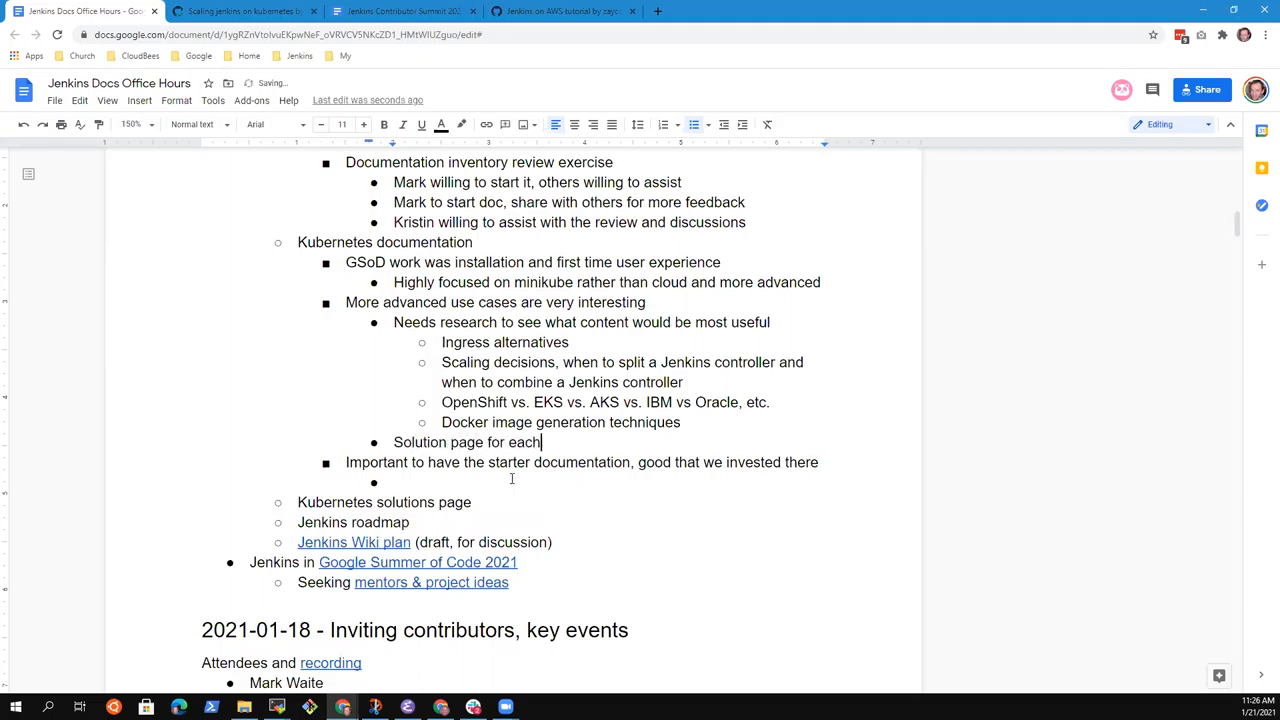
{"action": "type", "text": "cloud provide"}
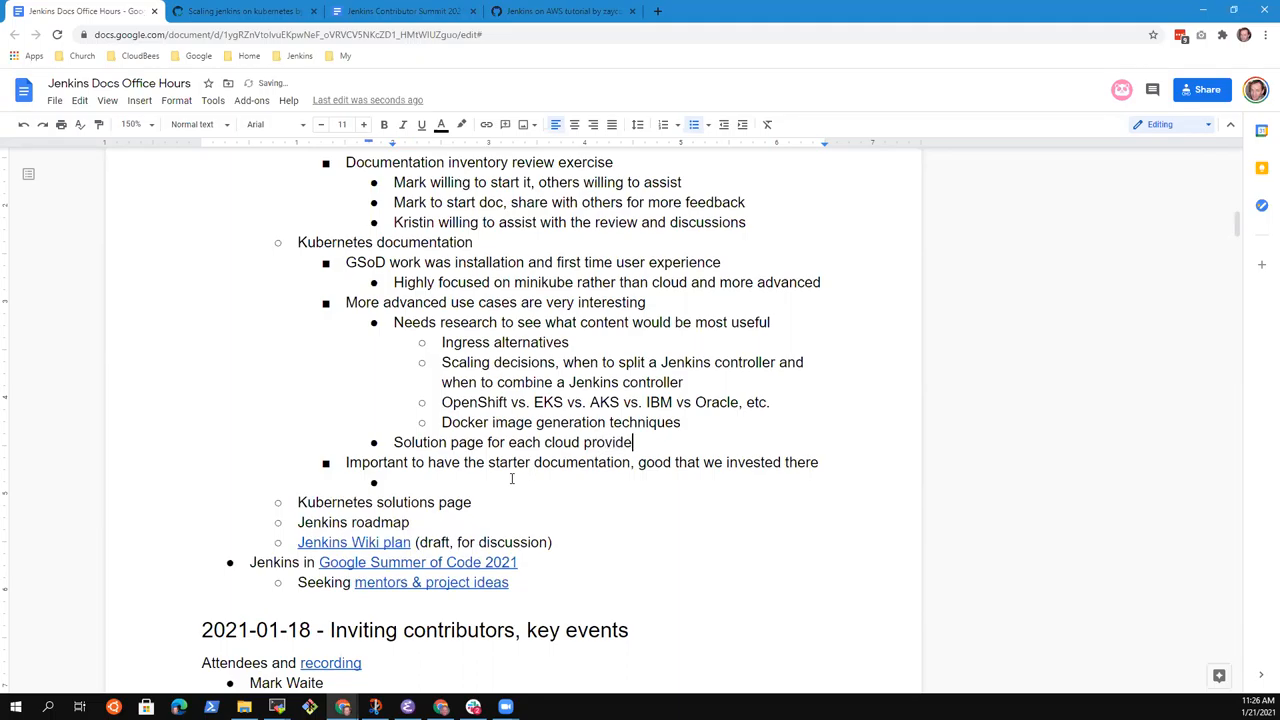
{"action": "type", "text": "?"}
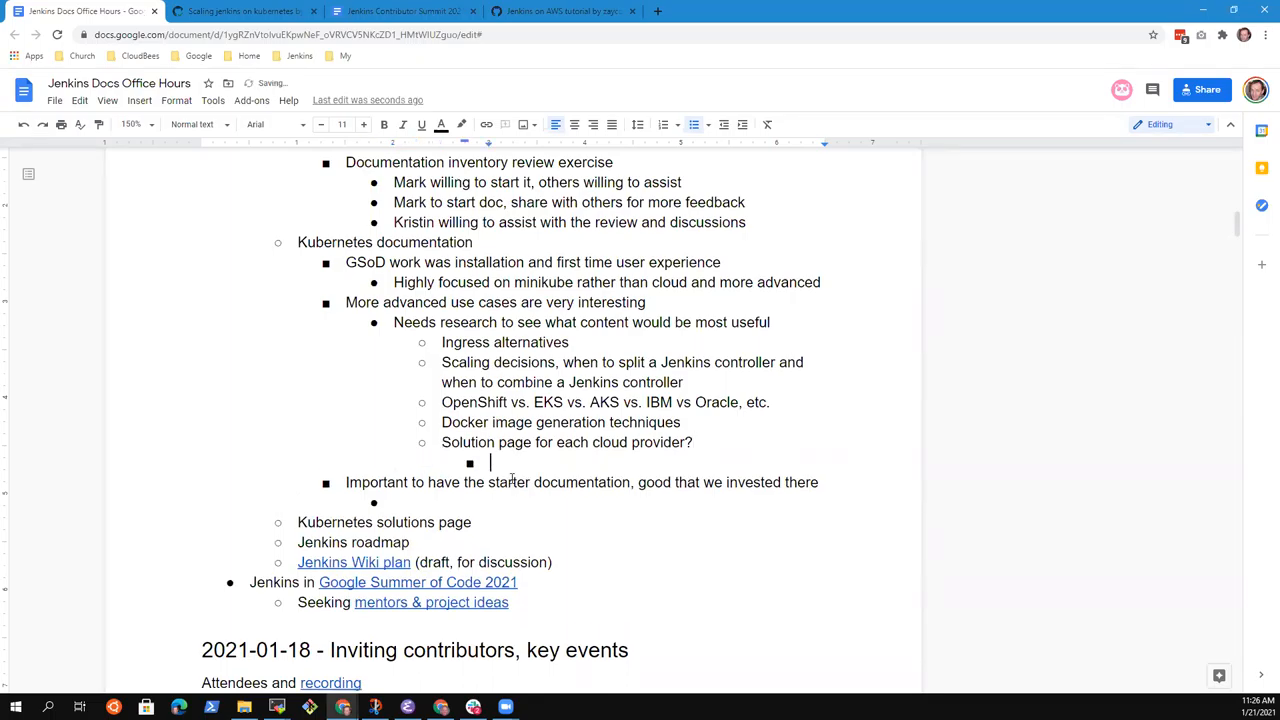
Step: List Amazon, Azure, Google, IBM, Oracle, DigitalOcean as providers and note Docker images are a 'Very common question'
{"action": "type", "text": "A"}
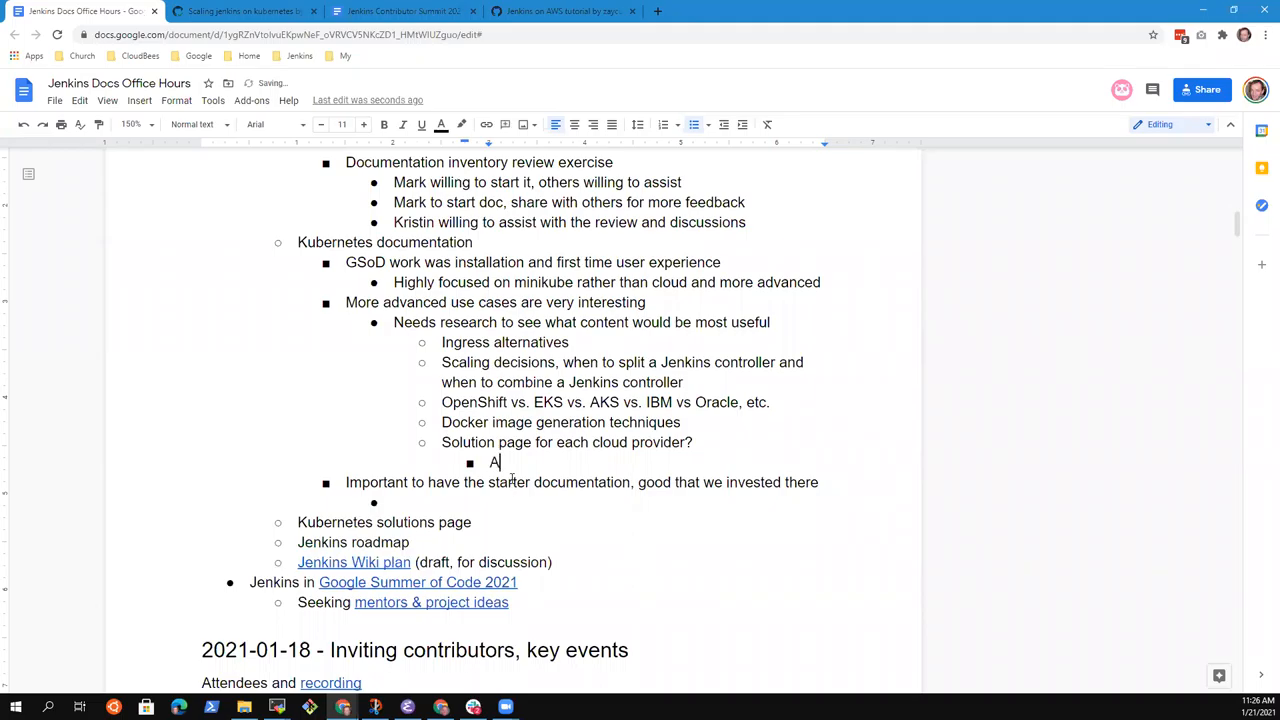
{"action": "type", "text": "mazon"}
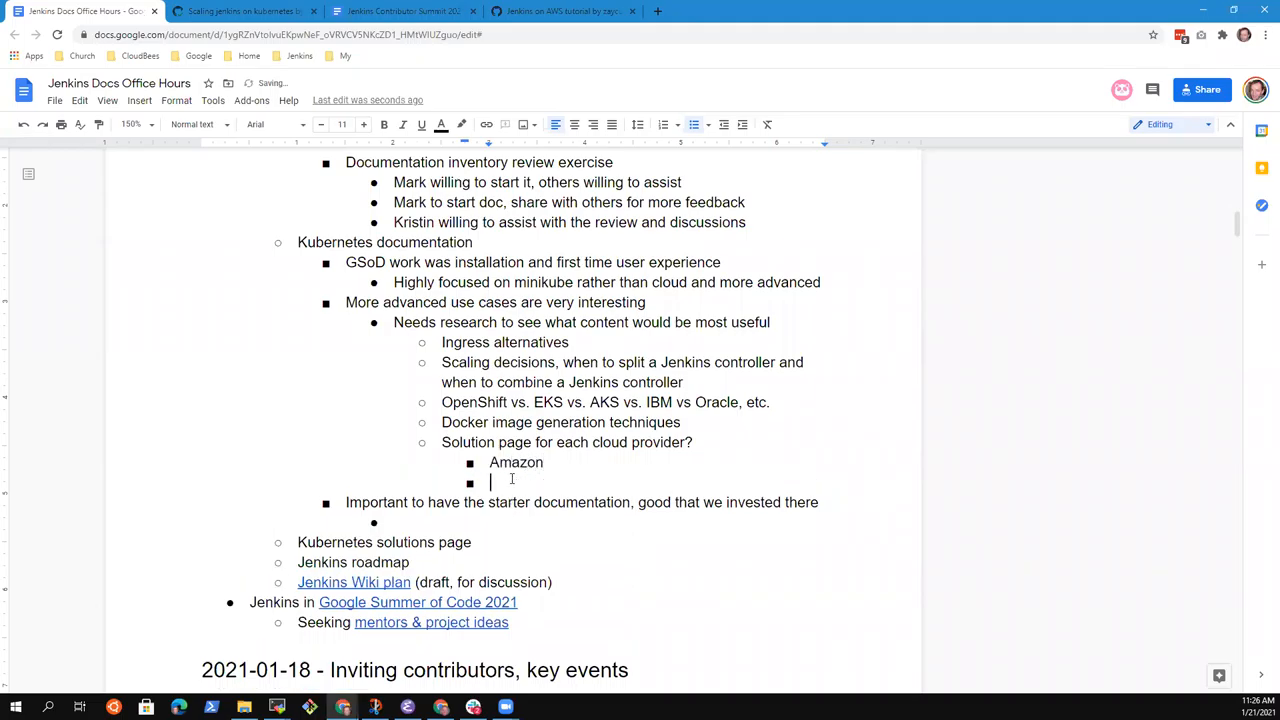
{"action": "type", "text": "Azure"}
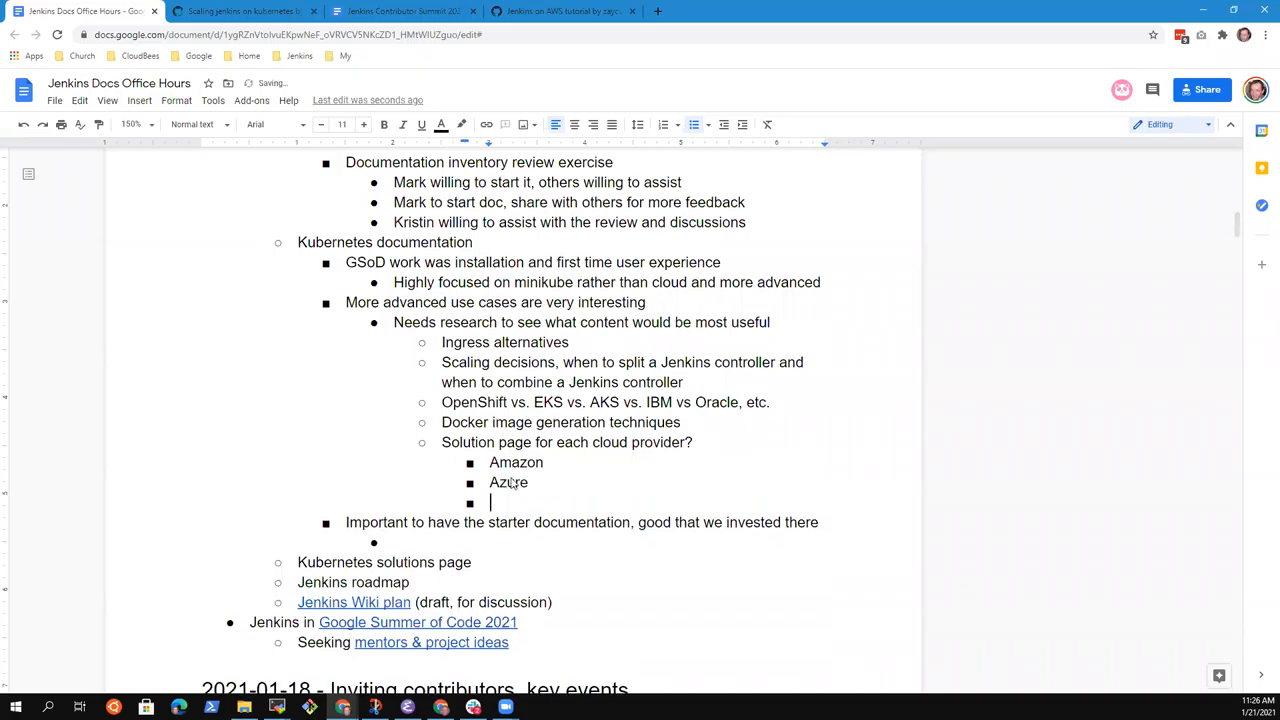
{"action": "type", "text": "Google"}
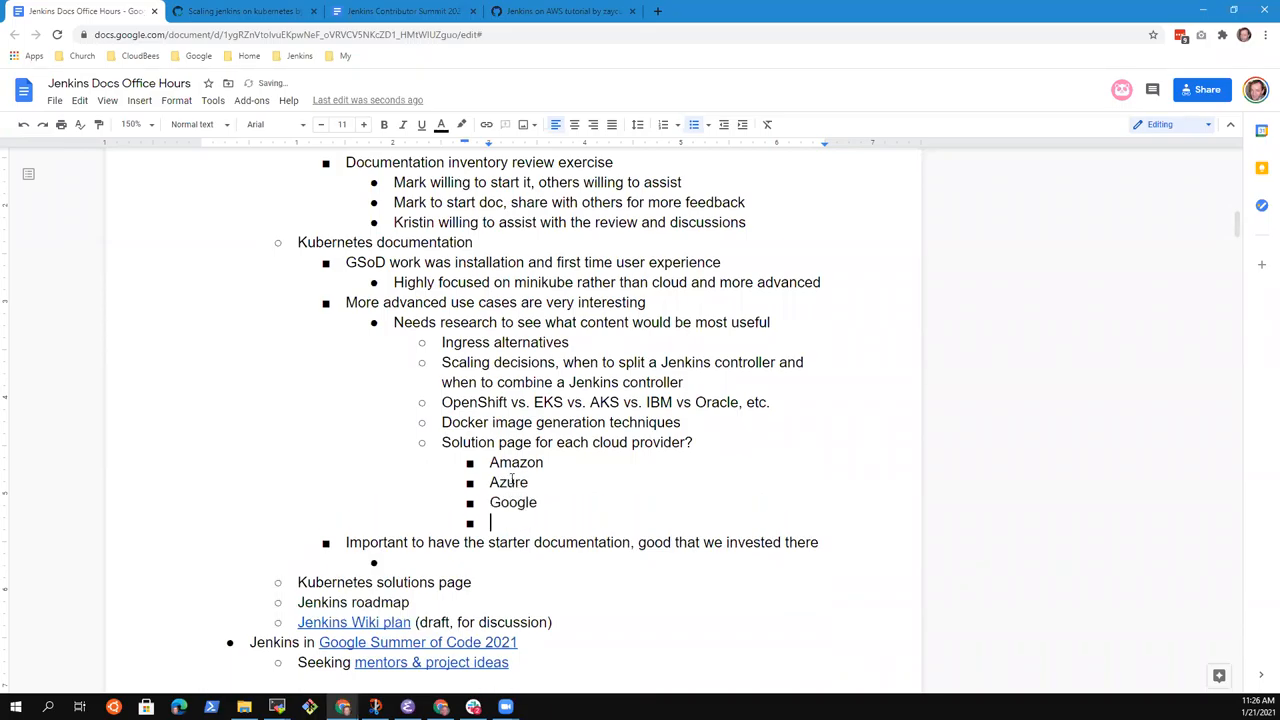
{"action": "type", "text": "IBM,"}
{"action": "type", "text": "Oralc"}
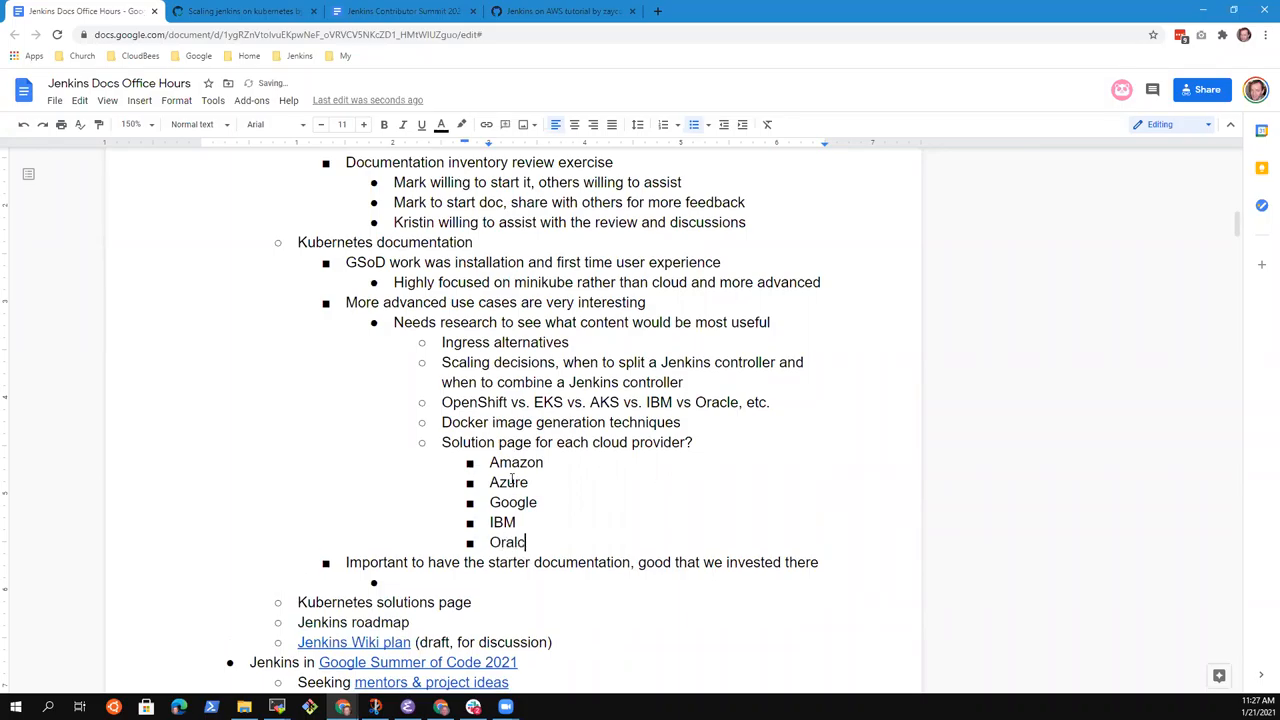
{"action": "type", "text": "e"}
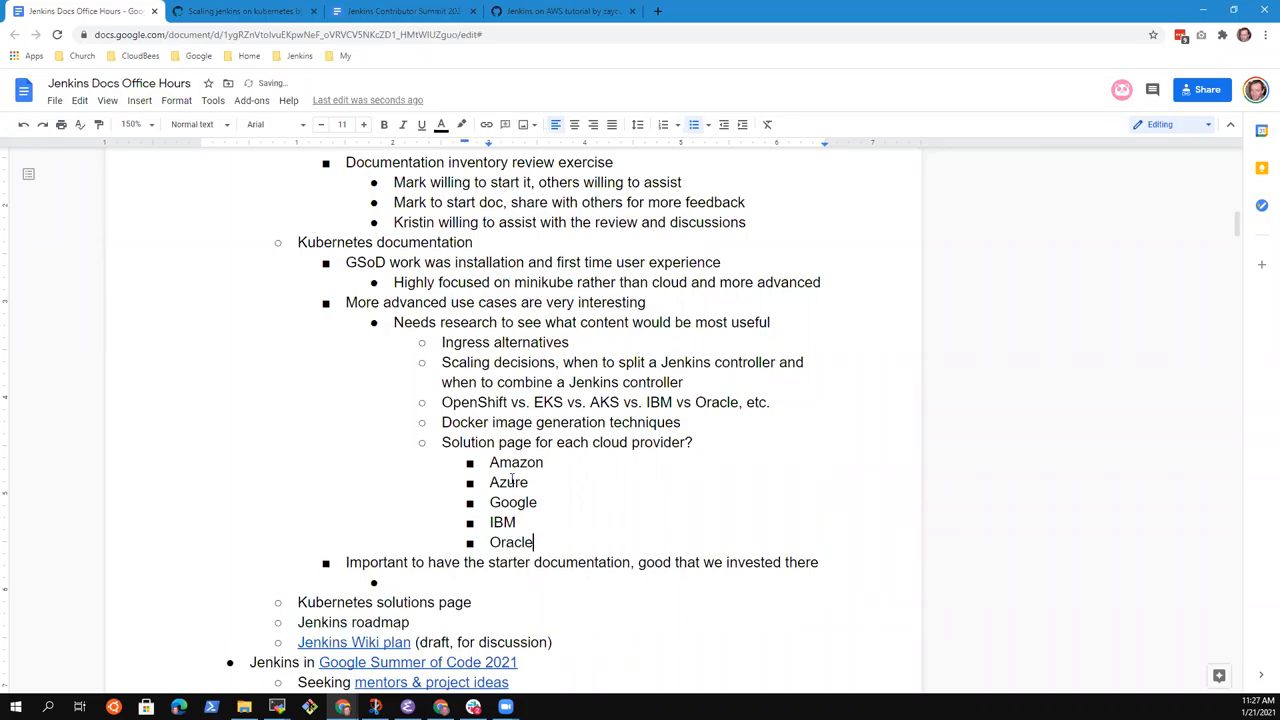
{"action": "type", "text": "Digt"}
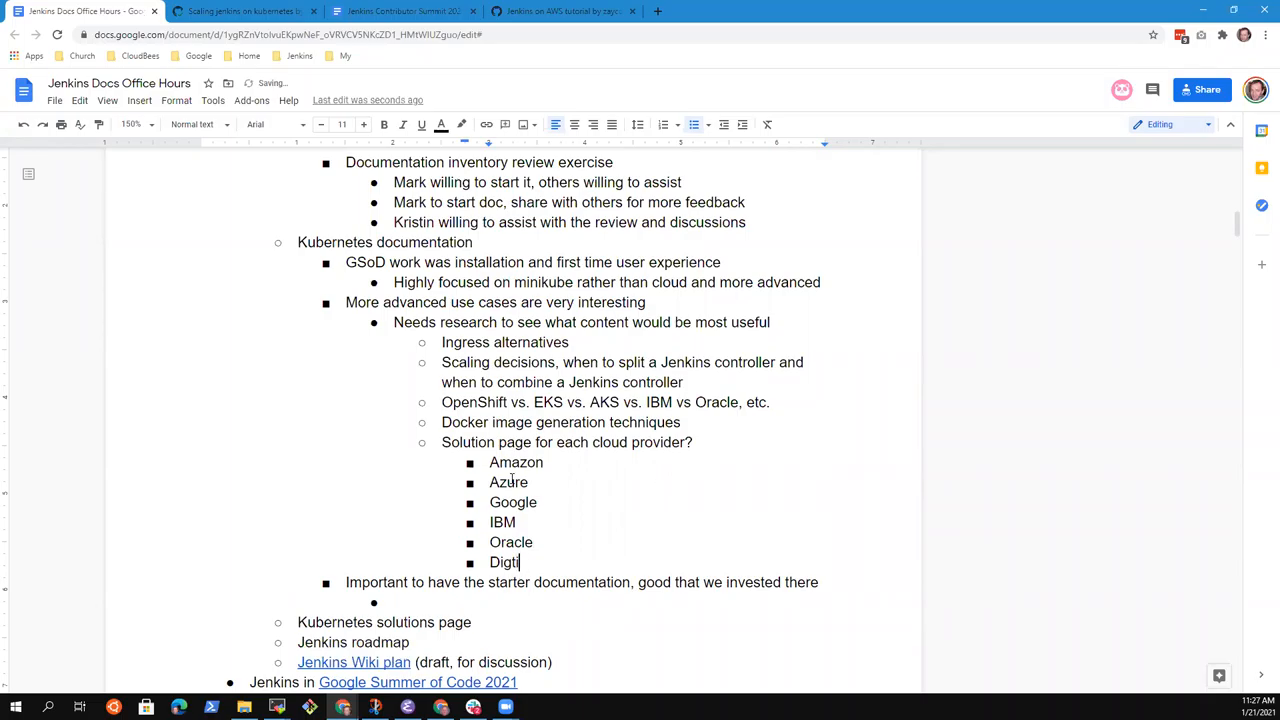
{"action": "type", "text": "alOcean"}
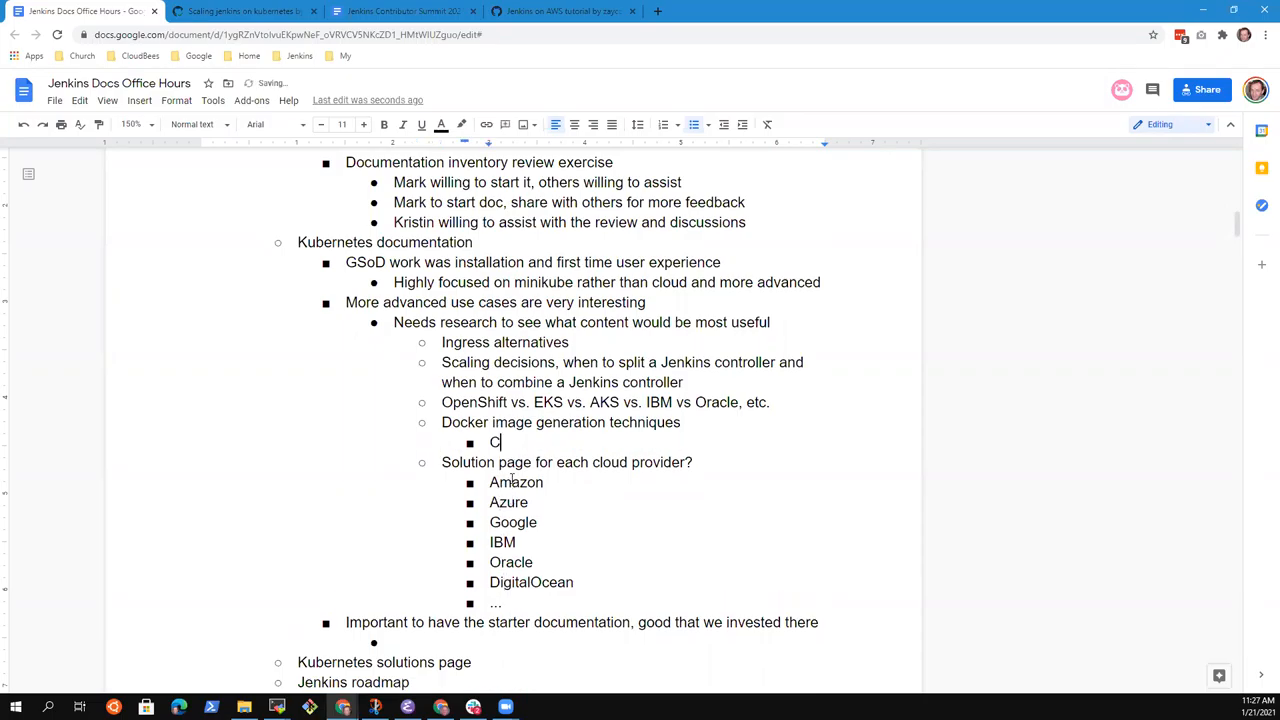
{"action": "type", "text": "ery common"}
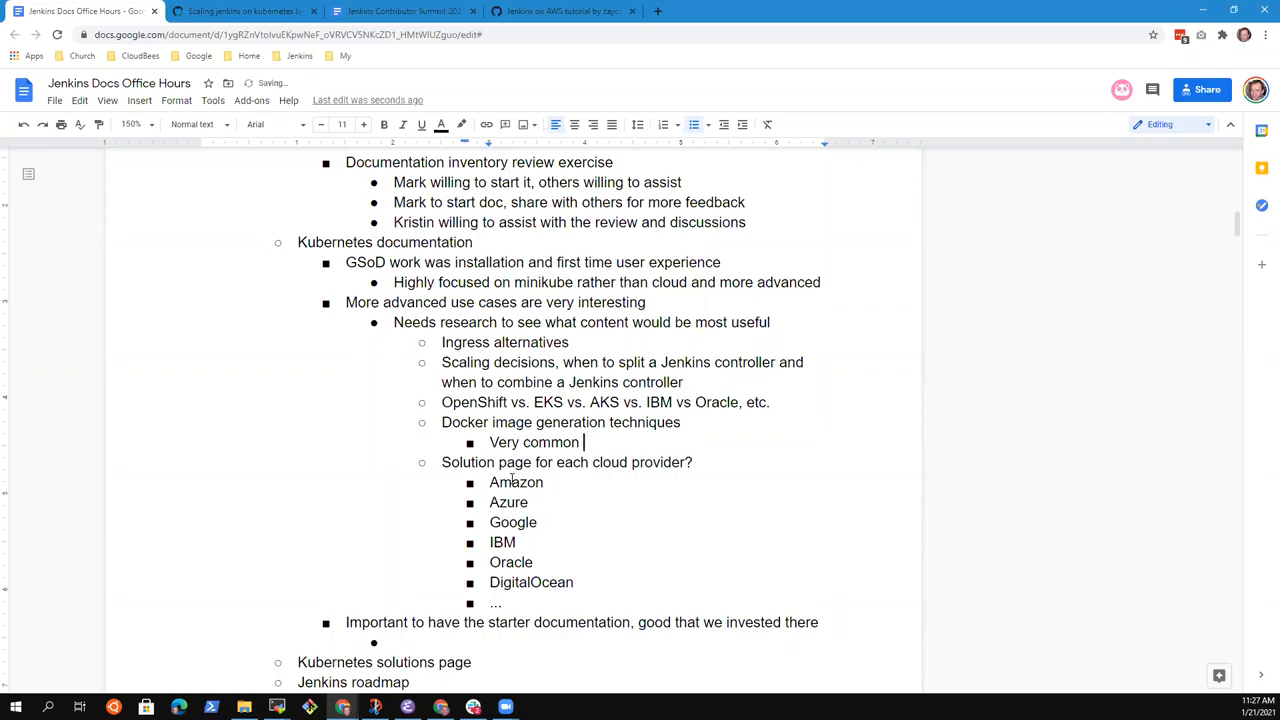
{"action": "type", "text": "question"}
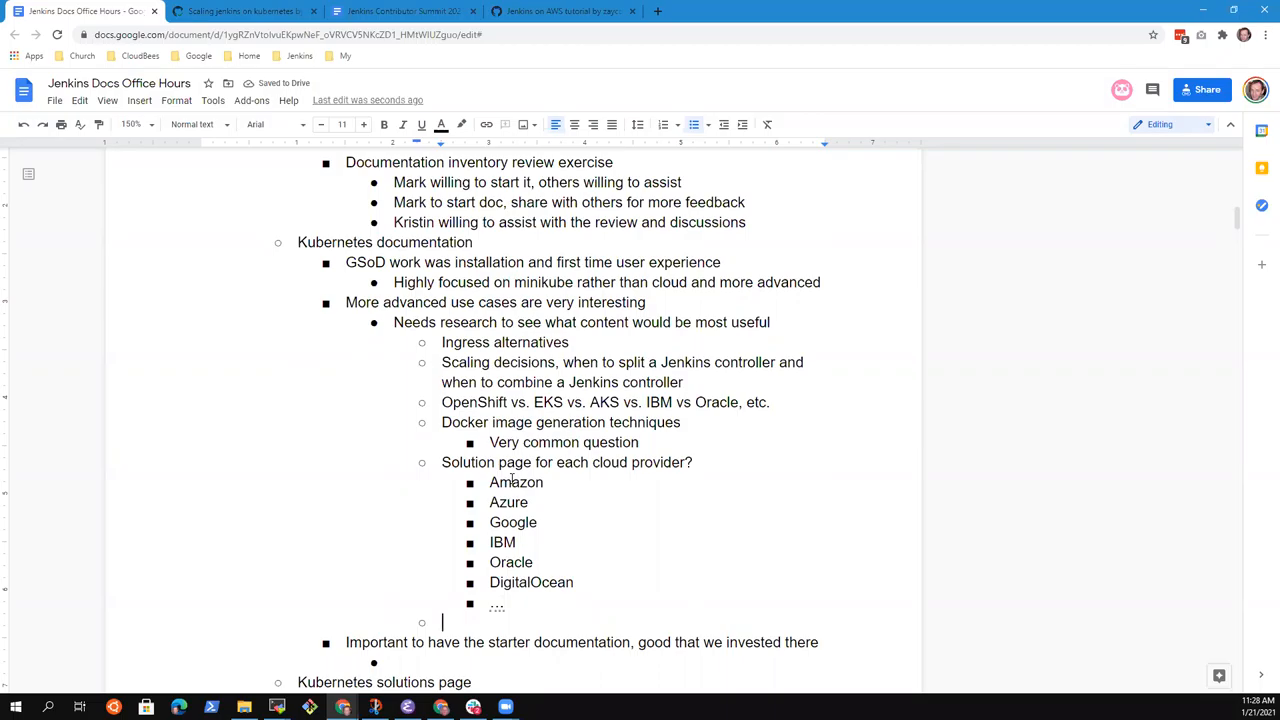
Step: In a new tab, reach the jenkins.io Installing Jenkins > Kubernetes guide via the bookmark and scroll toward its end
{"action": "left_click", "coordinate": [816, 12]}
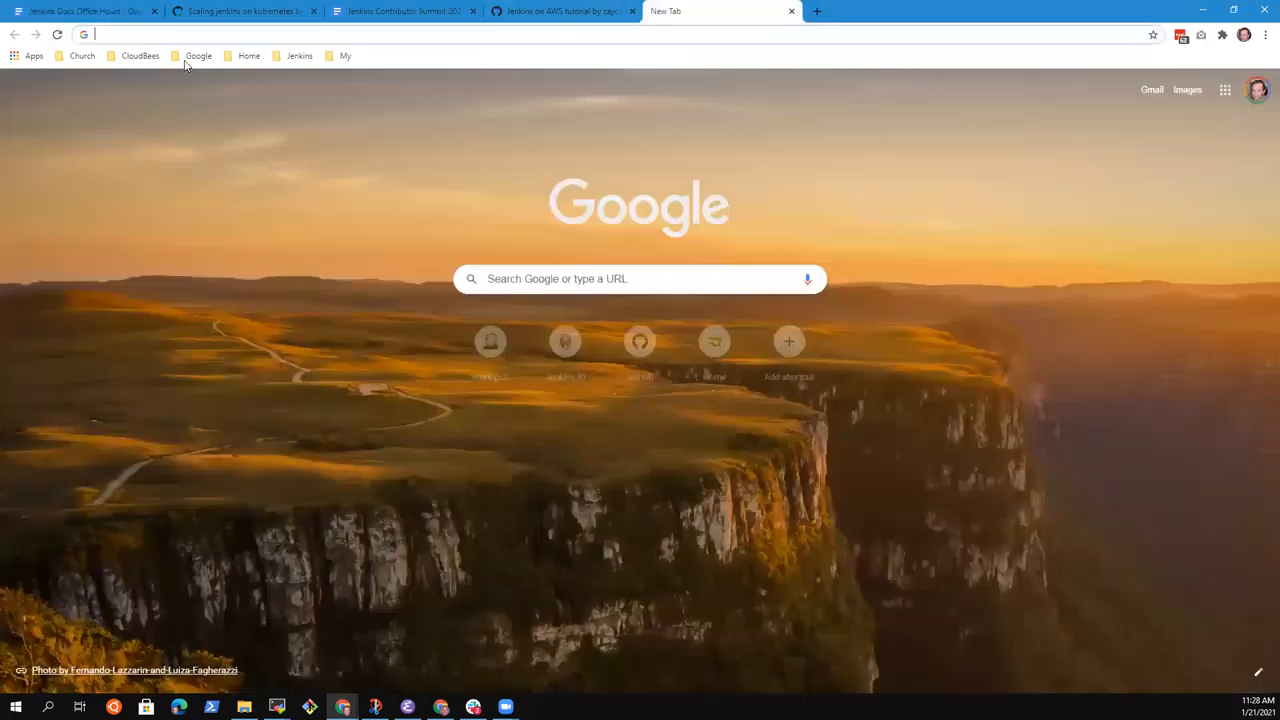
{"action": "left_click", "coordinate": [300, 56]}
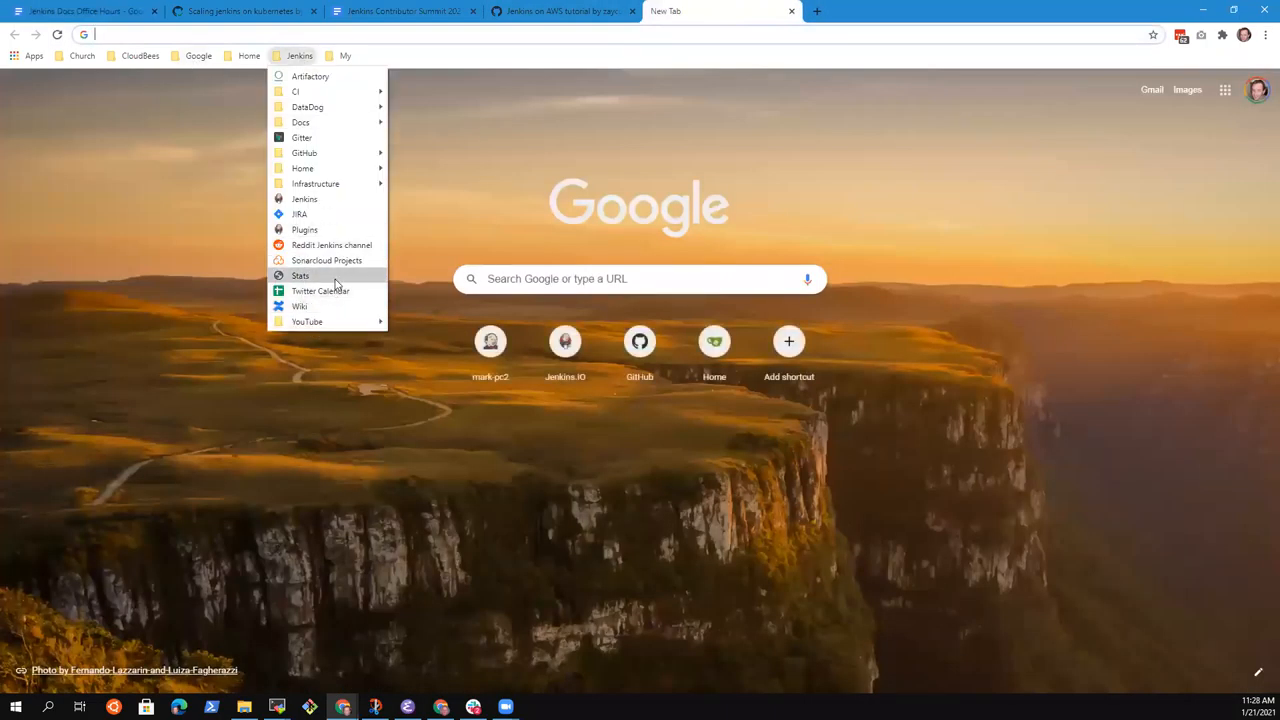
{"action": "left_click", "coordinate": [304, 200]}
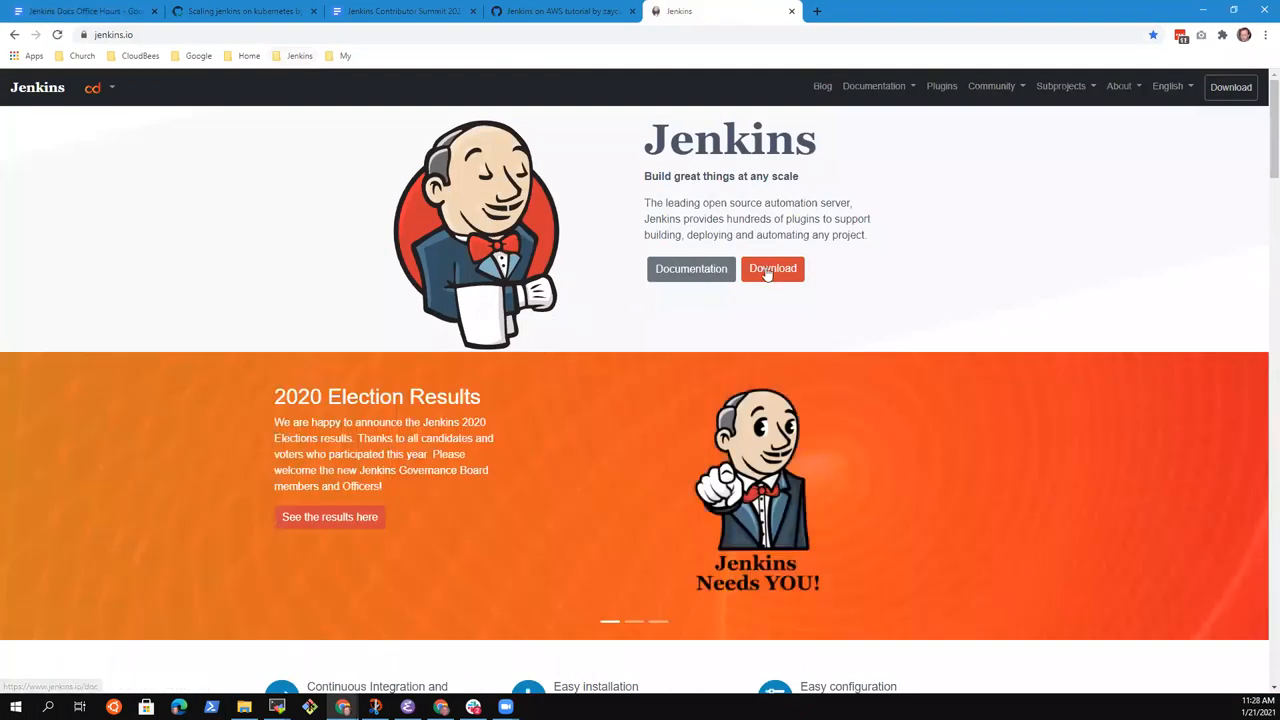
{"action": "left_click", "coordinate": [872, 86]}
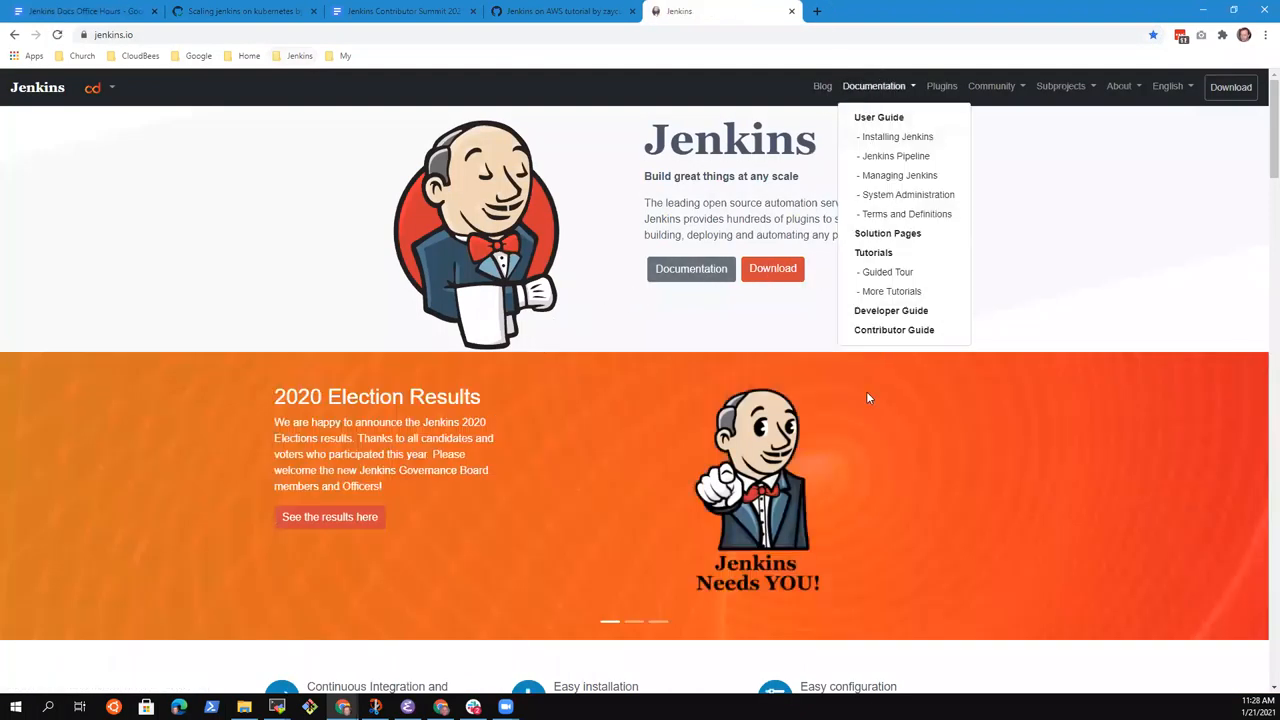
{"action": "left_click", "coordinate": [896, 136]}
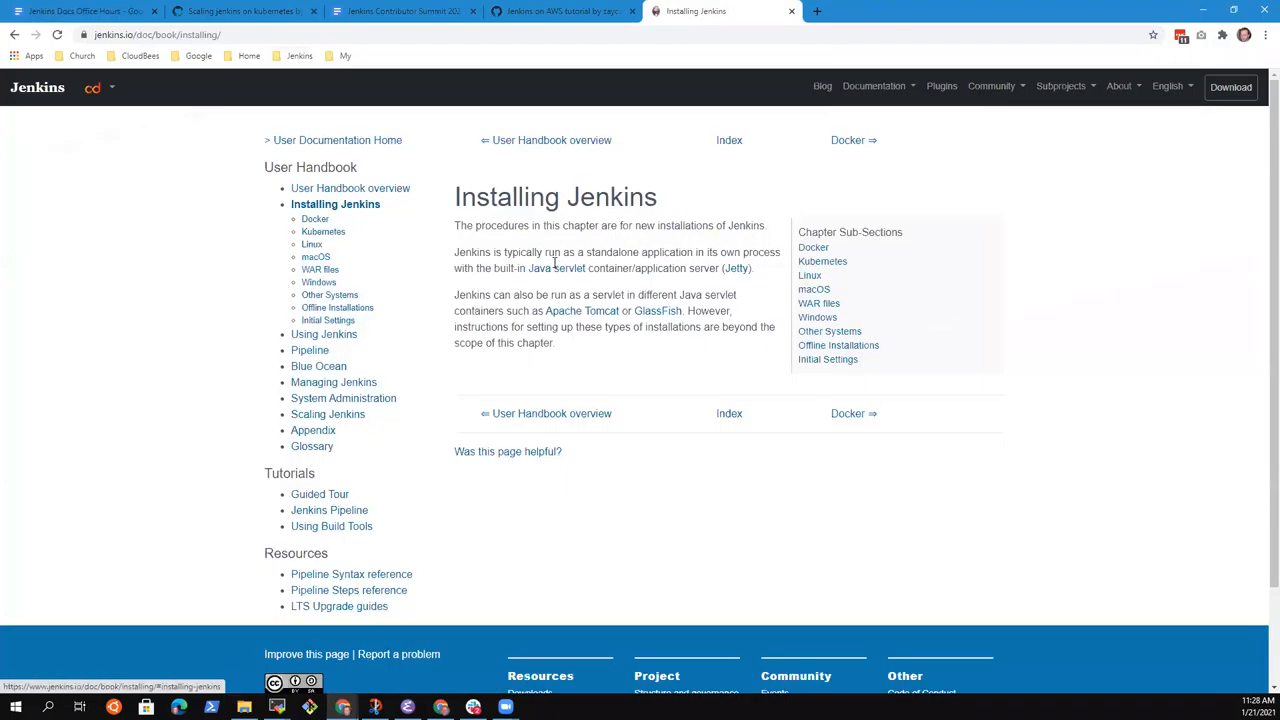
{"action": "left_click", "coordinate": [324, 232]}
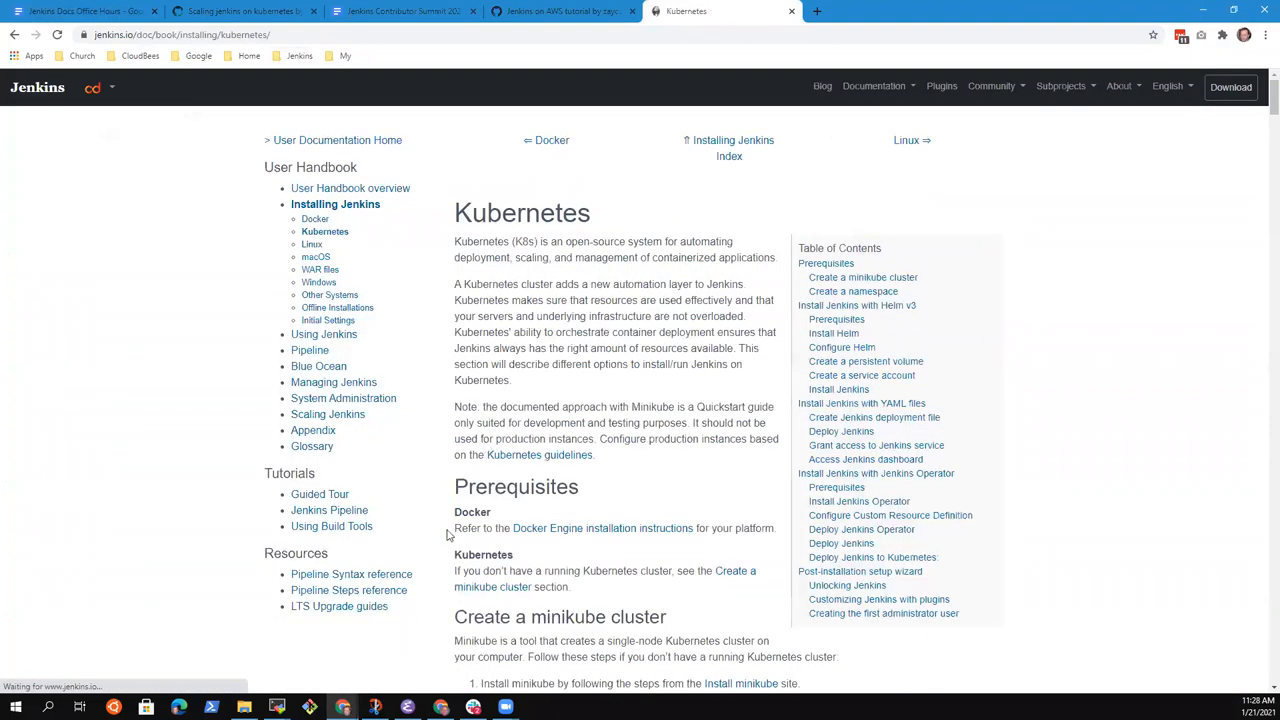
{"action": "scroll", "scroll_direction": "down", "scroll_amount": 3}
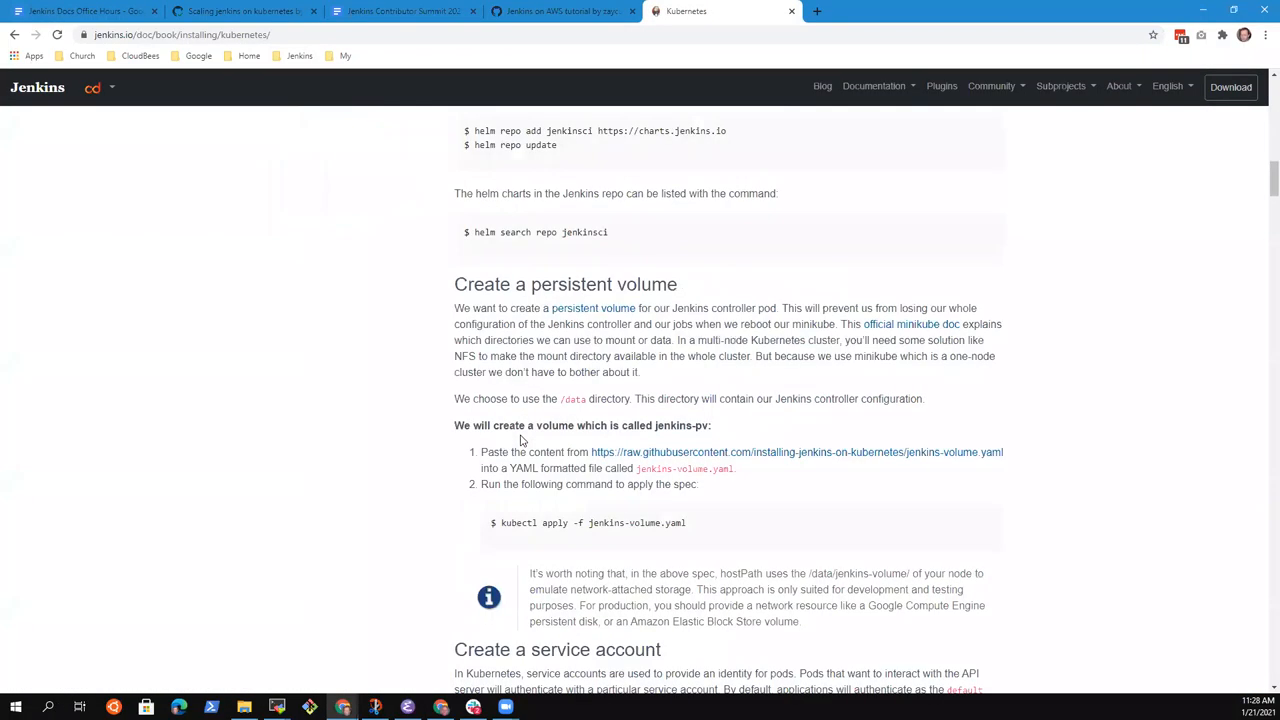
{"action": "scroll", "scroll_direction": "down", "scroll_amount": 3}
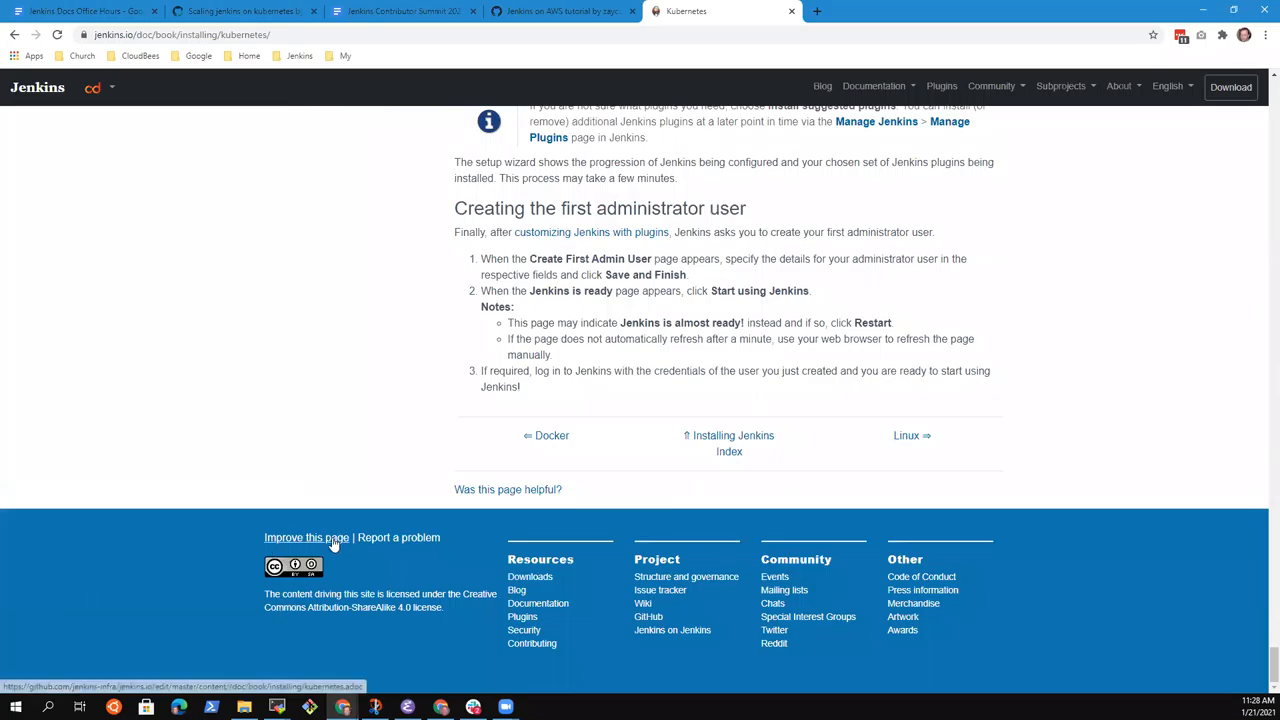
{"action": "left_click", "coordinate": [306, 536]}
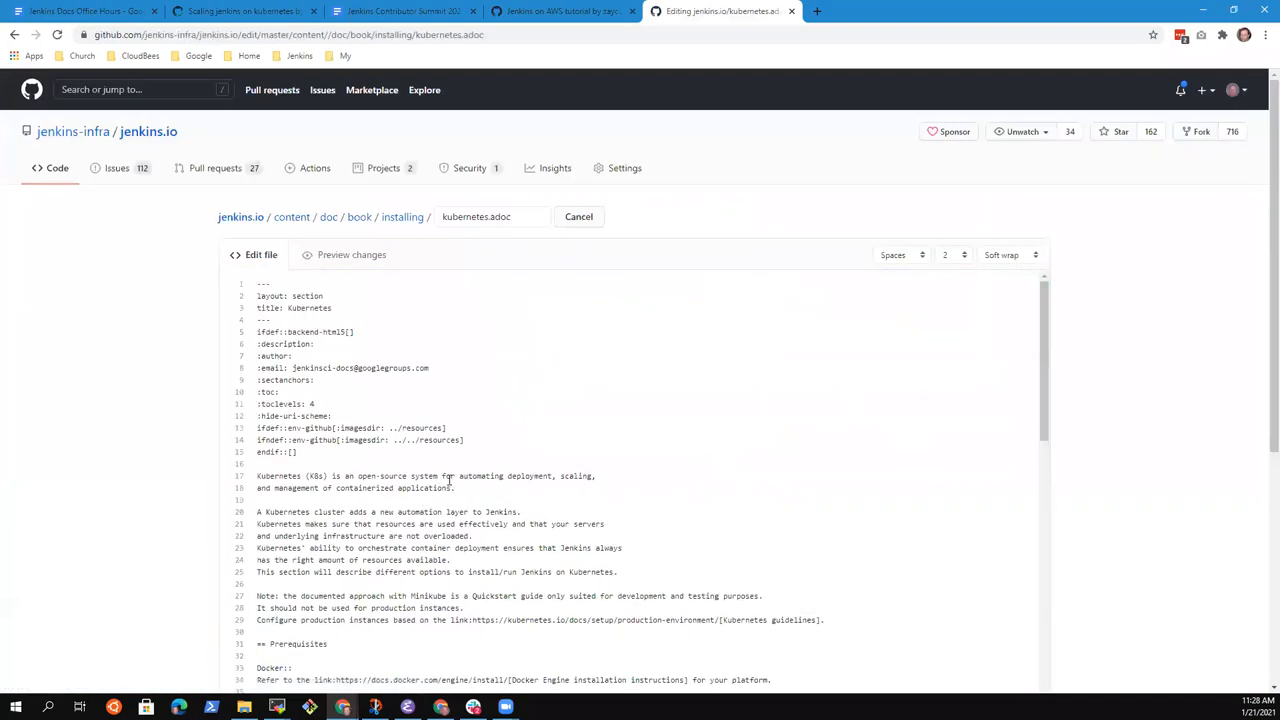
{"action": "mouse_move", "coordinate": [584, 508]}
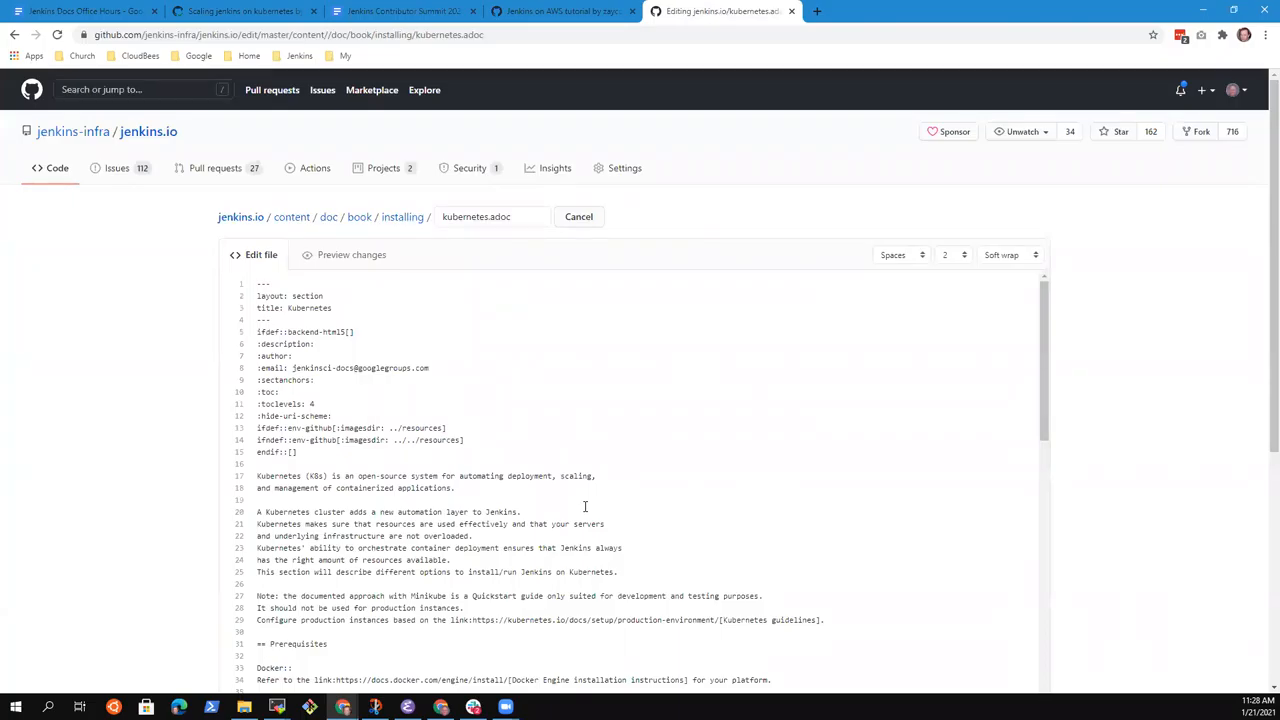
{"action": "mouse_move", "coordinate": [608, 524]}
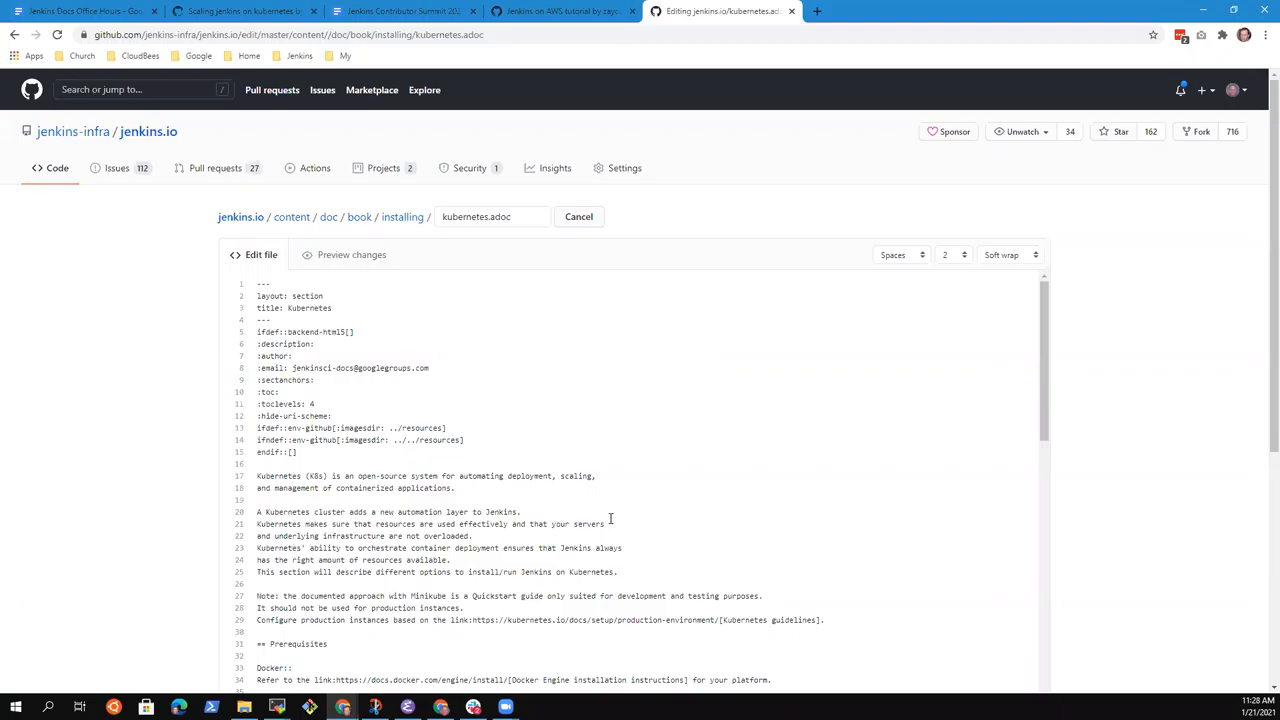
{"action": "mouse_move", "coordinate": [616, 524]}
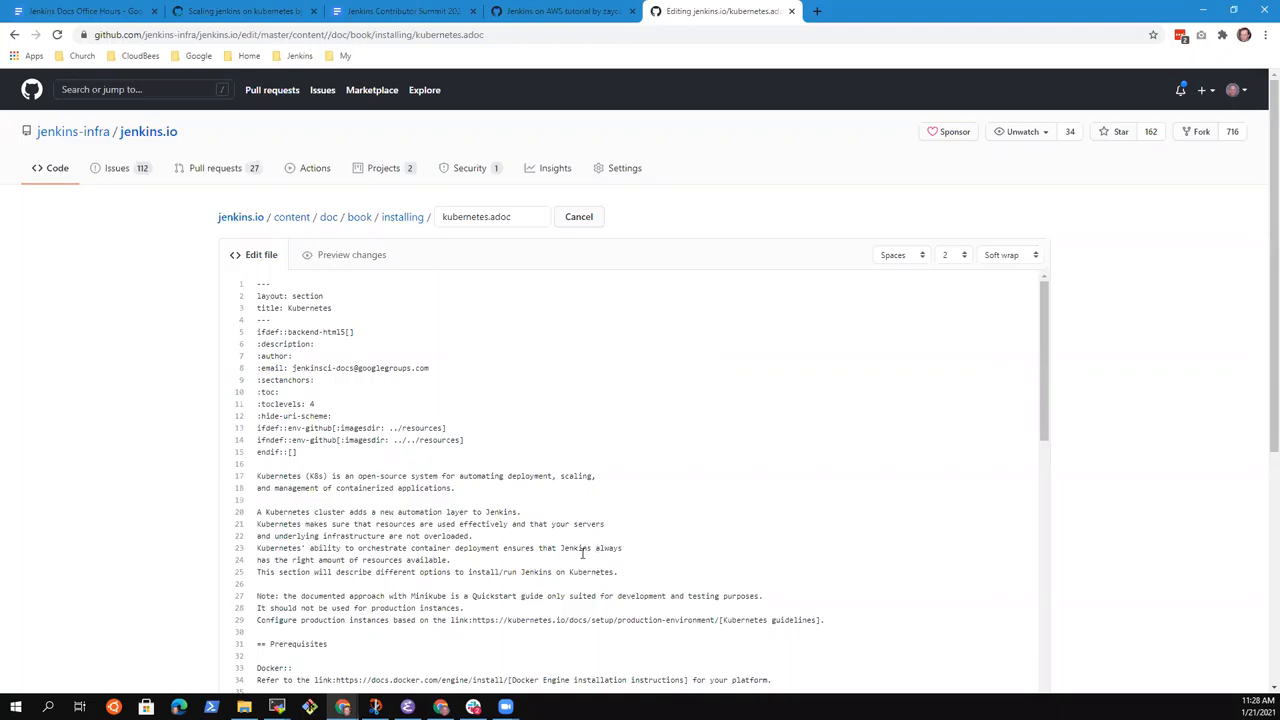
{"action": "left_click", "coordinate": [560, 12]}
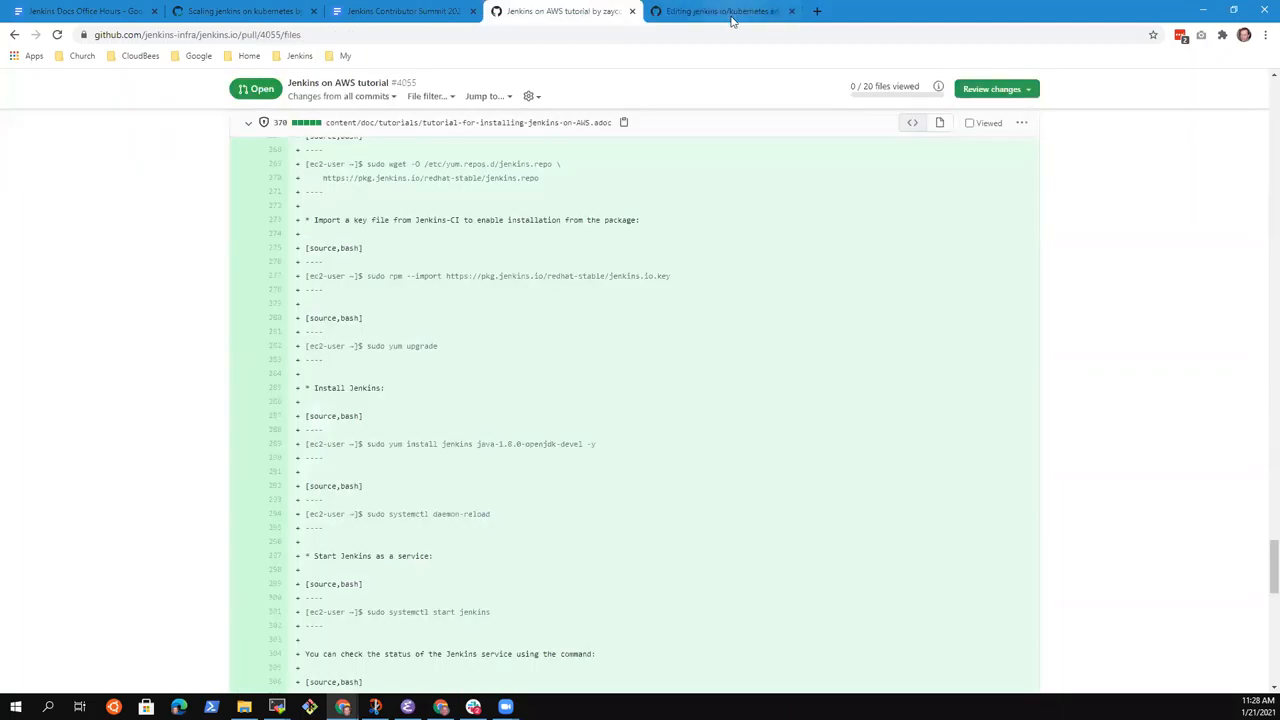
{"action": "left_click", "coordinate": [720, 12]}
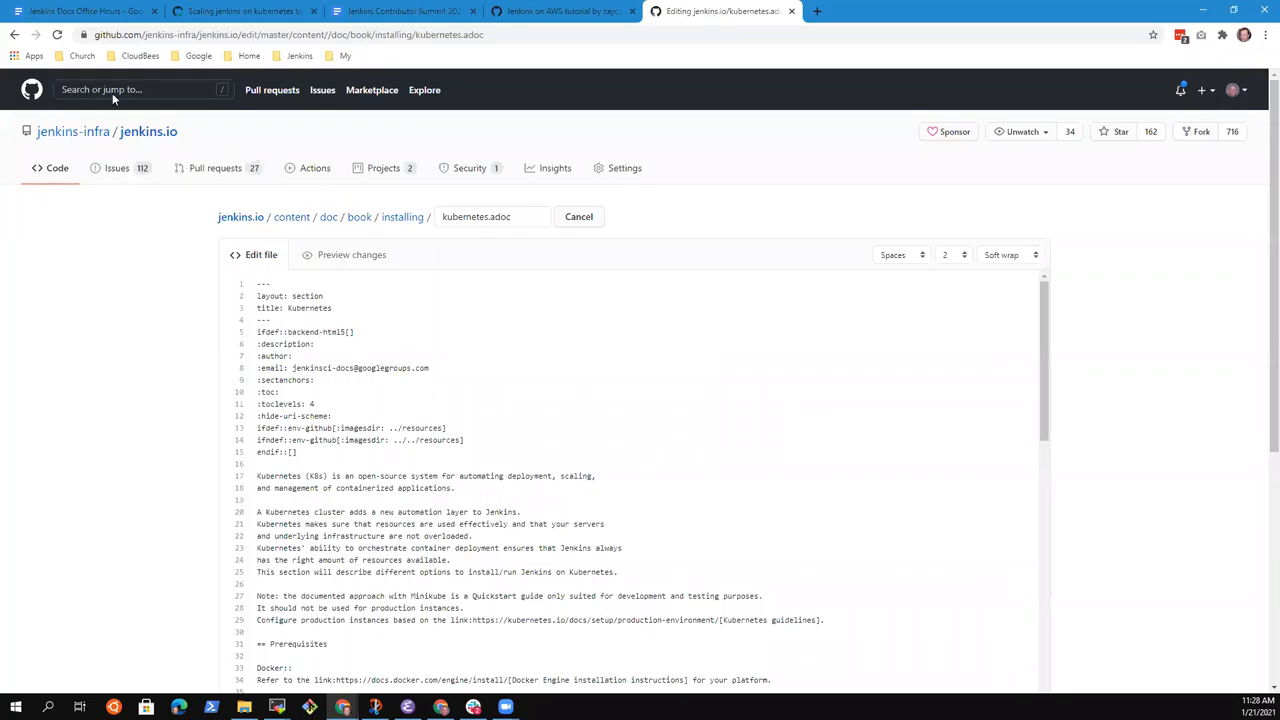
{"action": "mouse_move", "coordinate": [328, 216]}
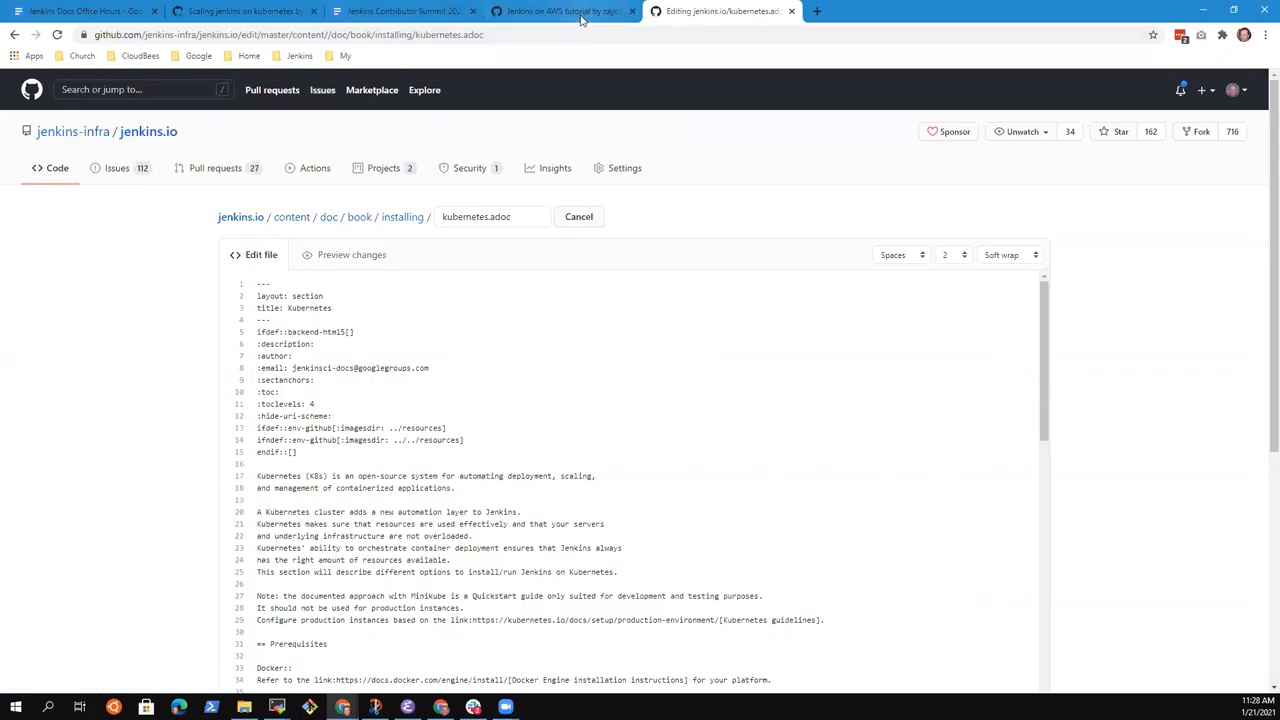
{"action": "mouse_move", "coordinate": [404, 12]}
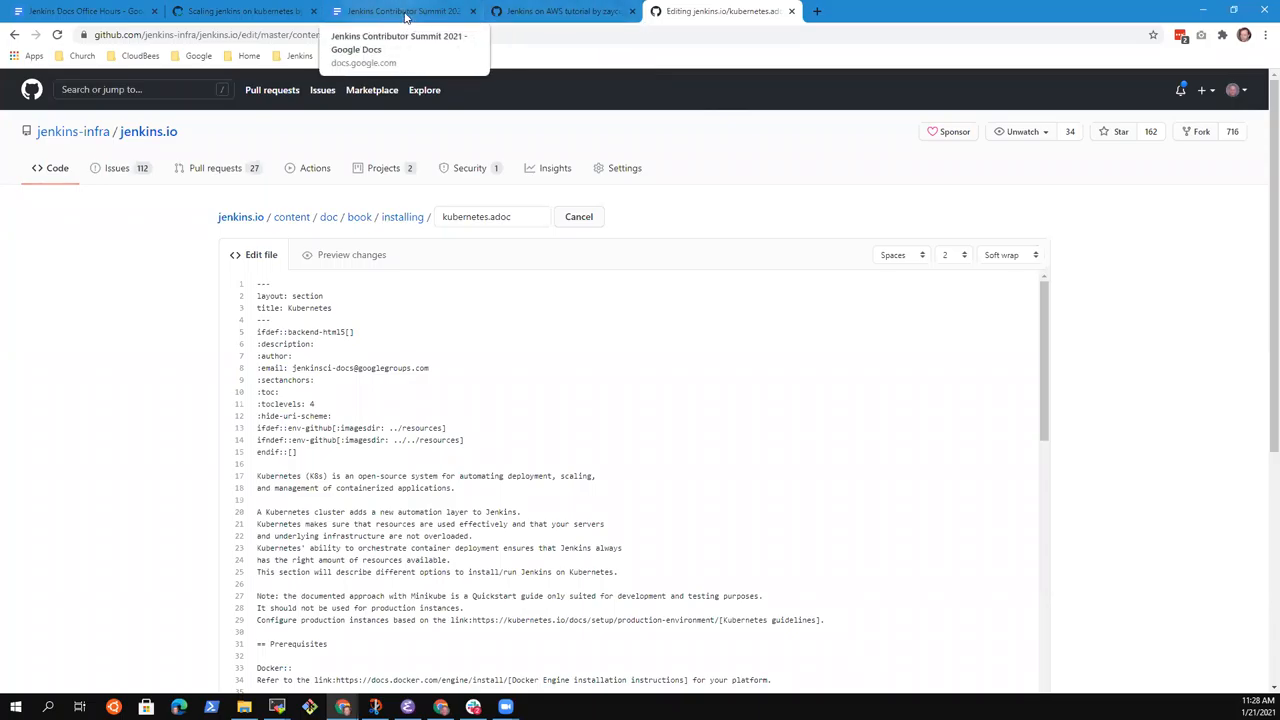
{"action": "mouse_move", "coordinate": [562, 12]}
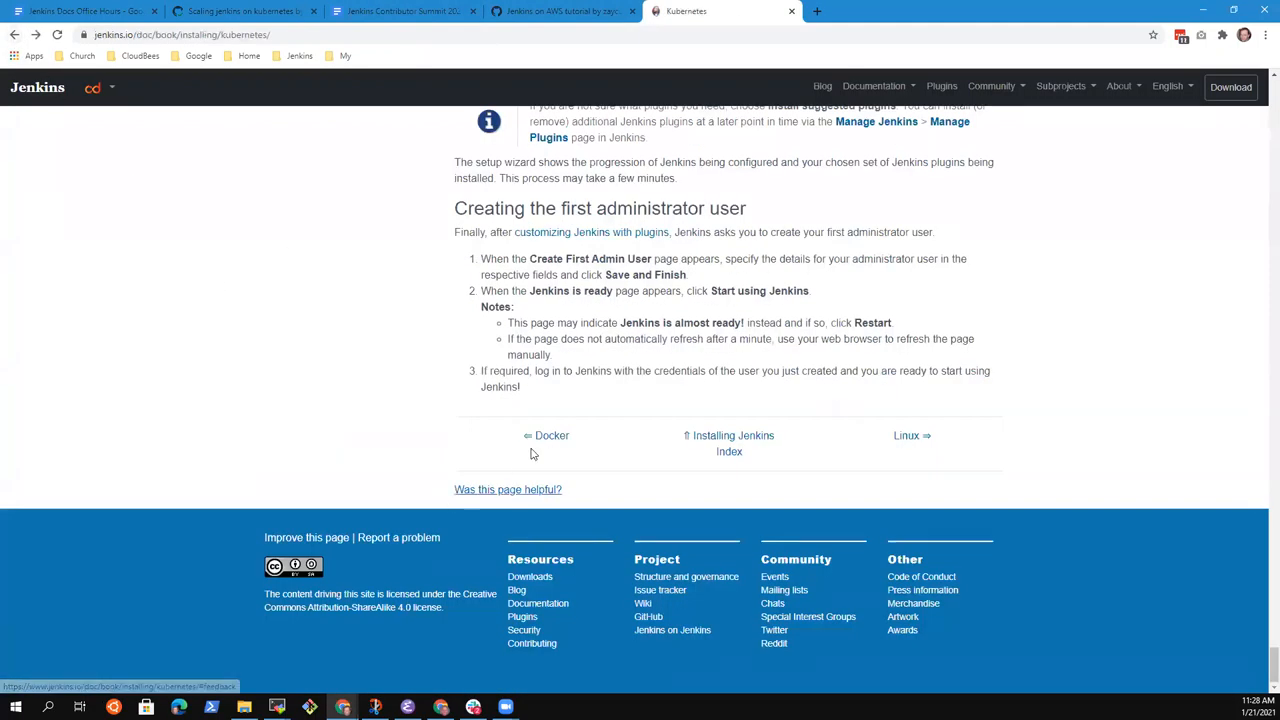
{"action": "mouse_move", "coordinate": [254, 376]}
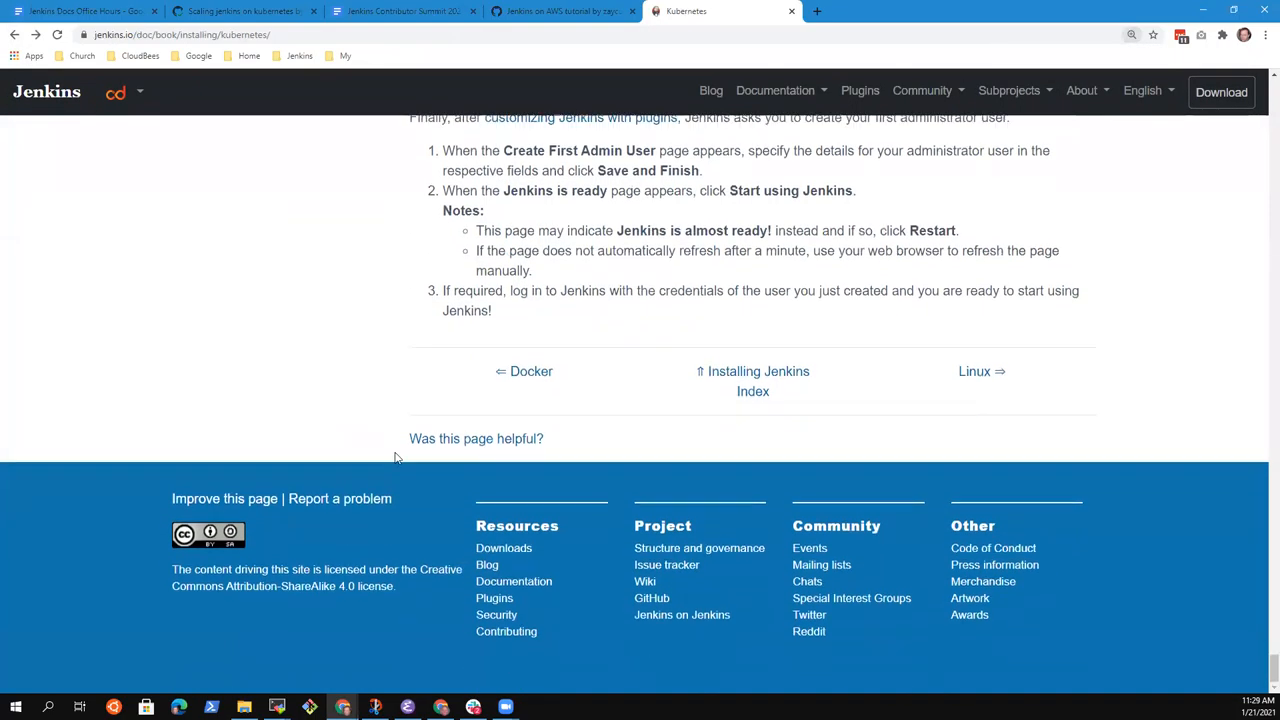
Step: From the bottom of the Kubernetes guide, use 'Improve this page' to load kubernetes.adoc in GitHub's editor
{"action": "scroll", "scroll_direction": "up", "scroll_amount": 3}
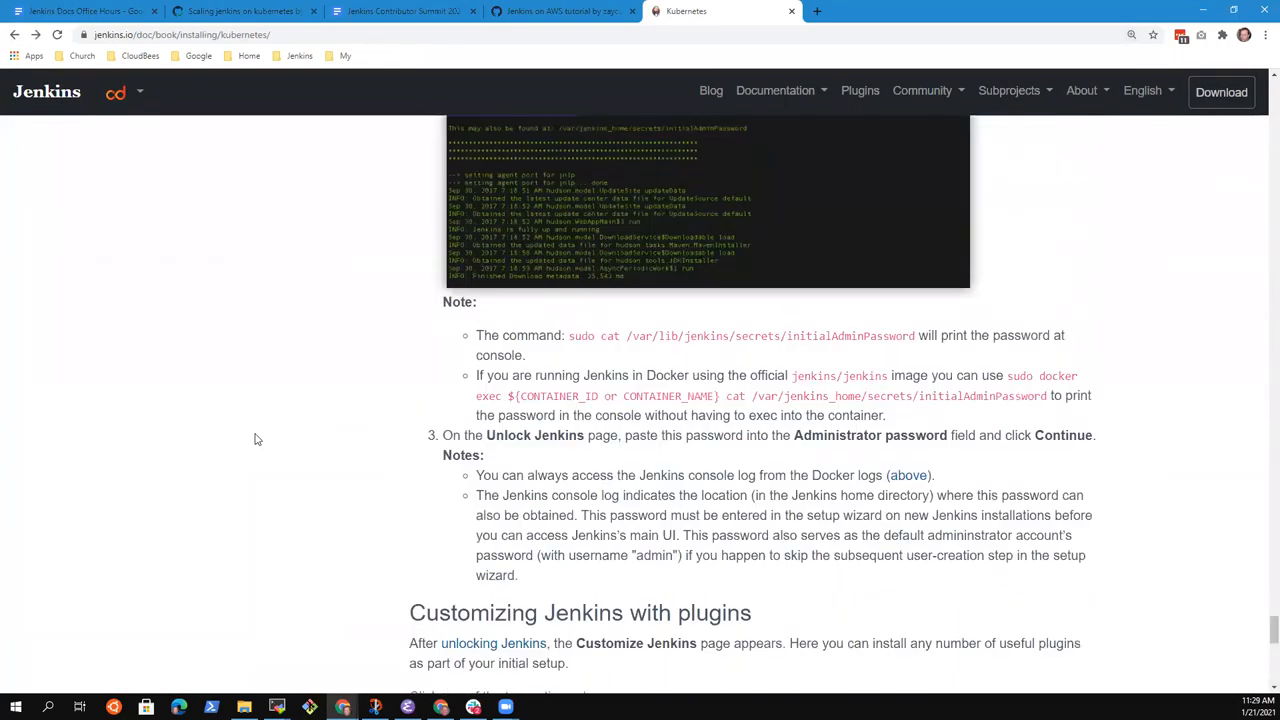
{"action": "scroll", "scroll_direction": "up", "scroll_amount": 3}
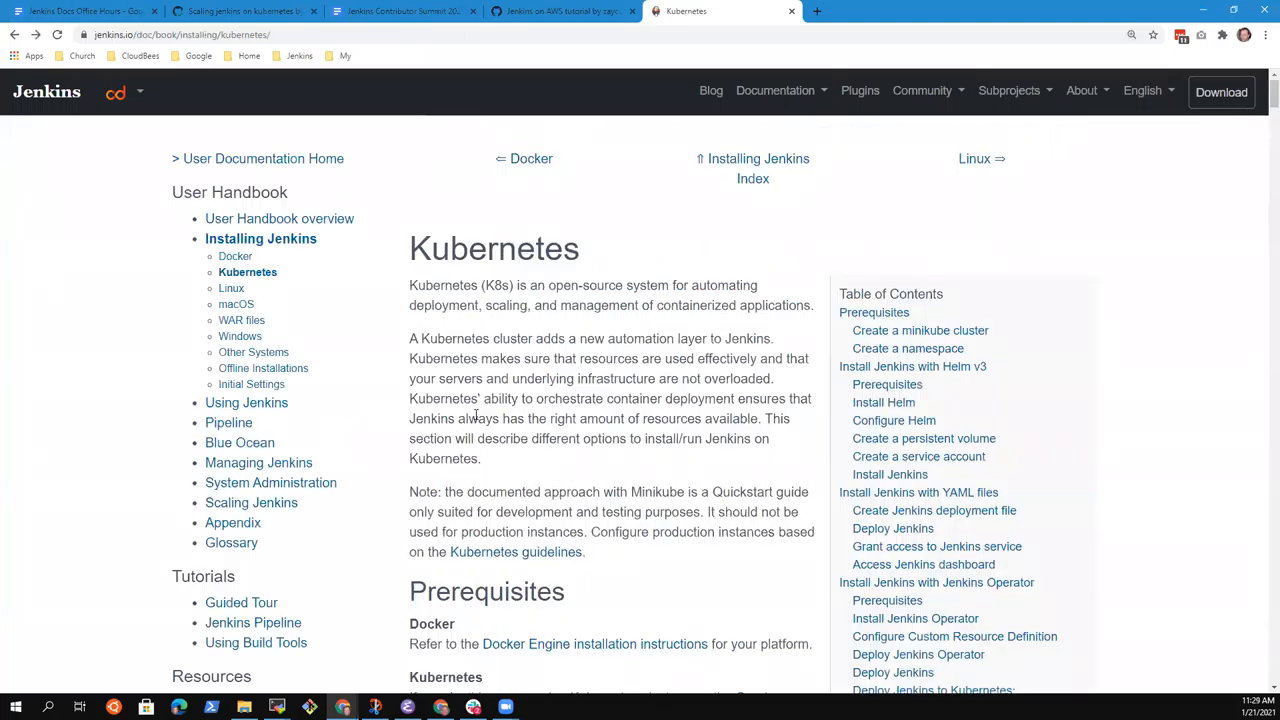
{"action": "left_click", "coordinate": [184, 34]}
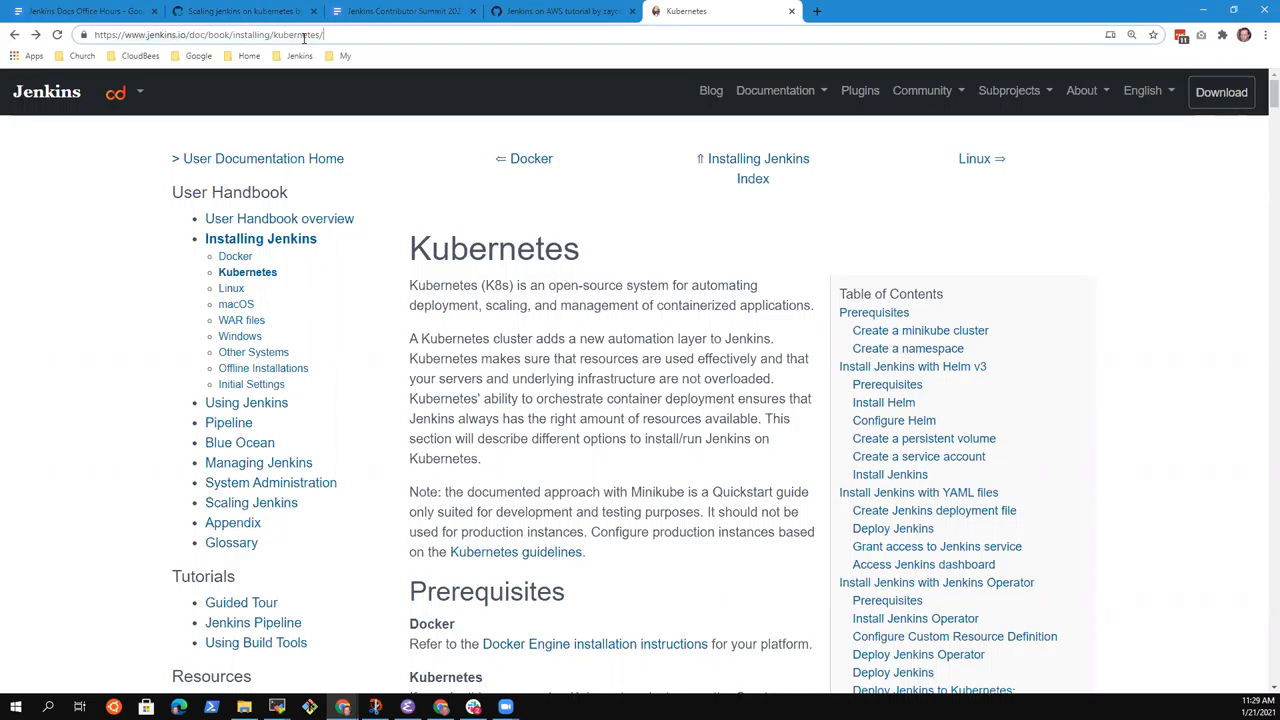
{"action": "scroll", "scroll_direction": "down", "scroll_amount": 3}
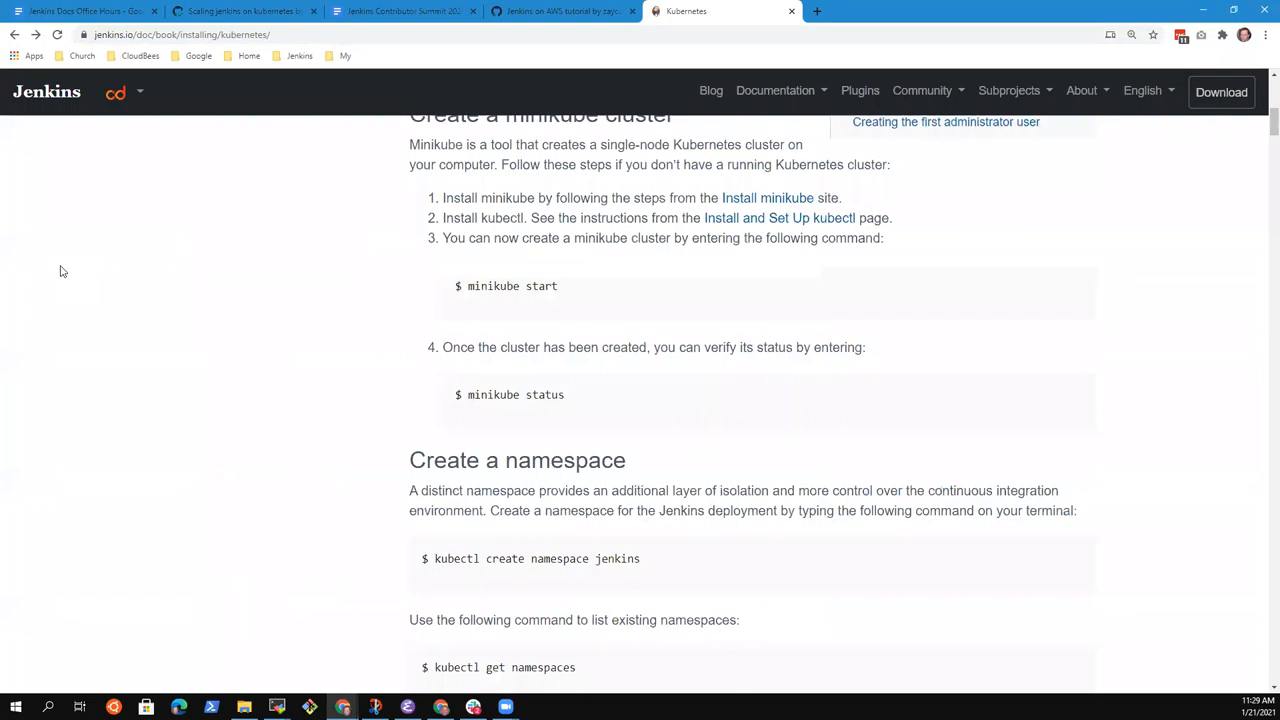
{"action": "scroll", "scroll_direction": "down", "scroll_amount": 3}
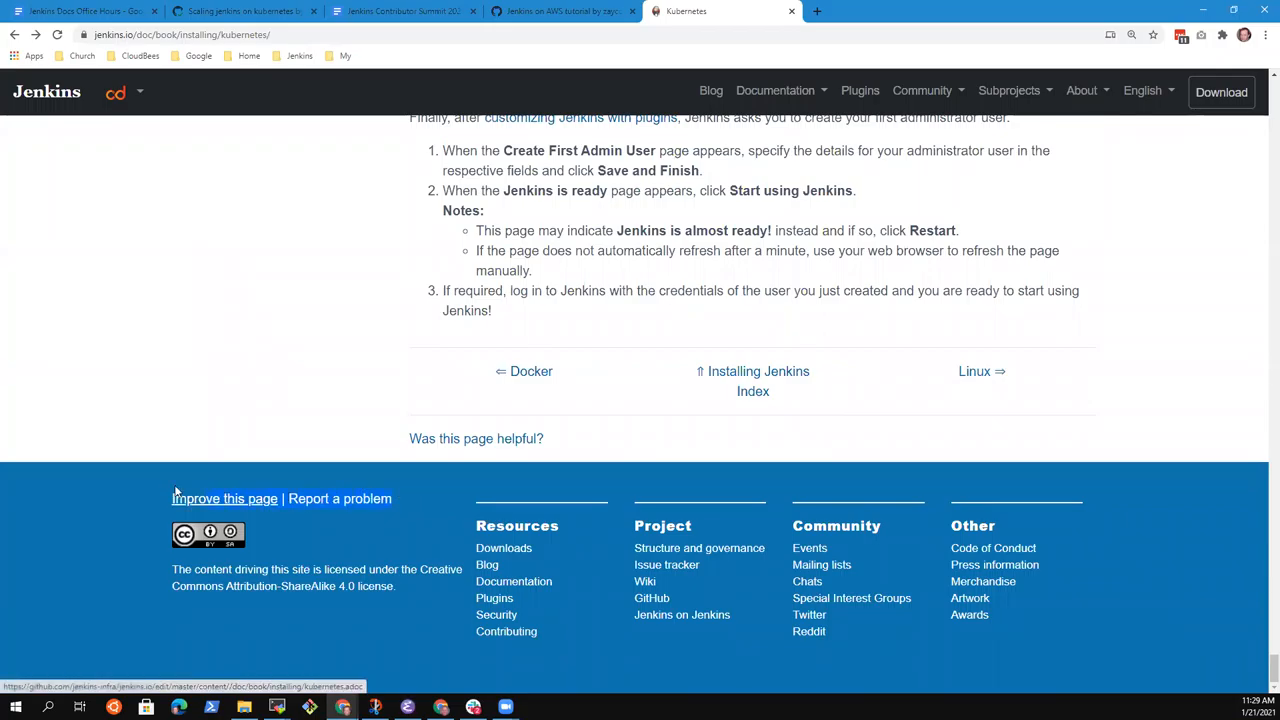
{"action": "mouse_move", "coordinate": [108, 488]}
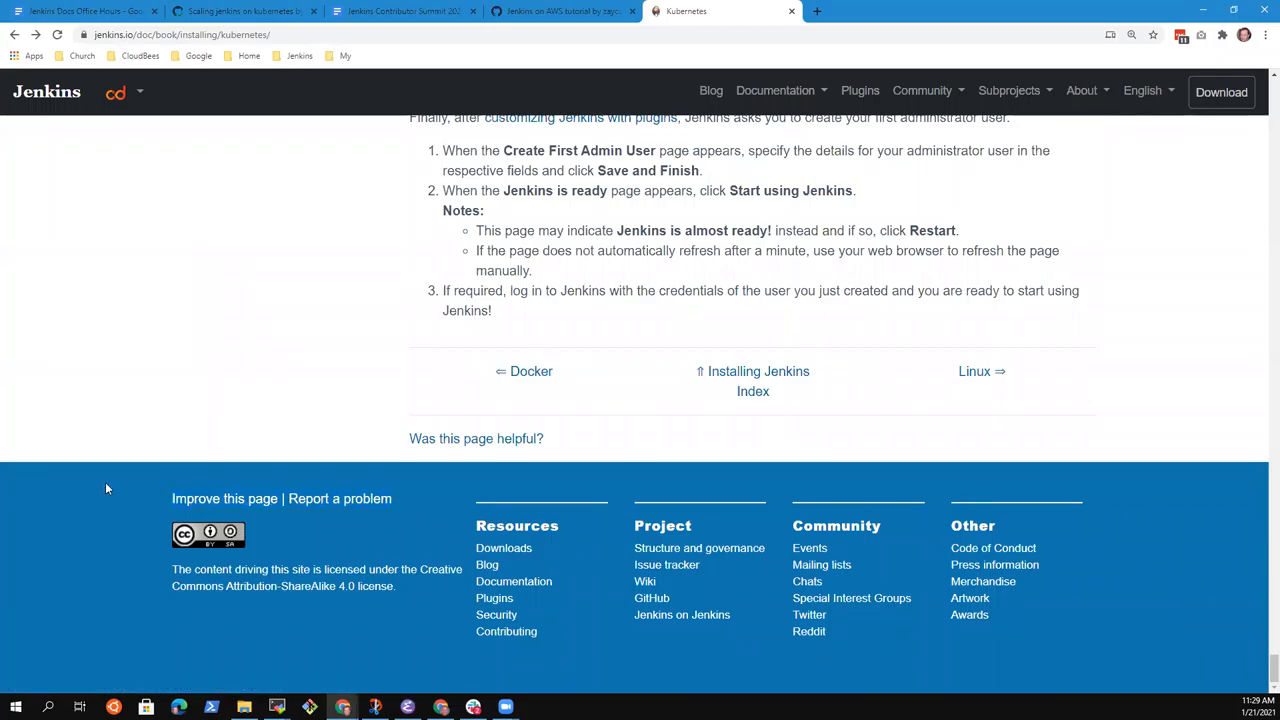
{"action": "mouse_move", "coordinate": [362, 532]}
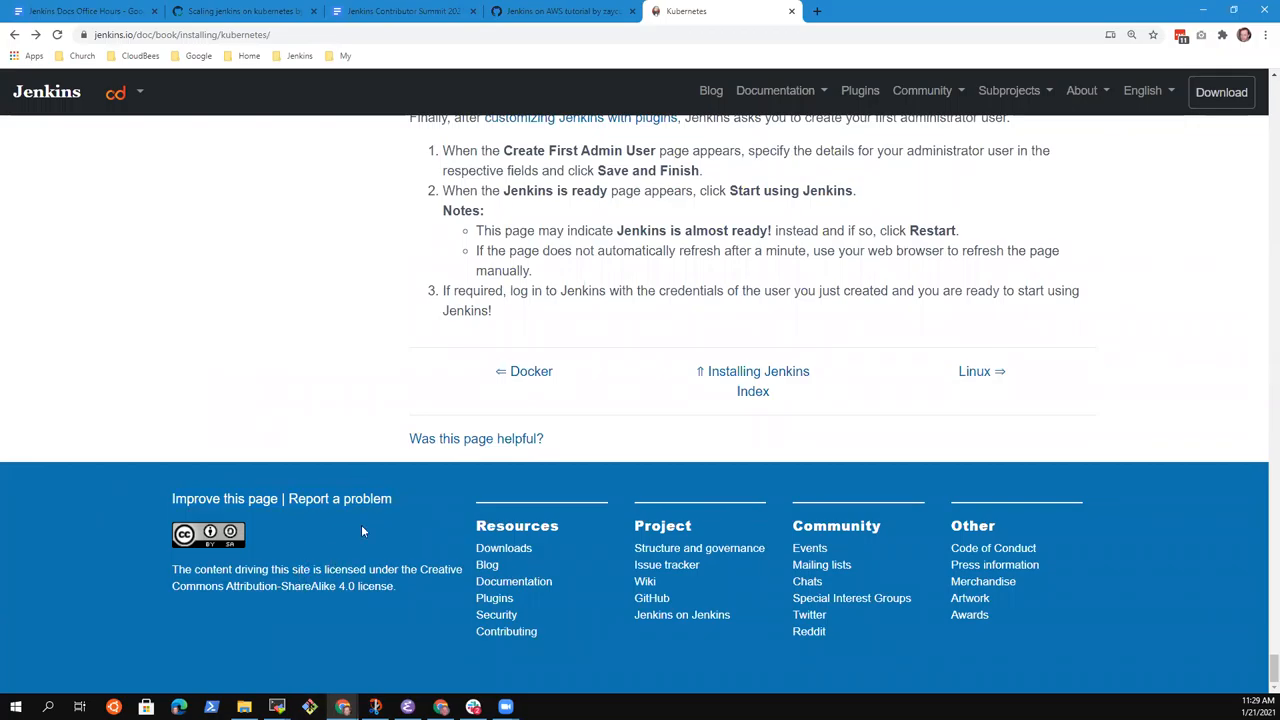
{"action": "left_click", "coordinate": [340, 498]}
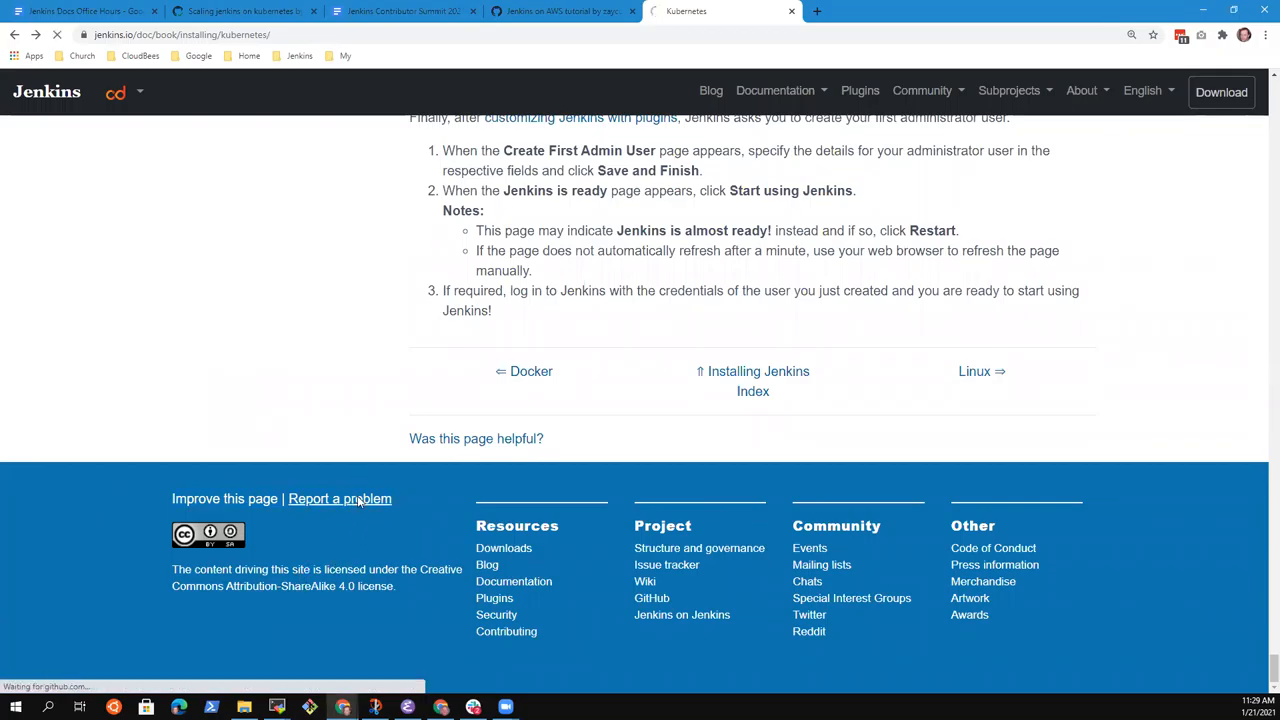
{"action": "left_click", "coordinate": [340, 498]}
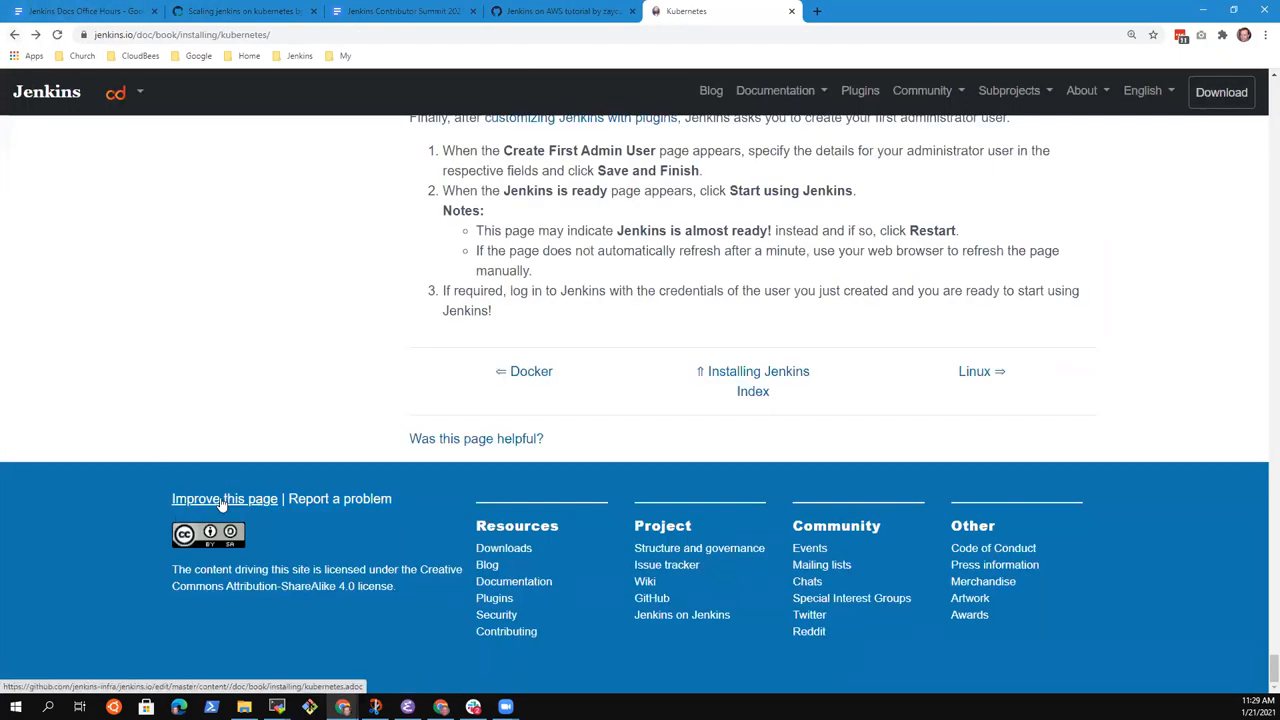
{"action": "left_click", "coordinate": [224, 498]}
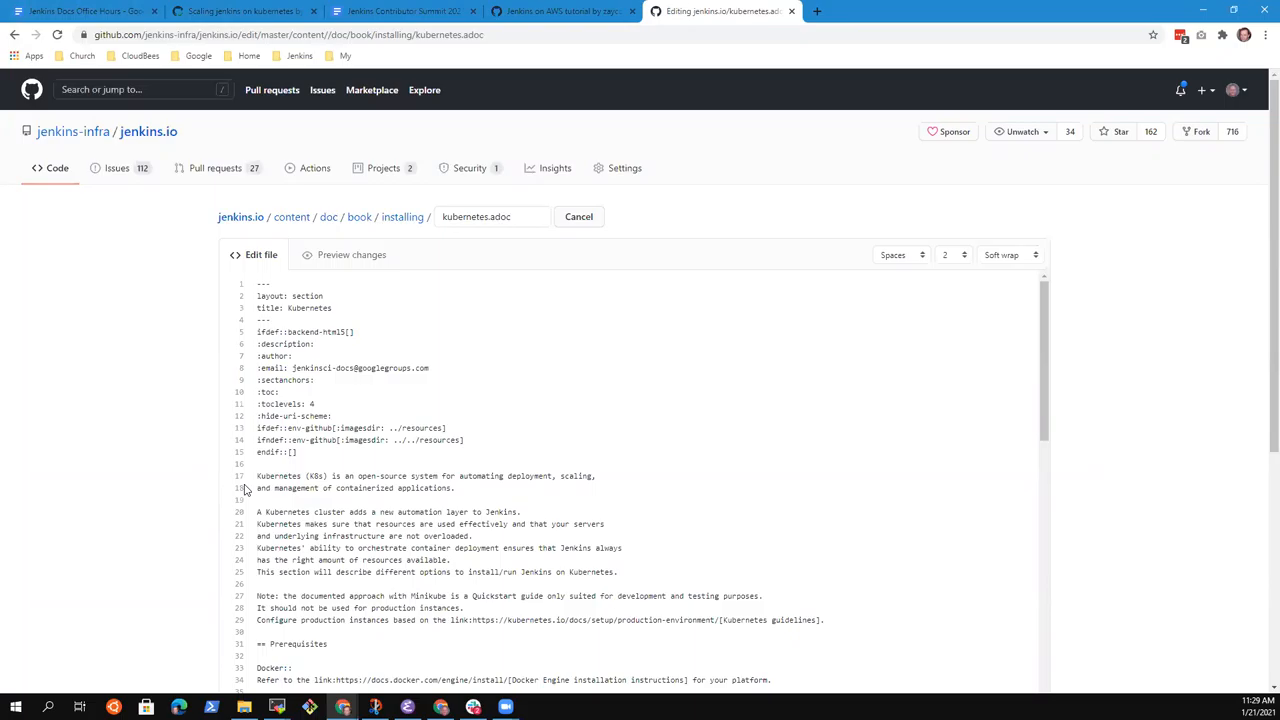
{"action": "mouse_move", "coordinate": [210, 482]}
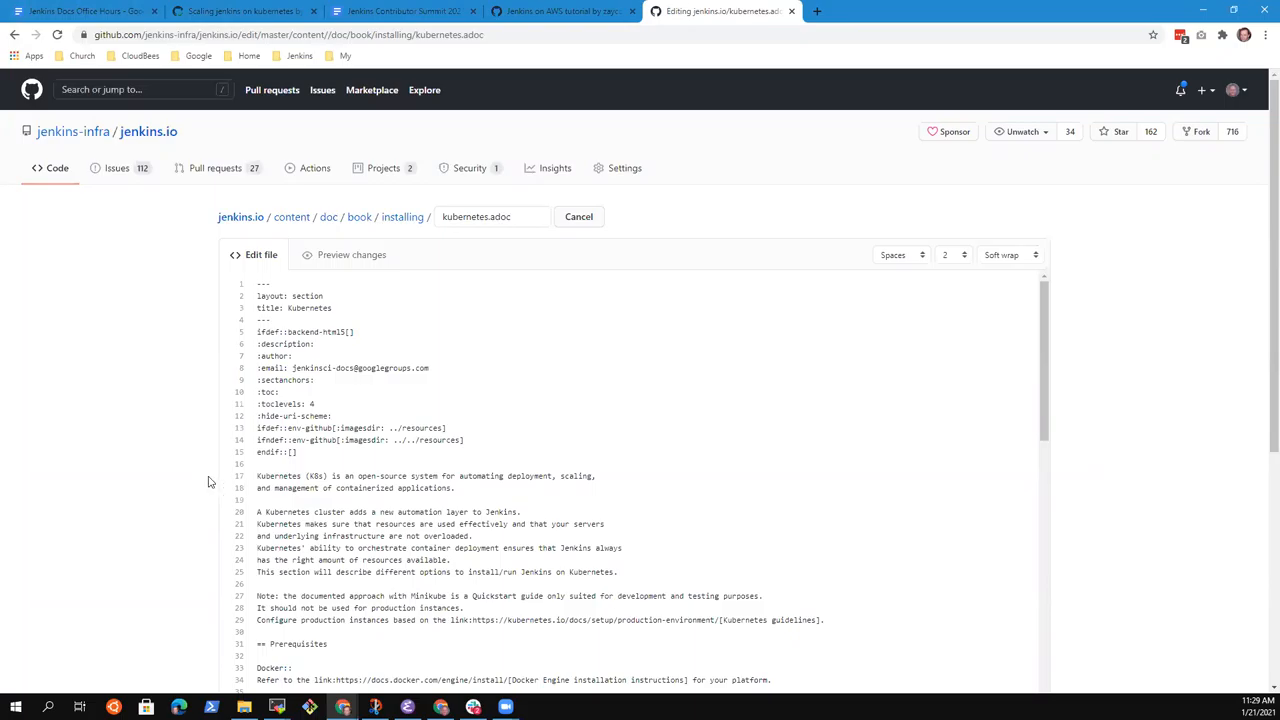
{"action": "scroll", "scroll_direction": "down", "scroll_amount": 3}
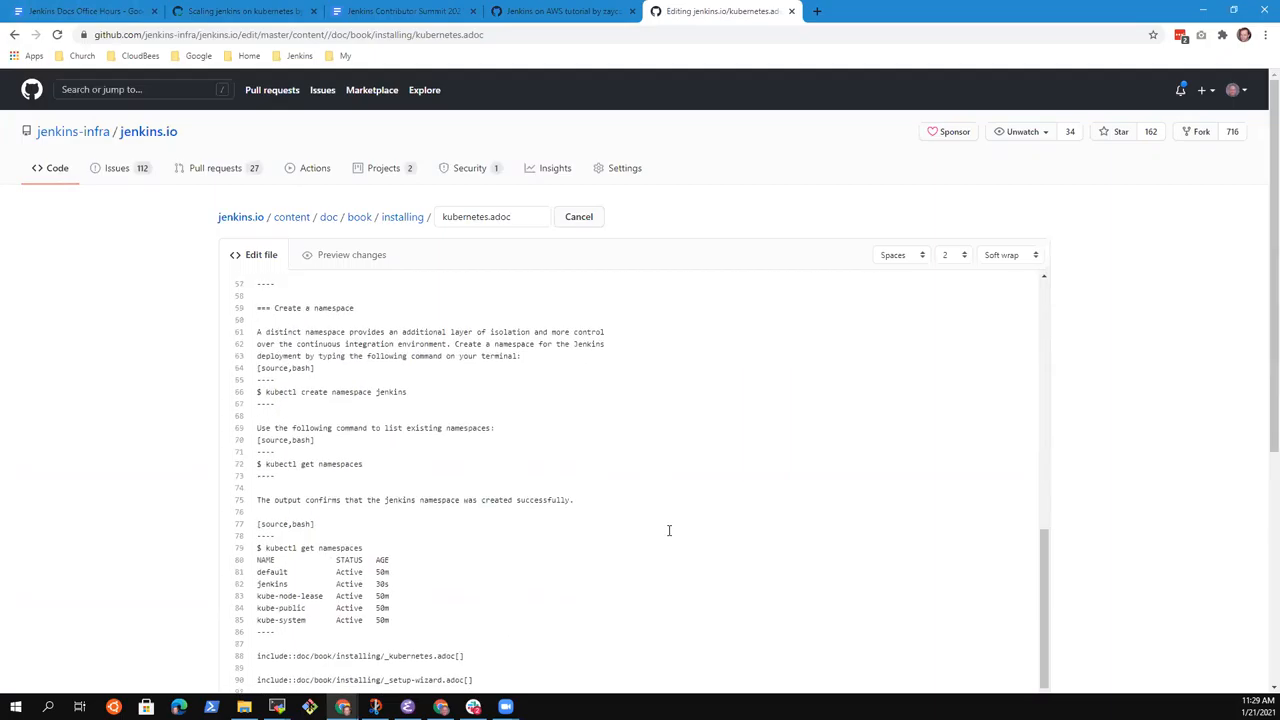
{"action": "scroll", "scroll_direction": "up", "scroll_amount": 3}
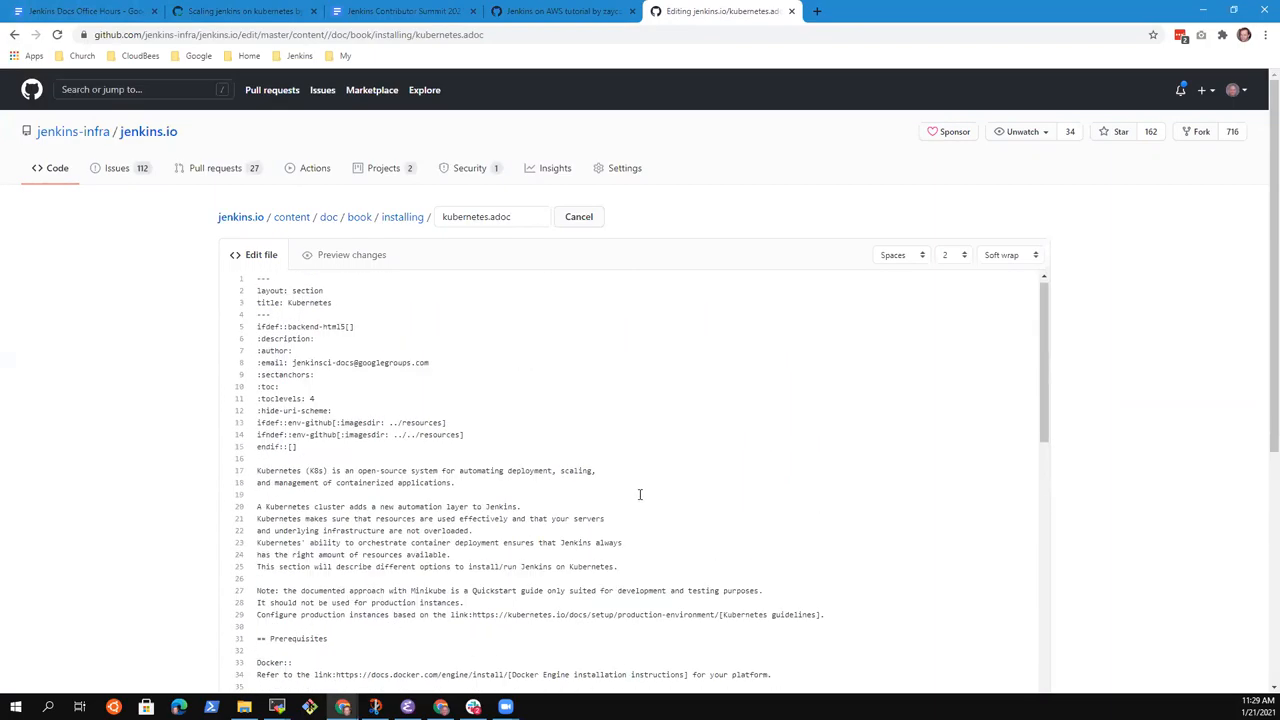
{"action": "scroll", "scroll_direction": "down", "scroll_amount": 3}
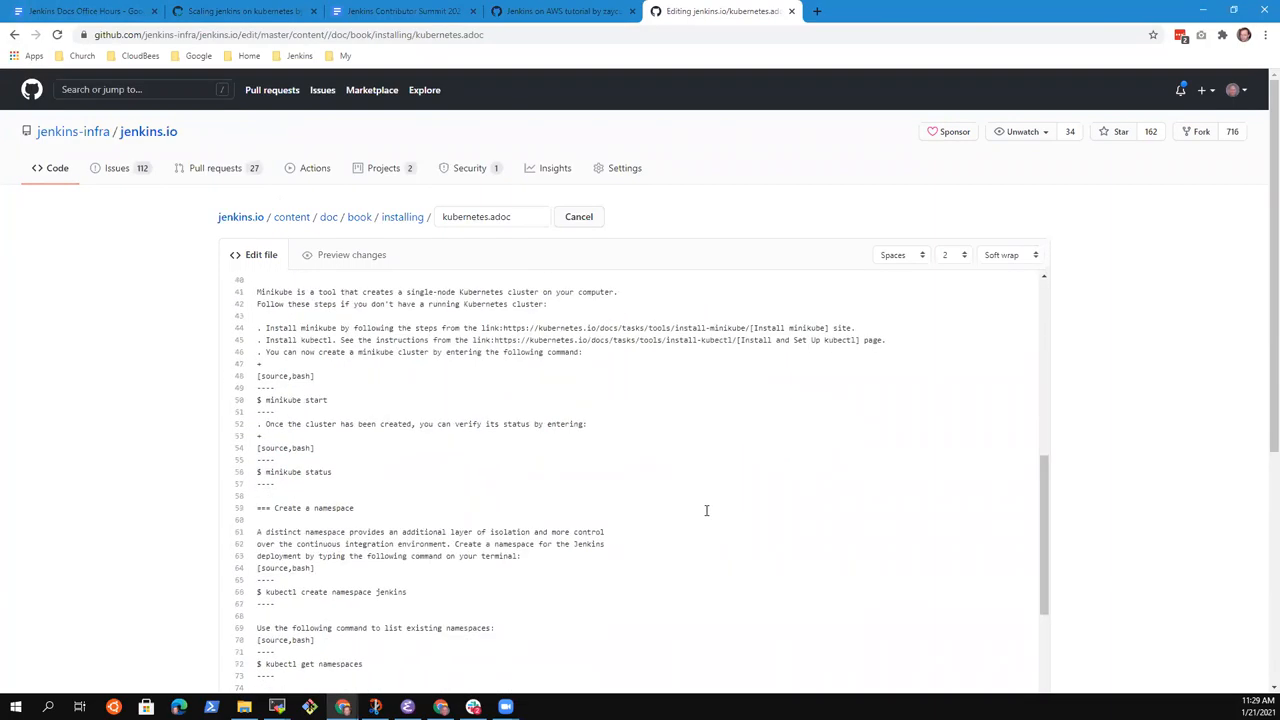
{"action": "scroll", "scroll_direction": "down", "scroll_amount": 3}
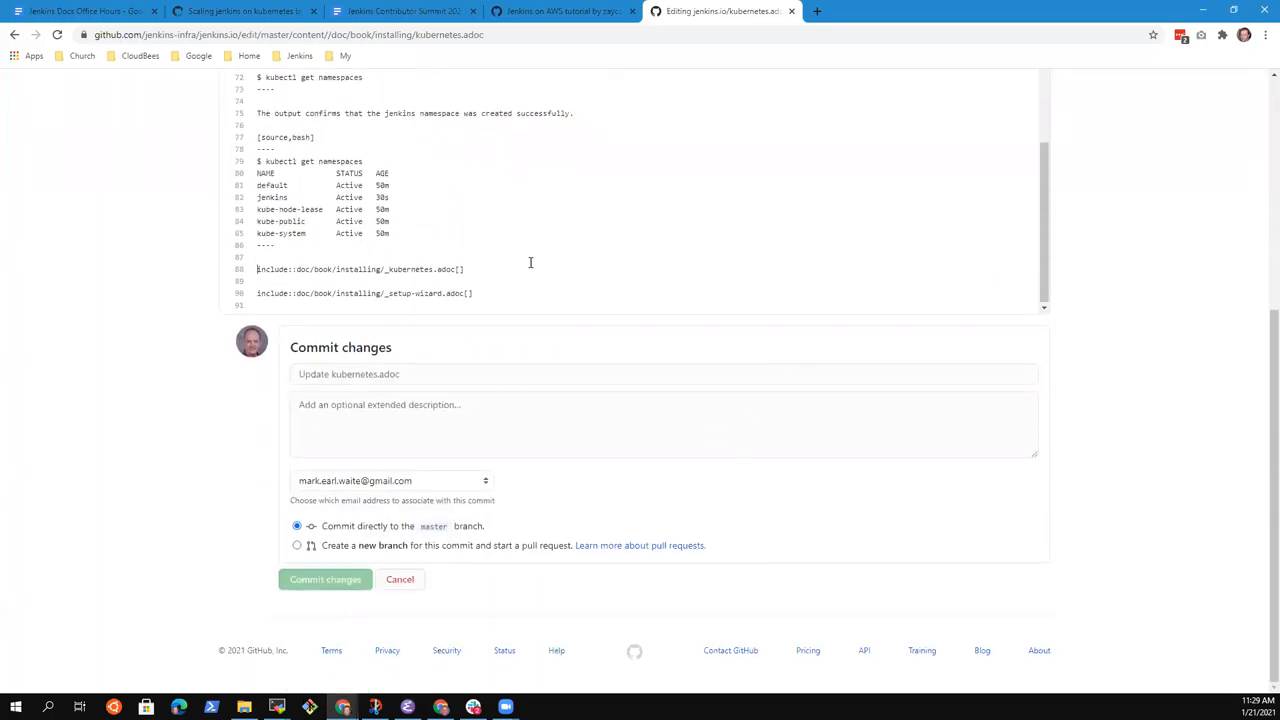
{"action": "triple_click", "coordinate": [360, 268]}
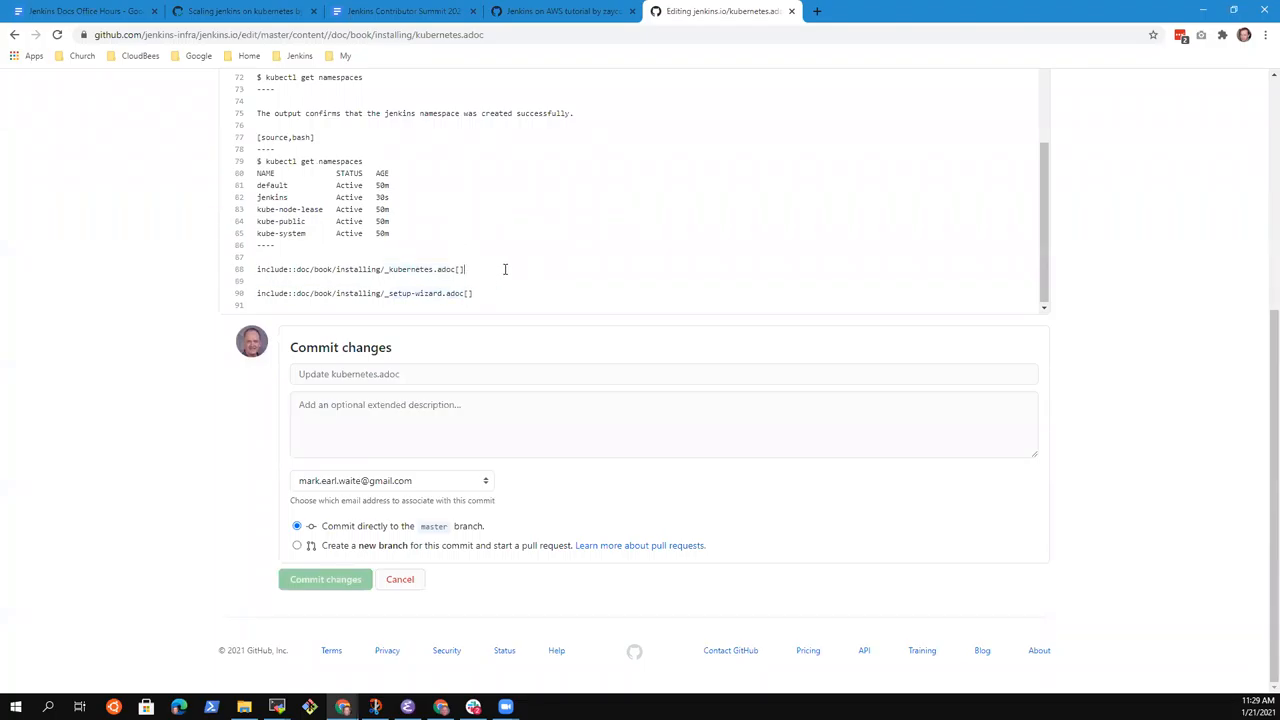
{"action": "triple_click", "coordinate": [360, 268]}
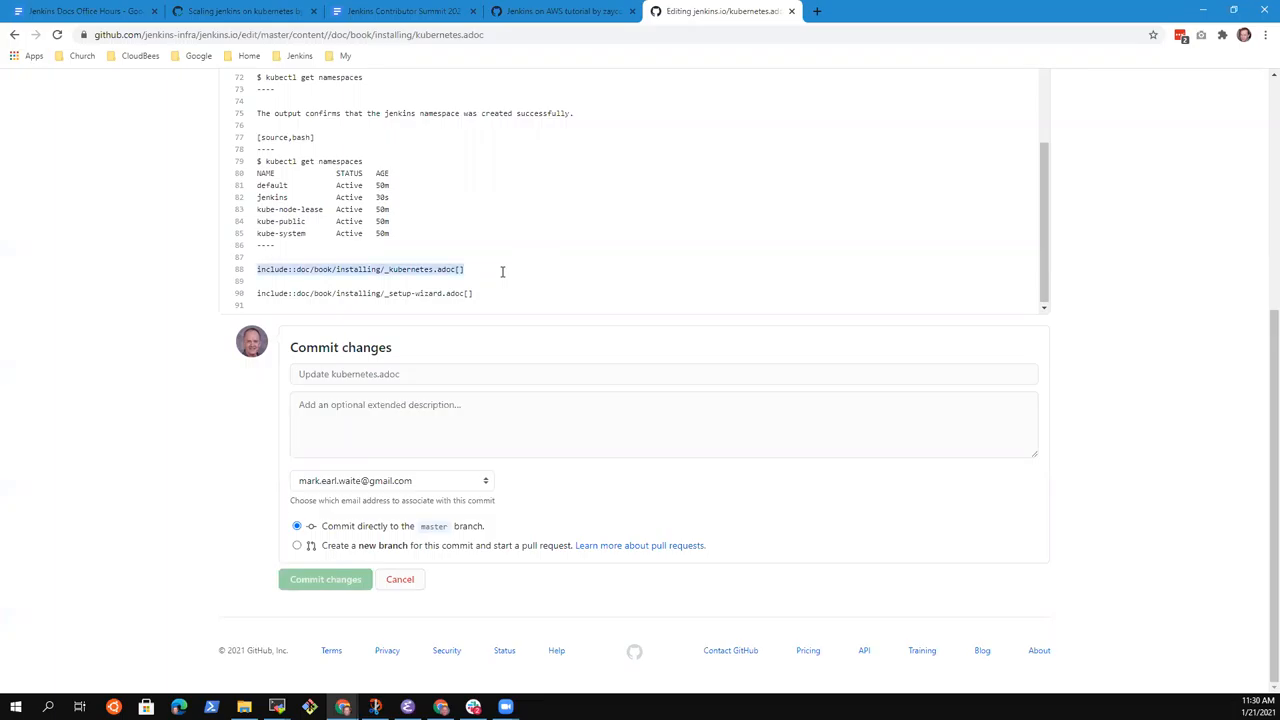
{"action": "mouse_move", "coordinate": [682, 268]}
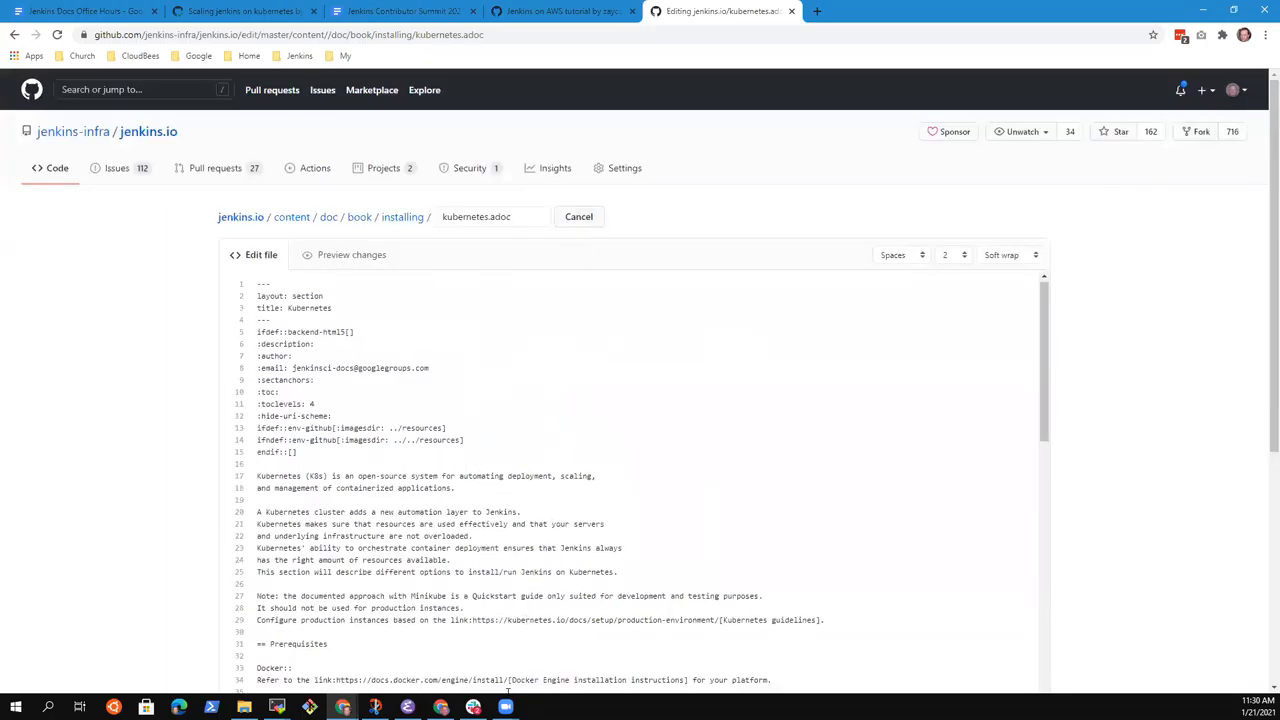
{"action": "scroll", "scroll_direction": "down", "scroll_amount": 3}
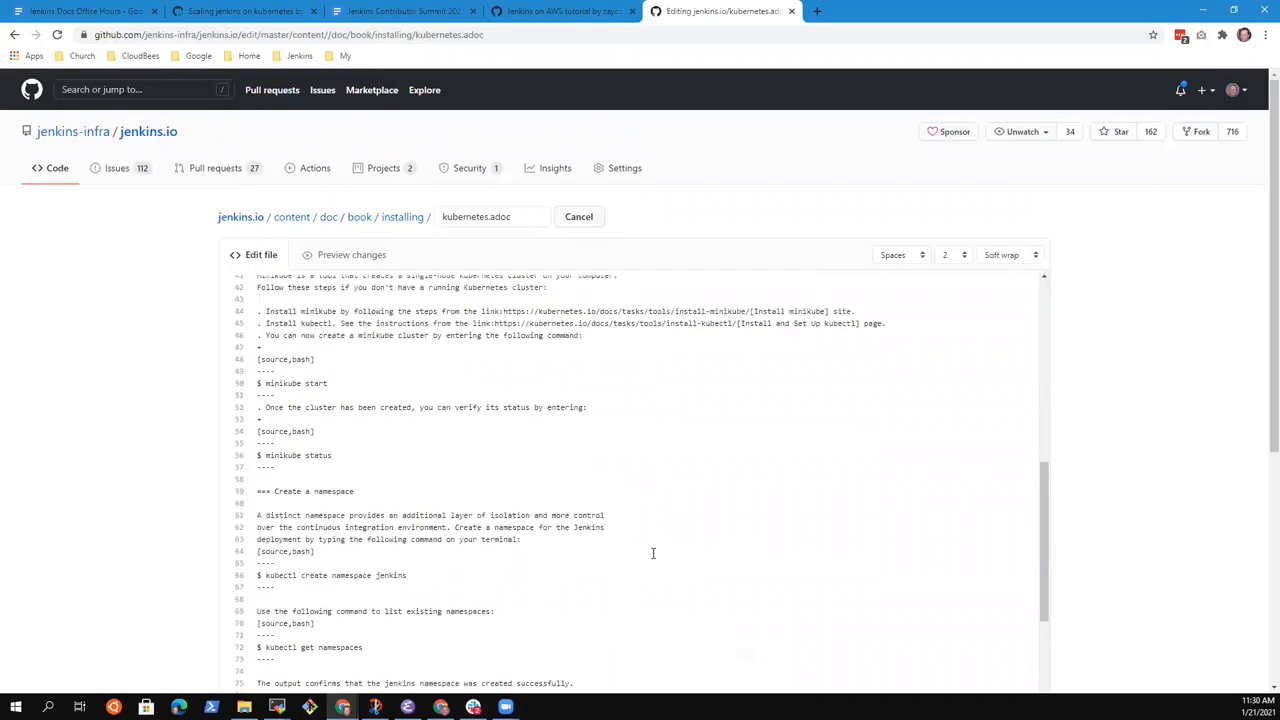
{"action": "scroll", "scroll_direction": "down", "scroll_amount": 3}
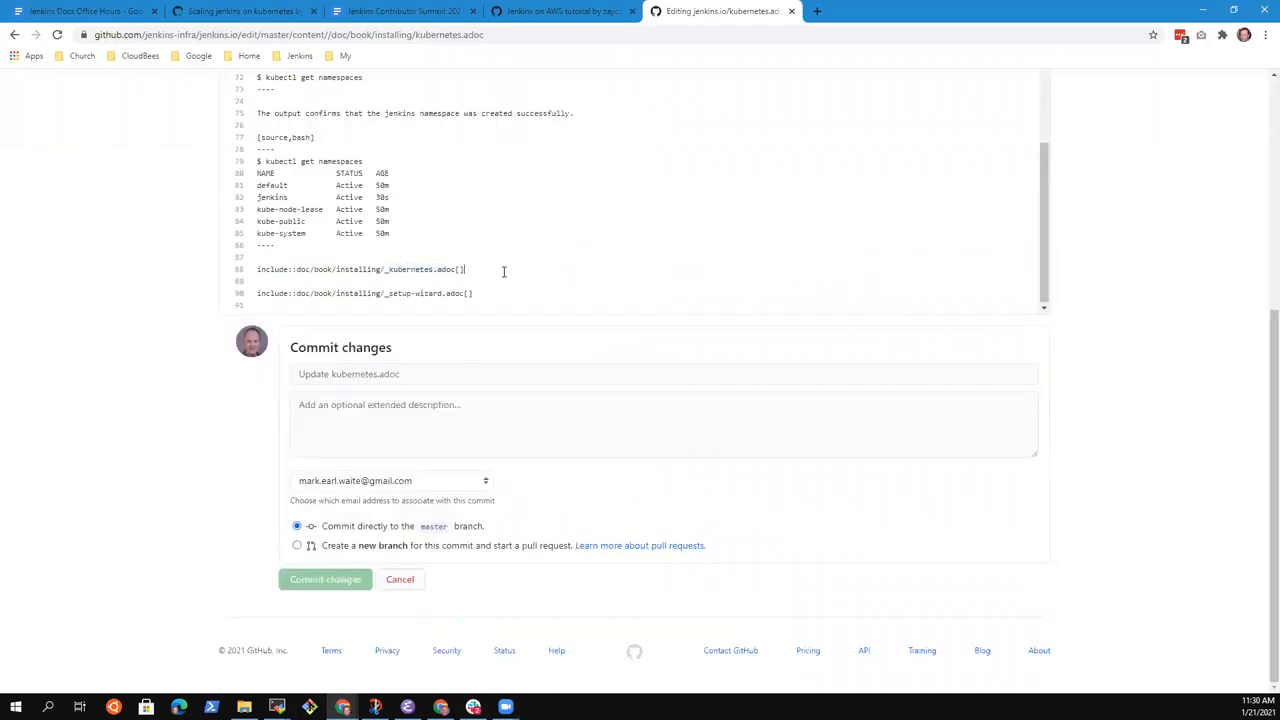
{"action": "triple_click", "coordinate": [360, 268]}
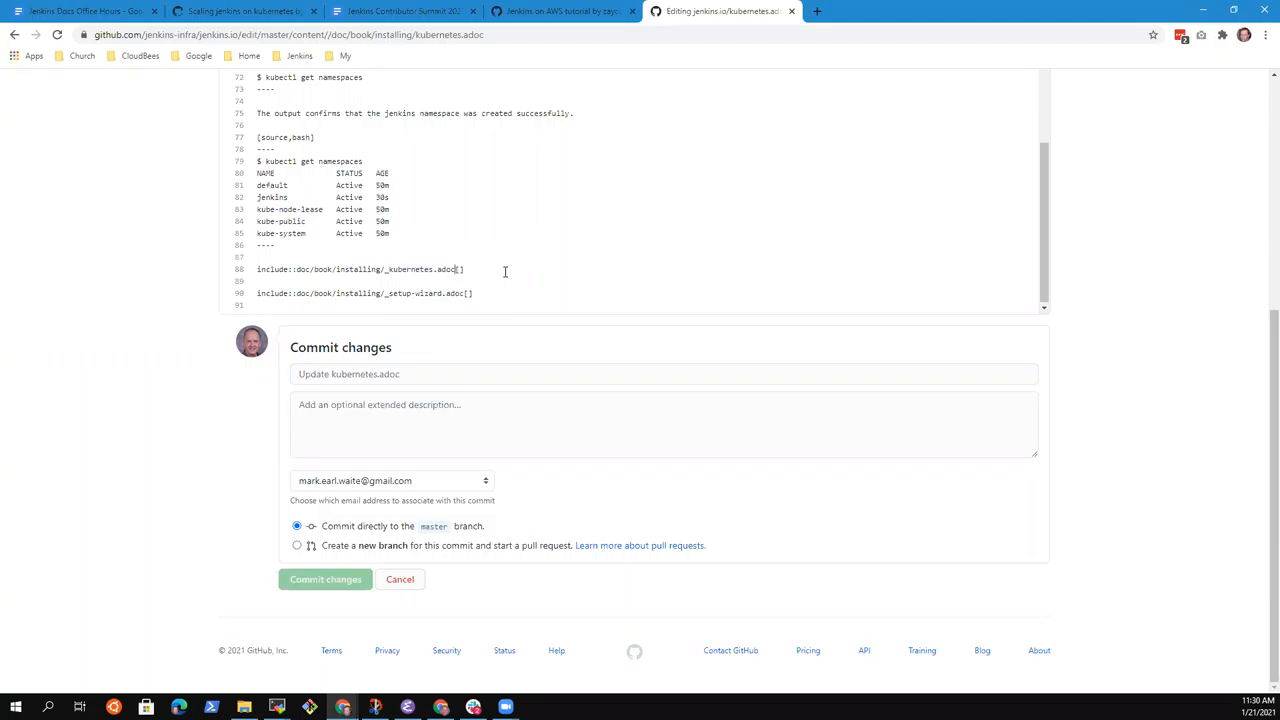
{"action": "double_click", "coordinate": [408, 268]}
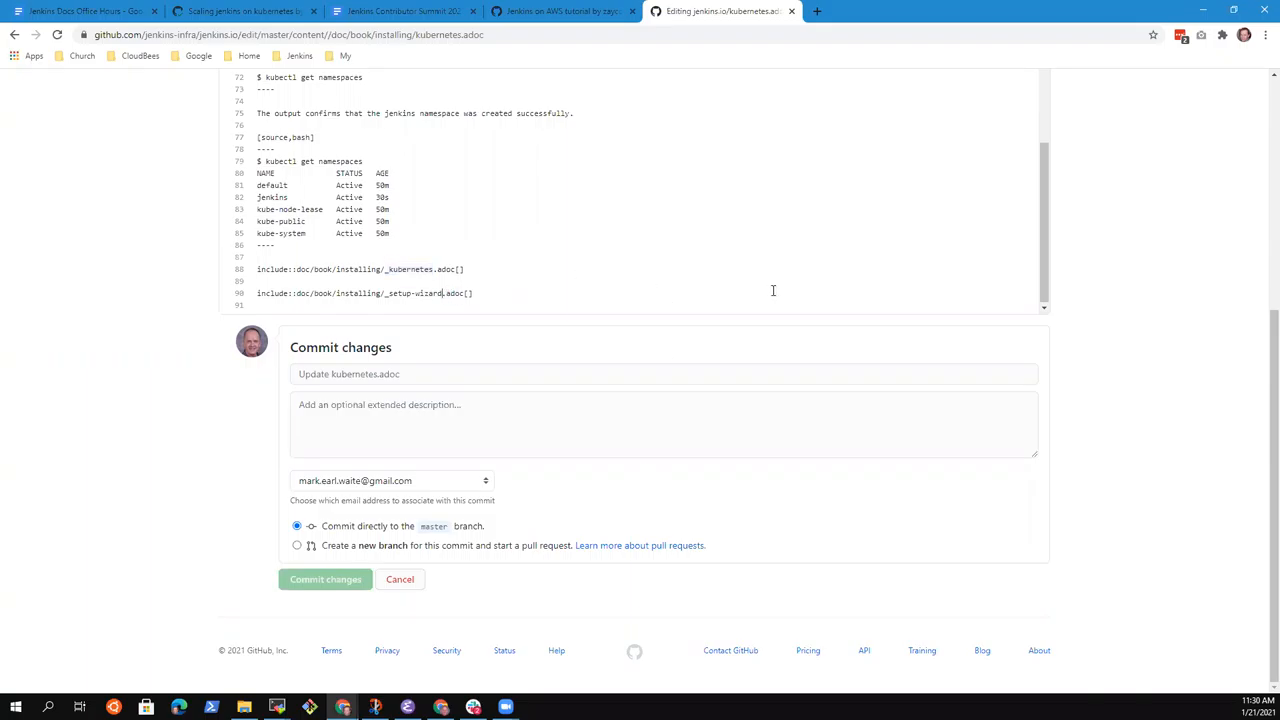
{"action": "double_click", "coordinate": [412, 292]}
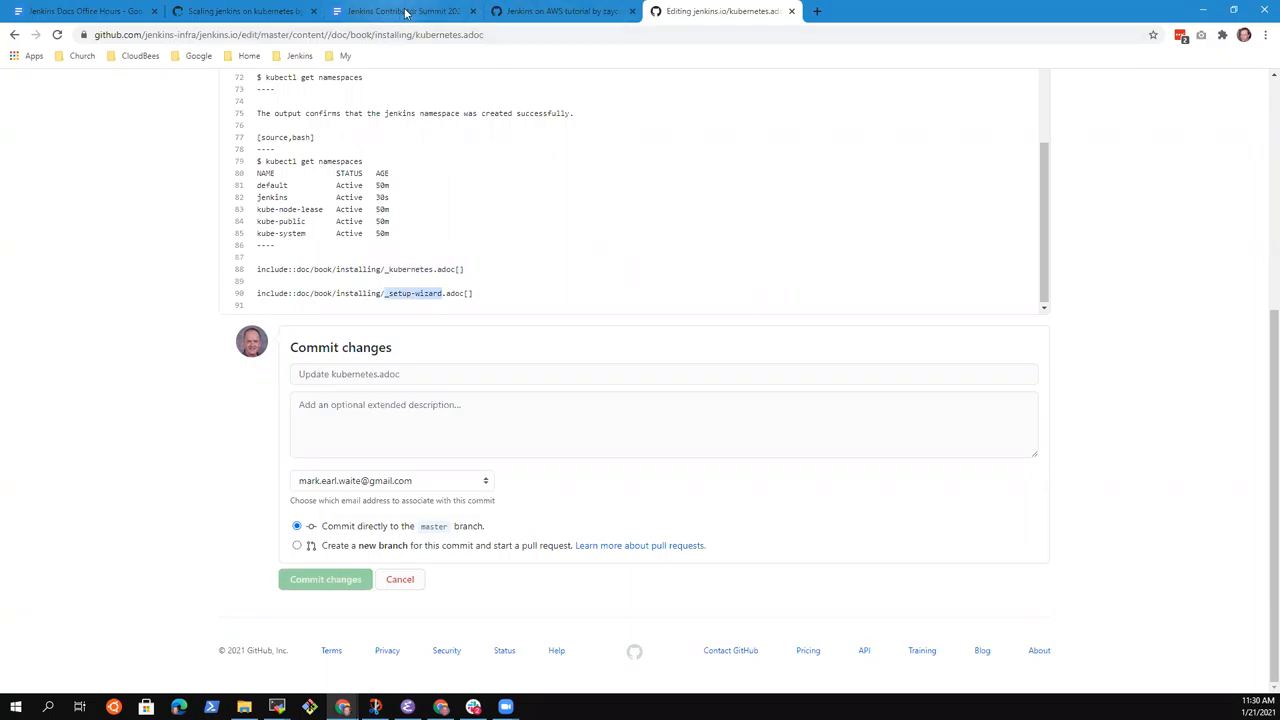
Step: Return to the published Kubernetes guide tab and jump to its Deploy Jenkins section via the heading anchor
{"action": "left_click", "coordinate": [400, 12]}
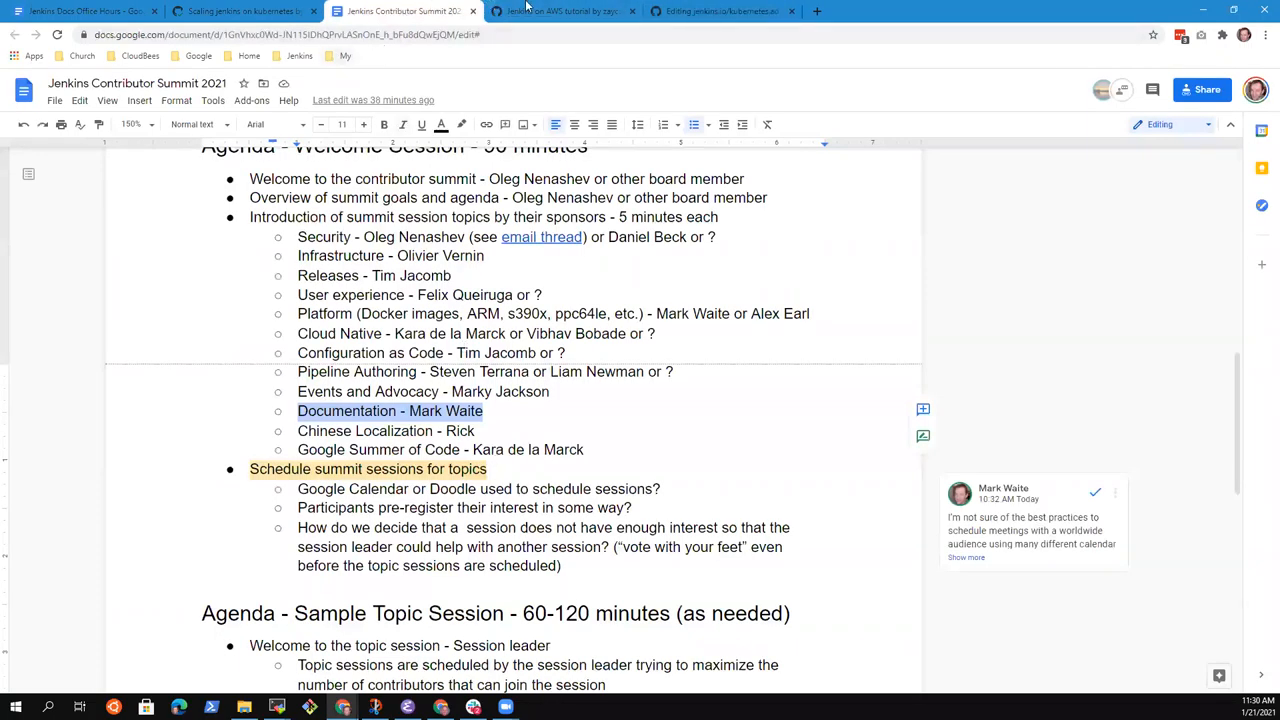
{"action": "left_click", "coordinate": [240, 12]}
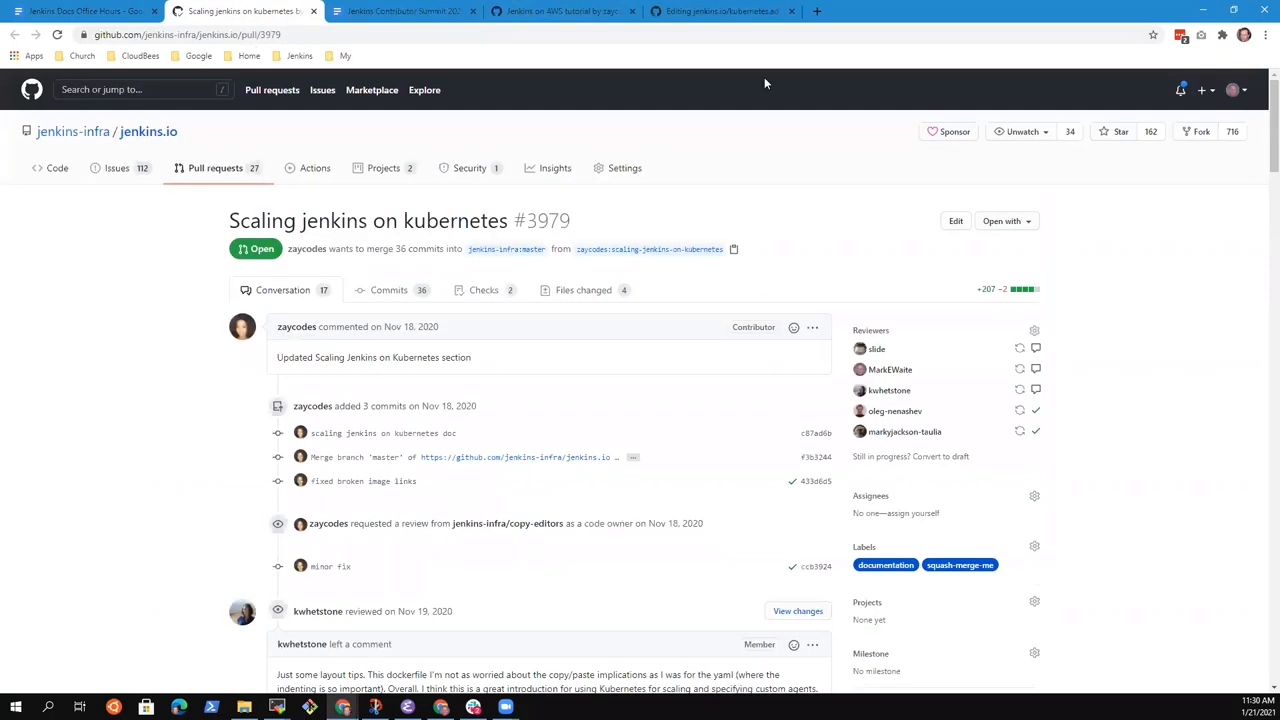
{"action": "left_click", "coordinate": [722, 12]}
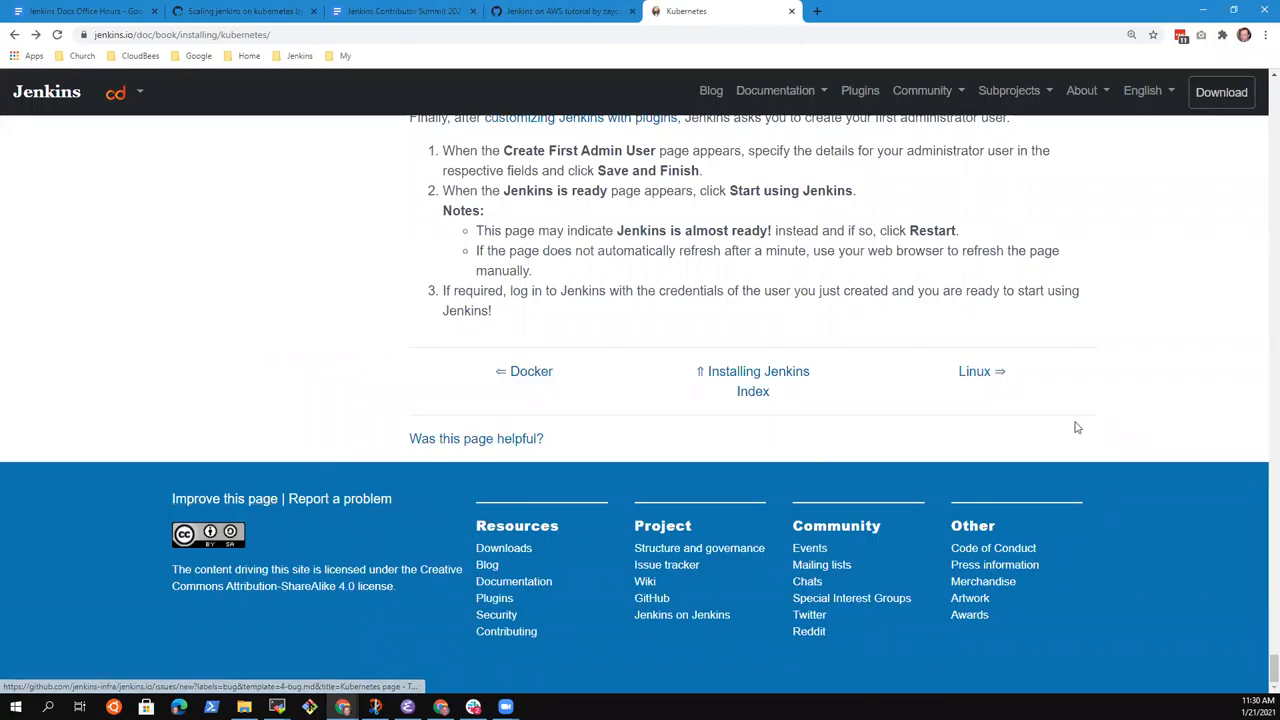
{"action": "mouse_move", "coordinate": [1260, 672]}
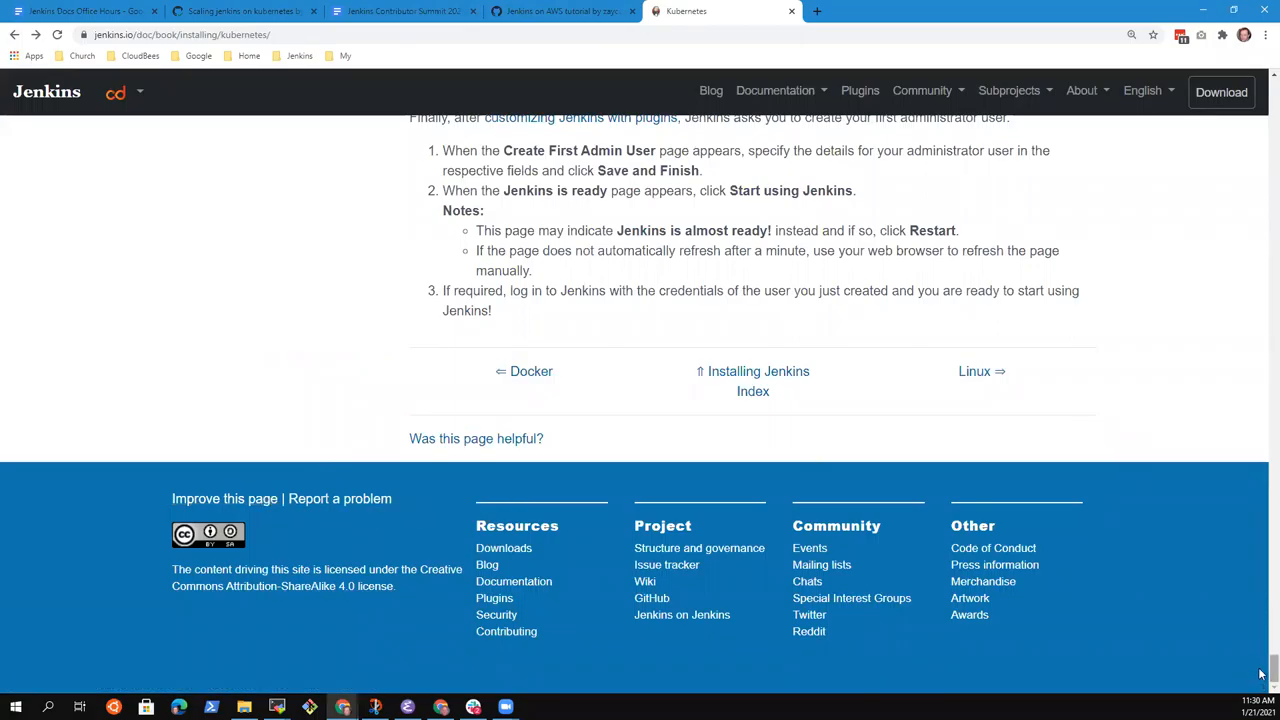
{"action": "scroll", "scroll_direction": "up", "scroll_amount": 3}
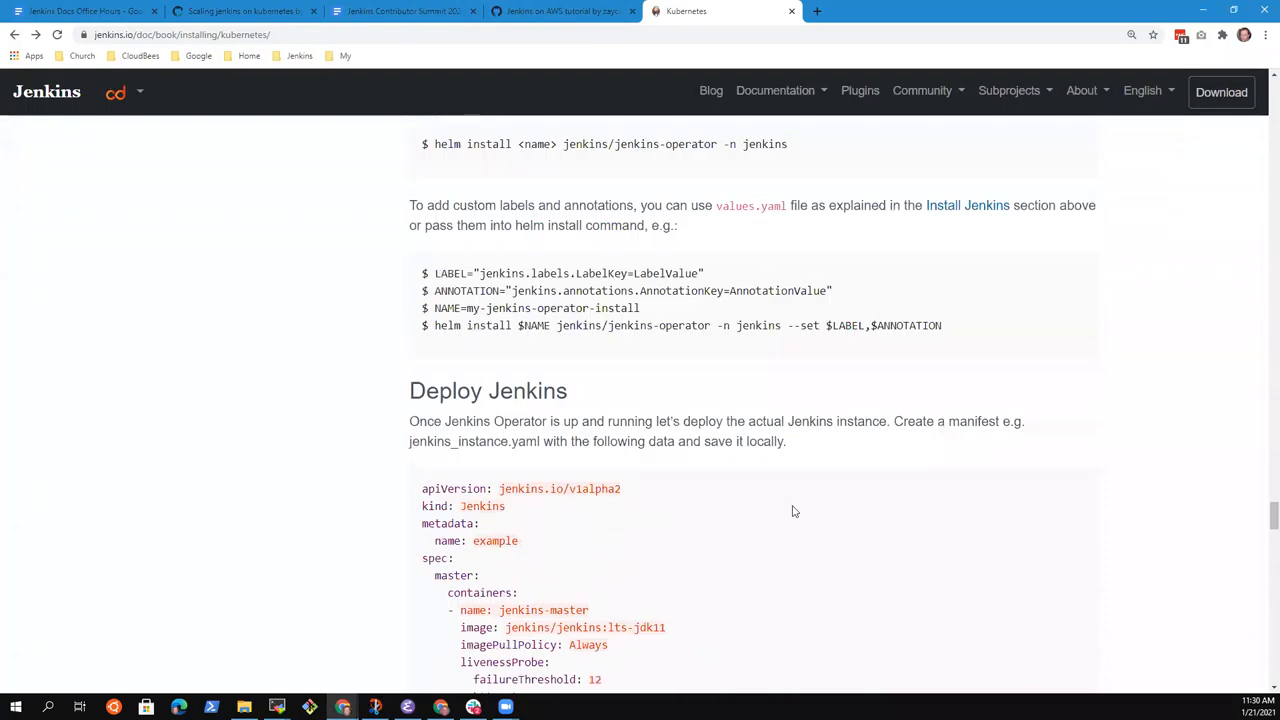
{"action": "mouse_move", "coordinate": [588, 390]}
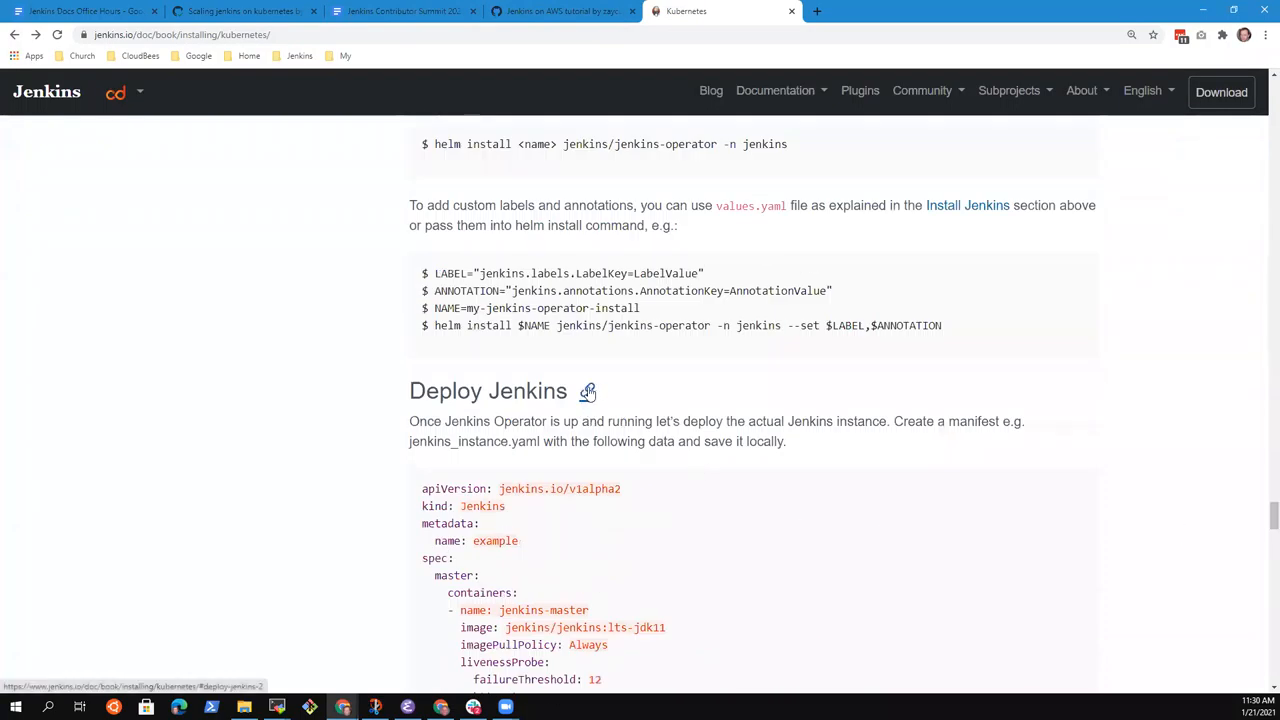
{"action": "left_click", "coordinate": [588, 390]}
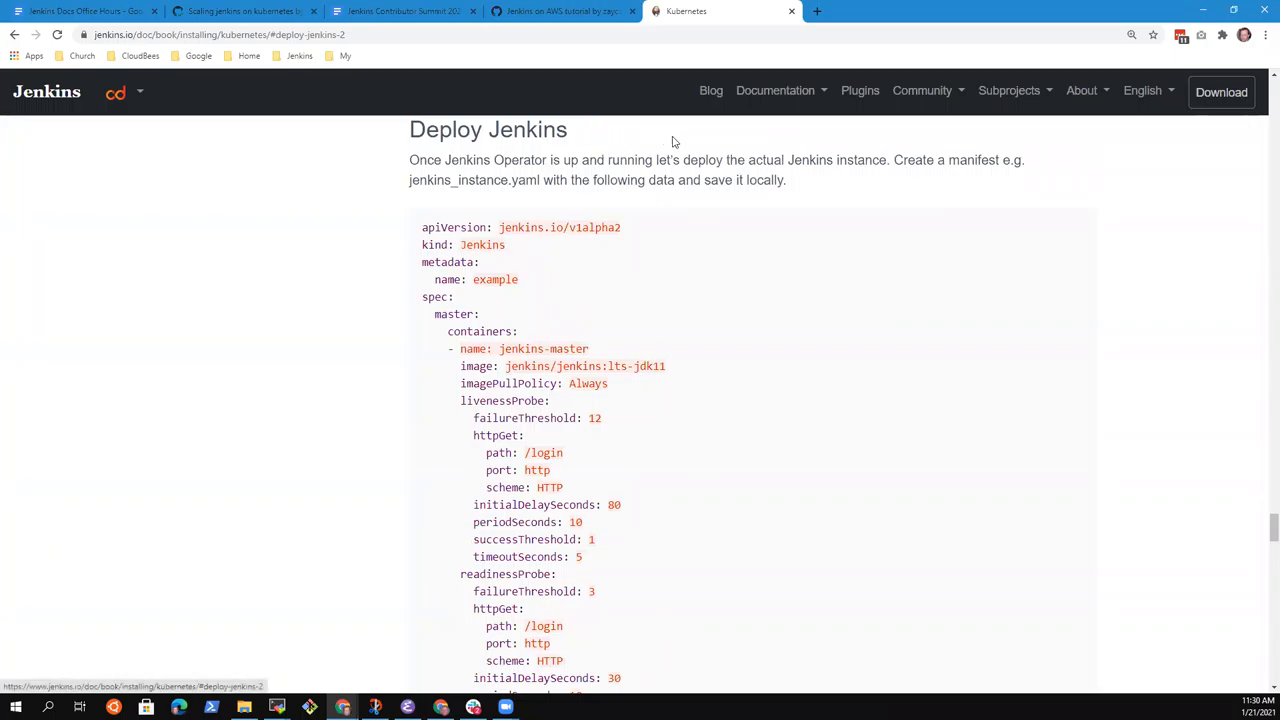
{"action": "mouse_move", "coordinate": [588, 130]}
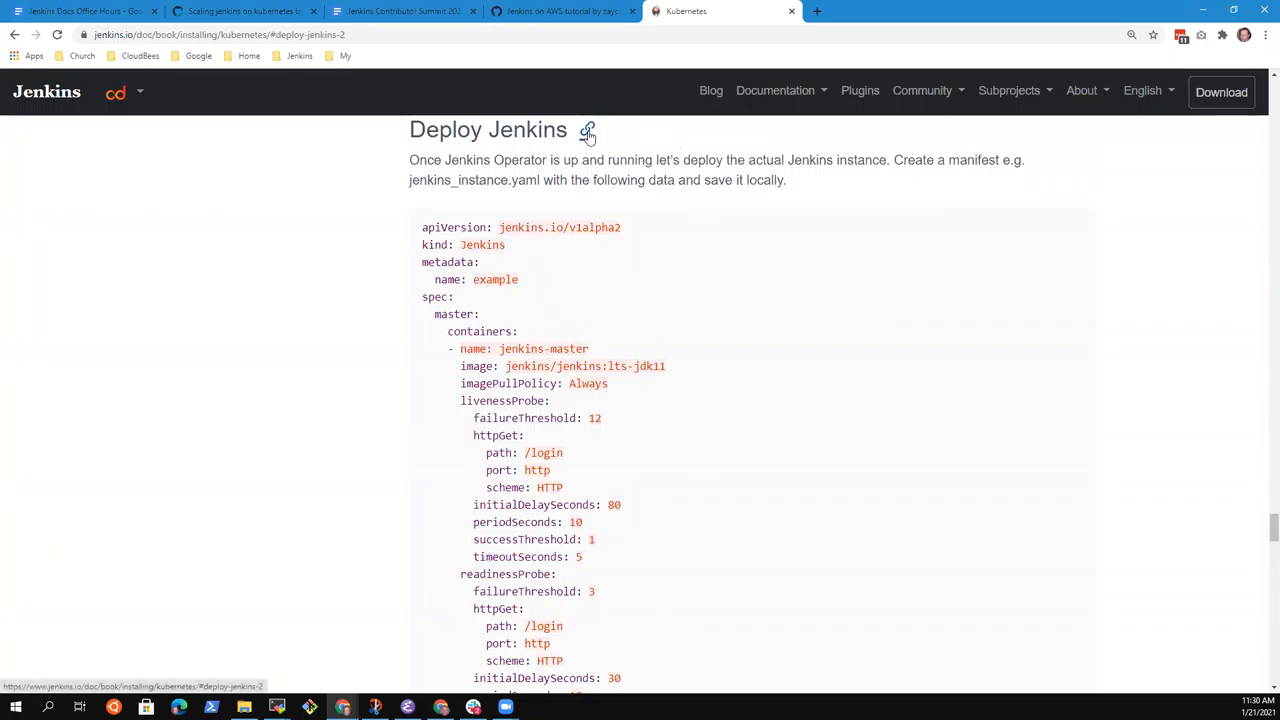
{"action": "mouse_move", "coordinate": [616, 136]}
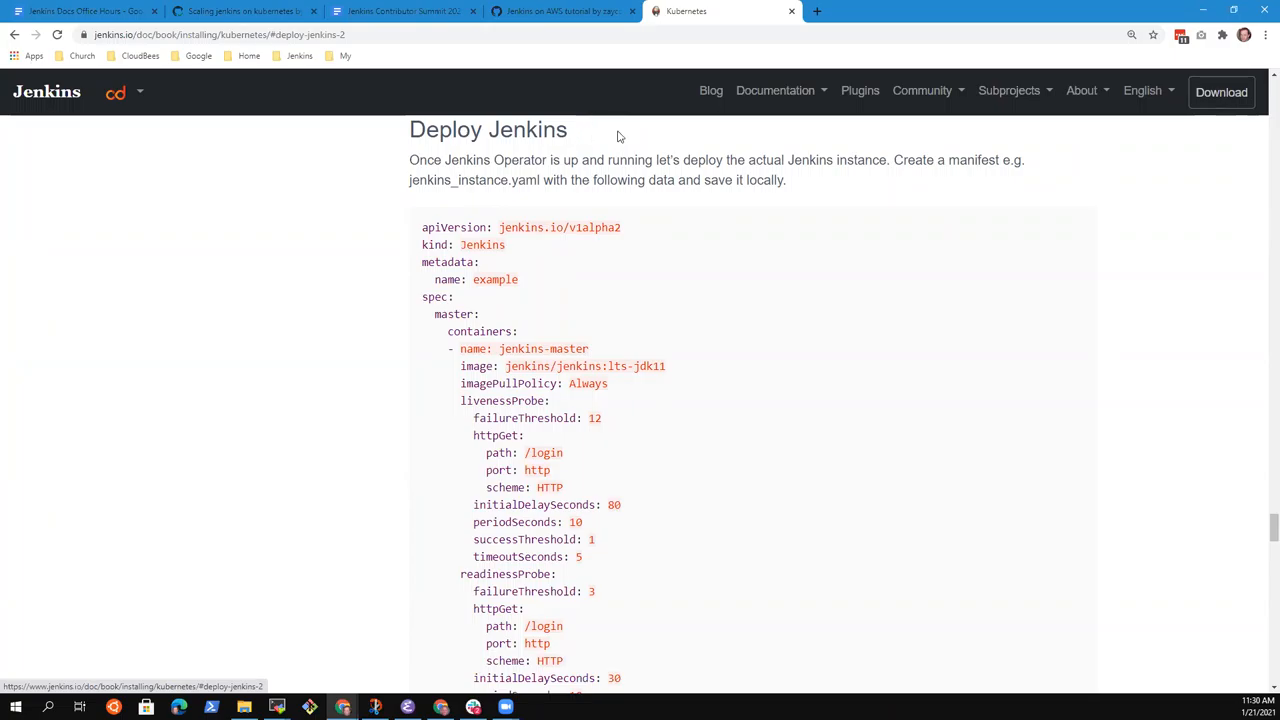
{"action": "mouse_move", "coordinate": [616, 158]}
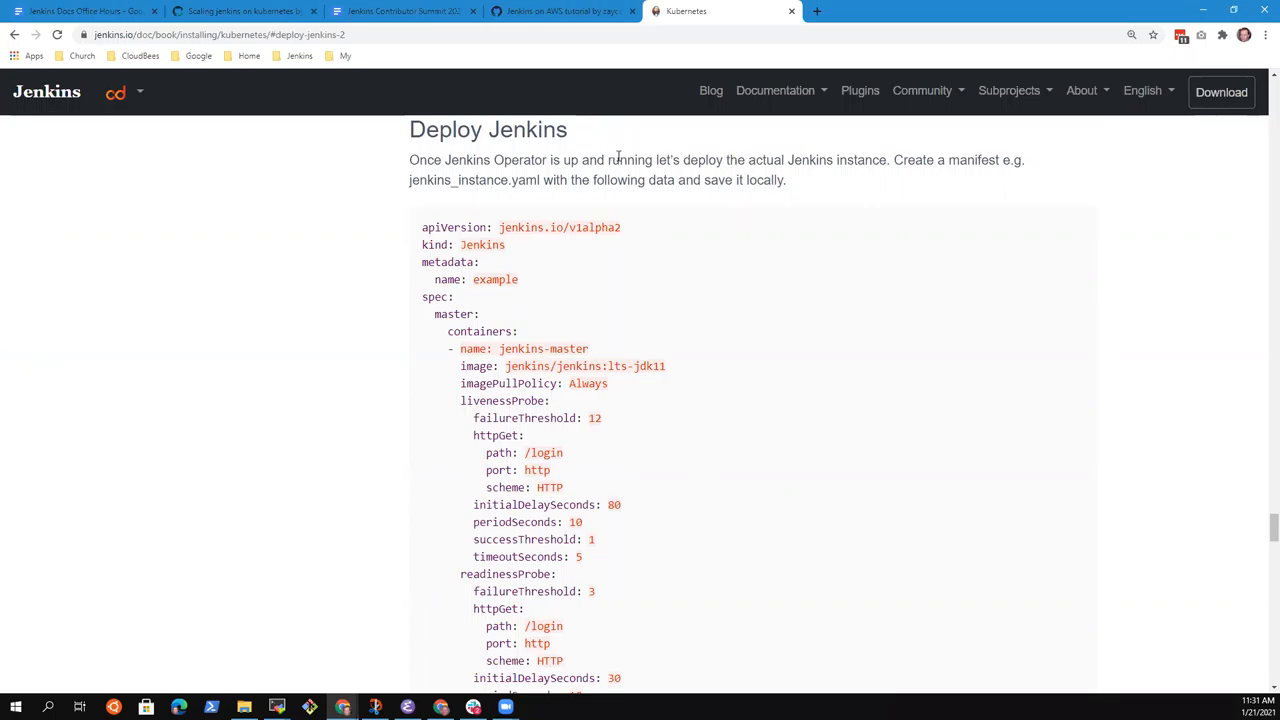
{"action": "mouse_move", "coordinate": [588, 130]}
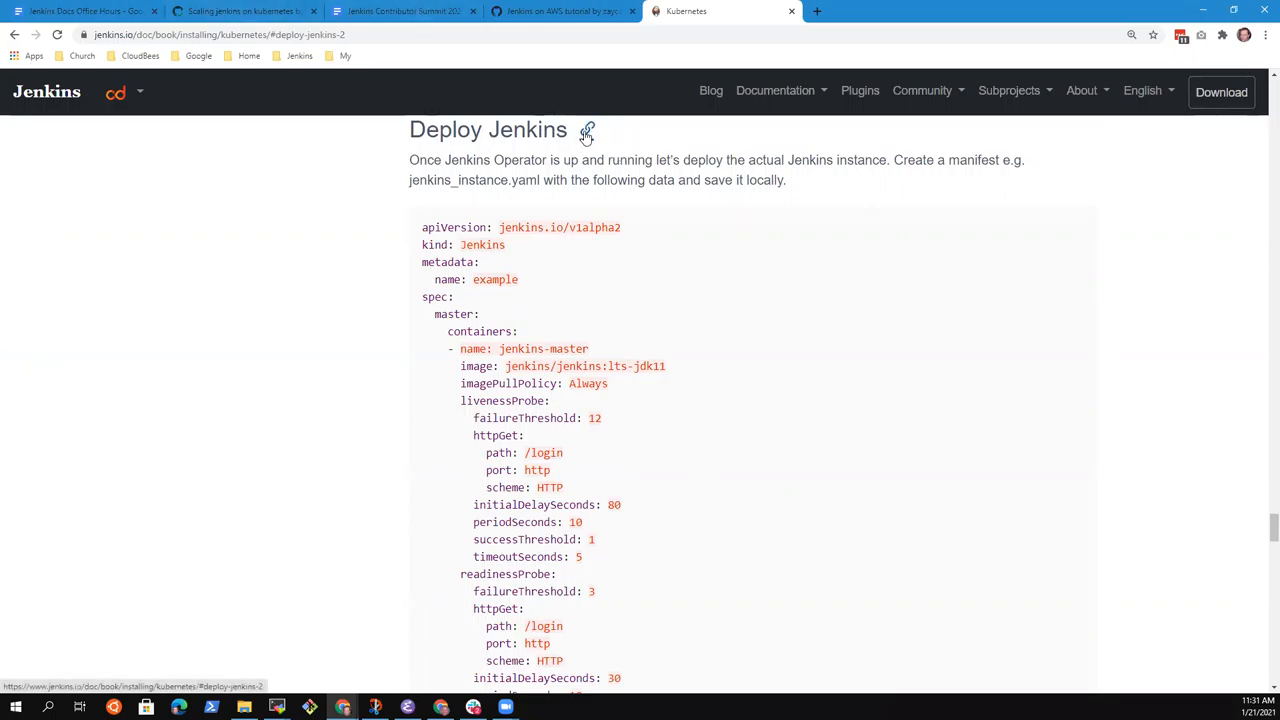
{"action": "mouse_move", "coordinate": [518, 128]}
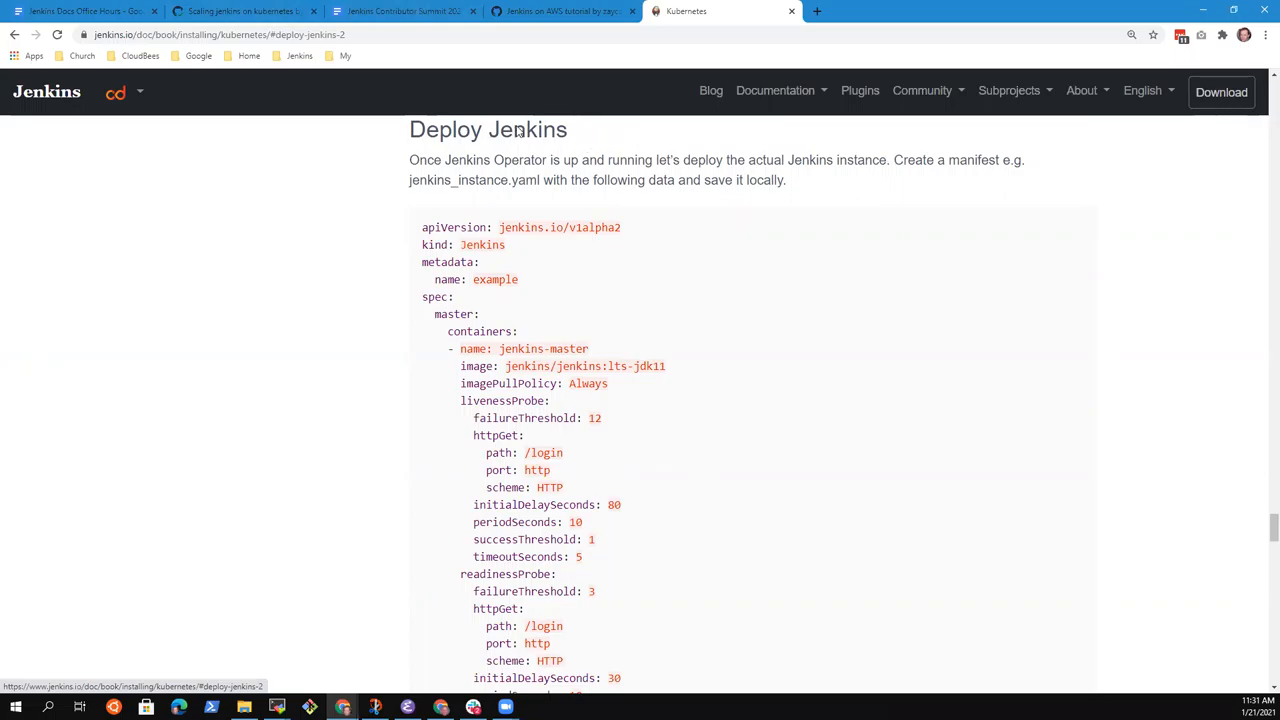
Step: Back in the notes, write 'Could we encourage more contributions by adding a "pencil" icon in the same locations as the hyperlink icons'
{"action": "left_click", "coordinate": [240, 12]}
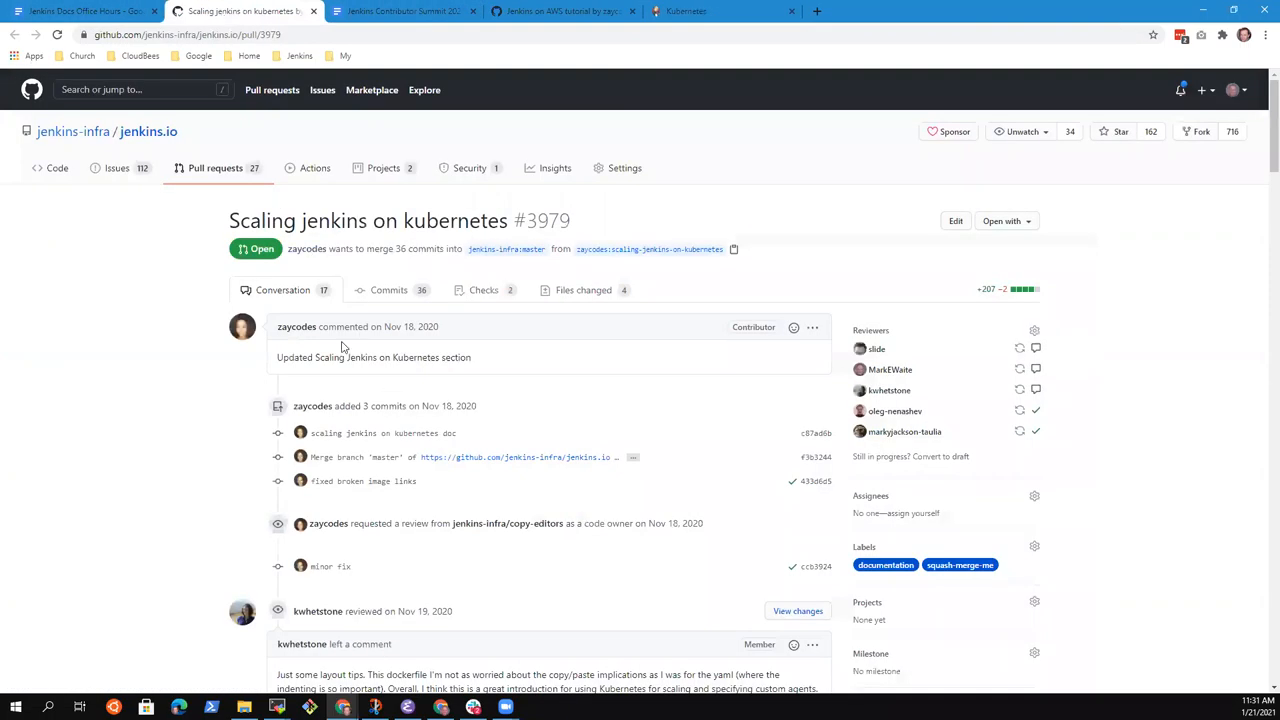
{"action": "left_click", "coordinate": [80, 12]}
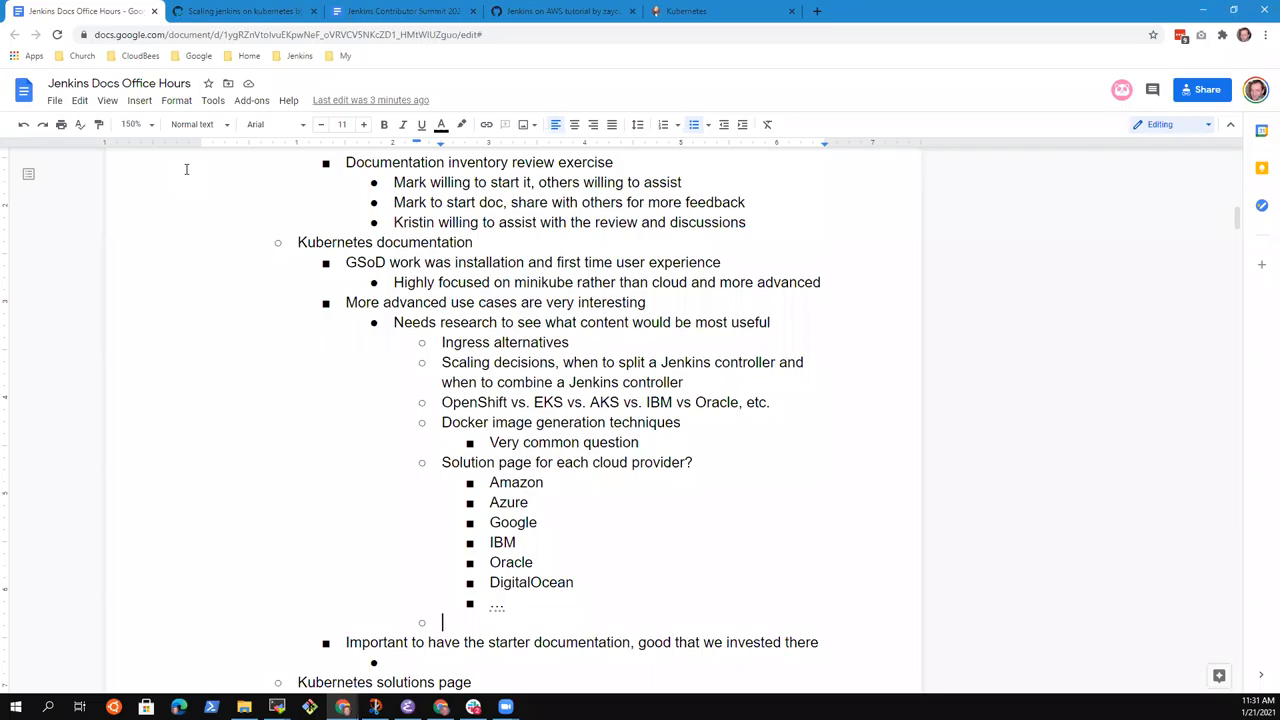
{"action": "type", "text": "Could we"}
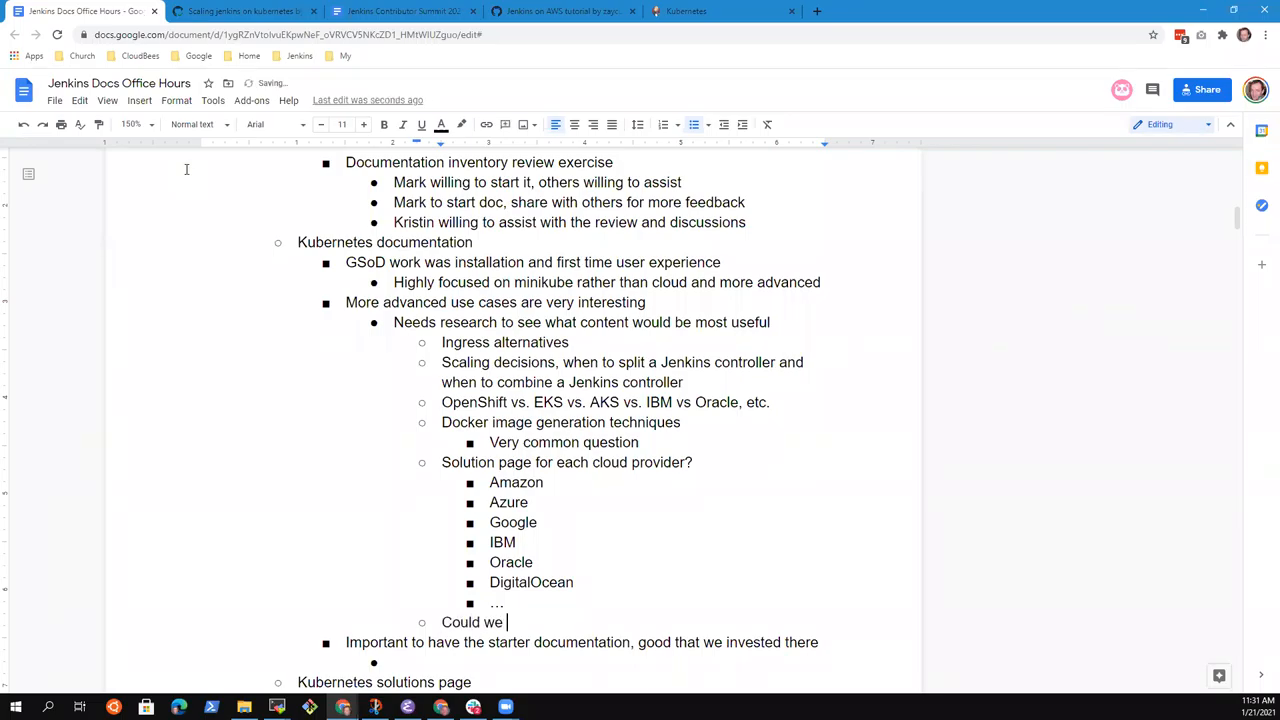
{"action": "type", "text": "encourage con"}
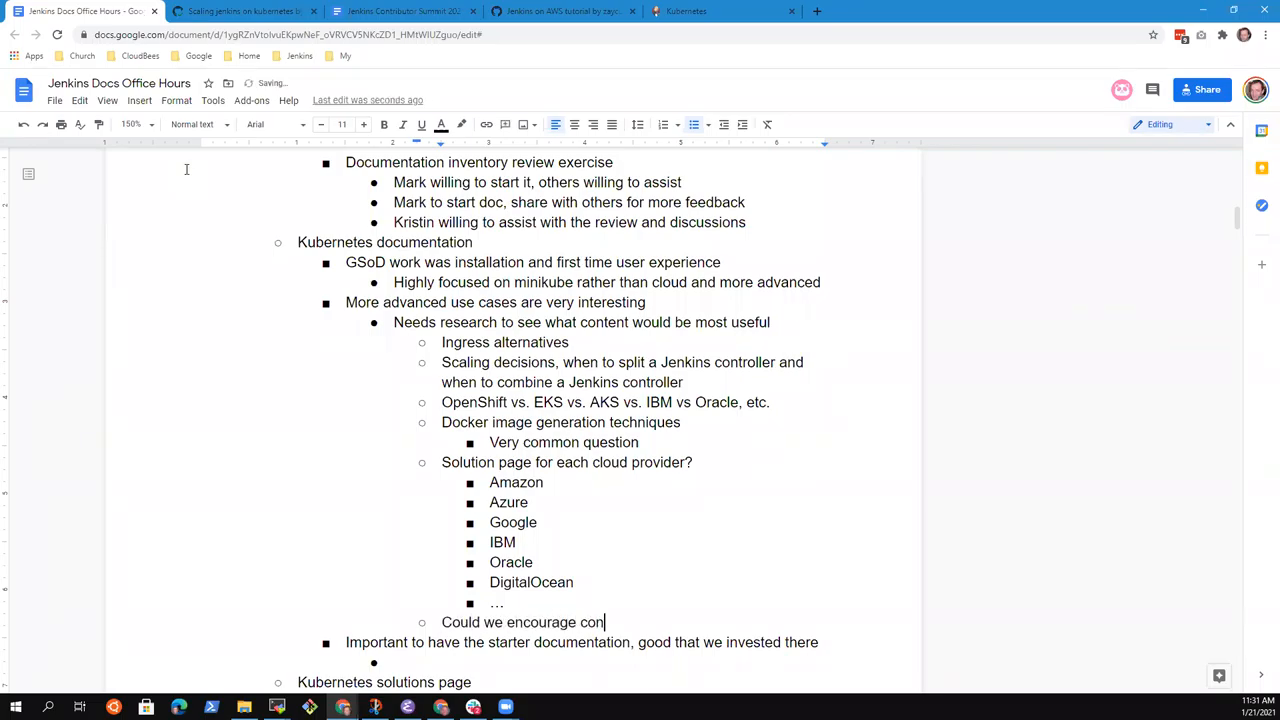
{"action": "type", "text": "more cont"}
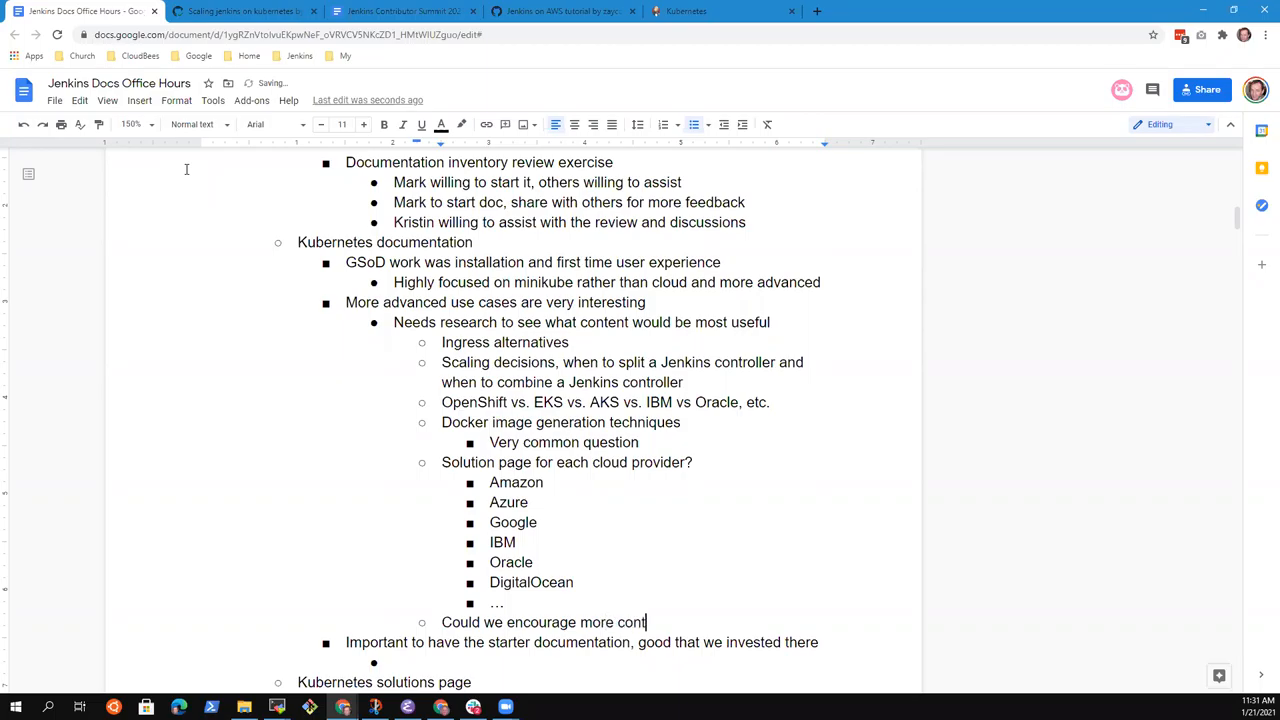
{"action": "type", "text": "ributions by adding a “penci"}
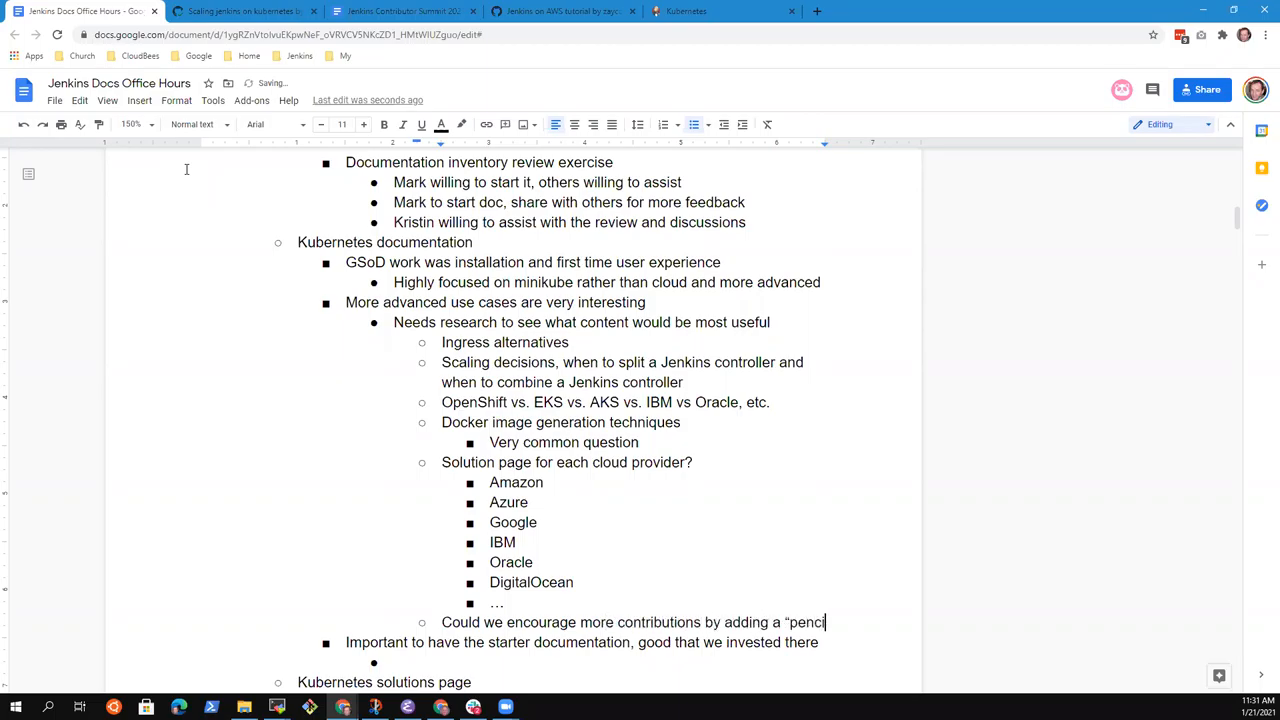
{"action": "type", "text": "\" icon at"}
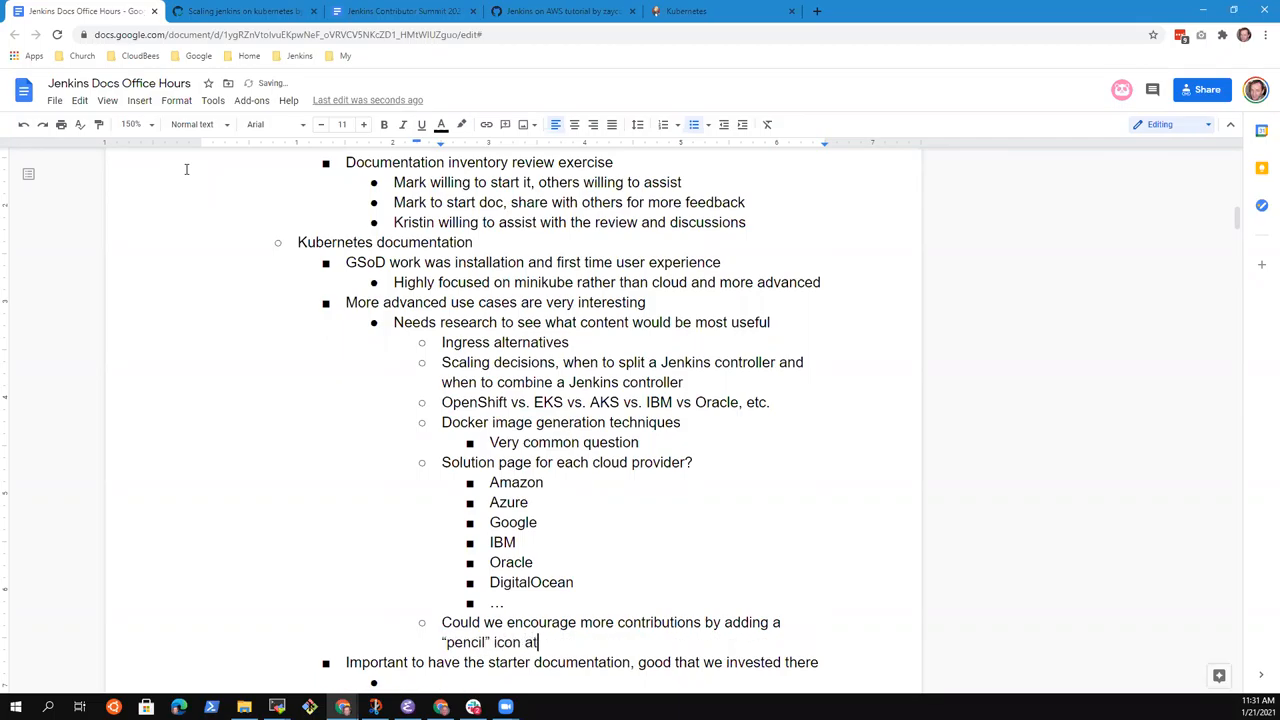
{"action": "type", "text": "the"}
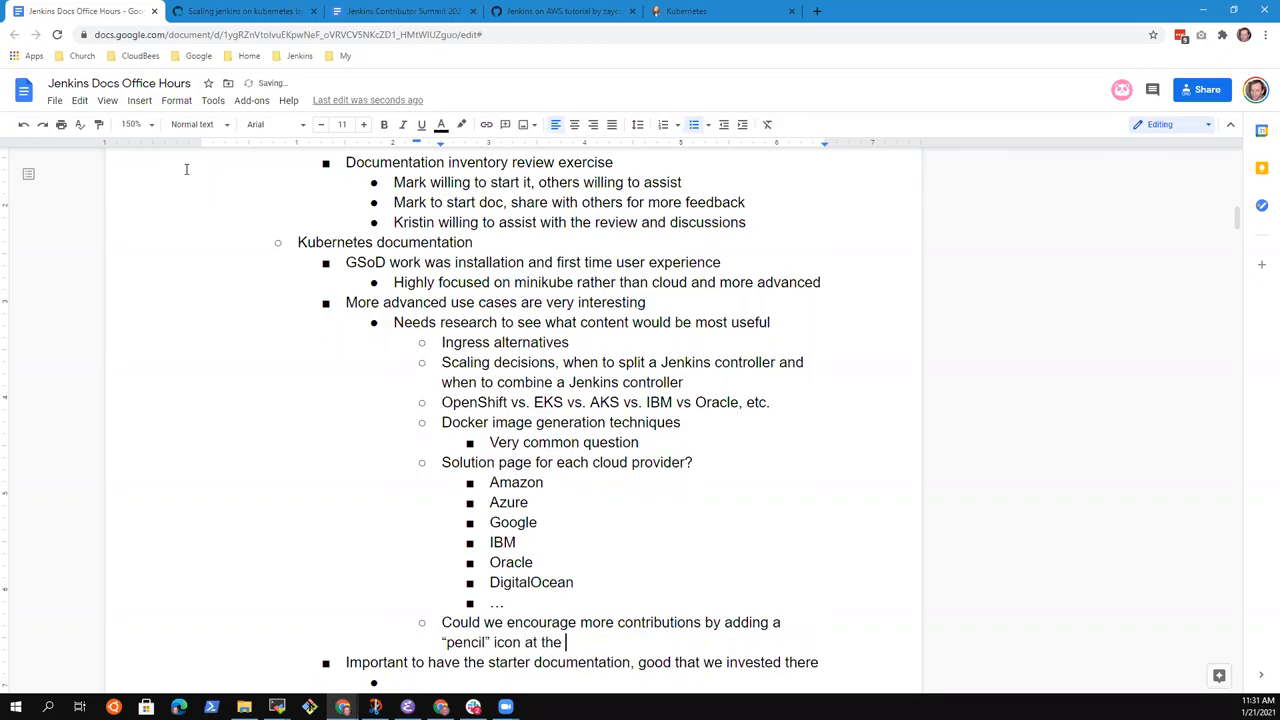
{"action": "type", "text": "in t"}
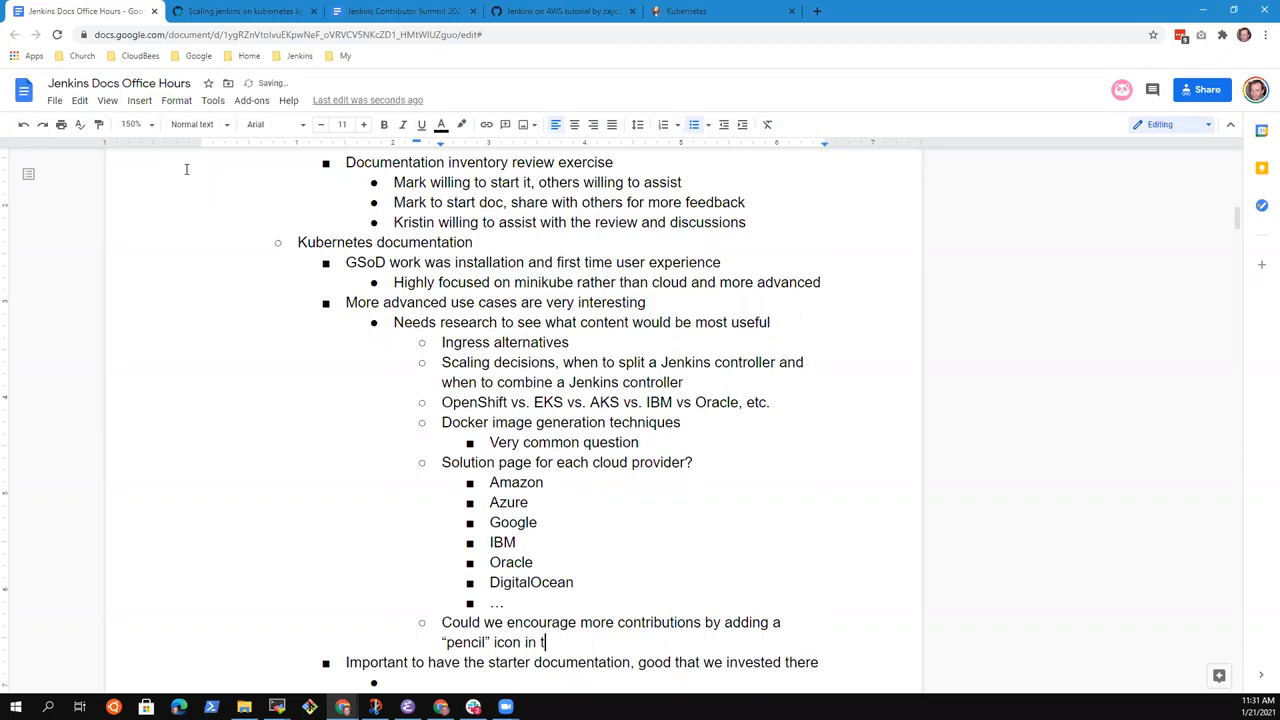
{"action": "type", "text": "he same locations"}
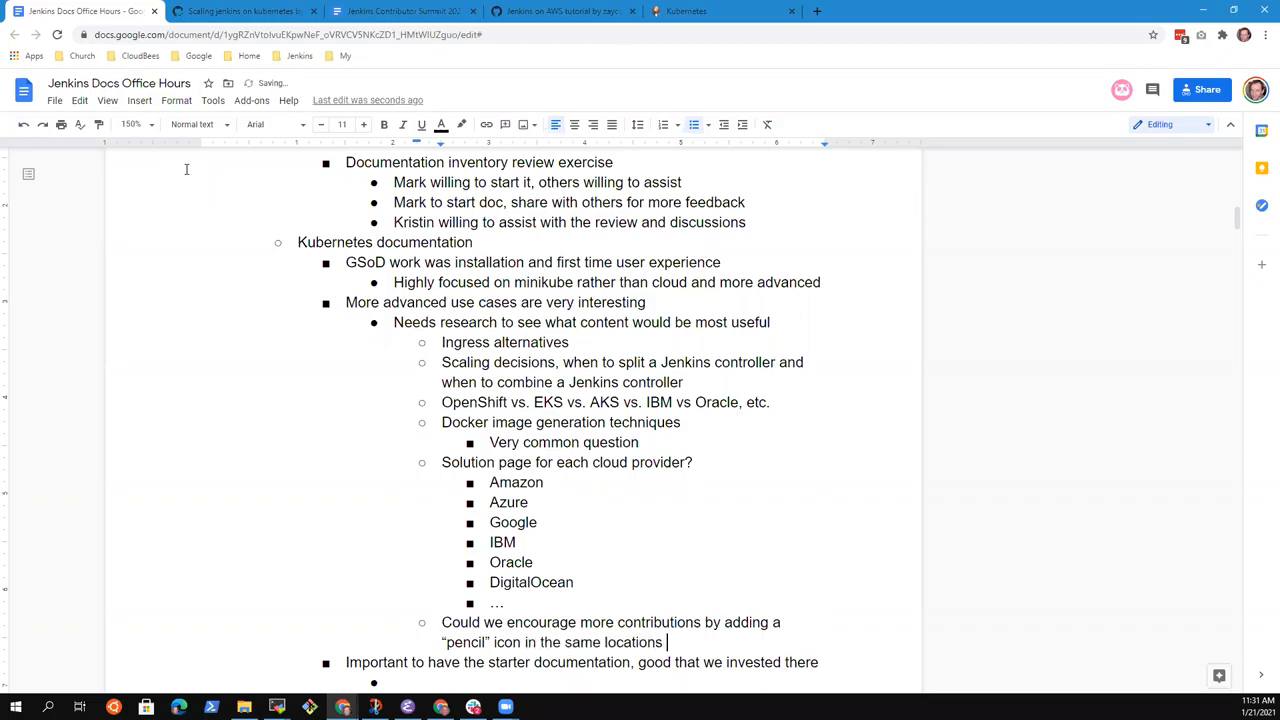
{"action": "type", "text": "as the hyperlink"}
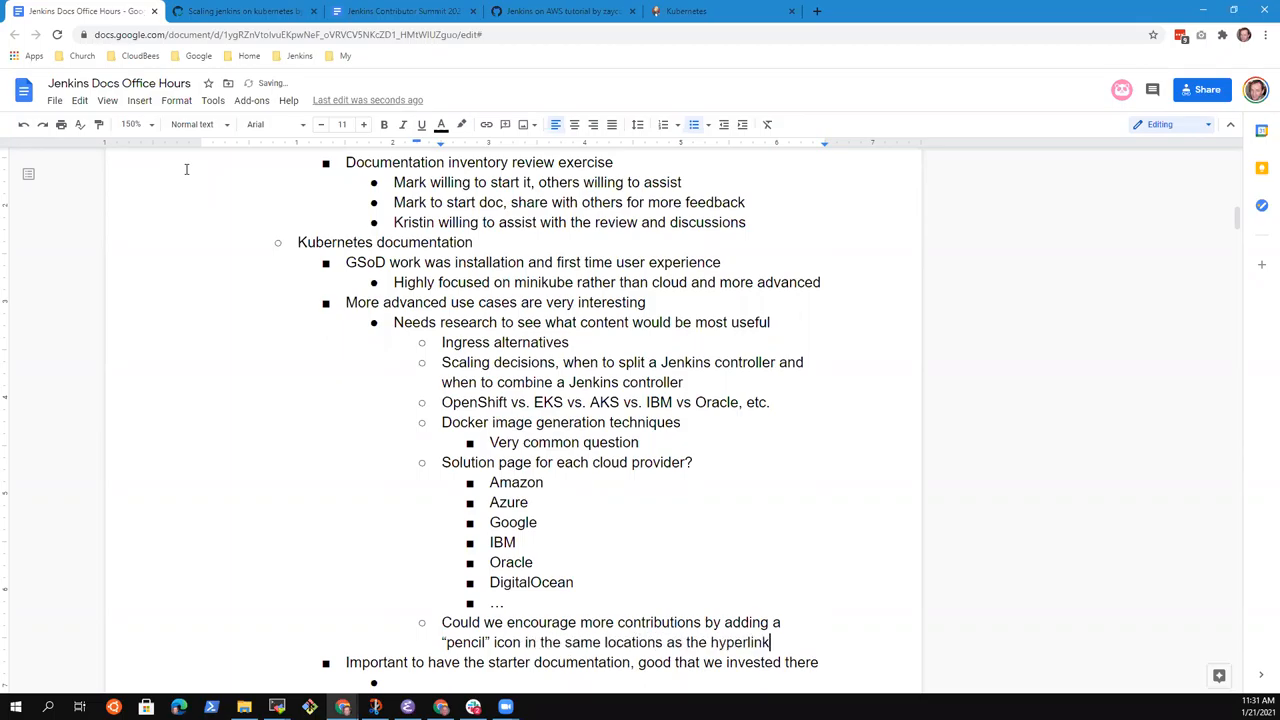
{"action": "type", "text": "icons"}
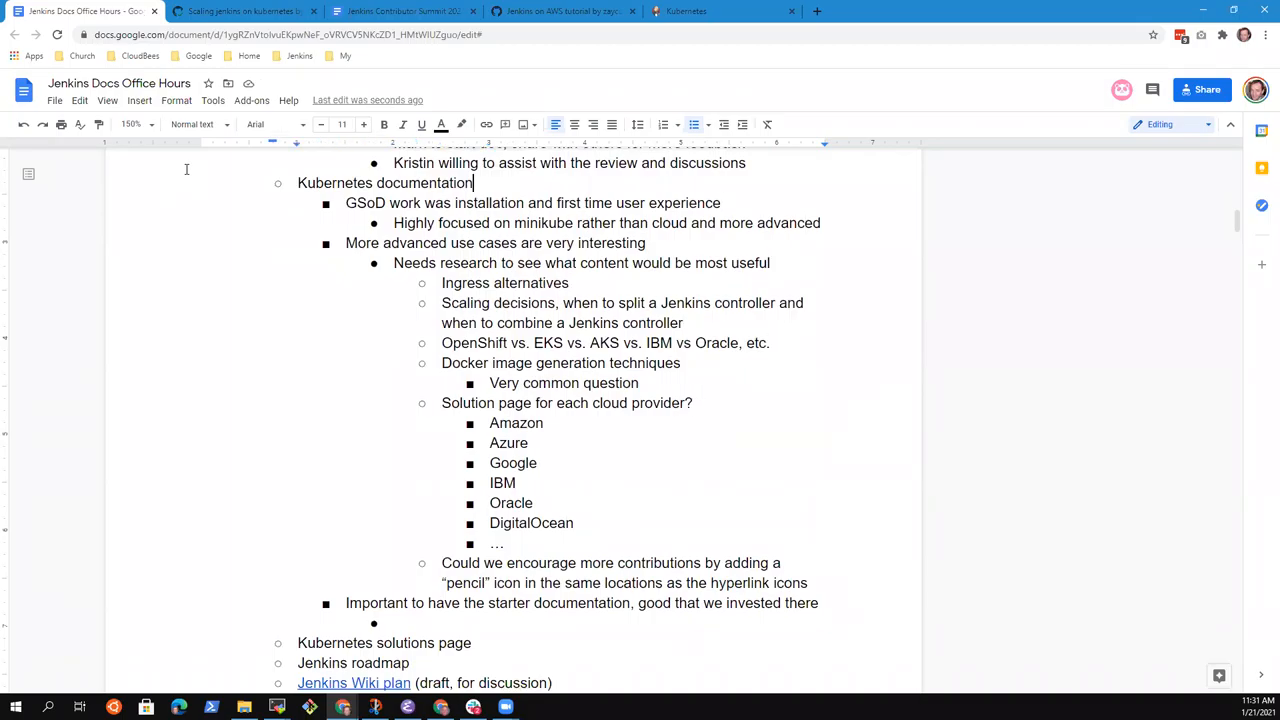
{"action": "double_click", "coordinate": [384, 184]}
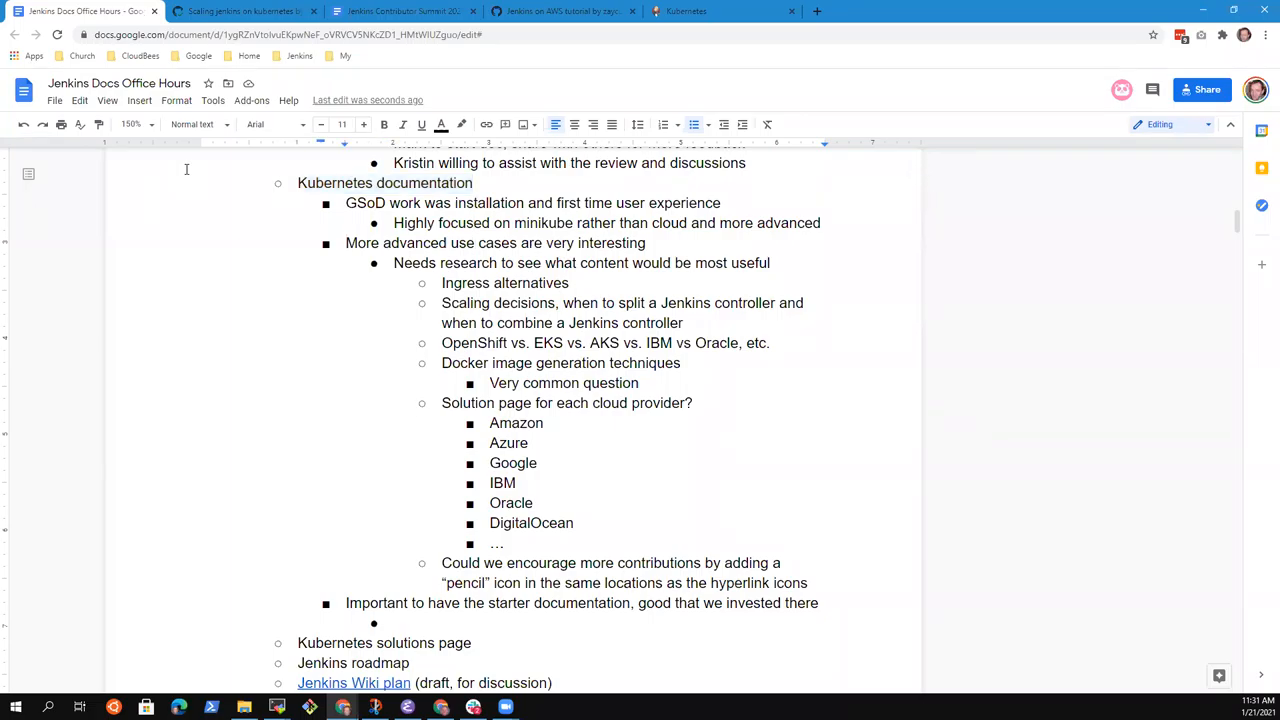
{"action": "scroll", "scroll_direction": "down", "scroll_amount": 3}
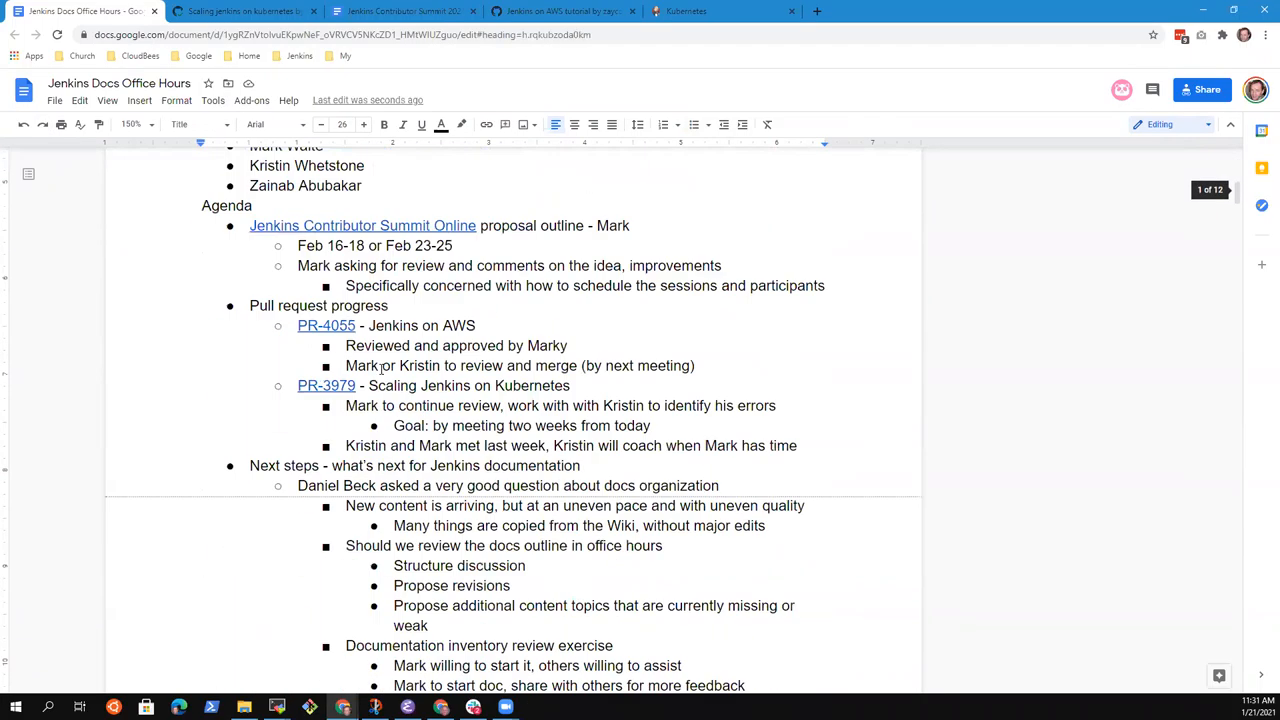
{"action": "scroll", "scroll_direction": "down", "scroll_amount": 3}
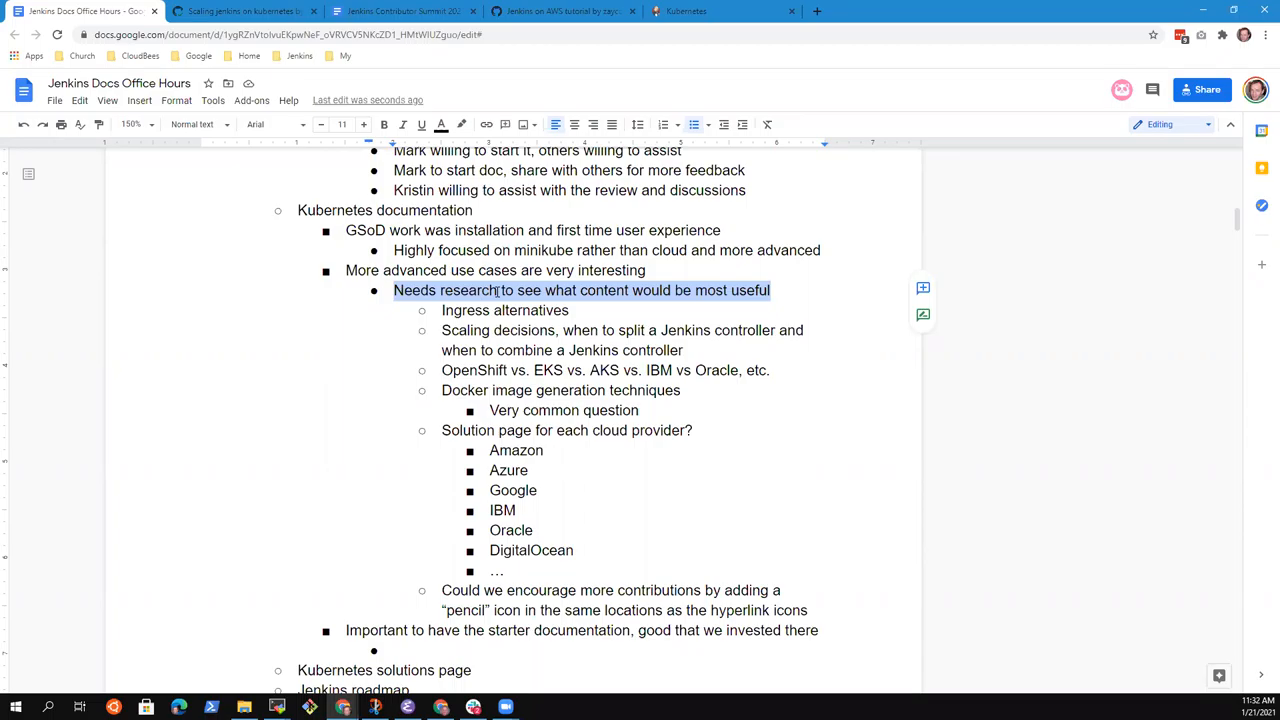
Step: Add a bullet noting it allows linking to resources outside the Jenkins documentation, such as video tutorials from outside companies
{"action": "left_click", "coordinate": [758, 610]}
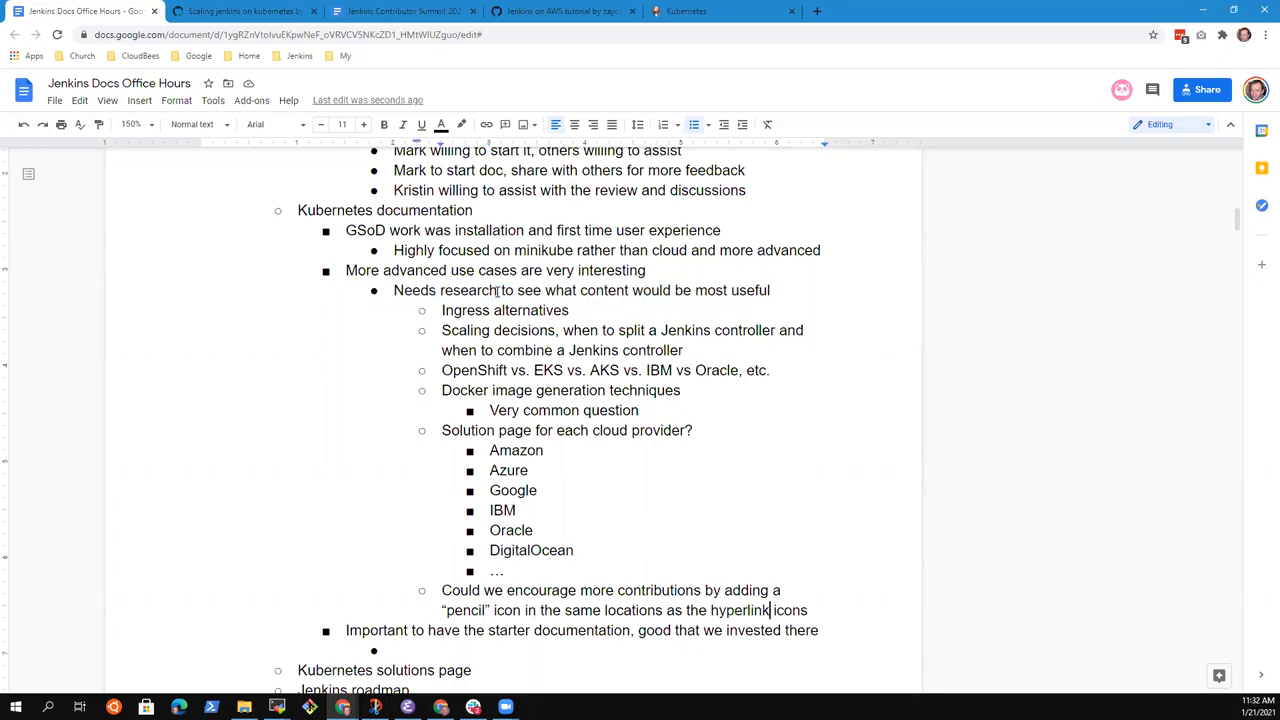
{"action": "key", "text": "enter"}
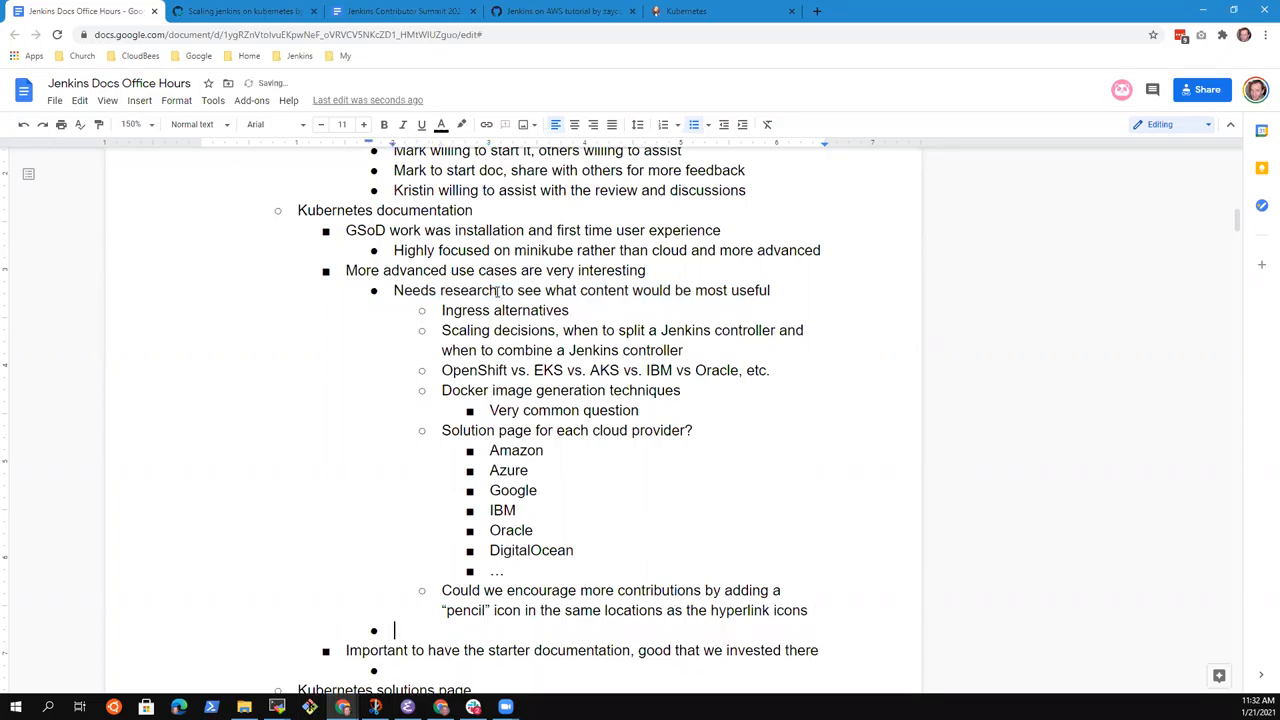
{"action": "scroll", "scroll_direction": "down", "scroll_amount": 3}
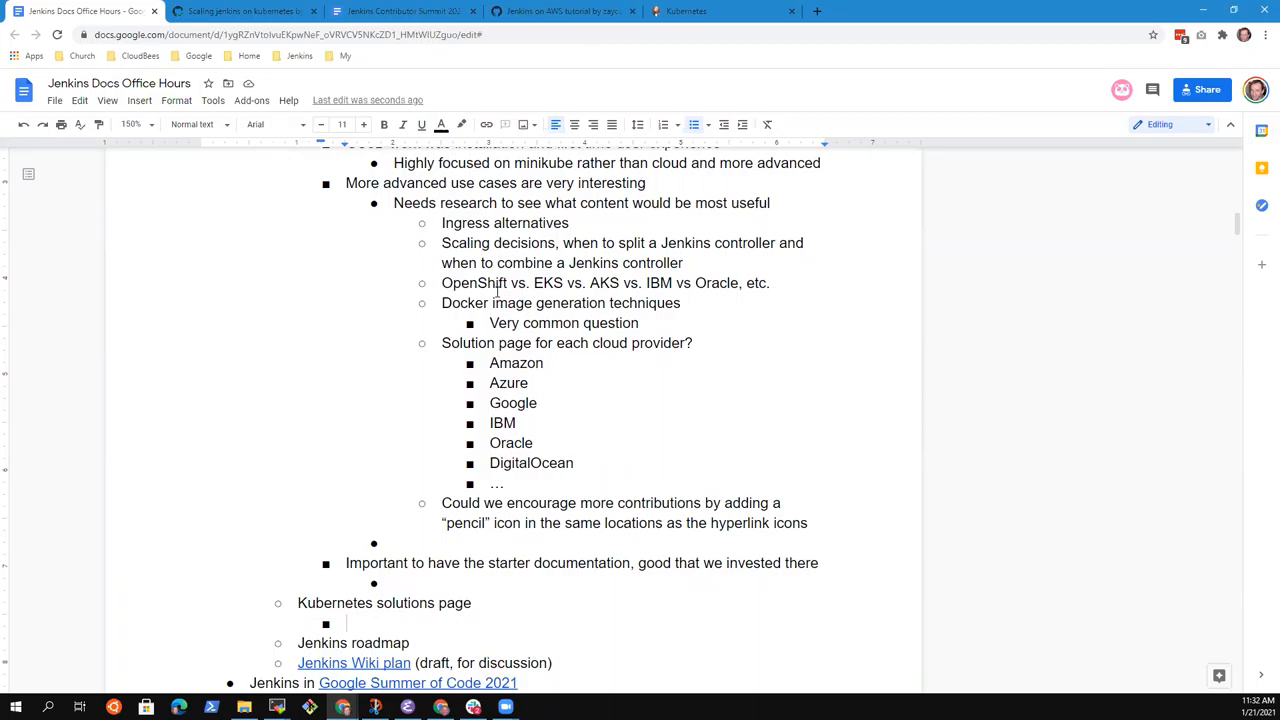
{"action": "type", "text": "Allows us to"}
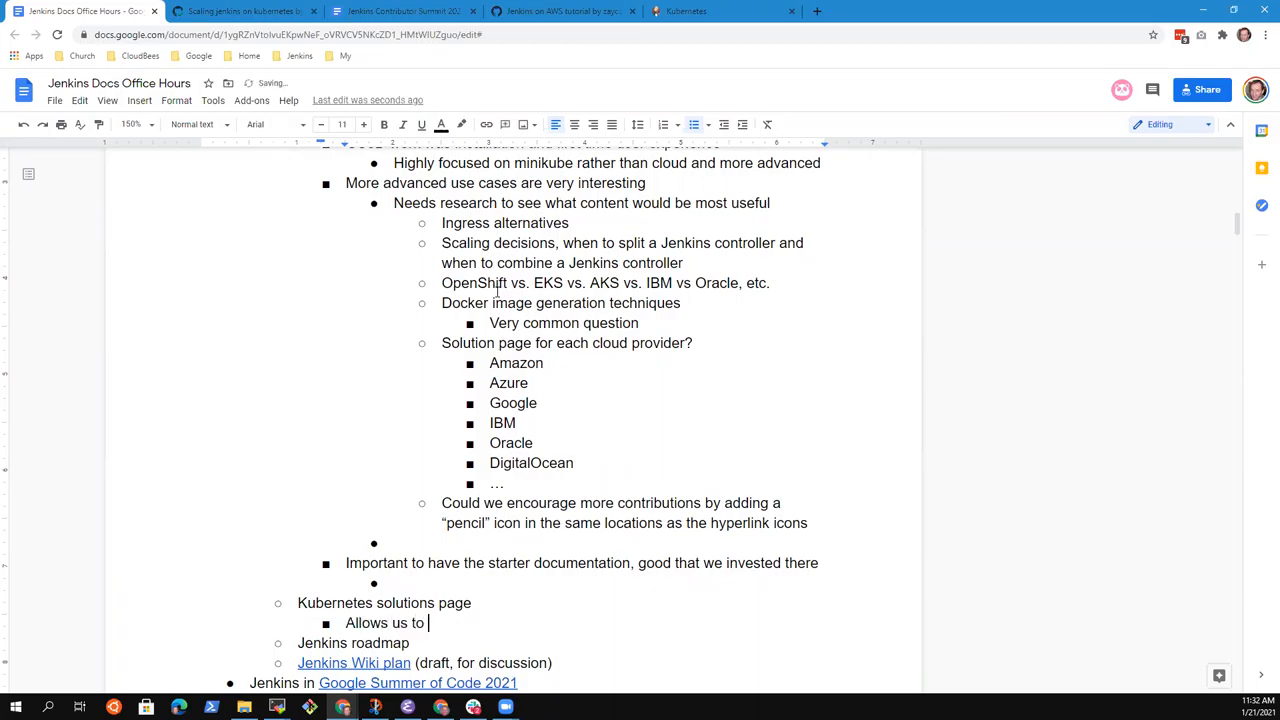
{"action": "type", "text": "link to resour"}
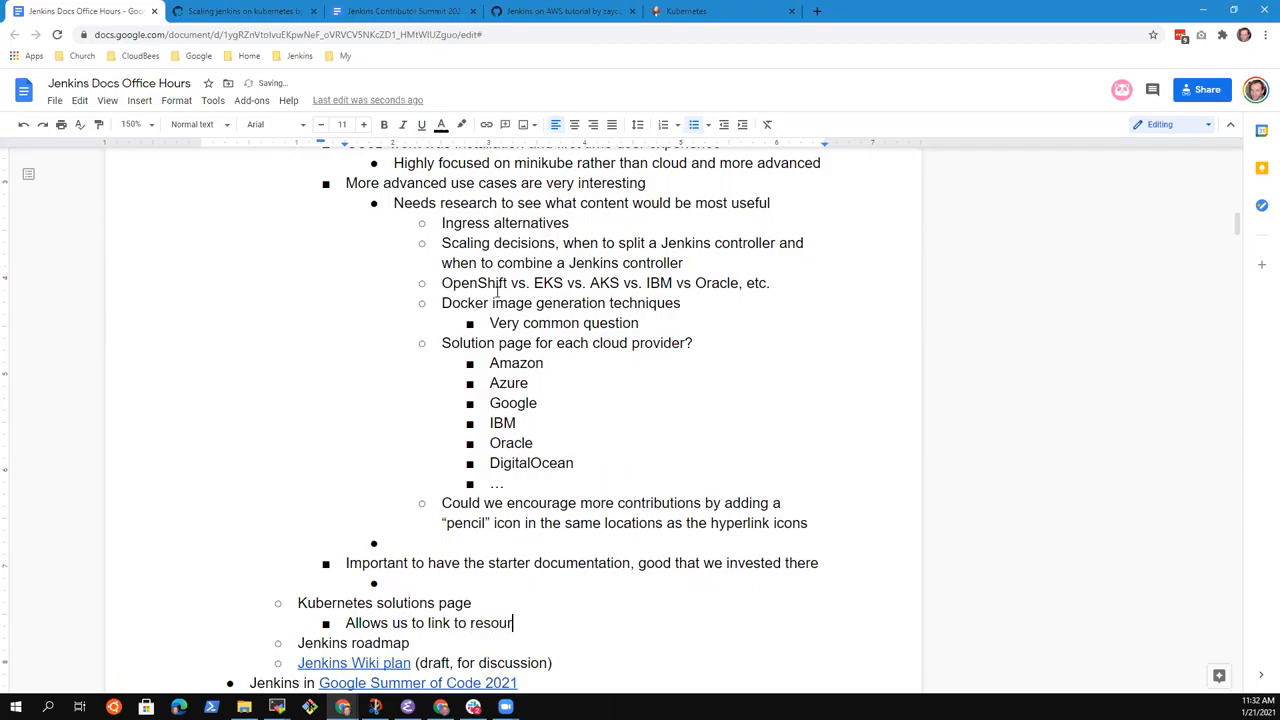
{"action": "type", "text": "ces outside the"}
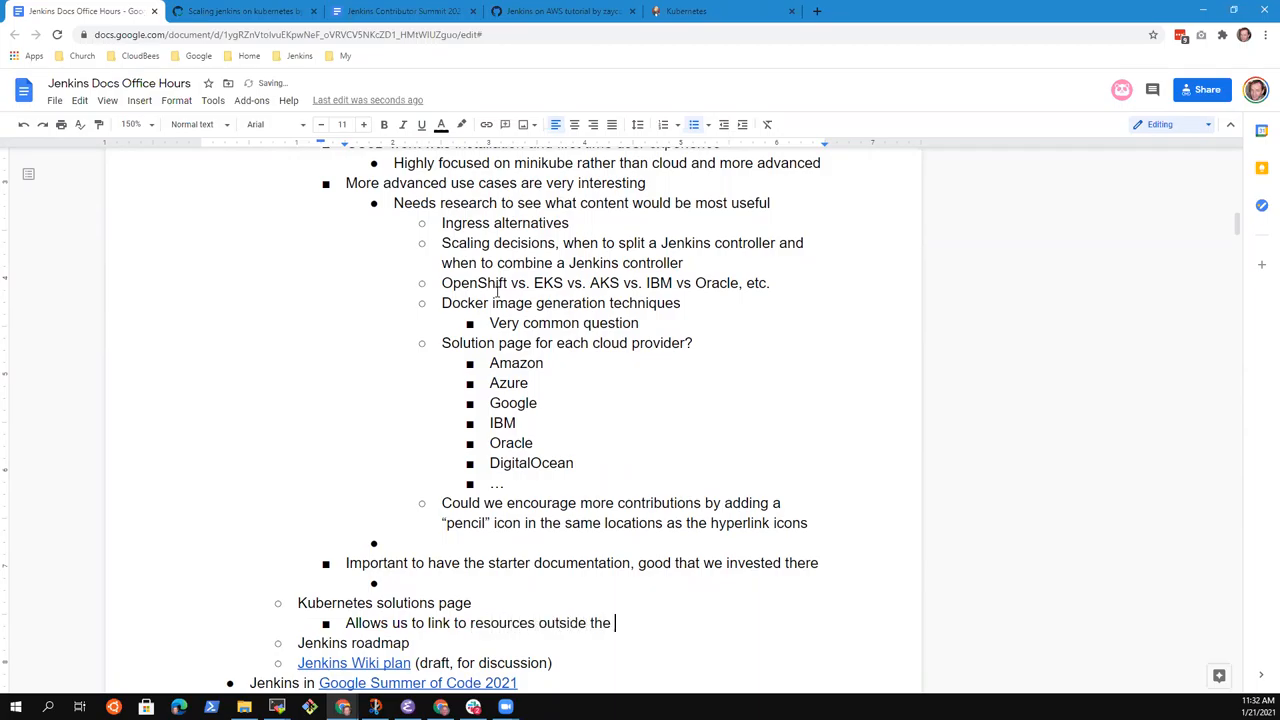
{"action": "type", "text": "Jenkins documen"}
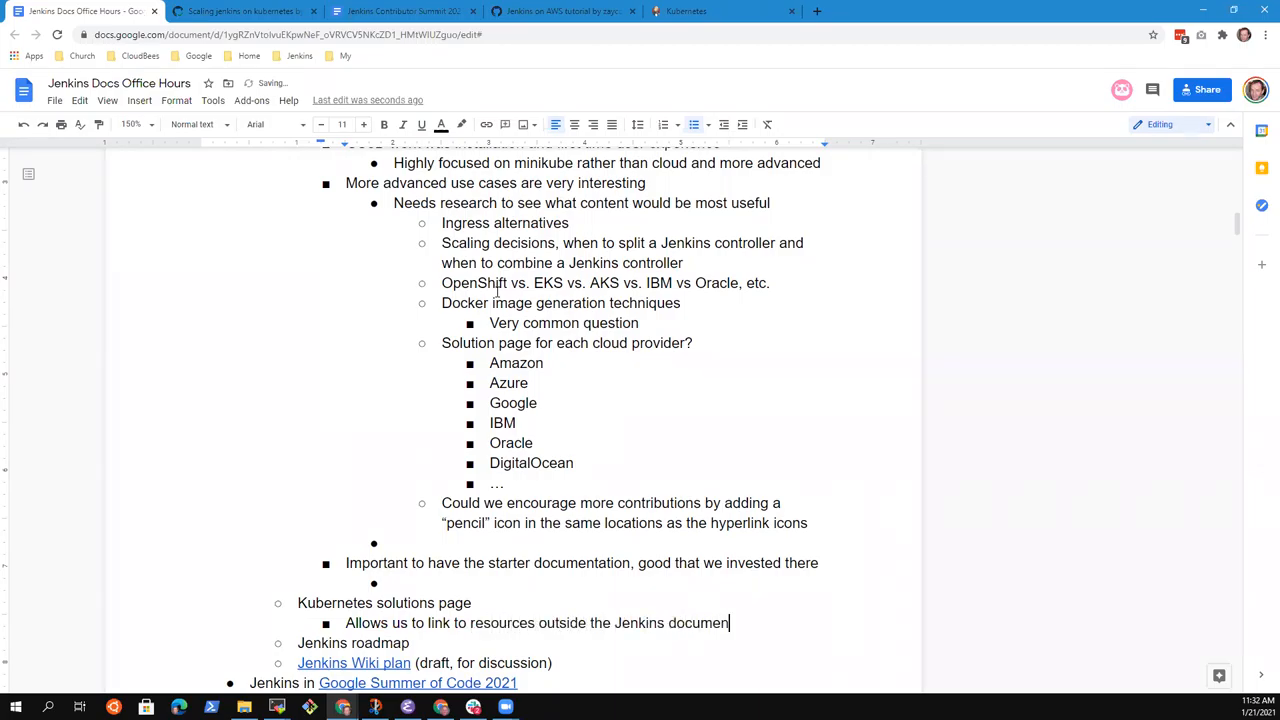
{"action": "type", "text": "tation"}
{"action": "type", "text": "V"}
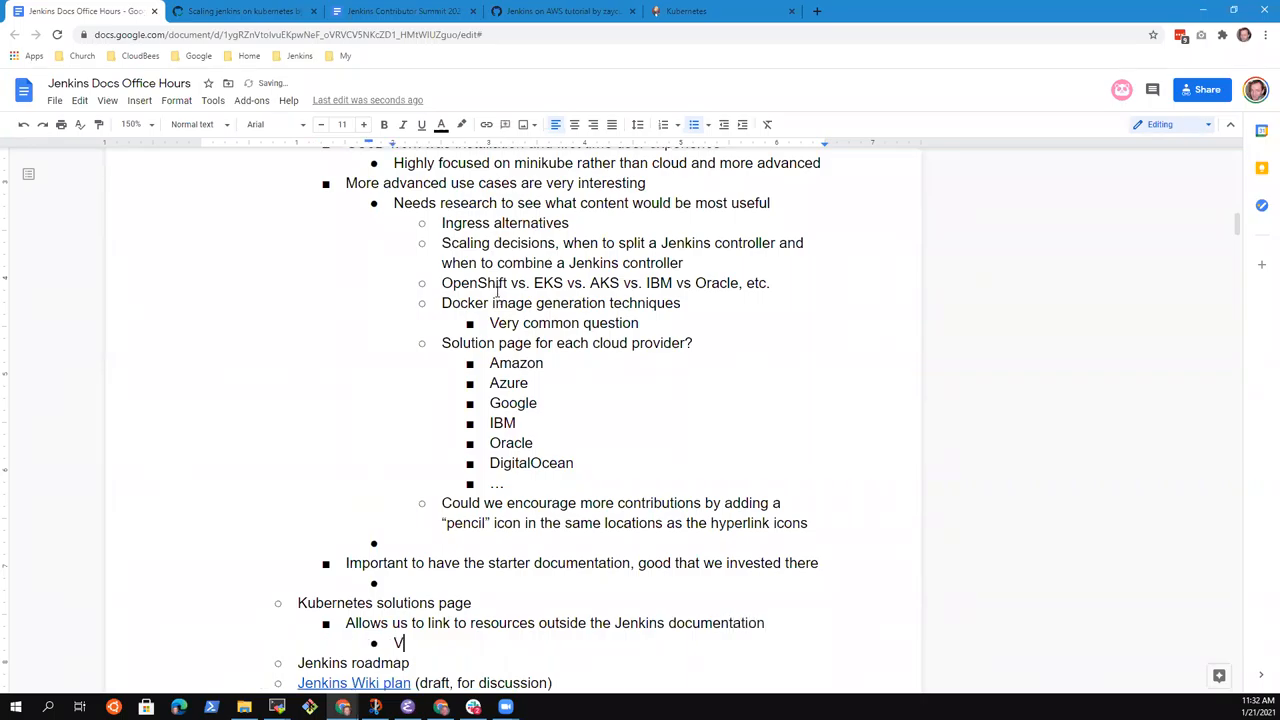
{"action": "type", "text": "ideo tutorials"}
{"action": "type", "text": "Courses"}
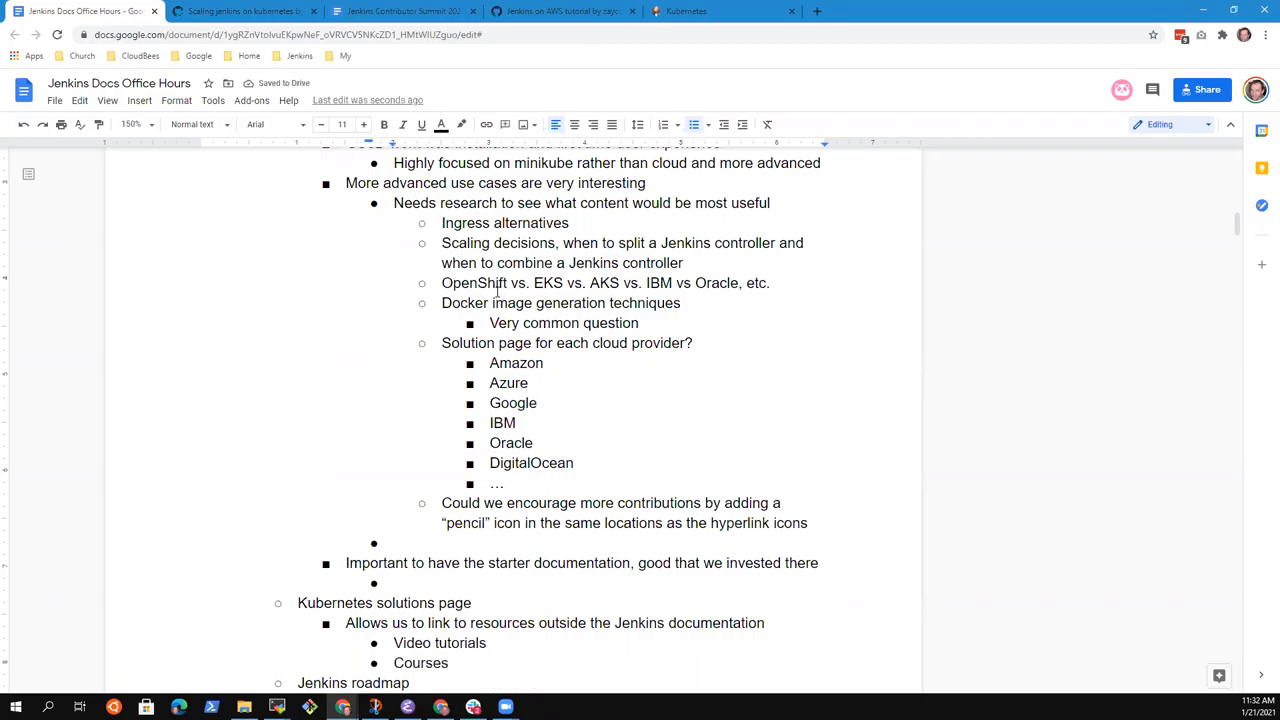
{"action": "type", "text": "outside"}
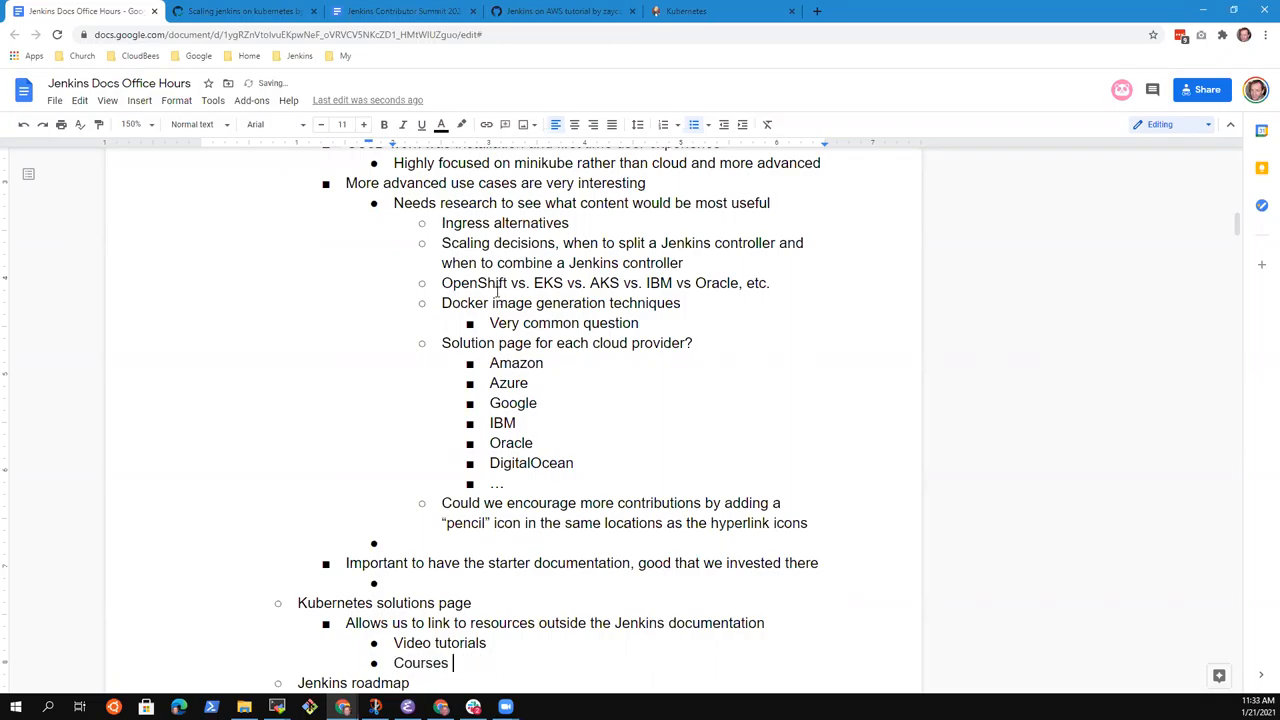
{"action": "type", "text": "from outside comp"}
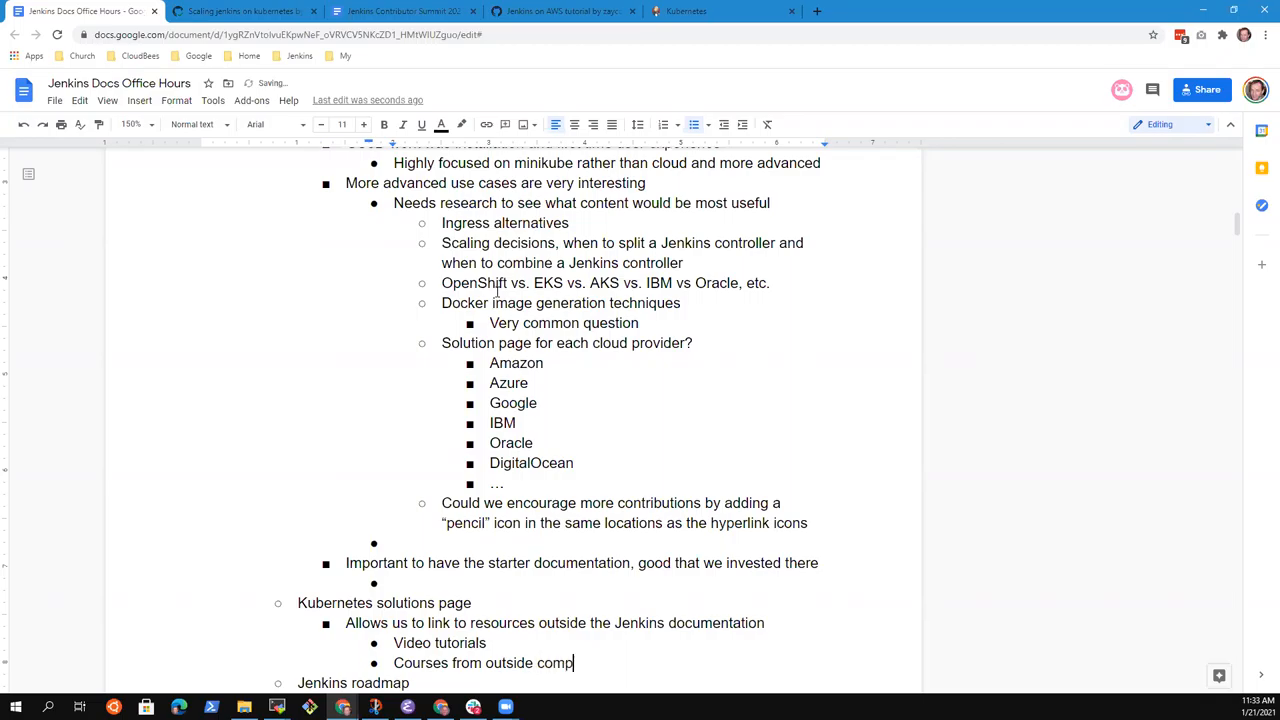
{"action": "type", "text": "anies"}
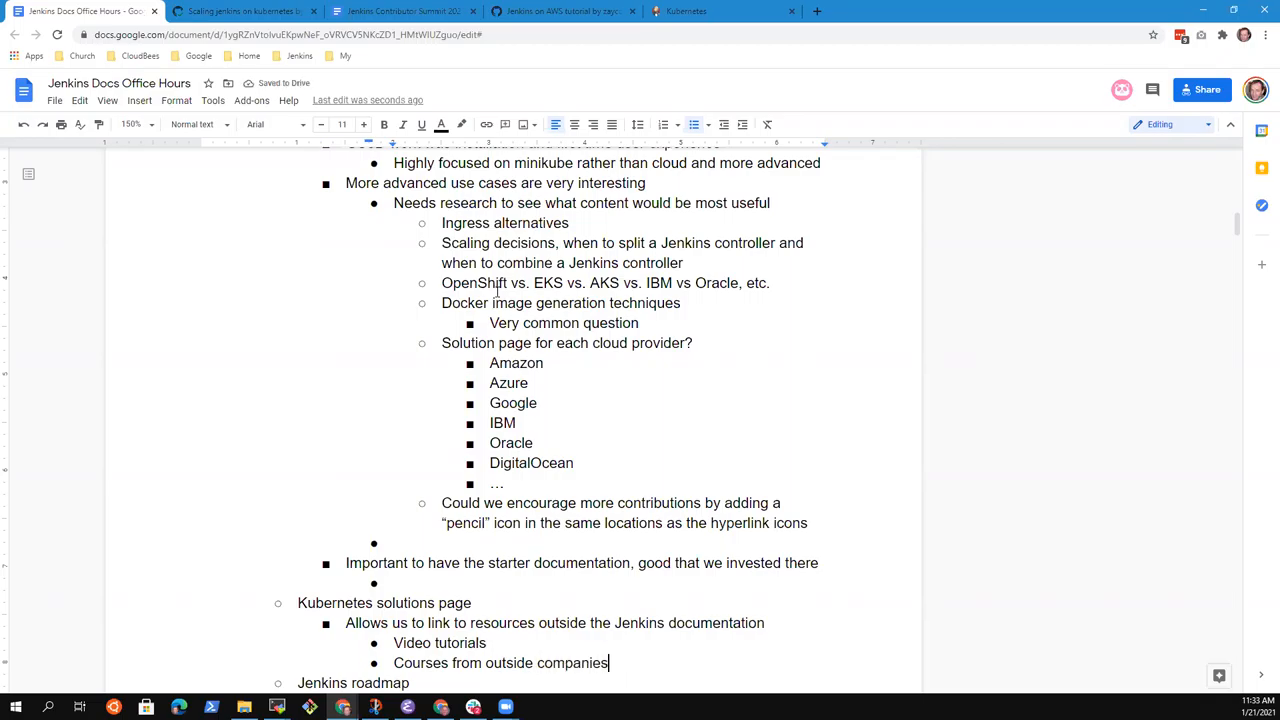
Step: Remove the stray empty bullet and add 'Zainab interested in starting this research'
{"action": "scroll", "scroll_direction": "down", "scroll_amount": 3}
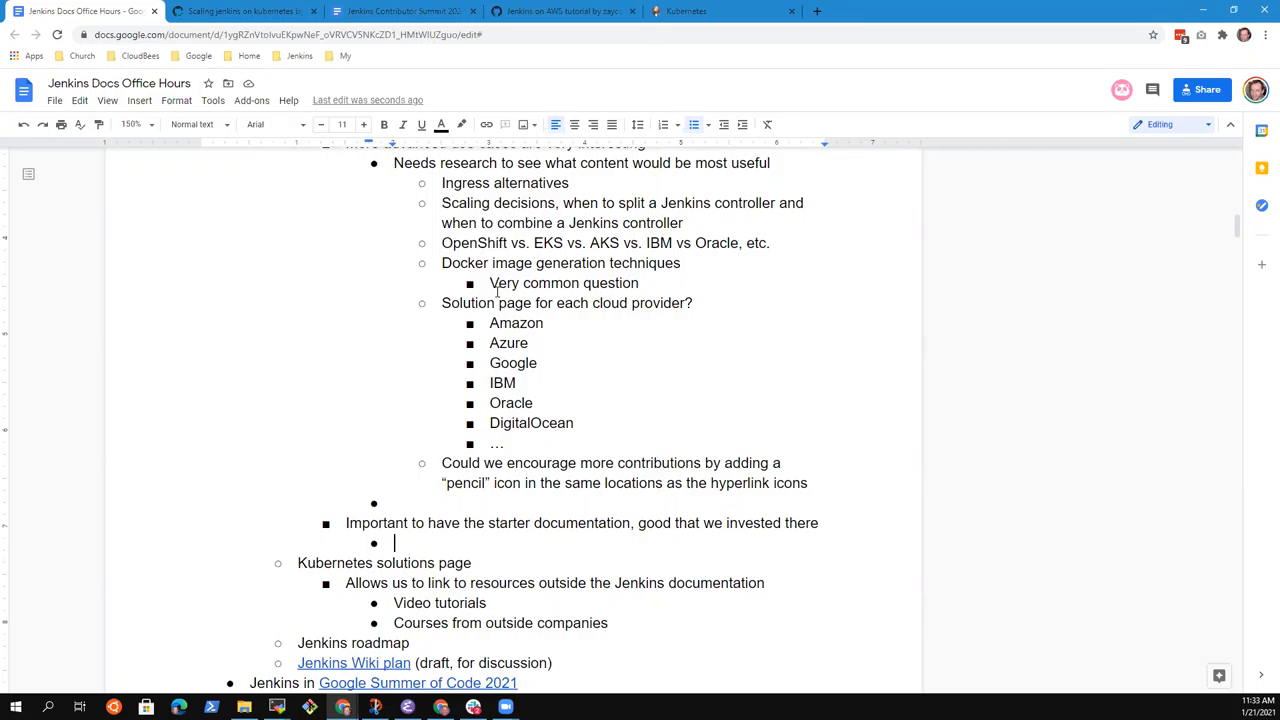
{"action": "key", "text": "backspace"}
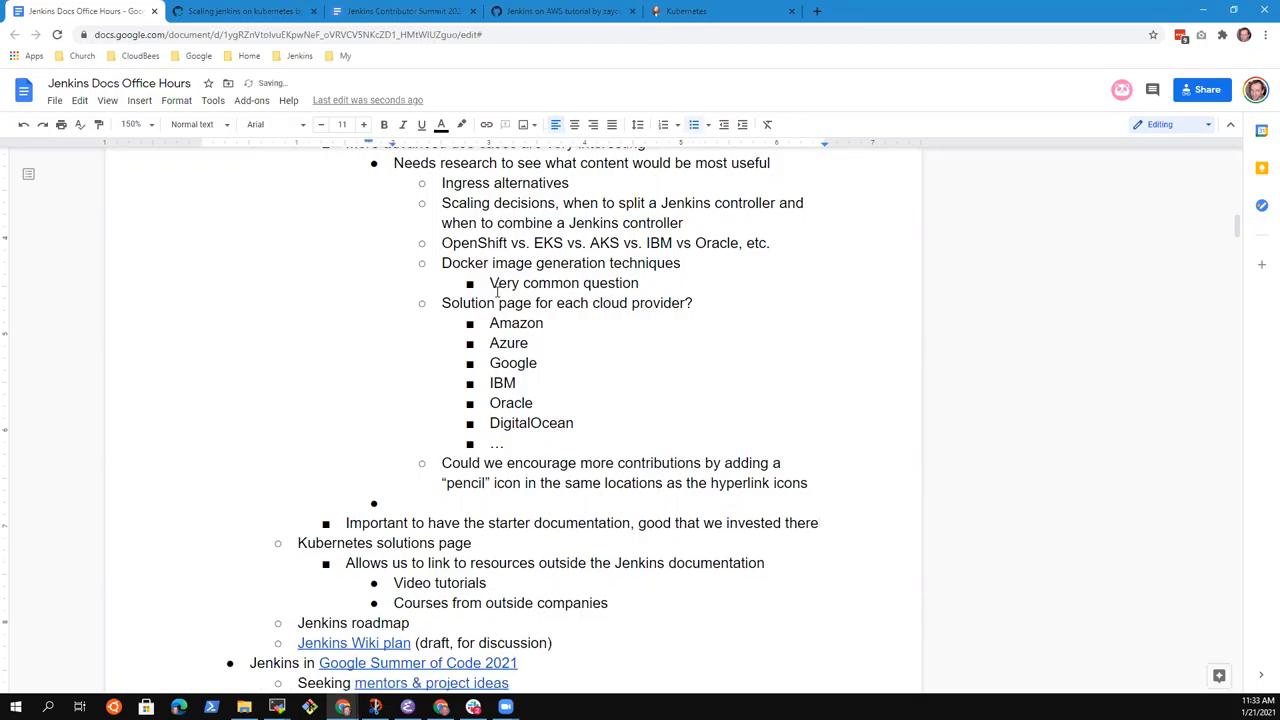
{"action": "type", "text": "Zainab in"}
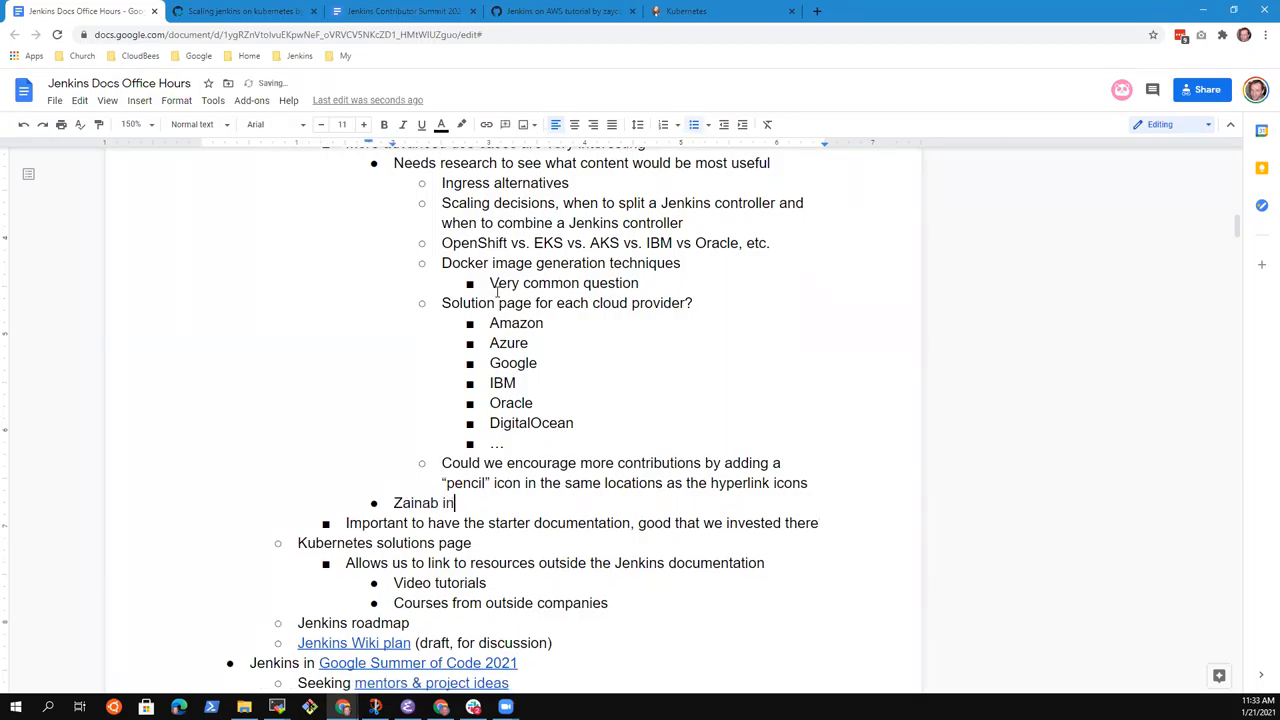
{"action": "type", "text": "terested in"}
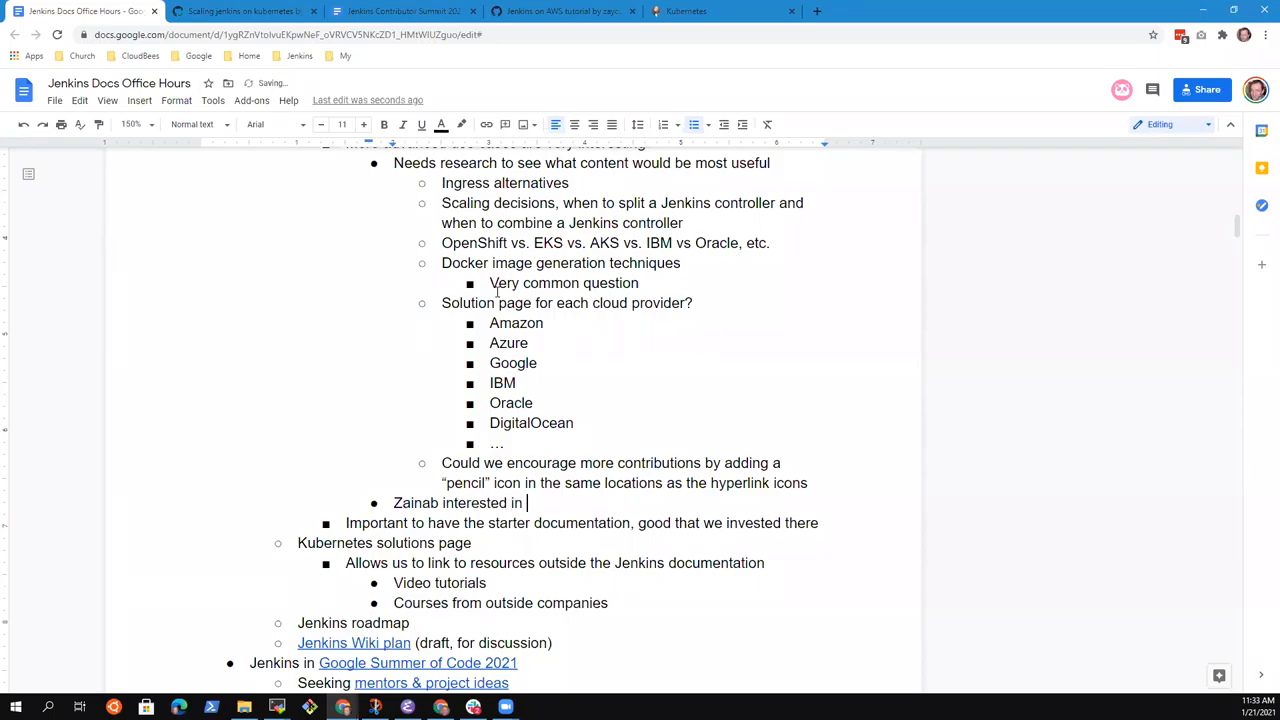
{"action": "type", "text": "st"}
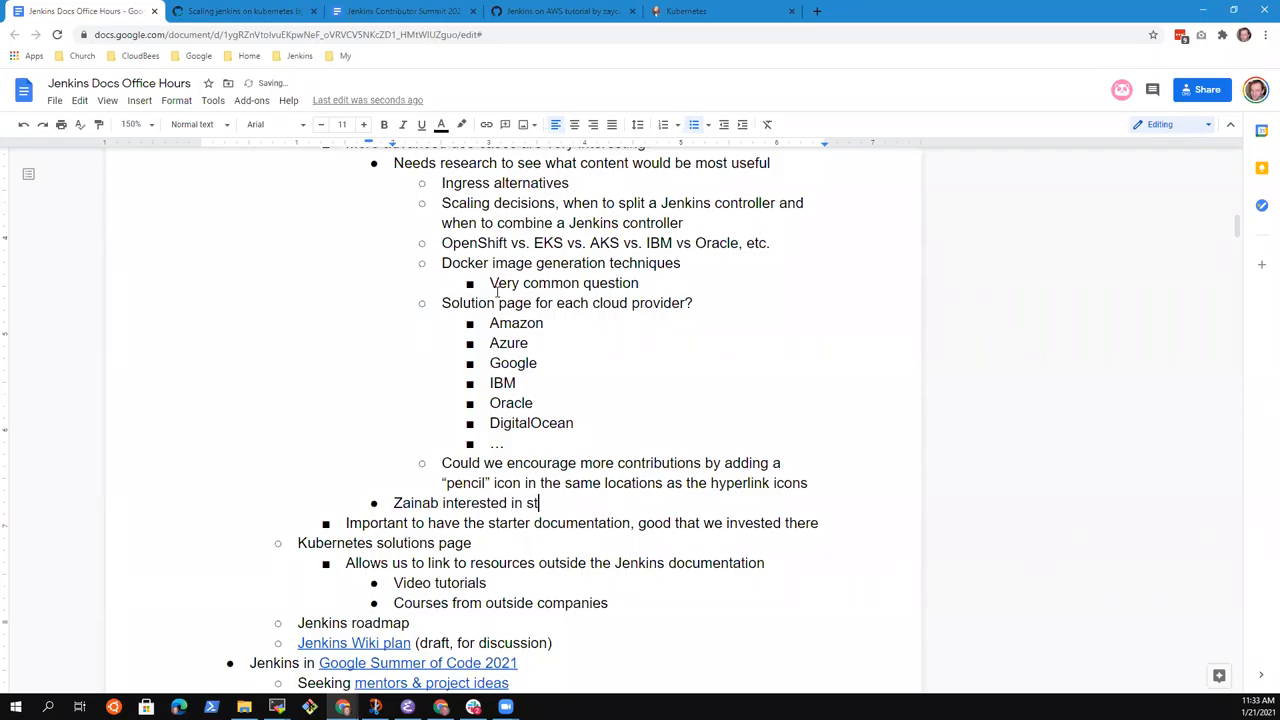
{"action": "type", "text": "arting this res"}
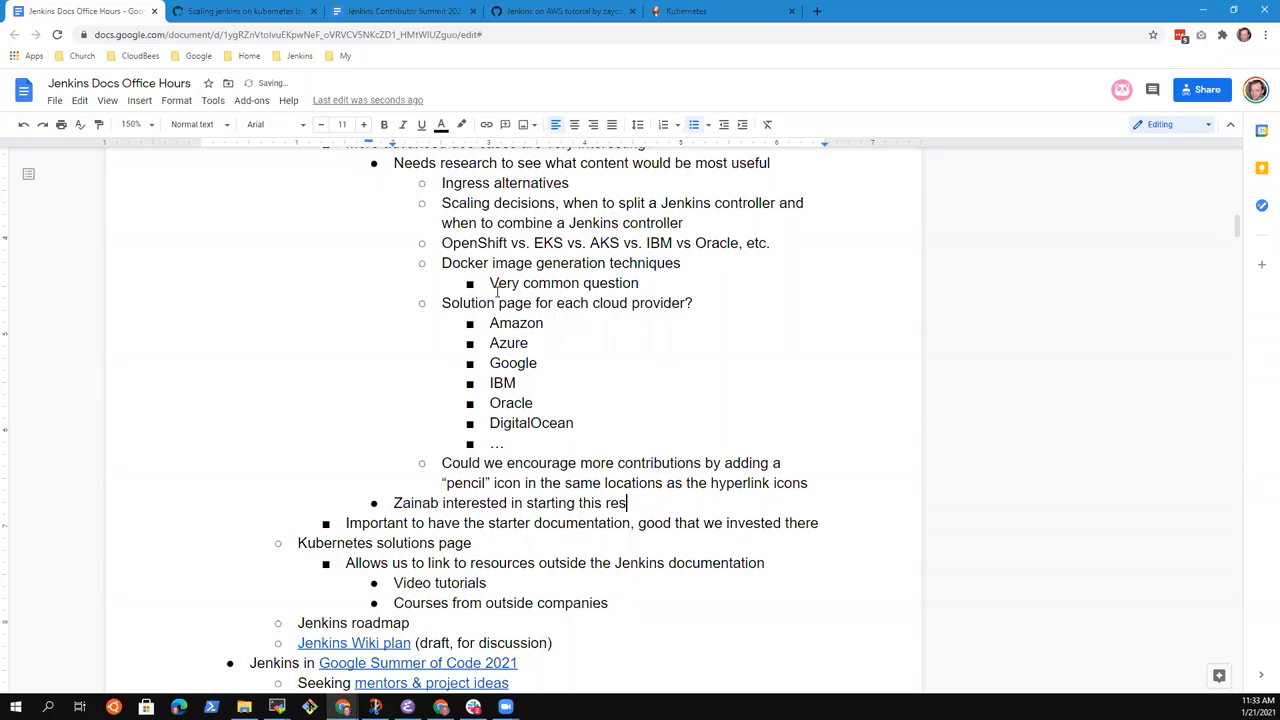
{"action": "type", "text": "earch"}
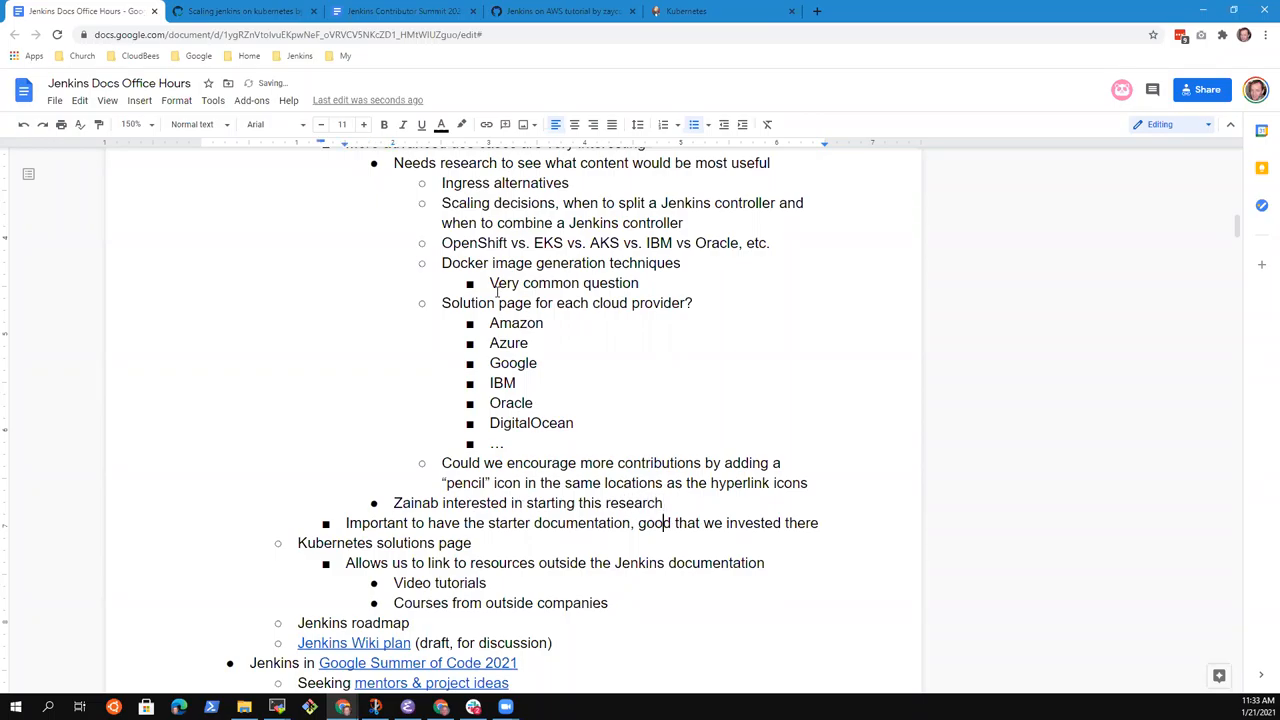
{"action": "double_click", "coordinate": [384, 542]}
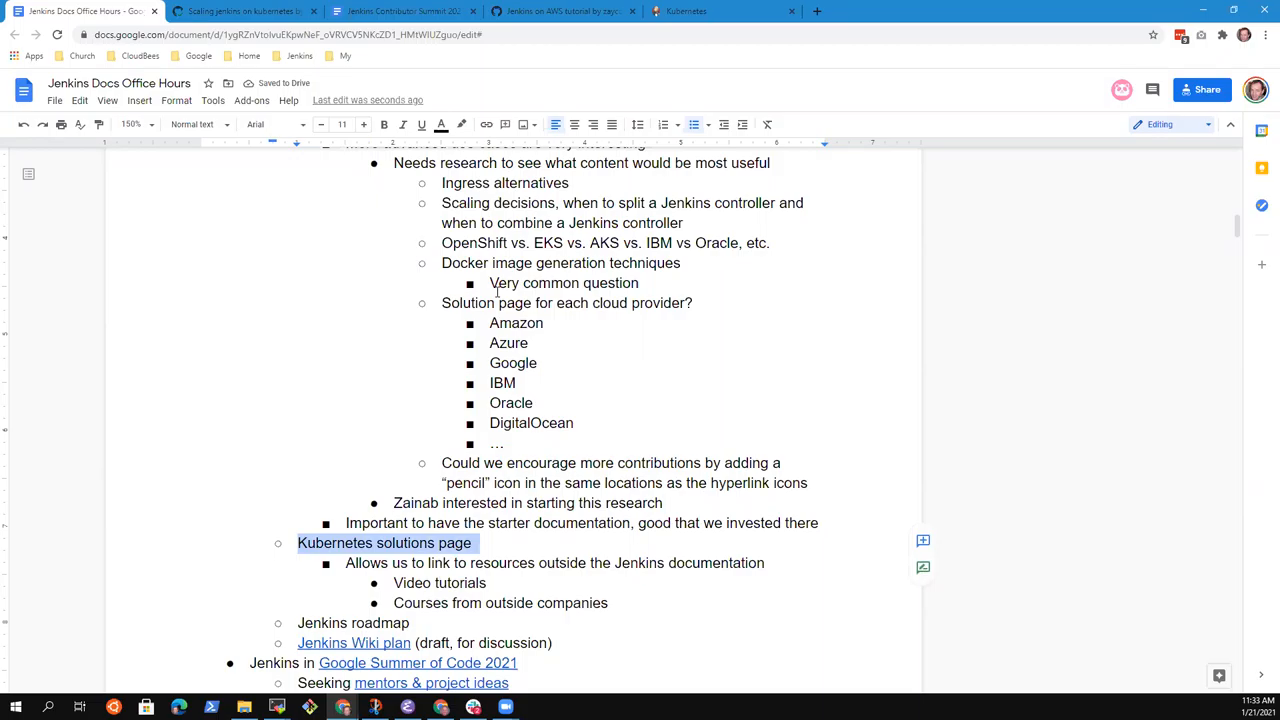
{"action": "scroll", "scroll_direction": "up", "scroll_amount": 3}
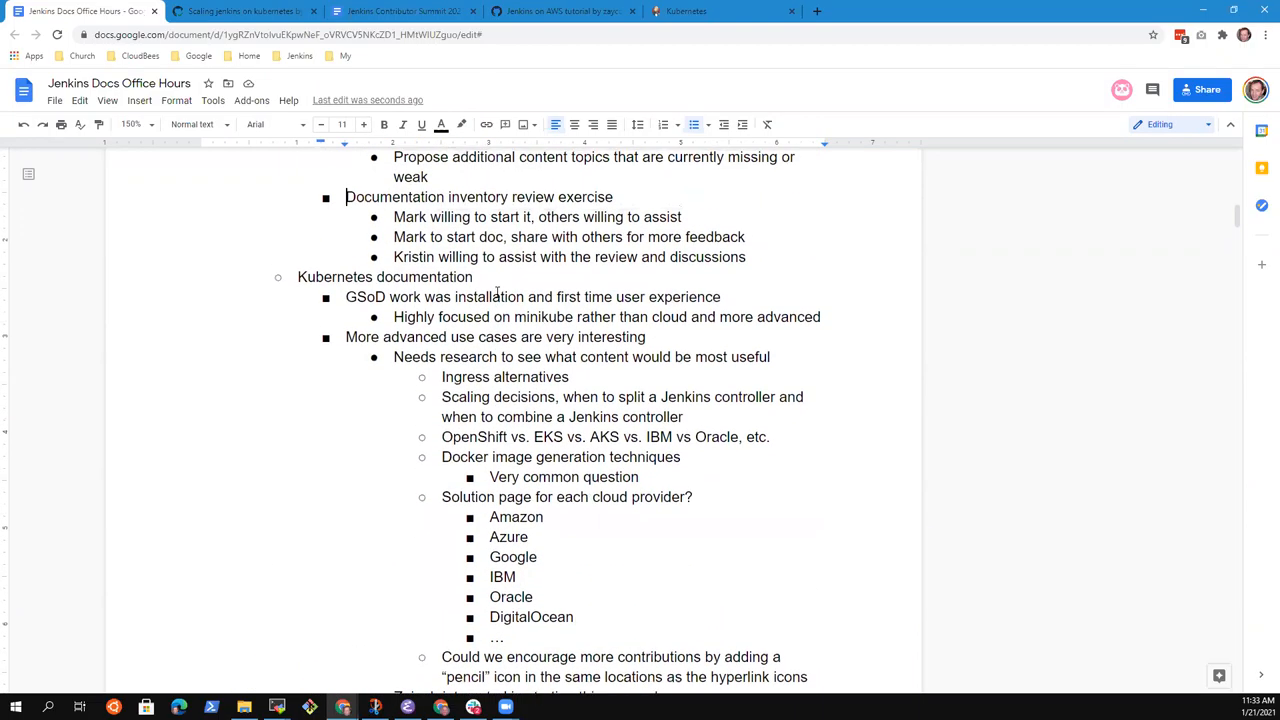
{"action": "scroll", "scroll_direction": "down", "scroll_amount": 3}
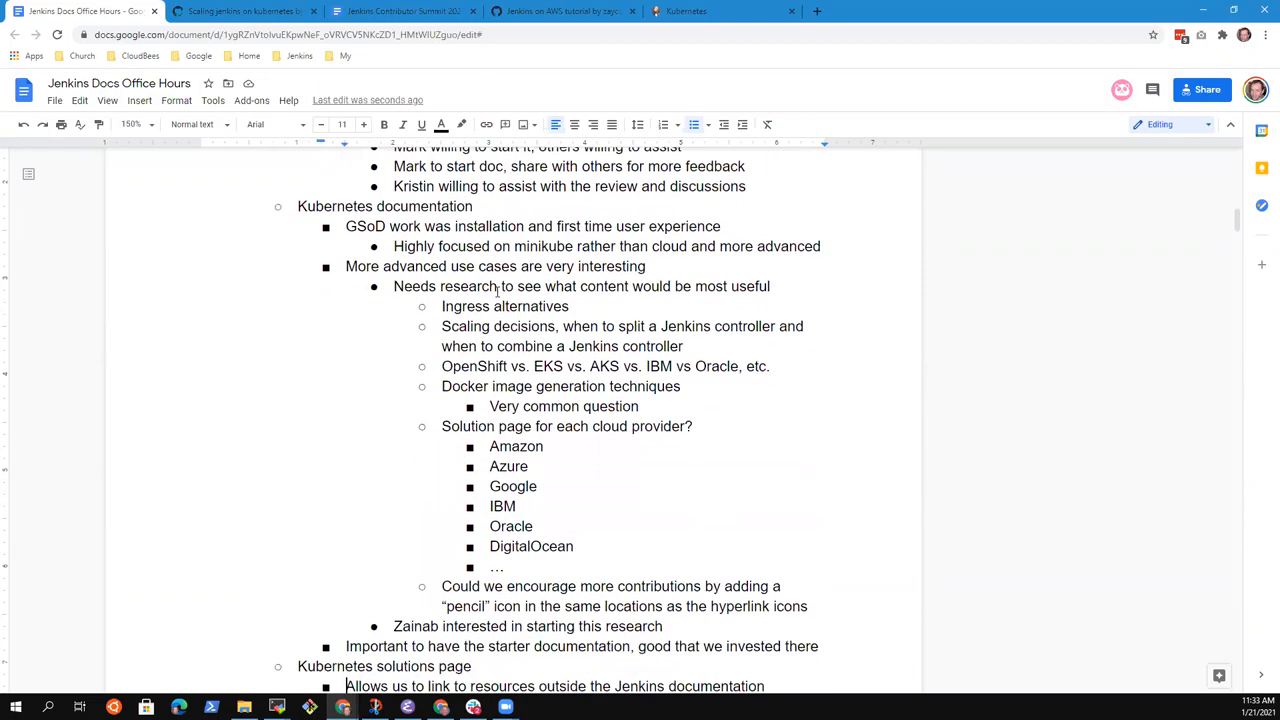
{"action": "scroll", "scroll_direction": "down", "scroll_amount": 3}
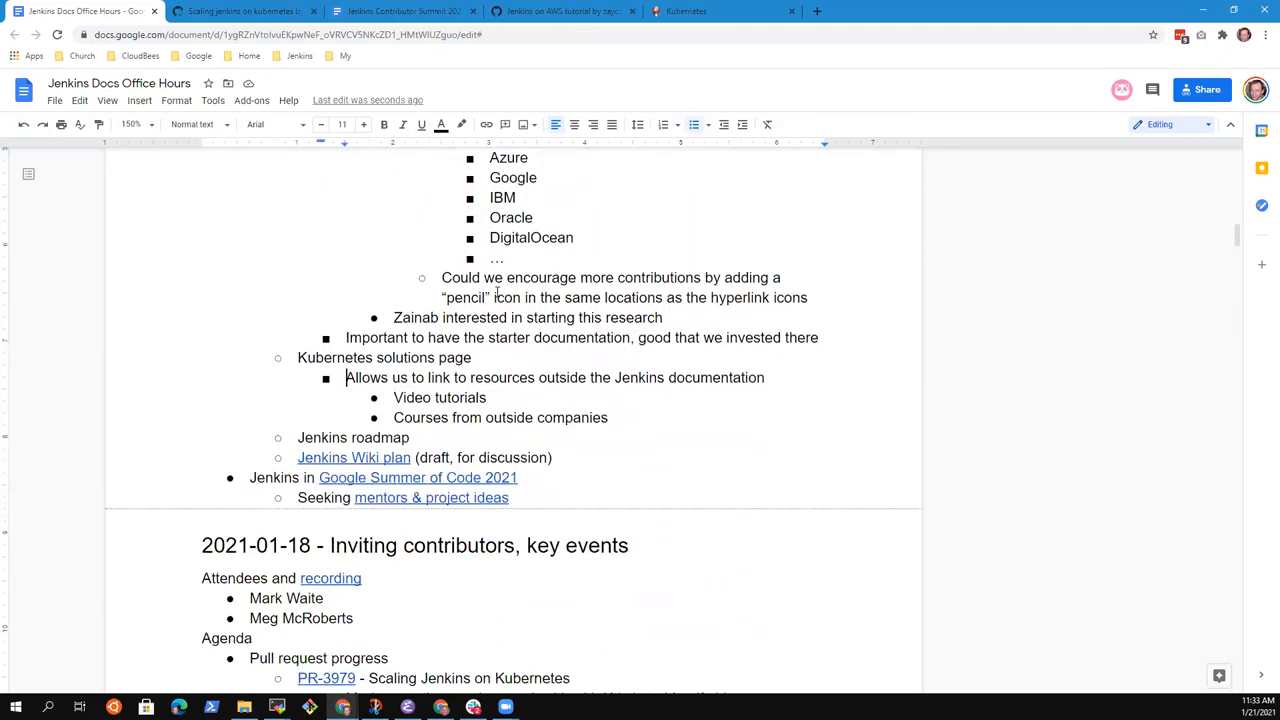
{"action": "double_click", "coordinate": [384, 356]}
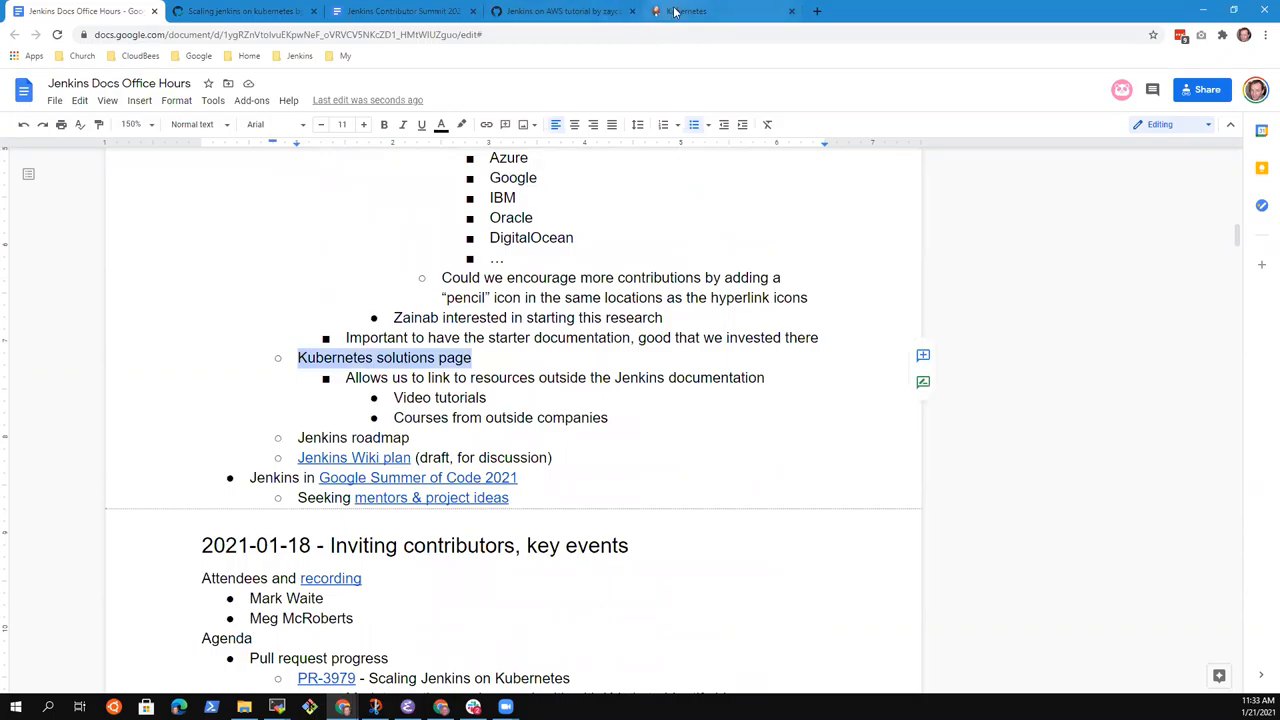
Step: Browse jenkins.io Documentation > Solution Pages (Jenkins Use-cases), then return to the meeting notes tab
{"action": "left_click", "coordinate": [720, 12]}
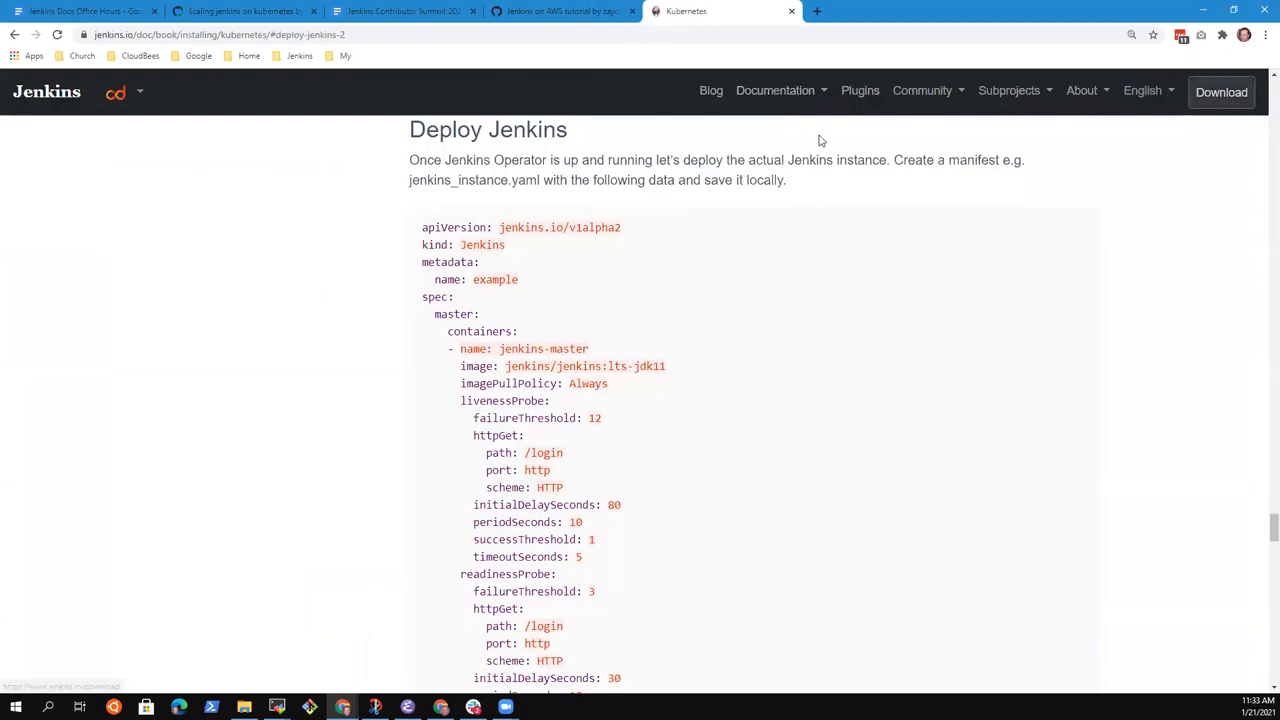
{"action": "left_click", "coordinate": [46, 92]}
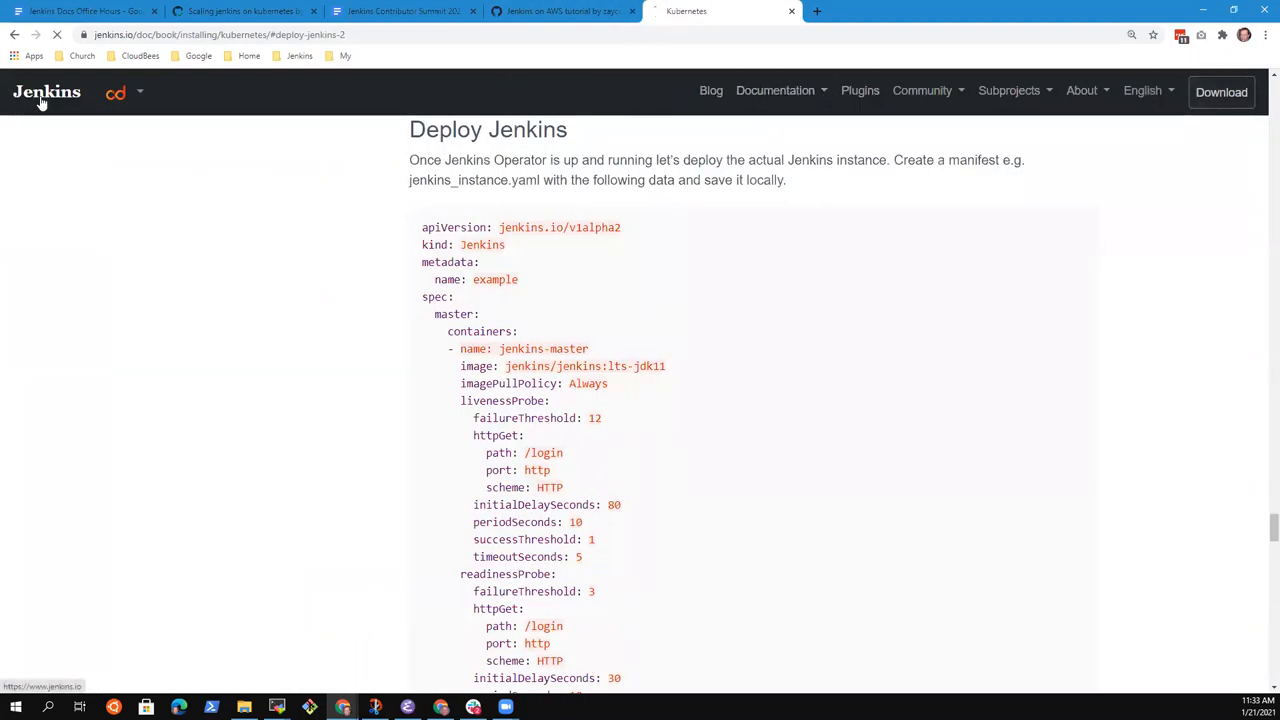
{"action": "left_click", "coordinate": [776, 90]}
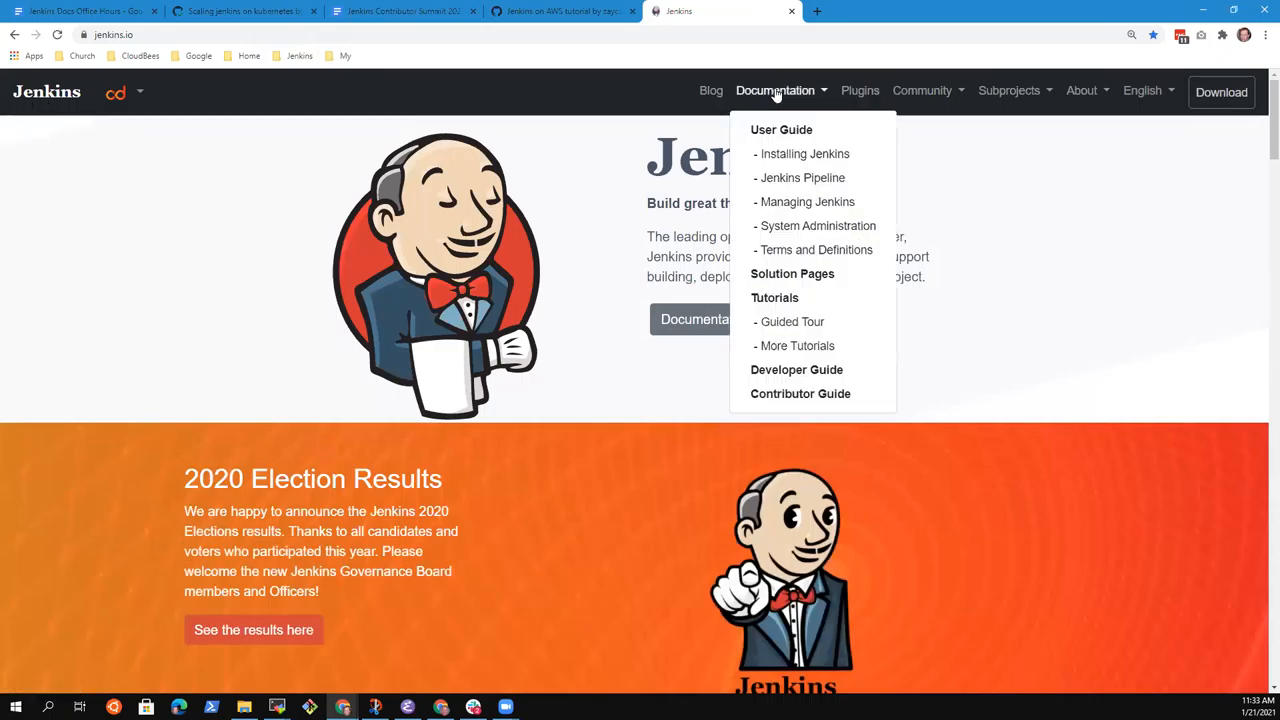
{"action": "left_click", "coordinate": [792, 272]}
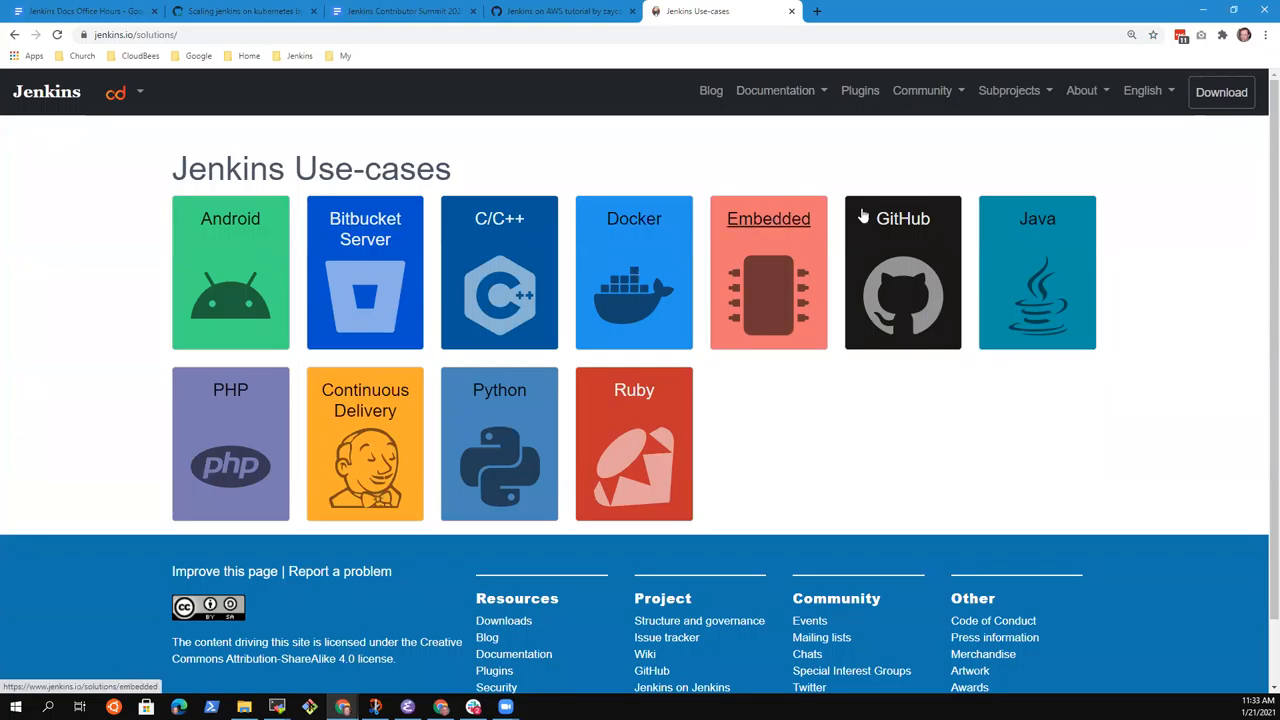
{"action": "mouse_move", "coordinate": [616, 352]}
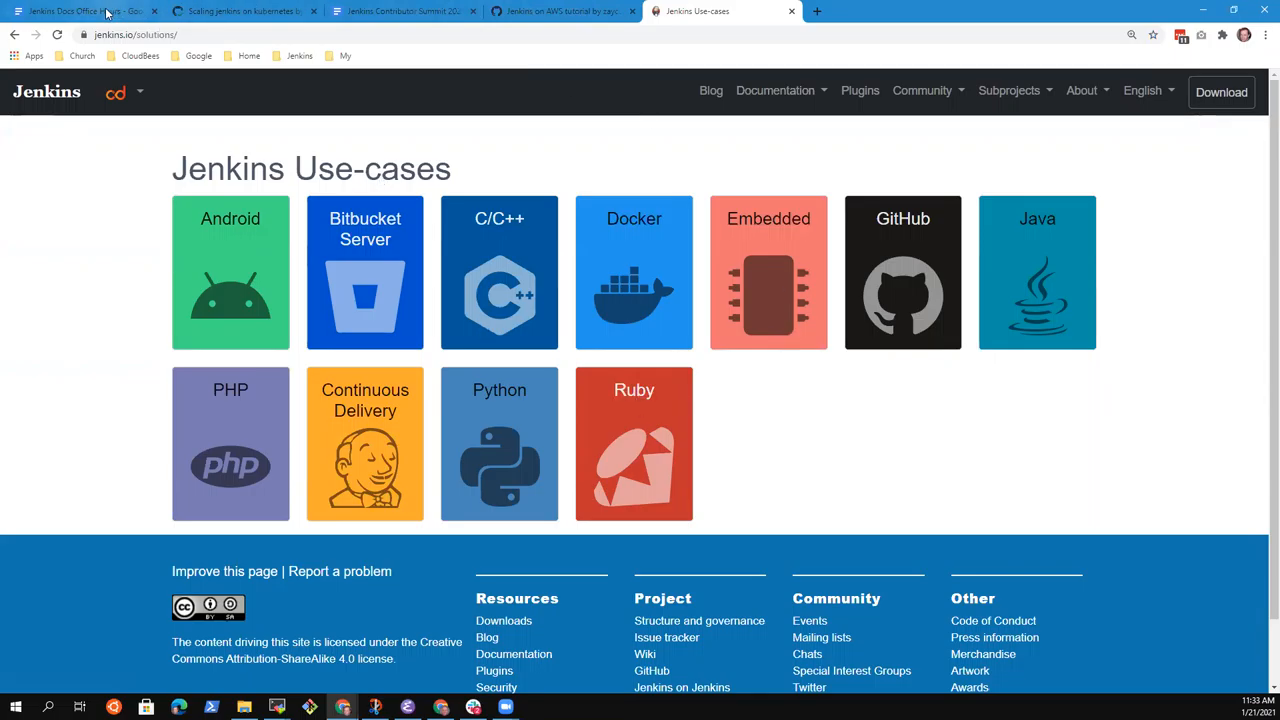
{"action": "left_click", "coordinate": [84, 12]}
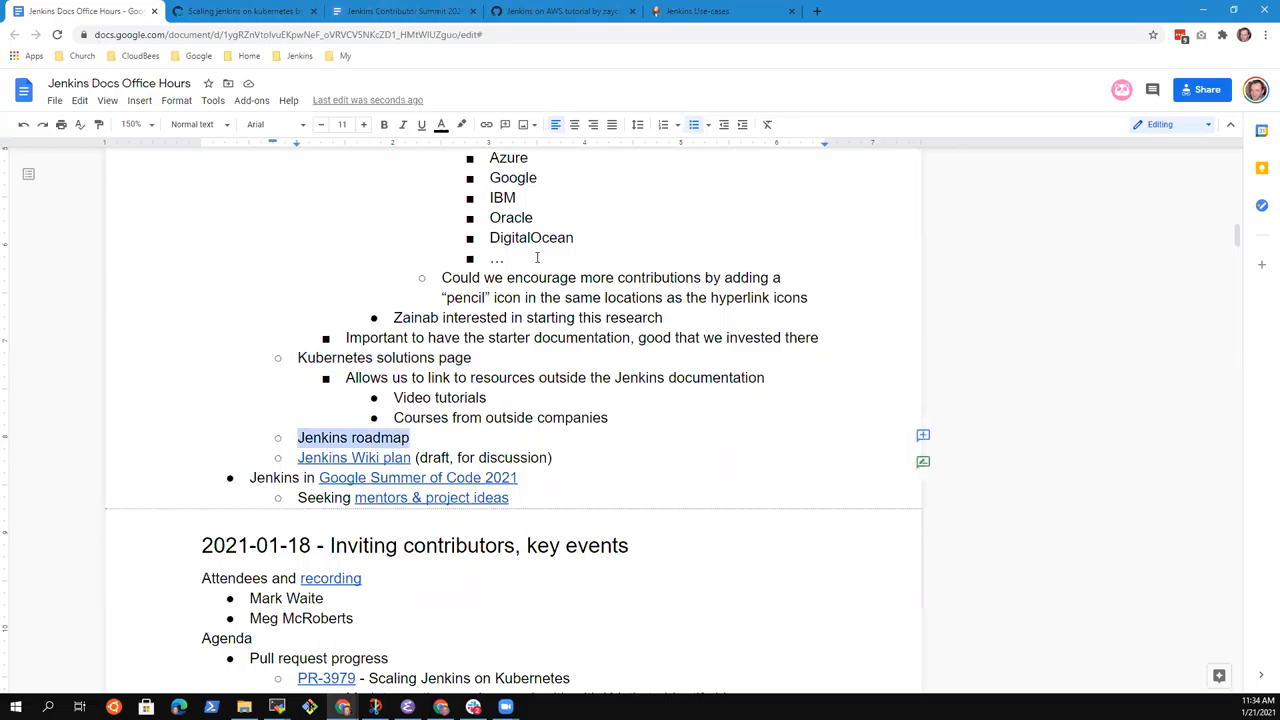
Step: Browse the Jenkins Project Roadmap filtered to Documentation initiatives, then return to the notes
{"action": "left_click", "coordinate": [722, 12]}
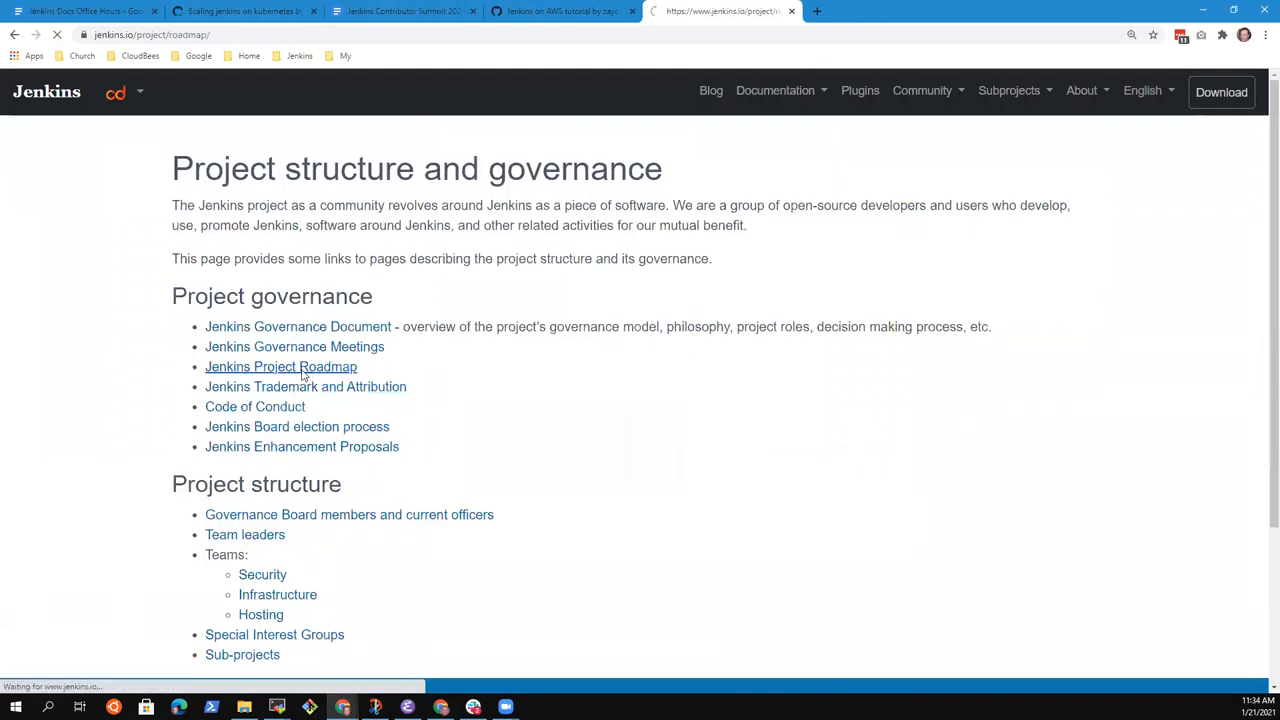
{"action": "left_click", "coordinate": [280, 366]}
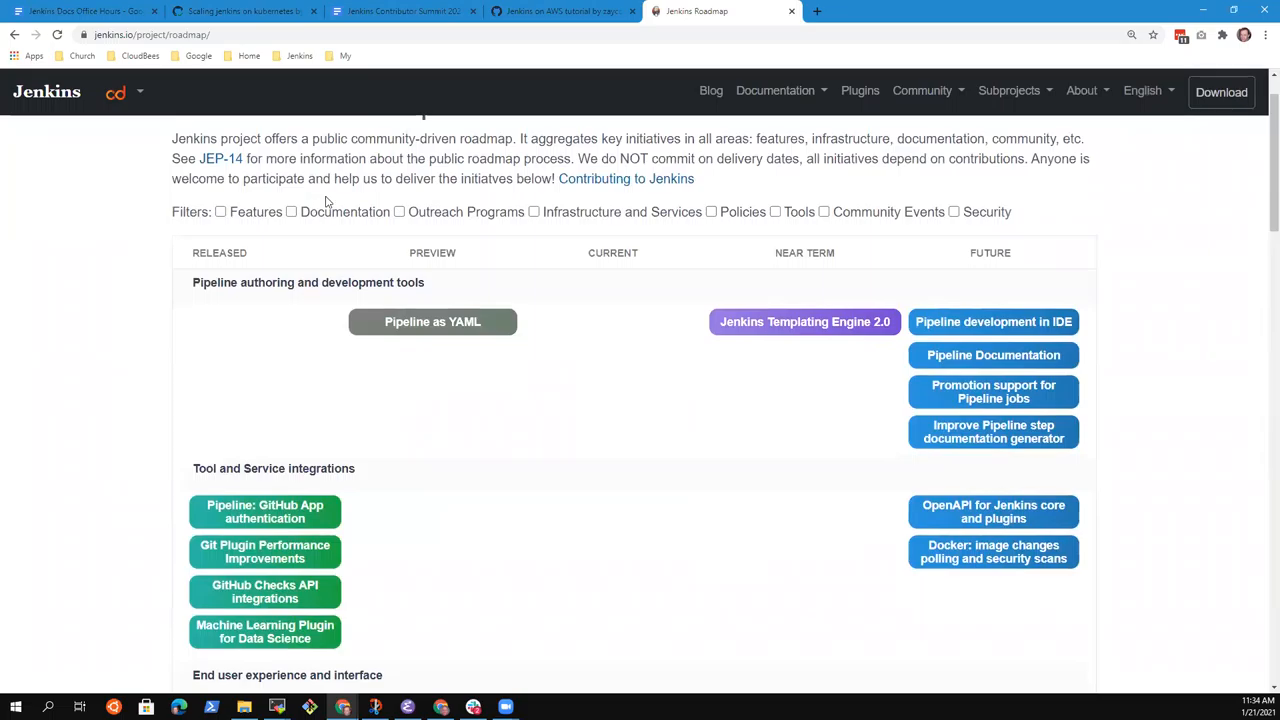
{"action": "left_click", "coordinate": [292, 212]}
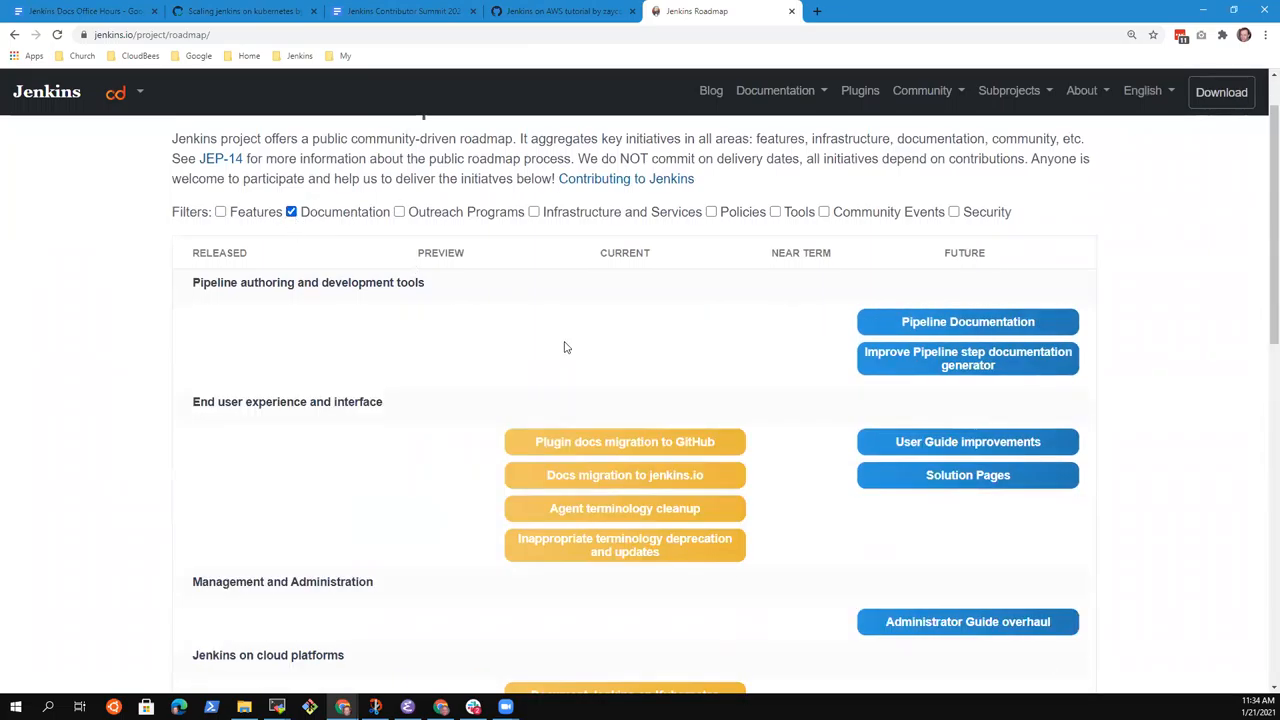
{"action": "scroll", "scroll_direction": "down", "scroll_amount": 3}
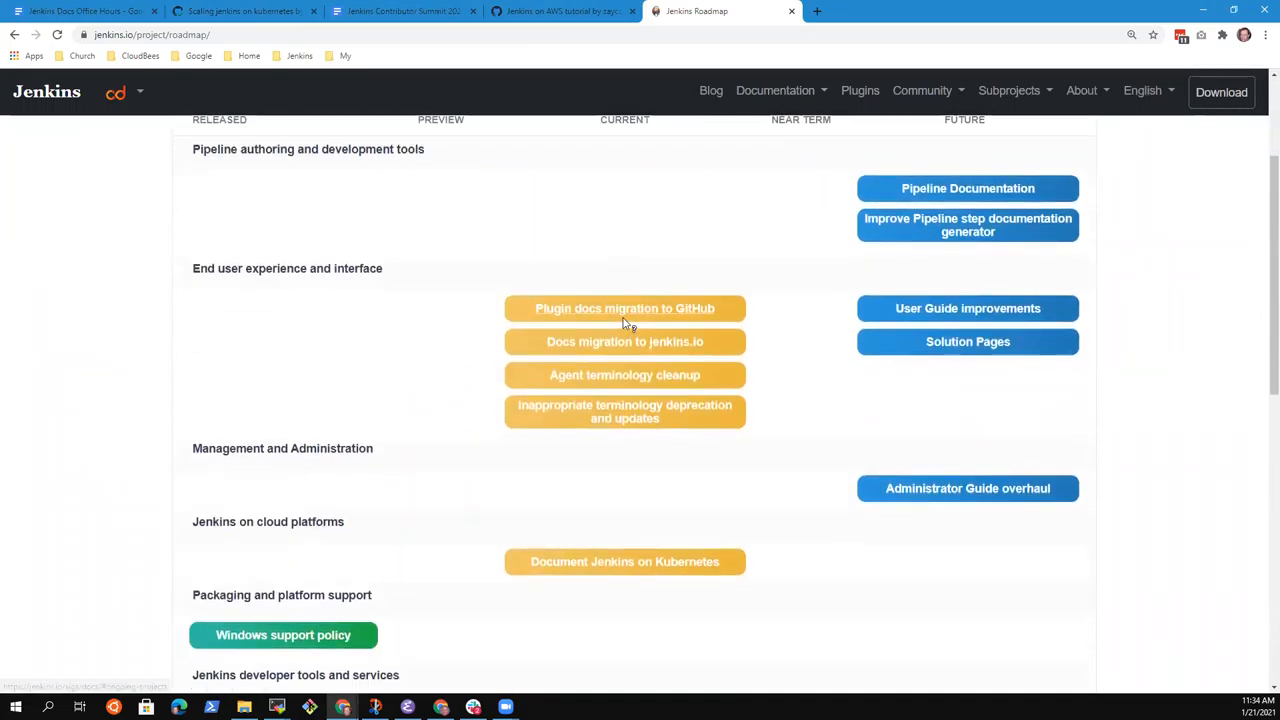
{"action": "mouse_move", "coordinate": [596, 684]}
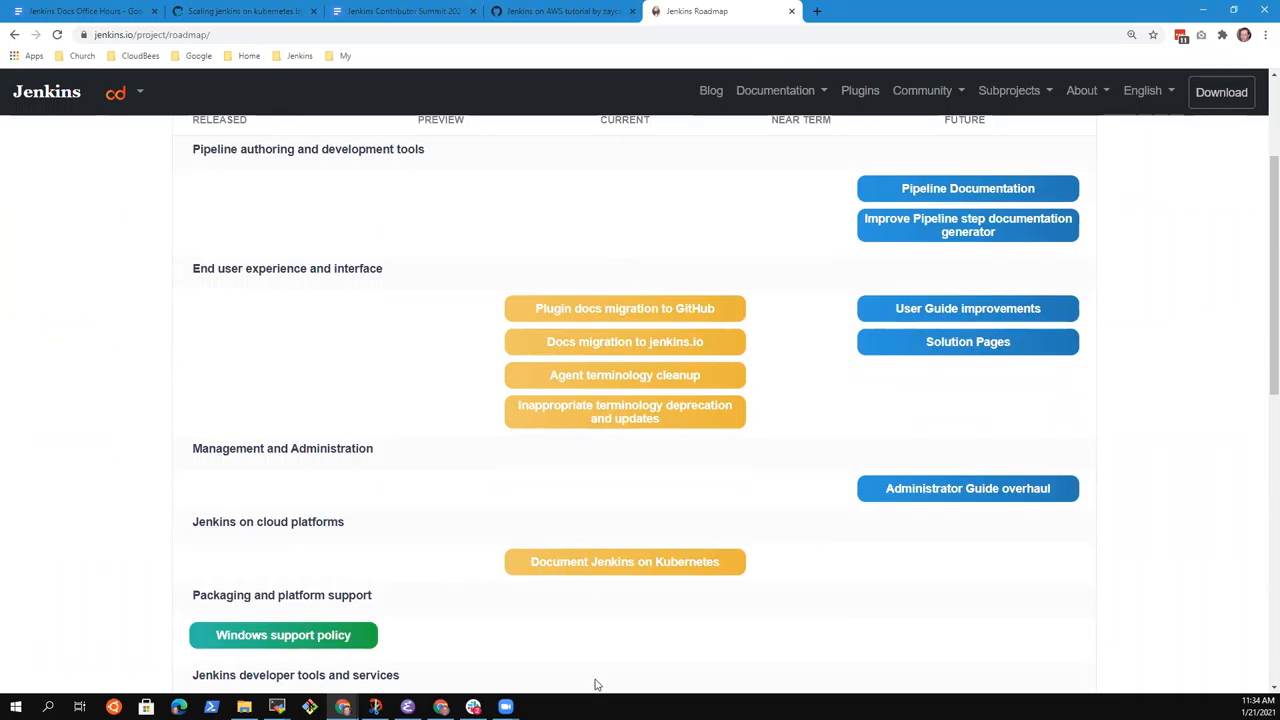
{"action": "mouse_move", "coordinate": [624, 560]}
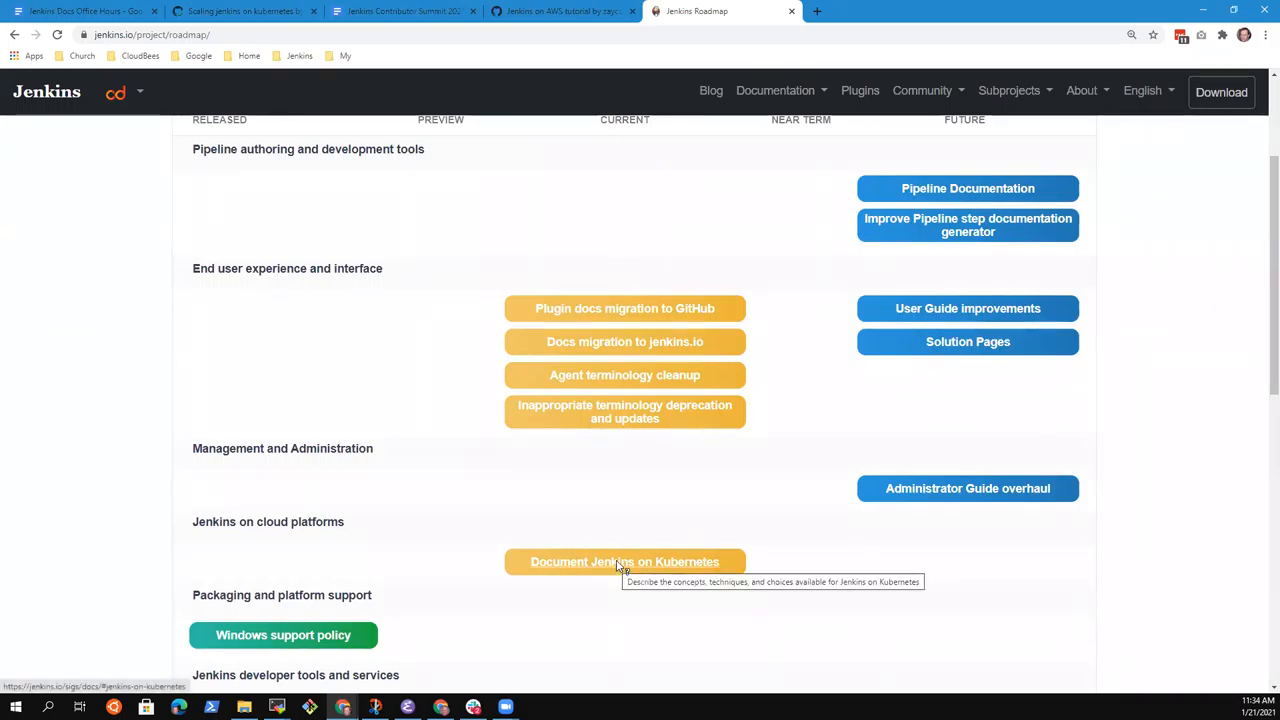
{"action": "mouse_move", "coordinate": [968, 488]}
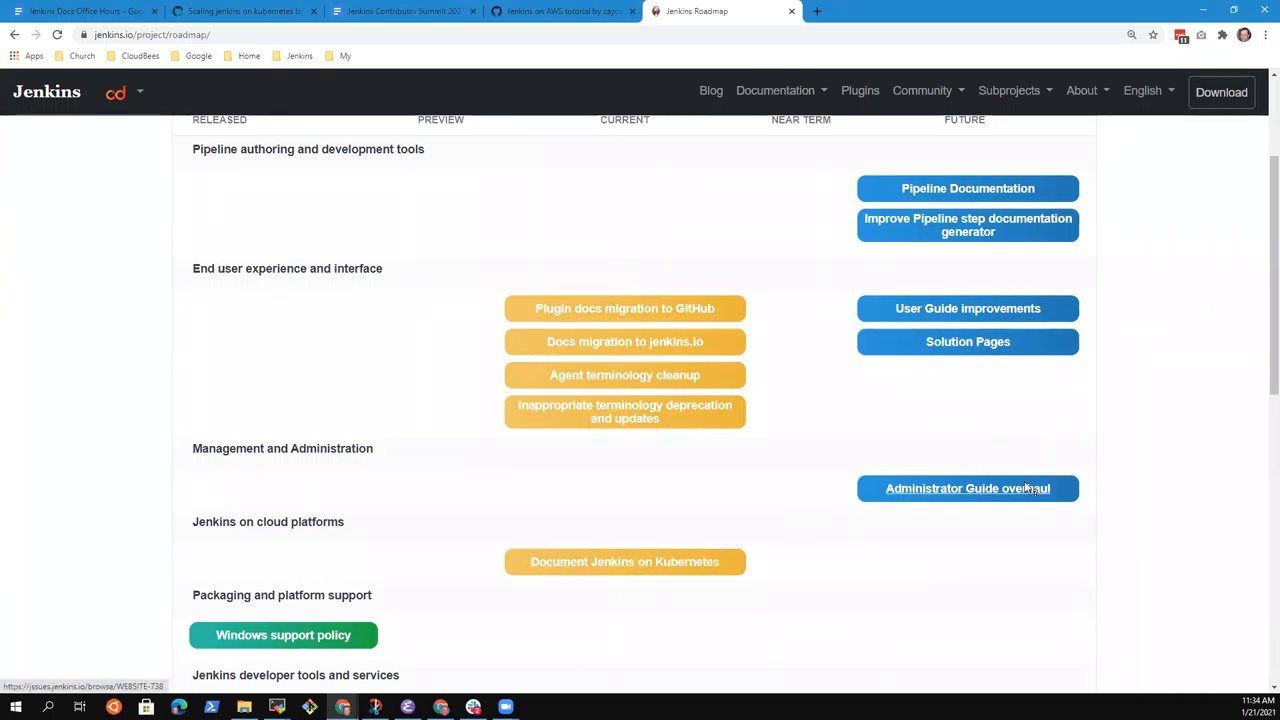
{"action": "mouse_move", "coordinate": [968, 308]}
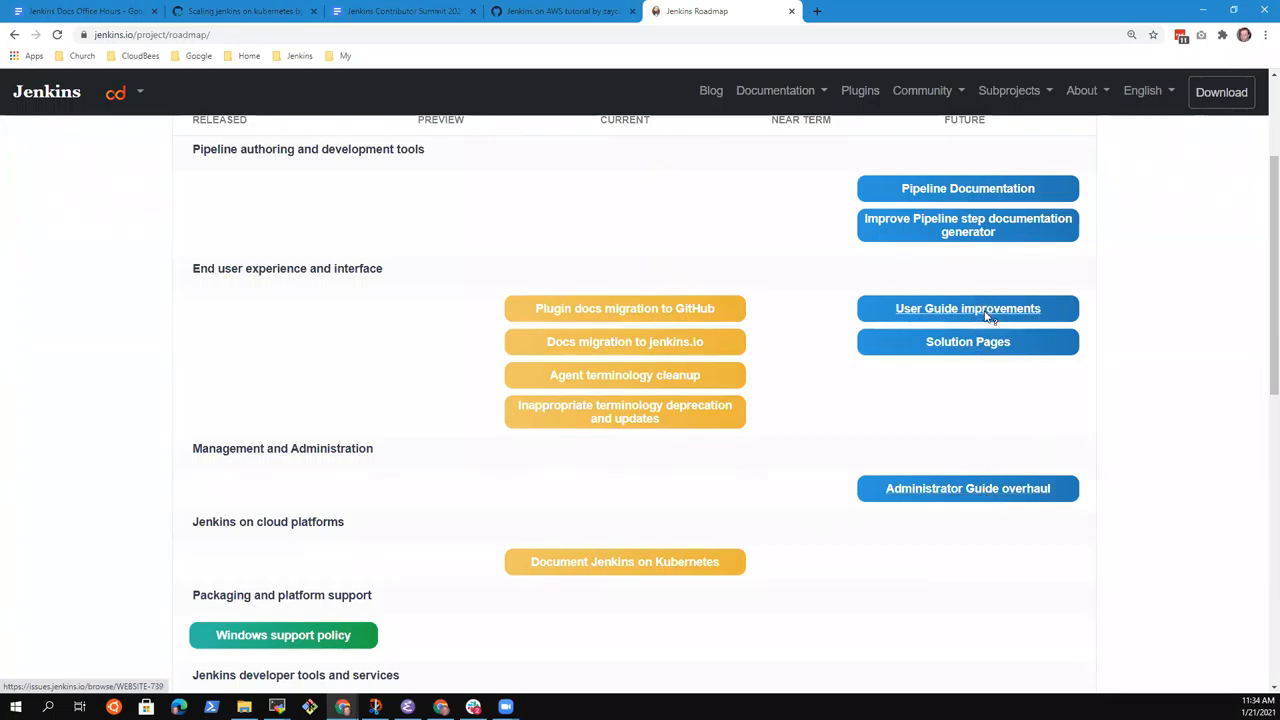
{"action": "mouse_move", "coordinate": [968, 340]}
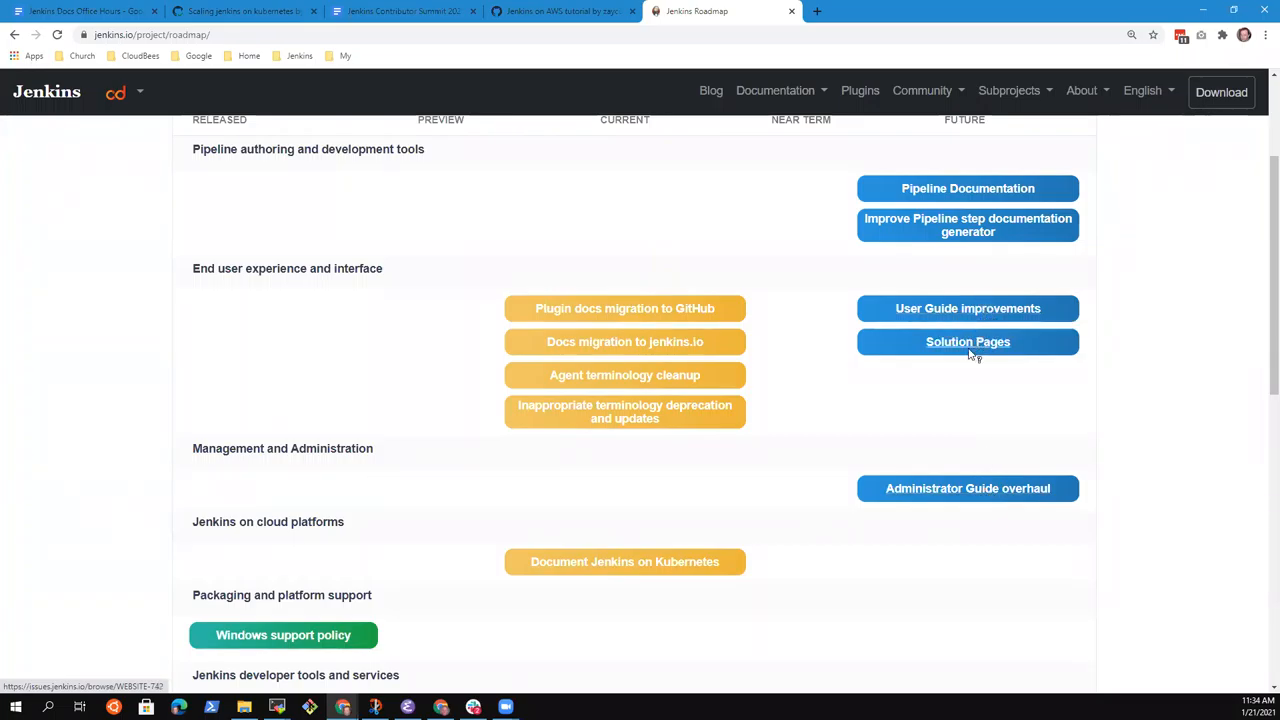
{"action": "mouse_move", "coordinate": [968, 340]}
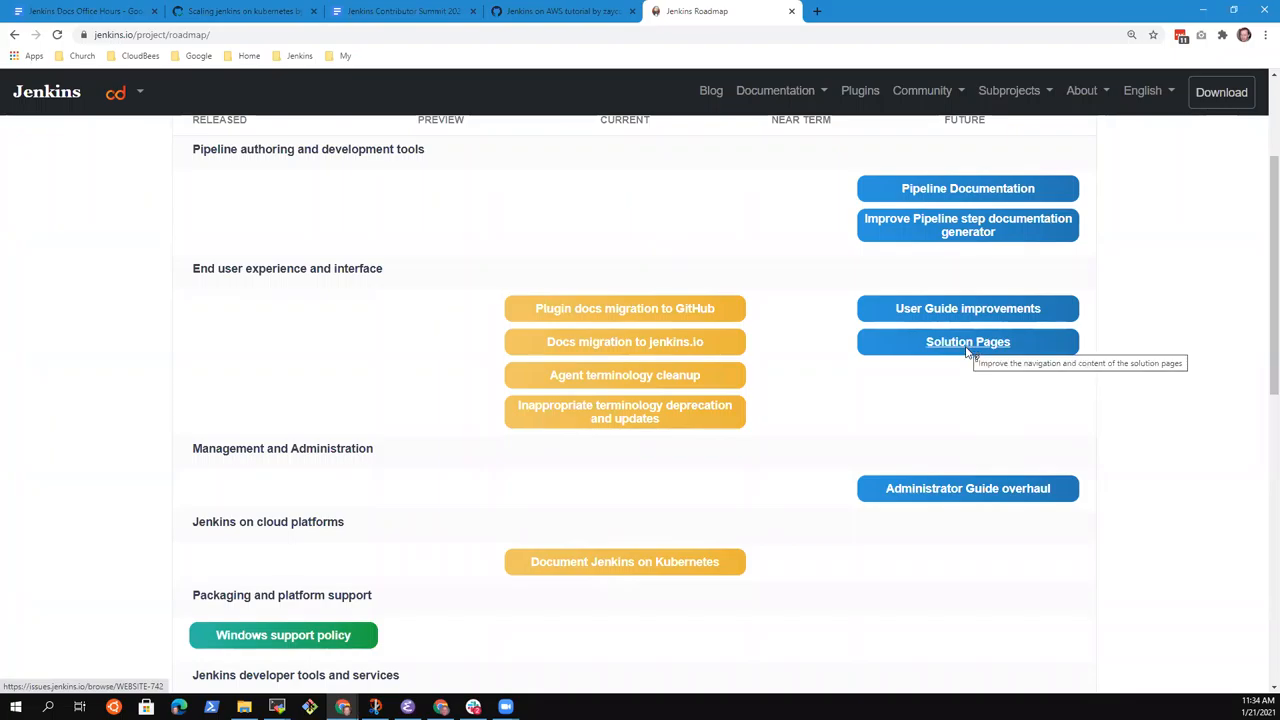
{"action": "mouse_move", "coordinate": [438, 178]}
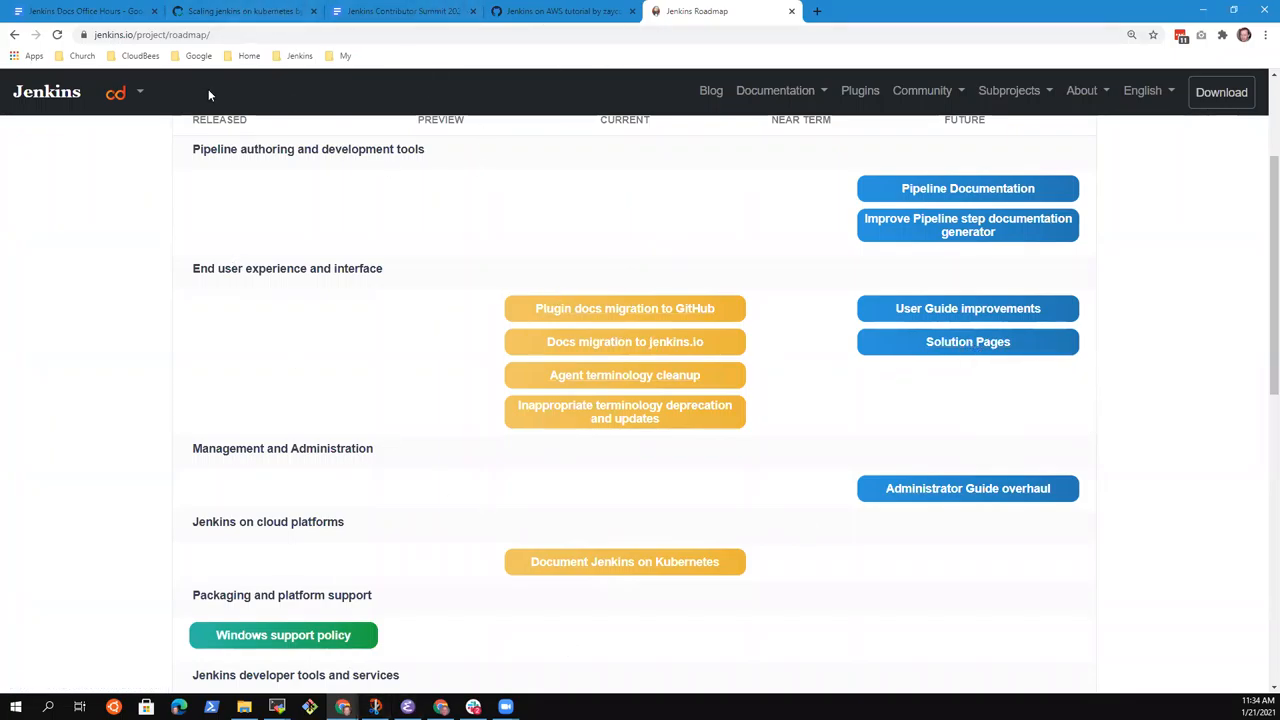
{"action": "mouse_move", "coordinate": [510, 644]}
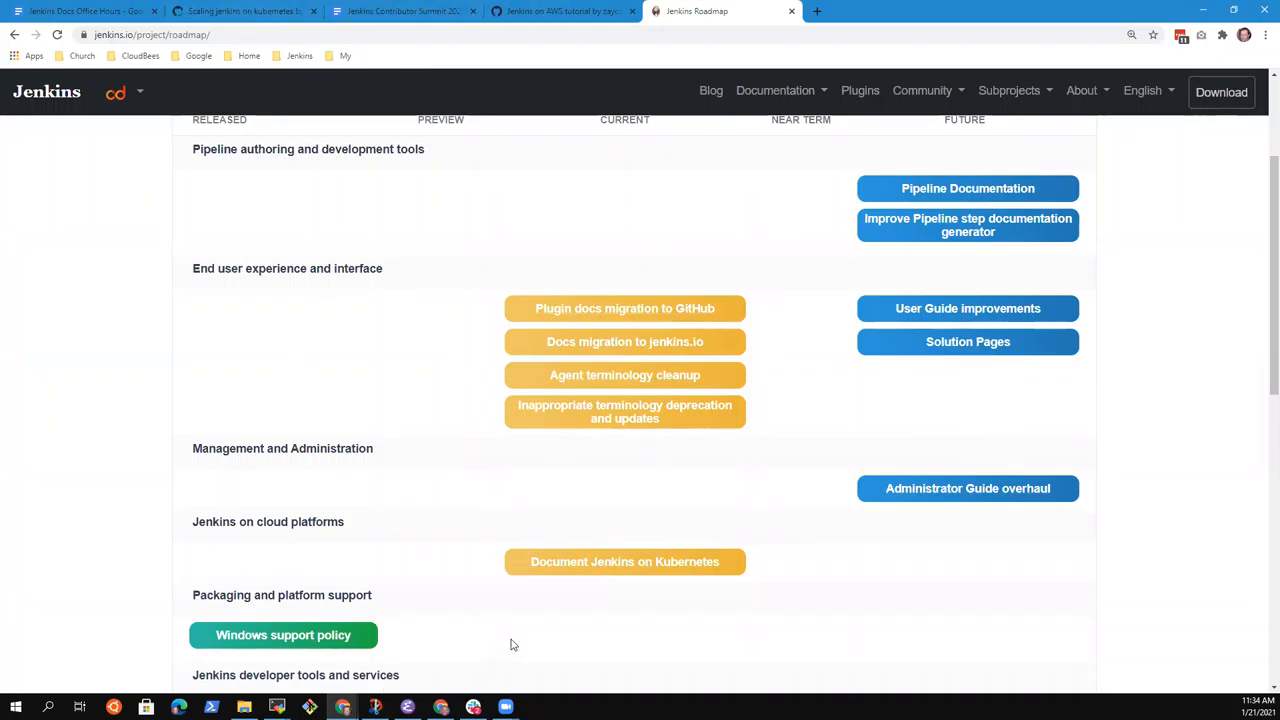
{"action": "scroll", "scroll_direction": "down", "scroll_amount": 3}
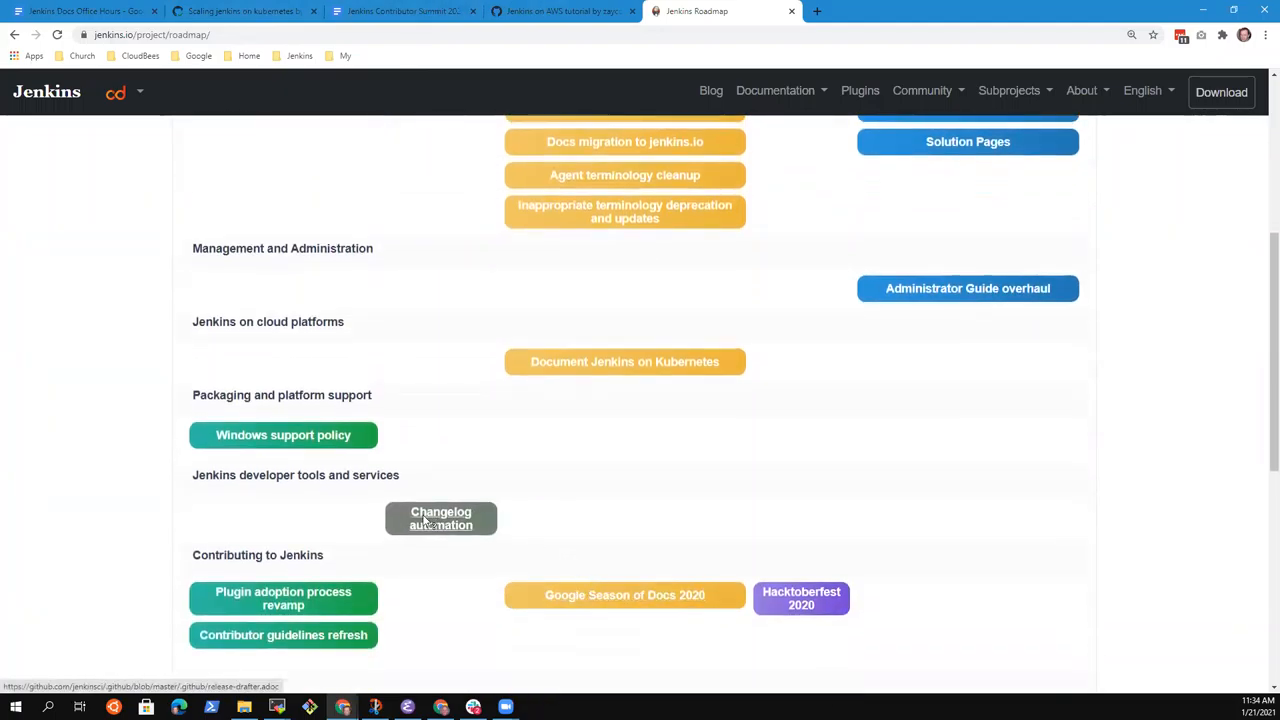
{"action": "mouse_move", "coordinate": [800, 598]}
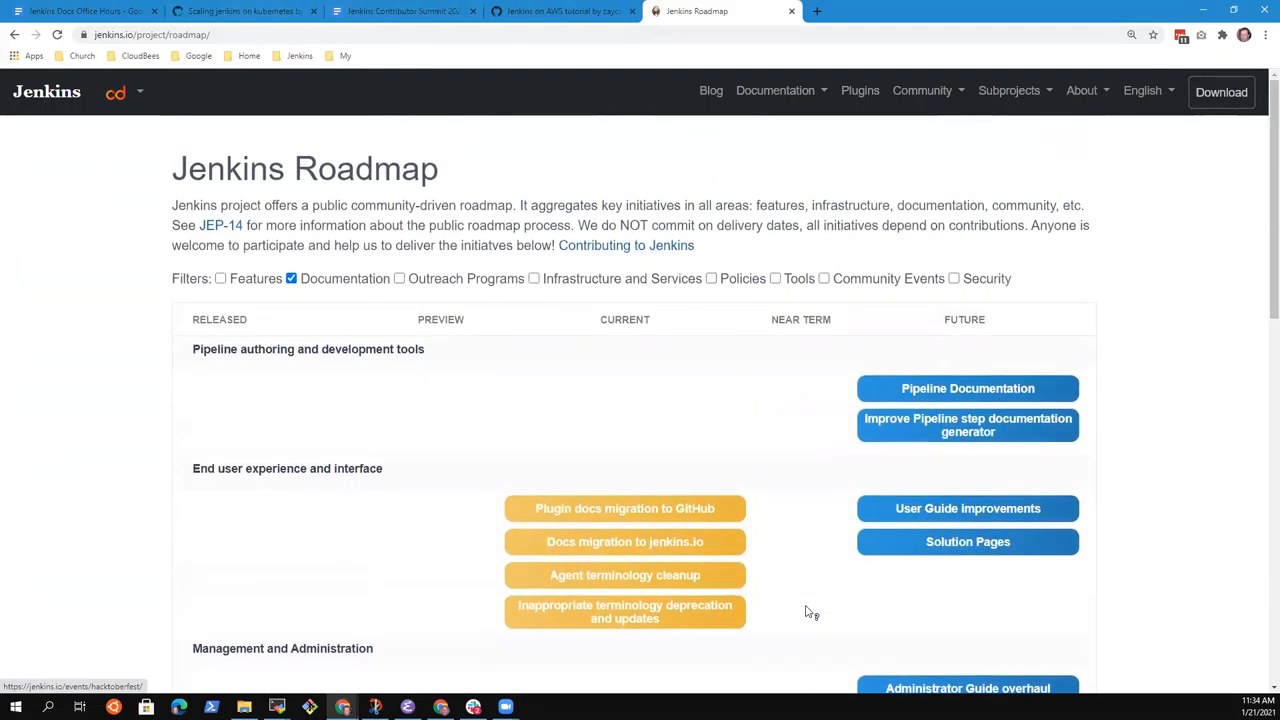
{"action": "scroll", "scroll_direction": "down", "scroll_amount": 3}
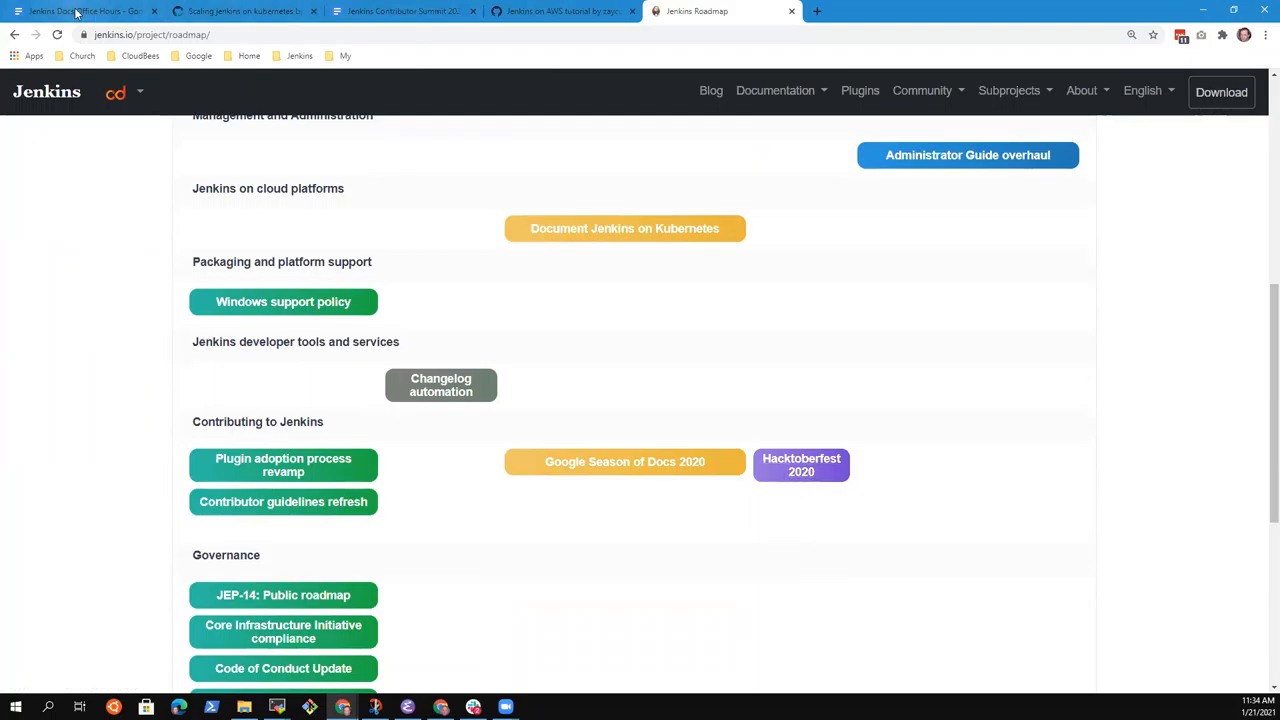
{"action": "left_click", "coordinate": [84, 12]}
{"action": "type", "text": "R"}
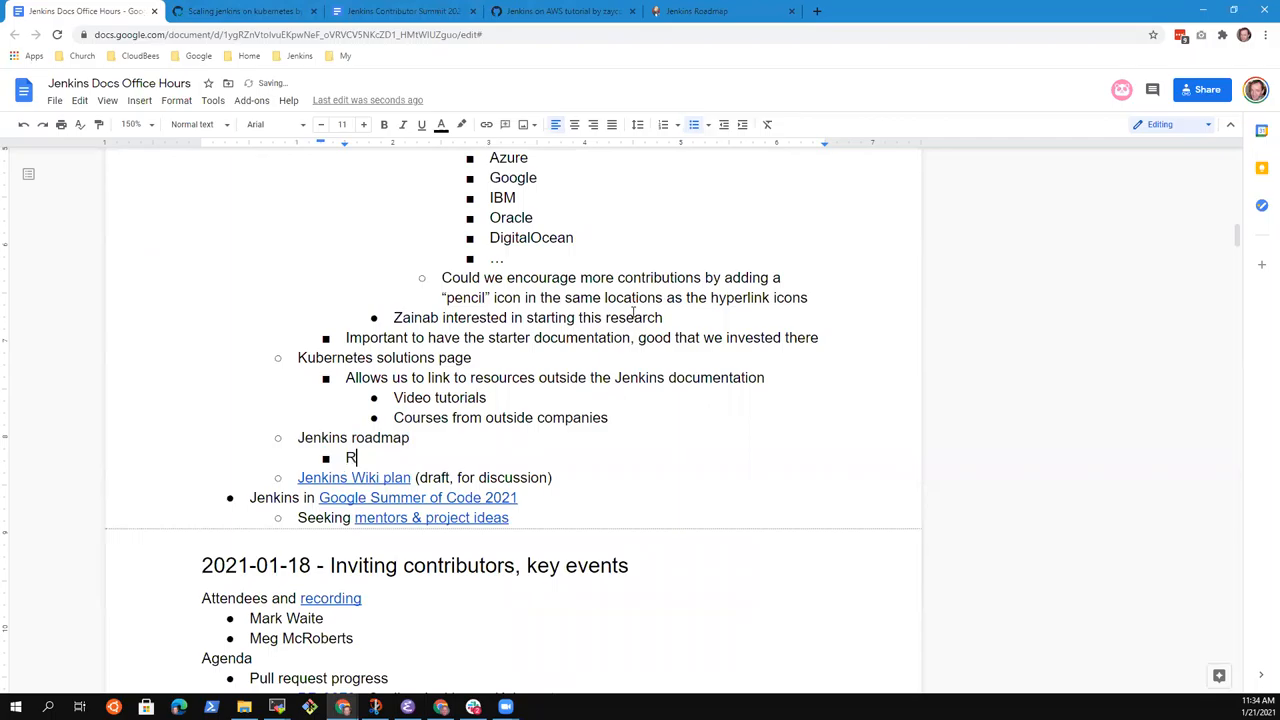
Step: Note 'Record Hacktoberfest 2020 as complete' under Jenkins roadmap, checking the roadmap page
{"action": "type", "text": "ecord Hacktober"}
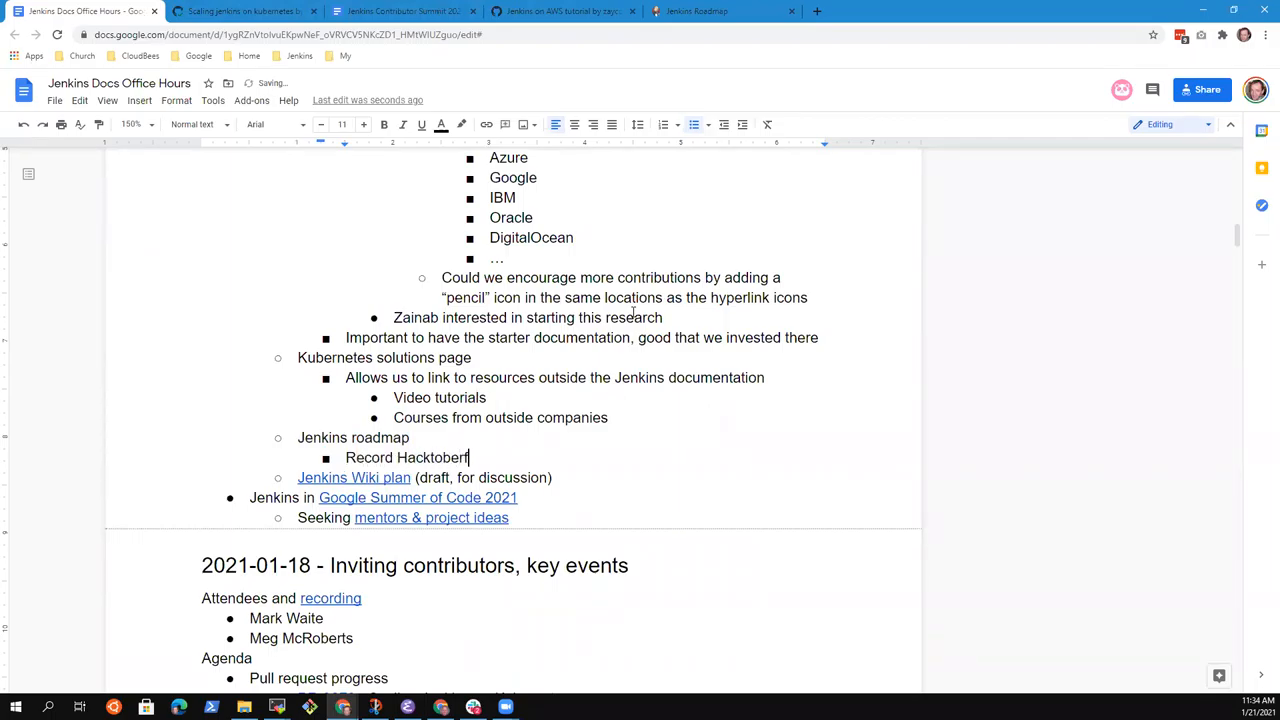
{"action": "type", "text": "fest 2020 as comp"}
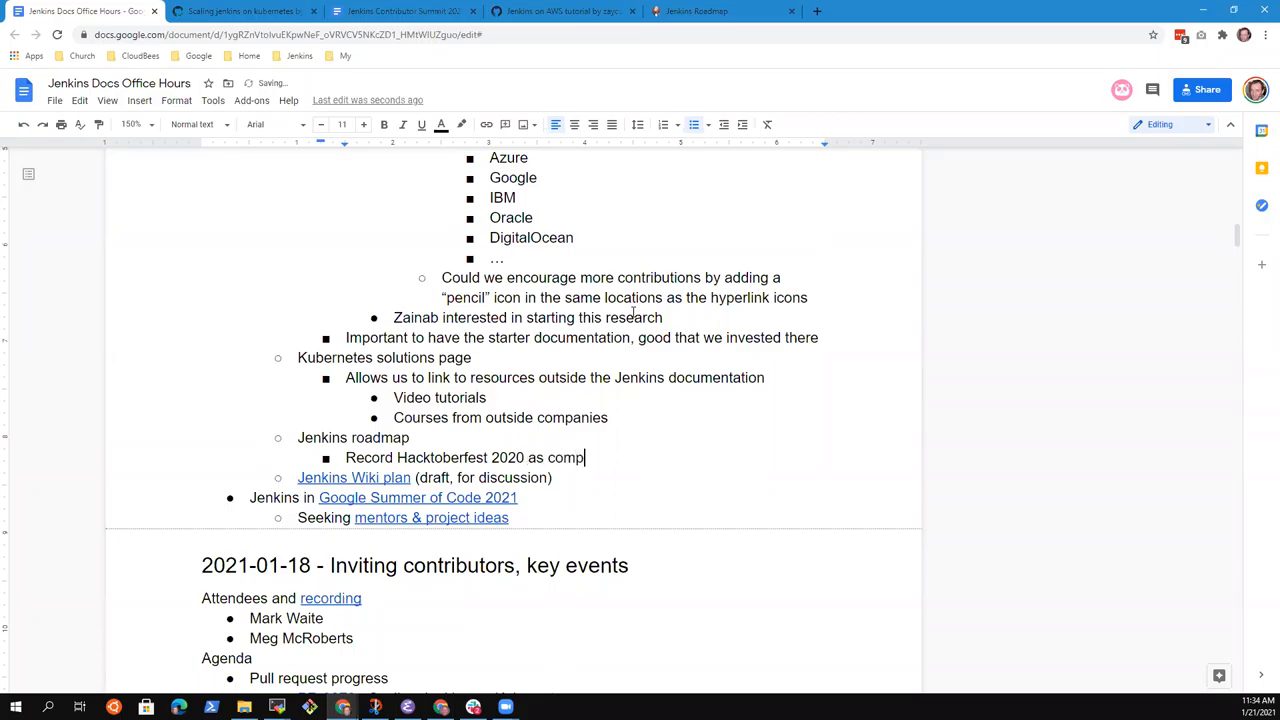
{"action": "left_click", "coordinate": [696, 12]}
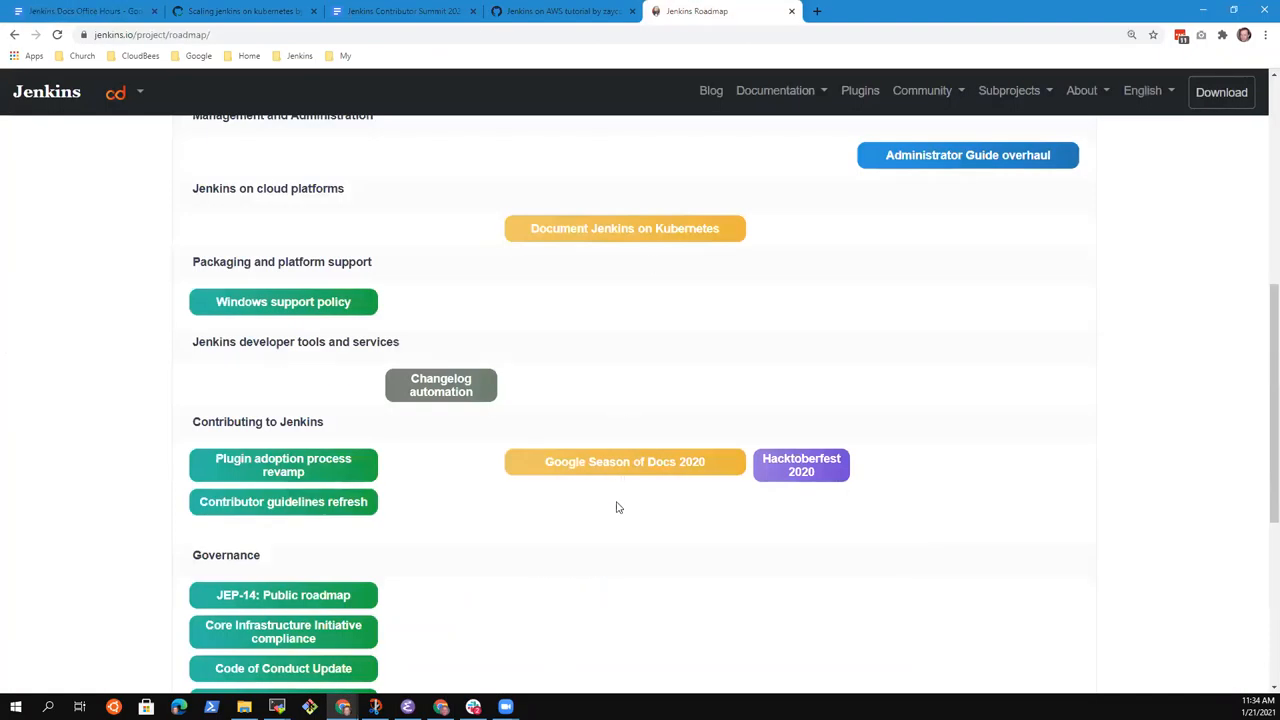
{"action": "scroll", "scroll_direction": "down", "scroll_amount": 3}
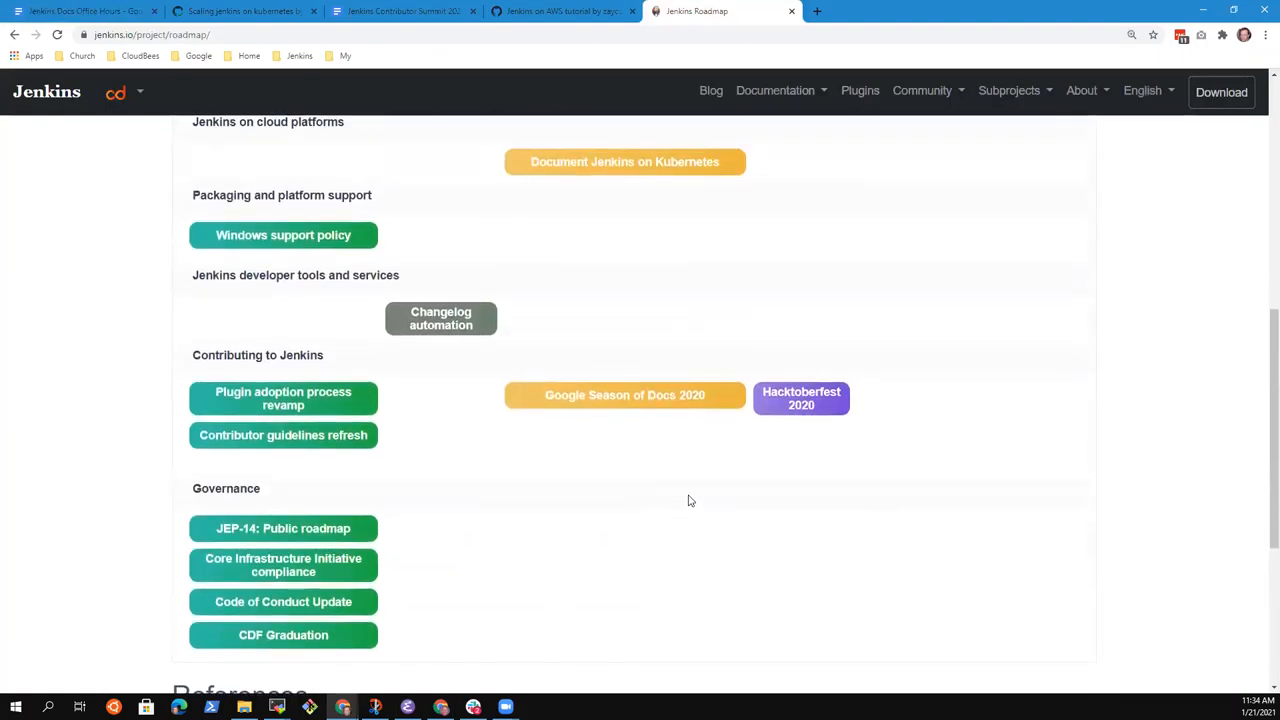
{"action": "left_click", "coordinate": [80, 12]}
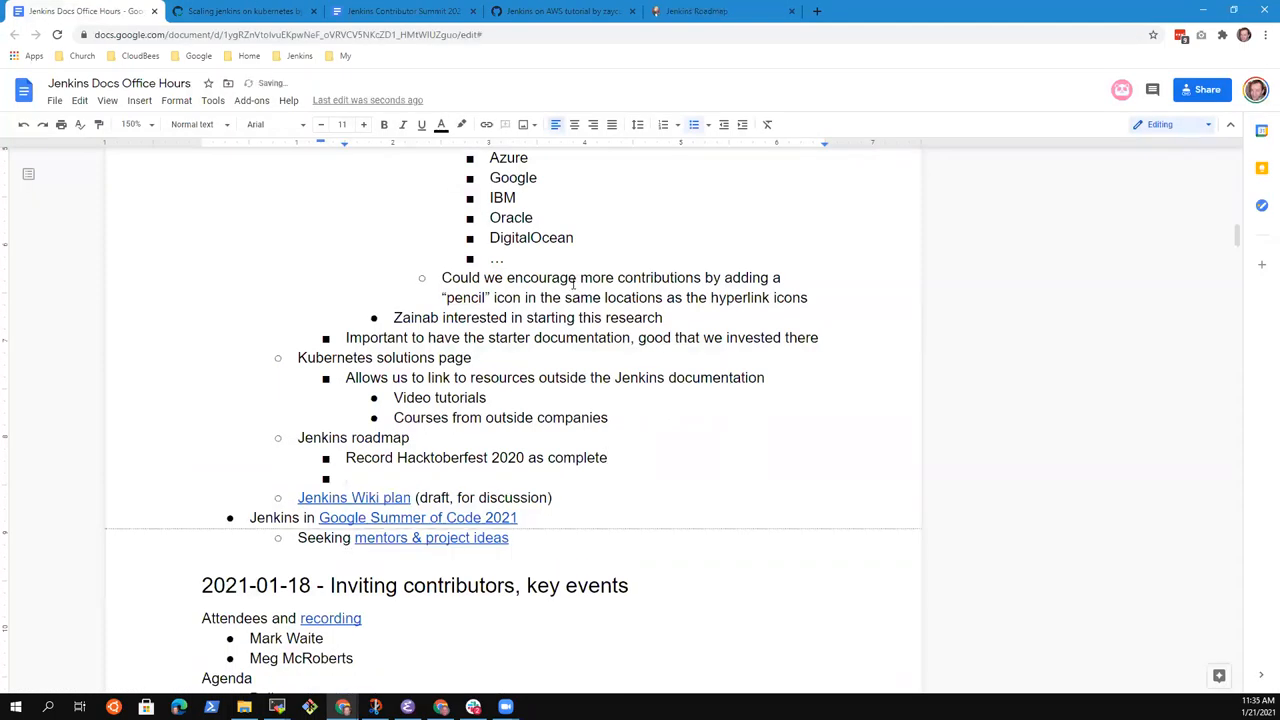
Step: Note 'Google Season of Docs 2020 as complete' as the next roadmap sub-bullet
{"action": "type", "text": "Google Seaso"}
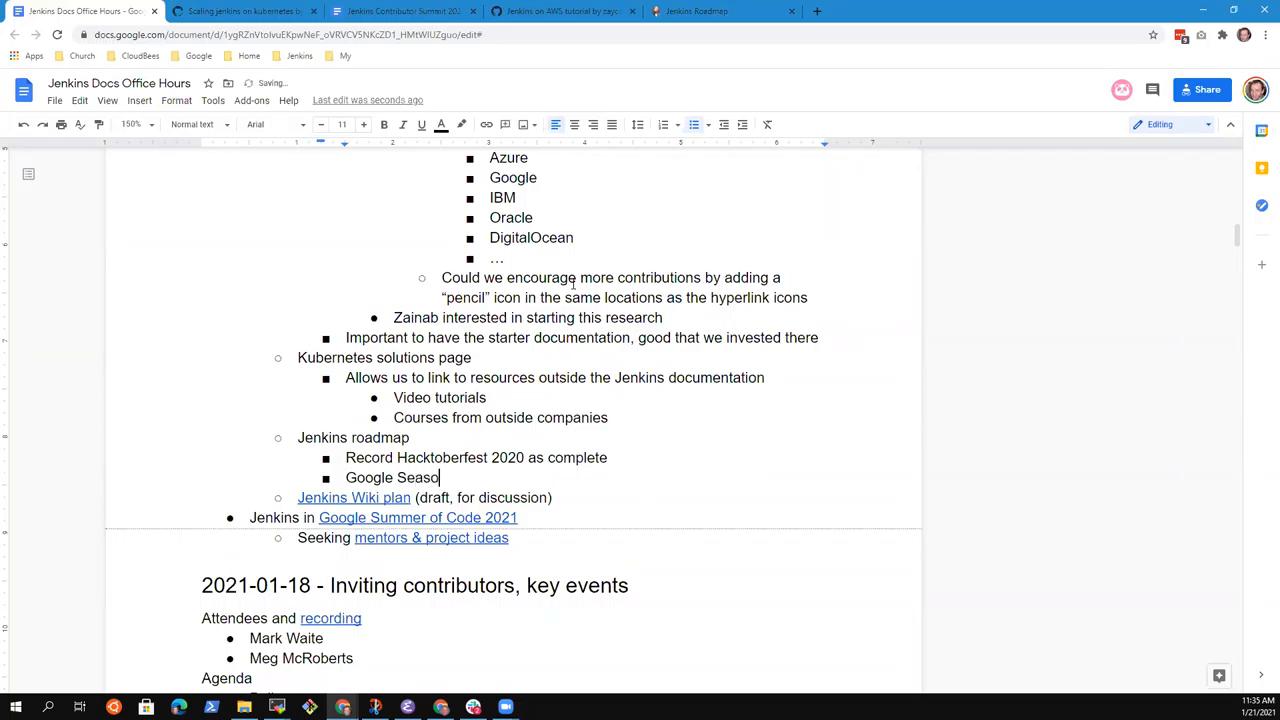
{"action": "type", "text": "n of Docs 2020 as complete"}
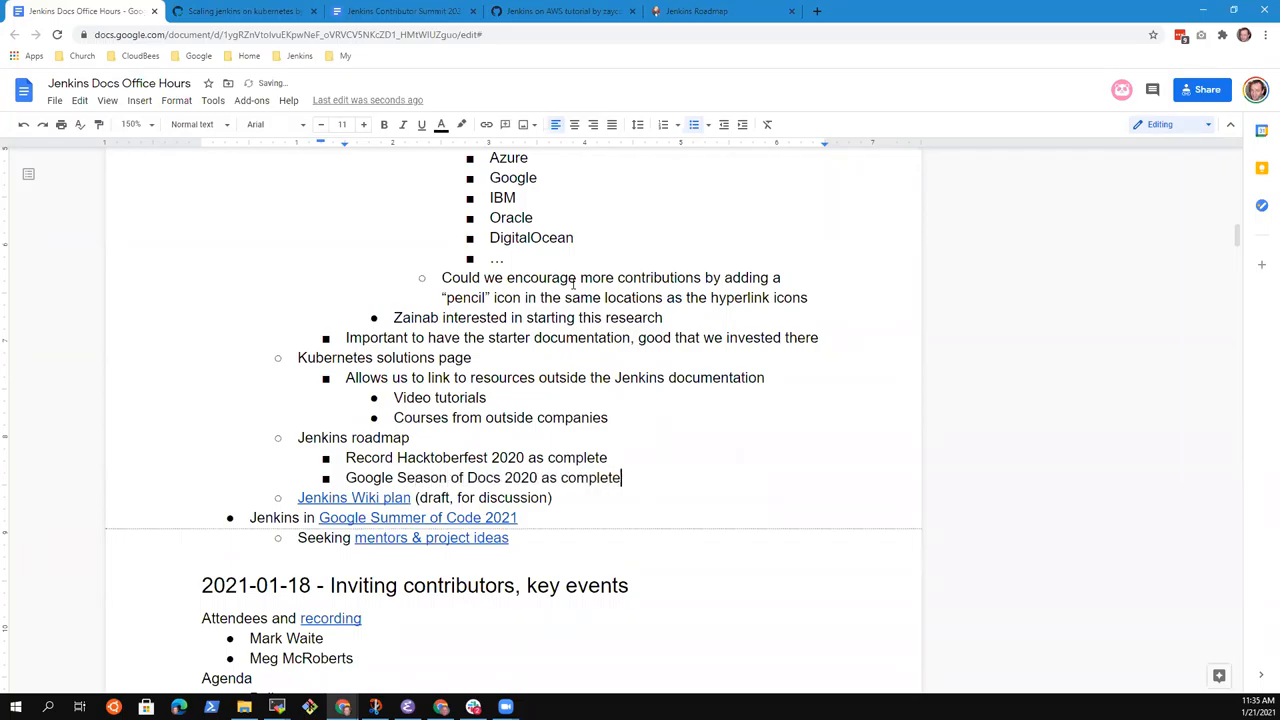
{"action": "left_click", "coordinate": [720, 12]}
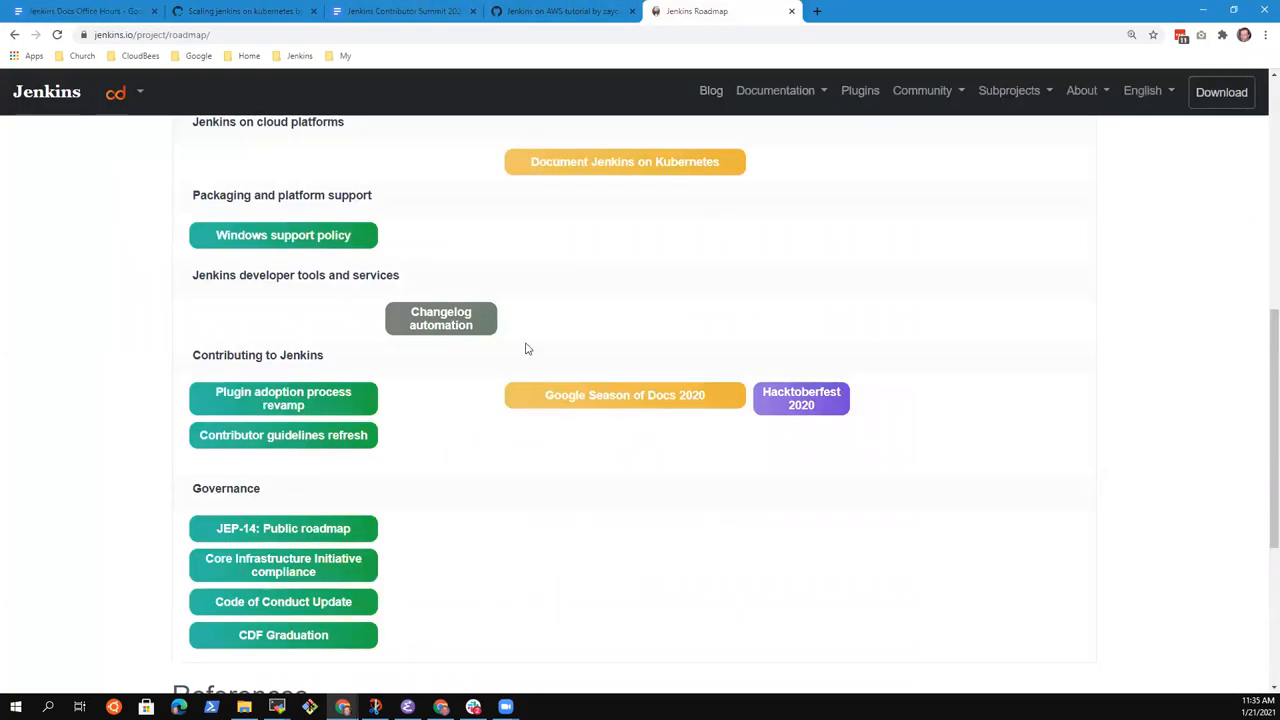
{"action": "scroll", "scroll_direction": "up", "scroll_amount": 3}
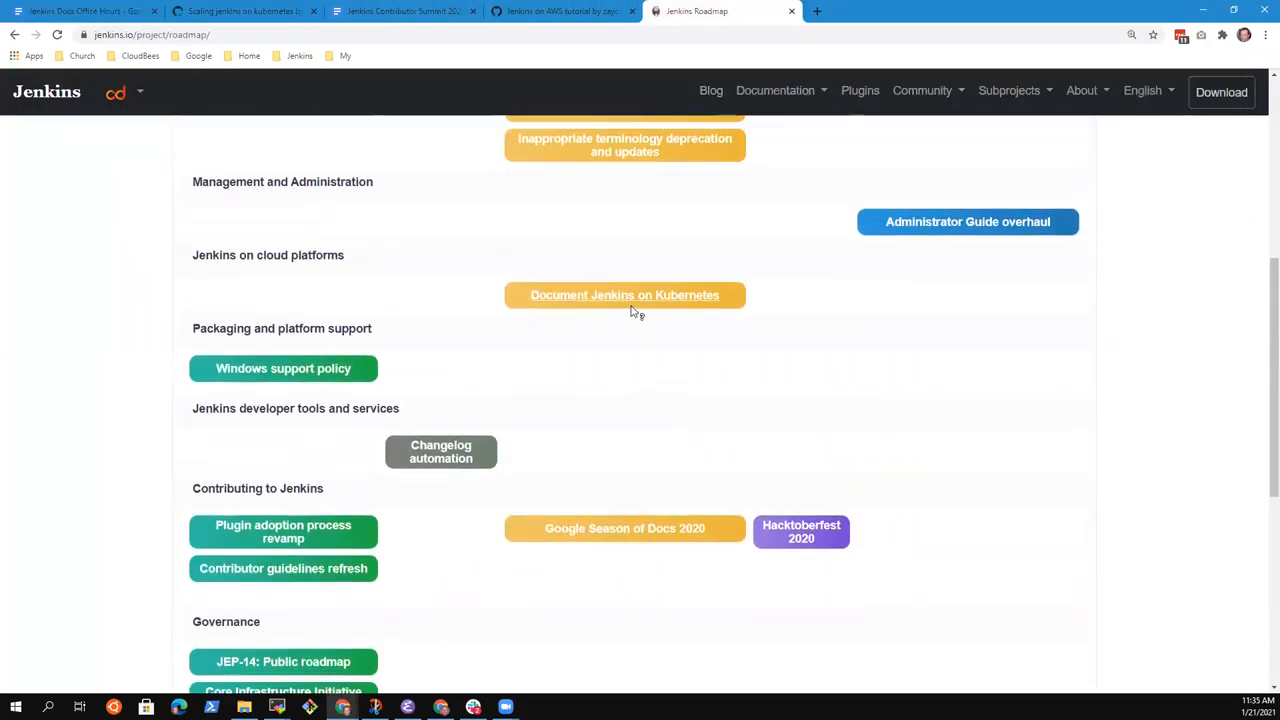
{"action": "mouse_move", "coordinate": [644, 322]}
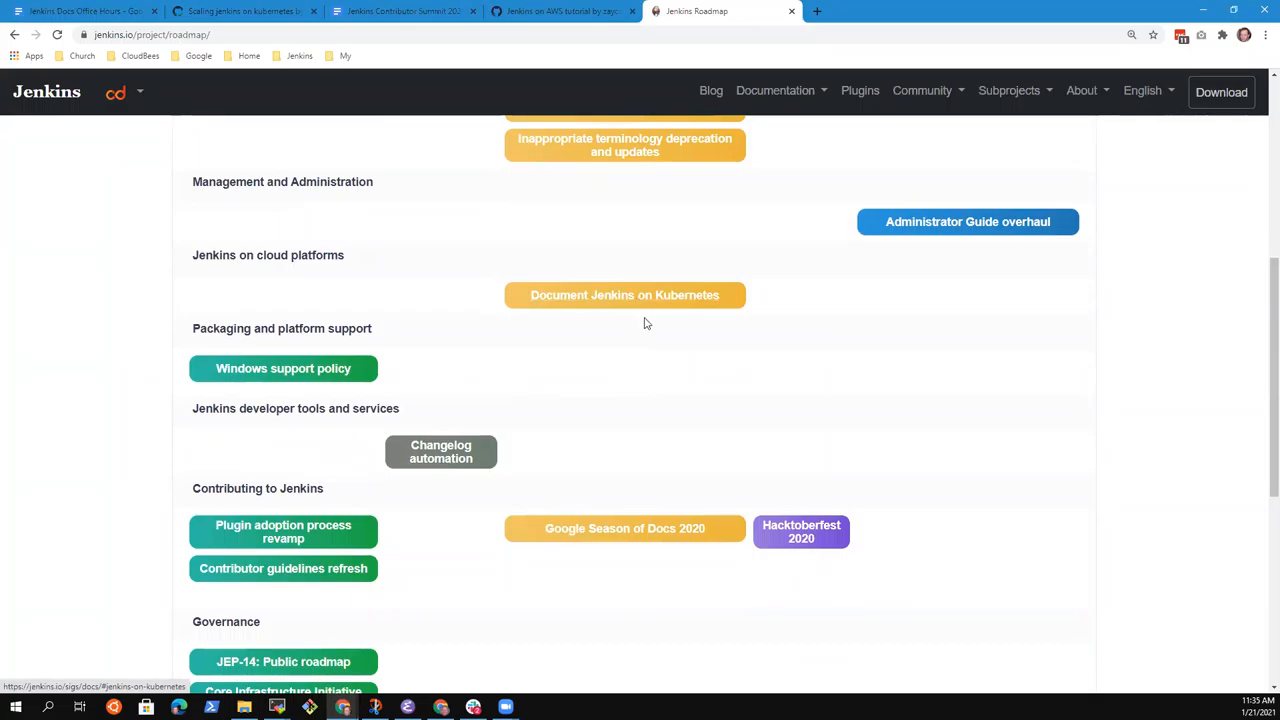
{"action": "scroll", "scroll_direction": "up", "scroll_amount": 3}
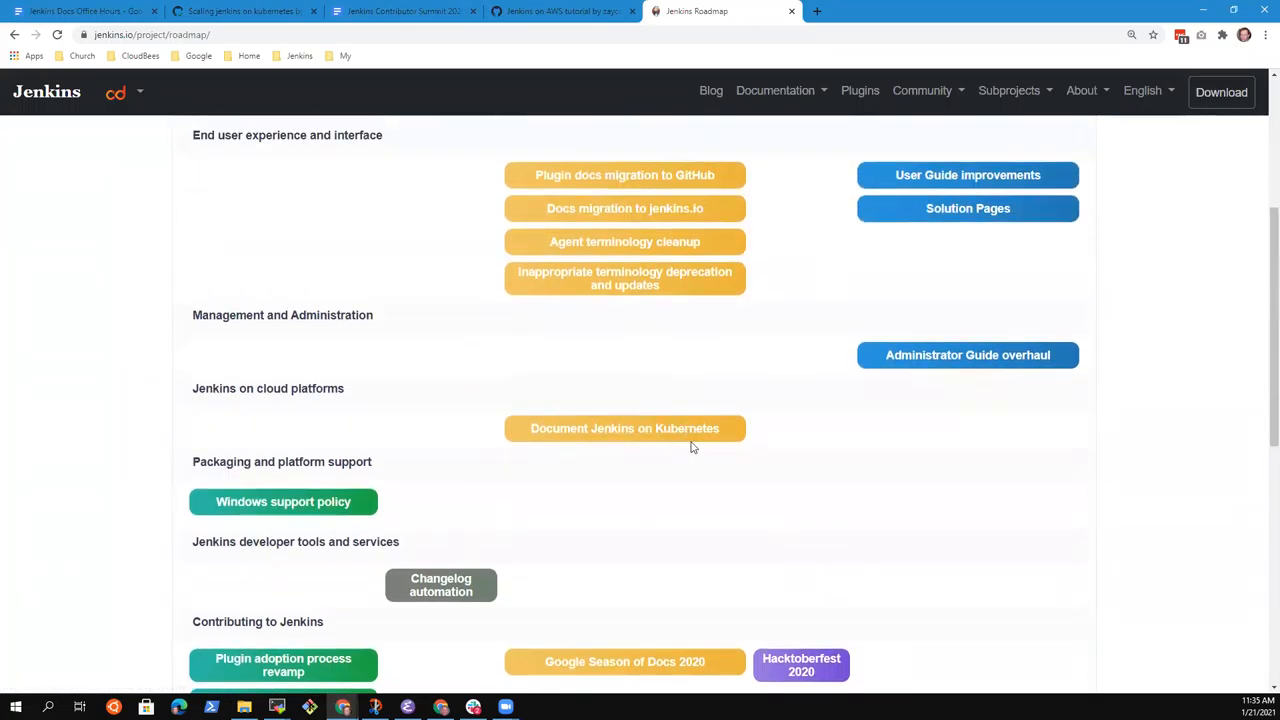
{"action": "mouse_move", "coordinate": [656, 420]}
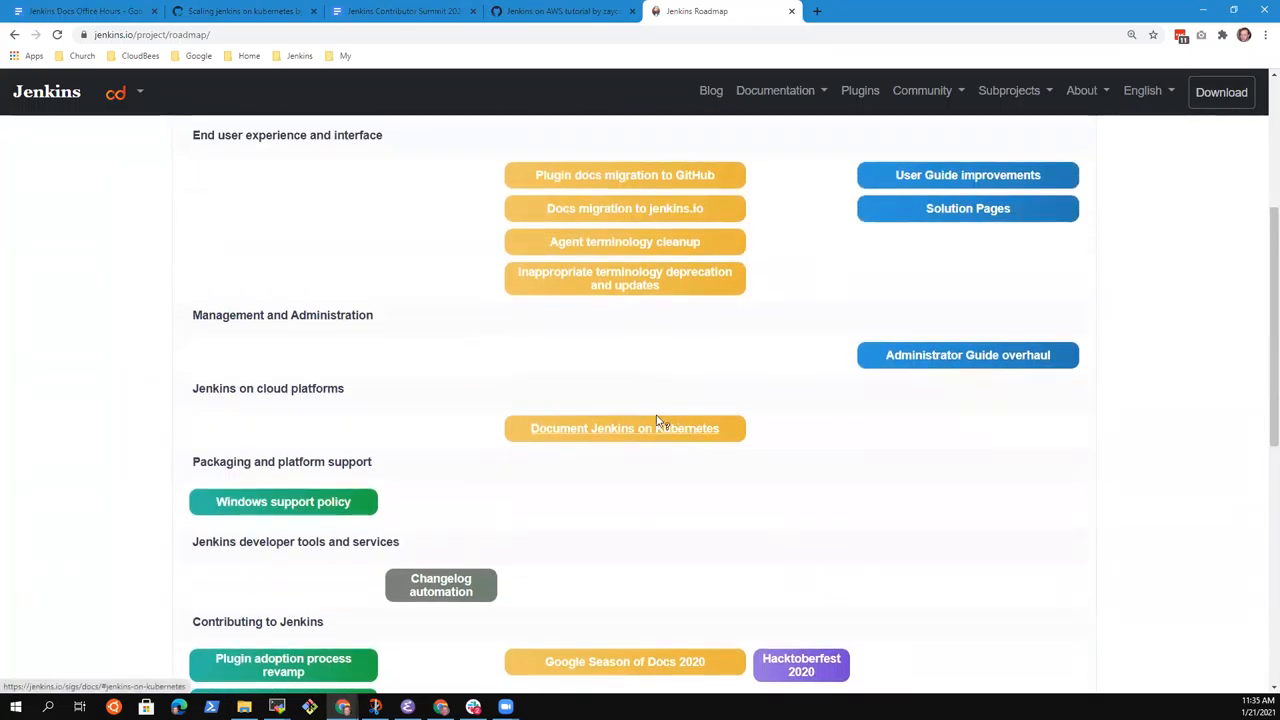
{"action": "mouse_move", "coordinate": [718, 442]}
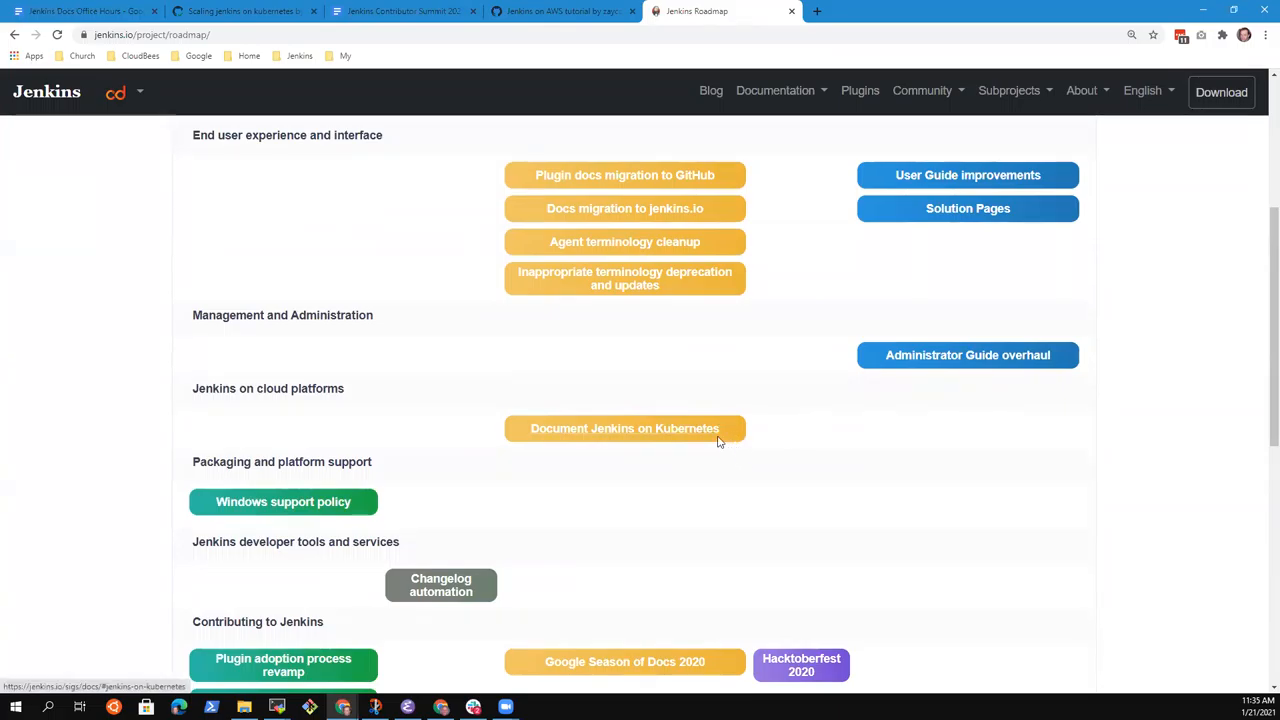
{"action": "scroll", "scroll_direction": "up", "scroll_amount": 3}
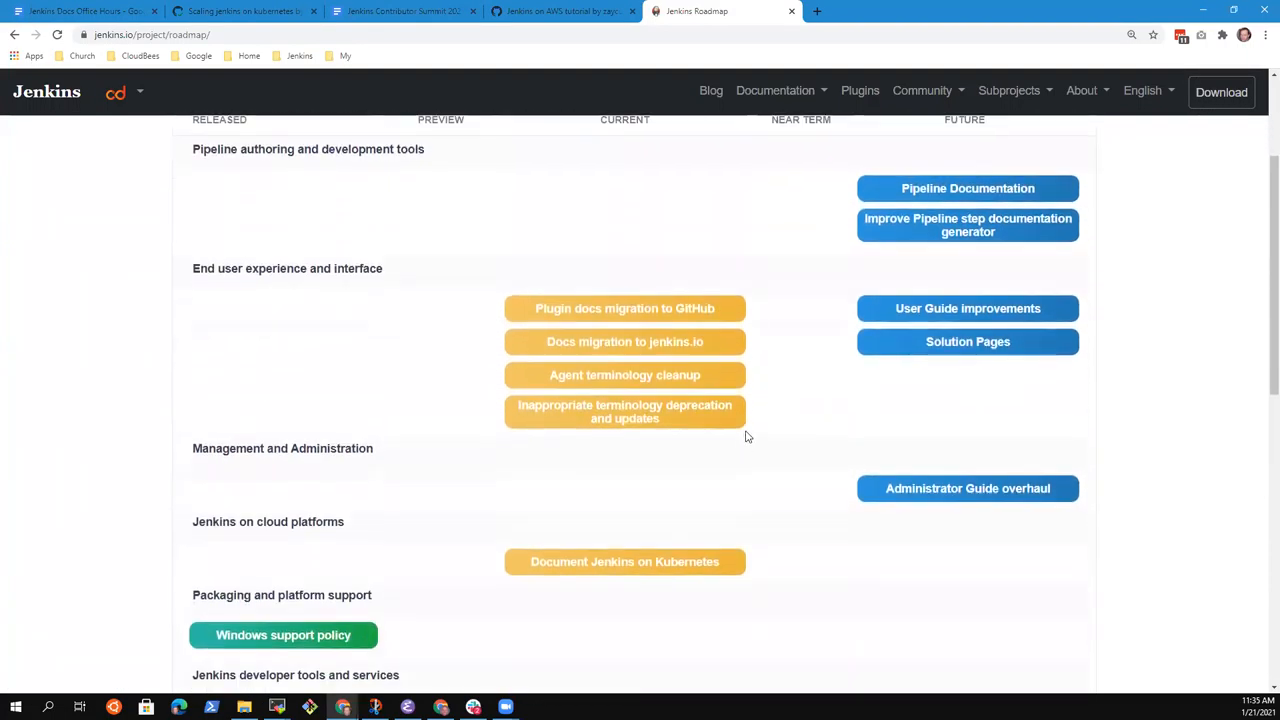
{"action": "scroll", "scroll_direction": "up", "scroll_amount": 3}
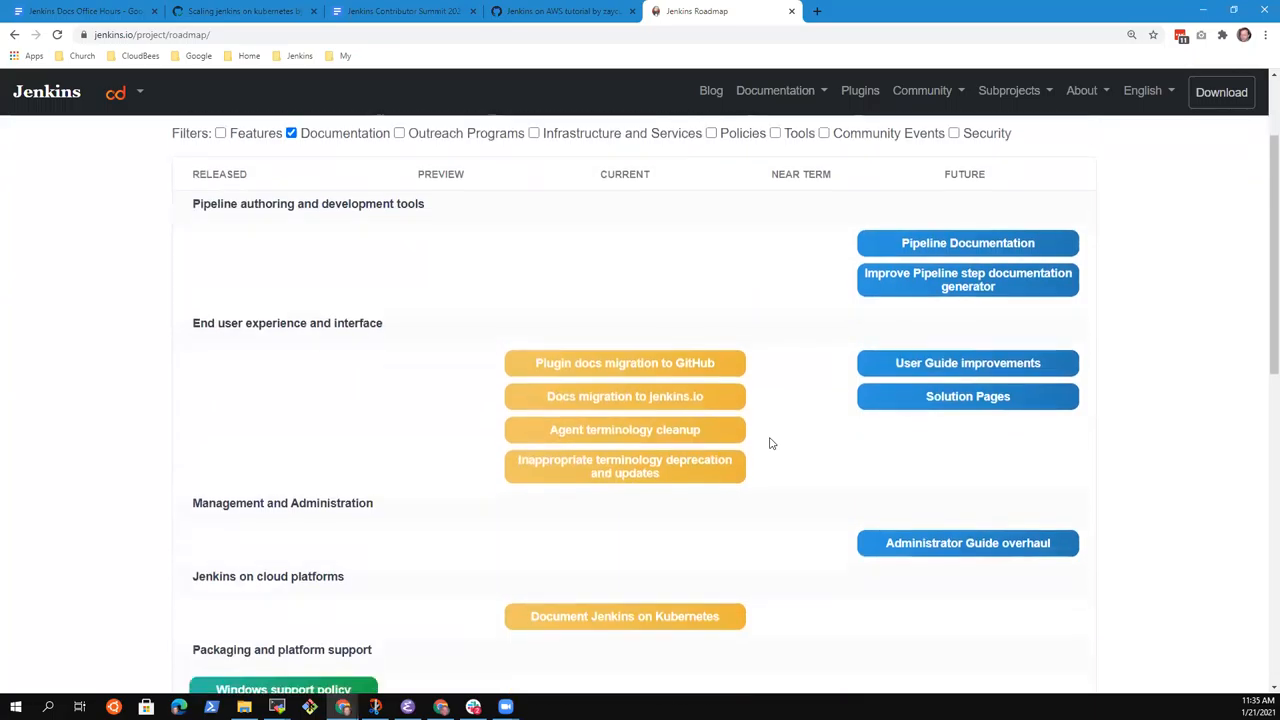
{"action": "scroll", "scroll_direction": "down", "scroll_amount": 3}
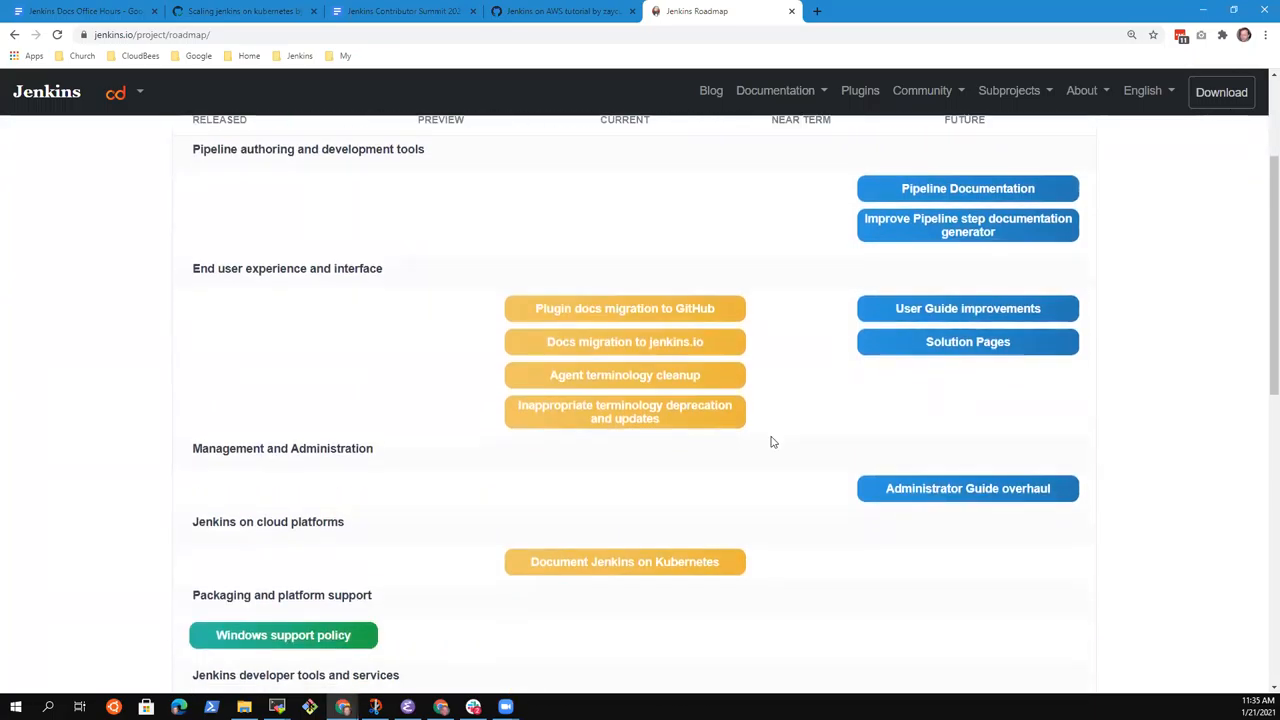
{"action": "mouse_move", "coordinate": [804, 332]}
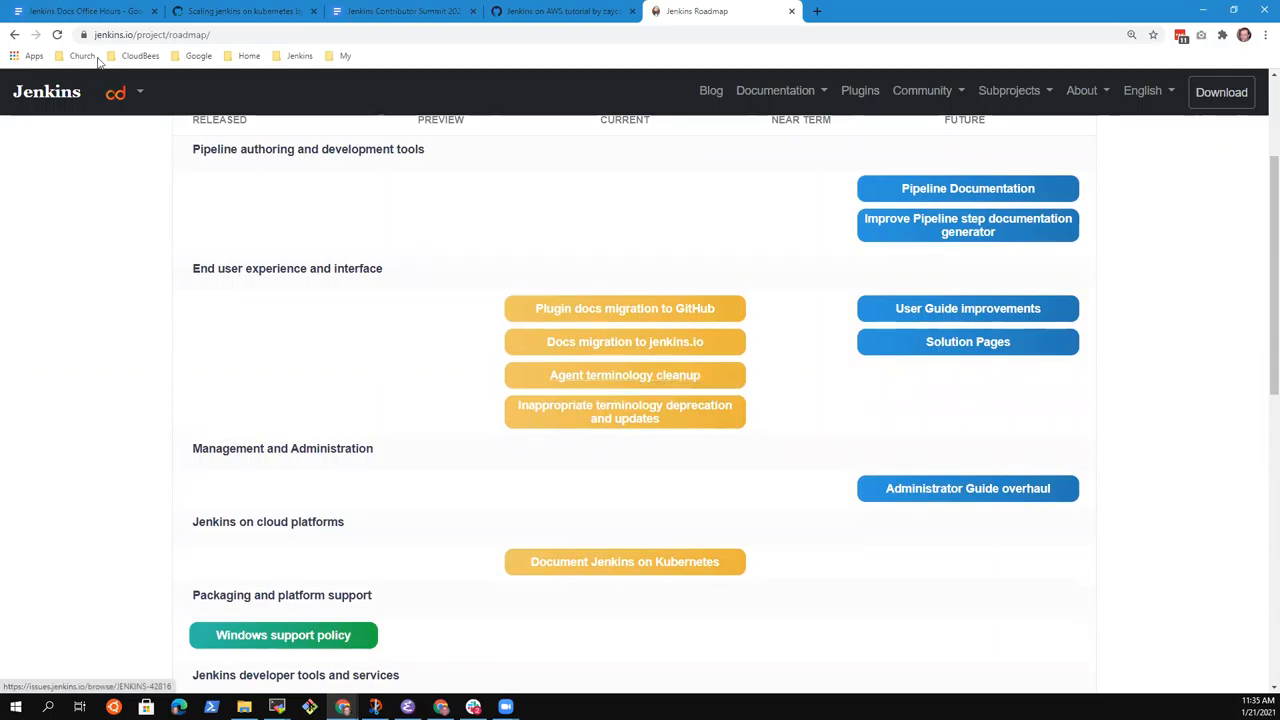
{"action": "left_click", "coordinate": [84, 12]}
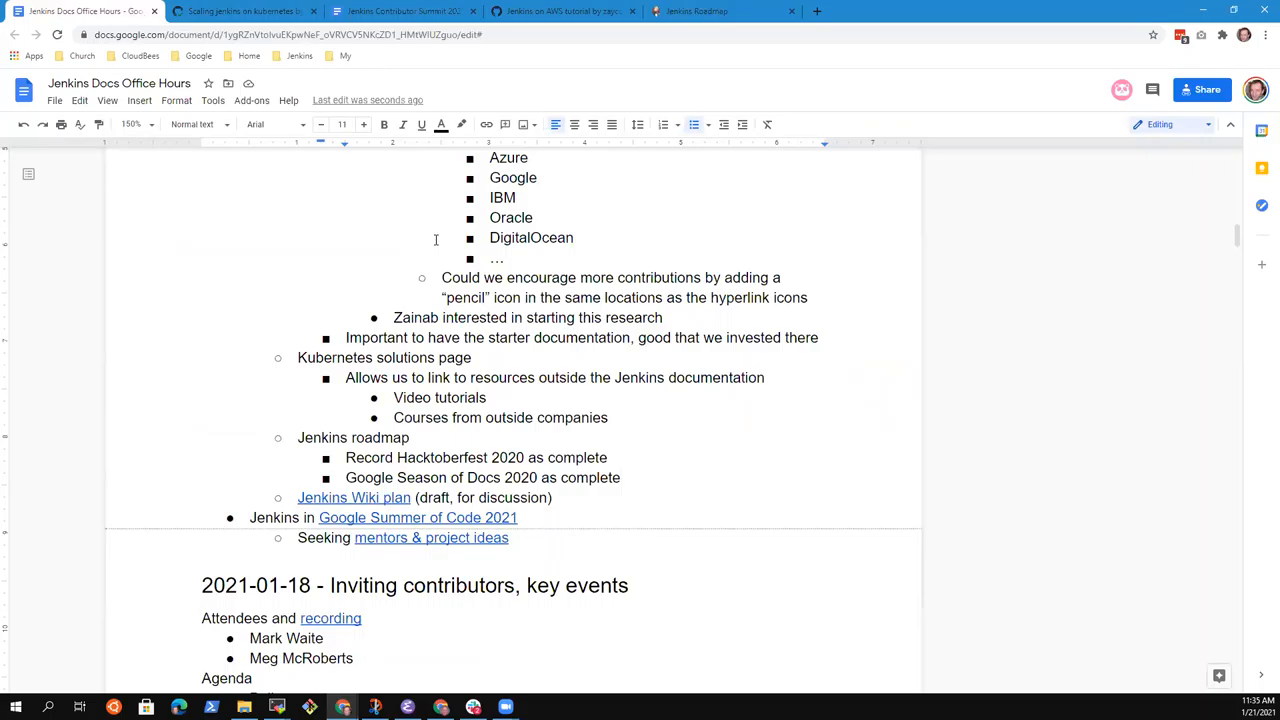
Step: Add 'Terminology corrections' as a third roadmap sub-bullet, then go back to the roadmap page
{"action": "type", "text": "Terminolio"}
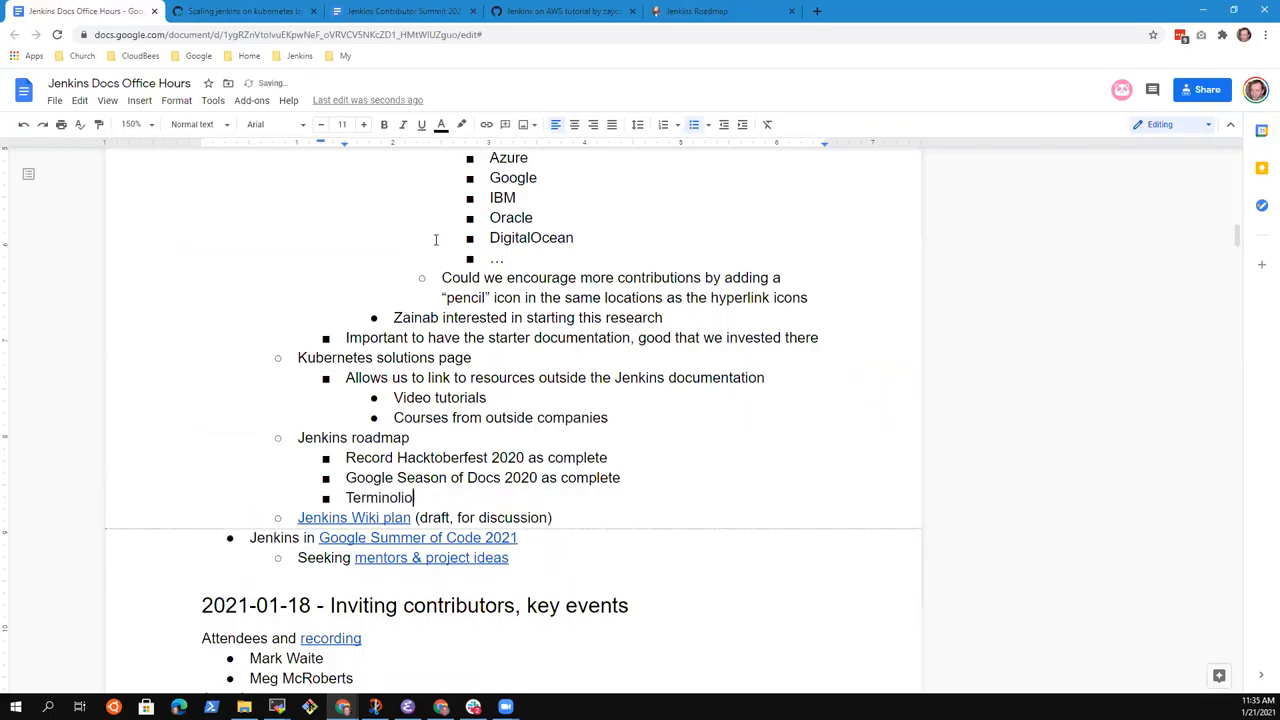
{"action": "type", "text": "gy"}
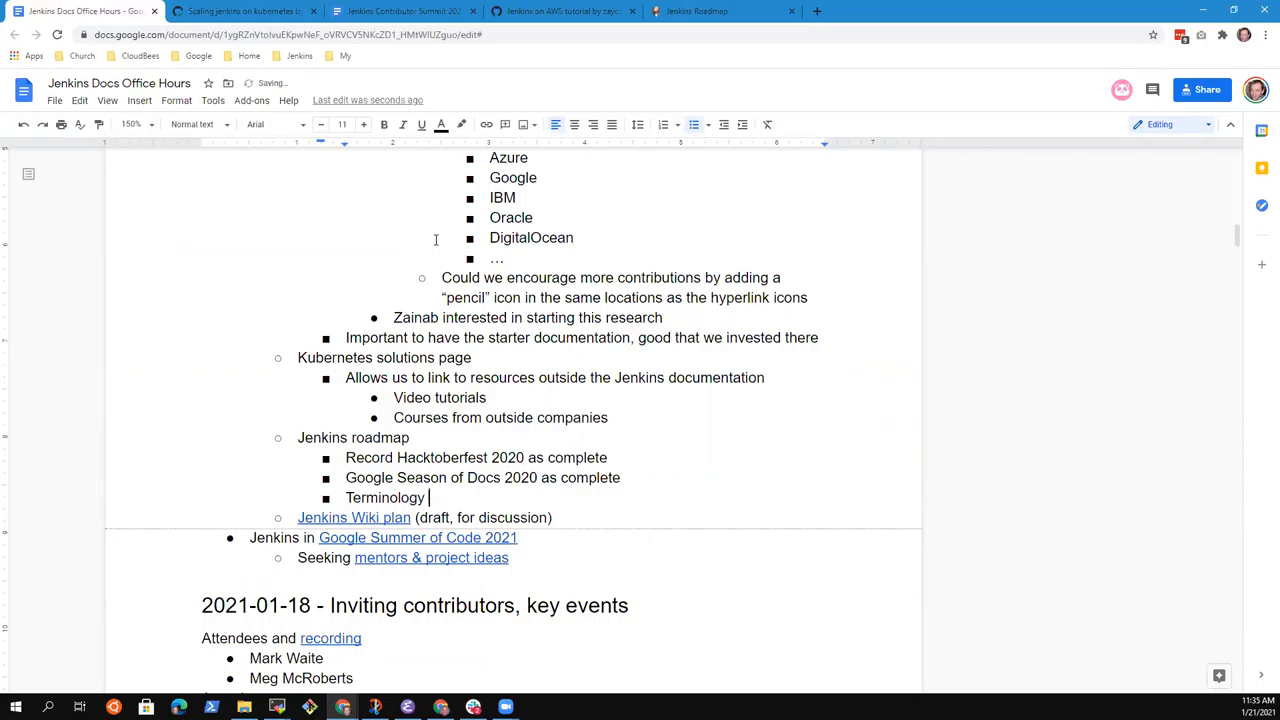
{"action": "type", "text": "corr3ectio"}
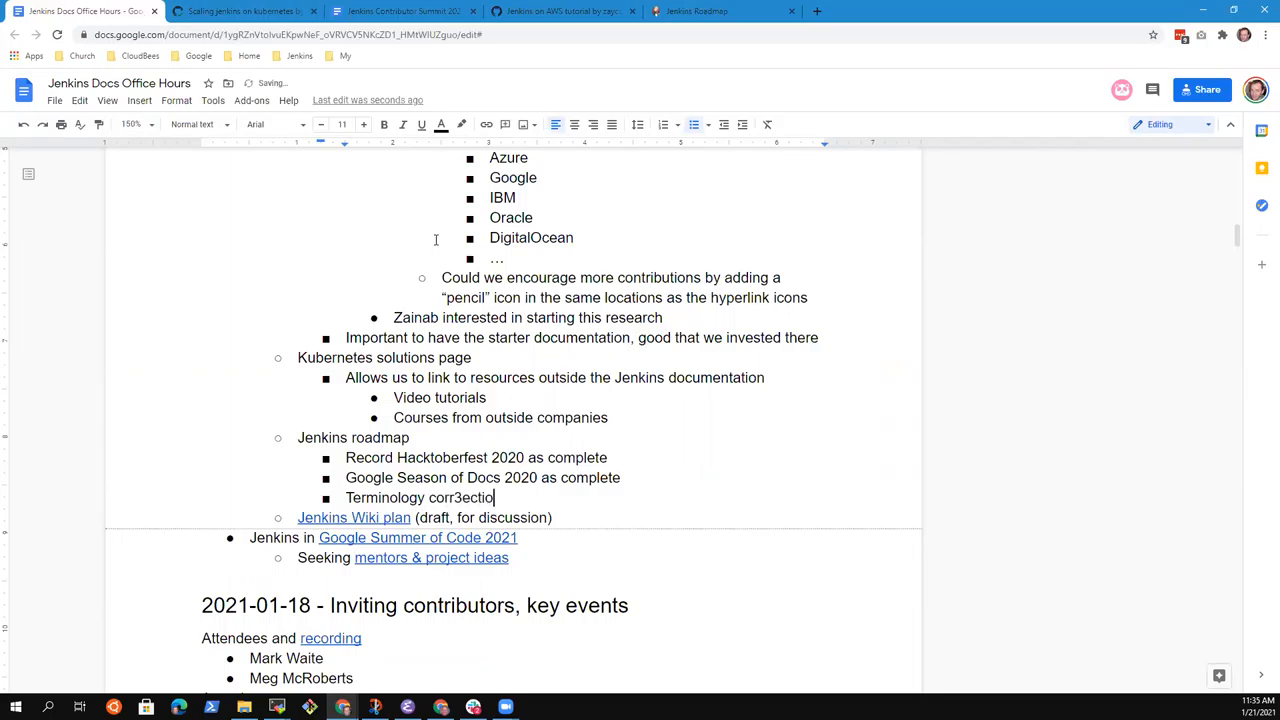
{"action": "type", "text": "corrections"}
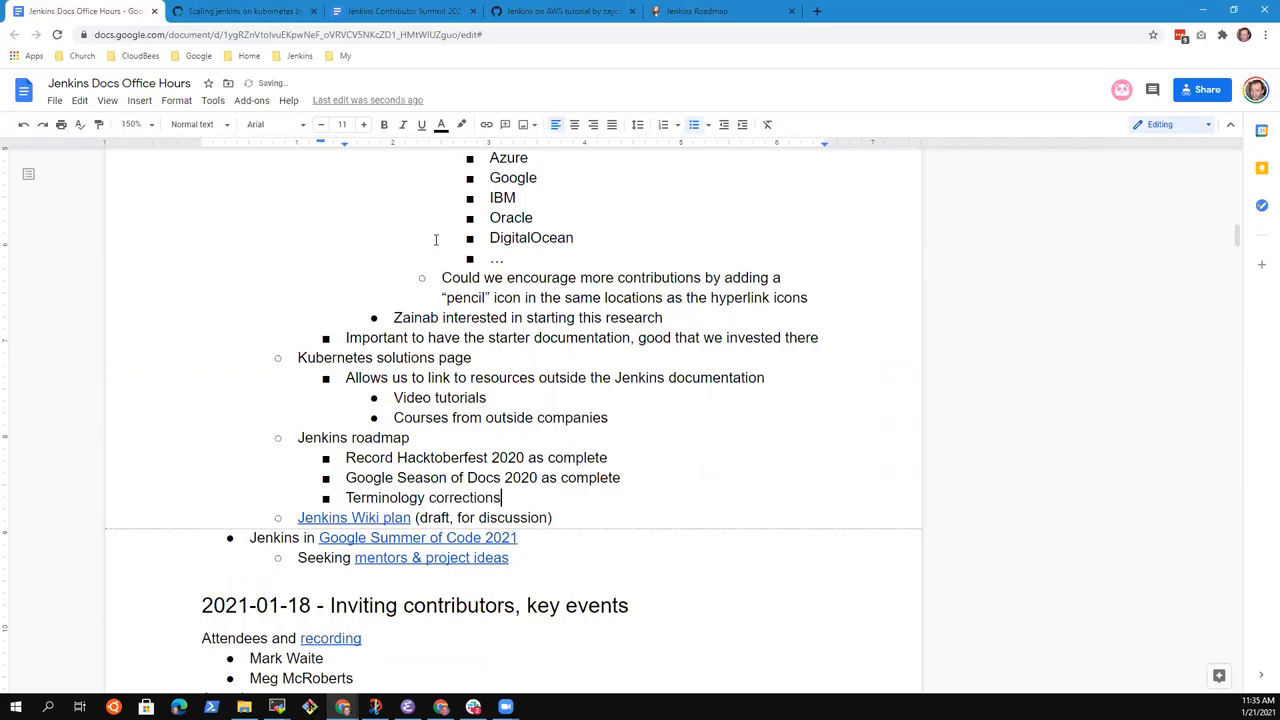
{"action": "left_click", "coordinate": [722, 12]}
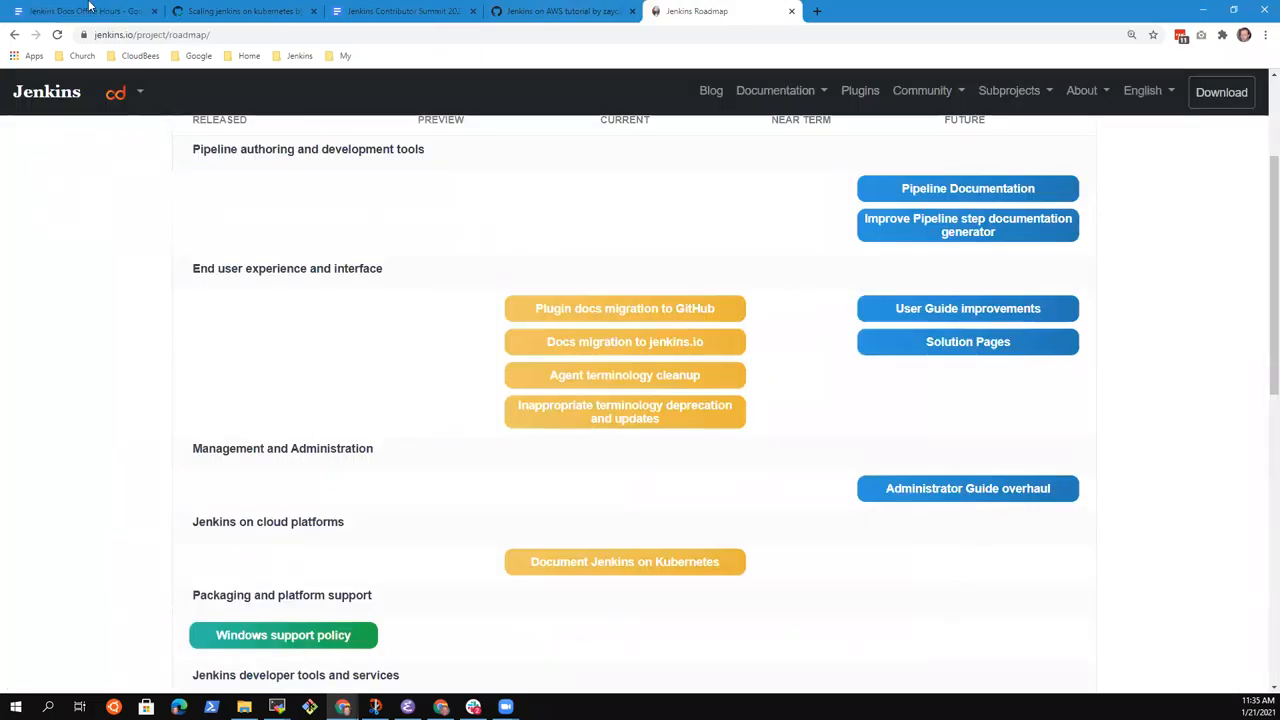
Step: Review the Jenkins Wiki plan, docs organization question and Documentation inventory review items in the notes
{"action": "left_click", "coordinate": [80, 12]}
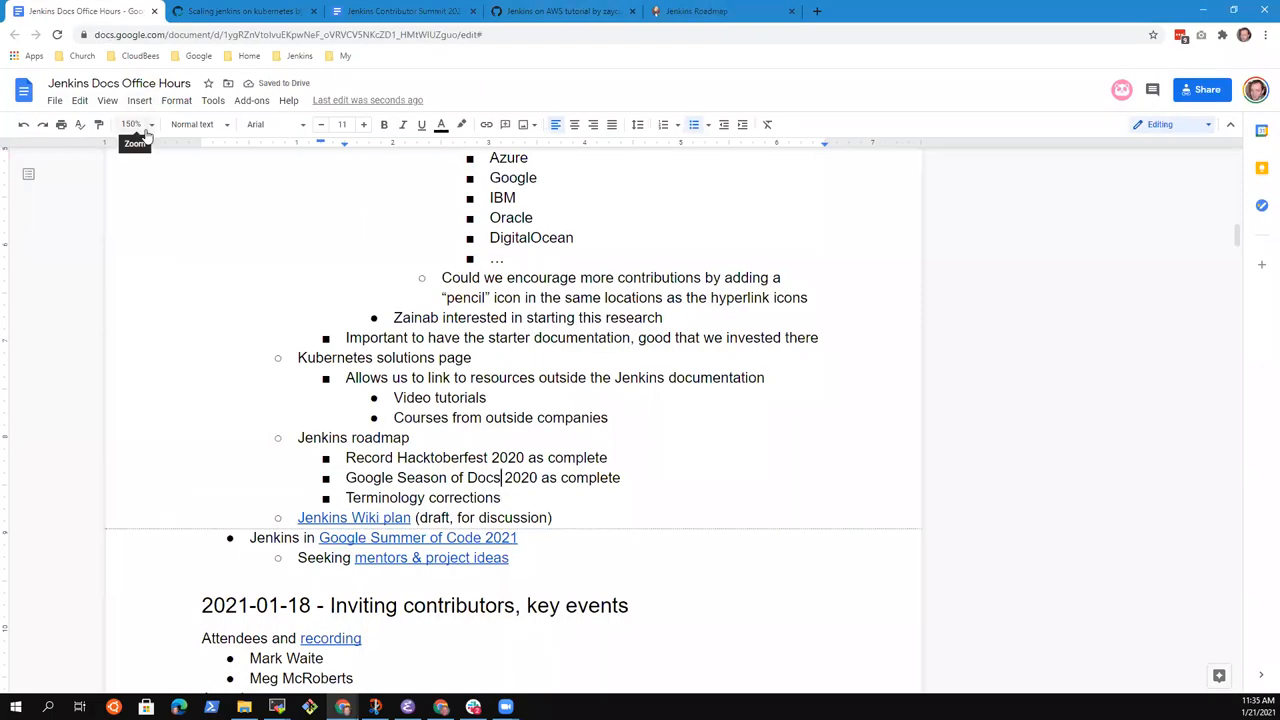
{"action": "double_click", "coordinate": [352, 436]}
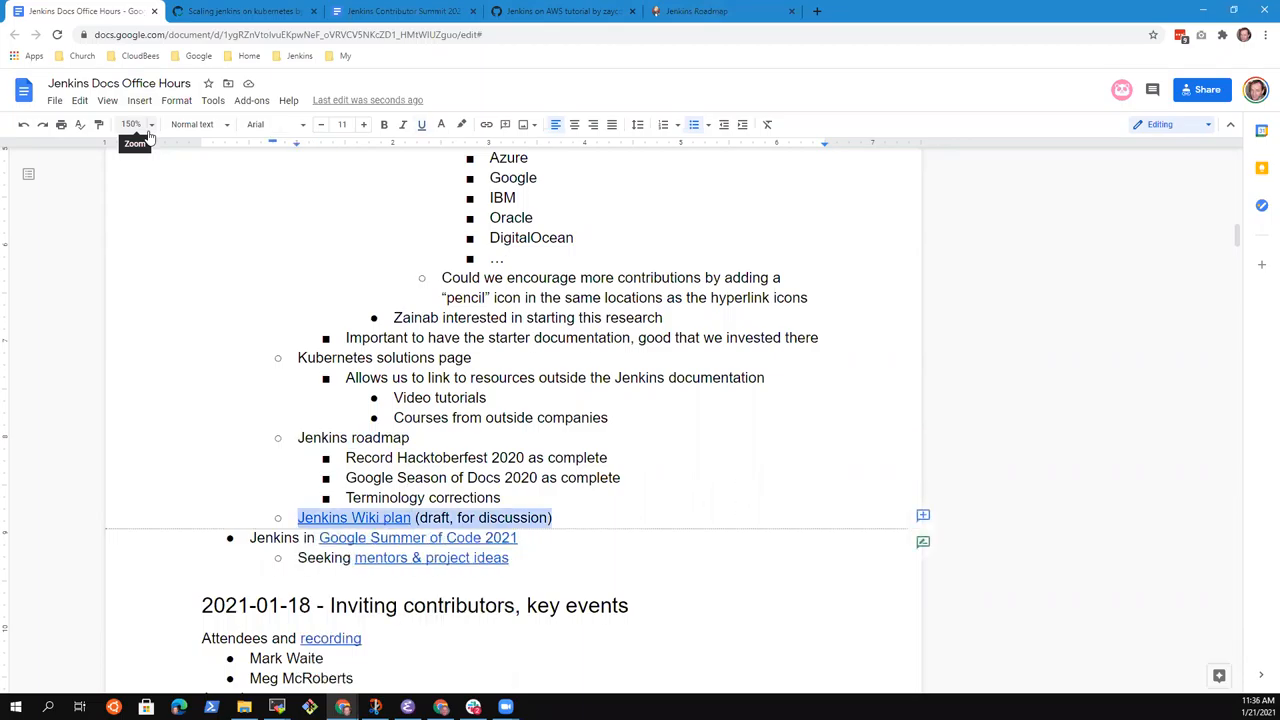
{"action": "left_click", "coordinate": [354, 516]}
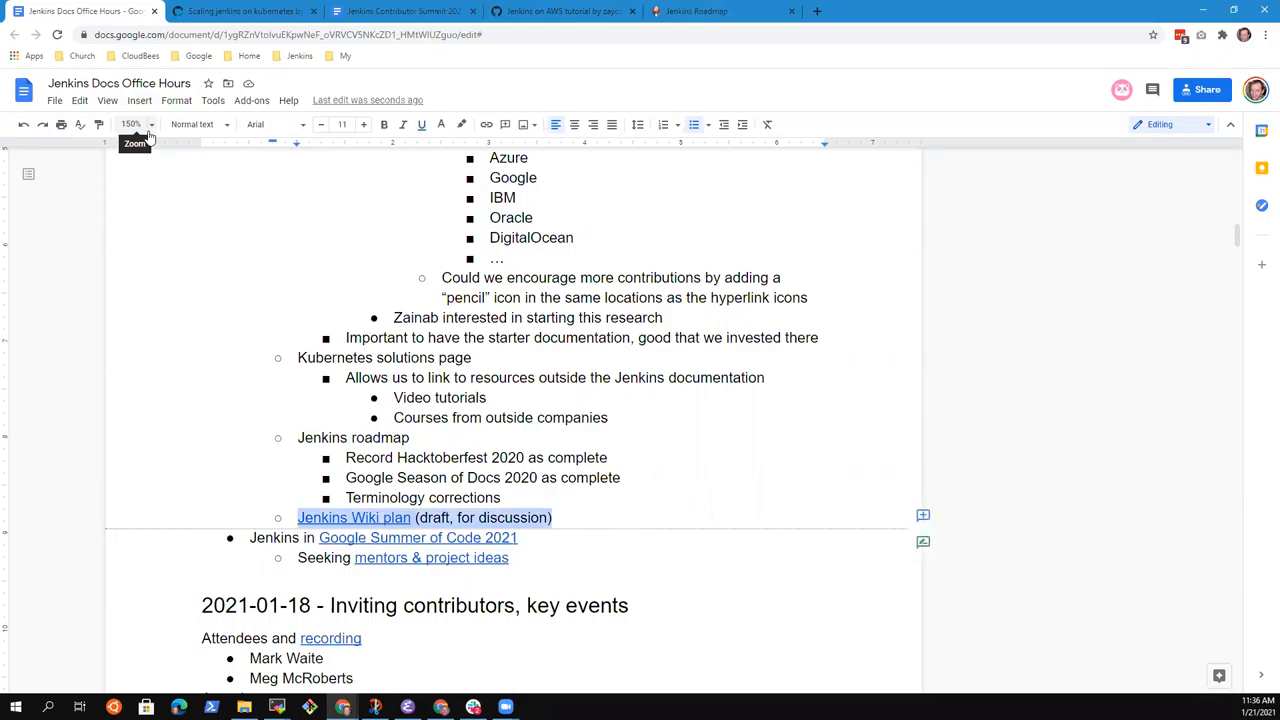
{"action": "scroll", "scroll_direction": "up", "scroll_amount": 3}
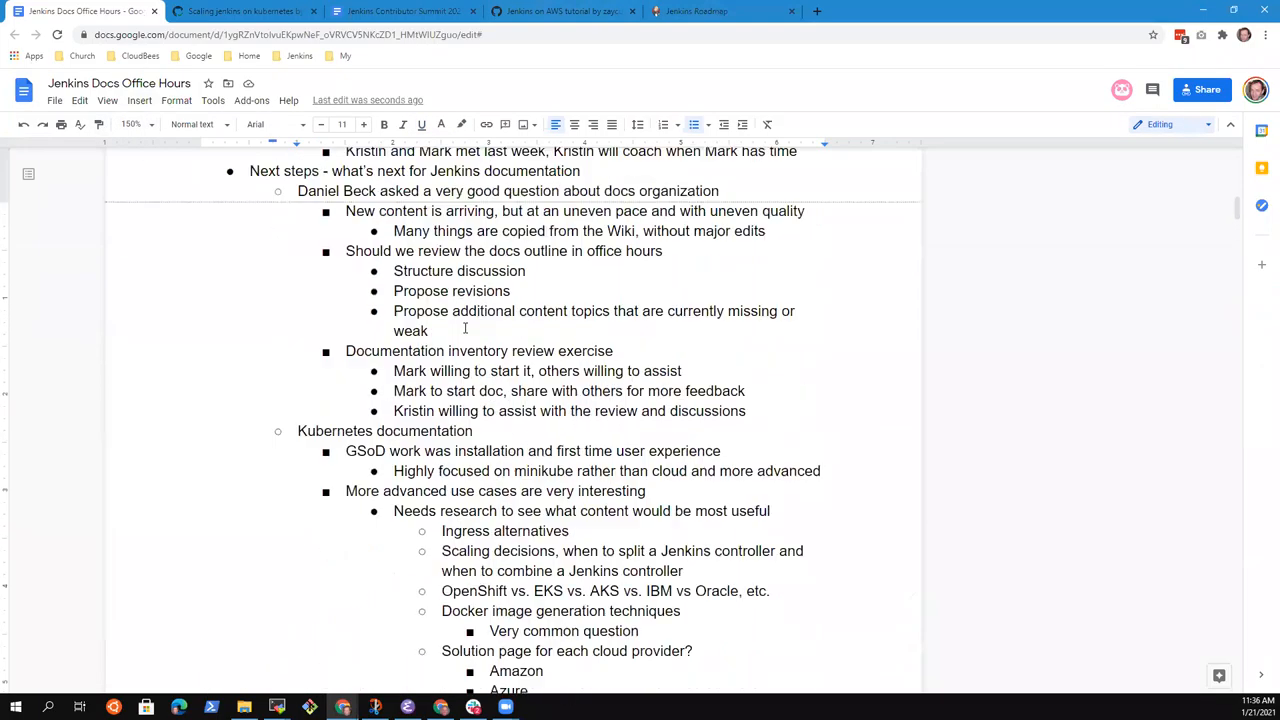
{"action": "scroll", "scroll_direction": "up", "scroll_amount": 3}
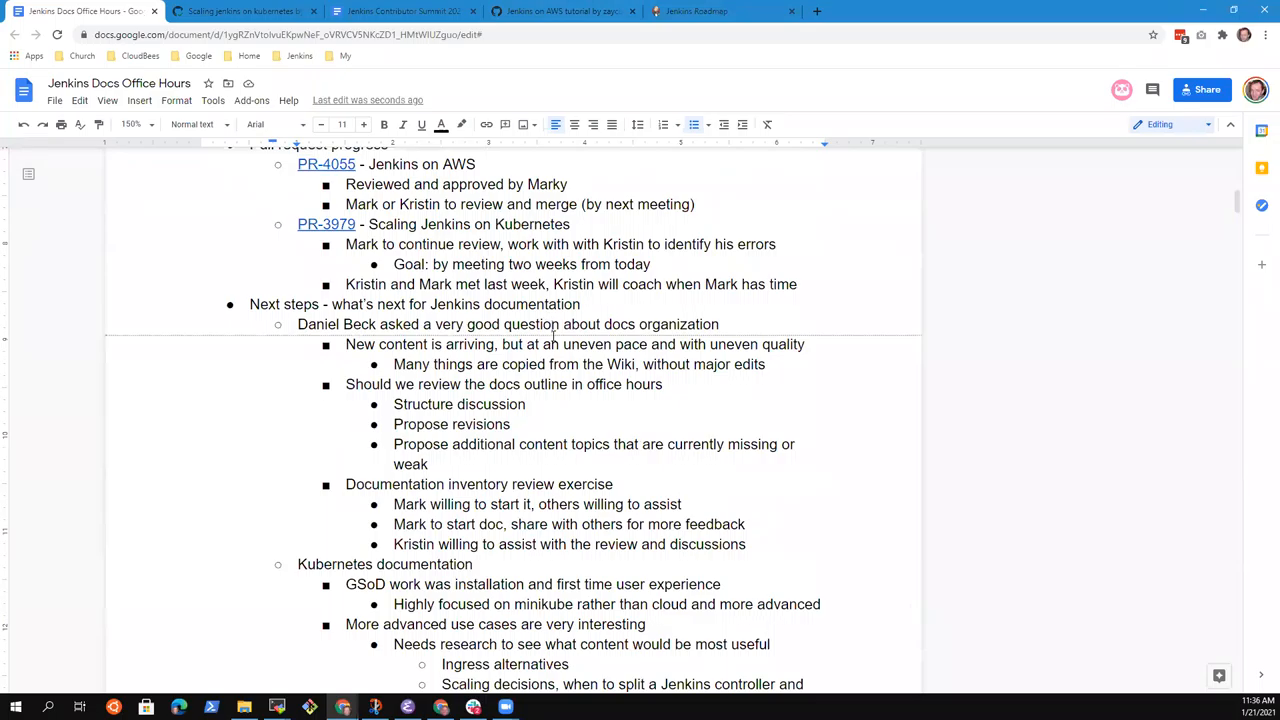
{"action": "triple_click", "coordinate": [508, 324]}
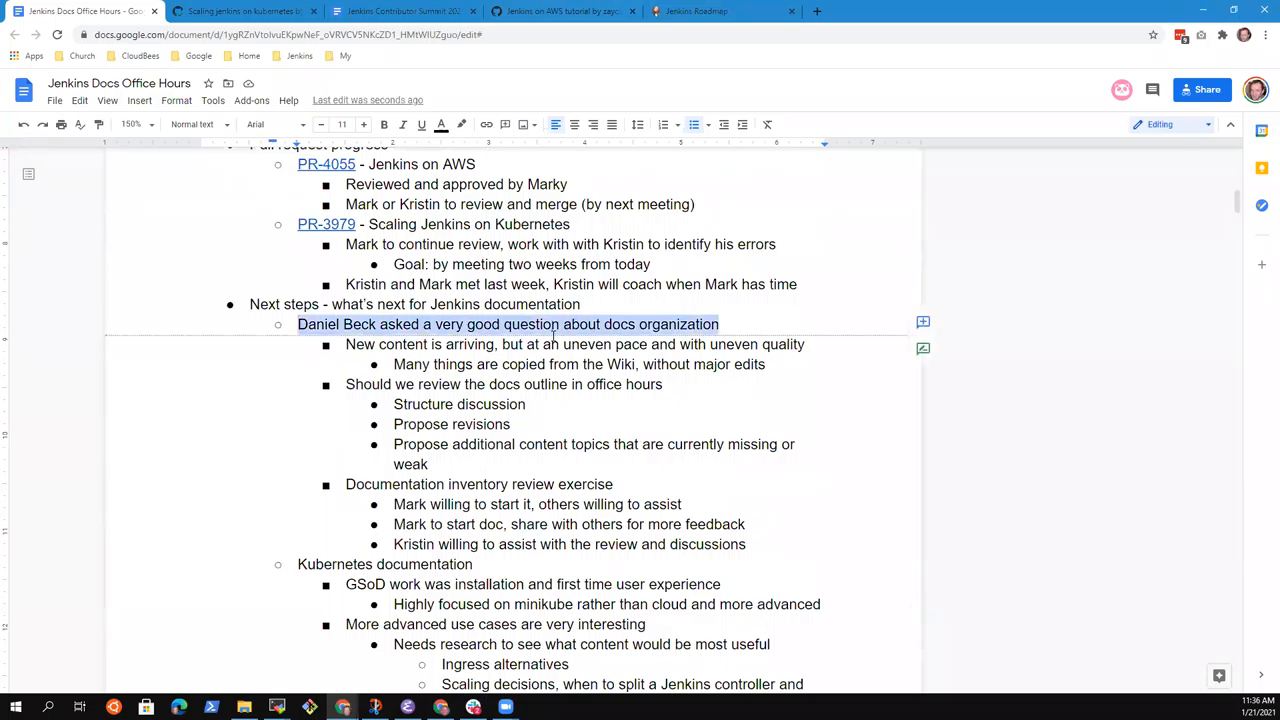
{"action": "left_click", "coordinate": [346, 484]}
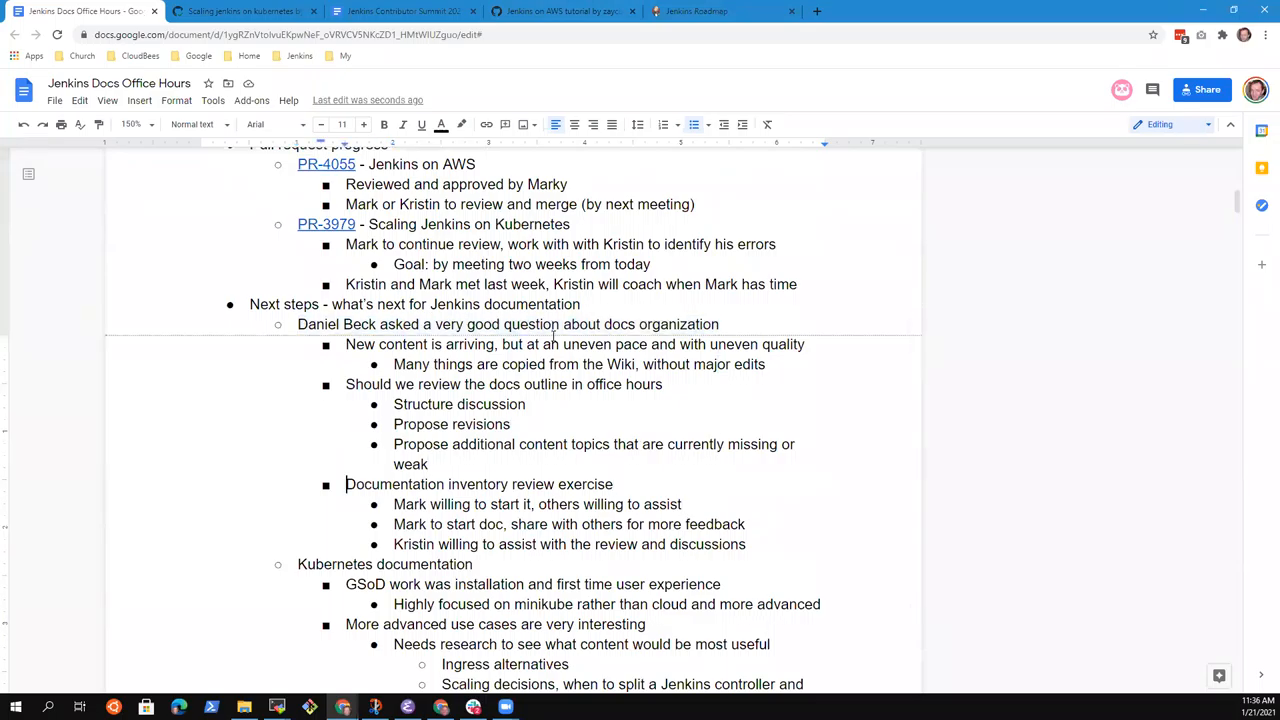
{"action": "double_click", "coordinate": [480, 484]}
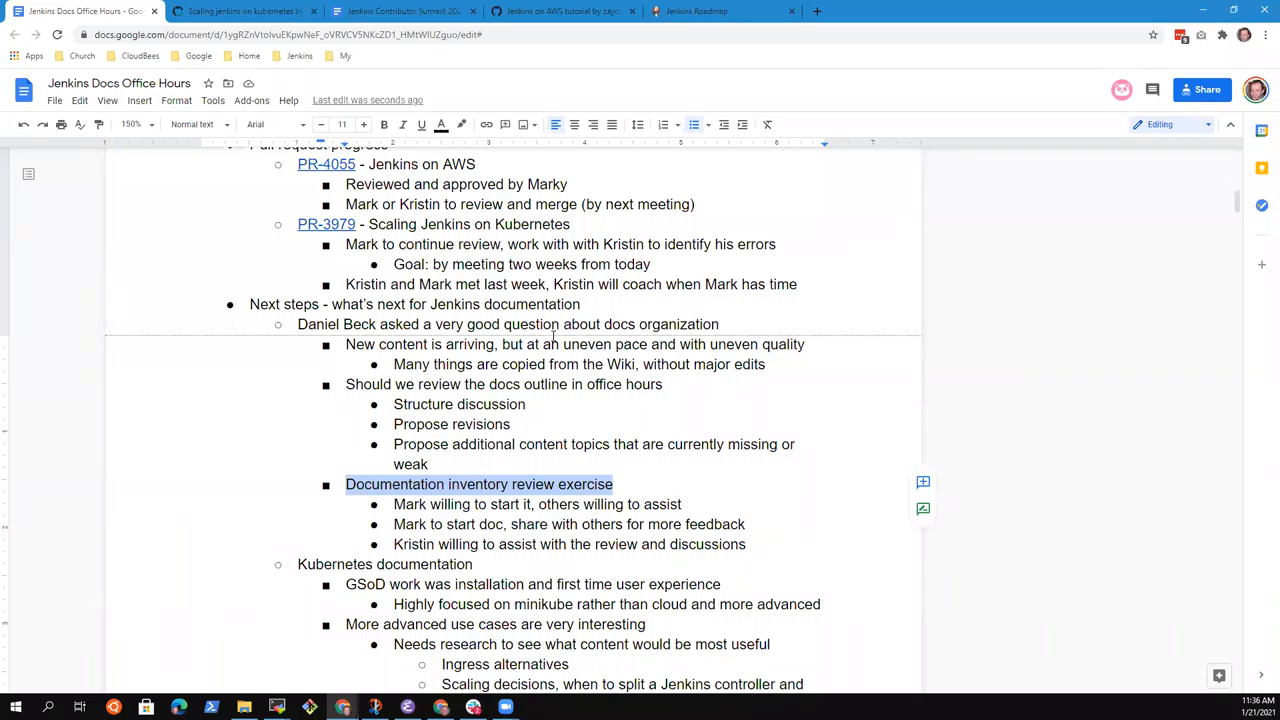
Step: Scroll through the office hours notes down to the Summer of Code 2021 item
{"action": "scroll", "scroll_direction": "down", "scroll_amount": 3}
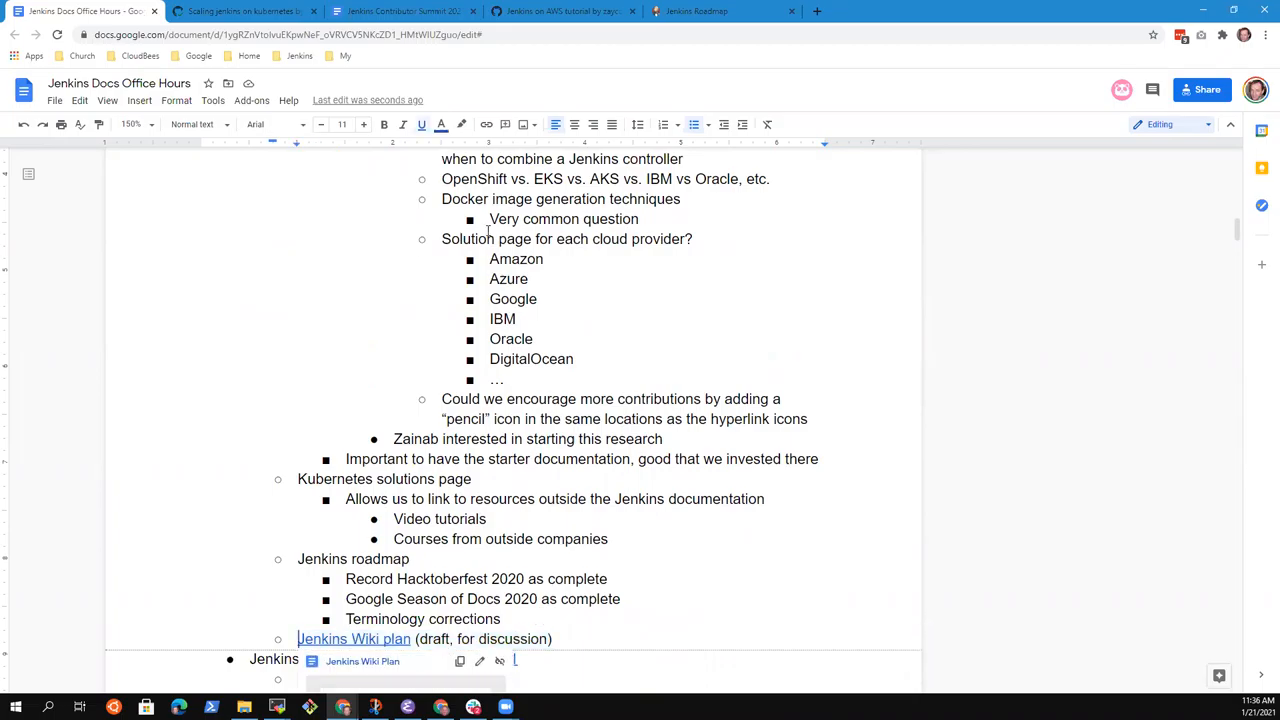
{"action": "scroll", "scroll_direction": "up", "scroll_amount": 3}
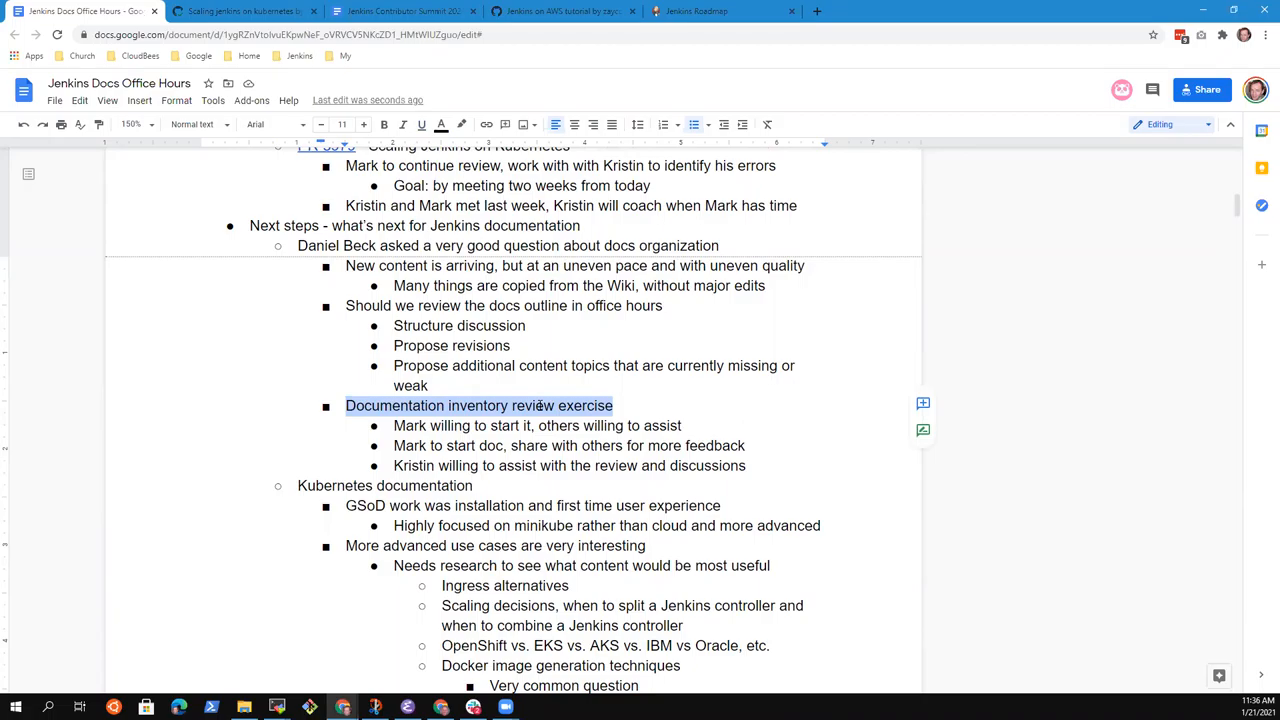
{"action": "scroll", "scroll_direction": "down", "scroll_amount": 3}
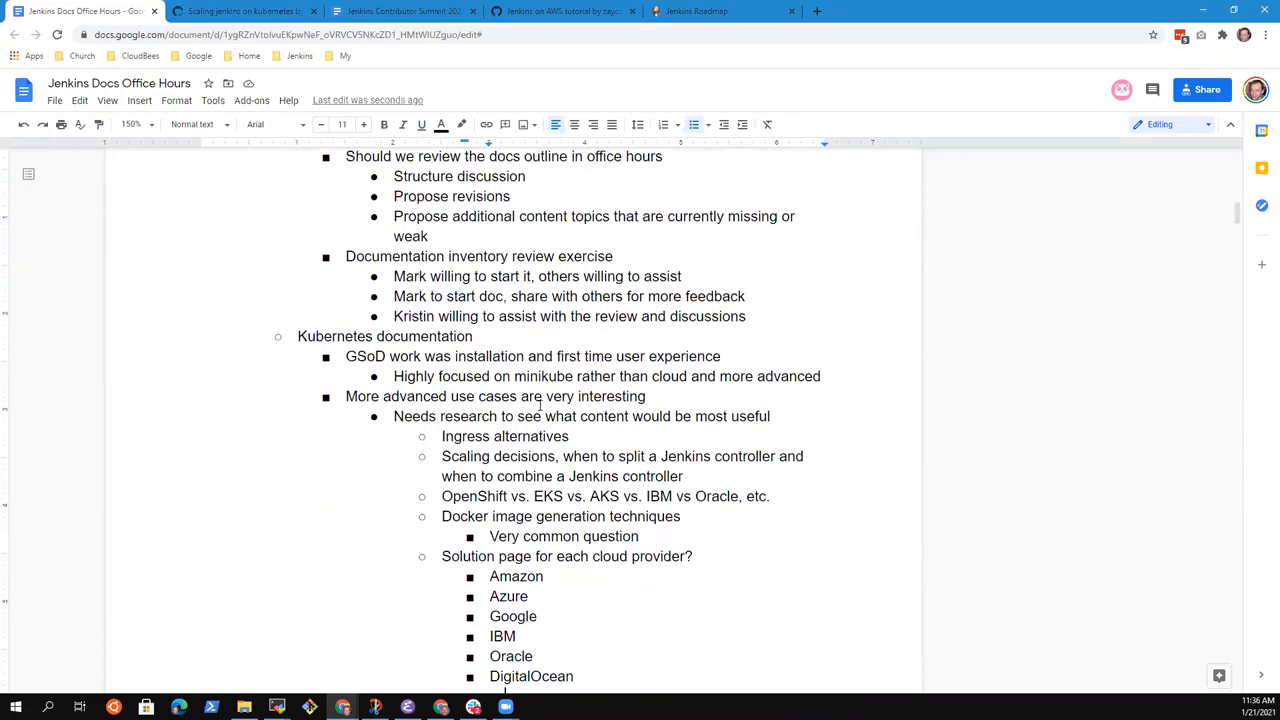
{"action": "scroll", "scroll_direction": "down", "scroll_amount": 3}
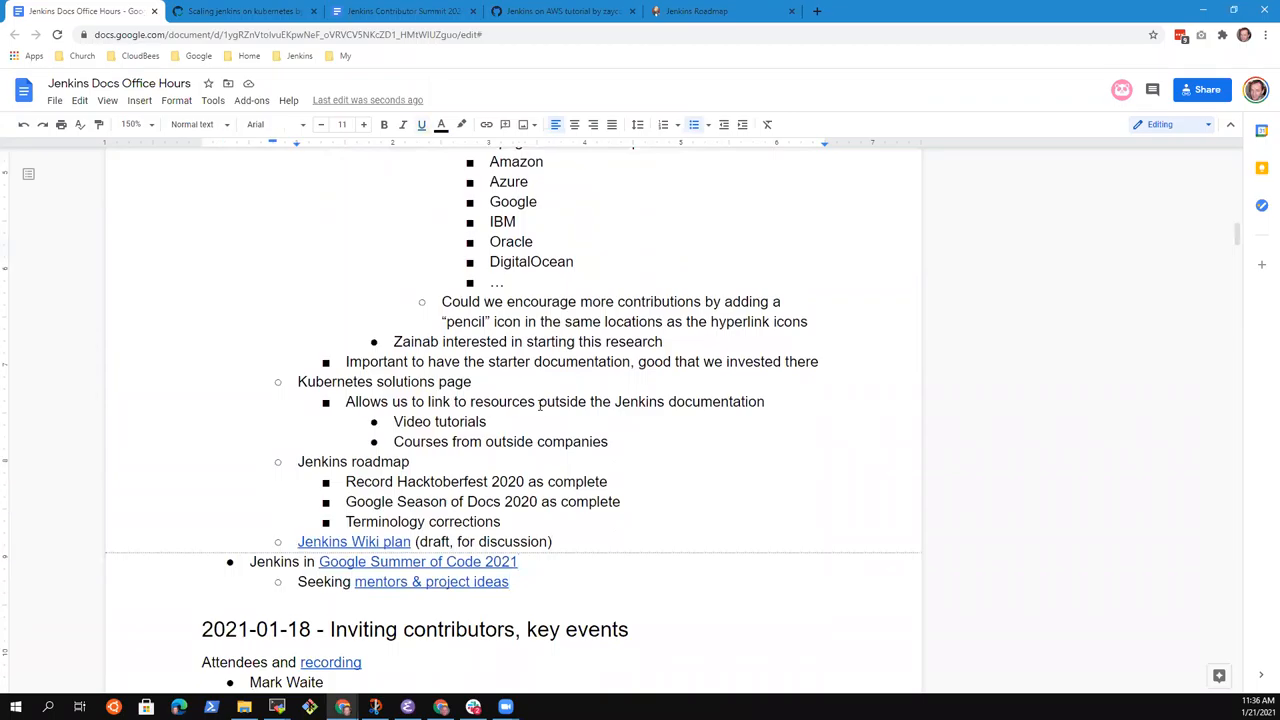
{"action": "mouse_move", "coordinate": [352, 540]}
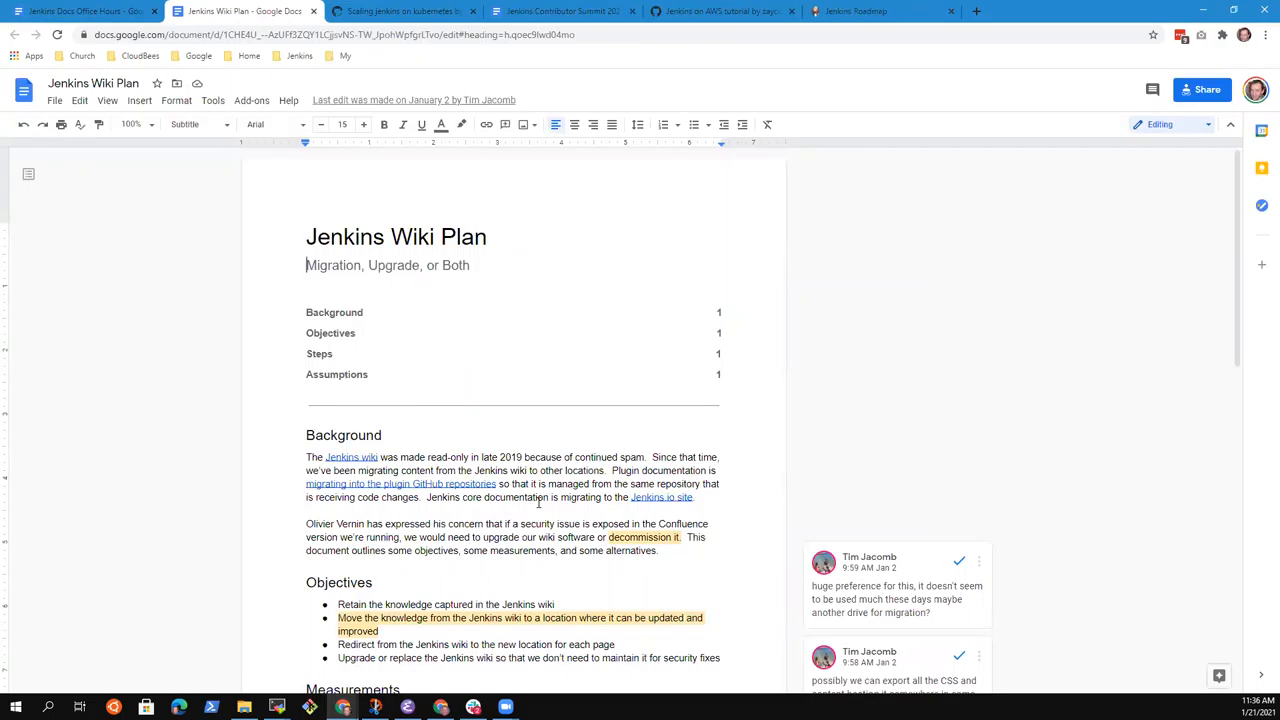
Step: Read through the Jenkins Wiki Plan objectives, then return to the office hours notes
{"action": "scroll", "scroll_direction": "down", "scroll_amount": 3}
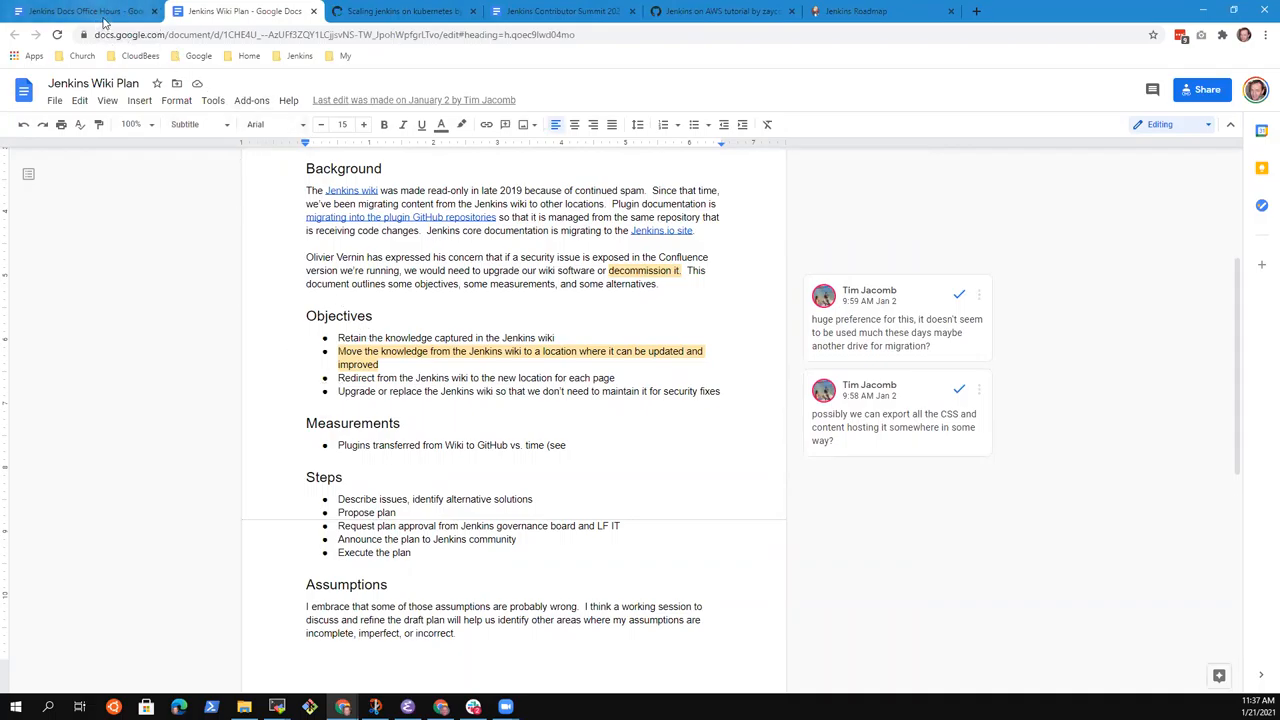
{"action": "left_click", "coordinate": [80, 12]}
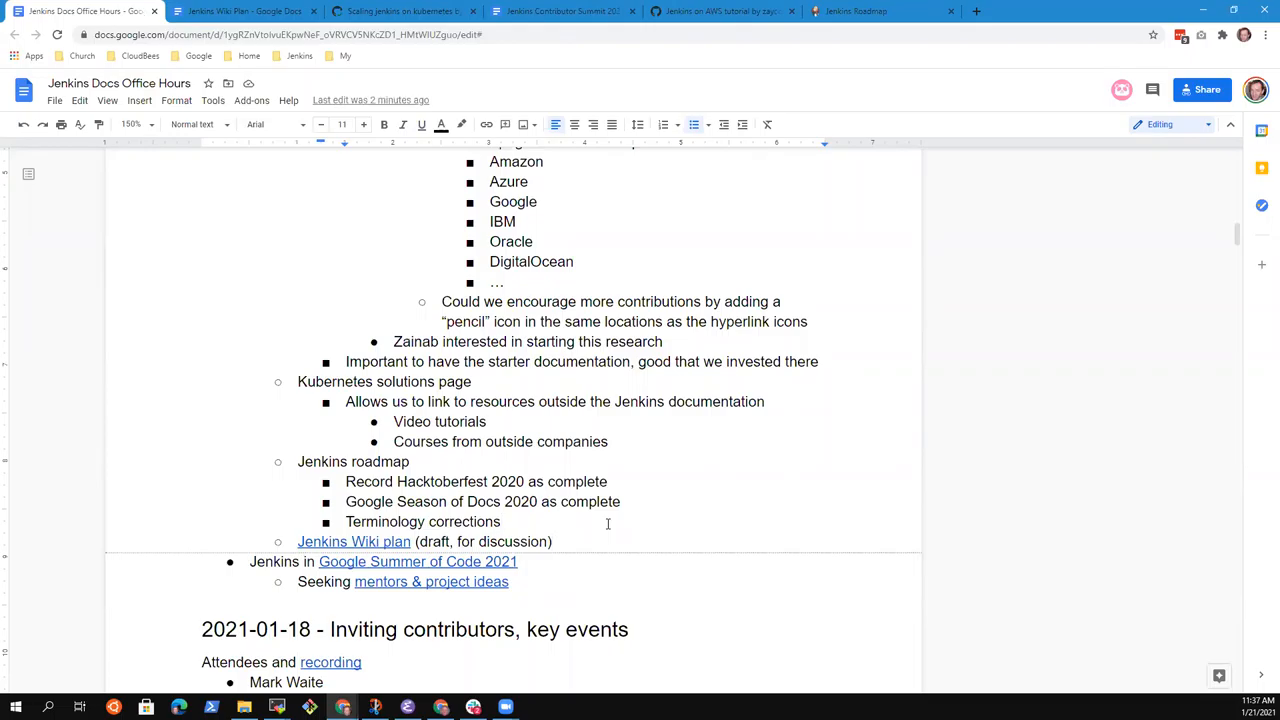
{"action": "scroll", "scroll_direction": "up", "scroll_amount": 3}
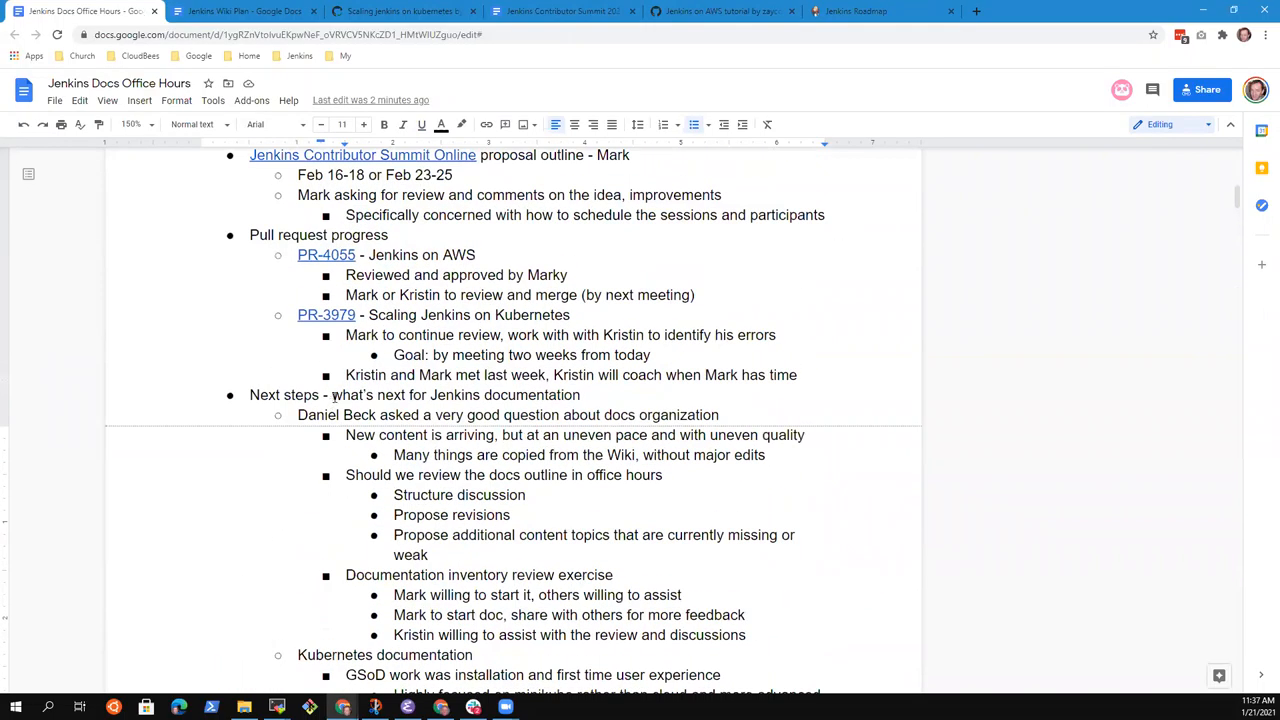
{"action": "triple_click", "coordinate": [414, 394]}
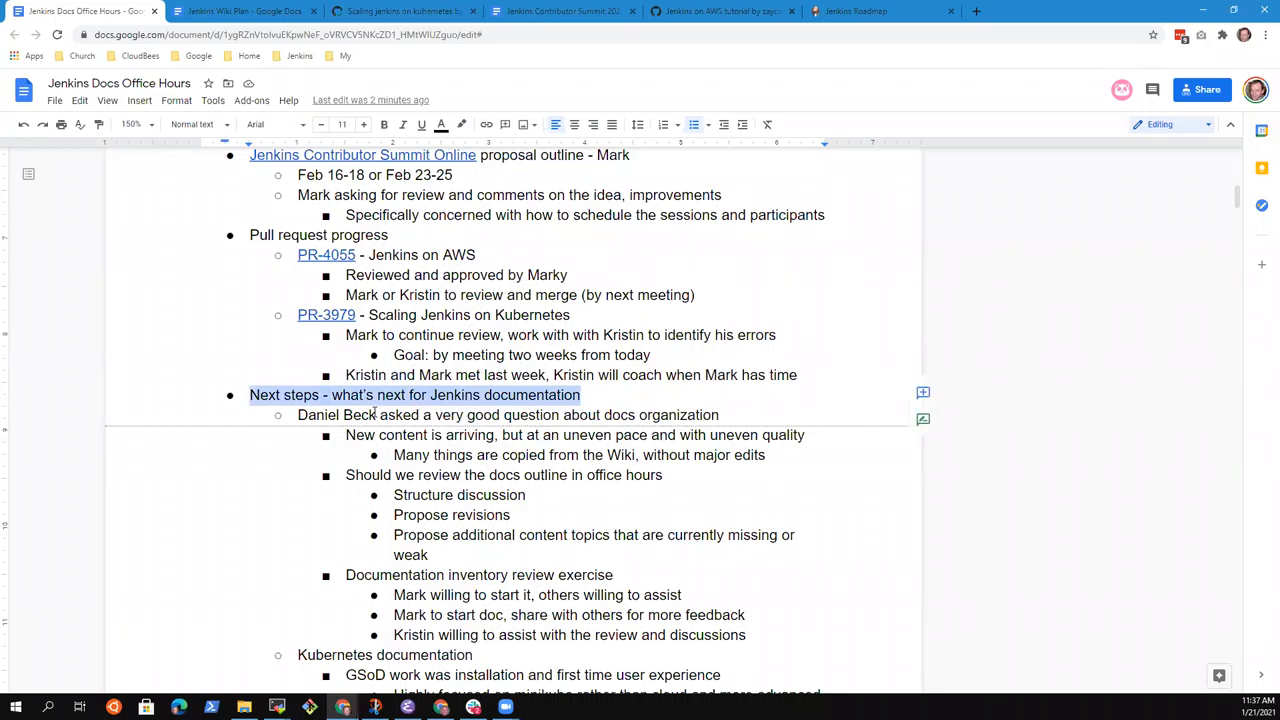
{"action": "mouse_move", "coordinate": [384, 604]}
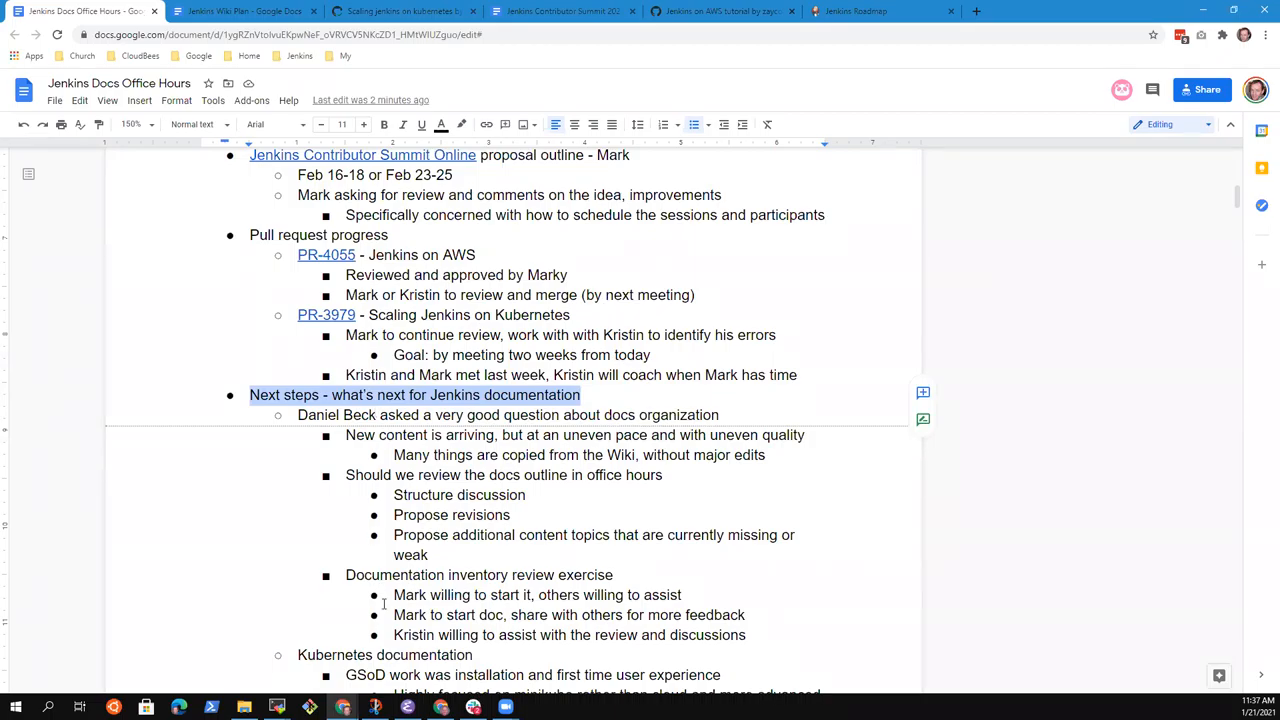
{"action": "scroll", "scroll_direction": "down", "scroll_amount": 3}
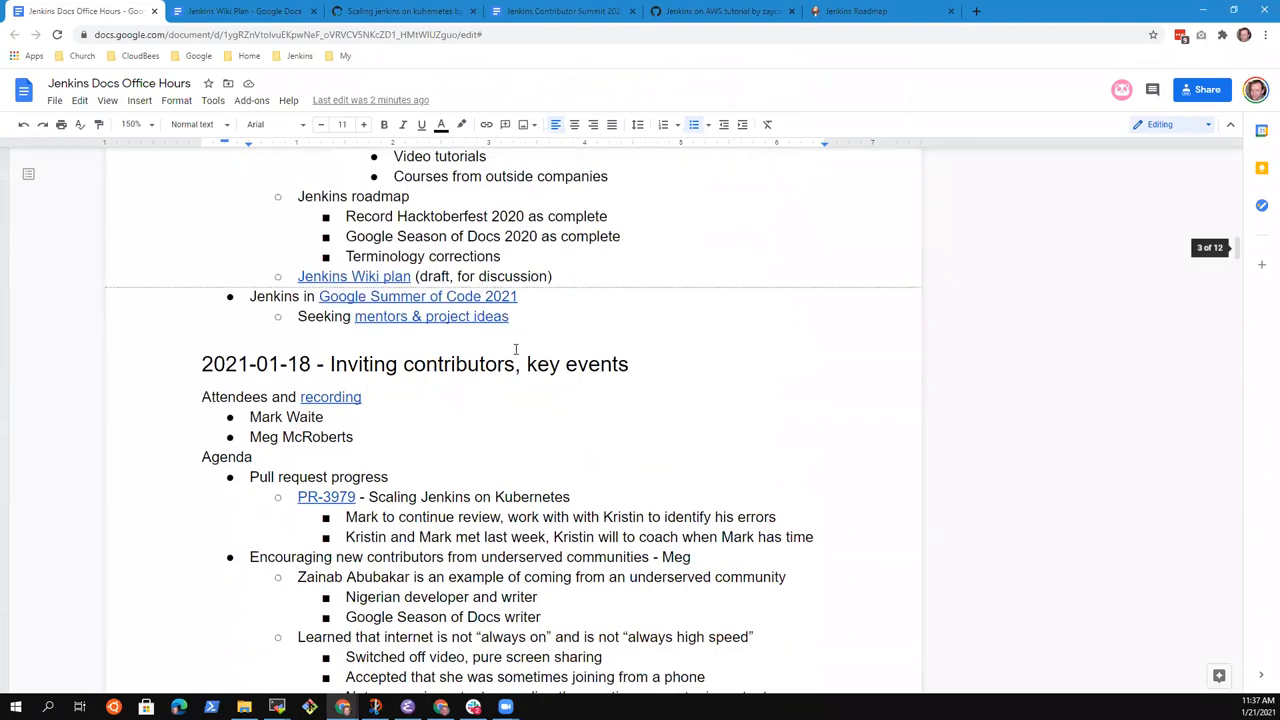
{"action": "scroll", "scroll_direction": "down", "scroll_amount": 3}
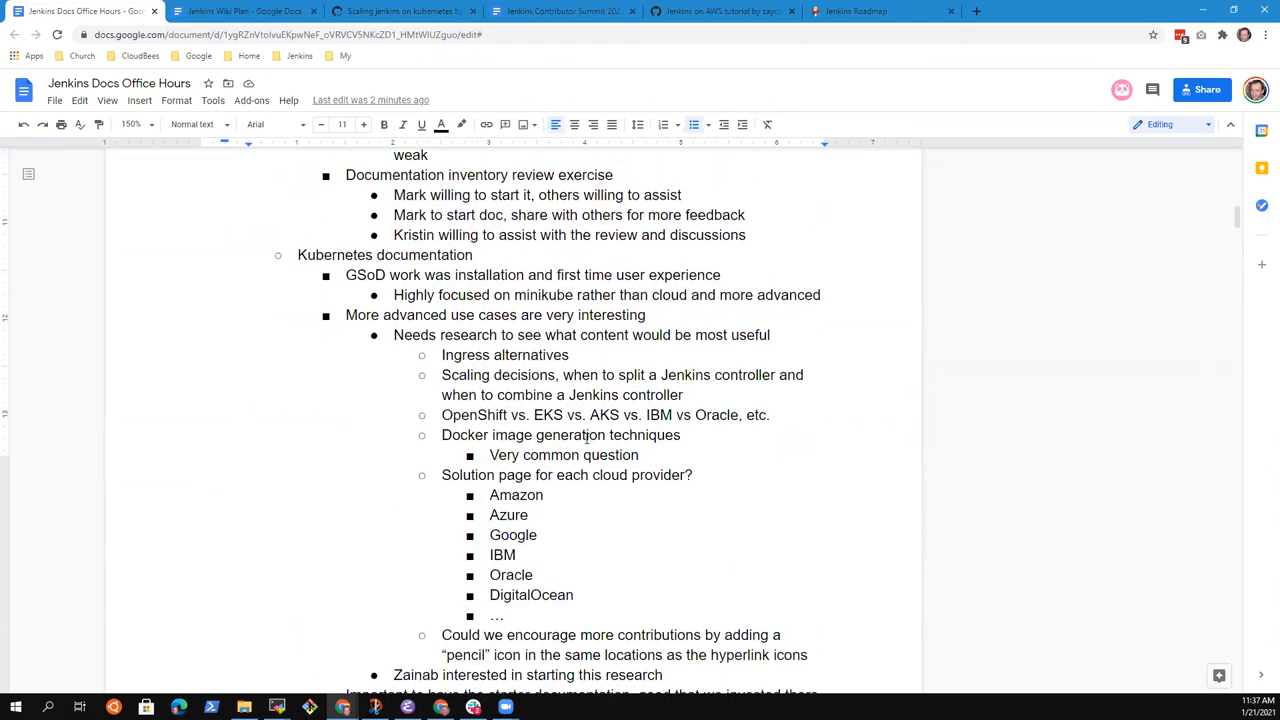
{"action": "scroll", "scroll_direction": "down", "scroll_amount": 3}
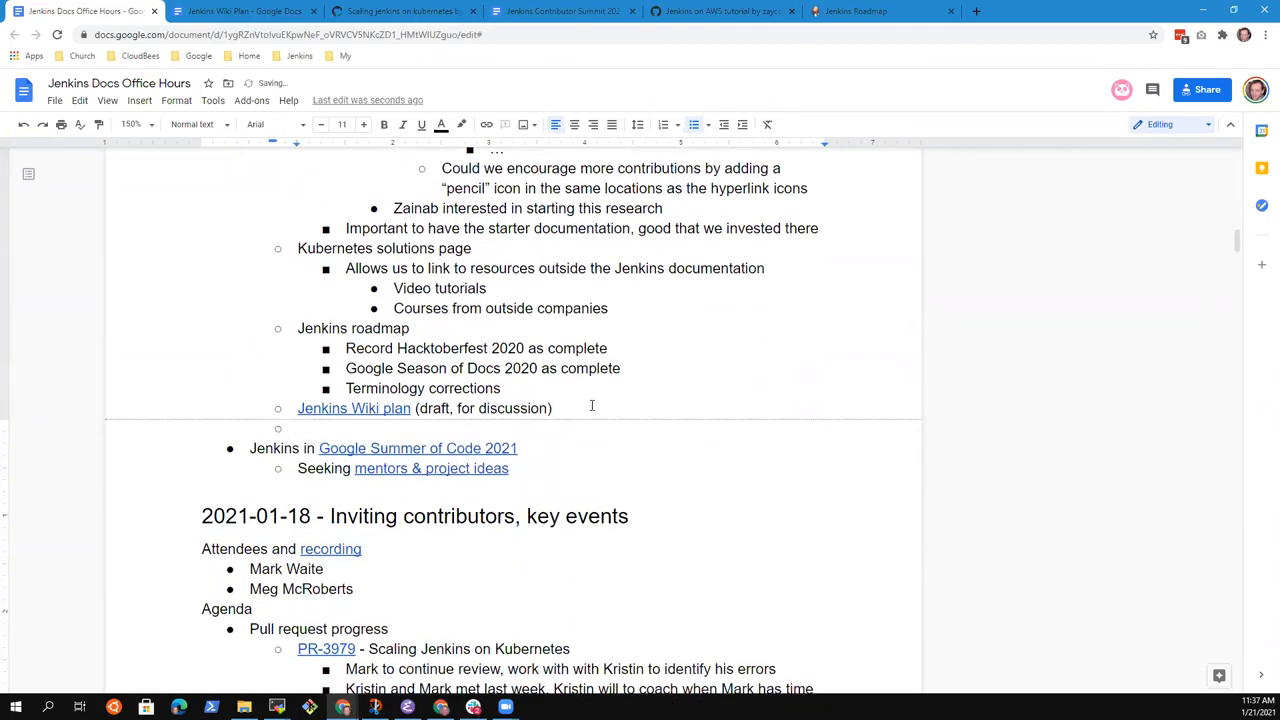
Step: Add 'Getting more contributors' with a sub-bullet that the onboarding experience needs to be improved
{"action": "type", "text": "Getl"}
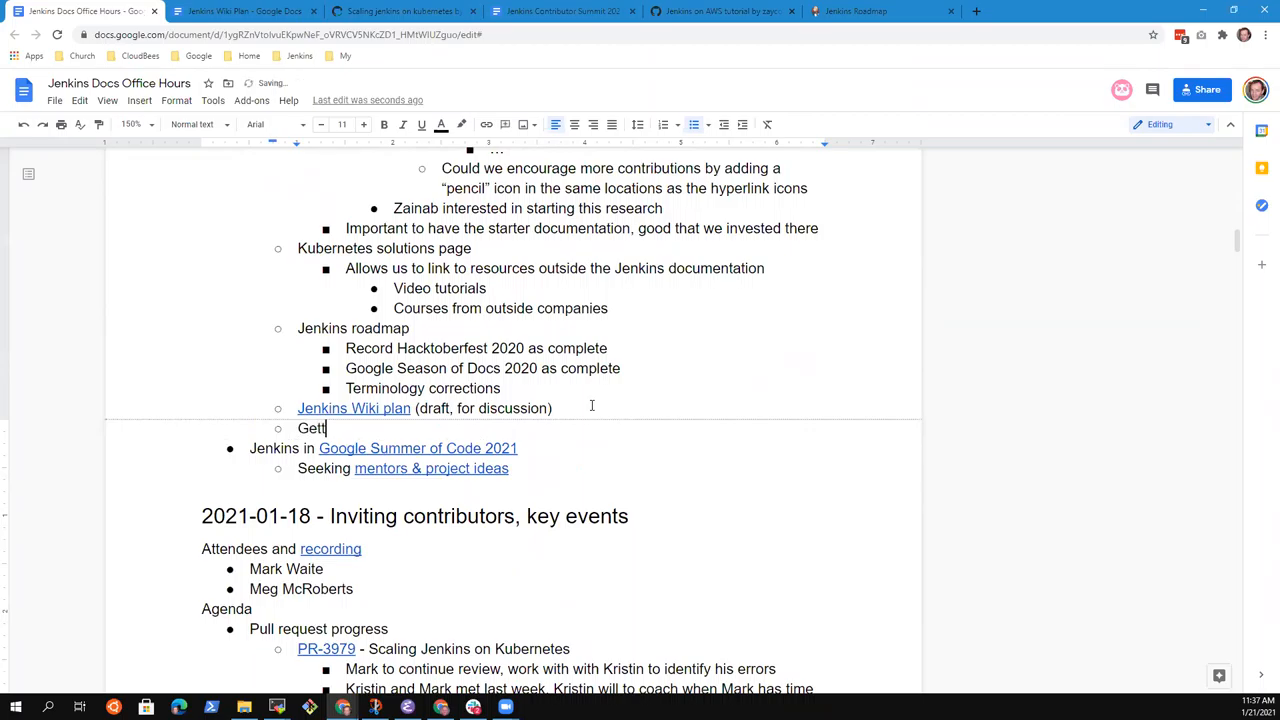
{"action": "key", "text": "backspace"}
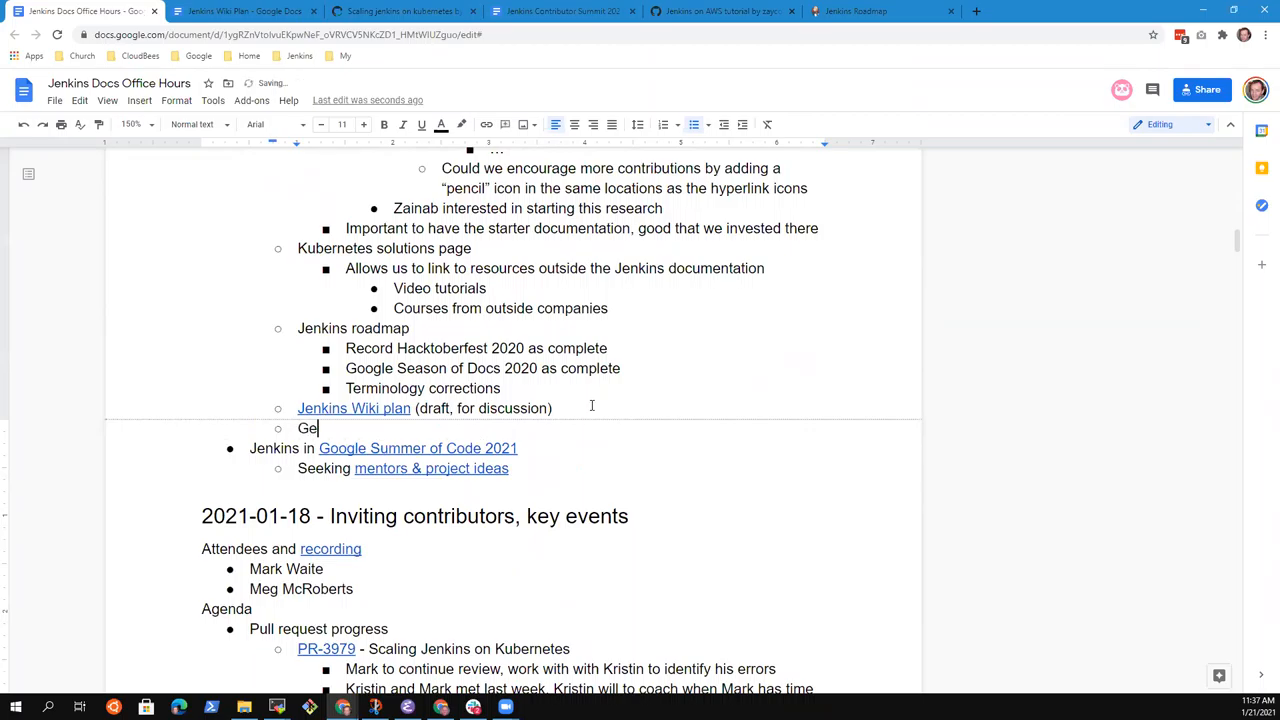
{"action": "type", "text": "tting more con"}
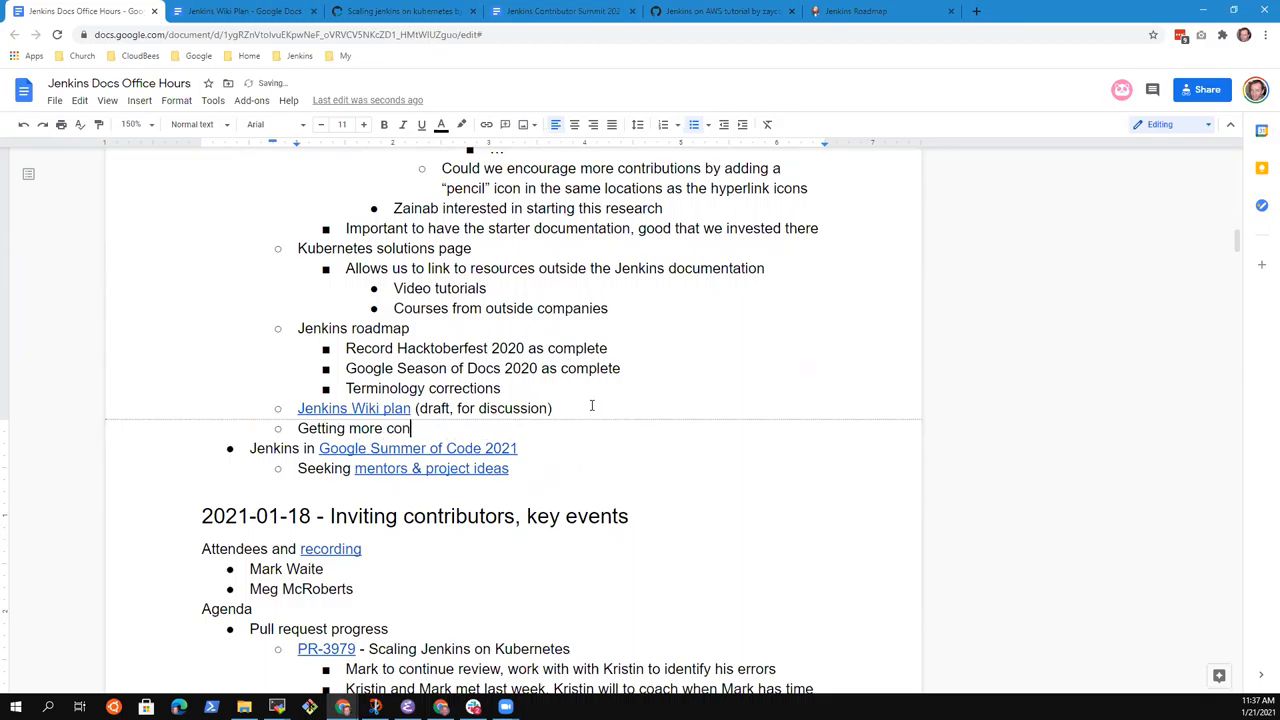
{"action": "type", "text": "tributors"}
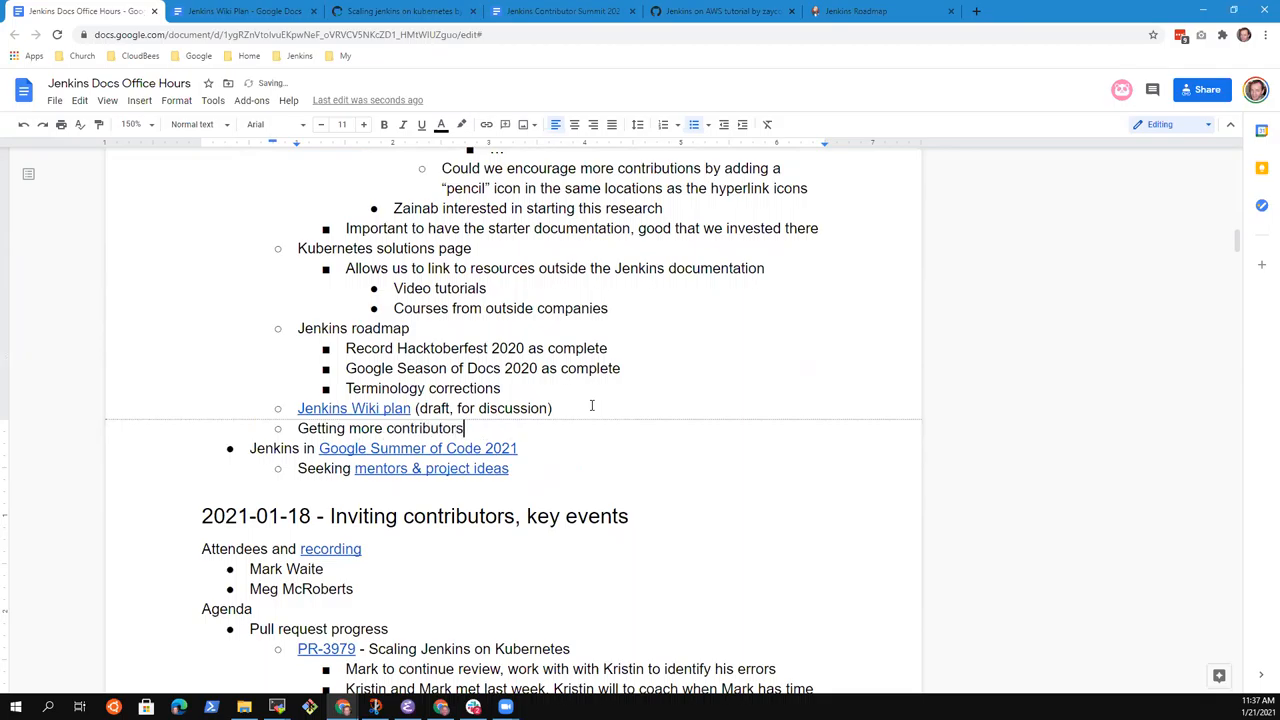
{"action": "key", "text": "enter"}
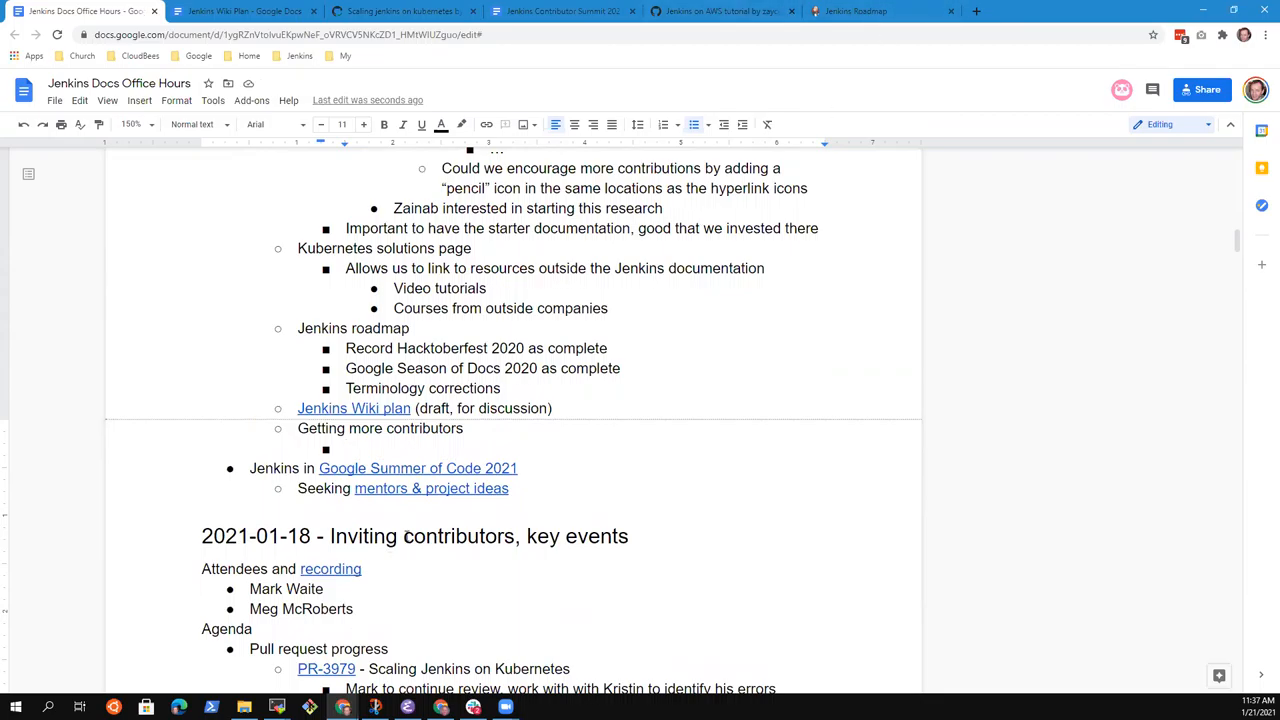
{"action": "type", "text": "Obn"}
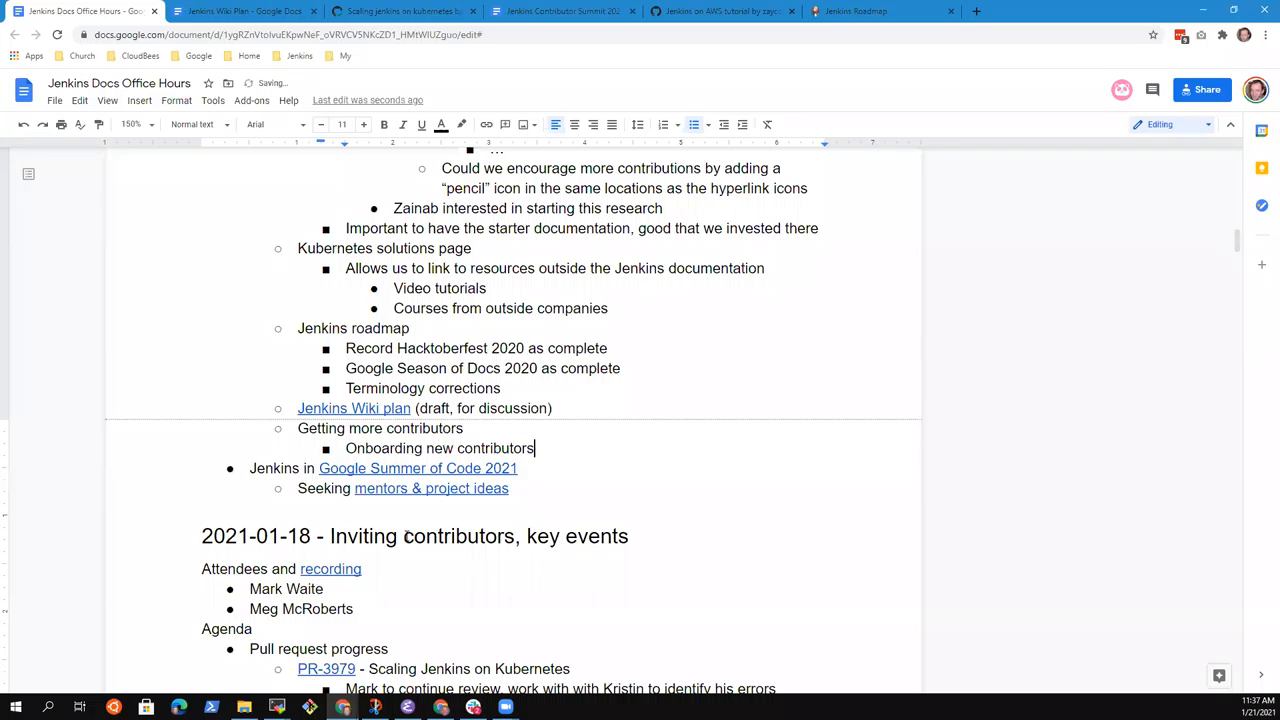
{"action": "type", "text": "experience needs to"}
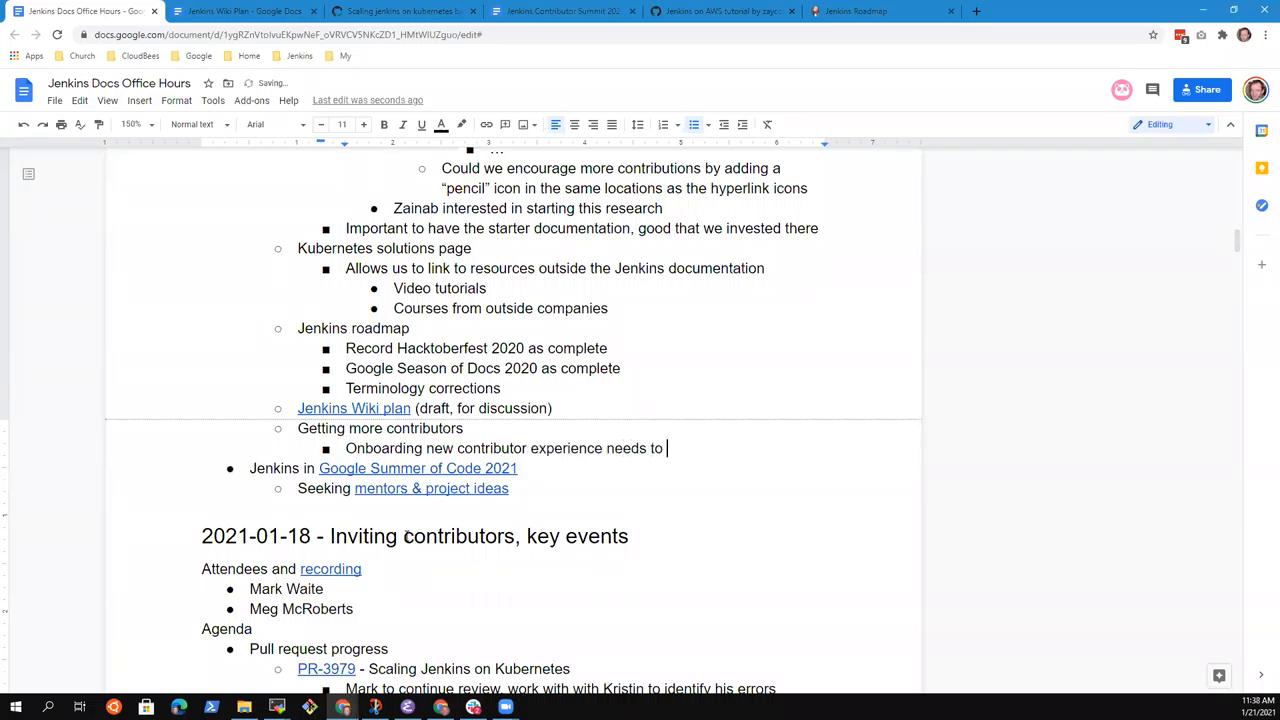
{"action": "type", "text": "be improved"}
{"action": "type", "text": "See"}
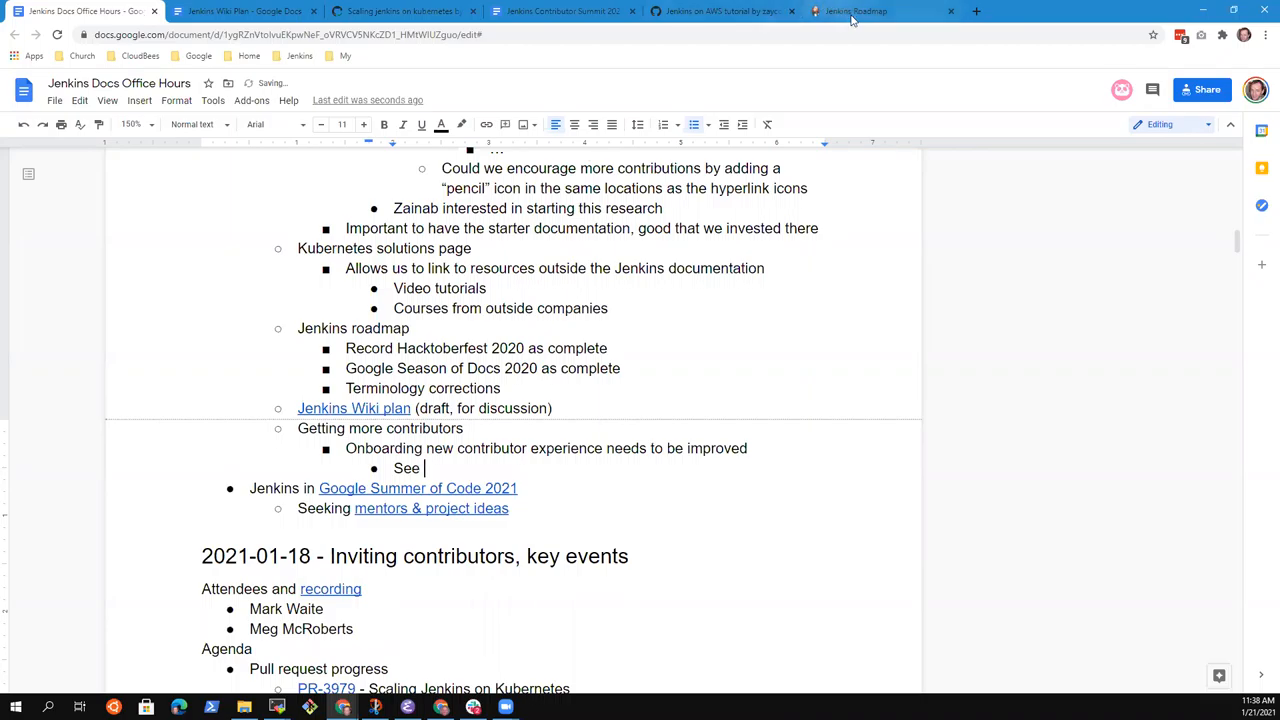
{"action": "left_click", "coordinate": [880, 12]}
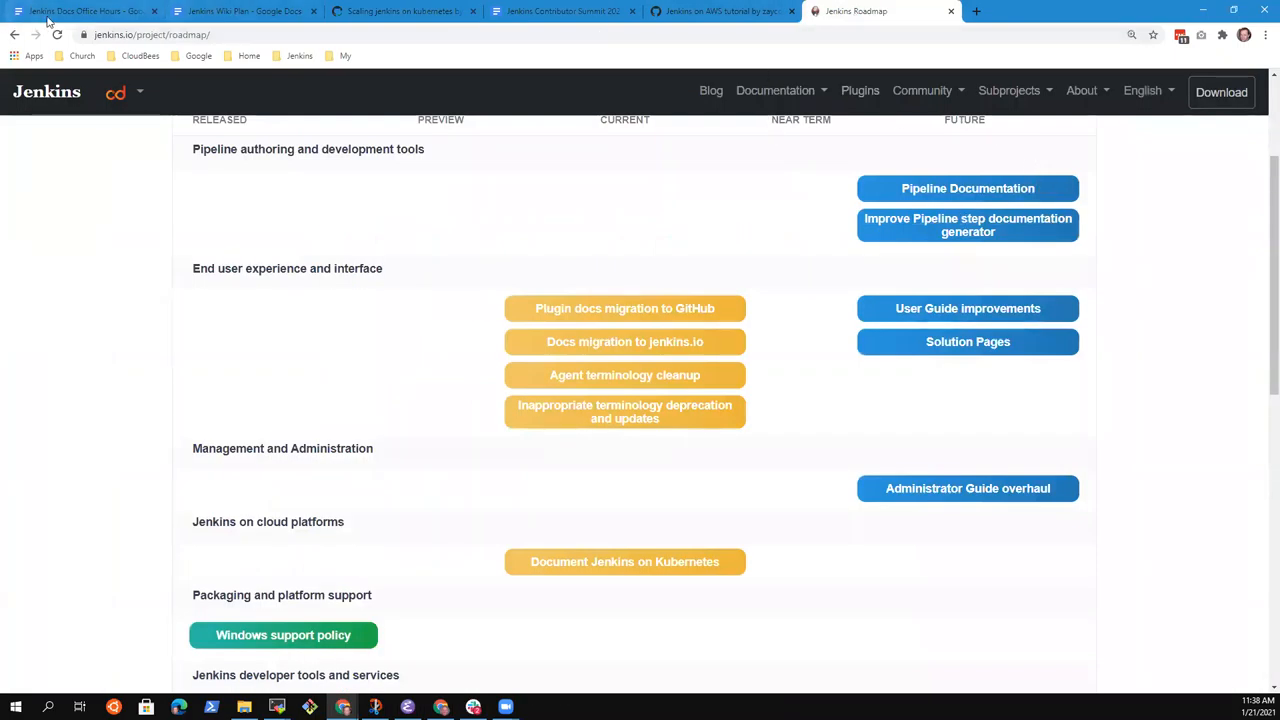
{"action": "left_click", "coordinate": [84, 12]}
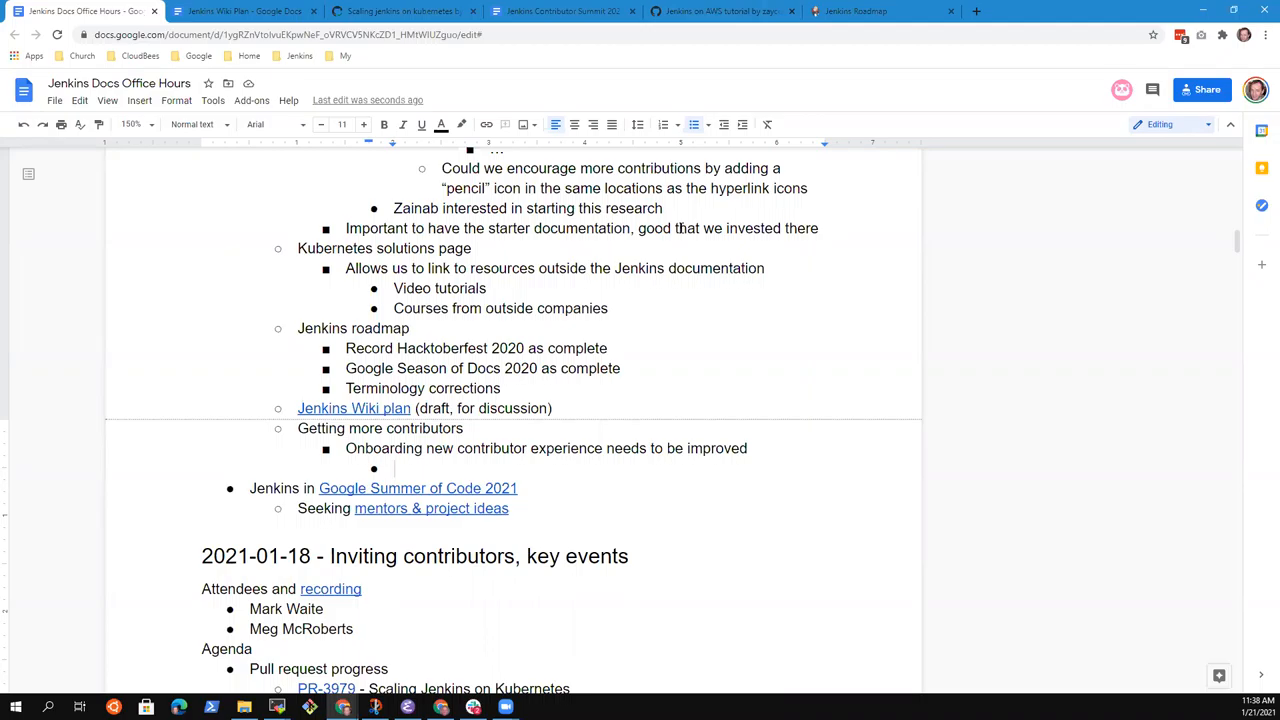
Step: Add sub-bullets 'Better experience for Windows users' and 'How to contribute'
{"action": "type", "text": "Better"}
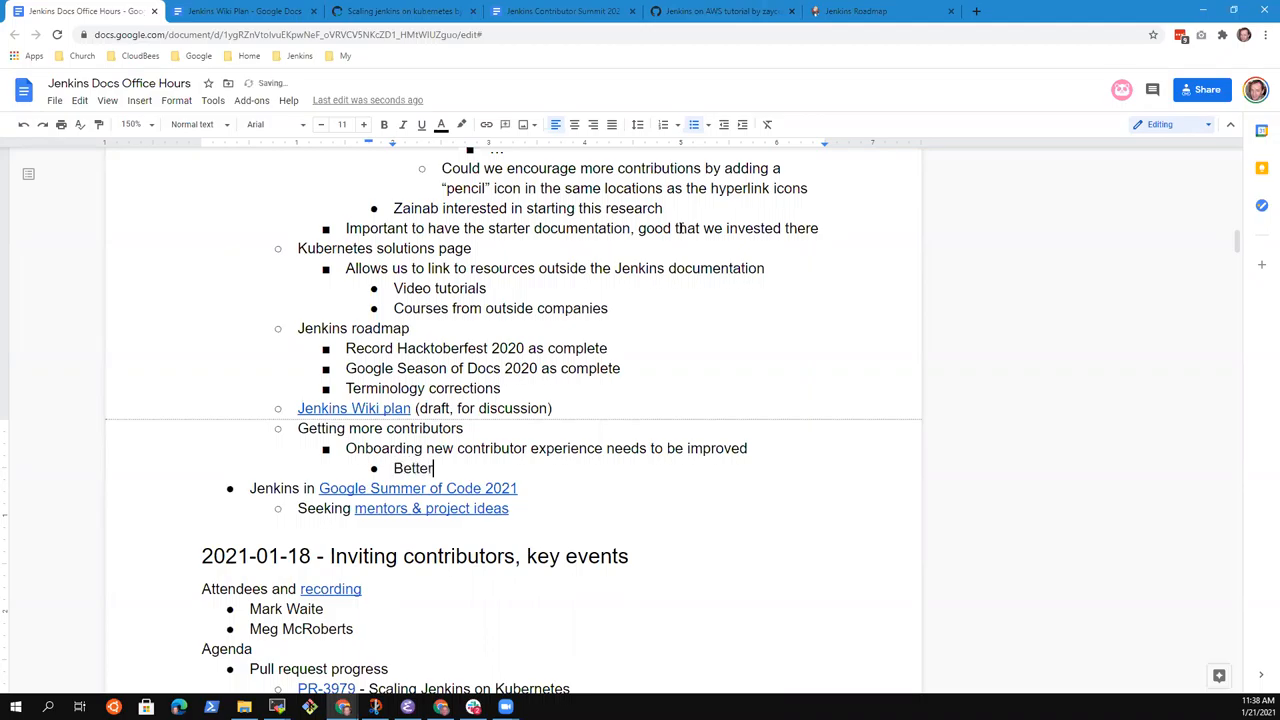
{"action": "type", "text": "experience for"}
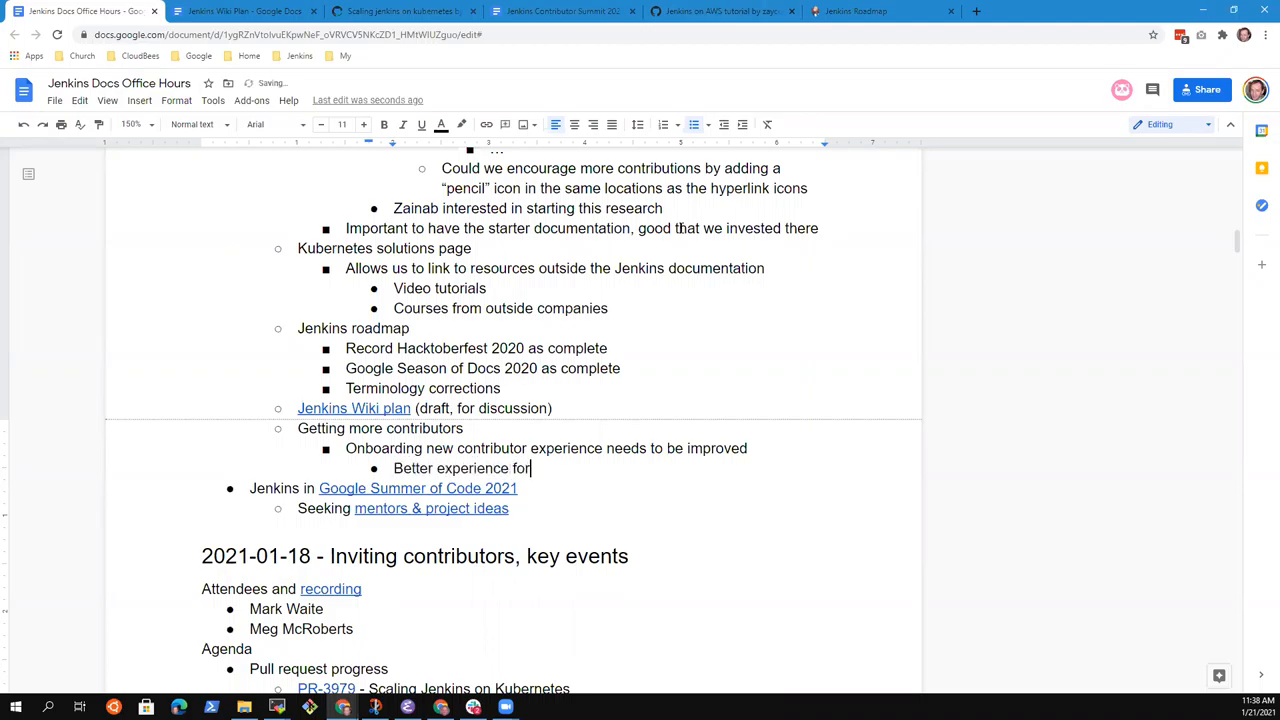
{"action": "type", "text": "Windows users"}
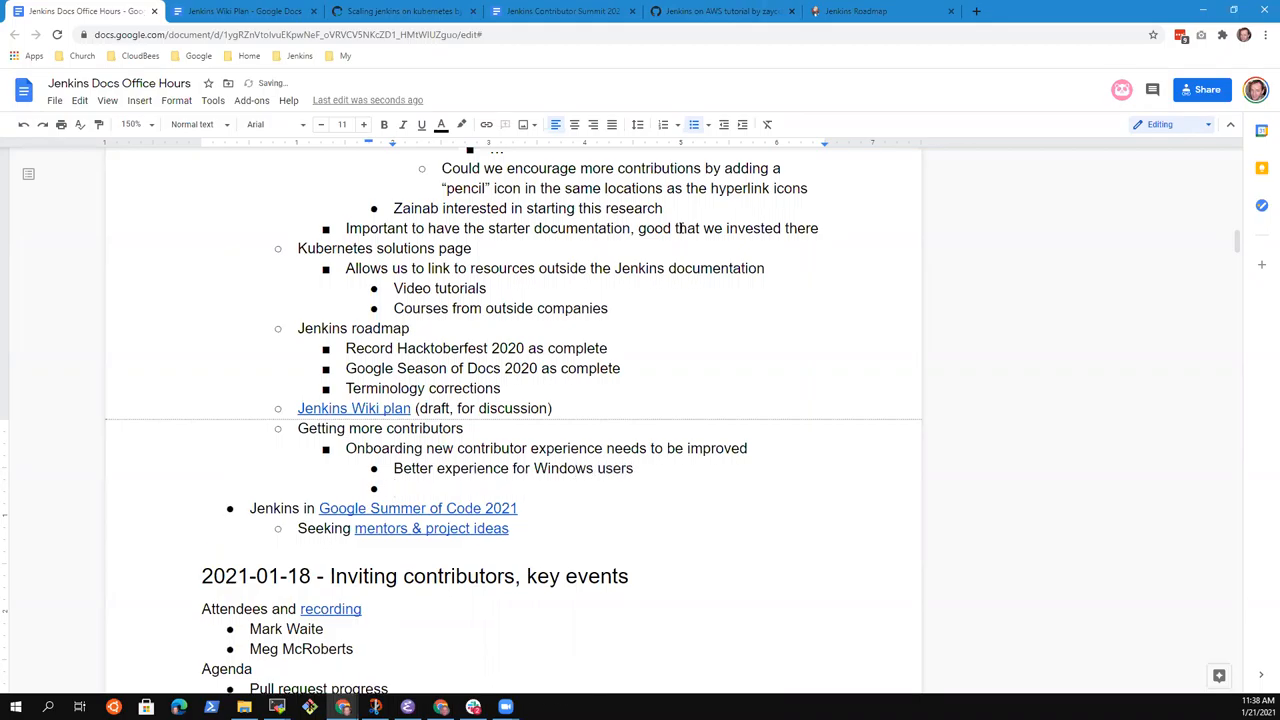
{"action": "left_click", "coordinate": [396, 488]}
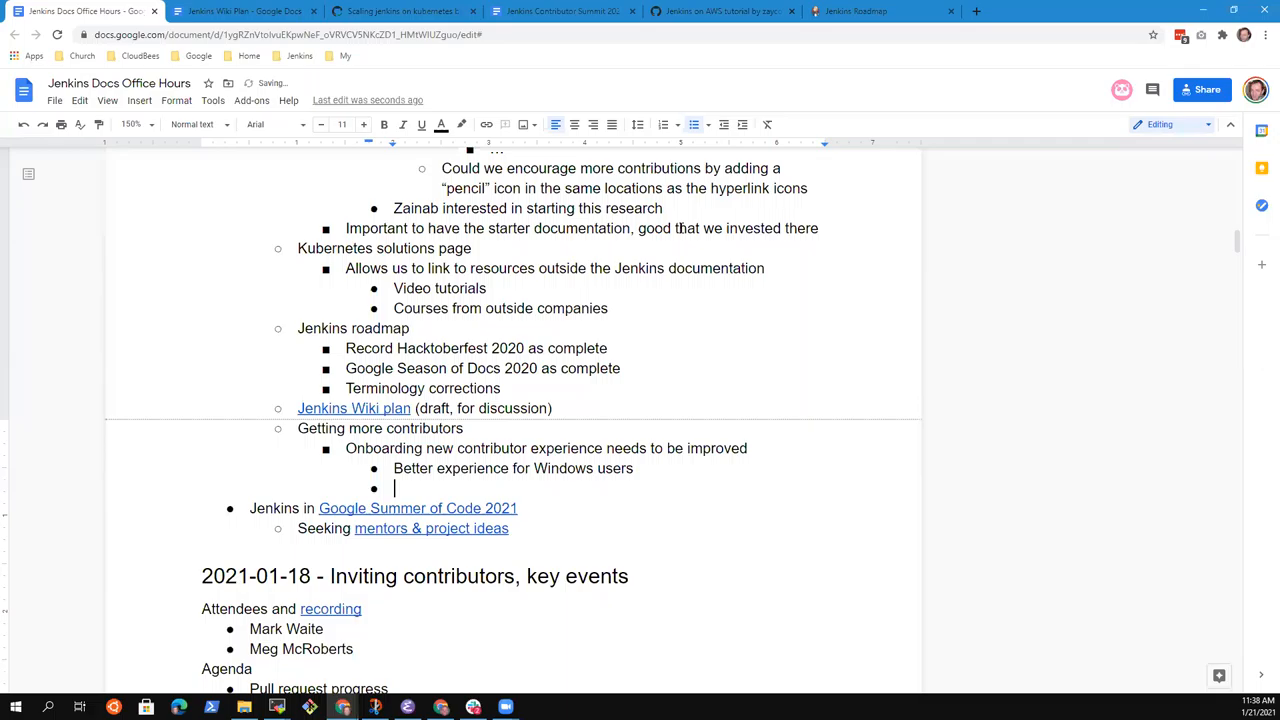
{"action": "type", "text": "How"}
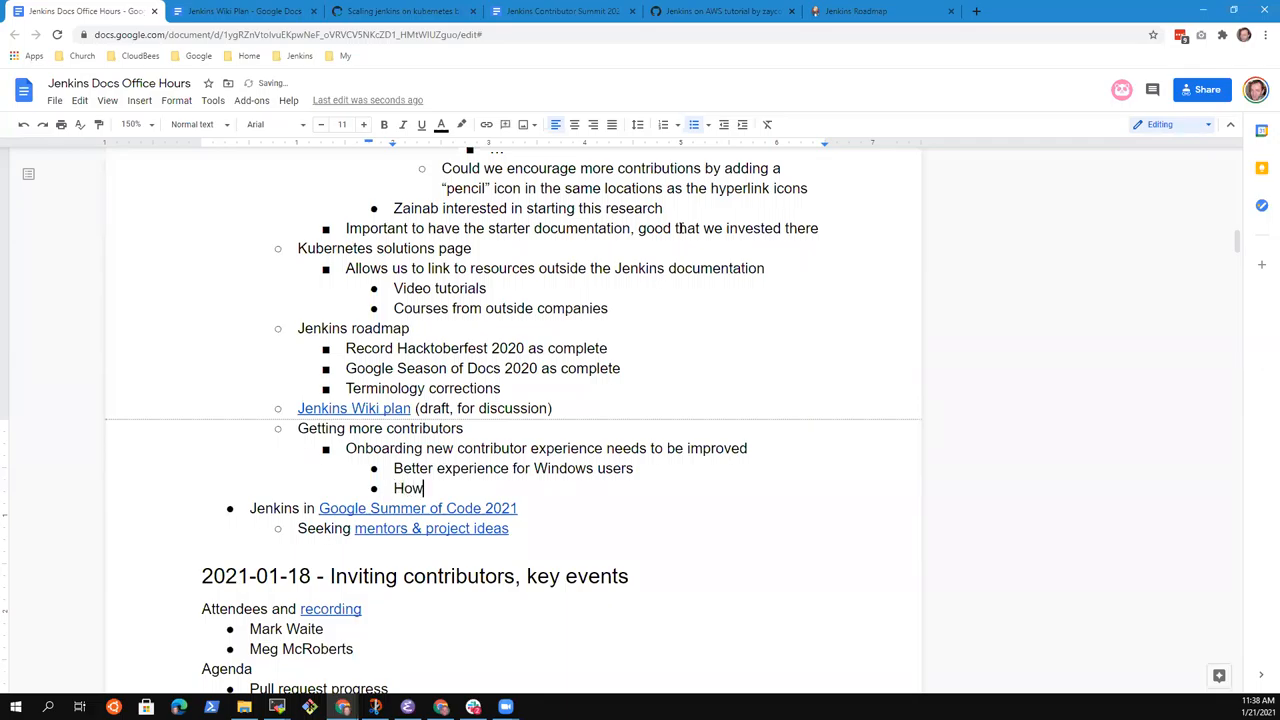
{"action": "type", "text": "to contributy"}
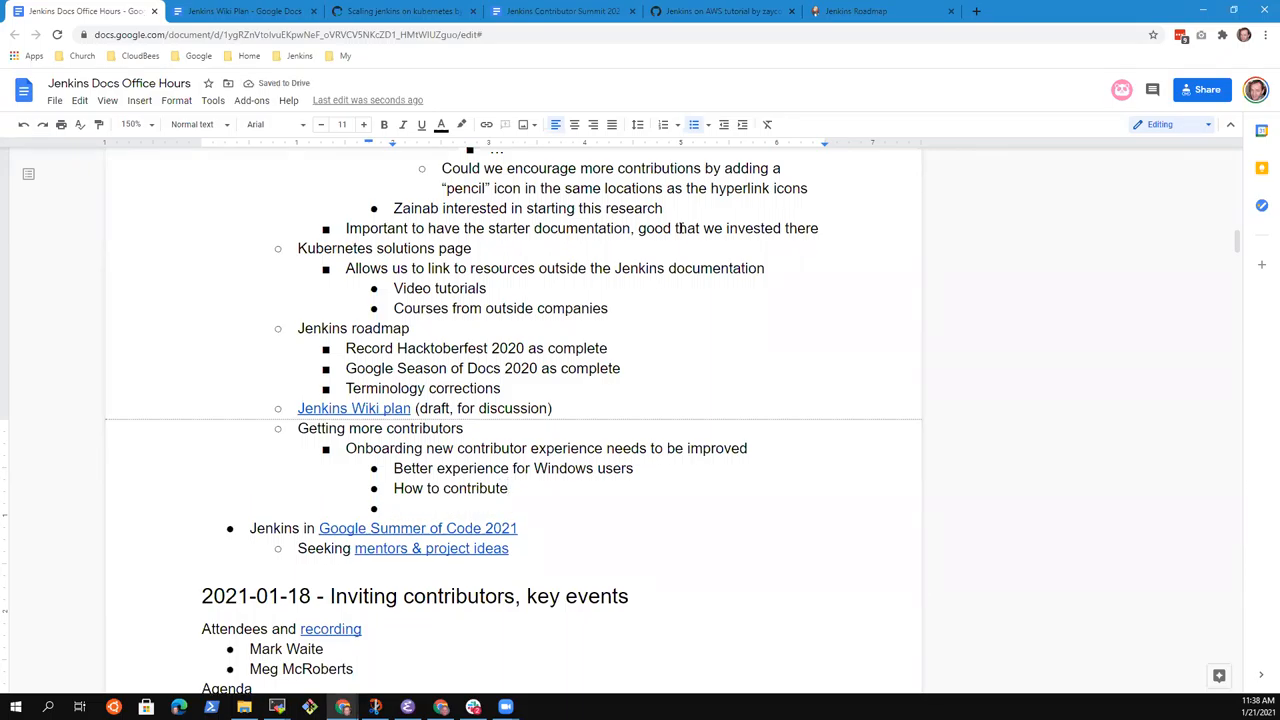
Step: Add the sub-bullet 'Remove barriers that discourage new contributors'
{"action": "type", "text": "Remove barri"}
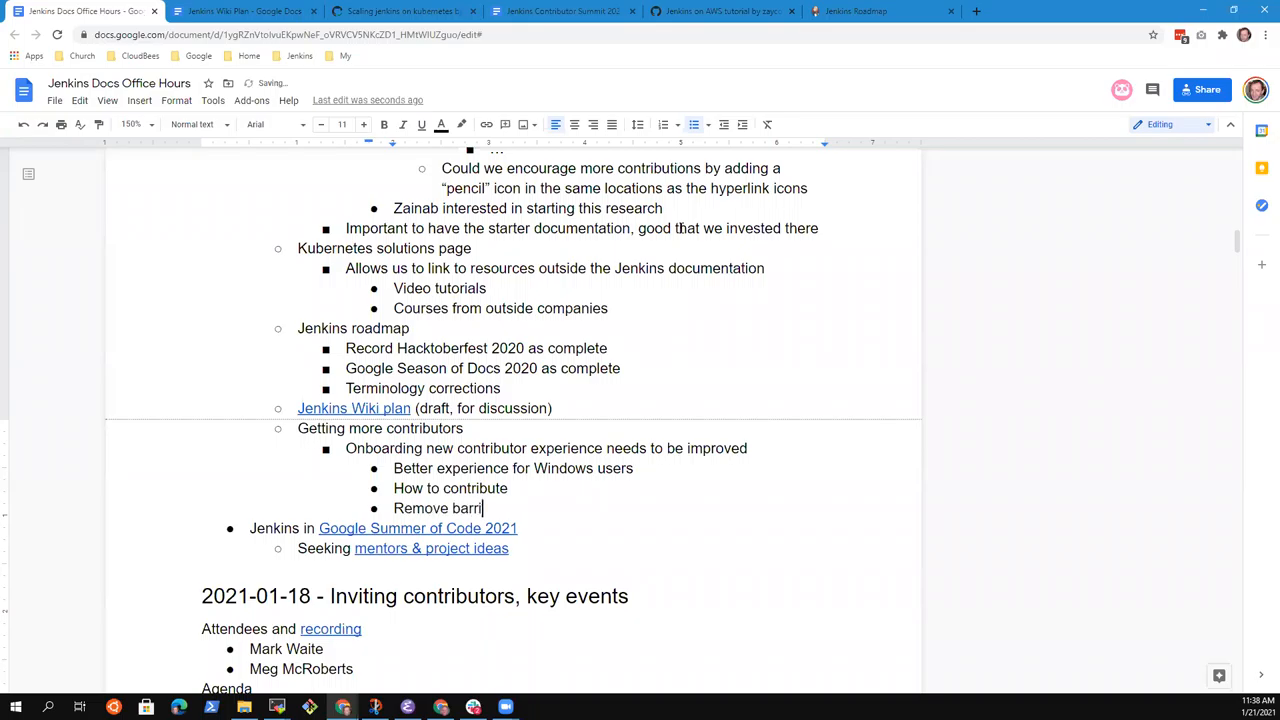
{"action": "type", "text": "ers that dsicus"}
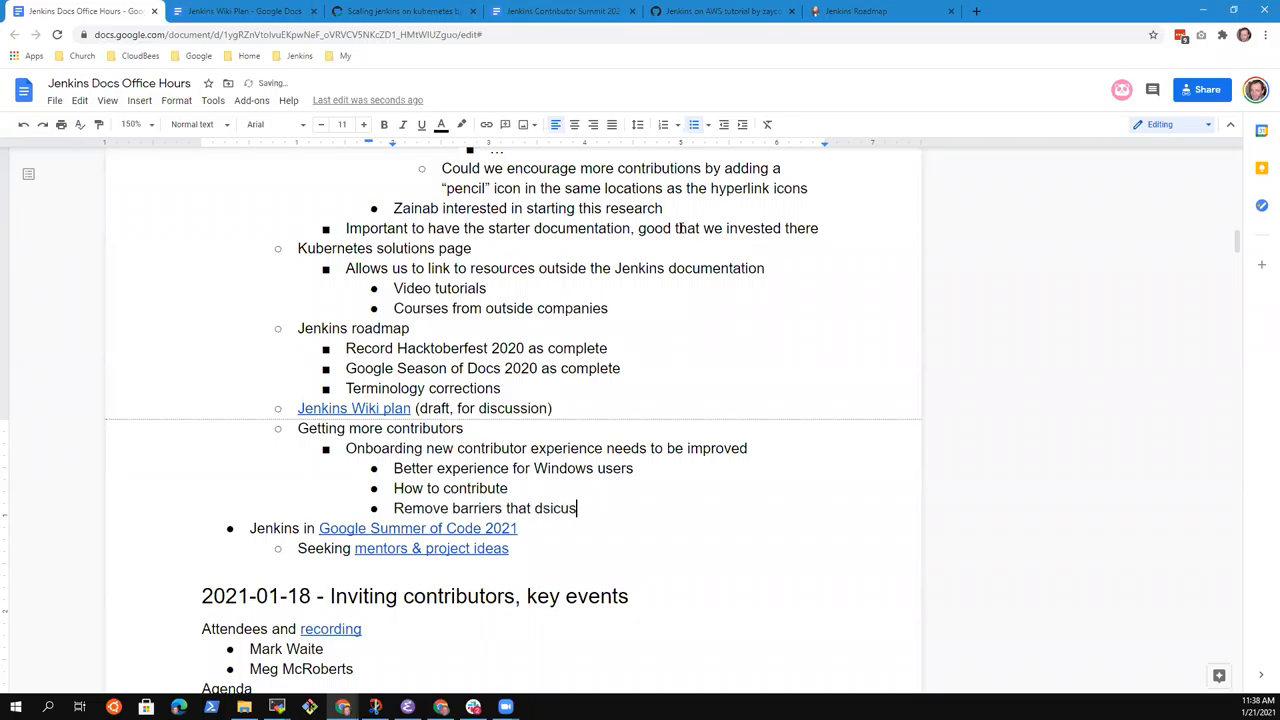
{"action": "type", "text": "discourage"}
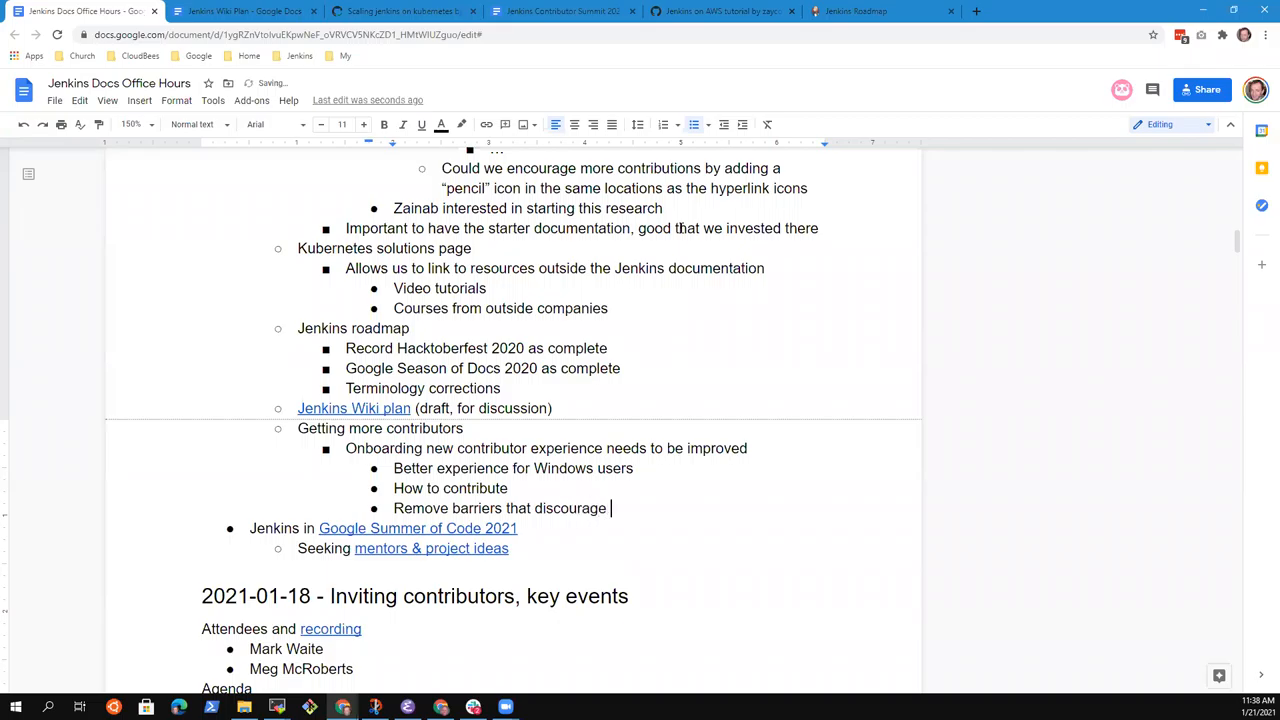
{"action": "type", "text": "new contribuoto"}
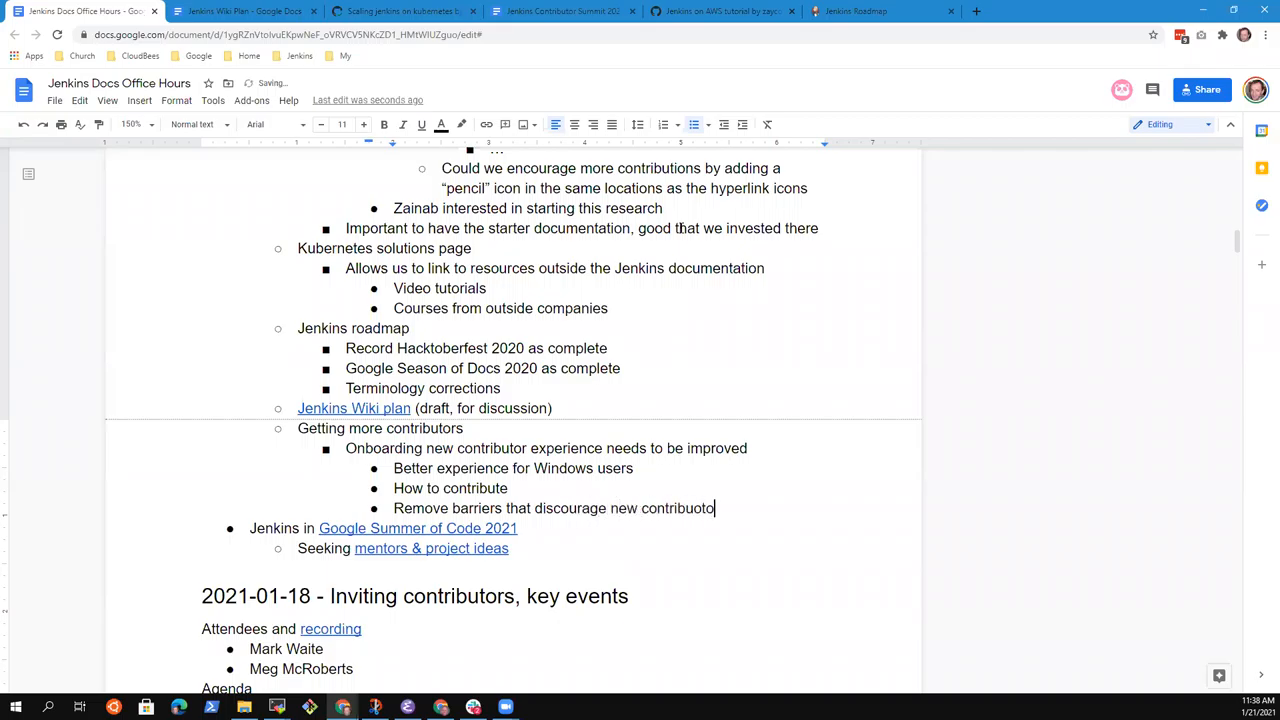
{"action": "key", "text": "Backspace"}
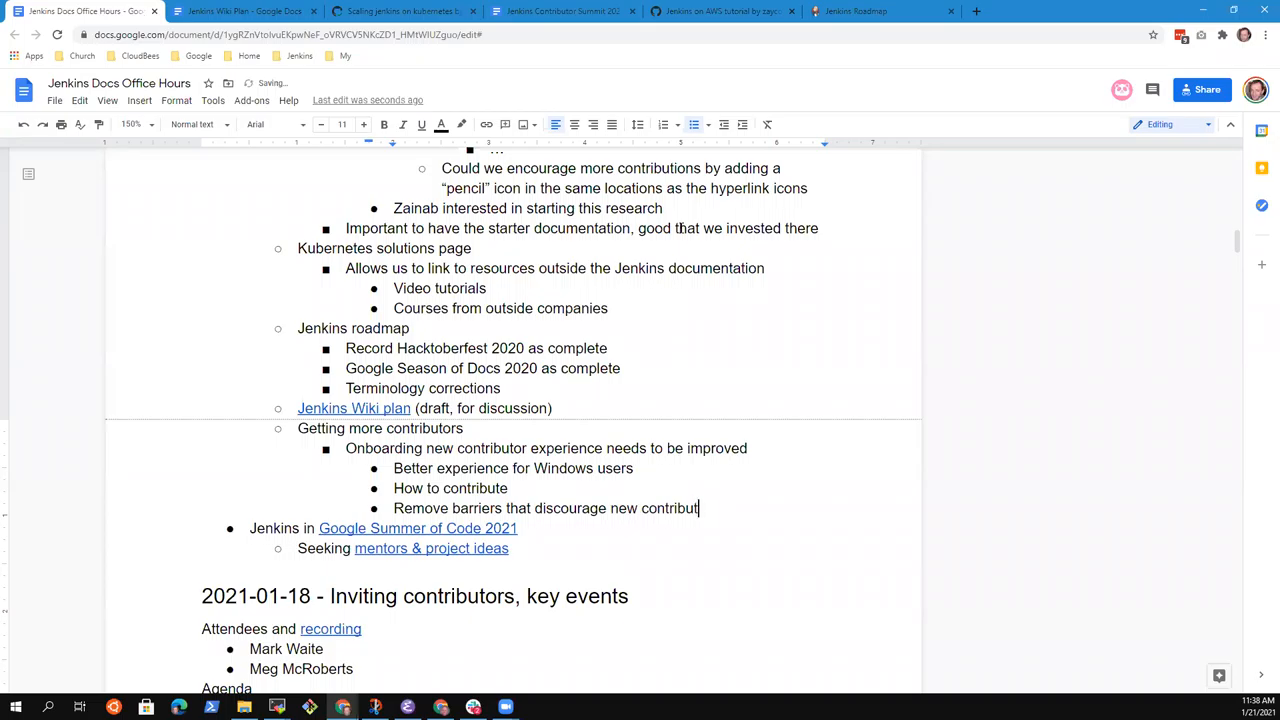
{"action": "type", "text": "ors"}
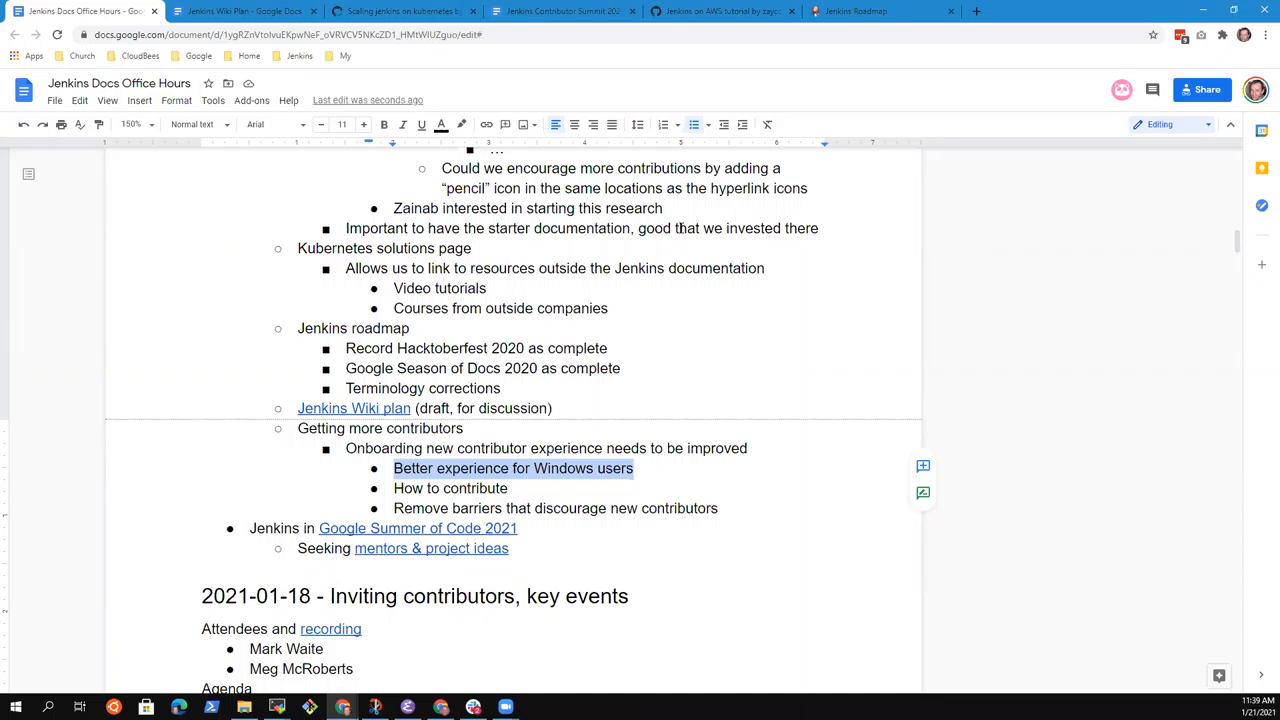
Step: Load jenkins.io/participate and open the Read More page on contributing documentation
{"action": "left_click", "coordinate": [880, 12]}
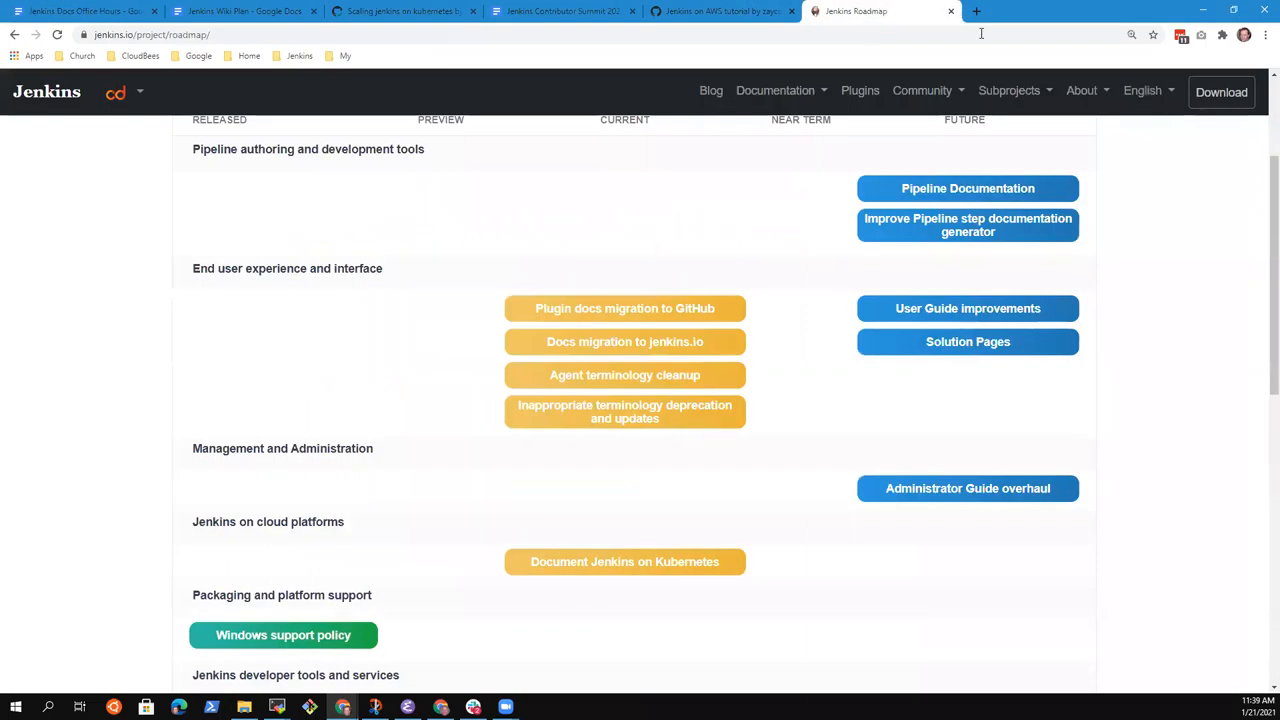
{"action": "mouse_move", "coordinate": [1082, 92]}
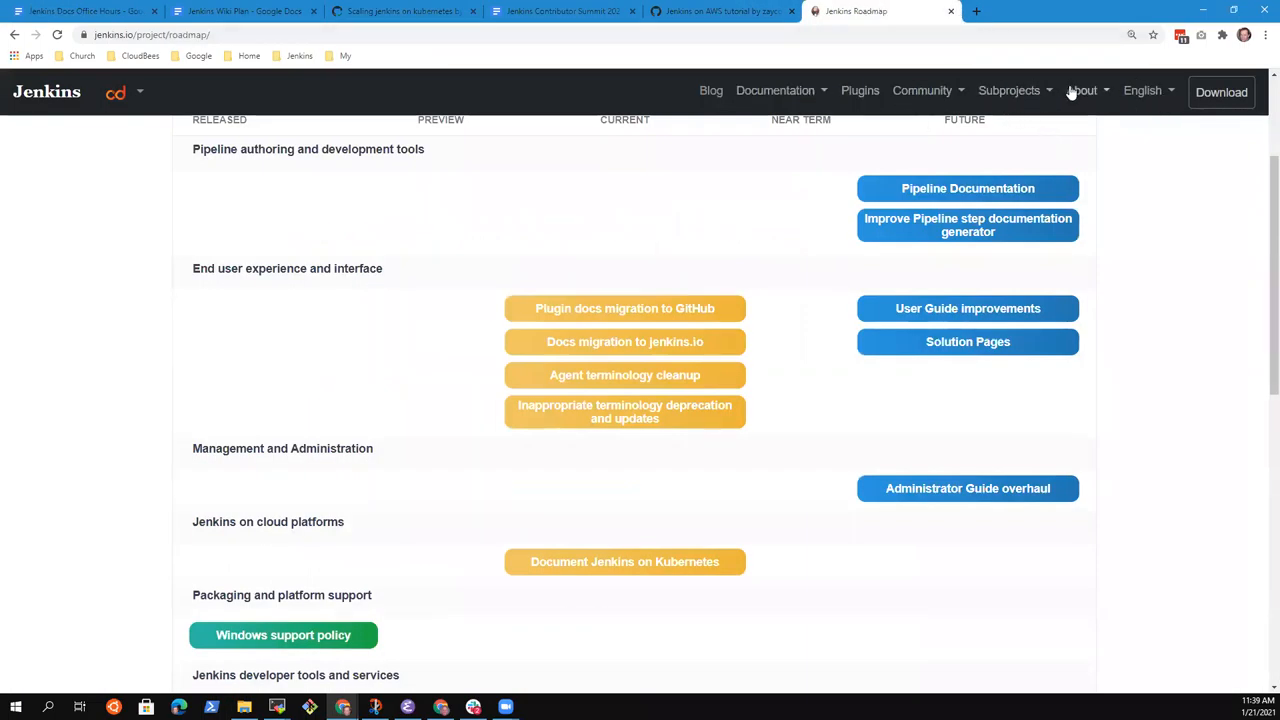
{"action": "scroll", "scroll_direction": "down", "scroll_amount": 3}
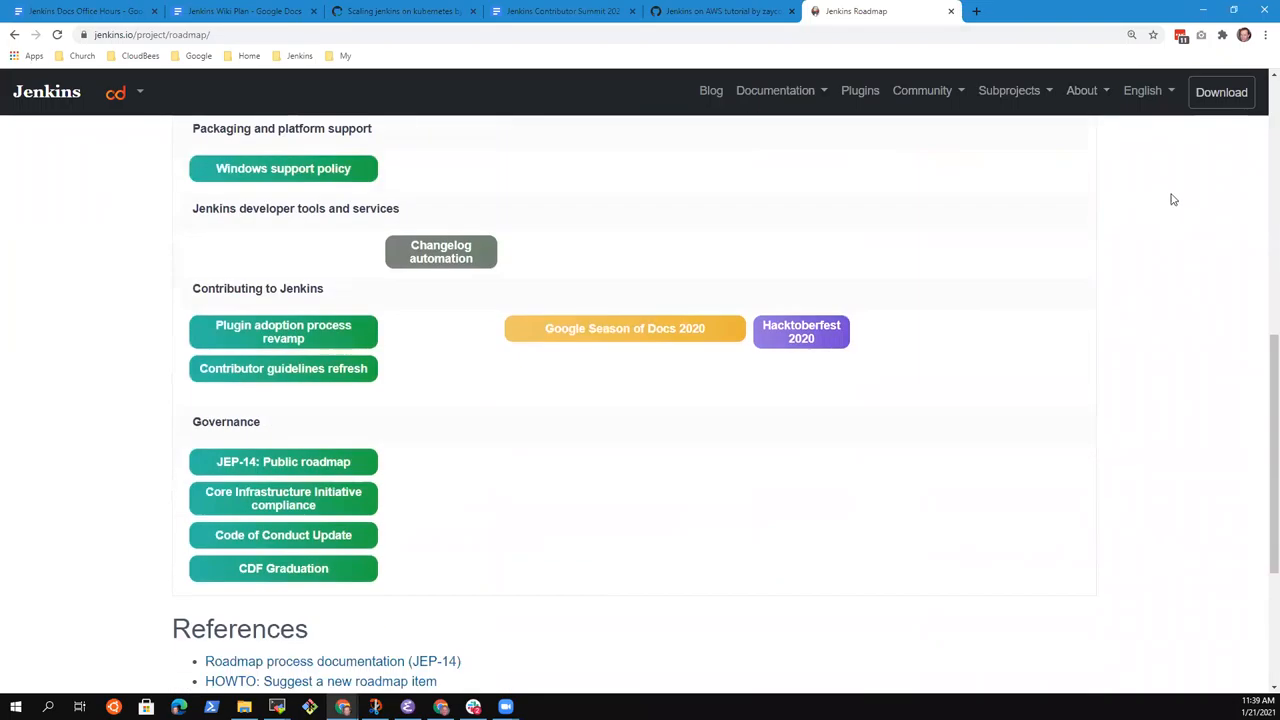
{"action": "scroll", "scroll_direction": "up", "scroll_amount": 3}
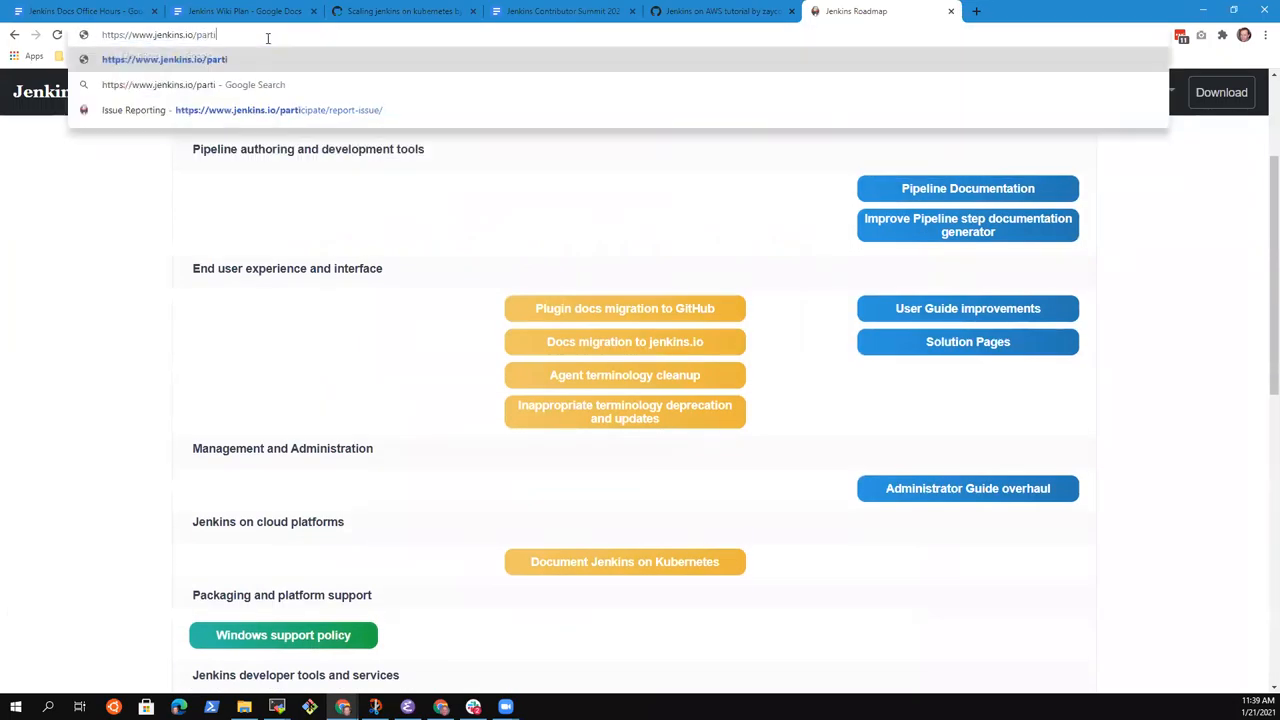
{"action": "key", "text": "Return"}
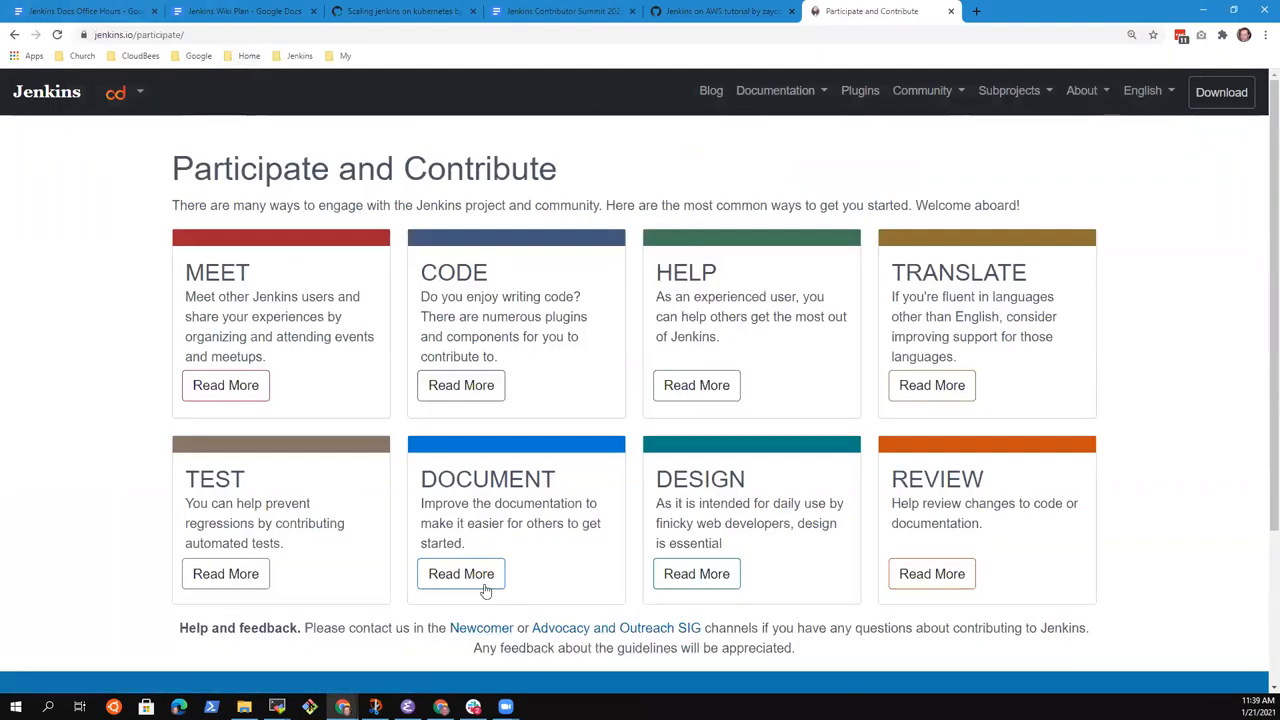
{"action": "mouse_move", "coordinate": [460, 572]}
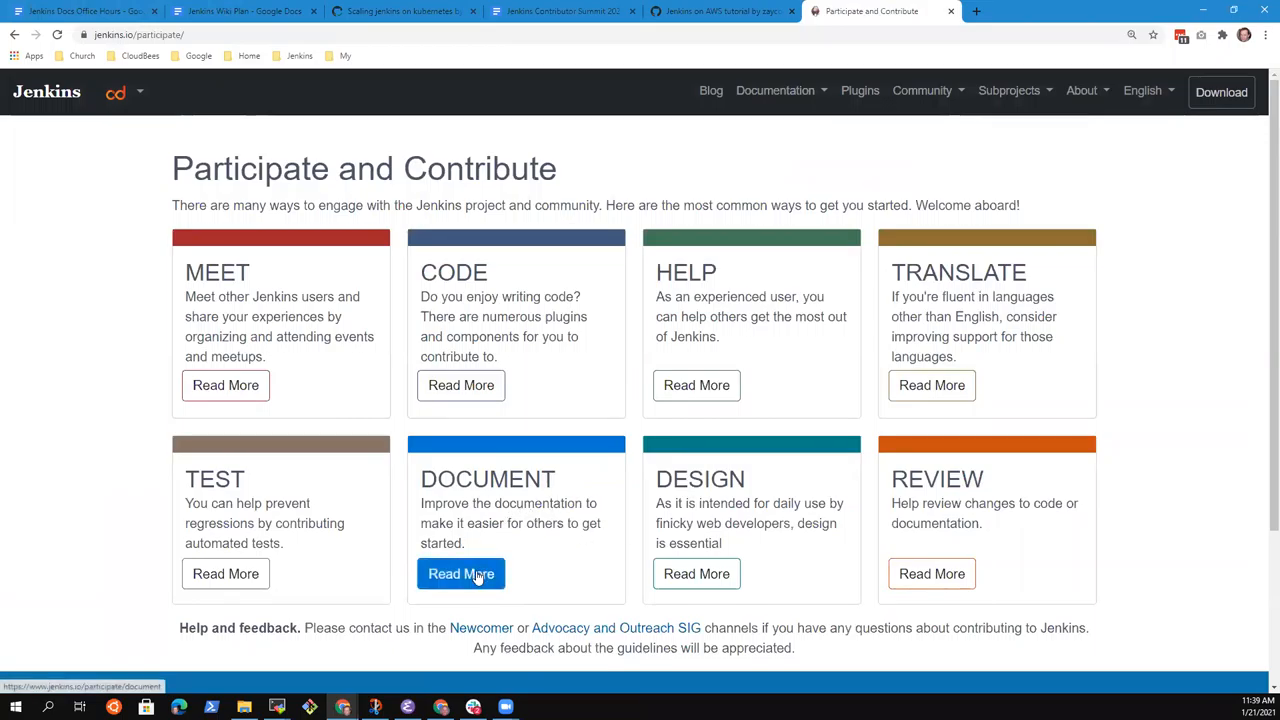
{"action": "left_click", "coordinate": [460, 572]}
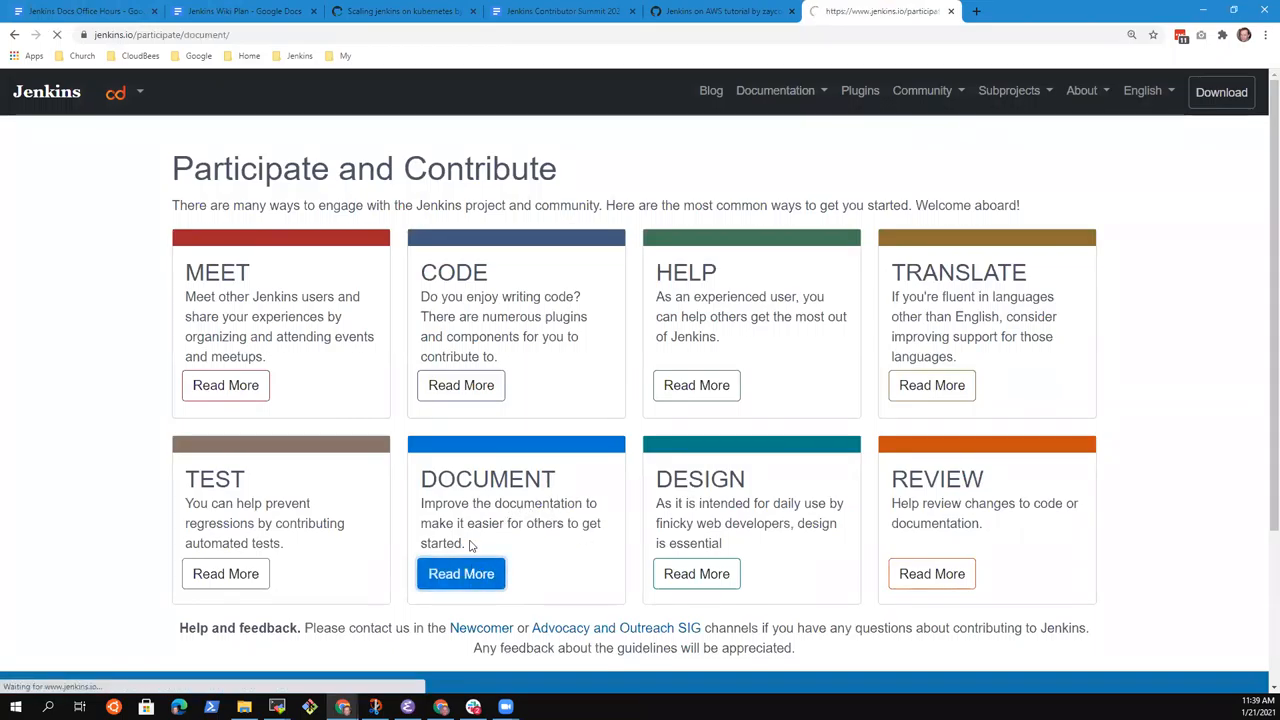
{"action": "left_click", "coordinate": [460, 572]}
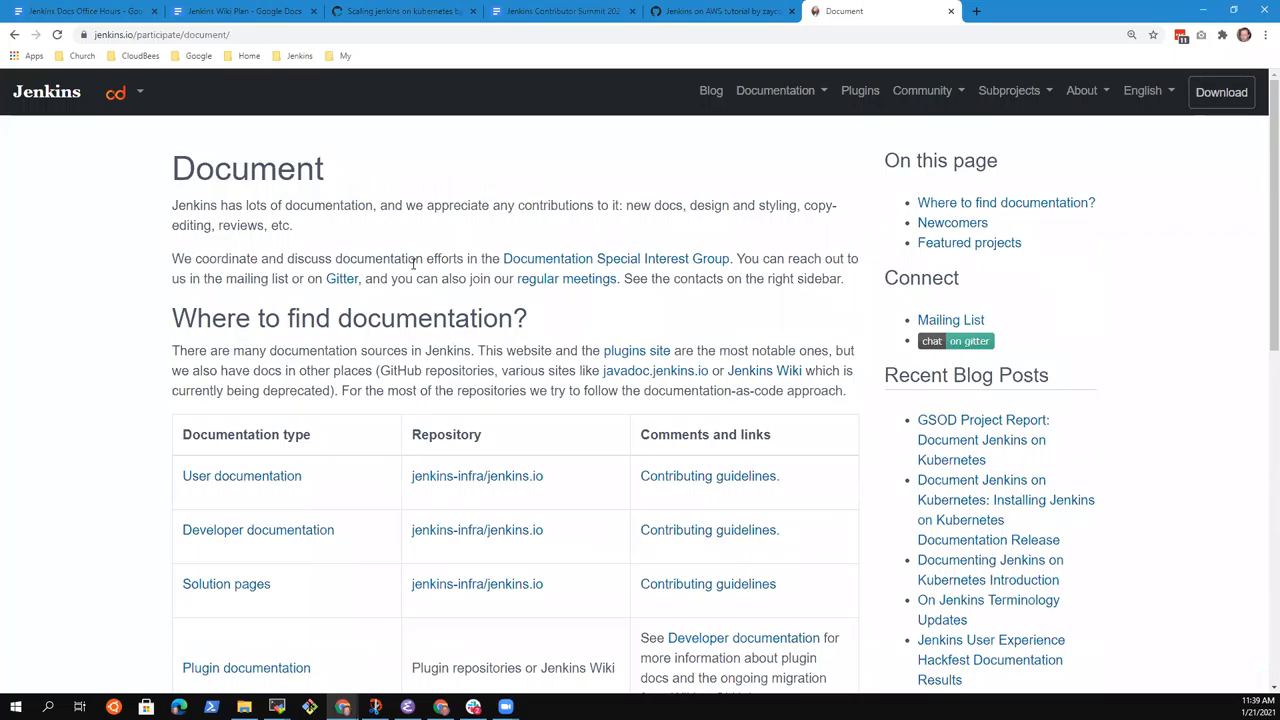
{"action": "scroll", "scroll_direction": "down", "scroll_amount": 3}
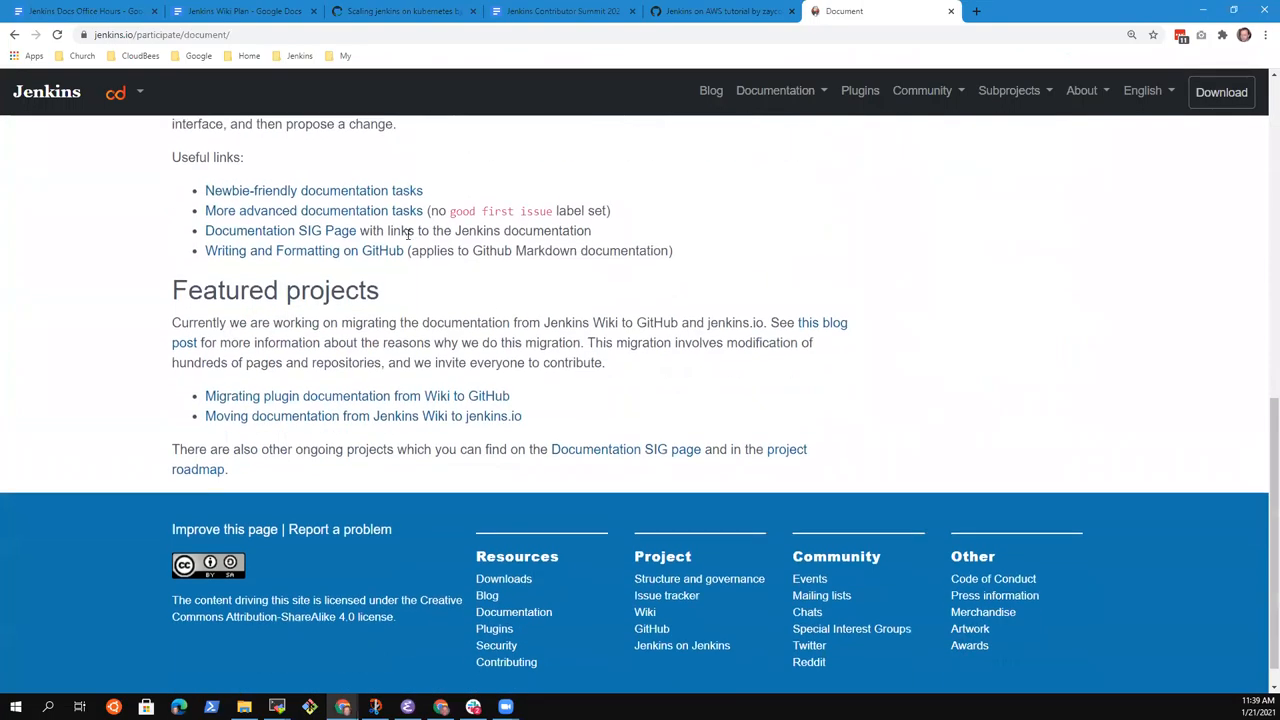
{"action": "scroll", "scroll_direction": "up", "scroll_amount": 3}
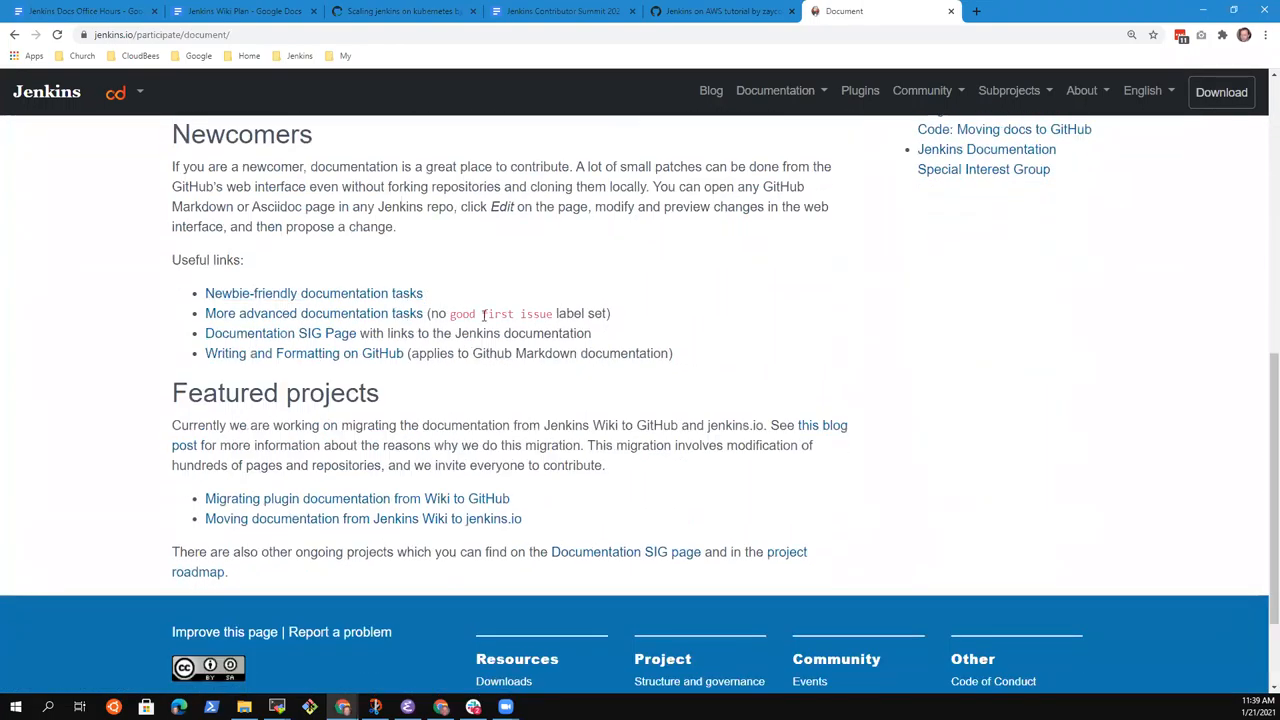
{"action": "mouse_move", "coordinate": [364, 440]}
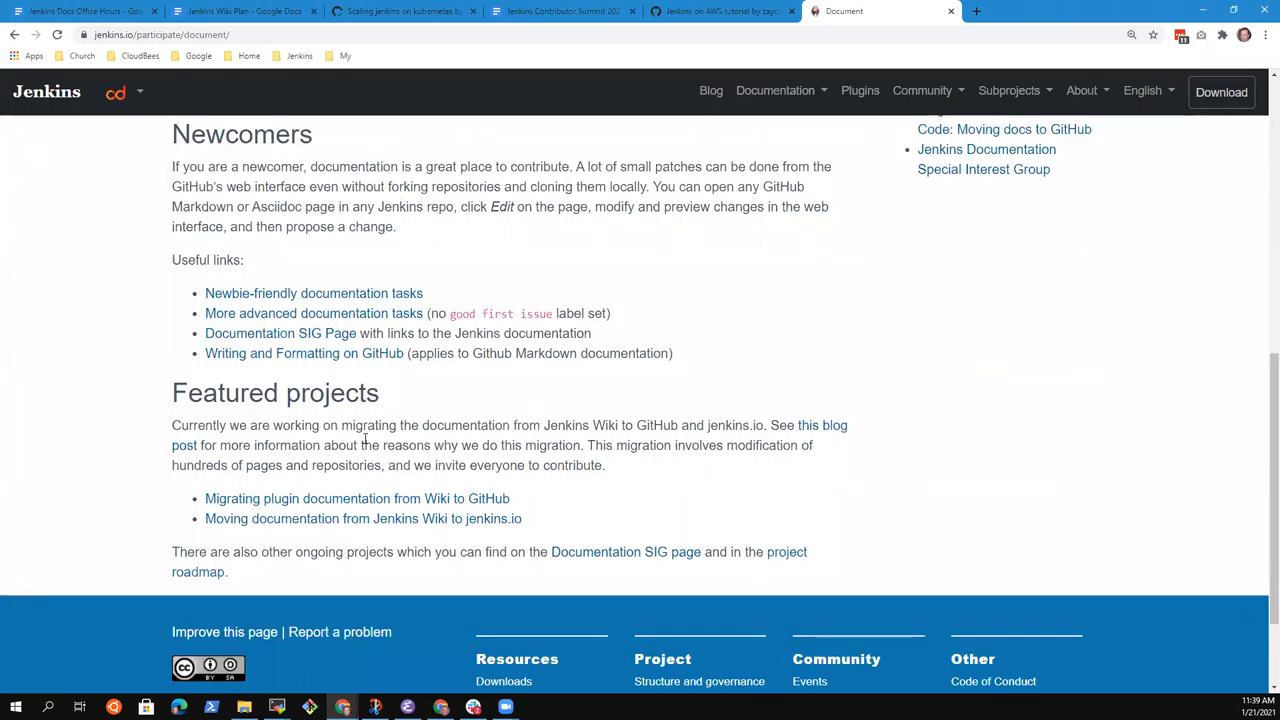
{"action": "mouse_move", "coordinate": [312, 190]}
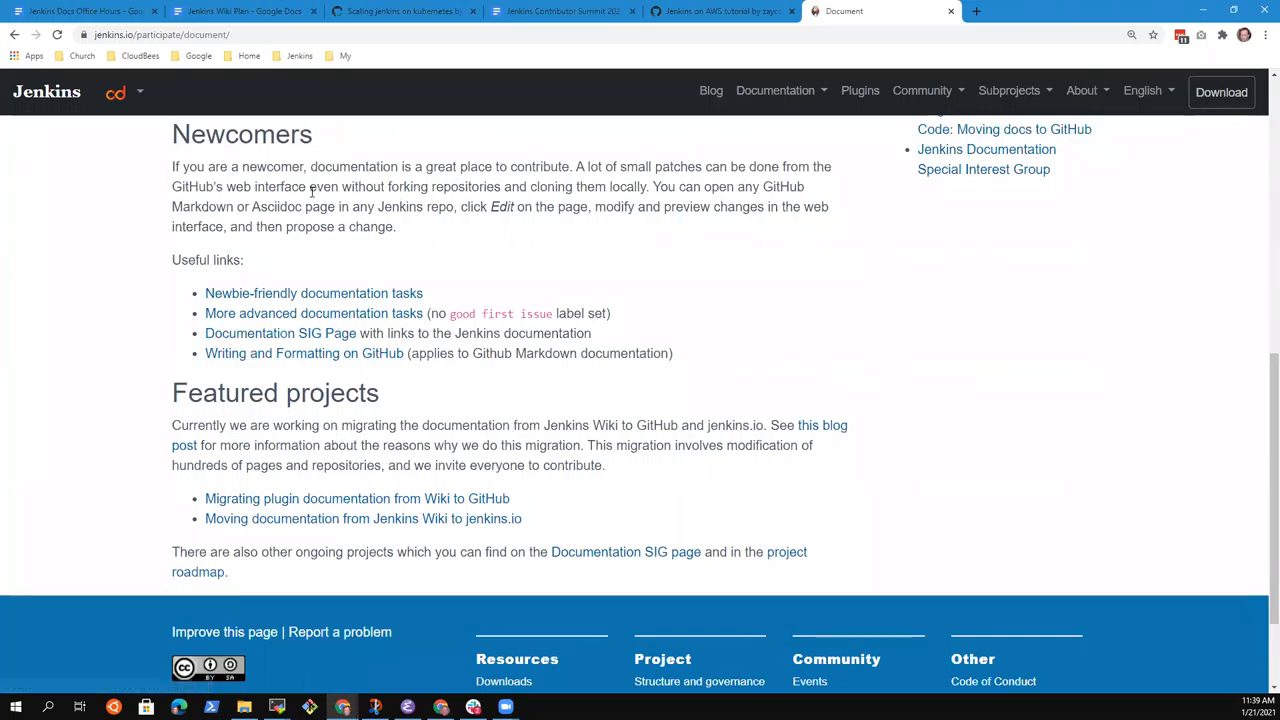
{"action": "mouse_move", "coordinate": [312, 292]}
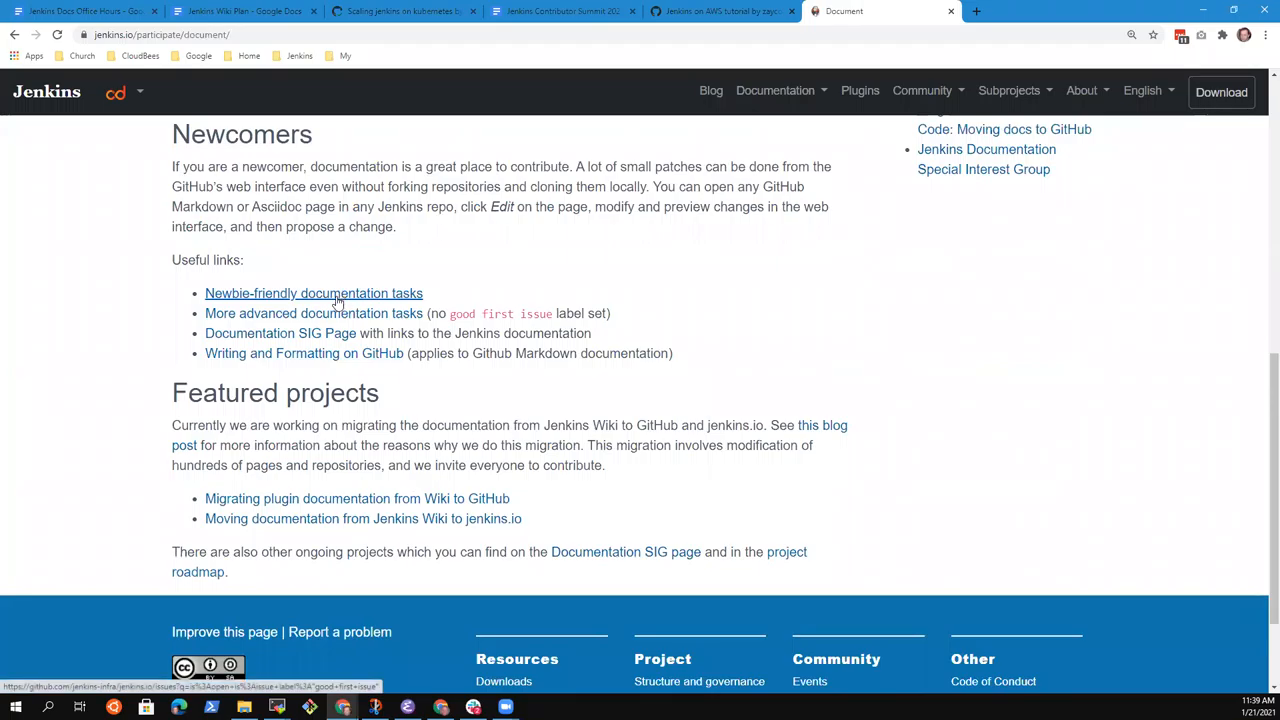
Step: Check the Newcomers links (newbie-friendly tasks, GitHub formatting guide), then switch to the Wiki Plan document
{"action": "left_click", "coordinate": [312, 292]}
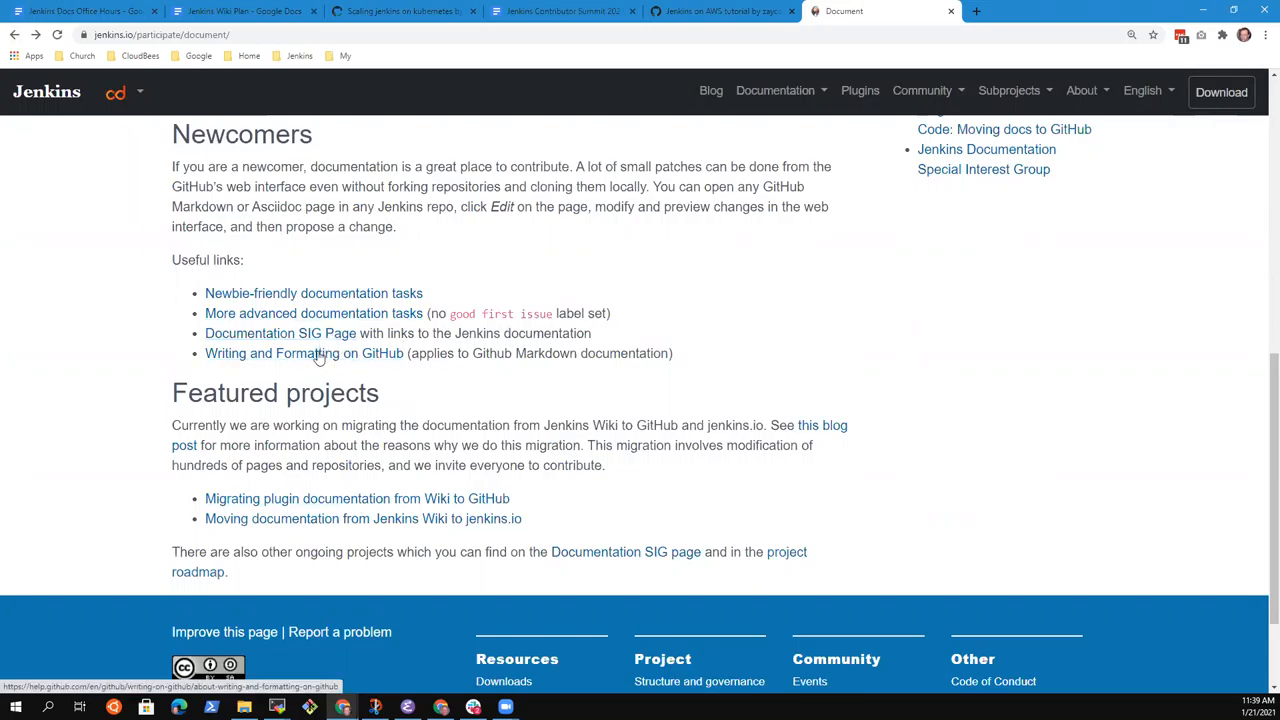
{"action": "left_click", "coordinate": [304, 352]}
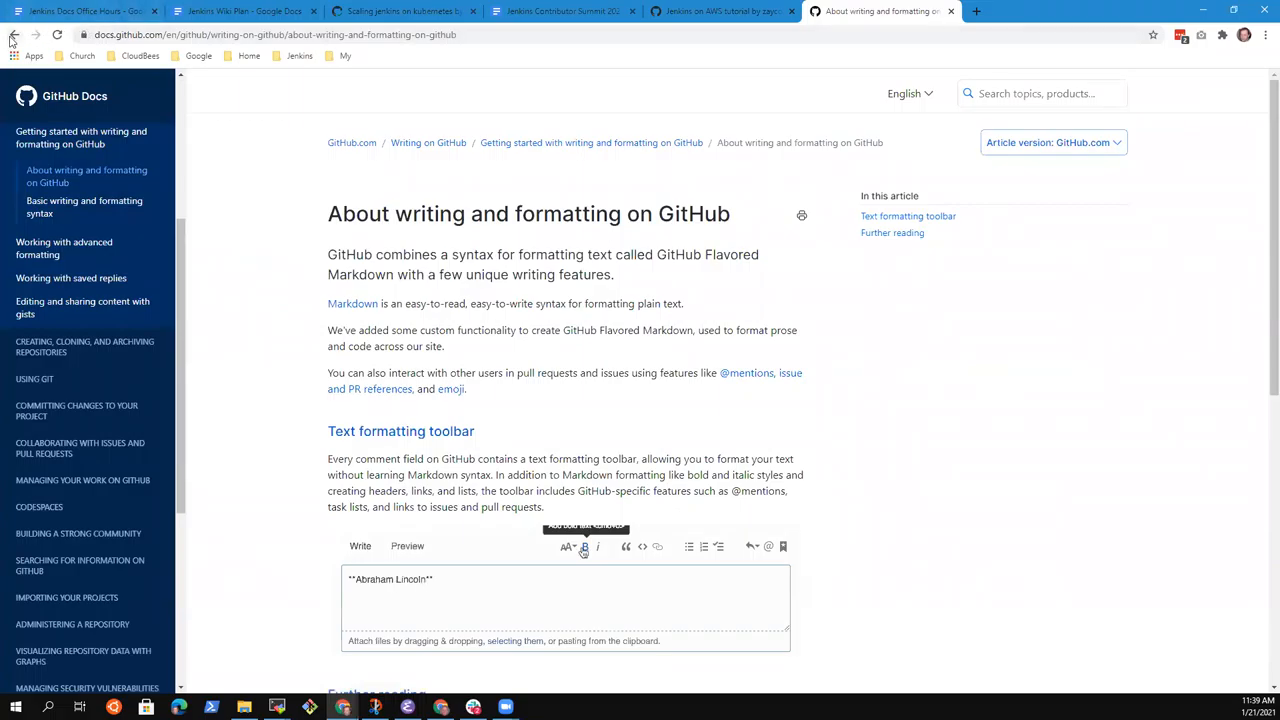
{"action": "left_click", "coordinate": [880, 12]}
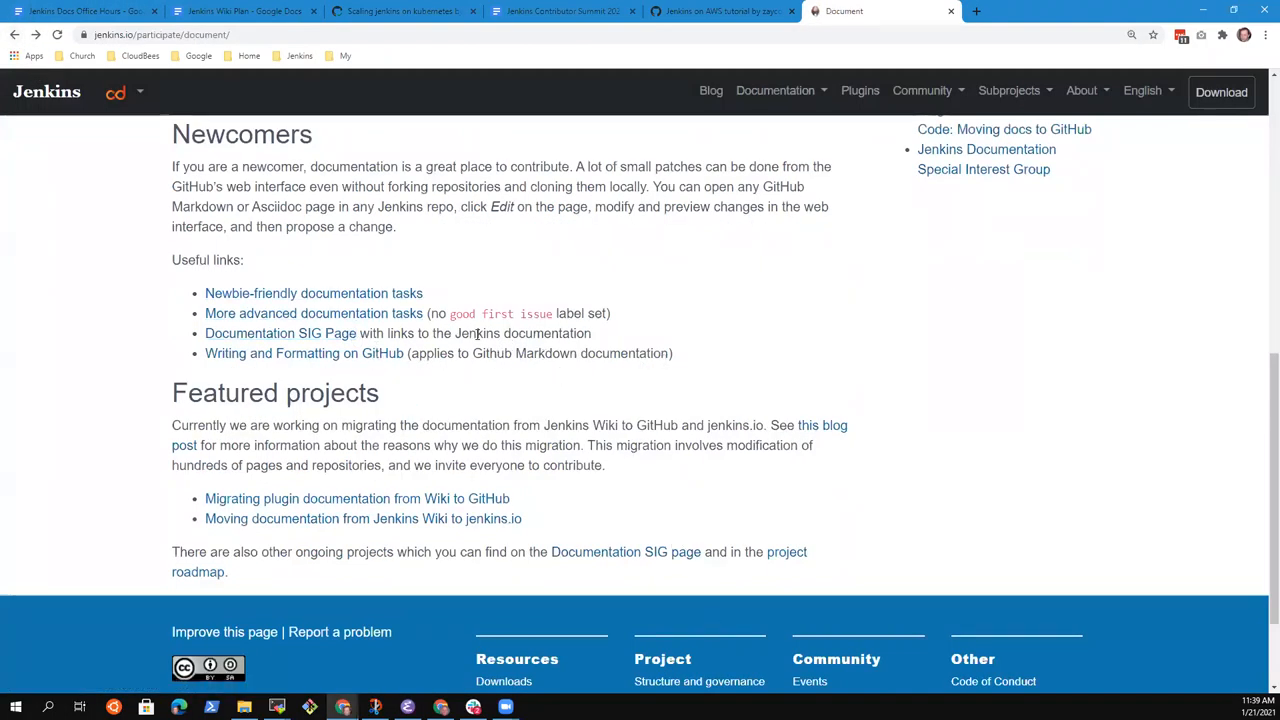
{"action": "mouse_move", "coordinate": [648, 20]}
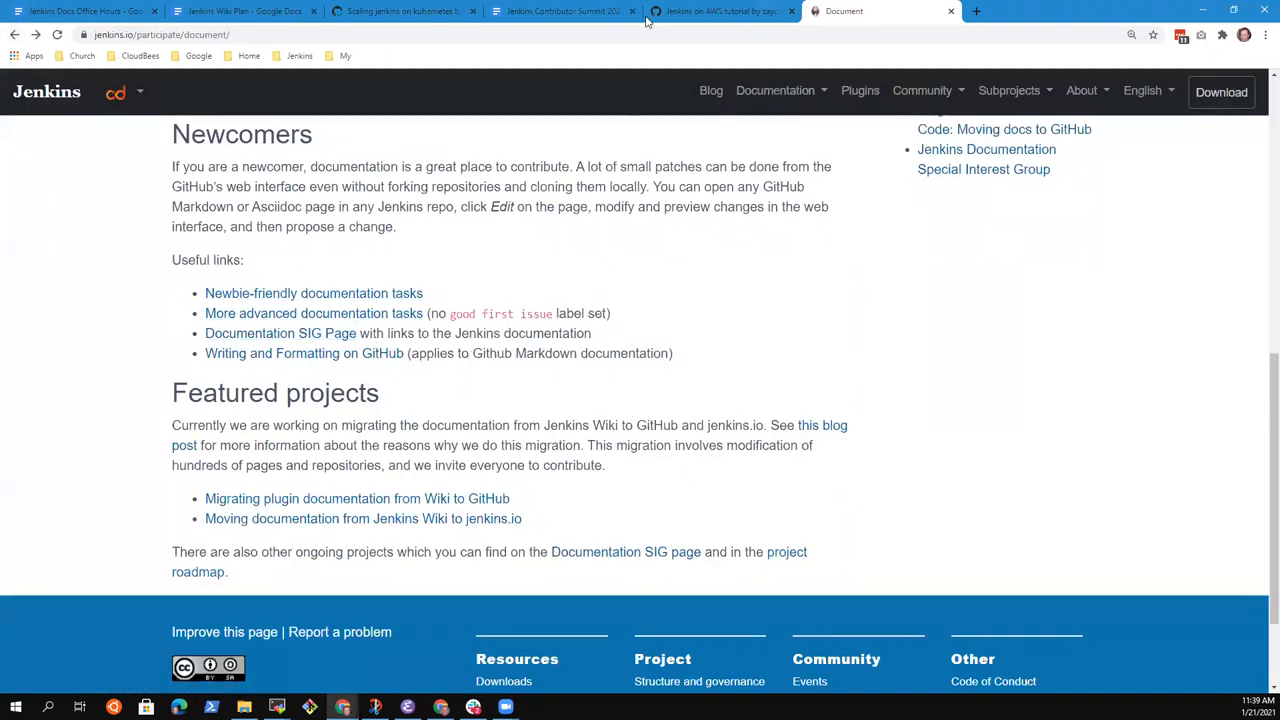
{"action": "left_click", "coordinate": [244, 12]}
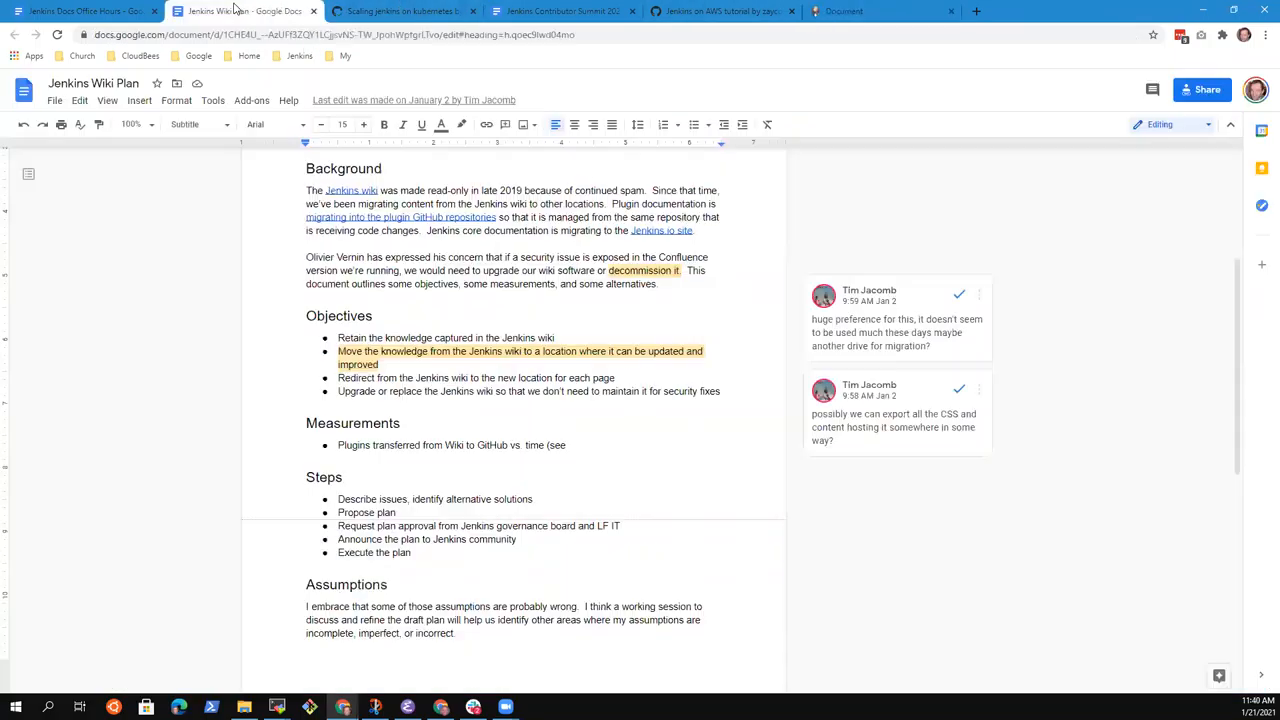
Step: Start a new bullet after 'Remove barriers that discourage new contributors', grabbing the documentation page address
{"action": "left_click", "coordinate": [84, 12]}
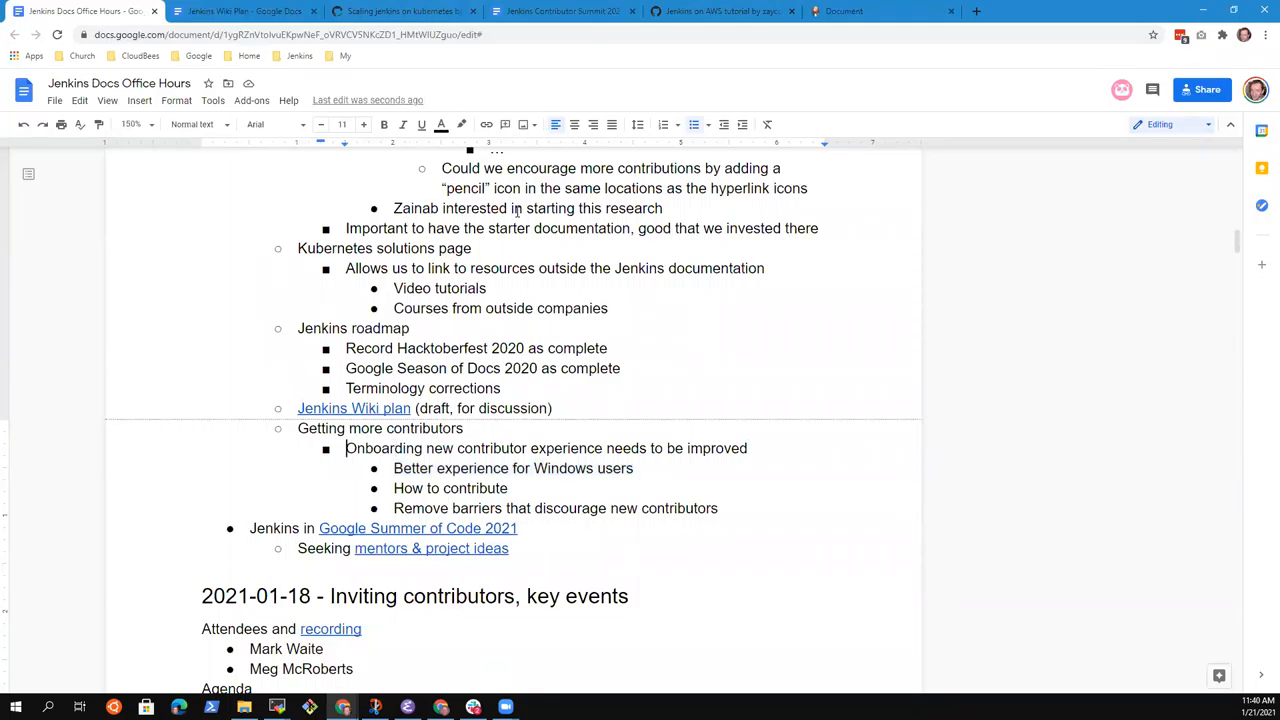
{"action": "mouse_move", "coordinate": [520, 212]}
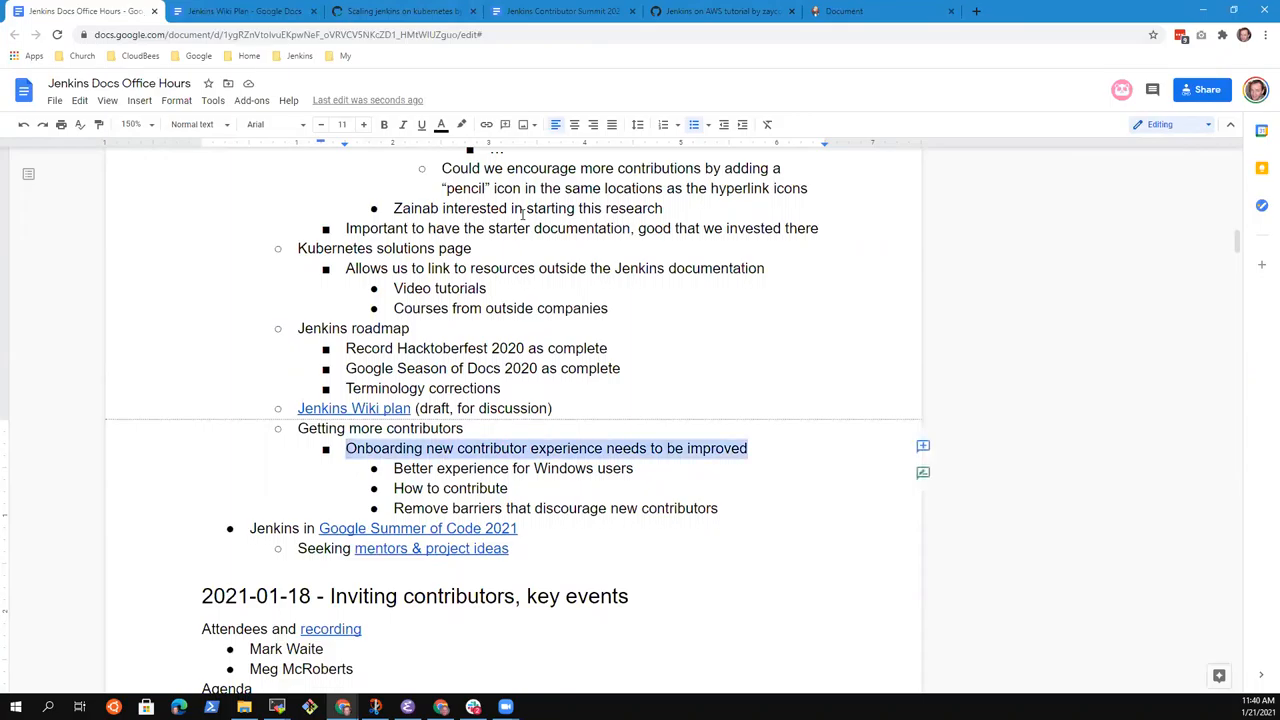
{"action": "key", "text": "enter"}
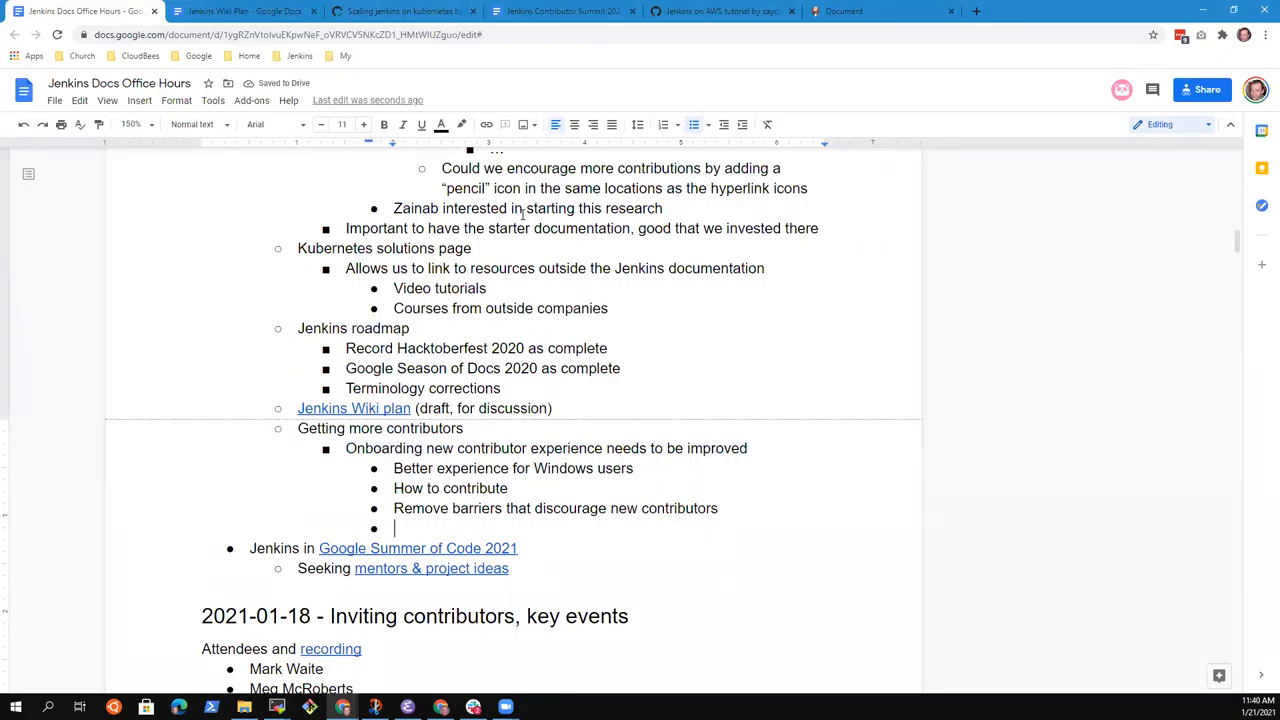
{"action": "left_click", "coordinate": [880, 12]}
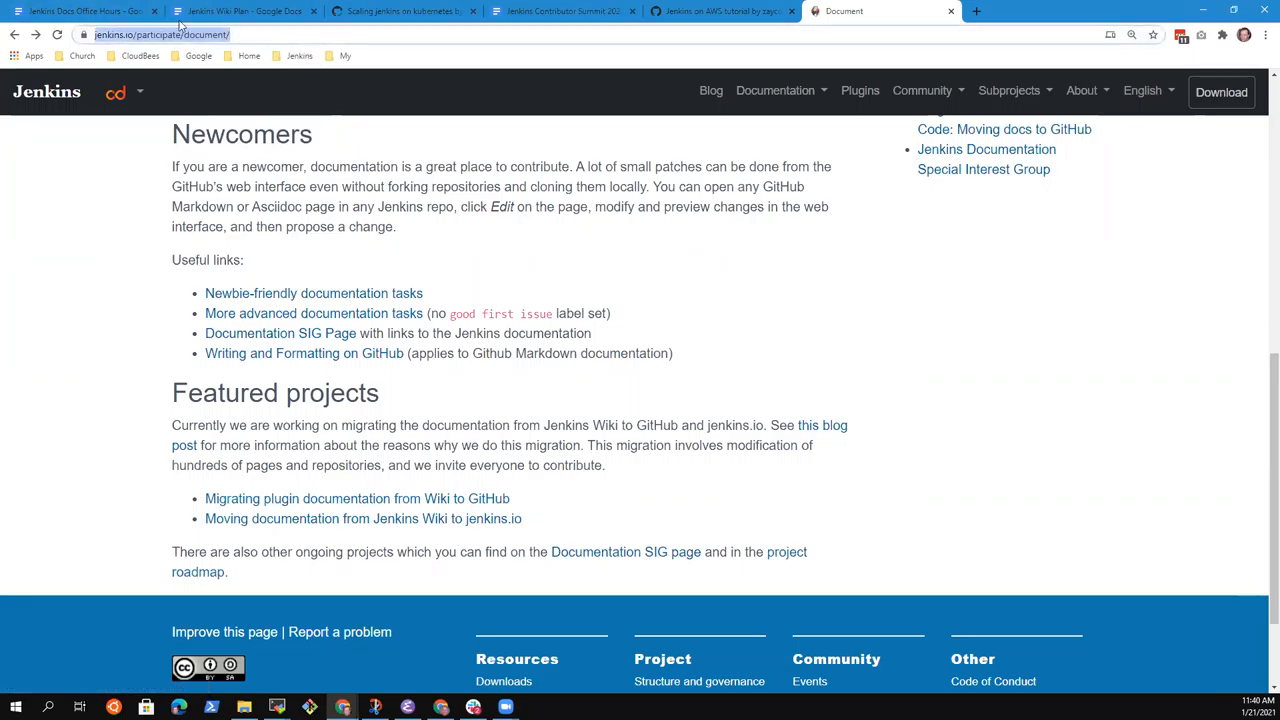
{"action": "left_click", "coordinate": [84, 12]}
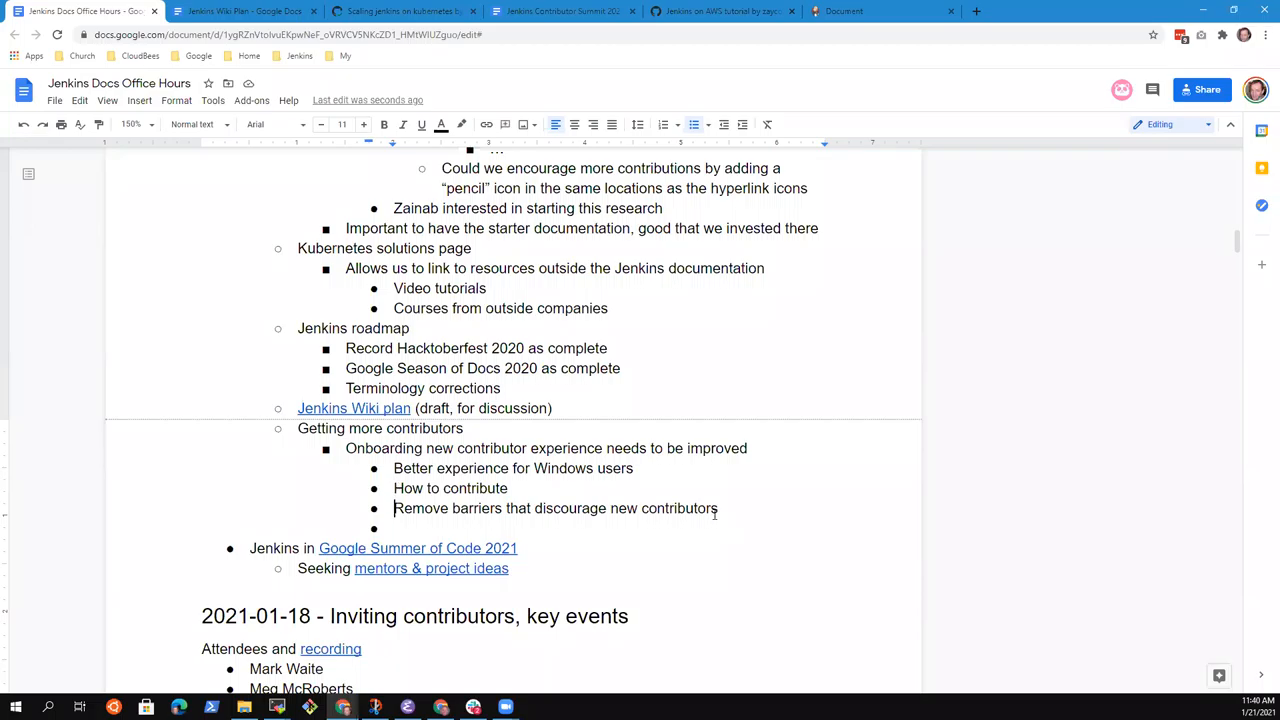
{"action": "type", "text": "Zain"}
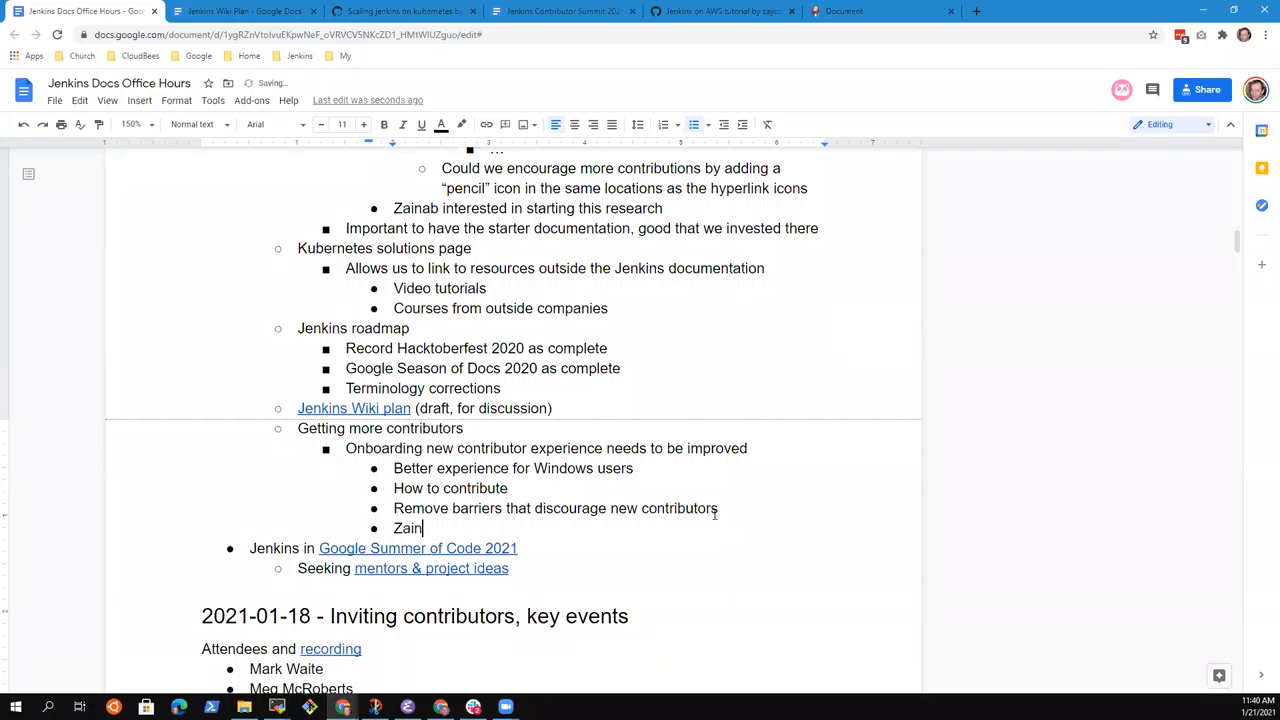
{"action": "type", "text": "ab"}
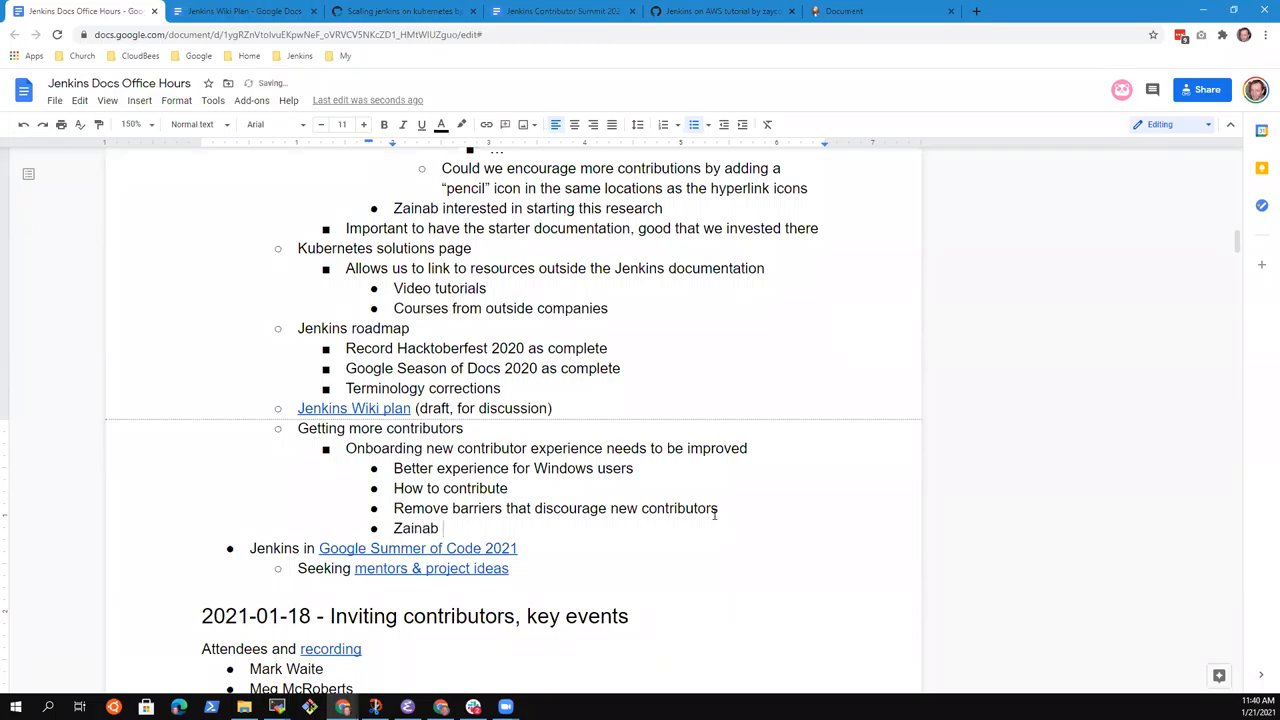
{"action": "type", "text": "look at https://www.jenkins.io/participate/document/"}
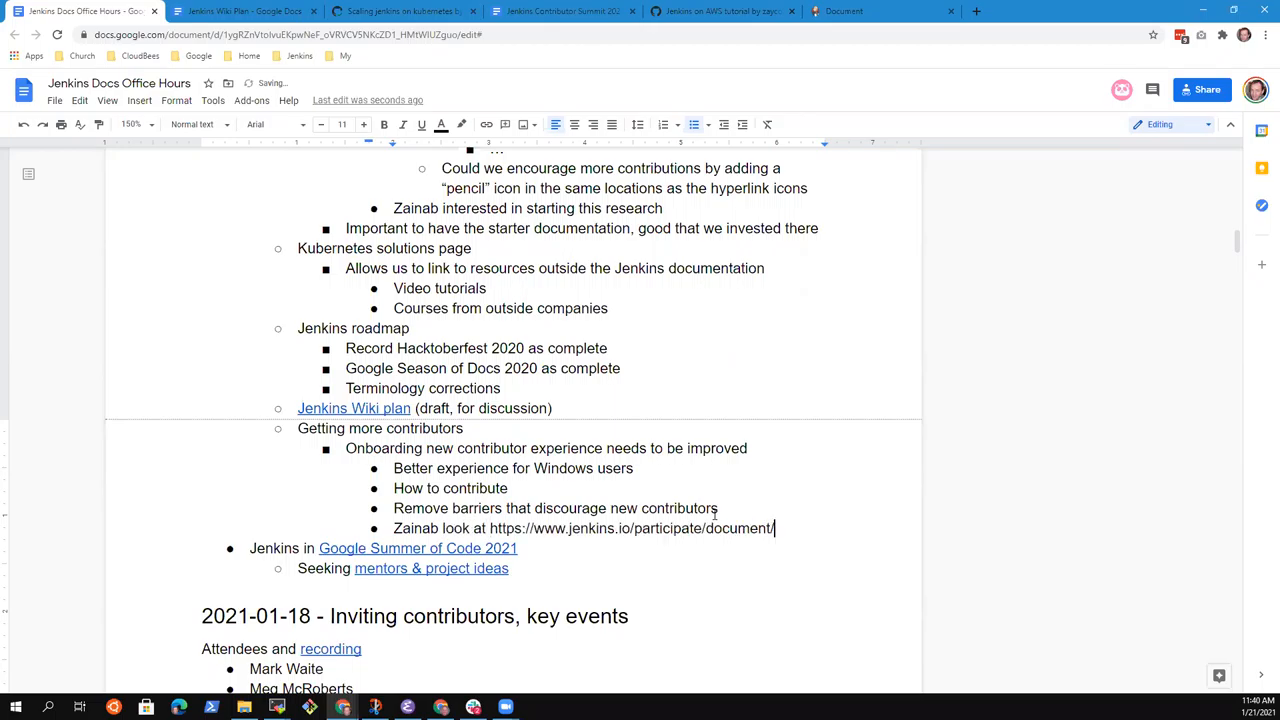
{"action": "type", "text": "to see"}
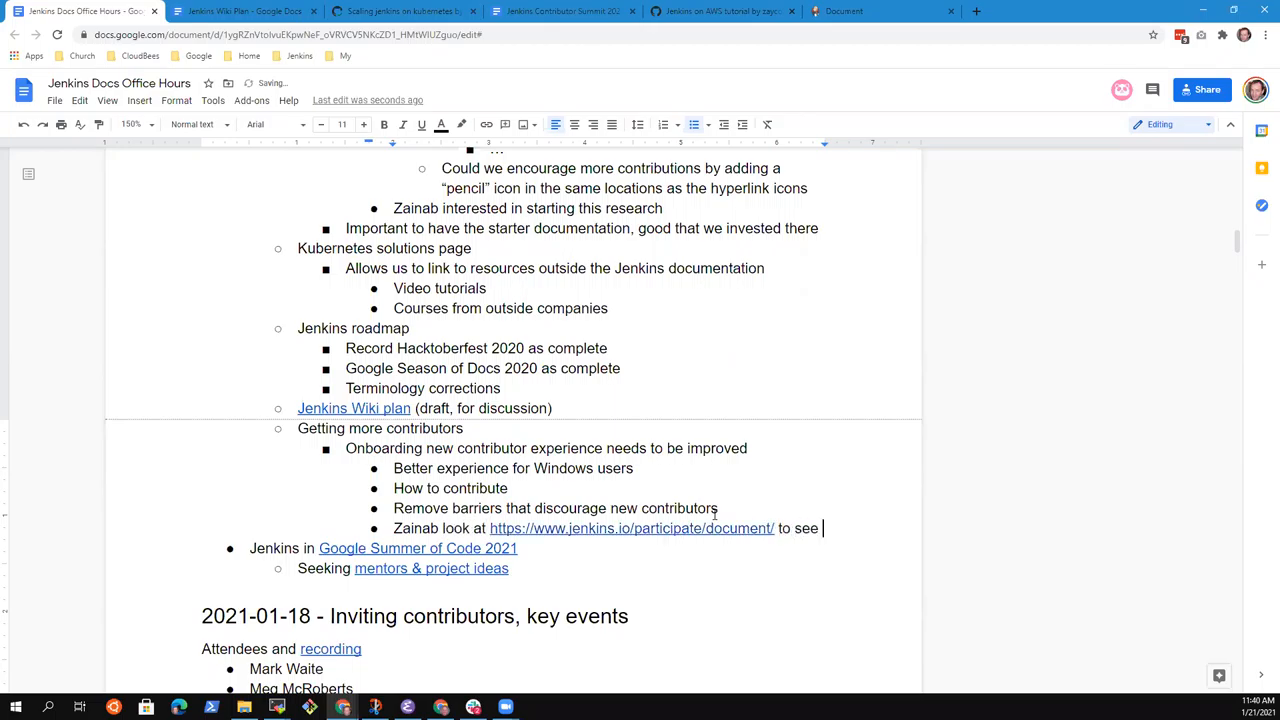
{"action": "type", "text": "if the “Newcomer"}
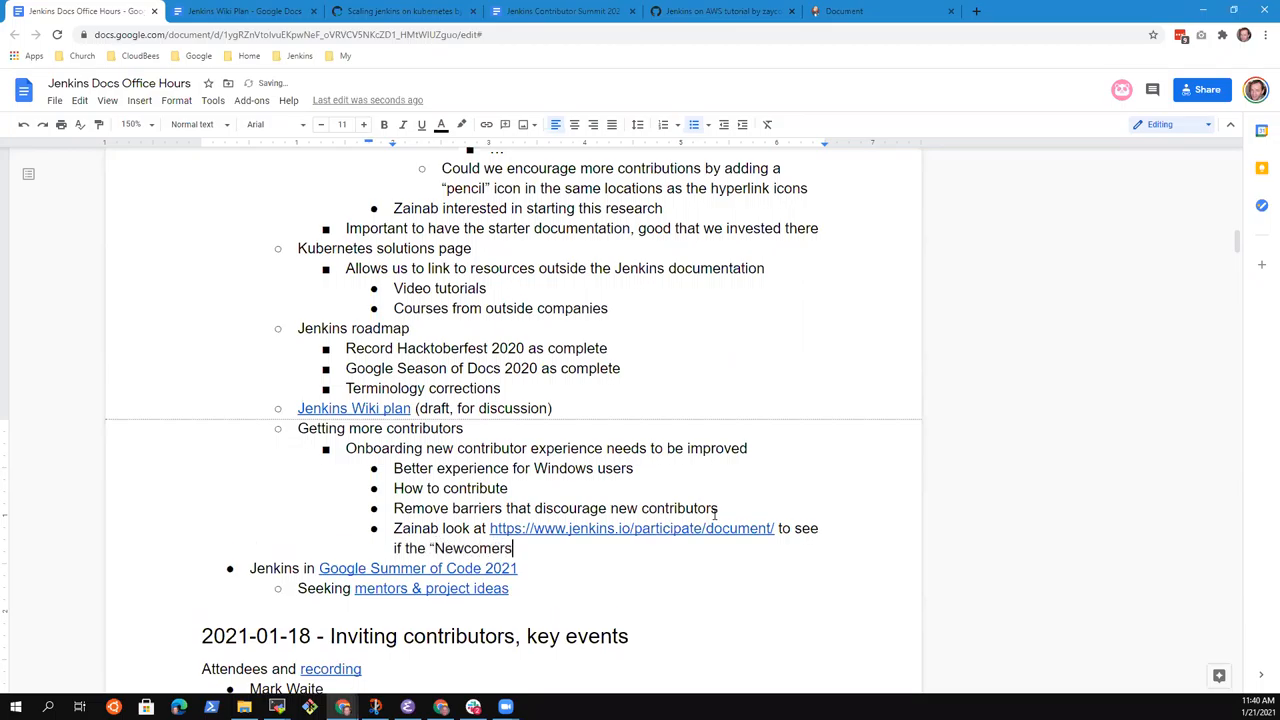
{"action": "type", "text": "section is su"}
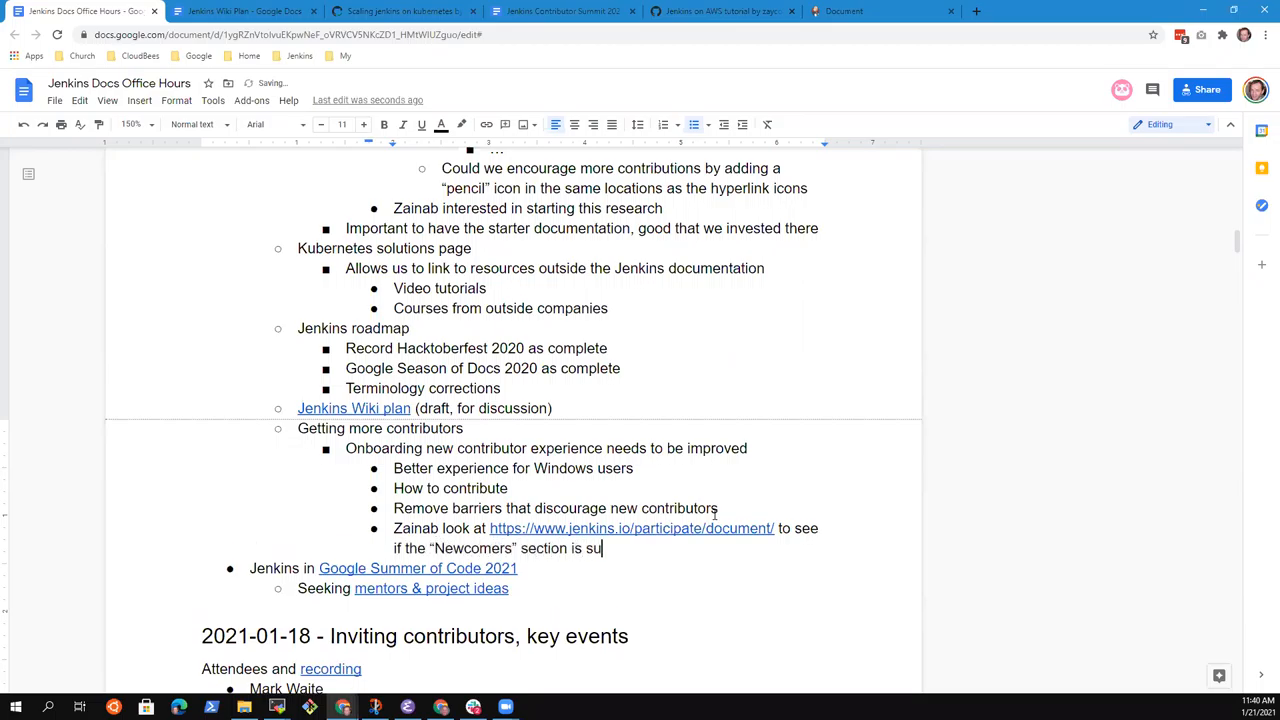
{"action": "type", "text": "fficient"}
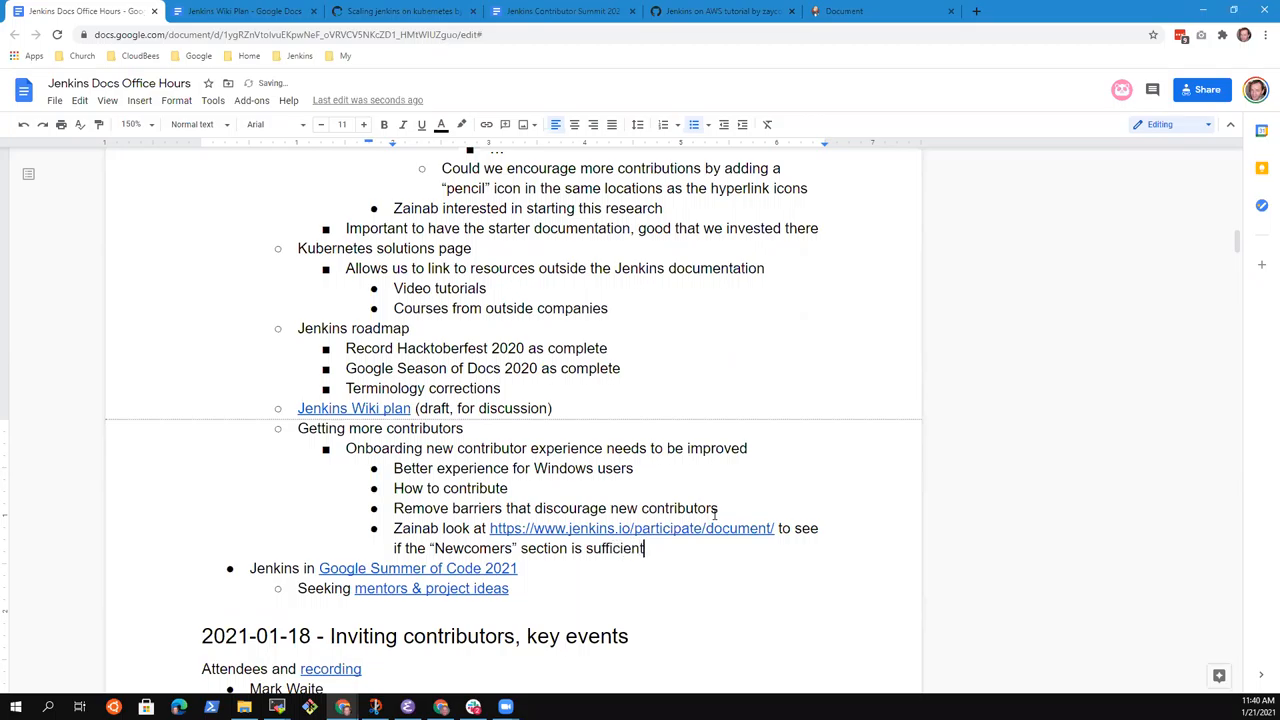
Step: Add the bullet 'How to configure to develop jenkins.io content'
{"action": "type", "text": "How to"}
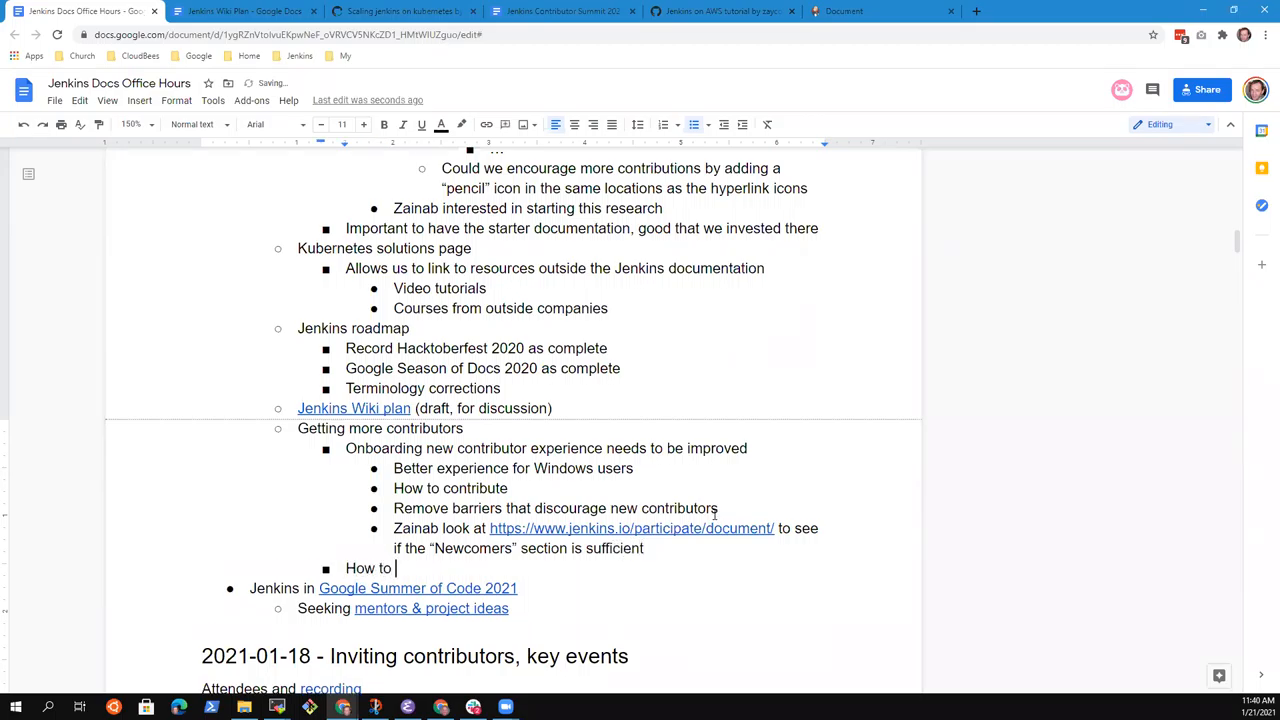
{"action": "type", "text": "configu"}
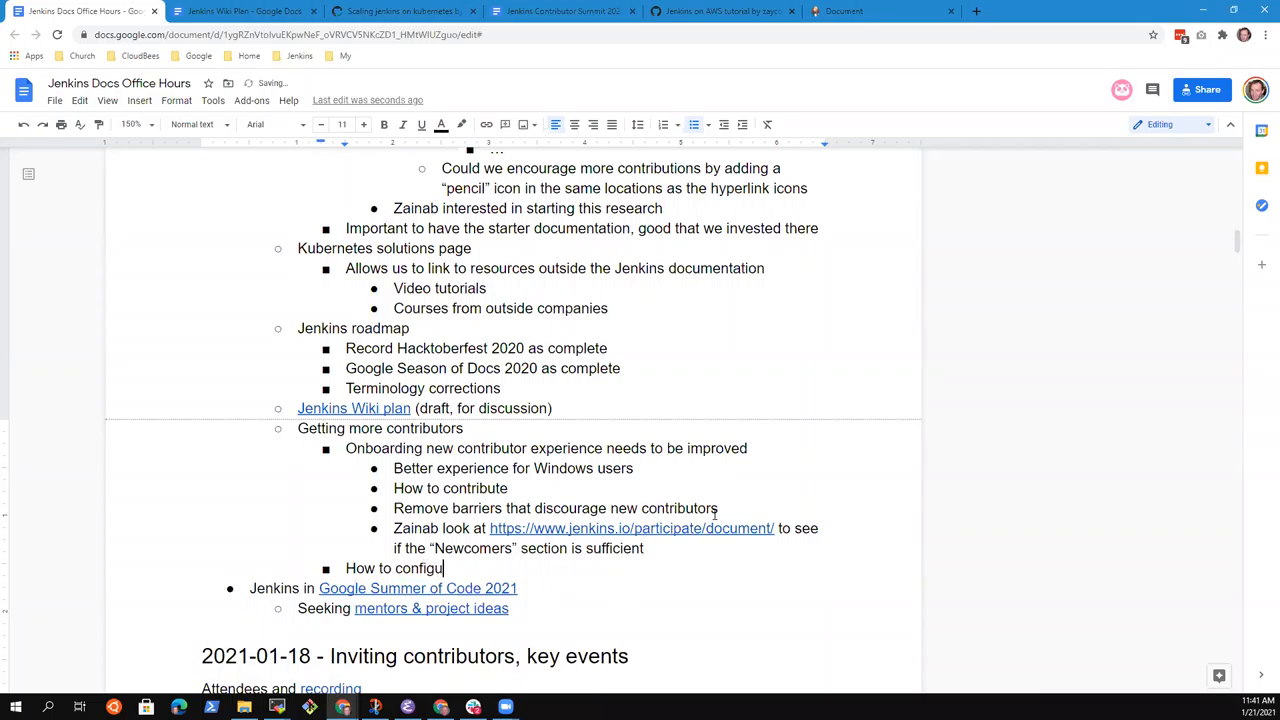
{"action": "type", "text": "re to develop"}
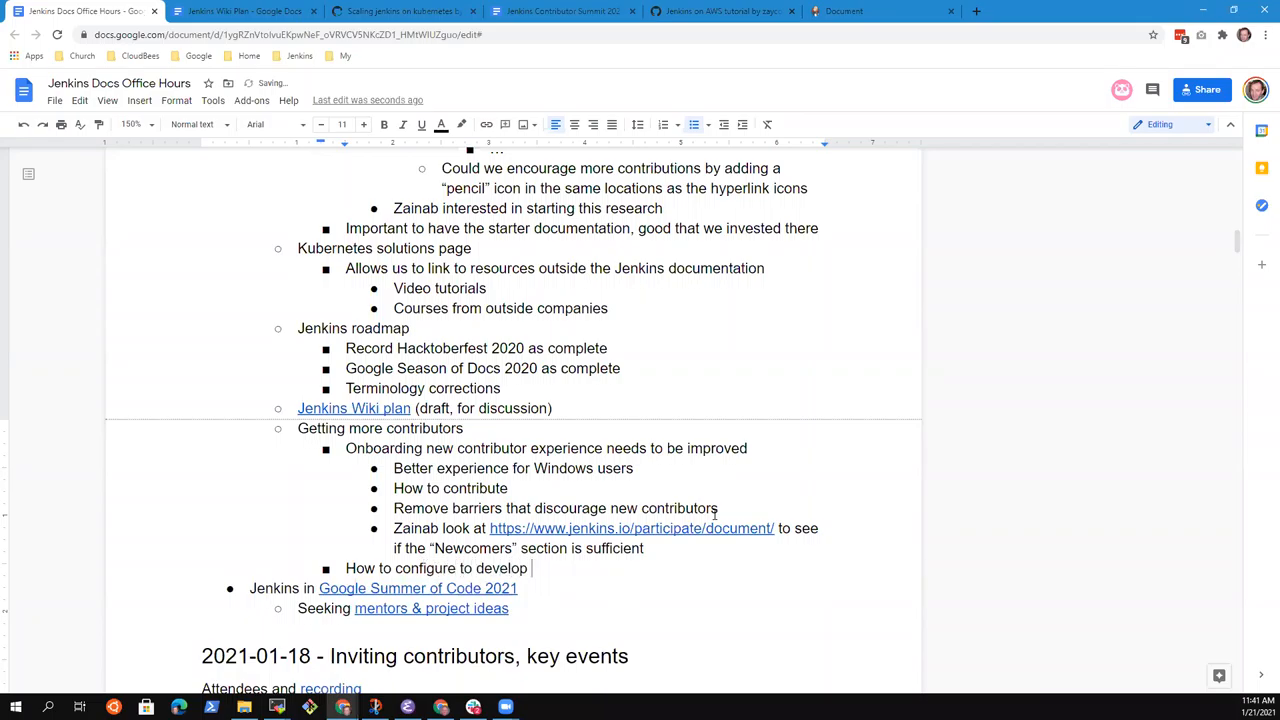
{"action": "type", "text": "jenki"}
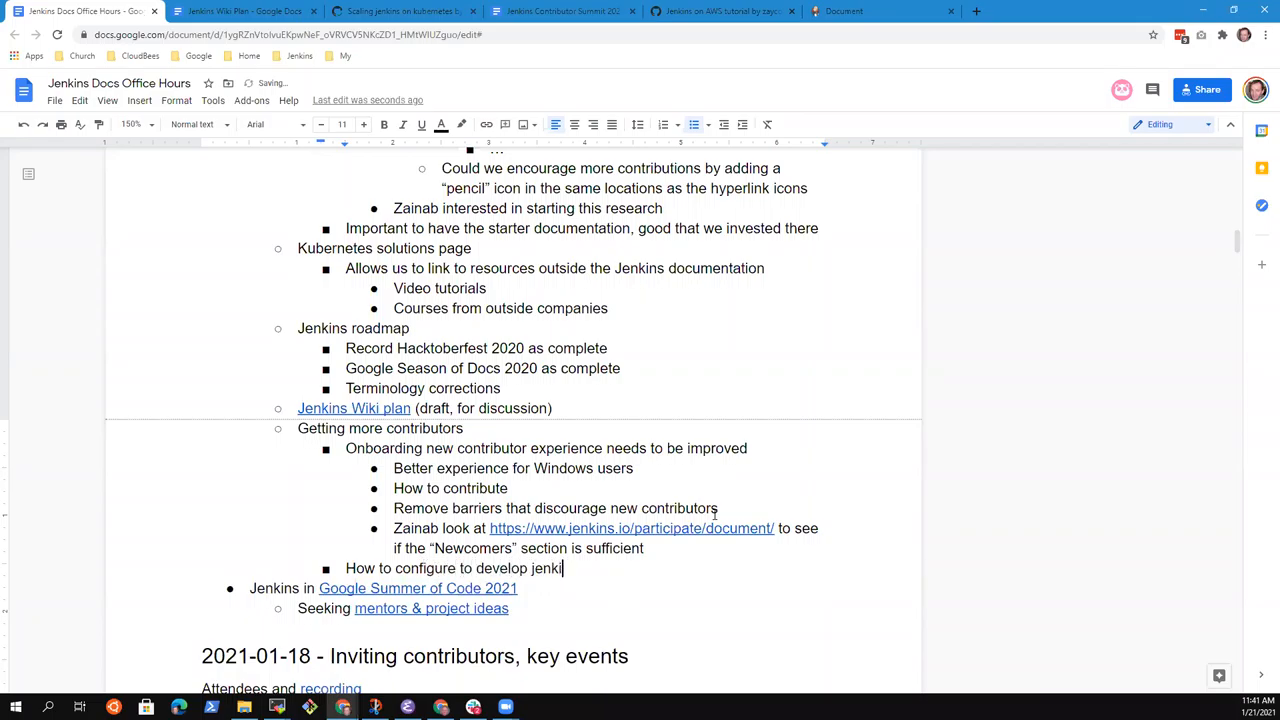
{"action": "type", "text": "s.io content"}
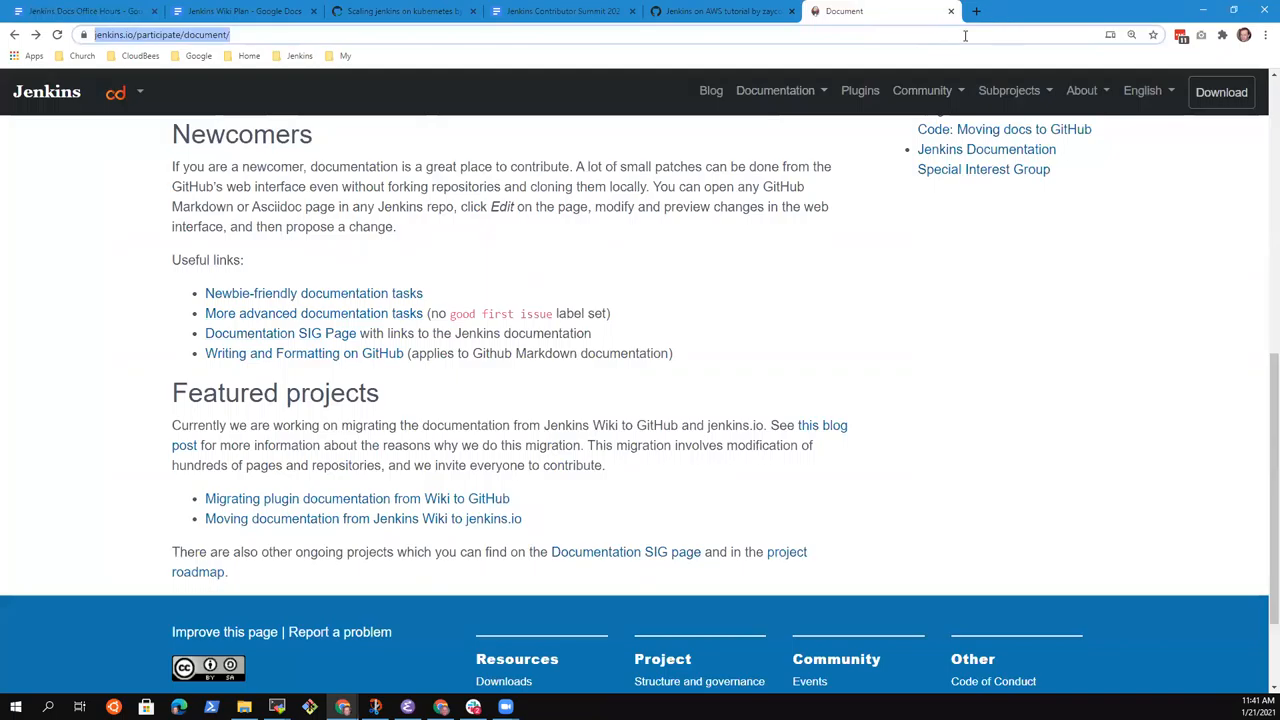
Step: From the bookmarks, open the jenkins.io GitHub repository README and its linked CONTRIBUTING guide
{"action": "left_click", "coordinate": [976, 12]}
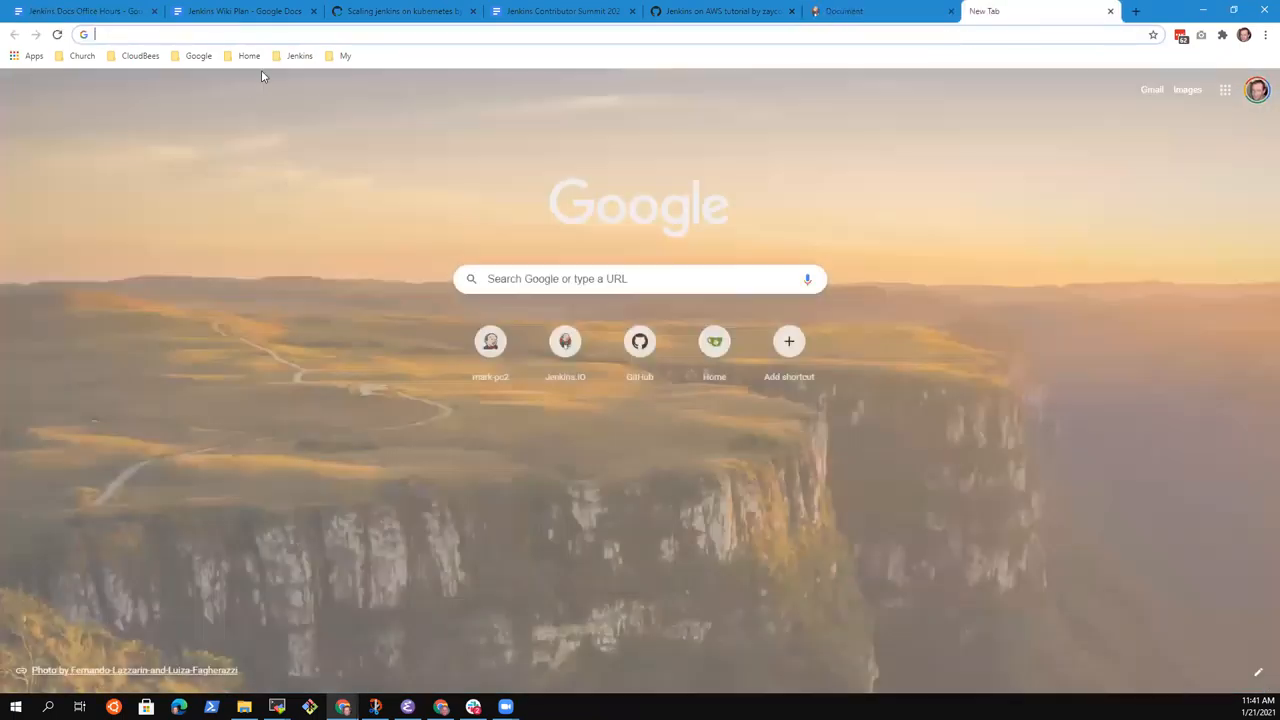
{"action": "left_click", "coordinate": [300, 56]}
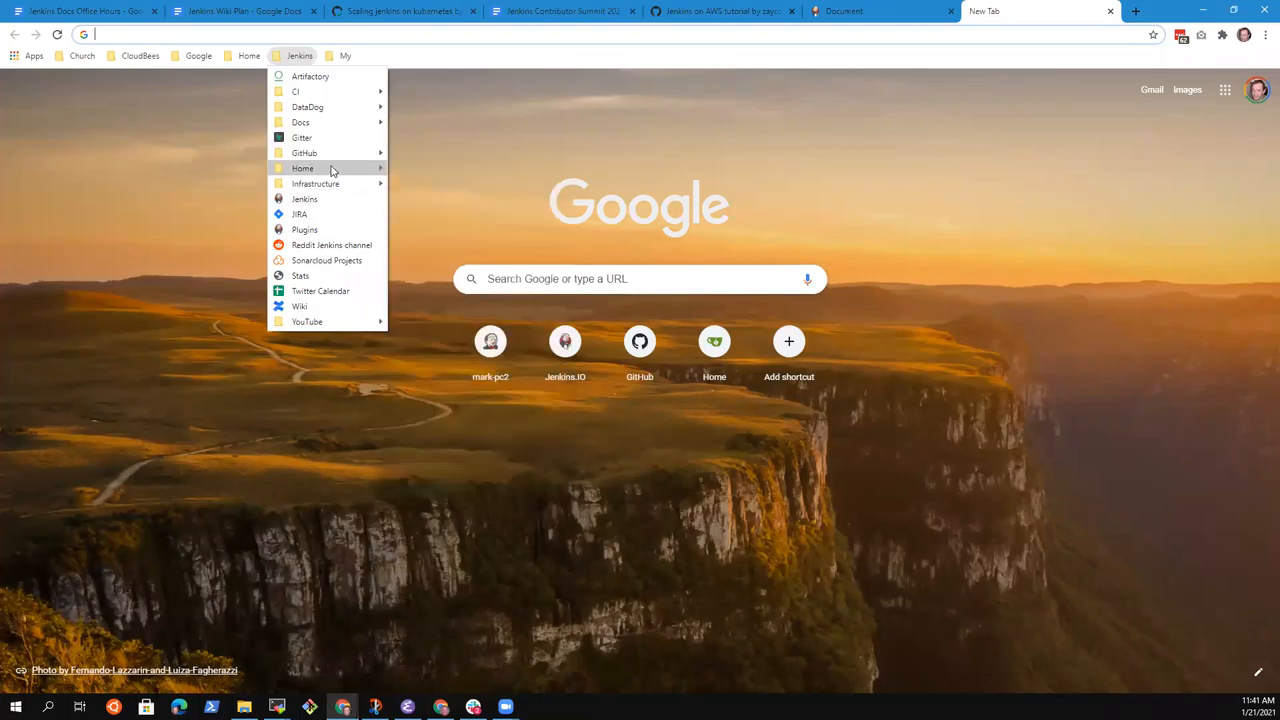
{"action": "mouse_move", "coordinate": [300, 122]}
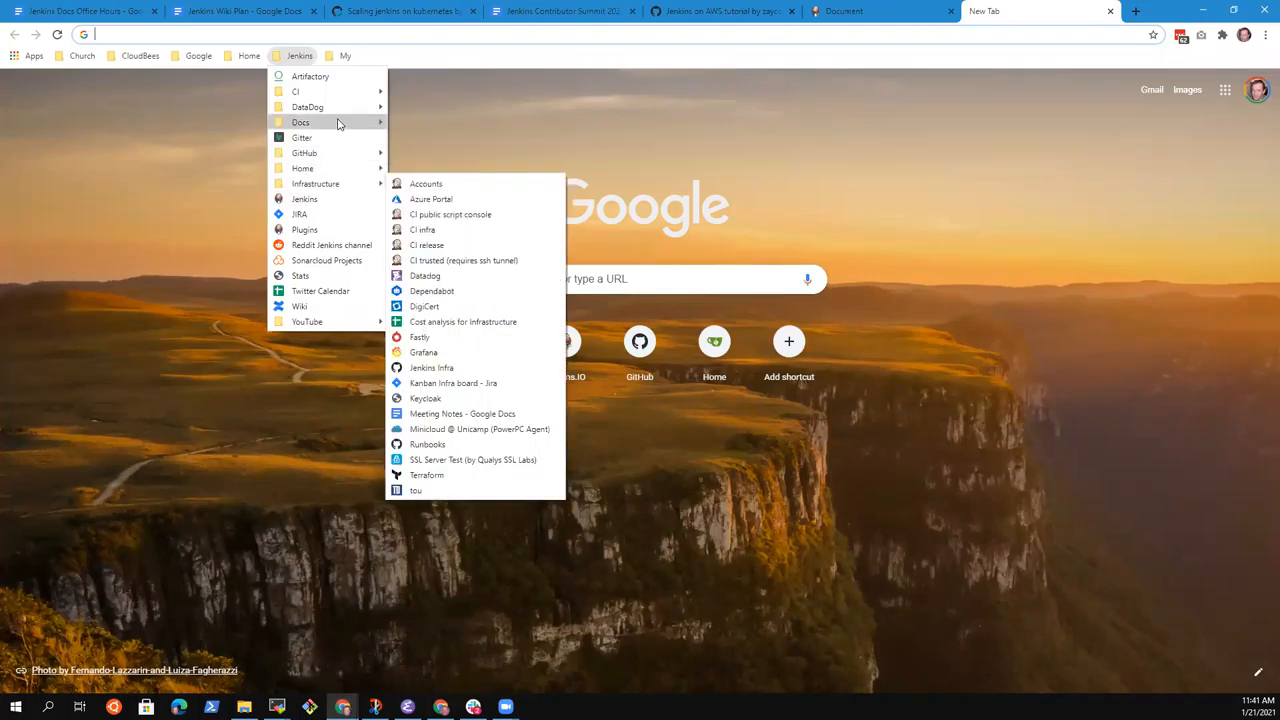
{"action": "mouse_move", "coordinate": [320, 214]}
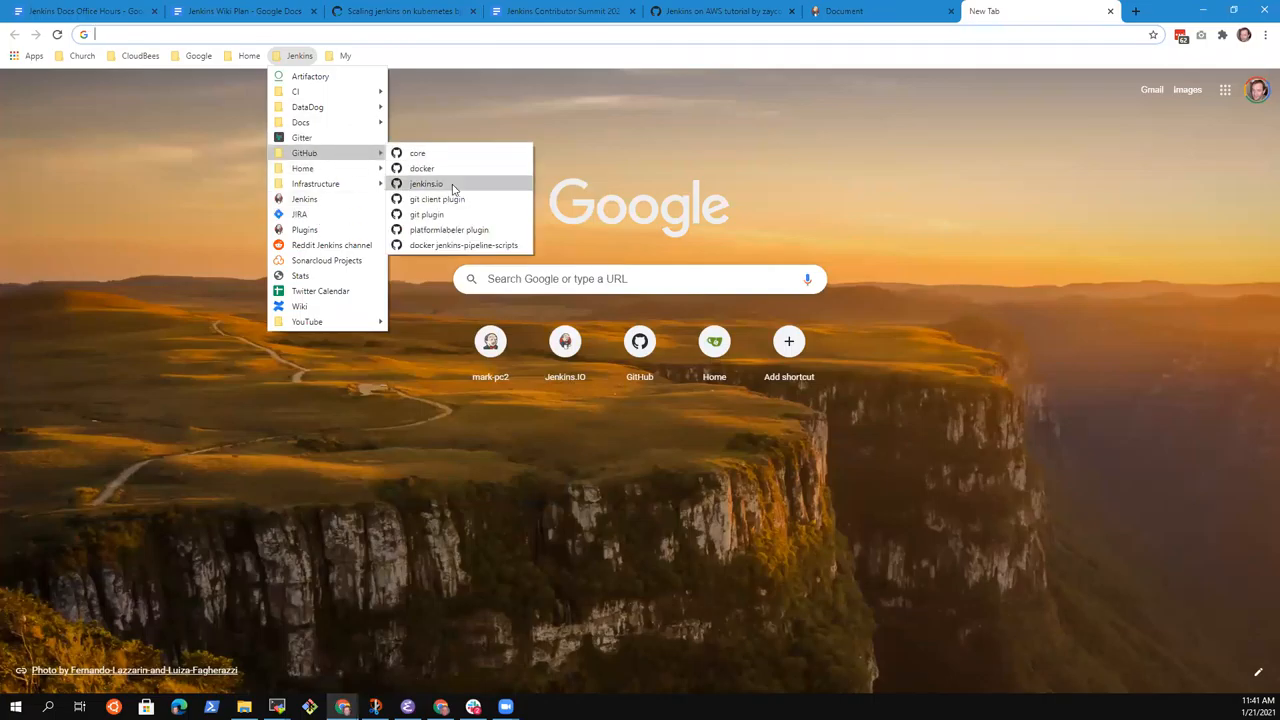
{"action": "left_click", "coordinate": [428, 184]}
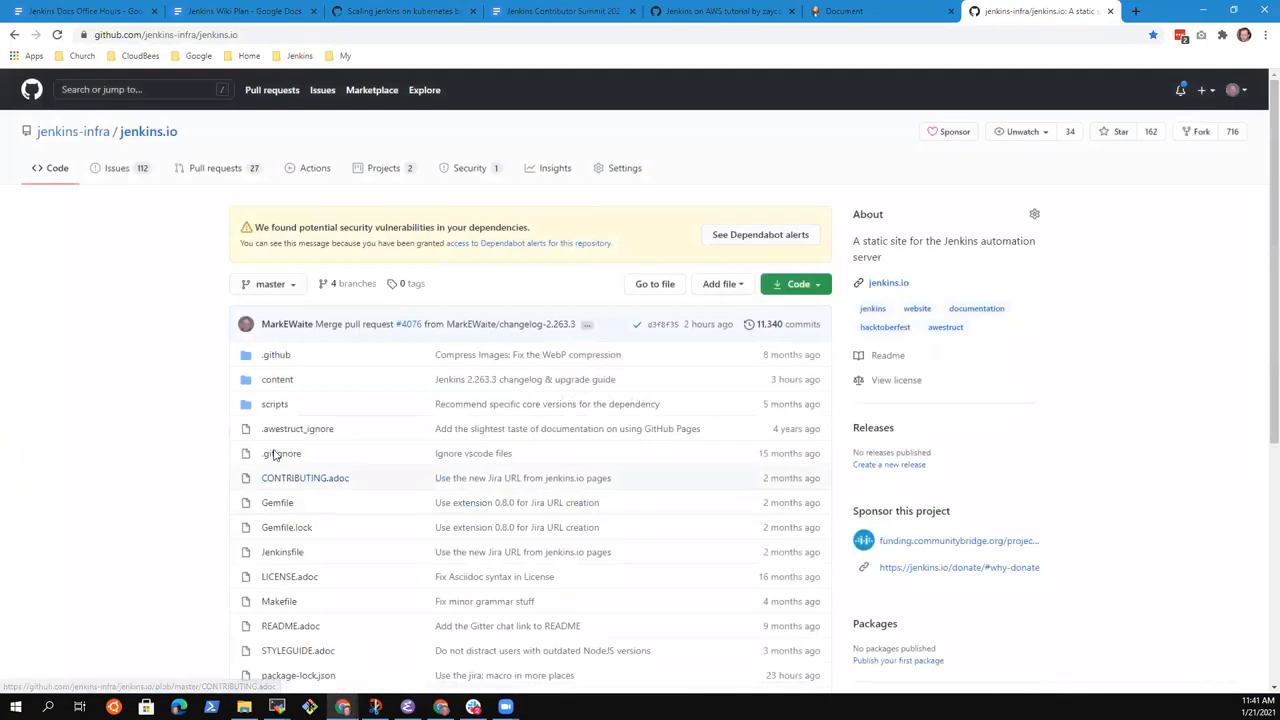
{"action": "scroll", "scroll_direction": "down", "scroll_amount": 3}
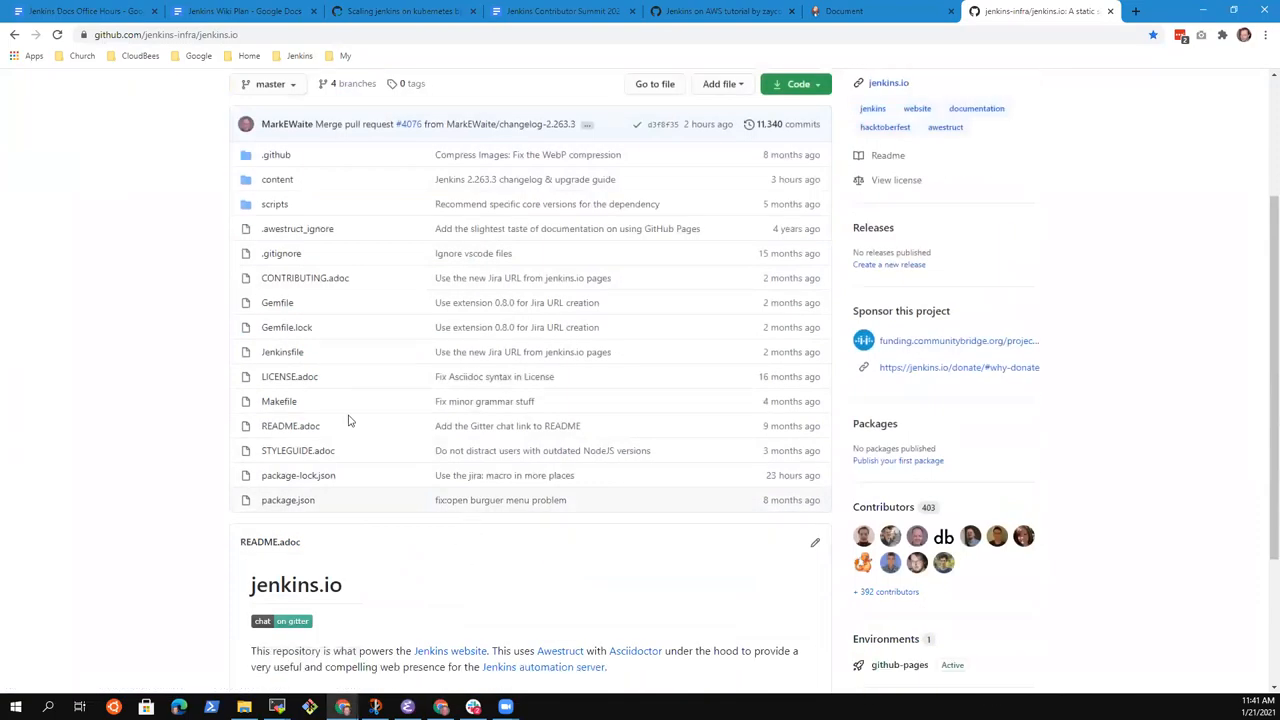
{"action": "left_click", "coordinate": [290, 424]}
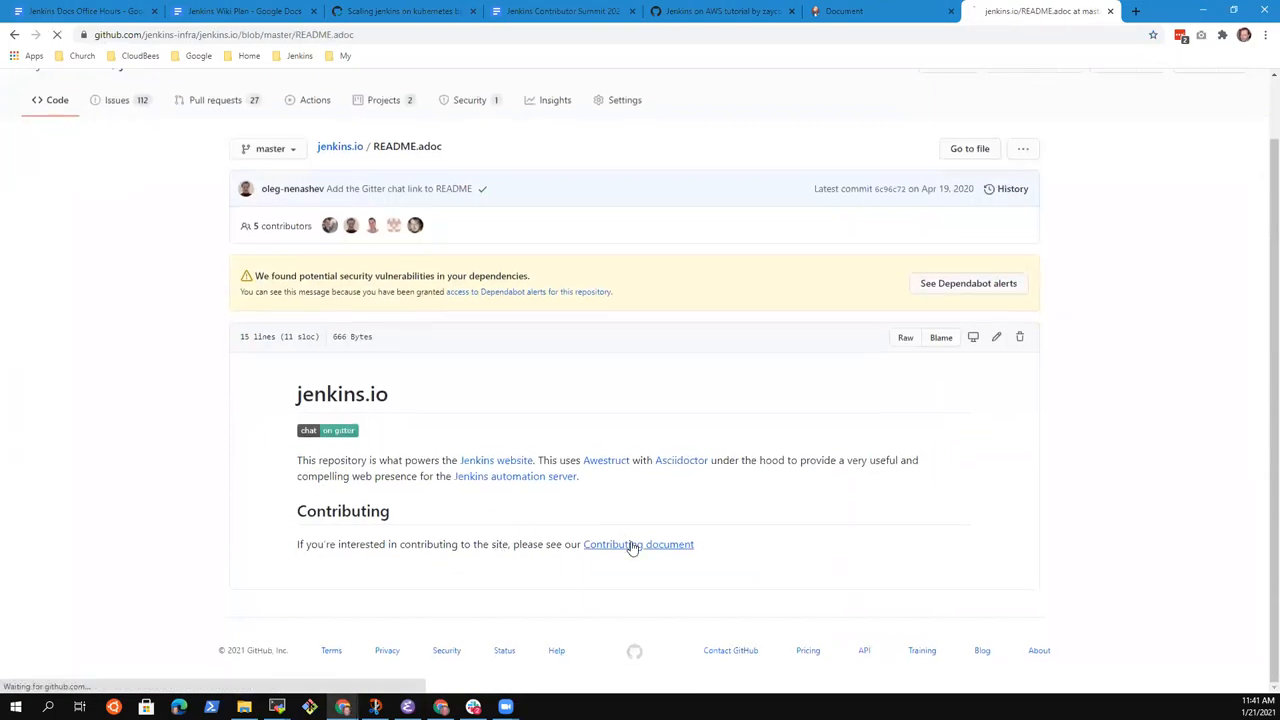
{"action": "left_click", "coordinate": [638, 544]}
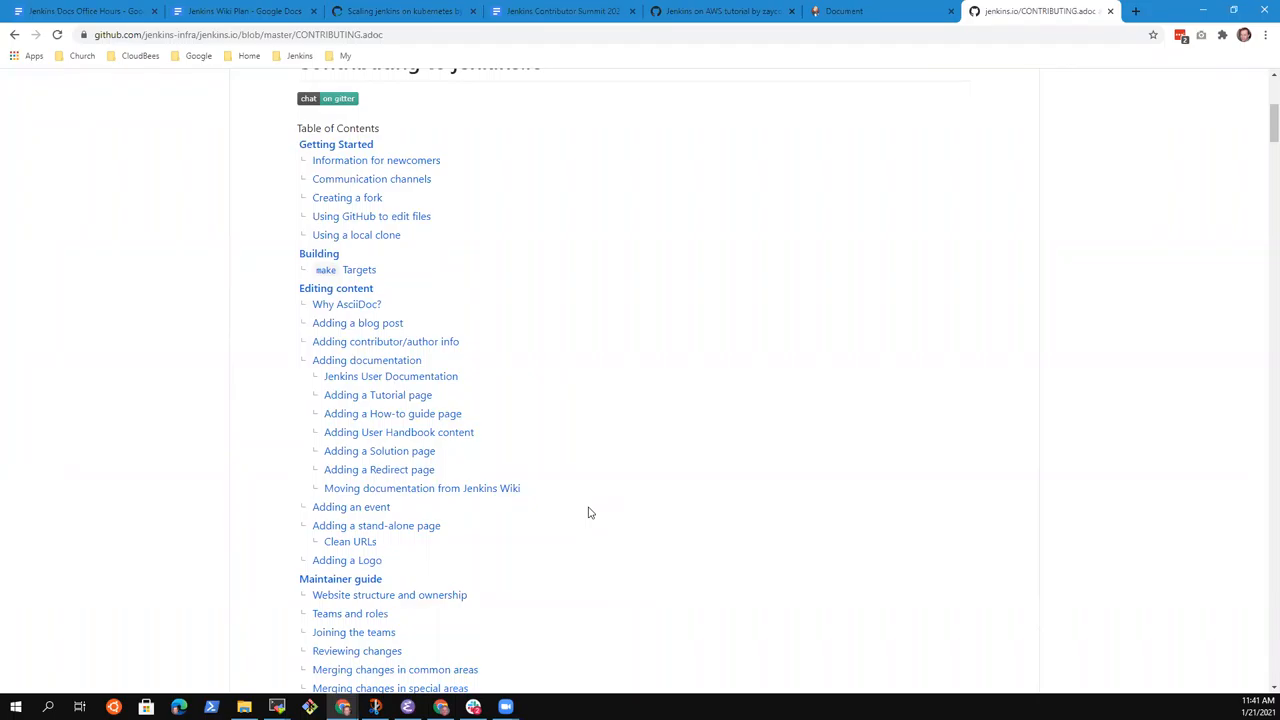
Step: Enlarge the contributing guide, jump to its make Targets section, then return to the notes
{"action": "left_click", "coordinate": [1094, 58]}
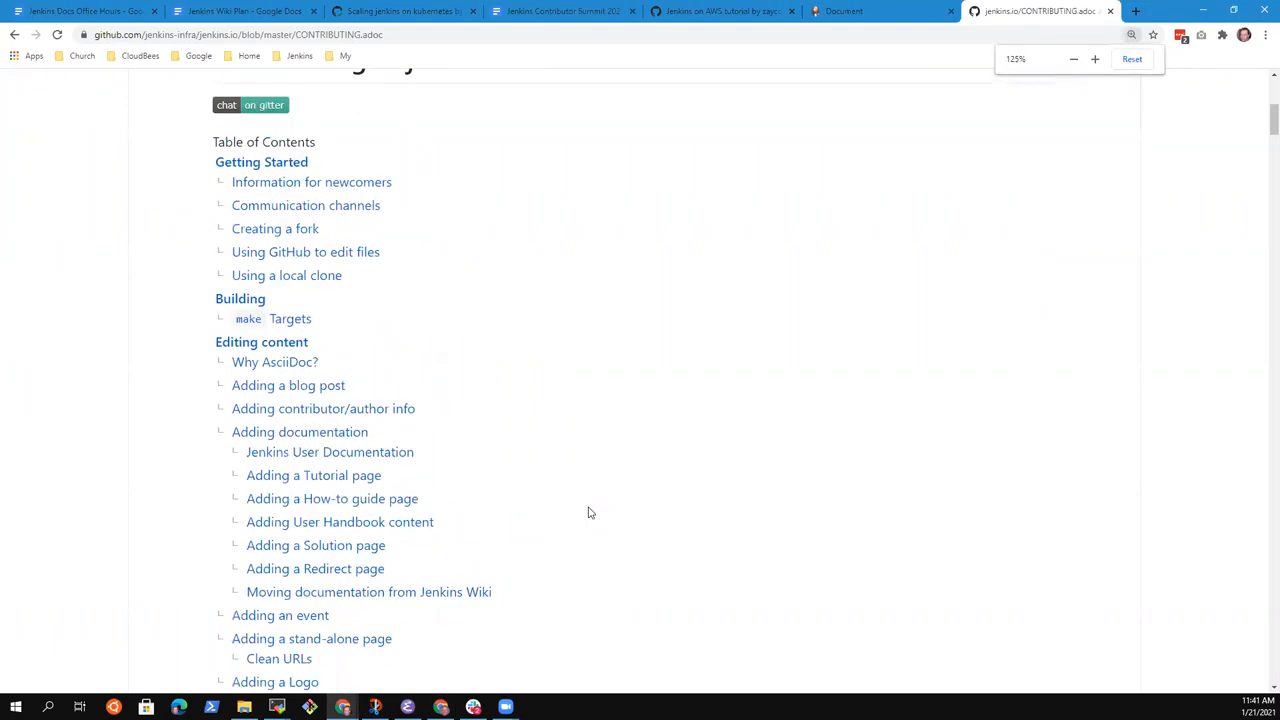
{"action": "scroll", "scroll_direction": "down", "scroll_amount": 3}
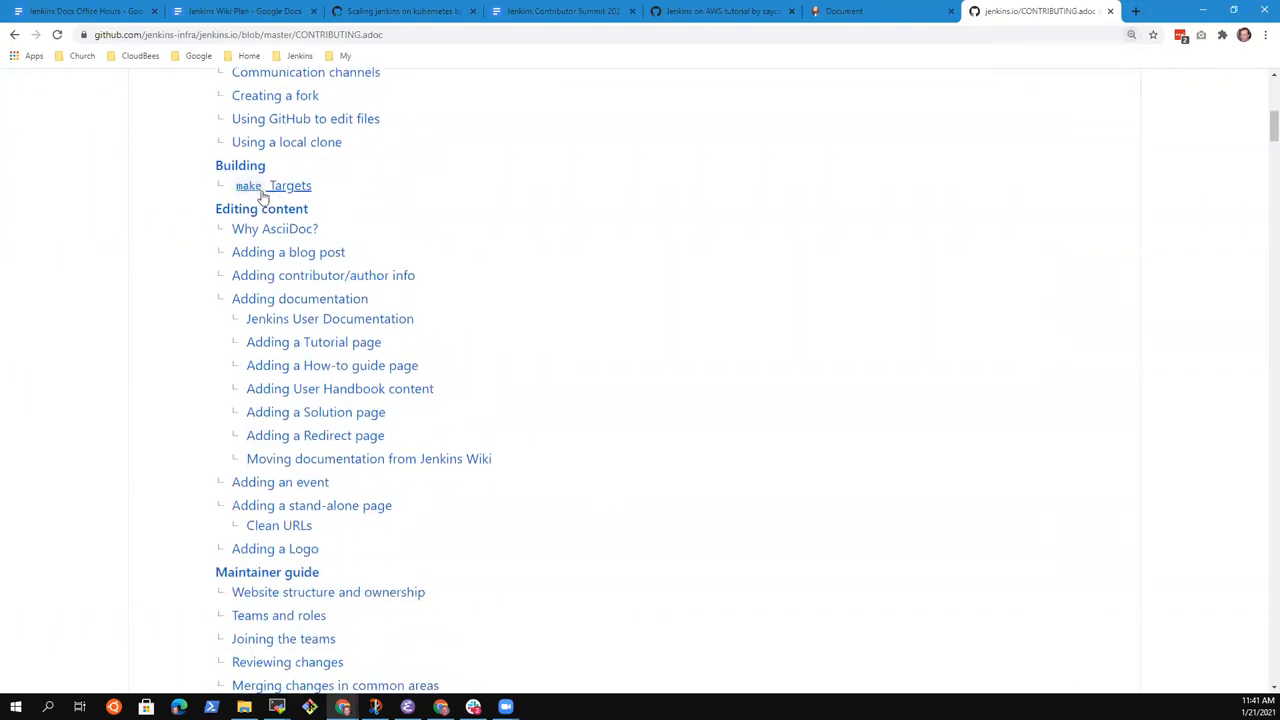
{"action": "left_click", "coordinate": [272, 184]}
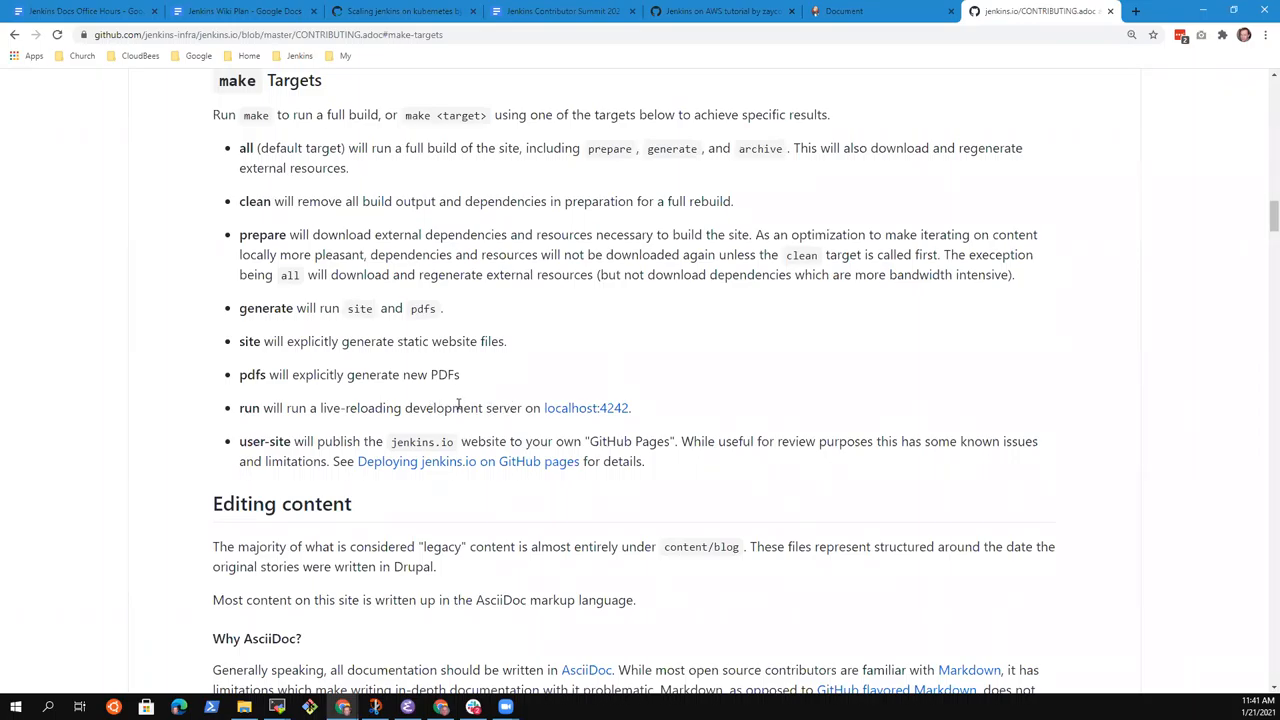
{"action": "left_click", "coordinate": [84, 12]}
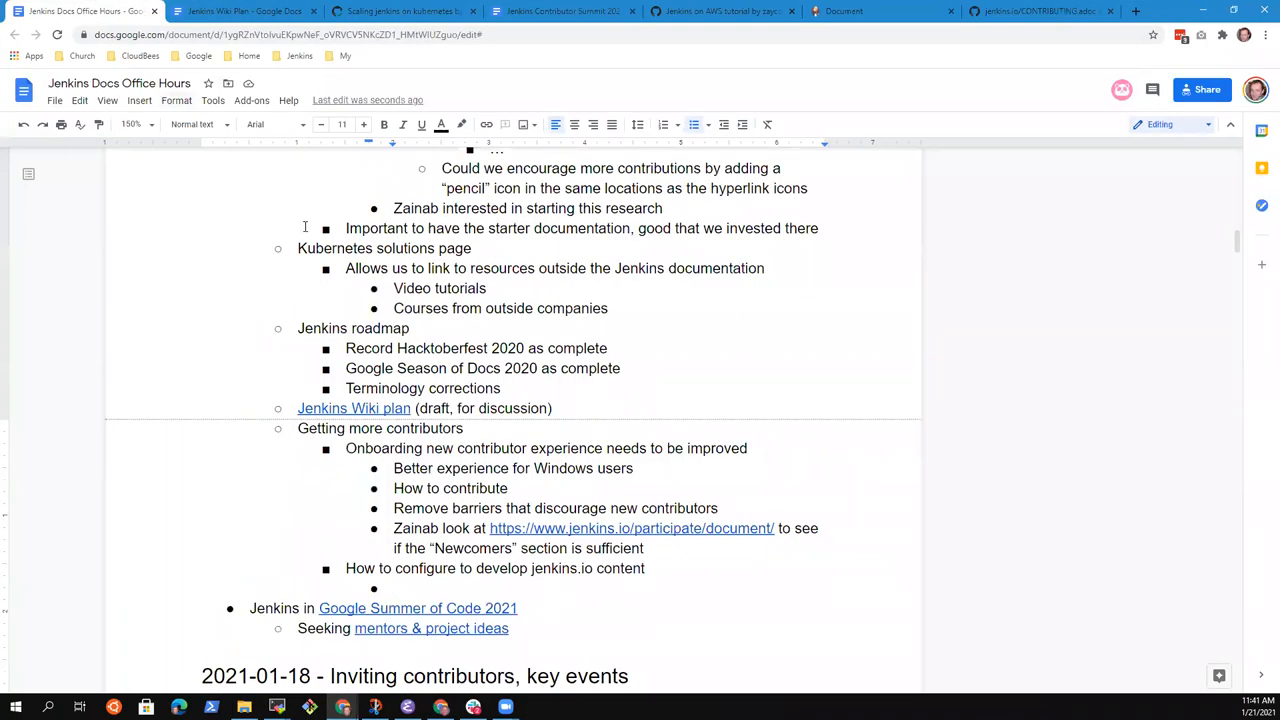
Step: Add the item 'How to assure that your system is ready to successfully contribute'
{"action": "type", "text": "How to ass"}
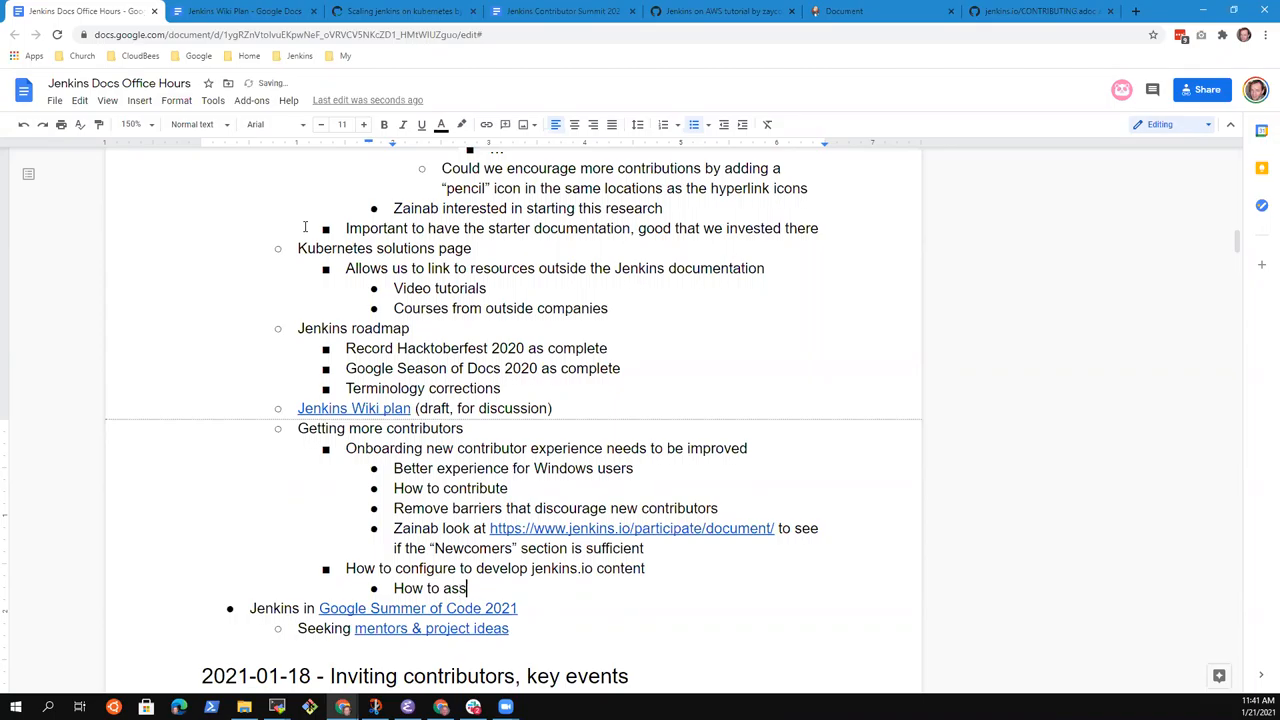
{"action": "type", "text": "ure that your sys"}
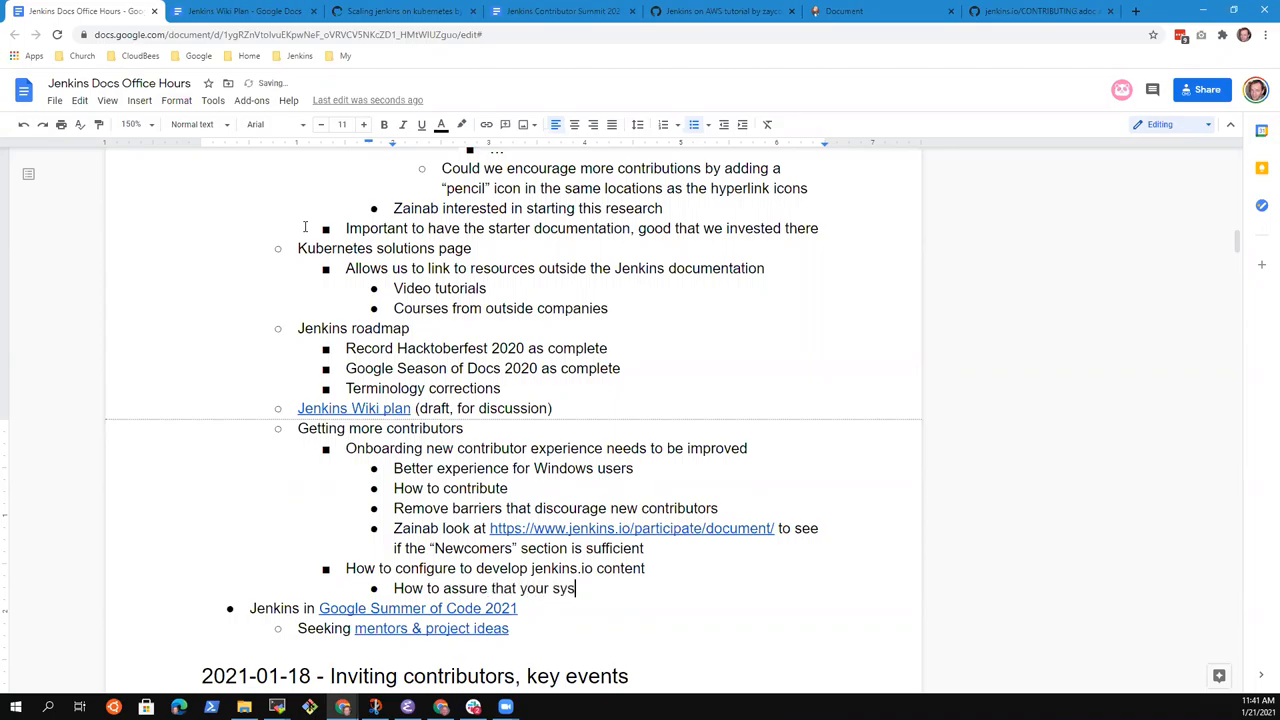
{"action": "type", "text": "tem is ready for success"}
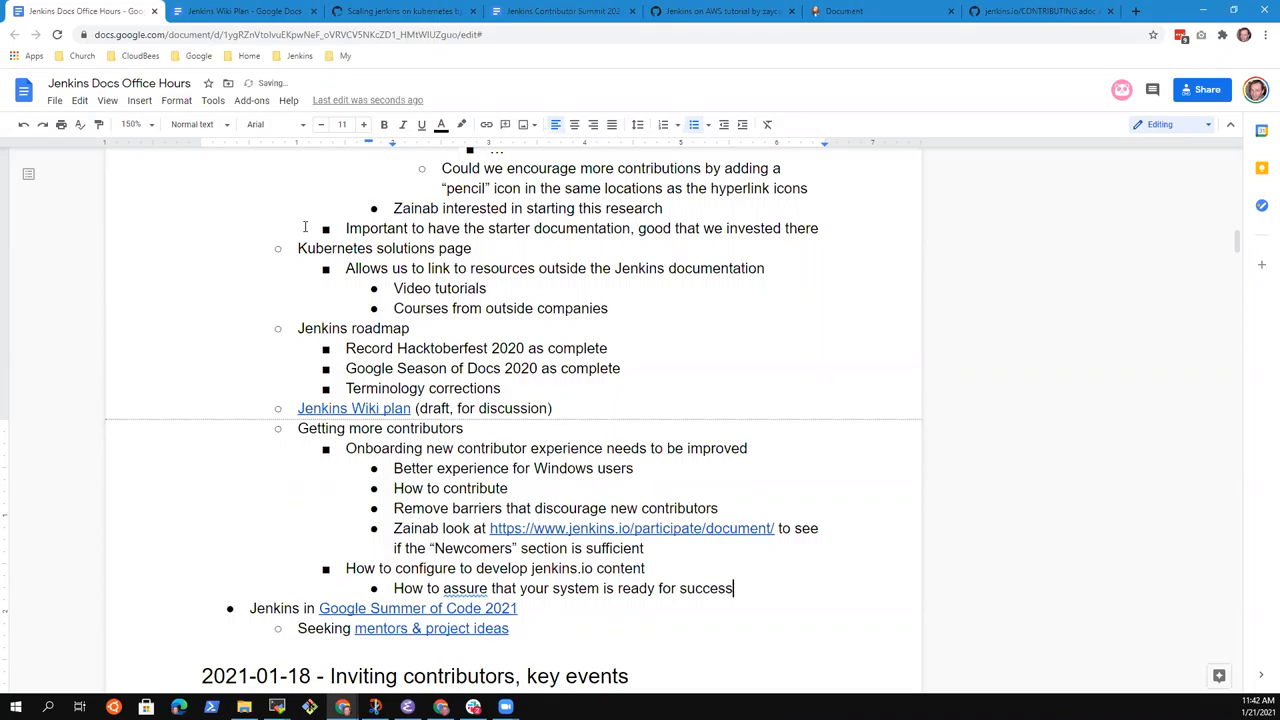
{"action": "key", "text": "Backspace"}
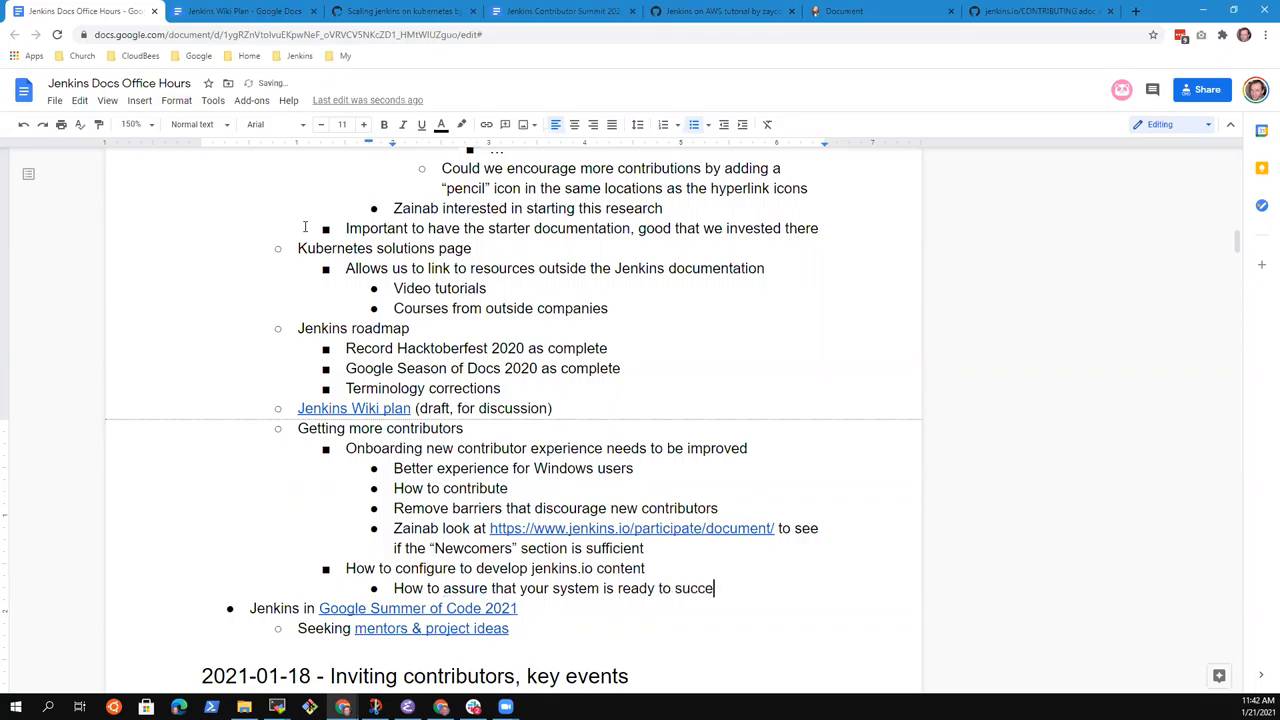
{"action": "type", "text": "ssfully c"}
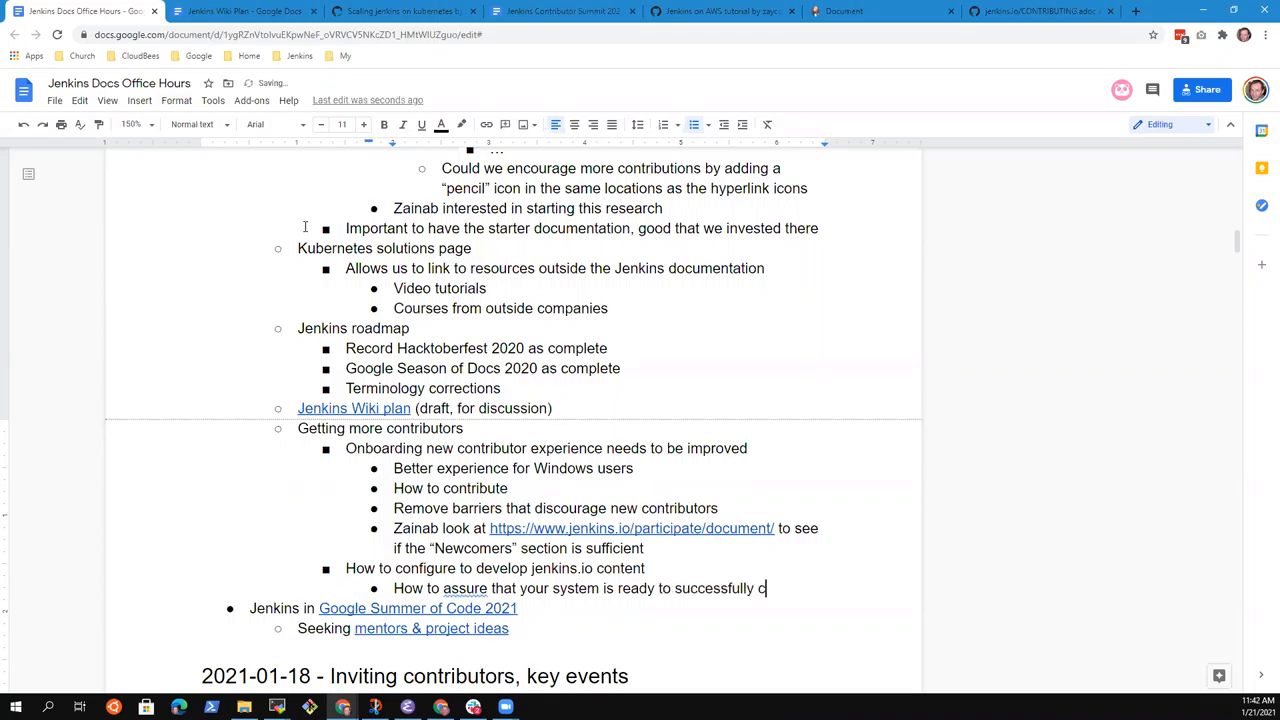
{"action": "type", "text": "ontribute"}
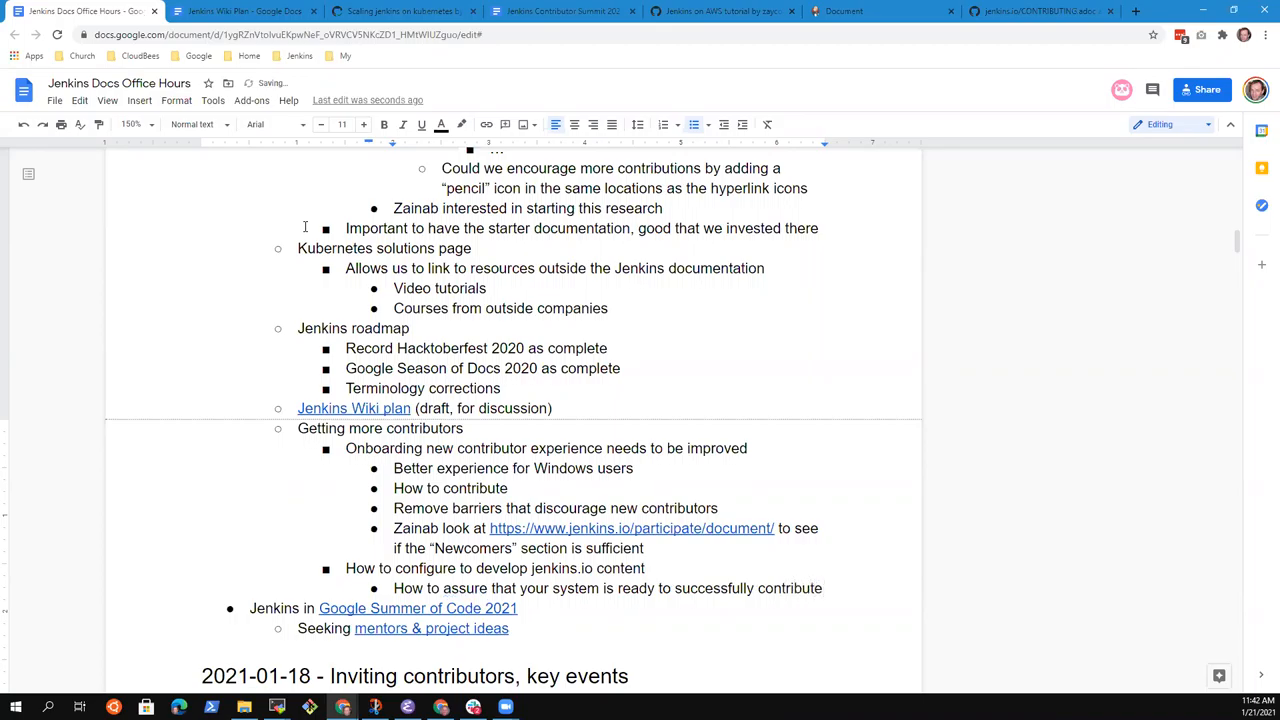
Step: List Windows users, FreeBSD users, macOS and Linux as platform sub-items
{"action": "type", "text": "Windows users"}
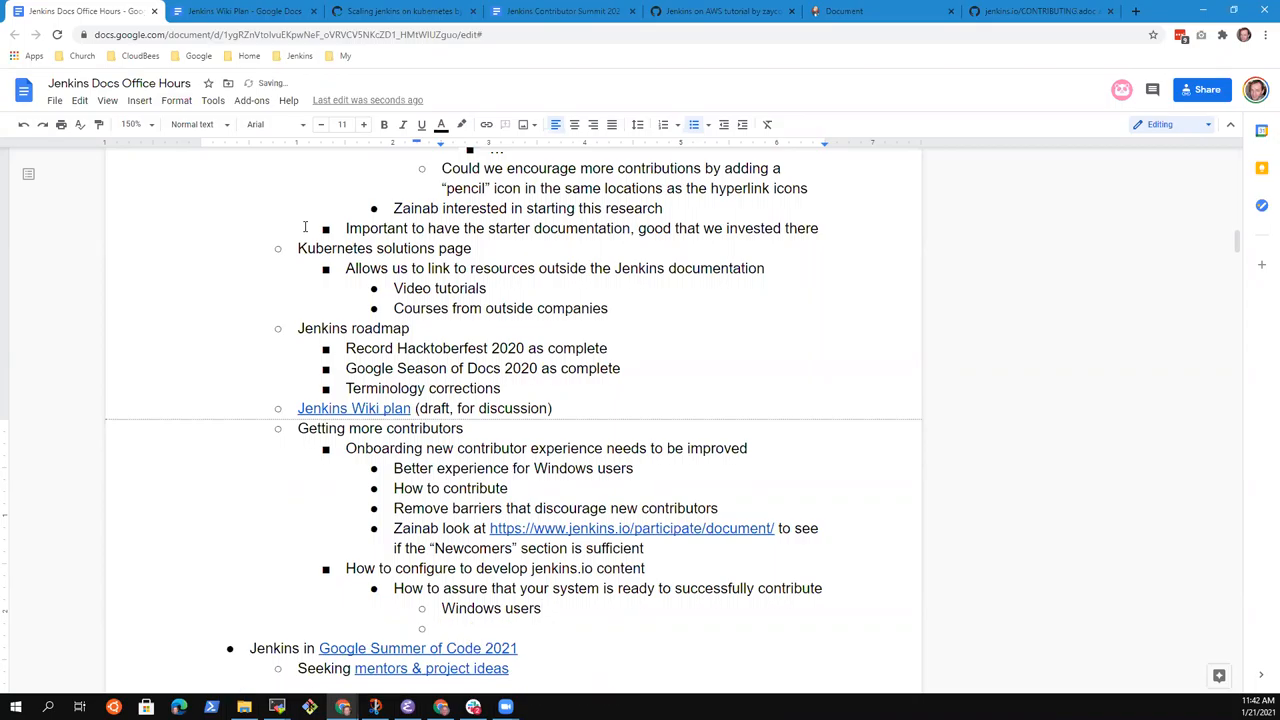
{"action": "type", "text": "FreeBSD"}
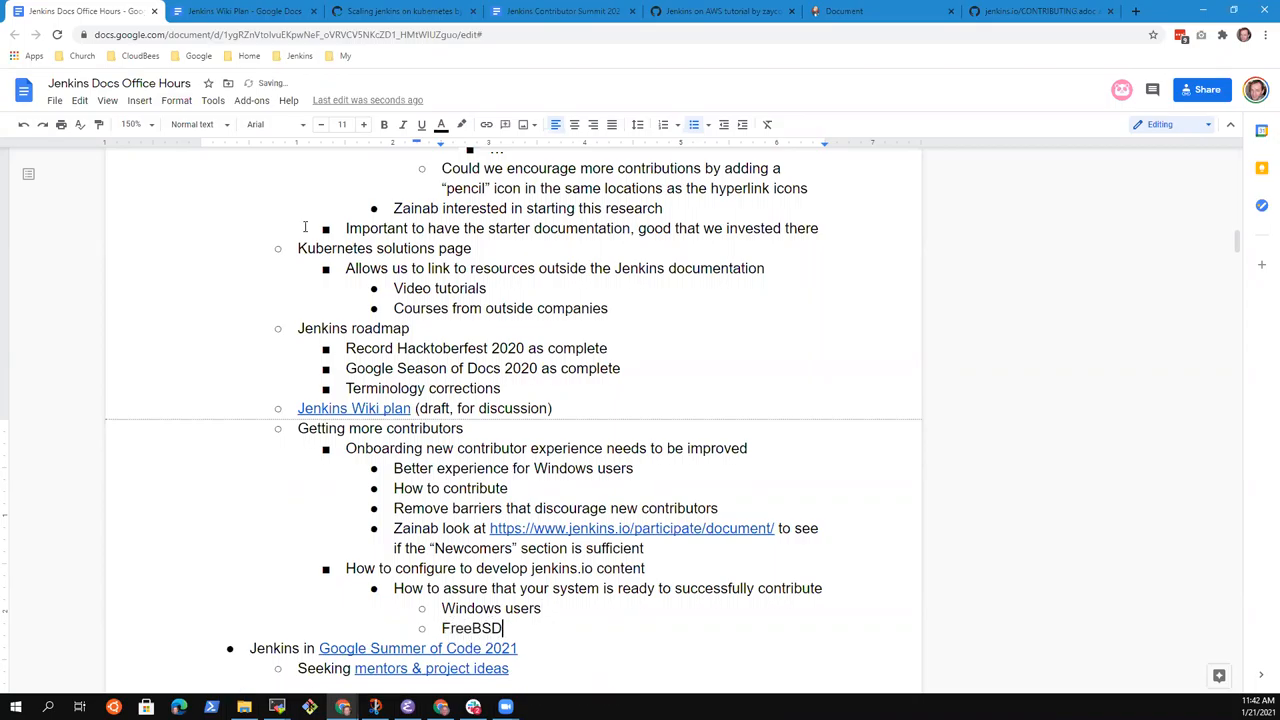
{"action": "type", "text": "users"}
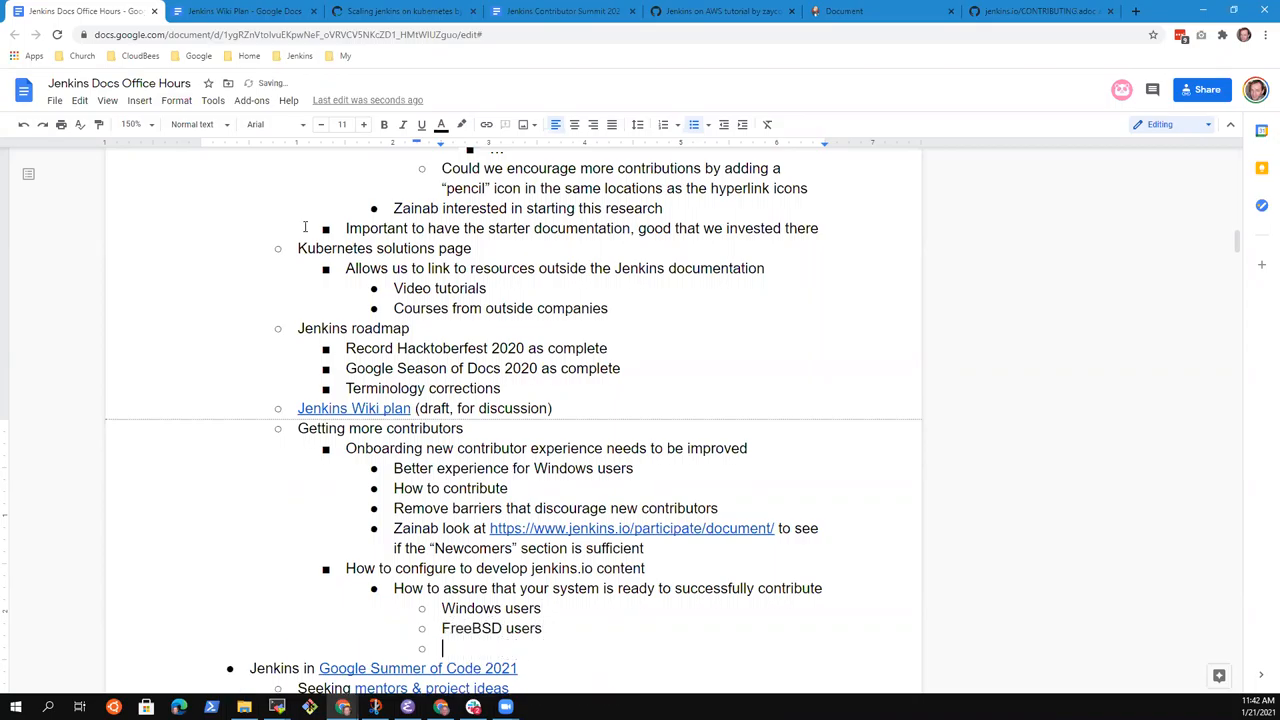
{"action": "type", "text": "macOS users"}
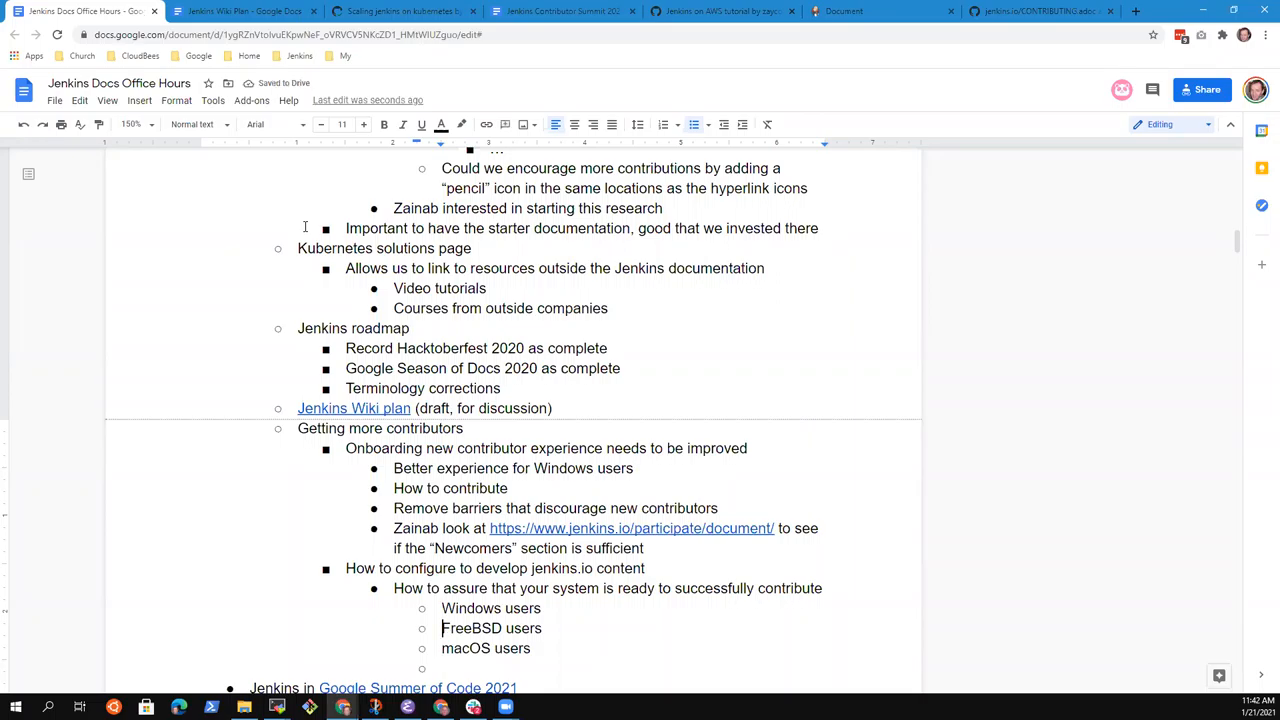
{"action": "type", "text": "Linux"}
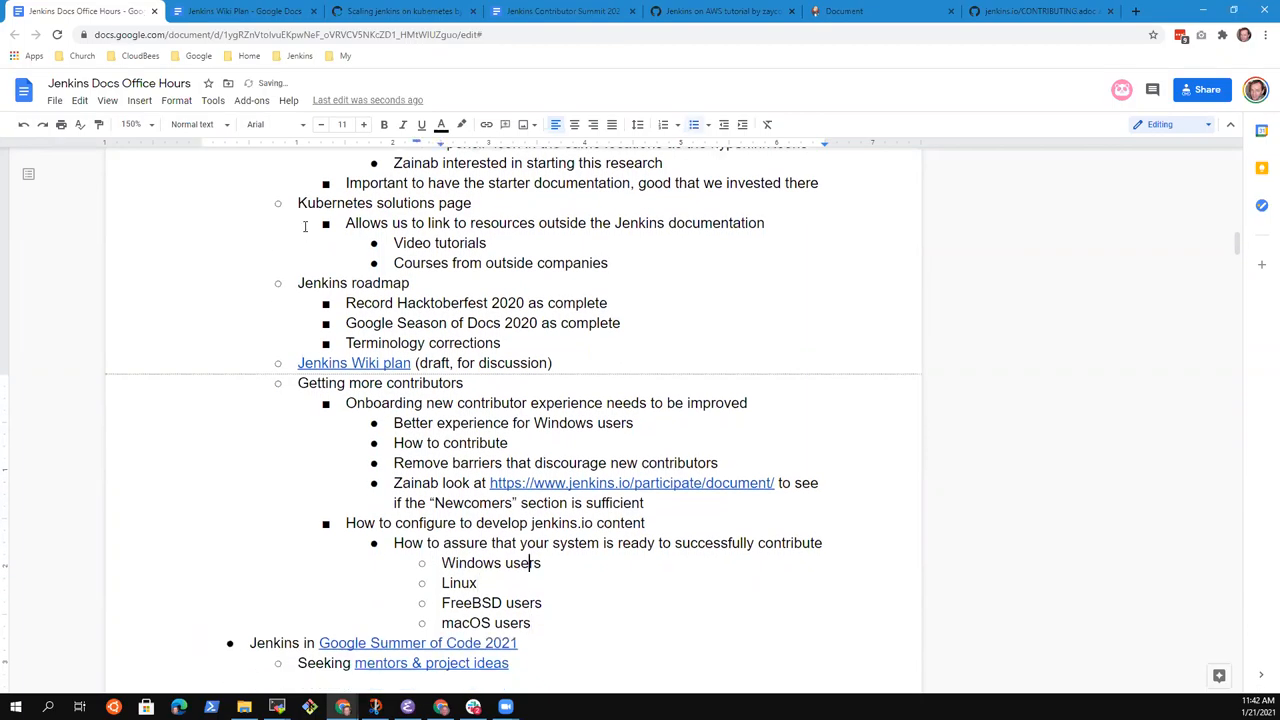
Step: Reword the FreeBSD item as 'FreeBSD and other users'
{"action": "double_click", "coordinate": [458, 584]}
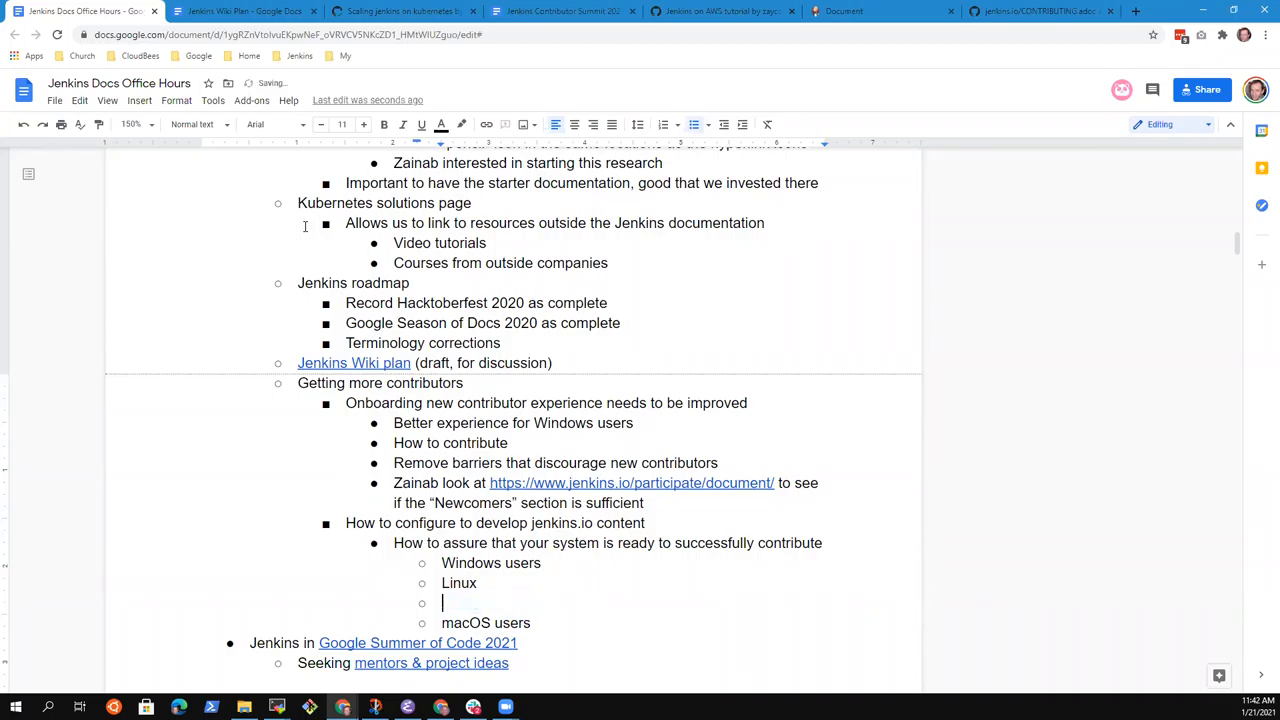
{"action": "type", "text": "FreeBSD users"}
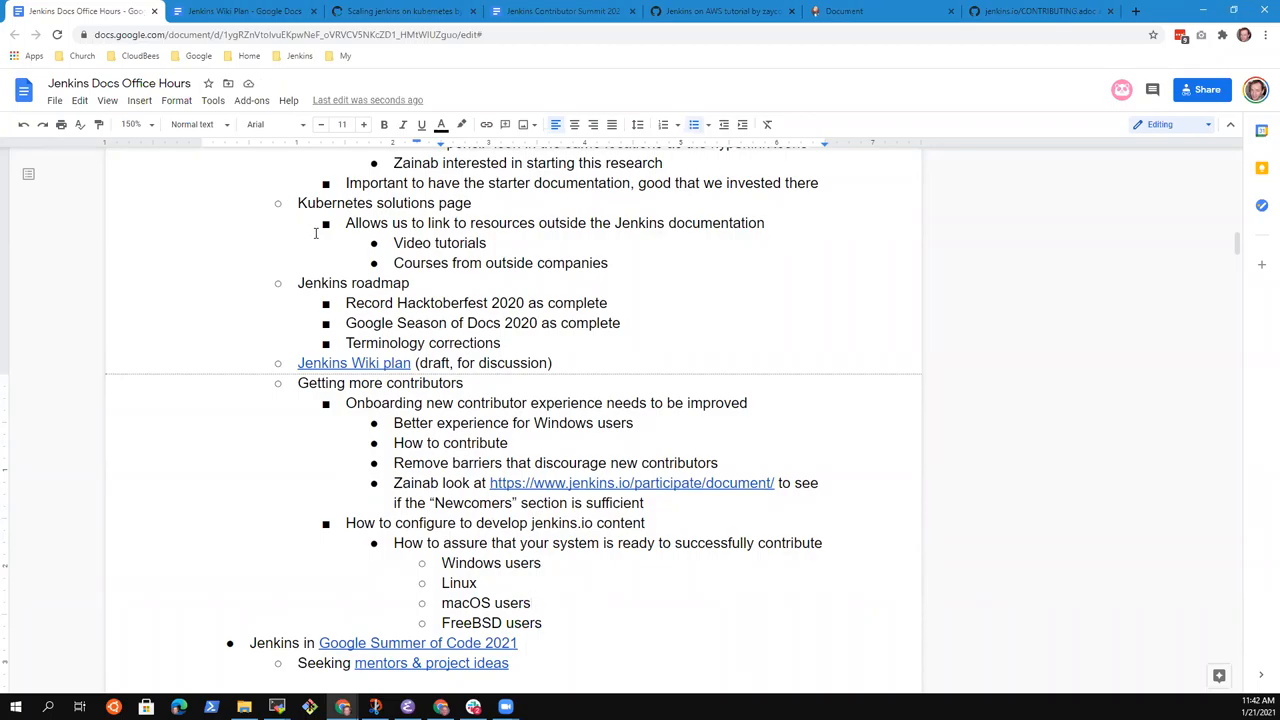
{"action": "left_click", "coordinate": [544, 622]}
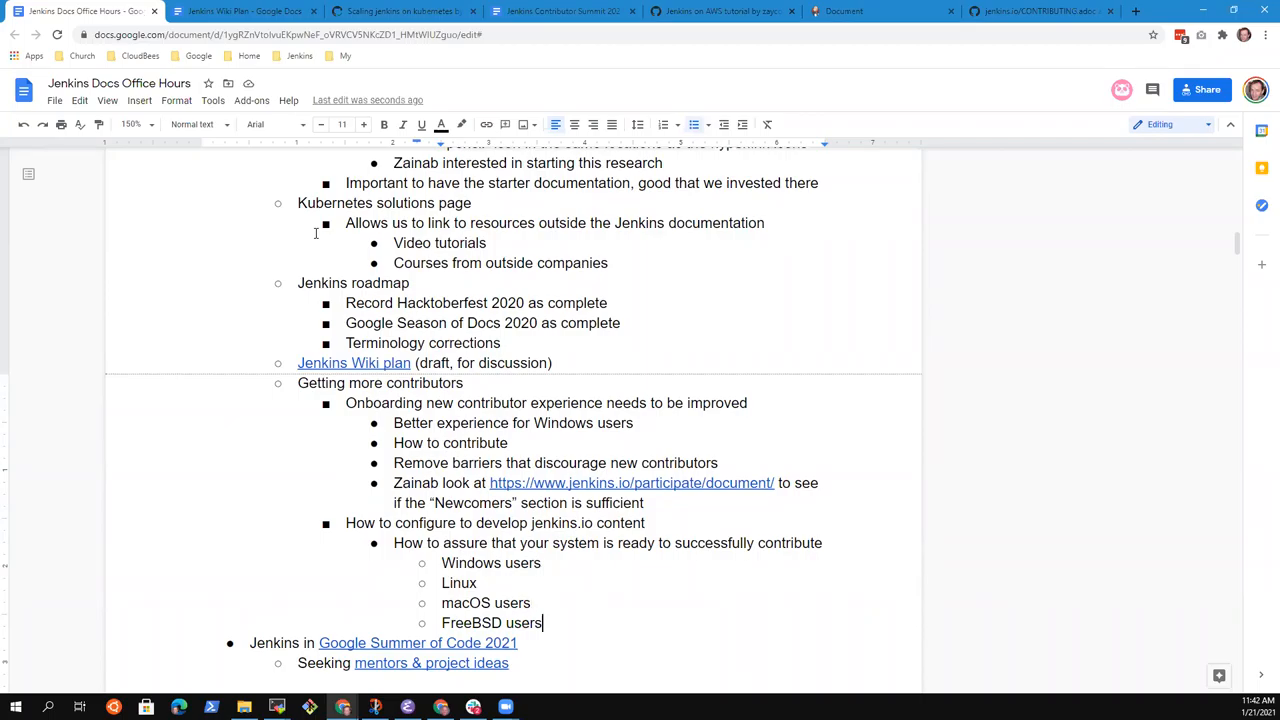
{"action": "type", "text": "and other"}
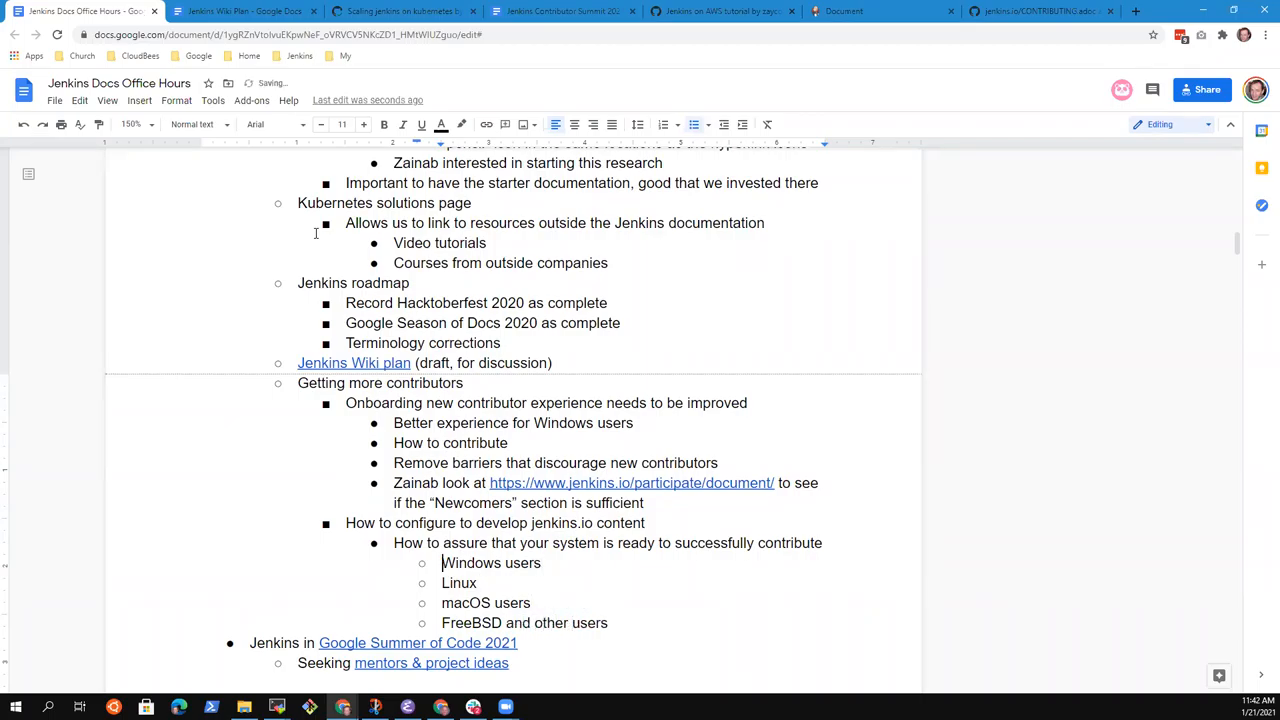
Step: Reorder the platform list so Linux comes before Windows users
{"action": "double_click", "coordinate": [460, 584]}
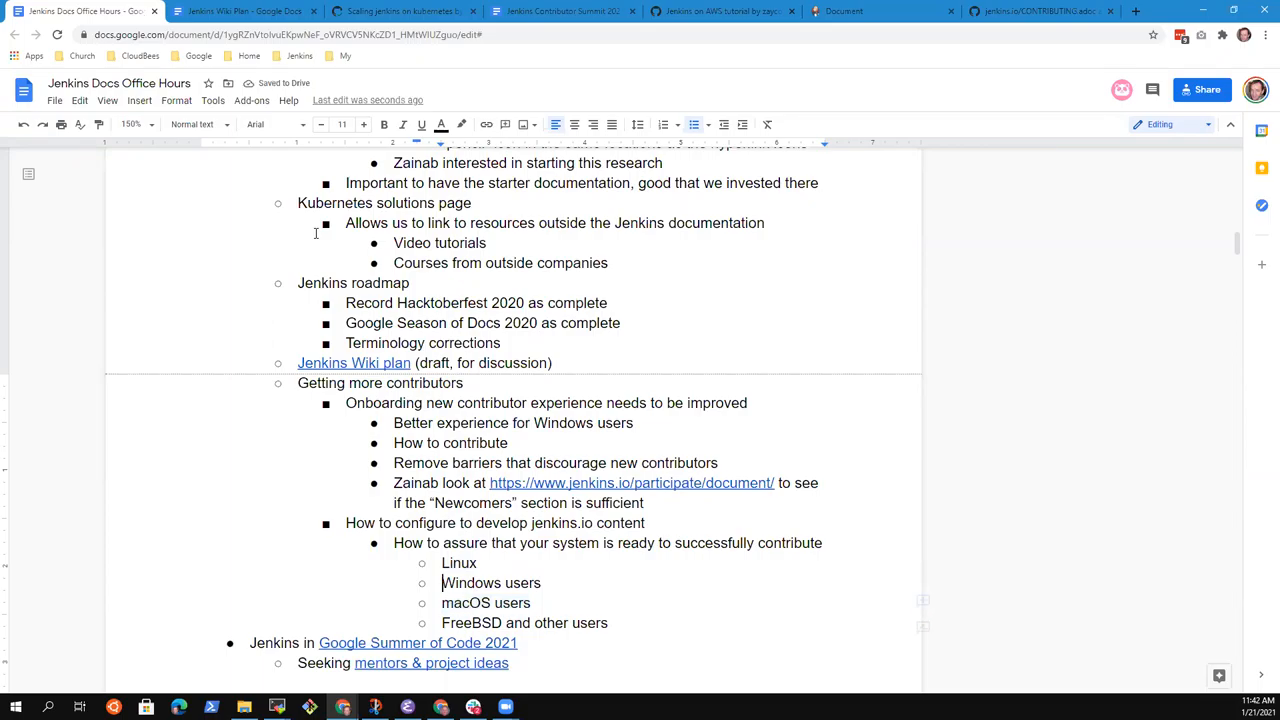
{"action": "double_click", "coordinate": [490, 584]}
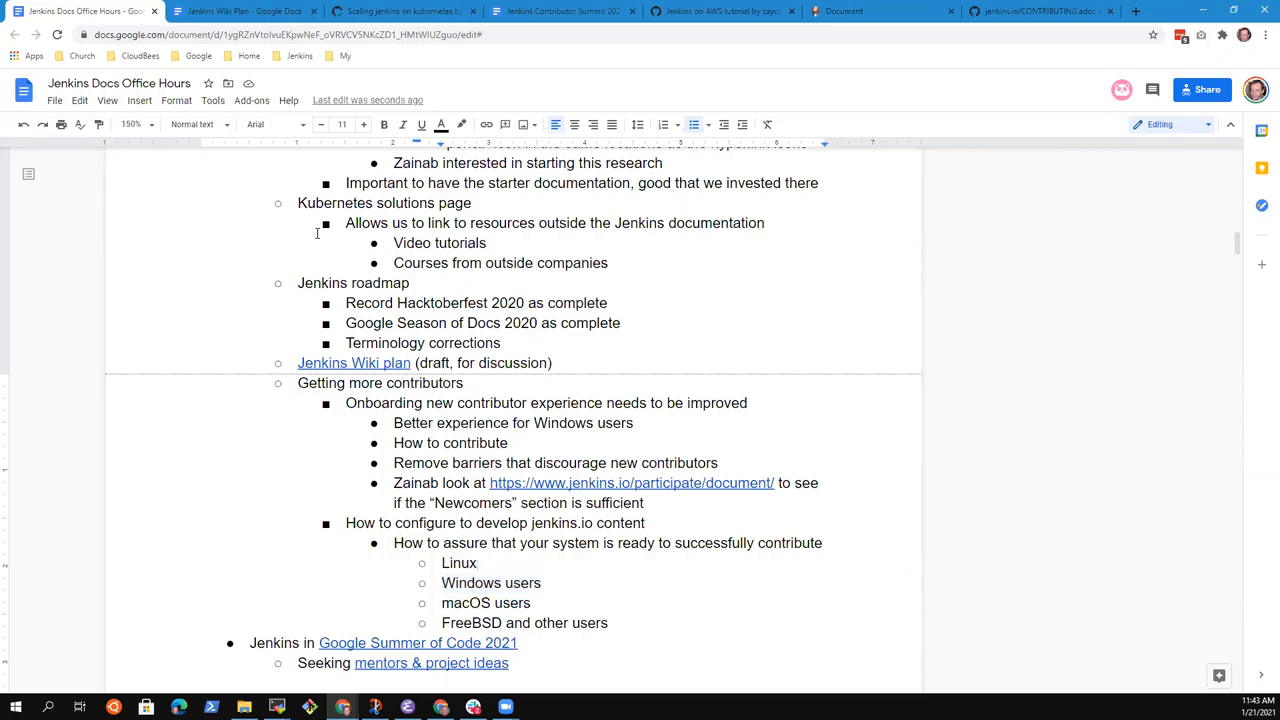
Step: Assign owners: Zainab, Oleg, Kristin to Windows users and Mark, Kristin to Linux
{"action": "type", "text": "- Zainab, M"}
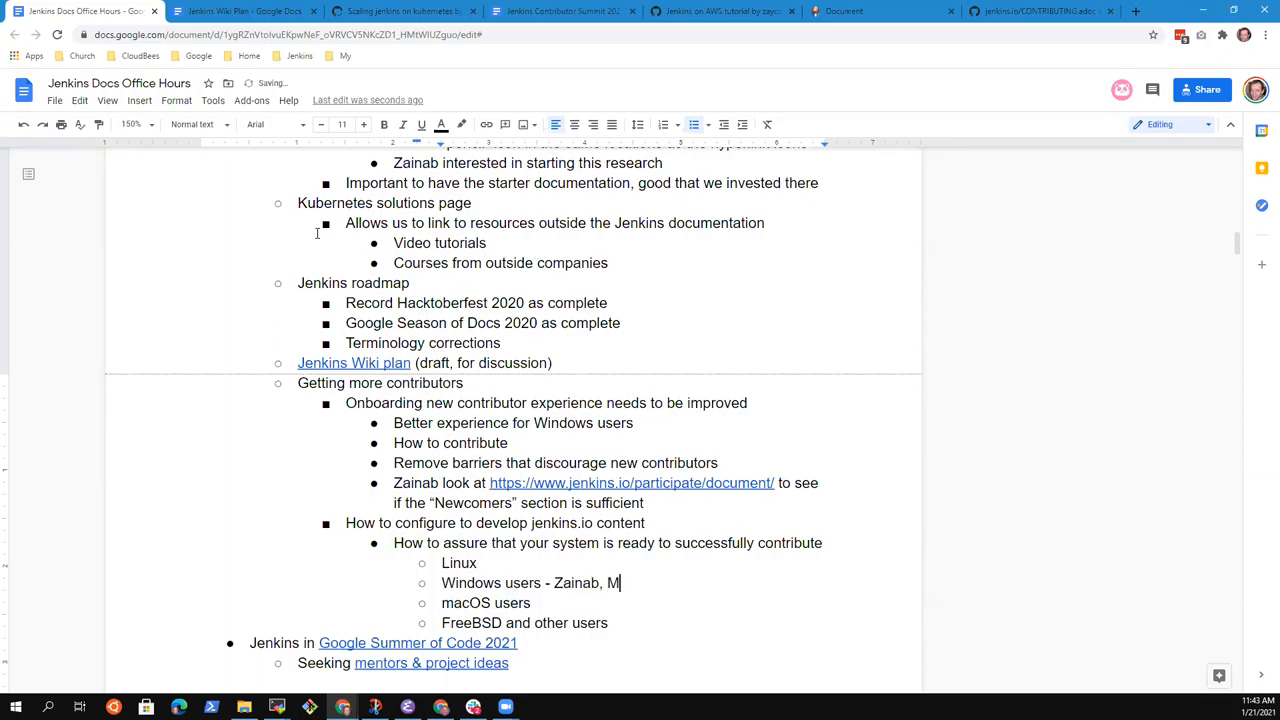
{"action": "type", "text": "ark"}
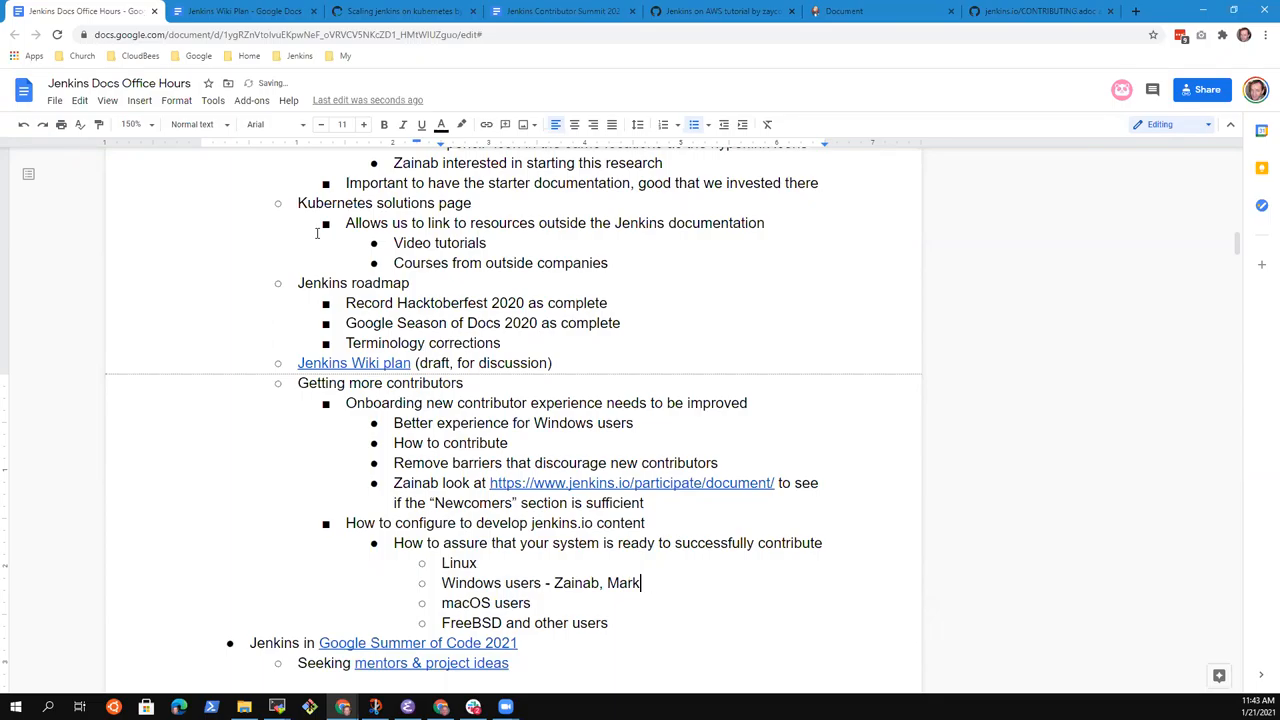
{"action": "type", "text": ", Kristin"}
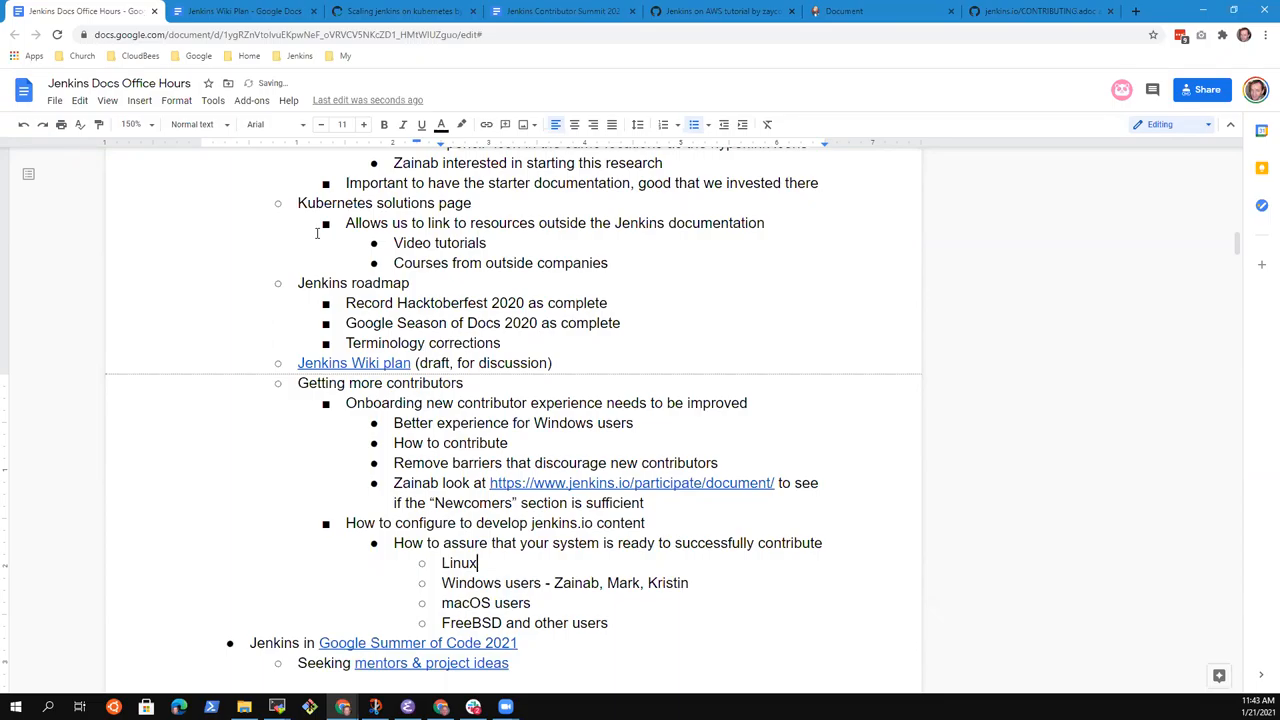
{"action": "type", "text": "-"}
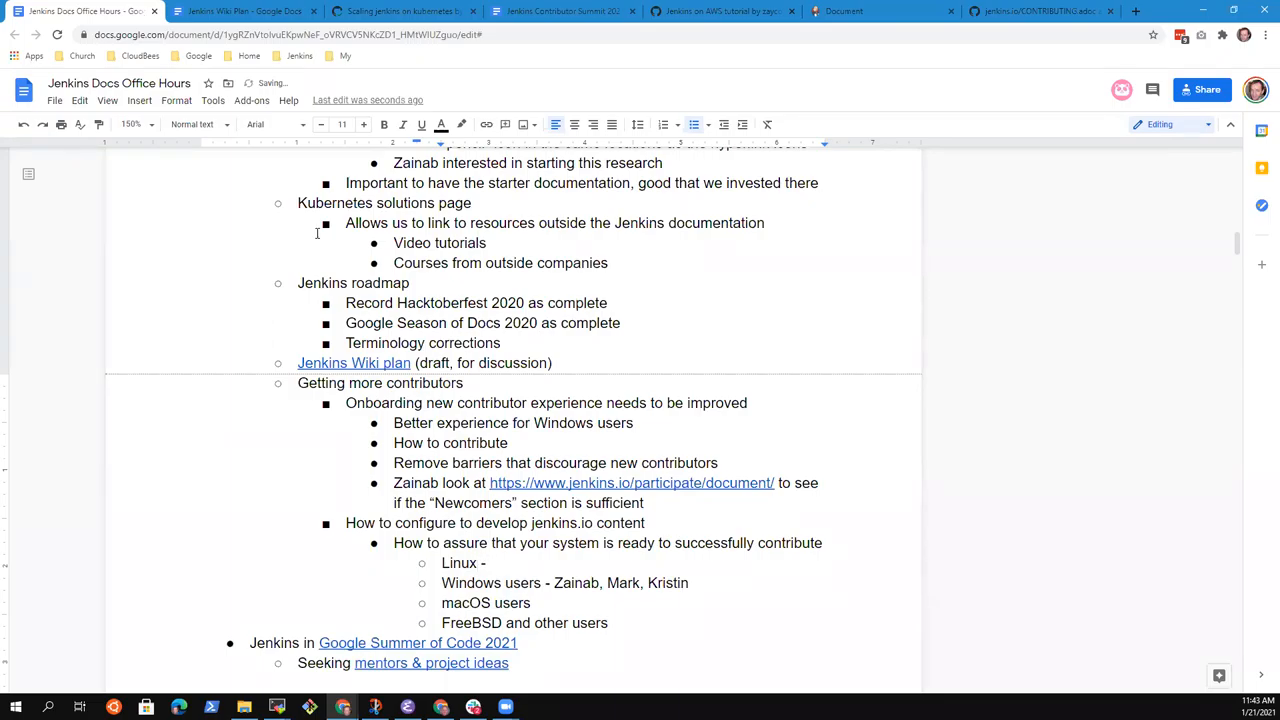
{"action": "type", "text": "Mark"}
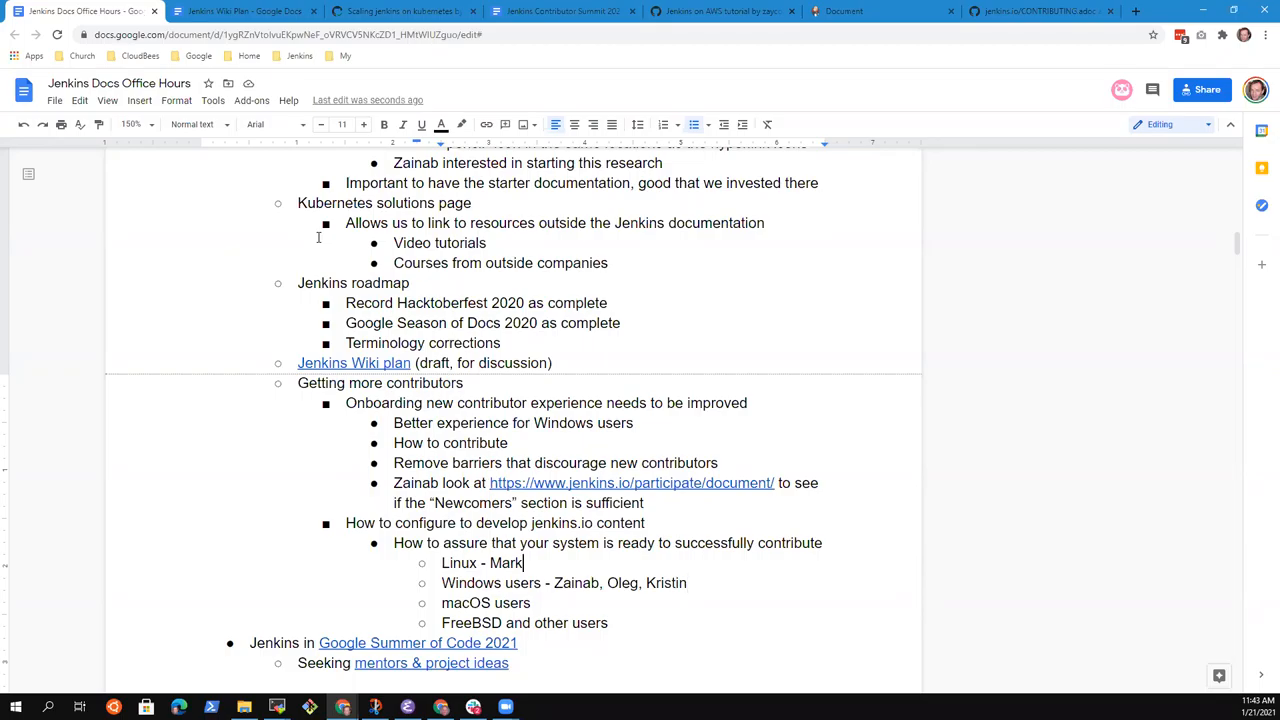
{"action": "type", "text": ", Kristn"}
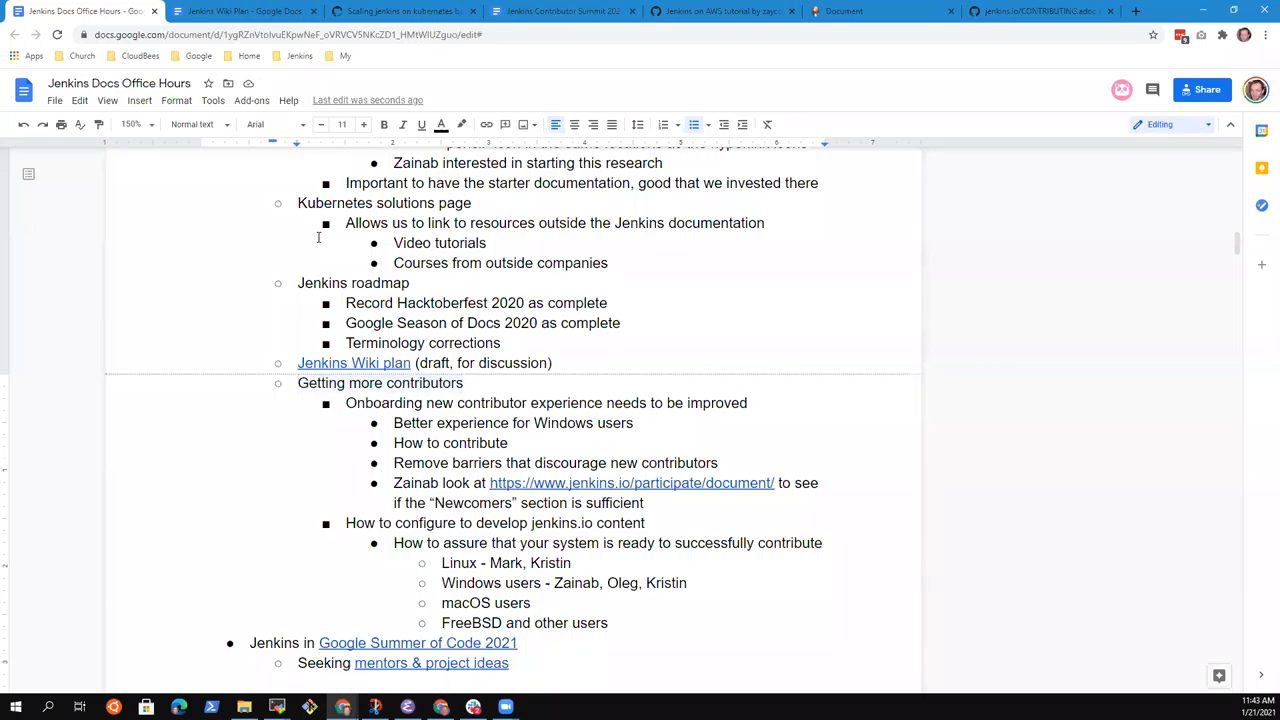
Step: Rename the section heading to 'Encouraging contributors'
{"action": "type", "text": "Encourag"}
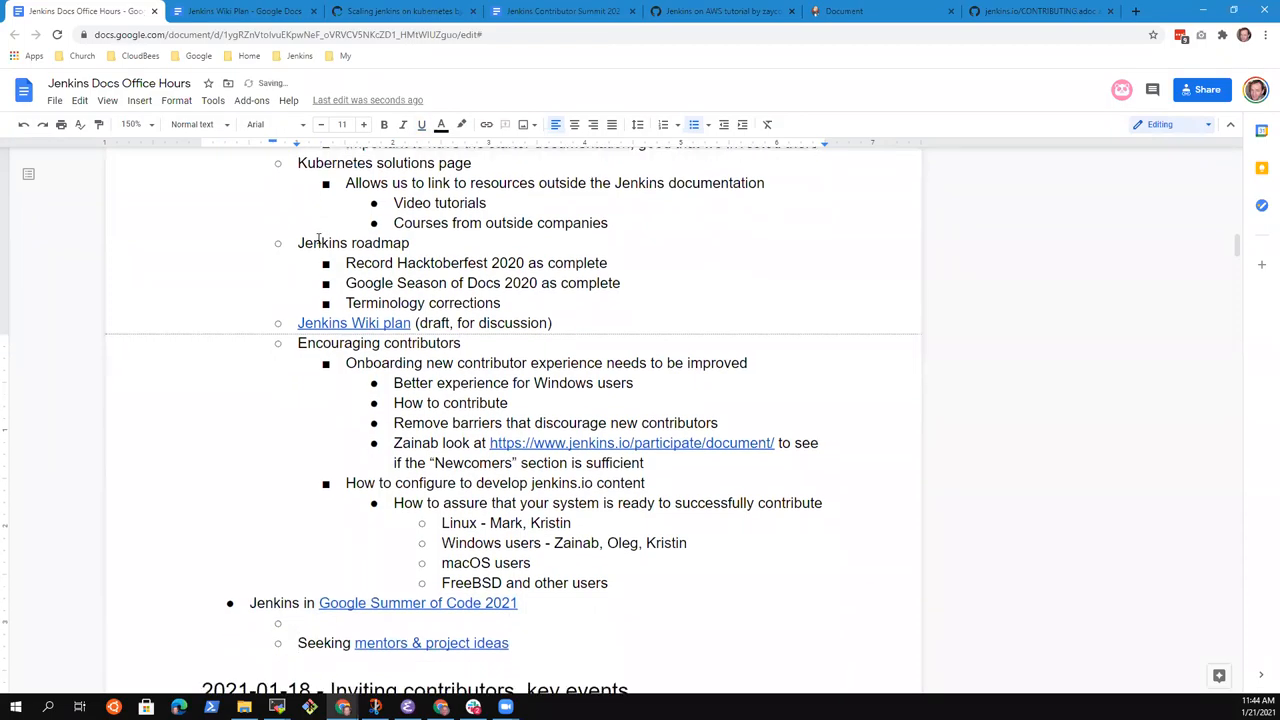
Step: Add 'Submit application mid Feb' under the Jenkins in GSoC 2021 item
{"action": "type", "text": "Application"}
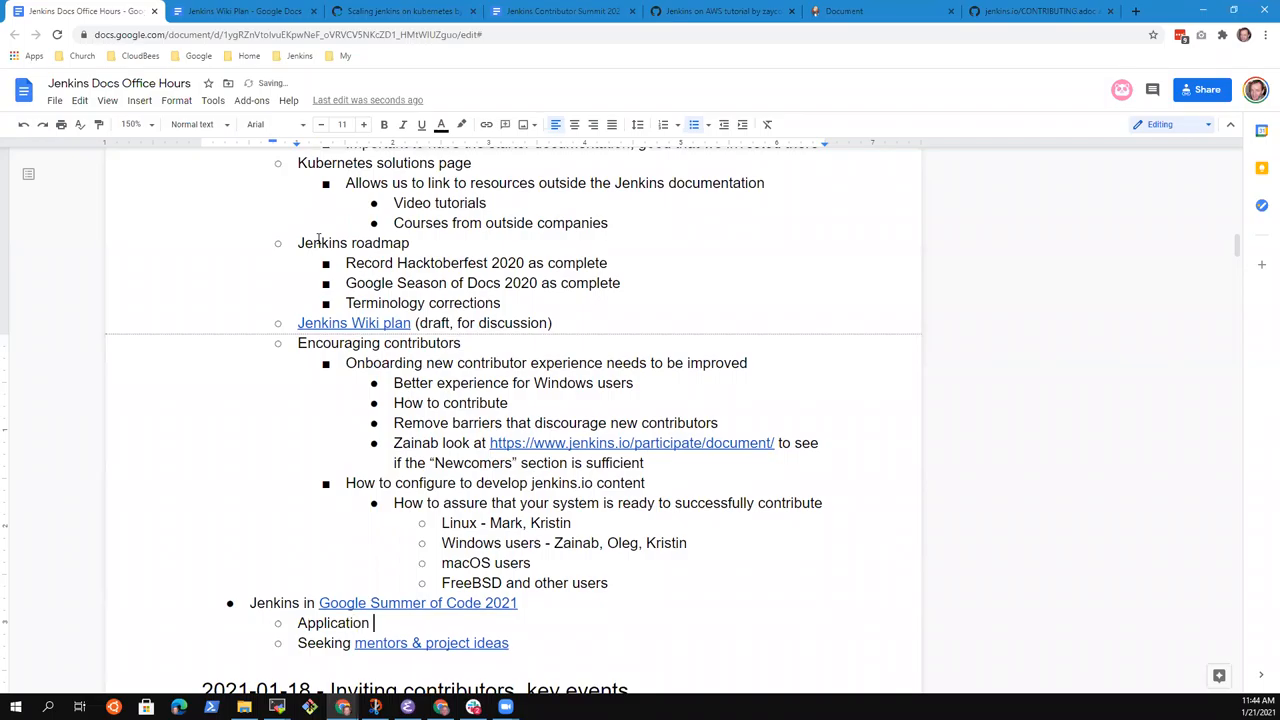
{"action": "type", "text": "Submit a"}
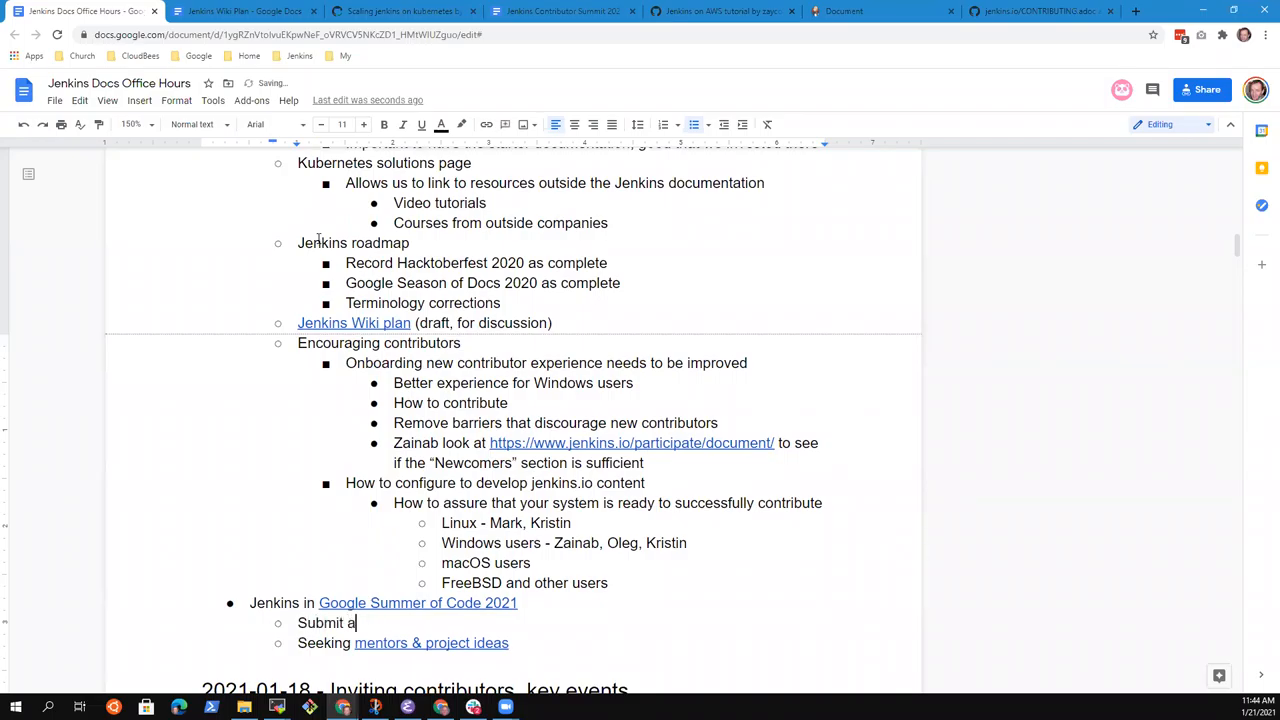
{"action": "type", "text": "pplication mid"}
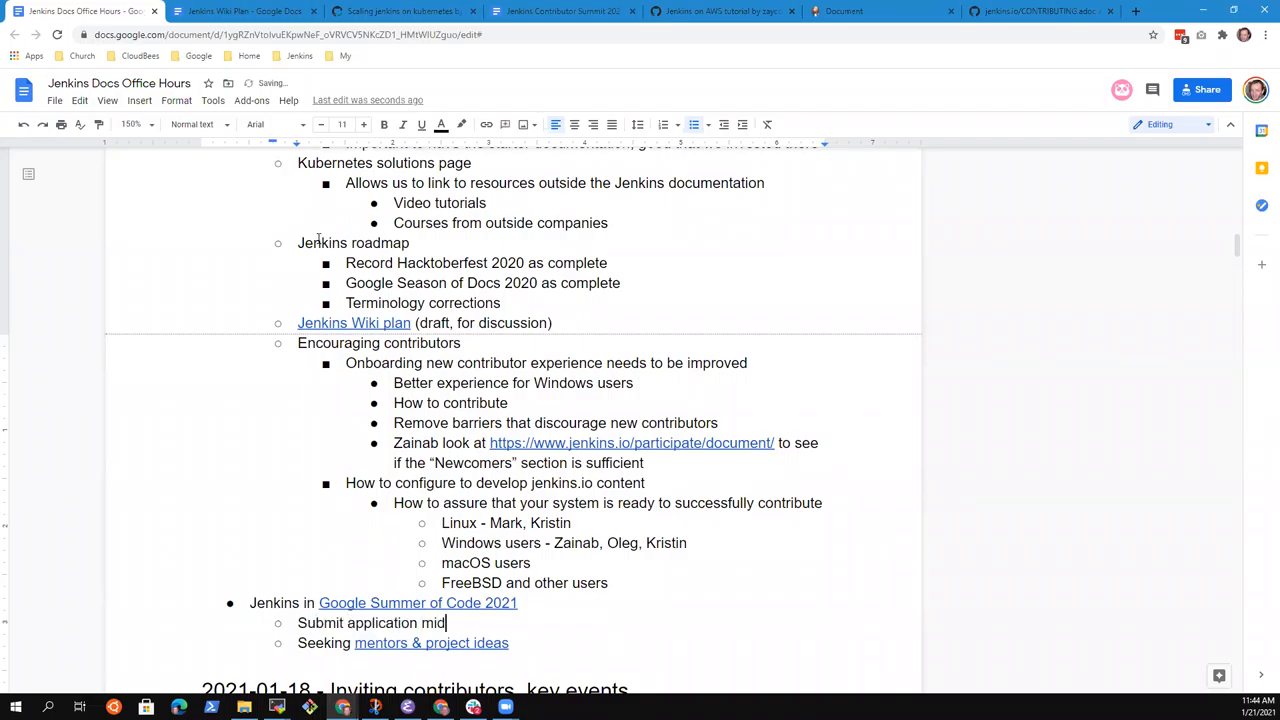
{"action": "type", "text": "Febb"}
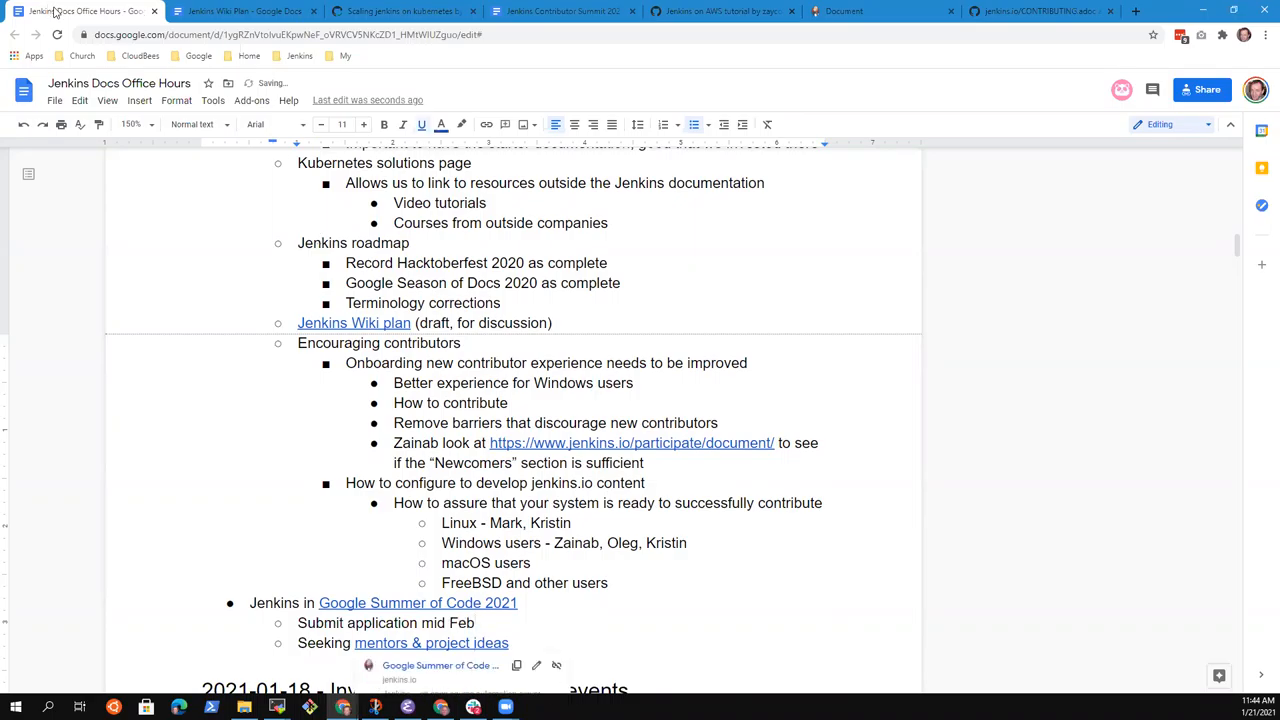
{"action": "scroll", "scroll_direction": "down", "scroll_amount": 3}
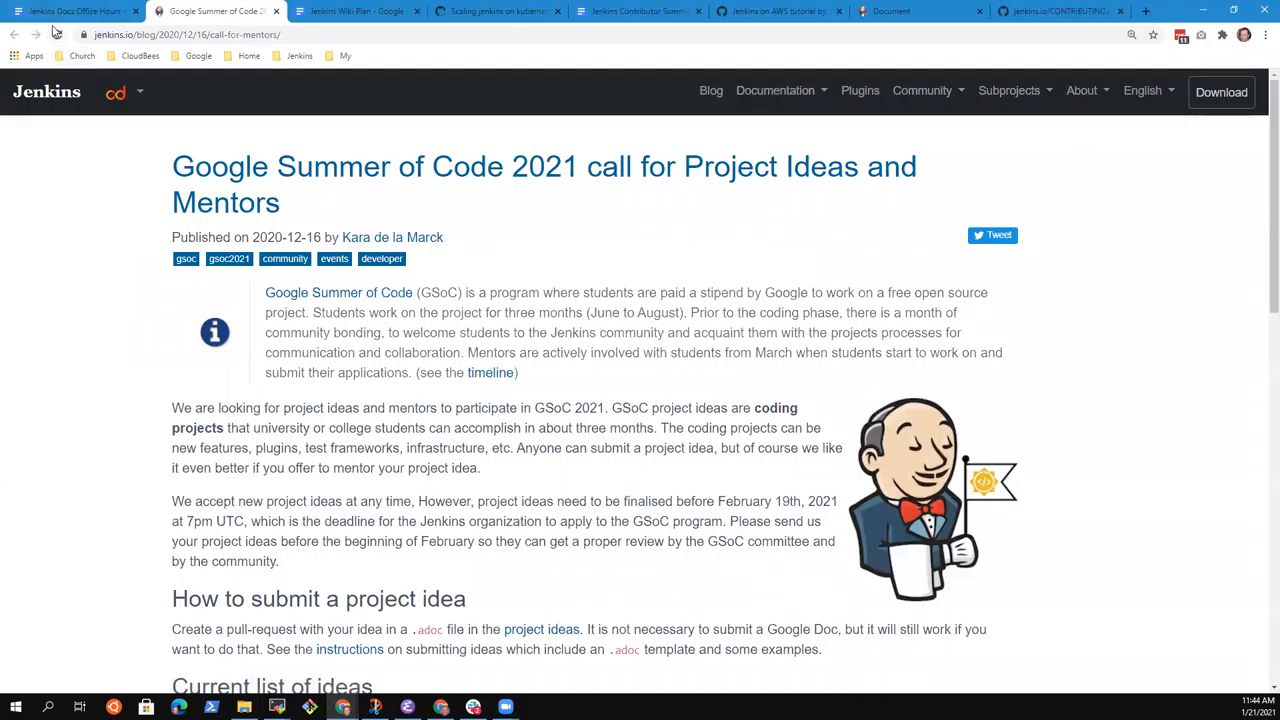
Step: Return from the jenkins.io GSoC 2021 post to the office hours notes document
{"action": "left_click", "coordinate": [76, 12]}
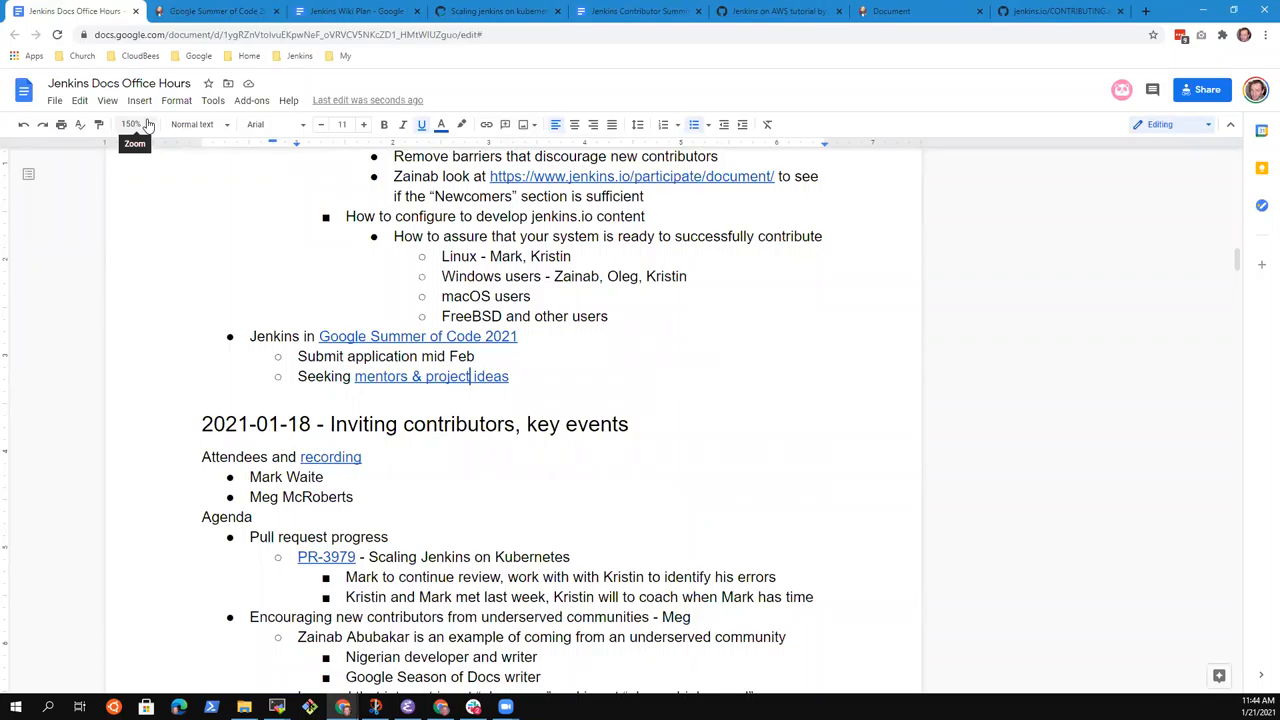
{"action": "mouse_move", "coordinate": [684, 404]}
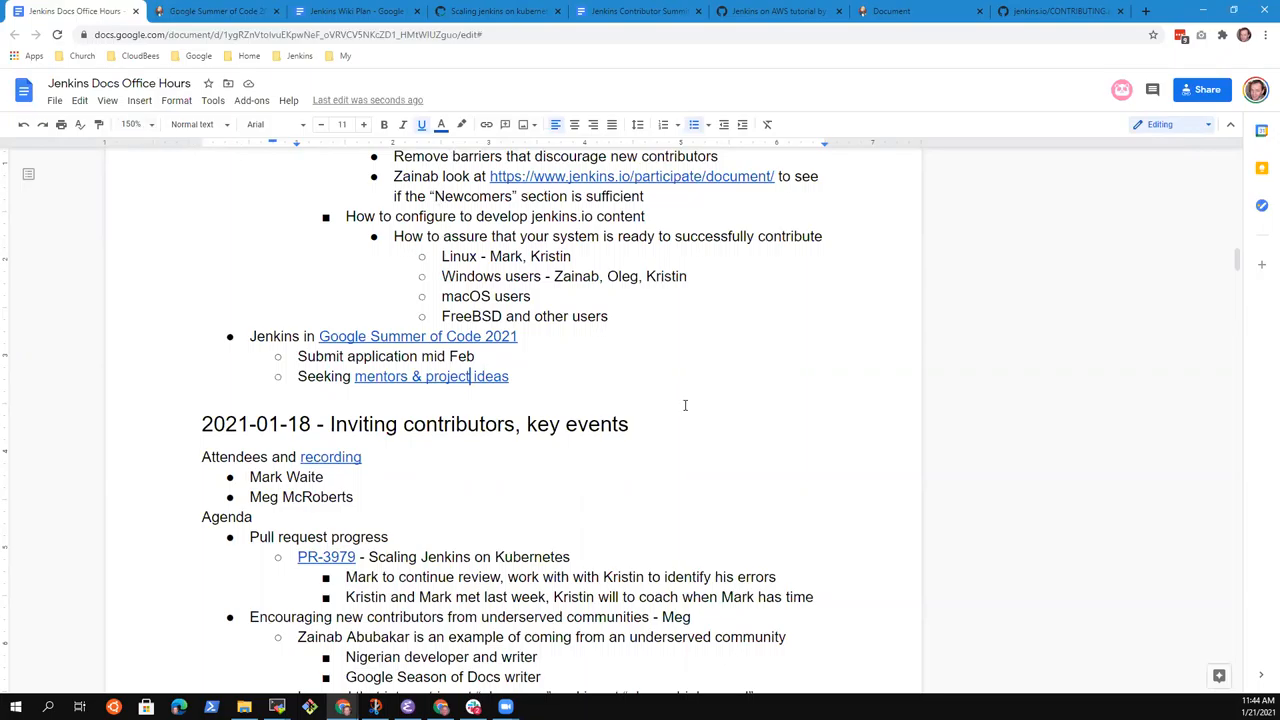
{"action": "mouse_move", "coordinate": [680, 400]}
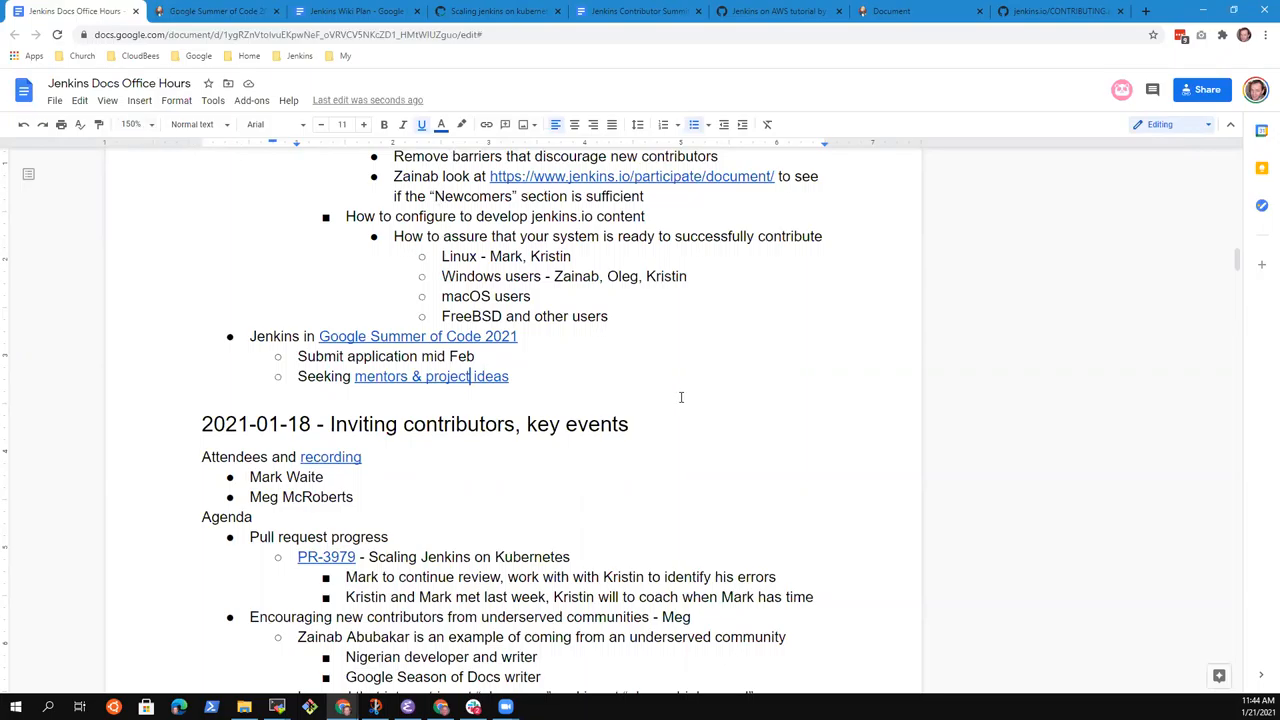